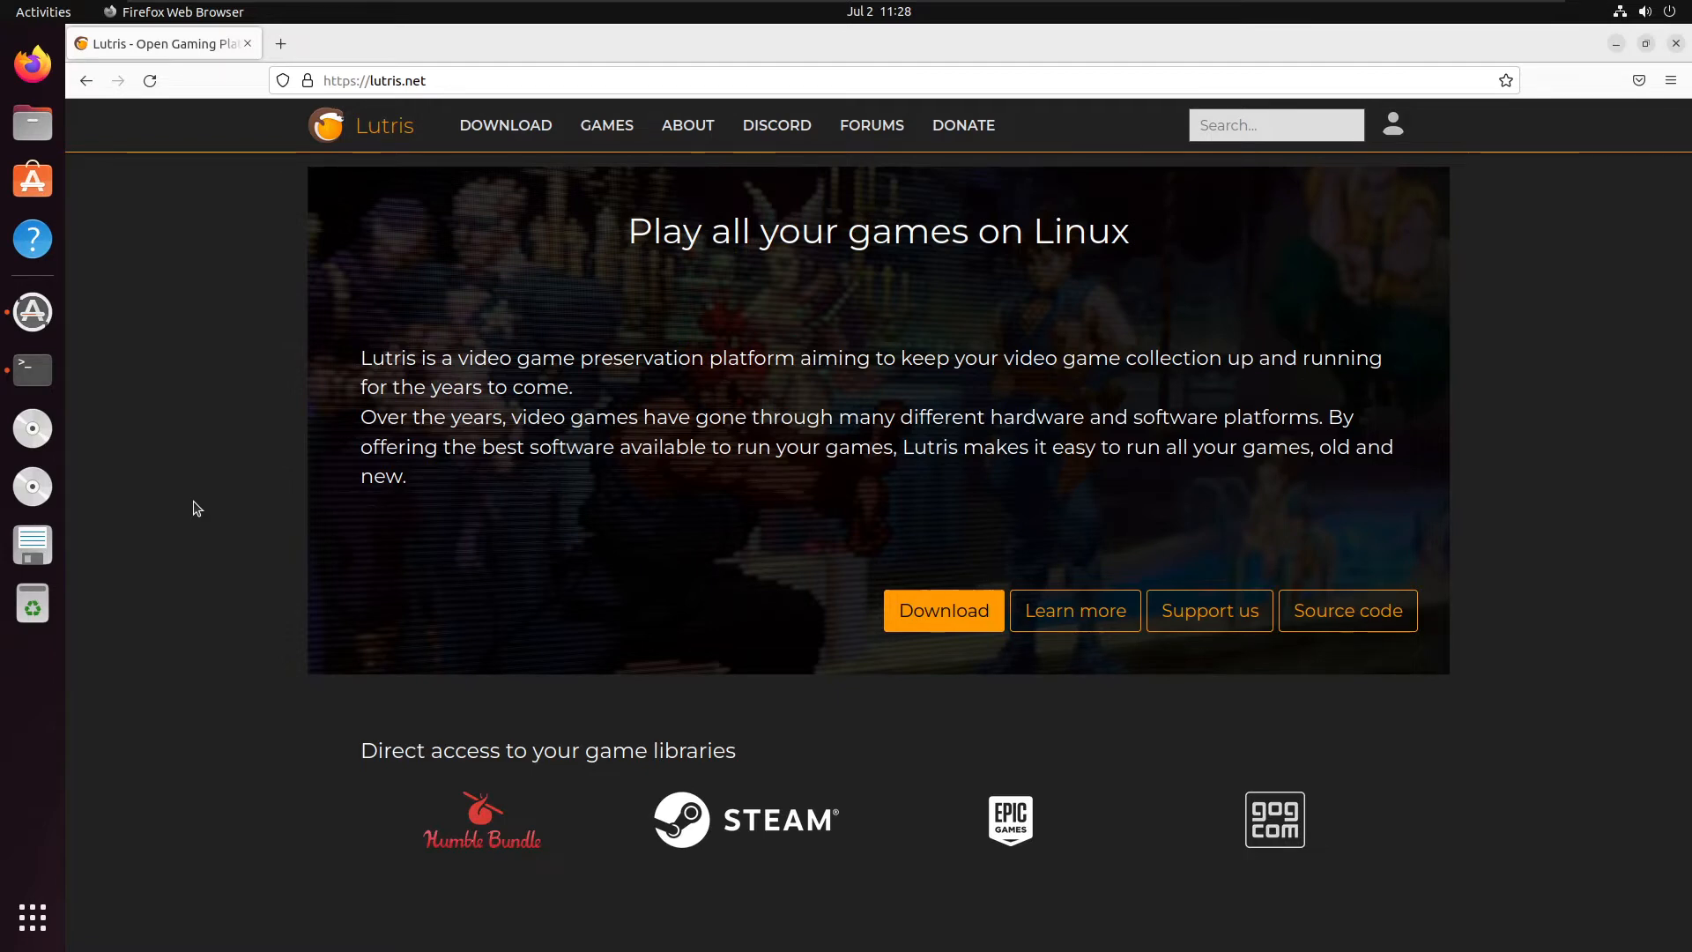
mouse_move(694, 399)
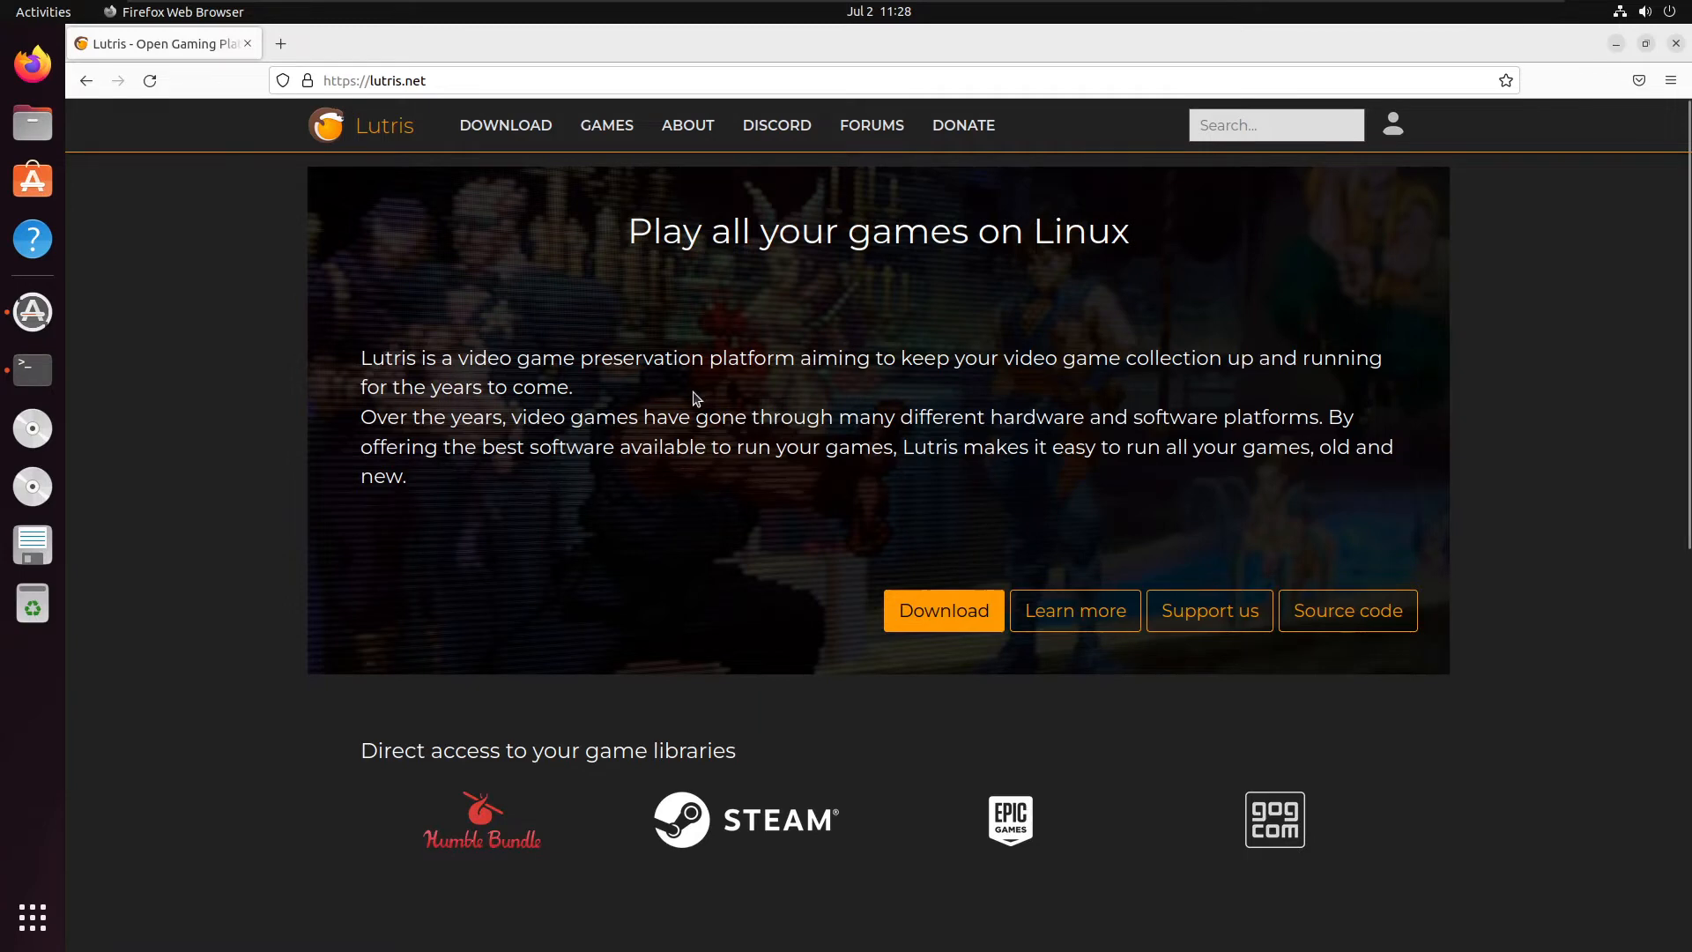
mouse_move(678, 410)
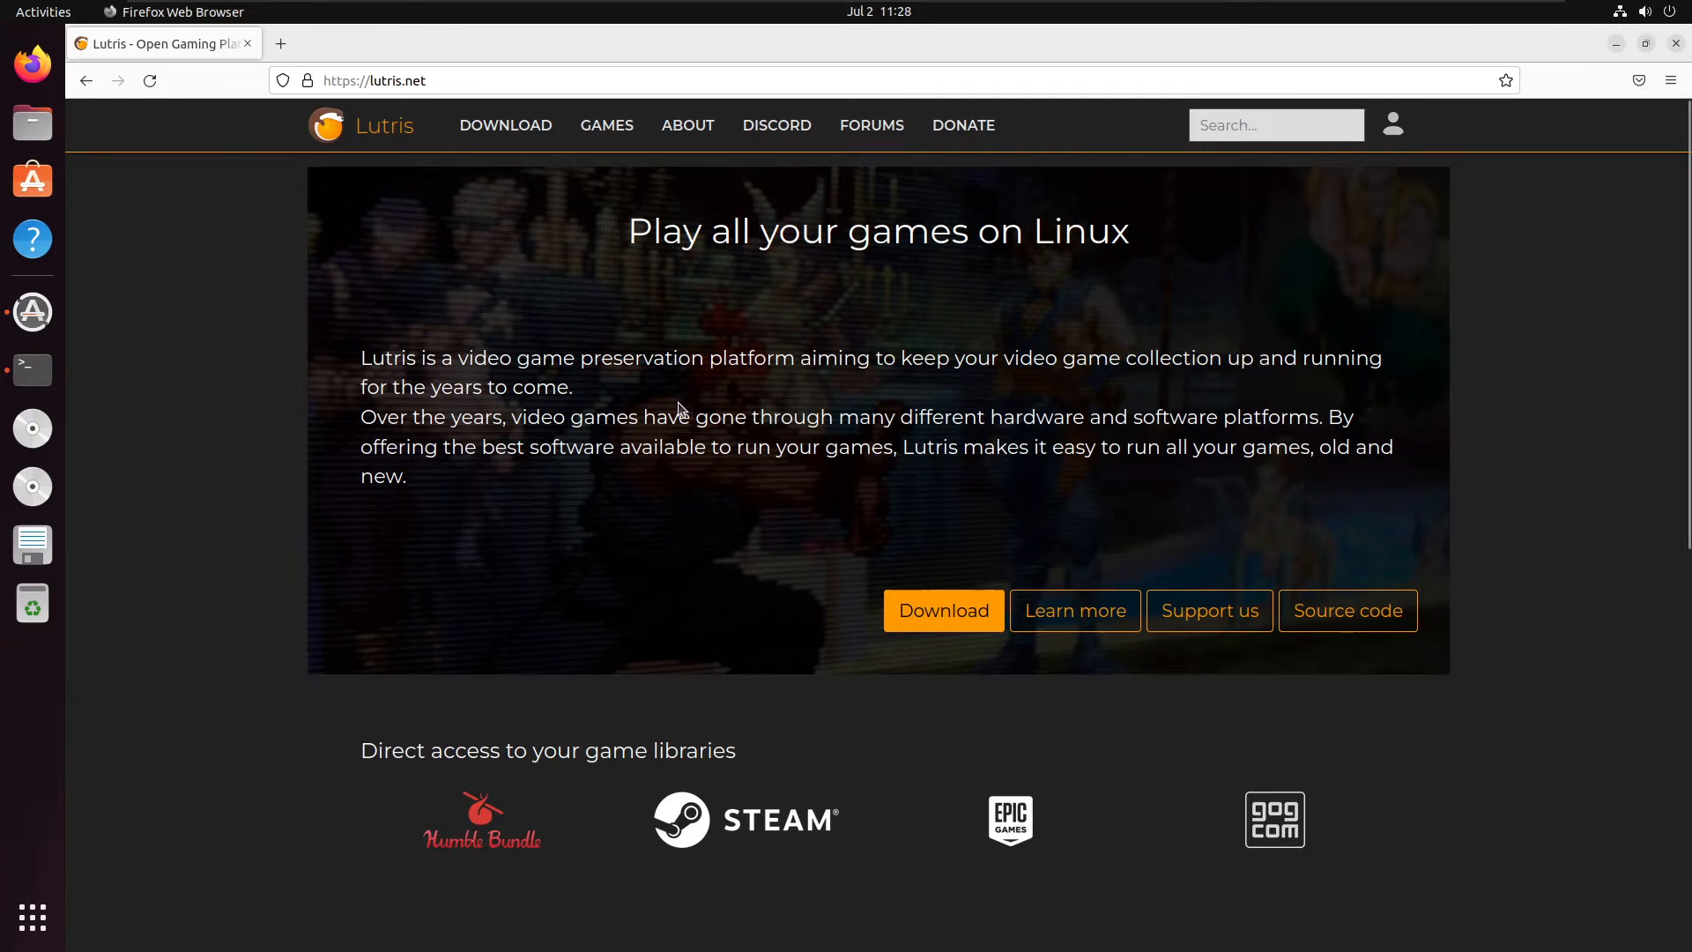
mouse_move(349, 499)
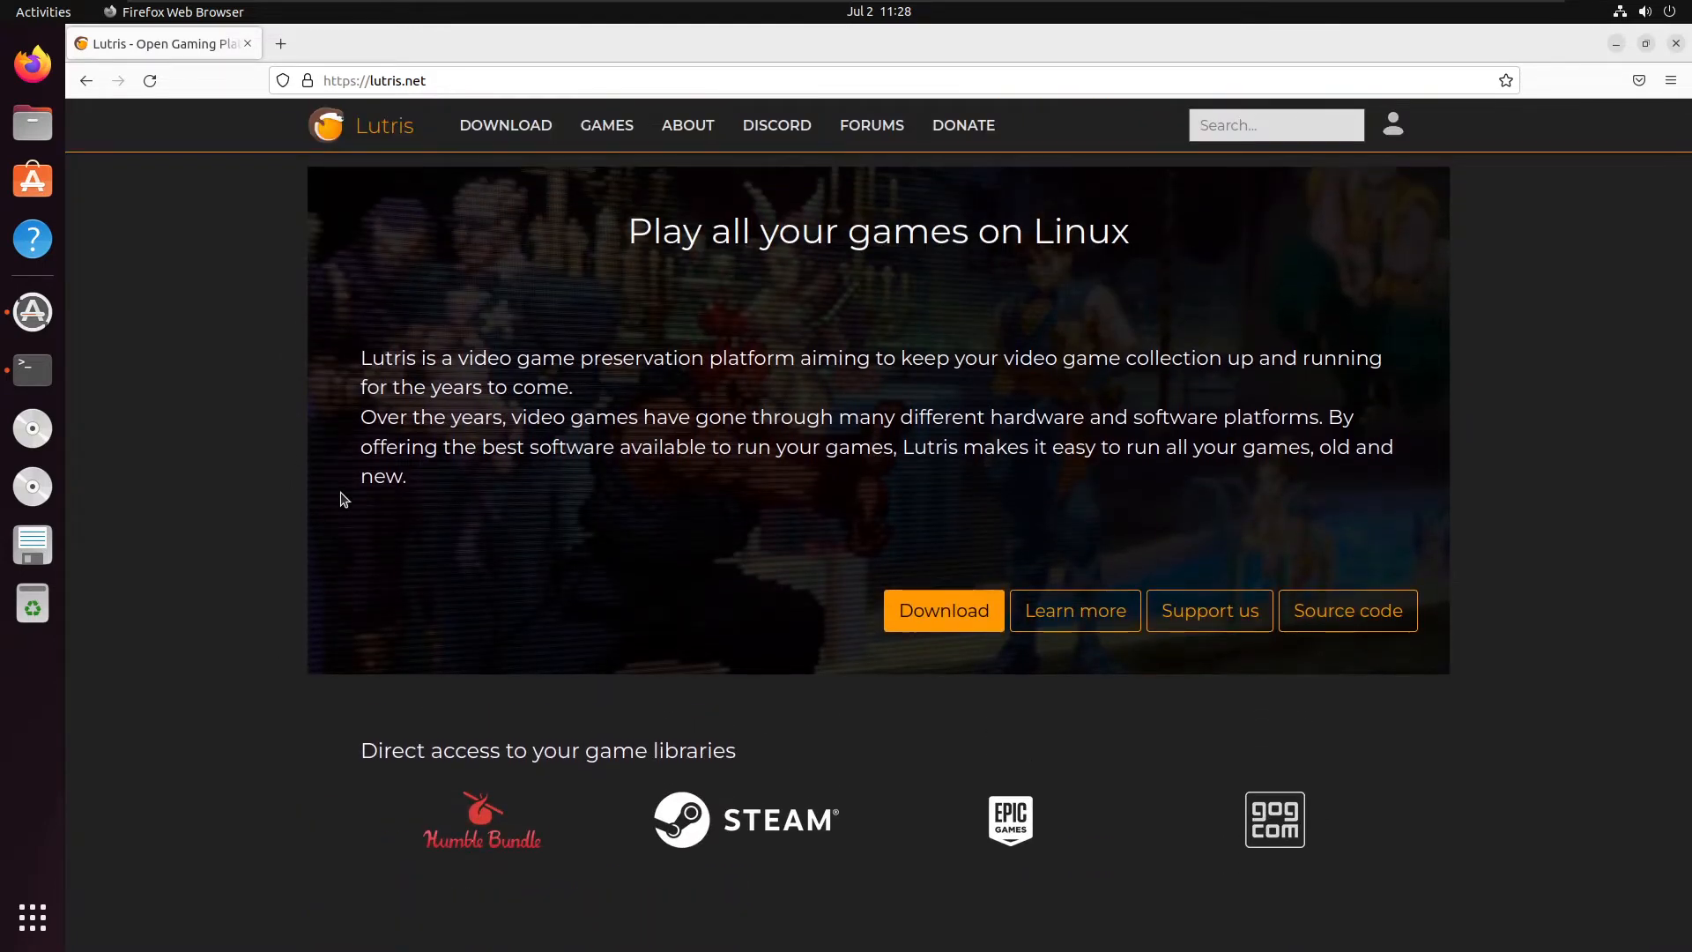
mouse_move(631, 434)
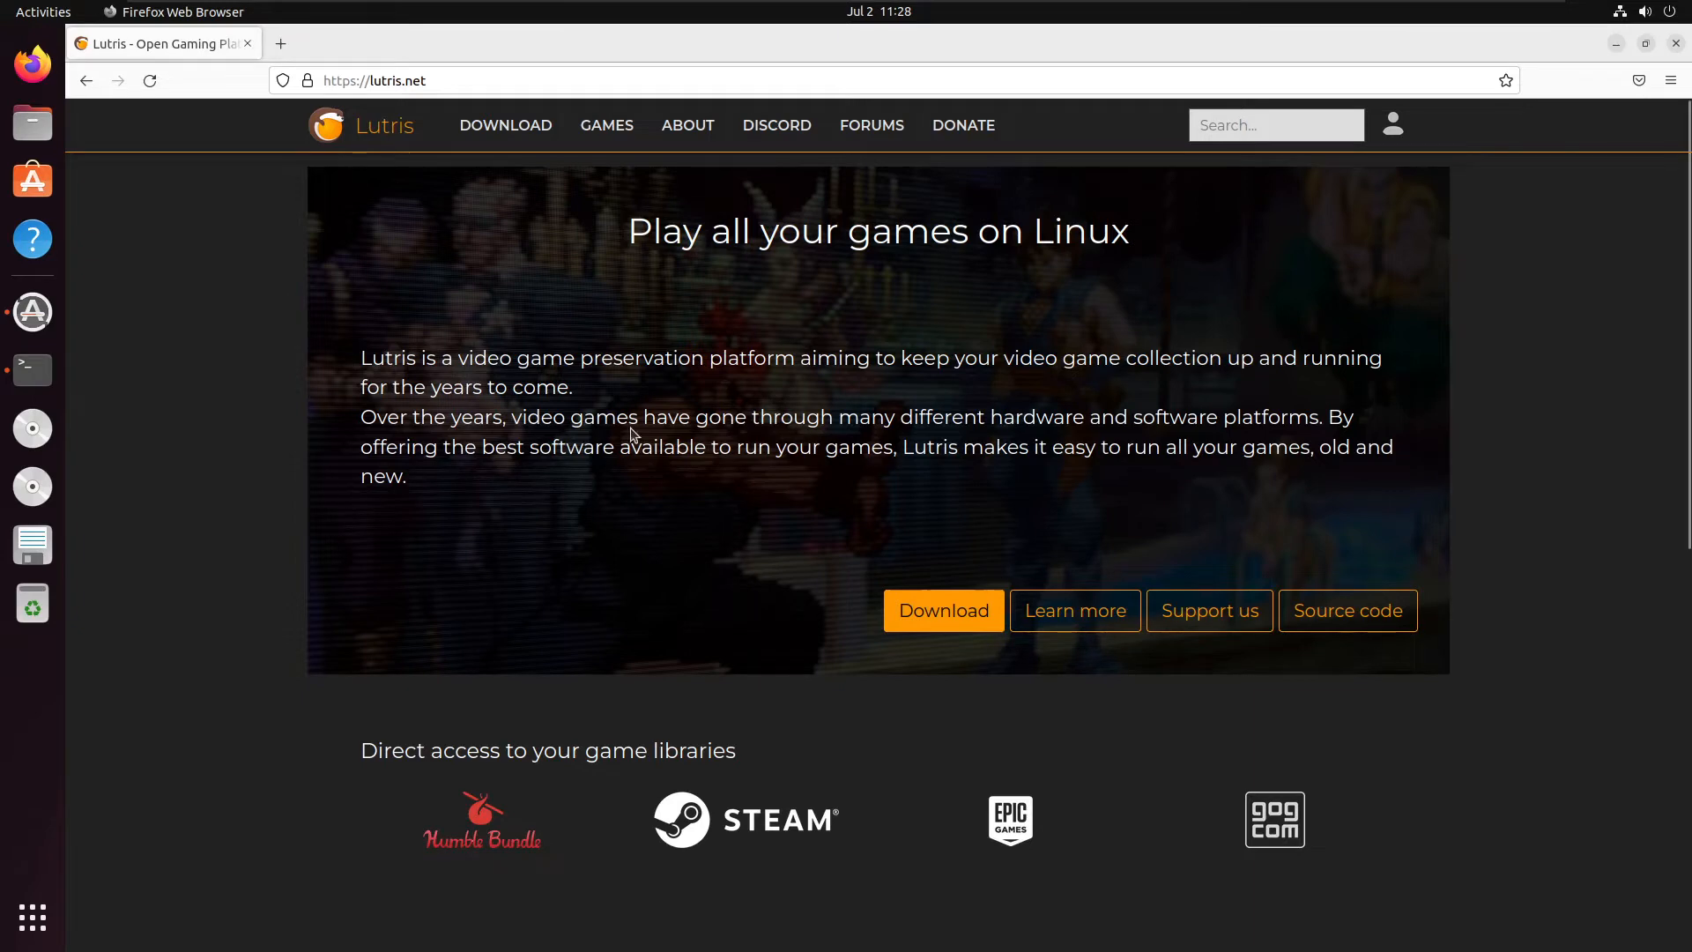
mouse_move(556, 530)
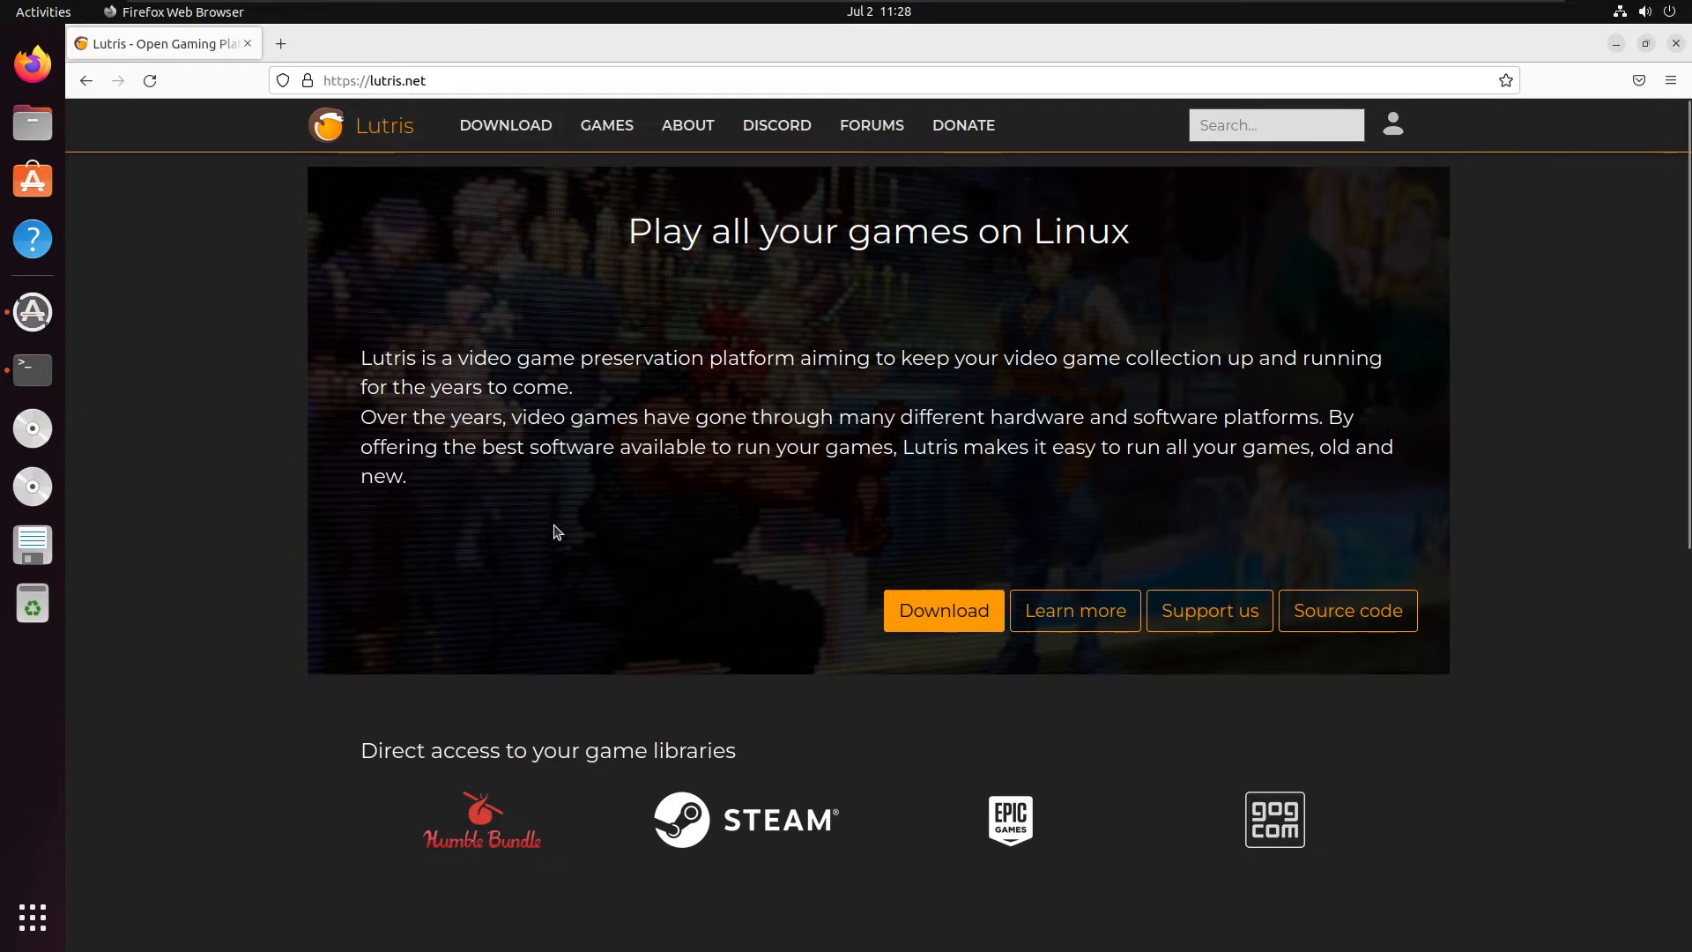
Open lutris.net's Downloads page and scroll to the Flatpak and Ubuntu install commands
scroll(down, 3)
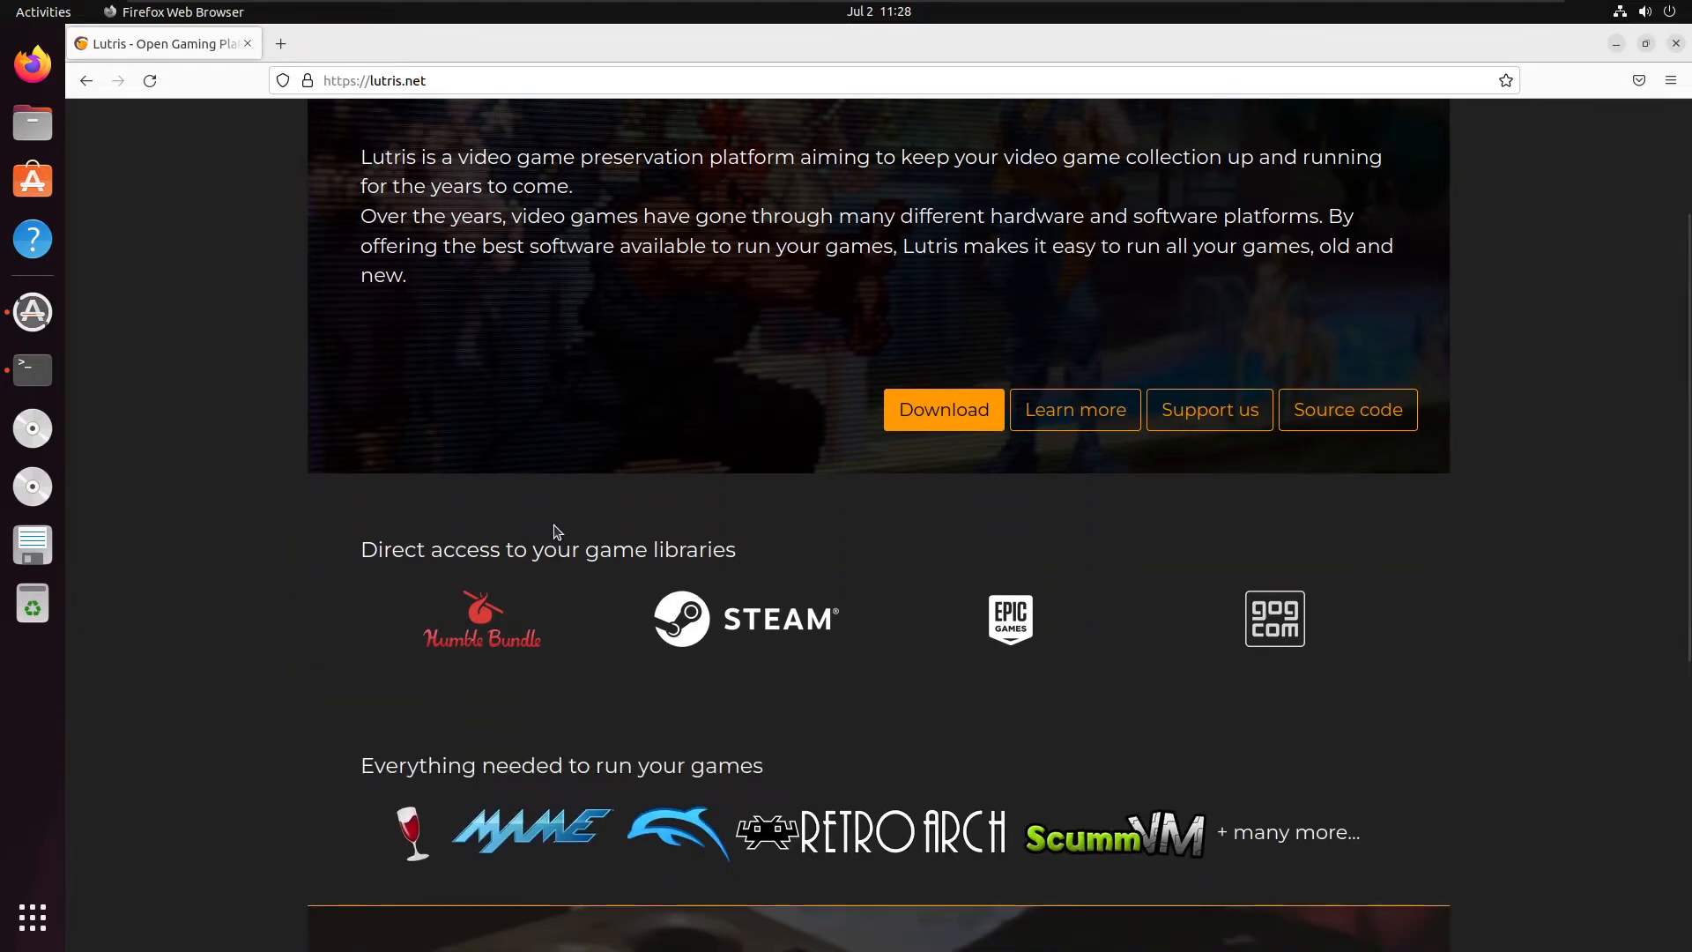
scroll(up, 3)
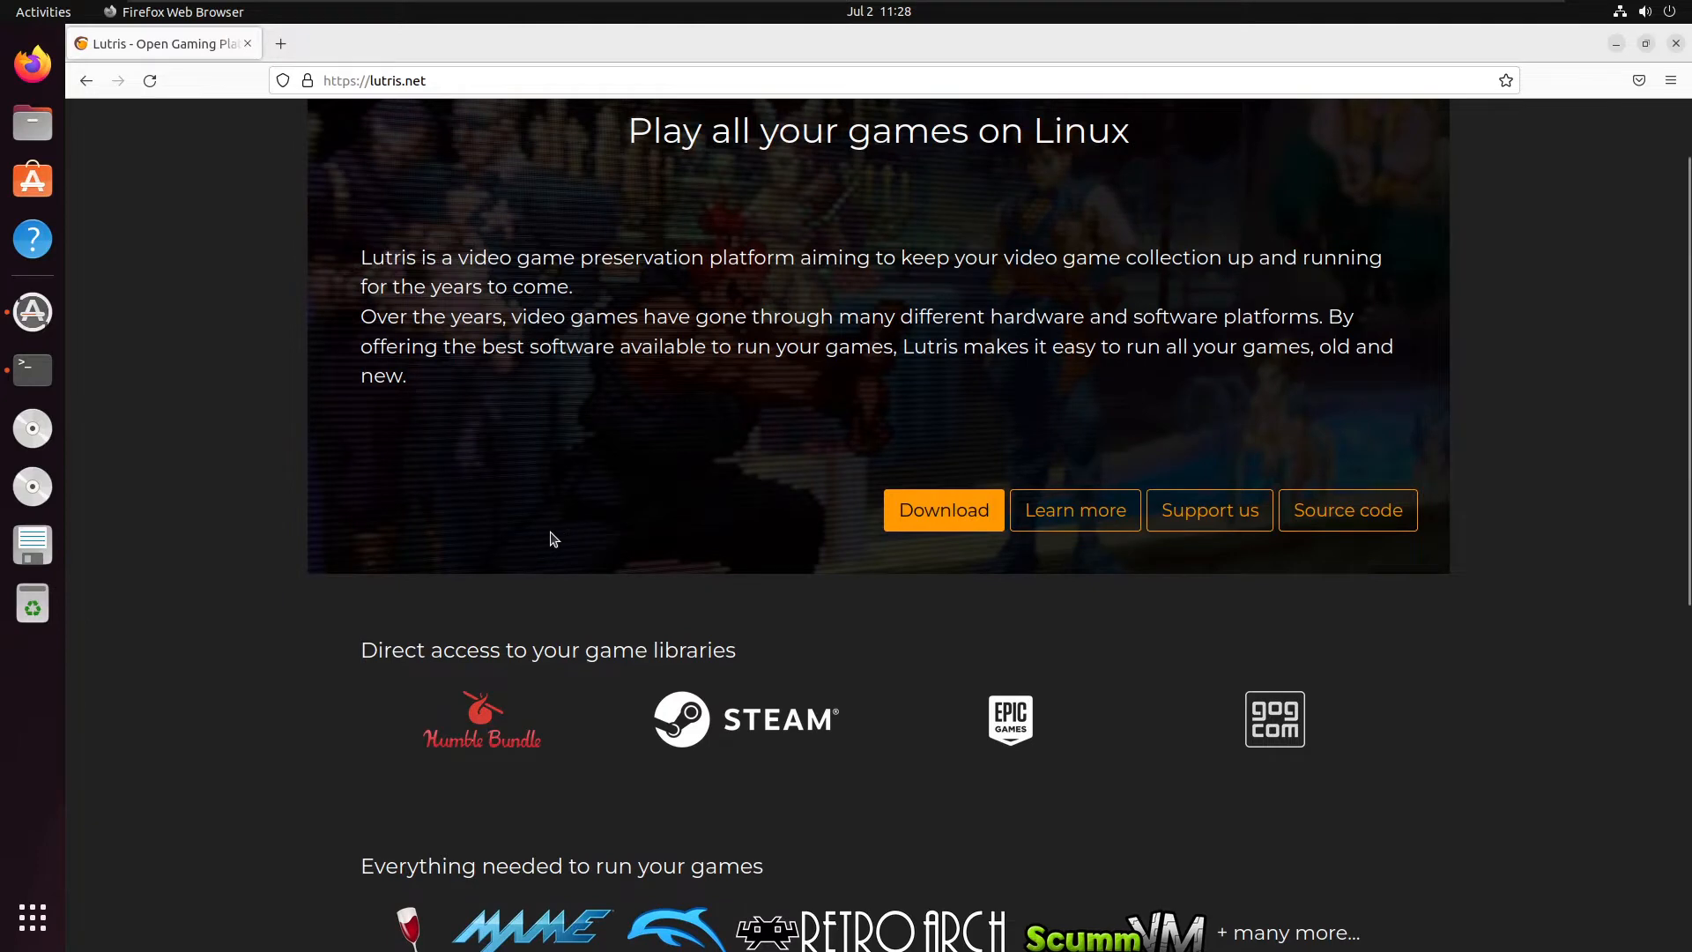
scroll(up, 3)
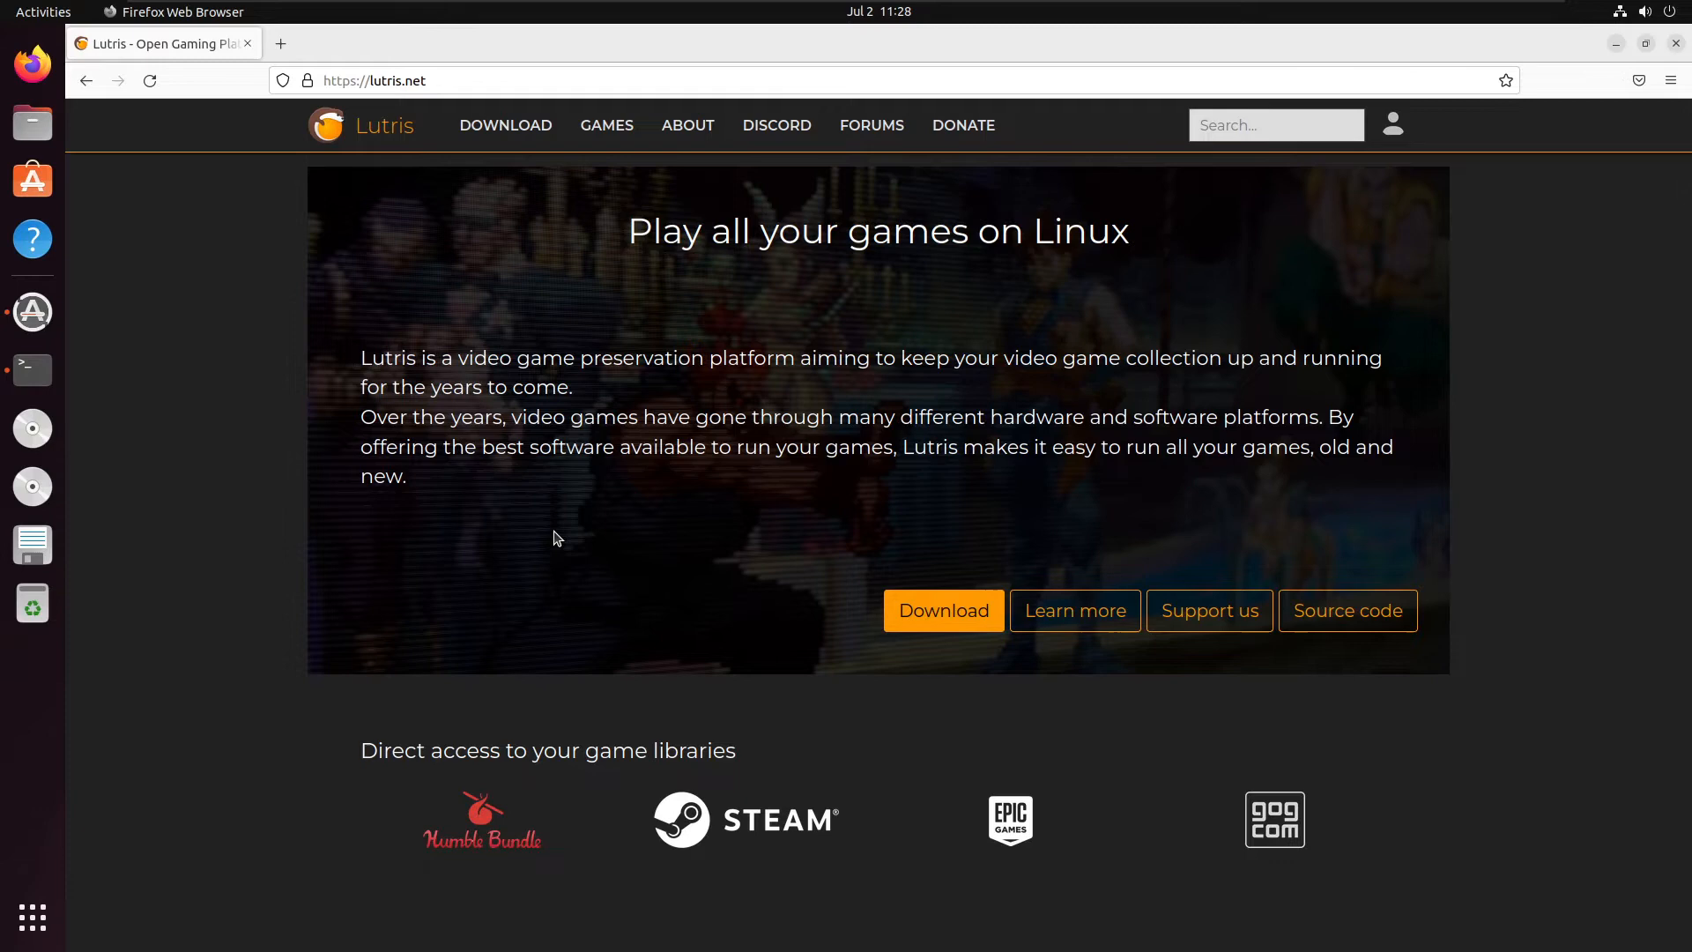
mouse_move(969, 636)
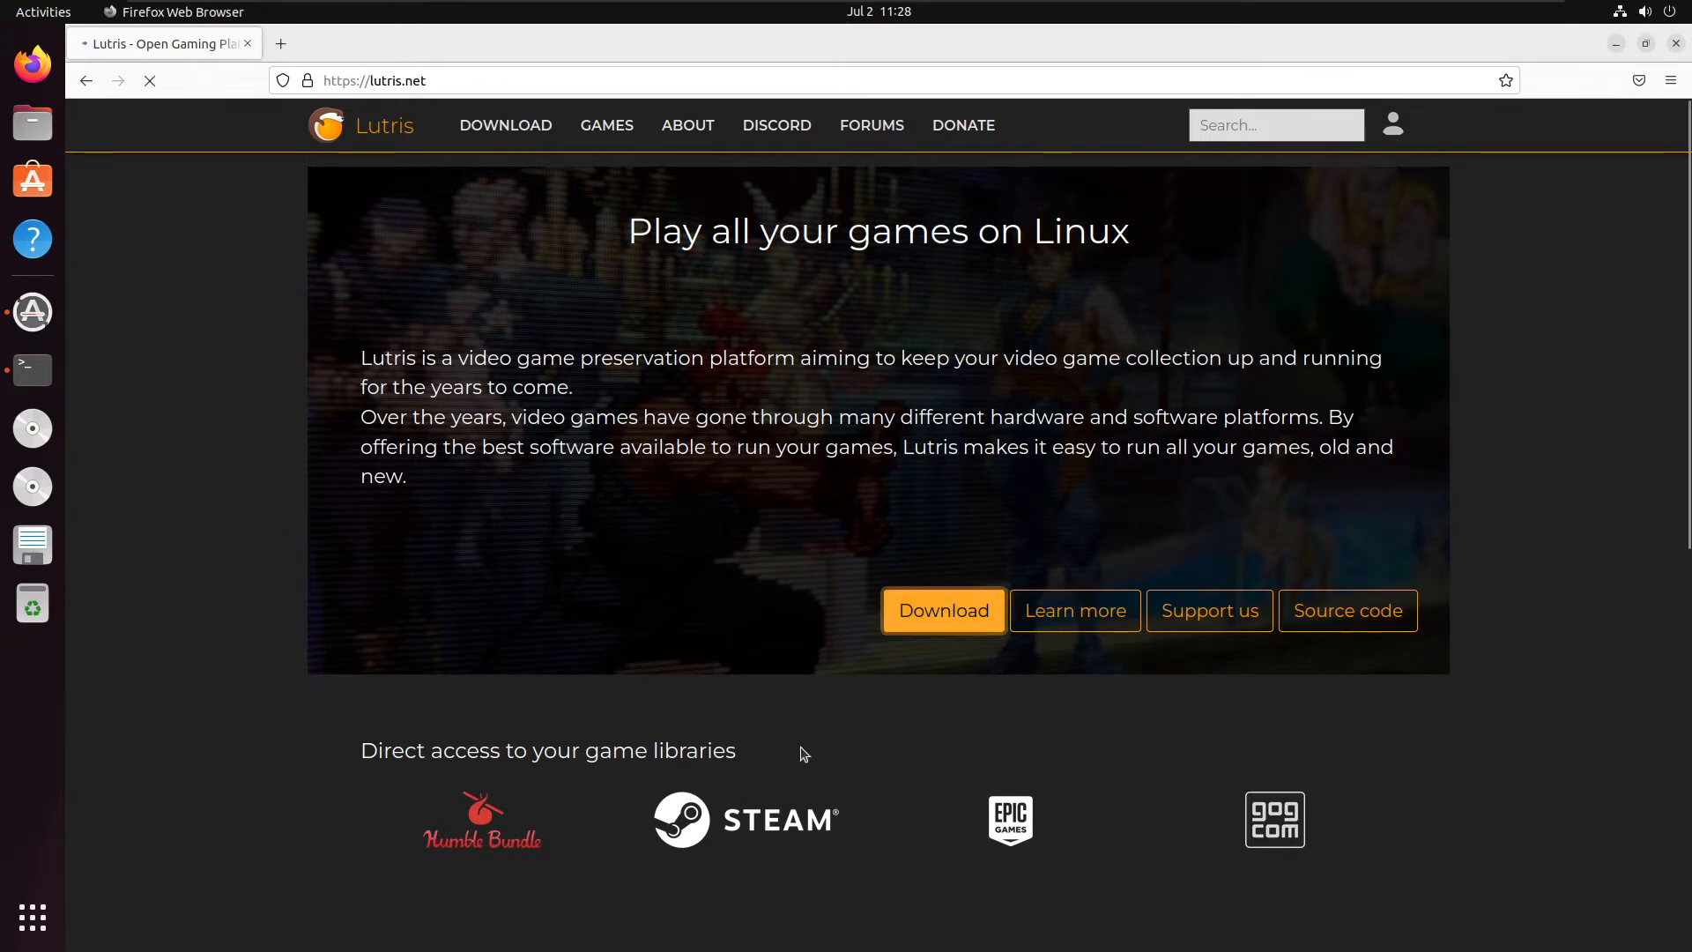
click(942, 610)
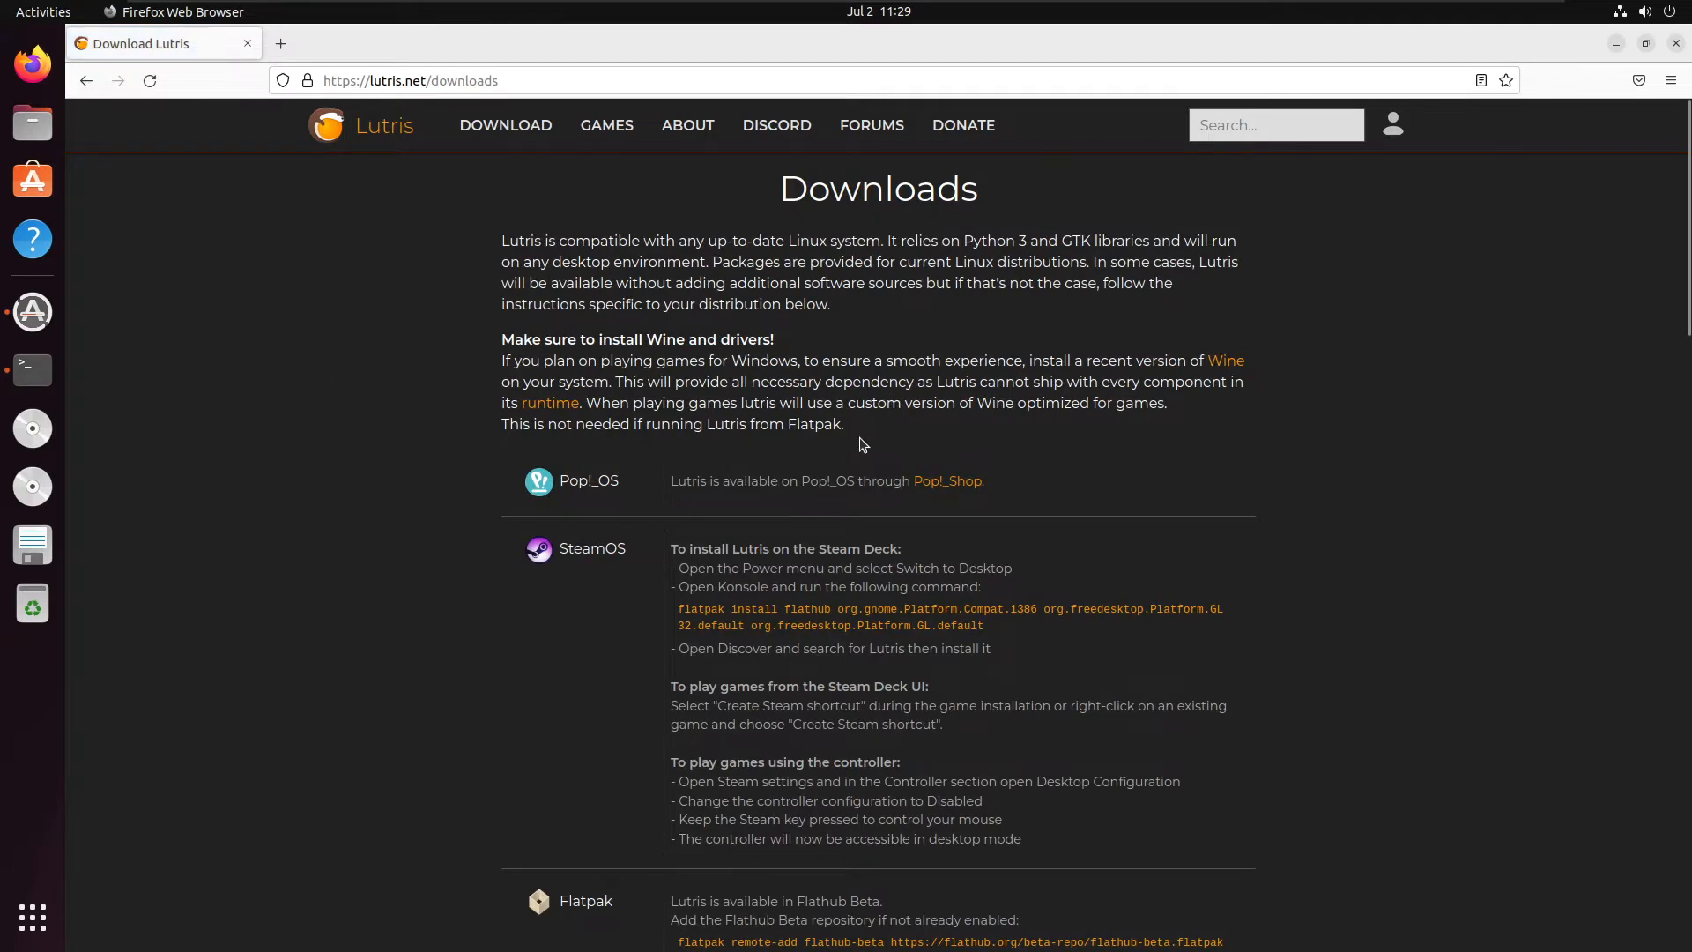
scroll(down, 3)
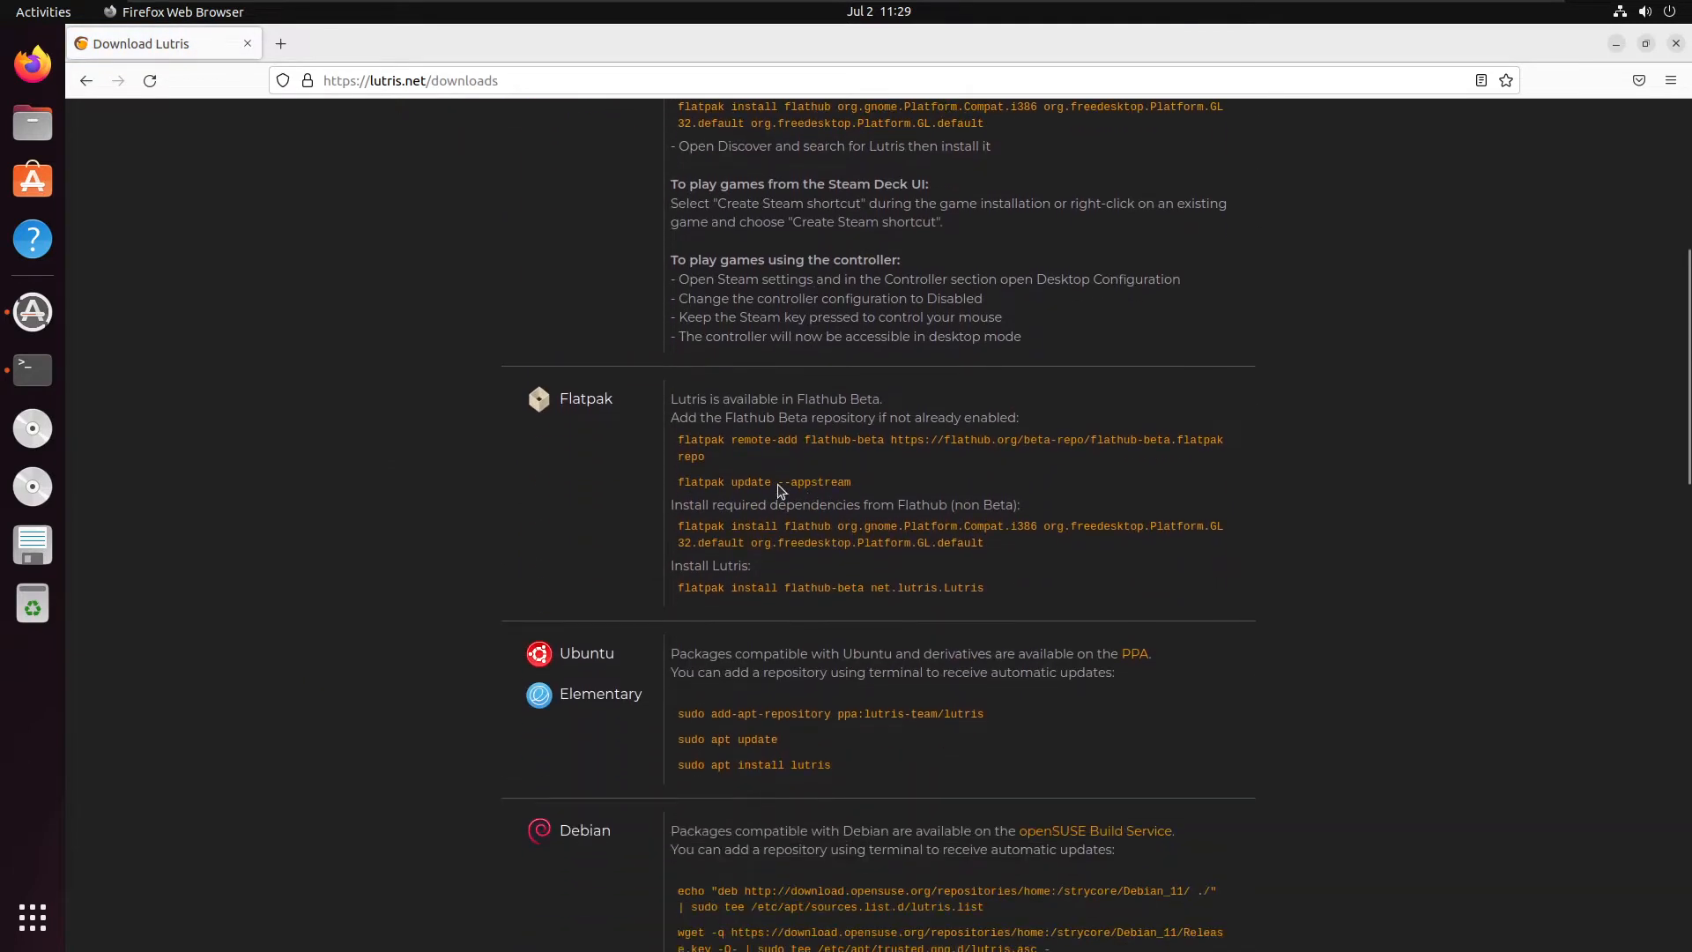
mouse_move(466, 418)
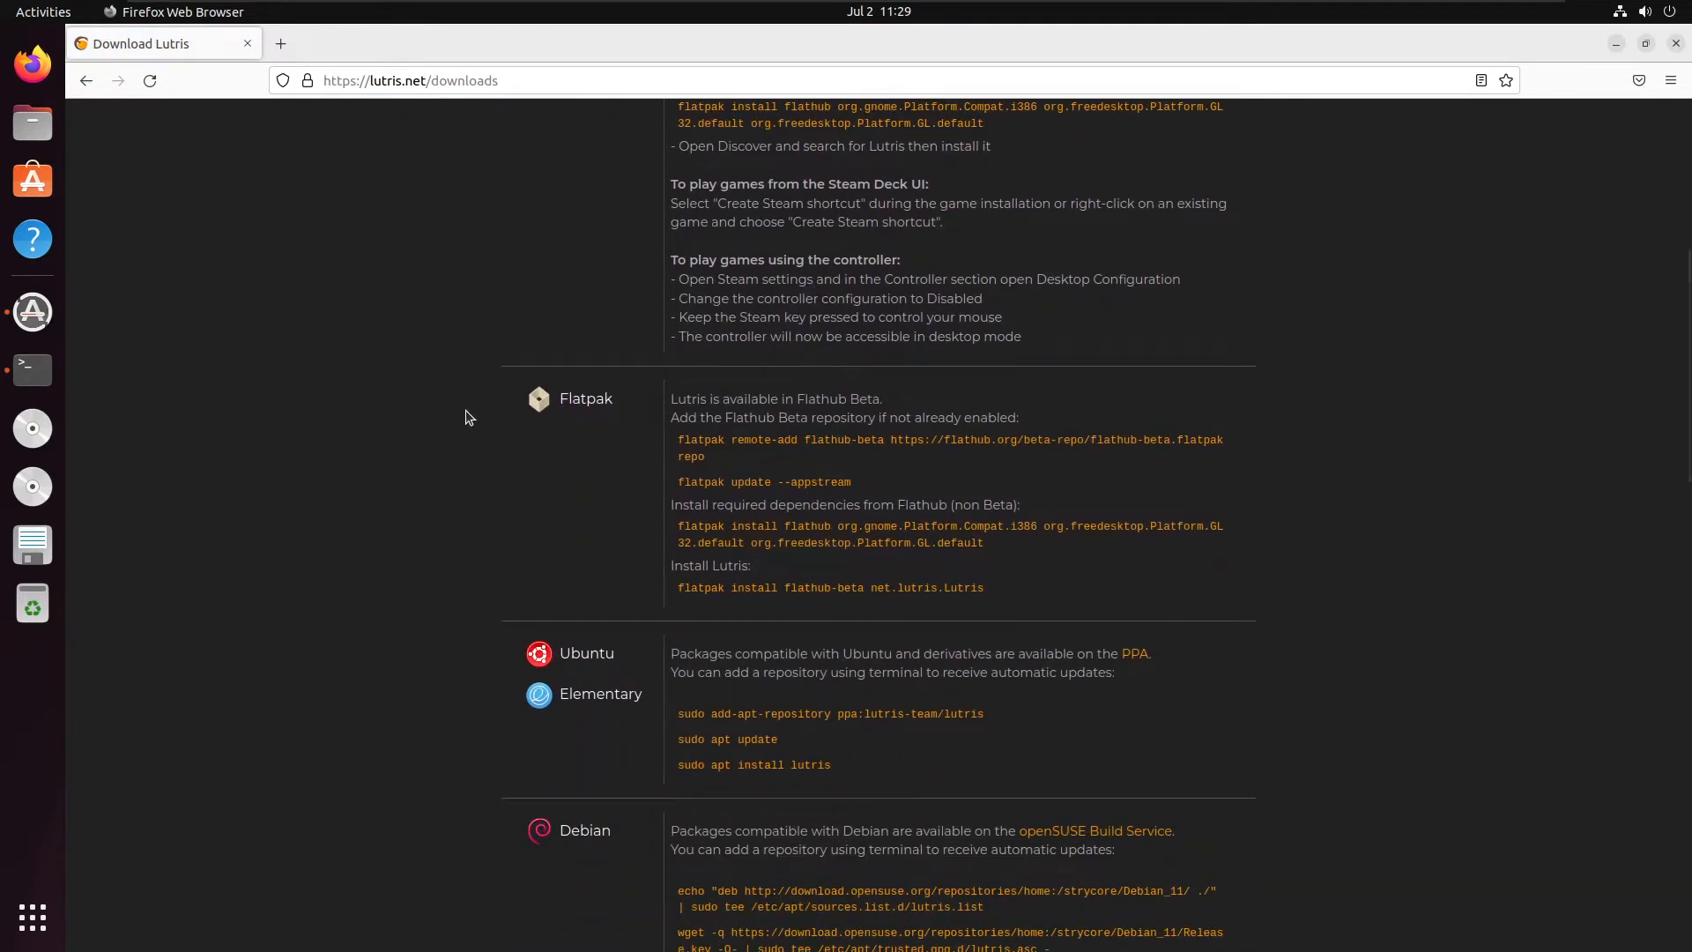
mouse_move(75, 372)
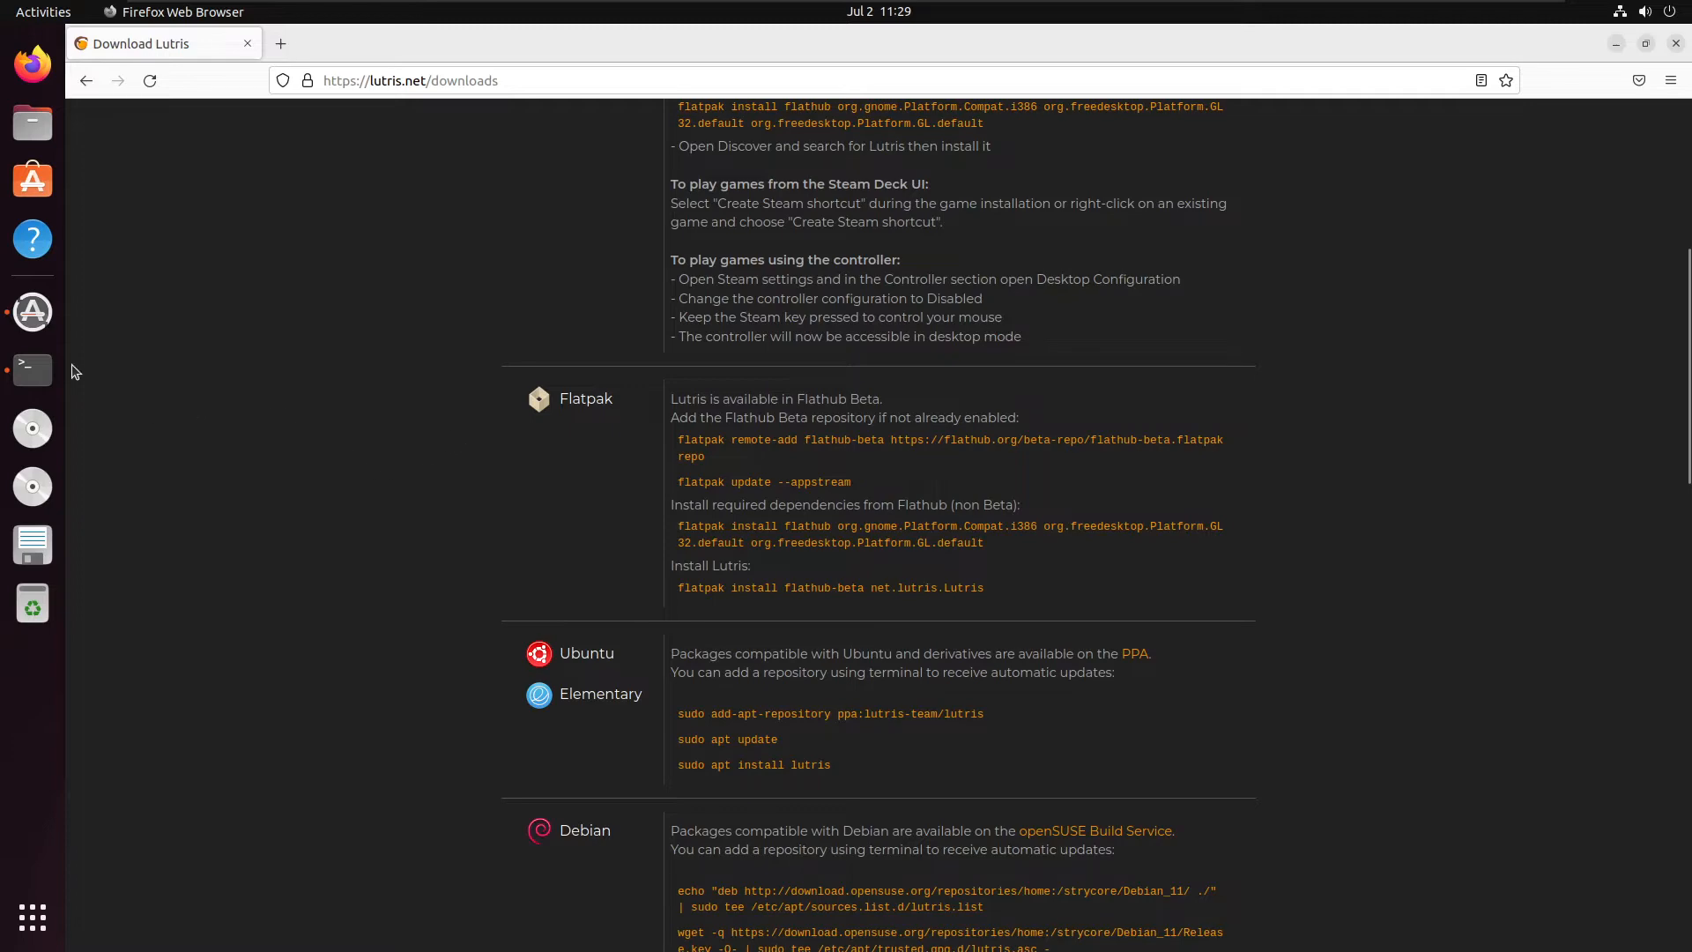
Run neofetch, install it with sudo apt install neofetch and y, then dismiss Software Updater
click(33, 370)
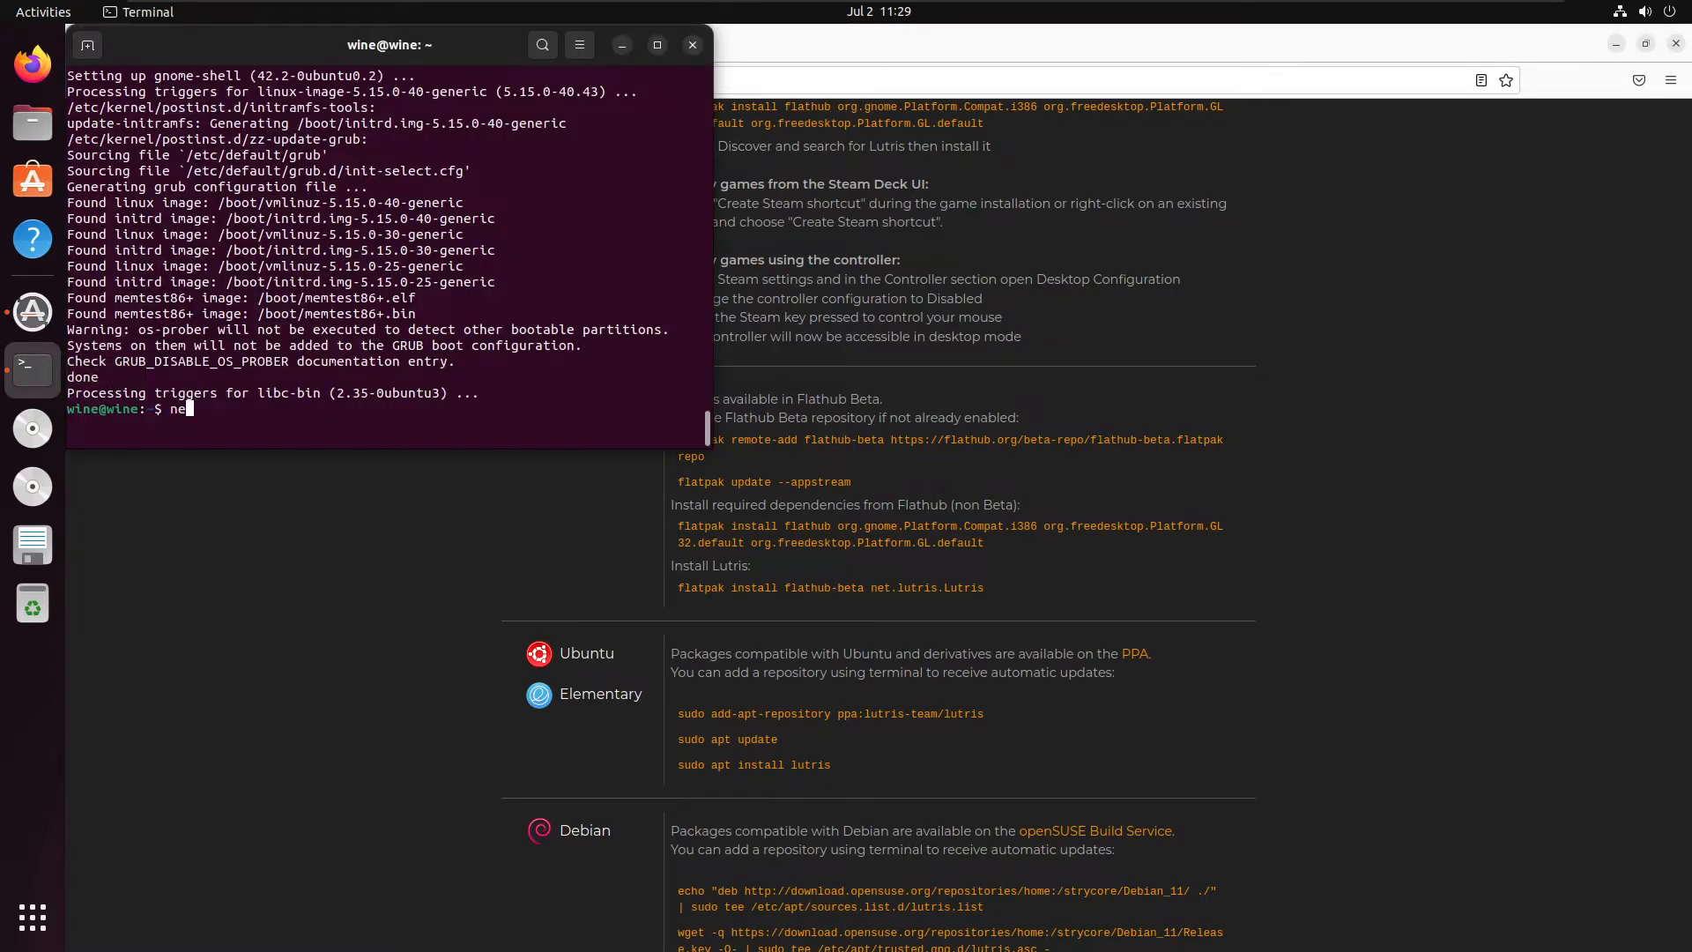
key(Return)
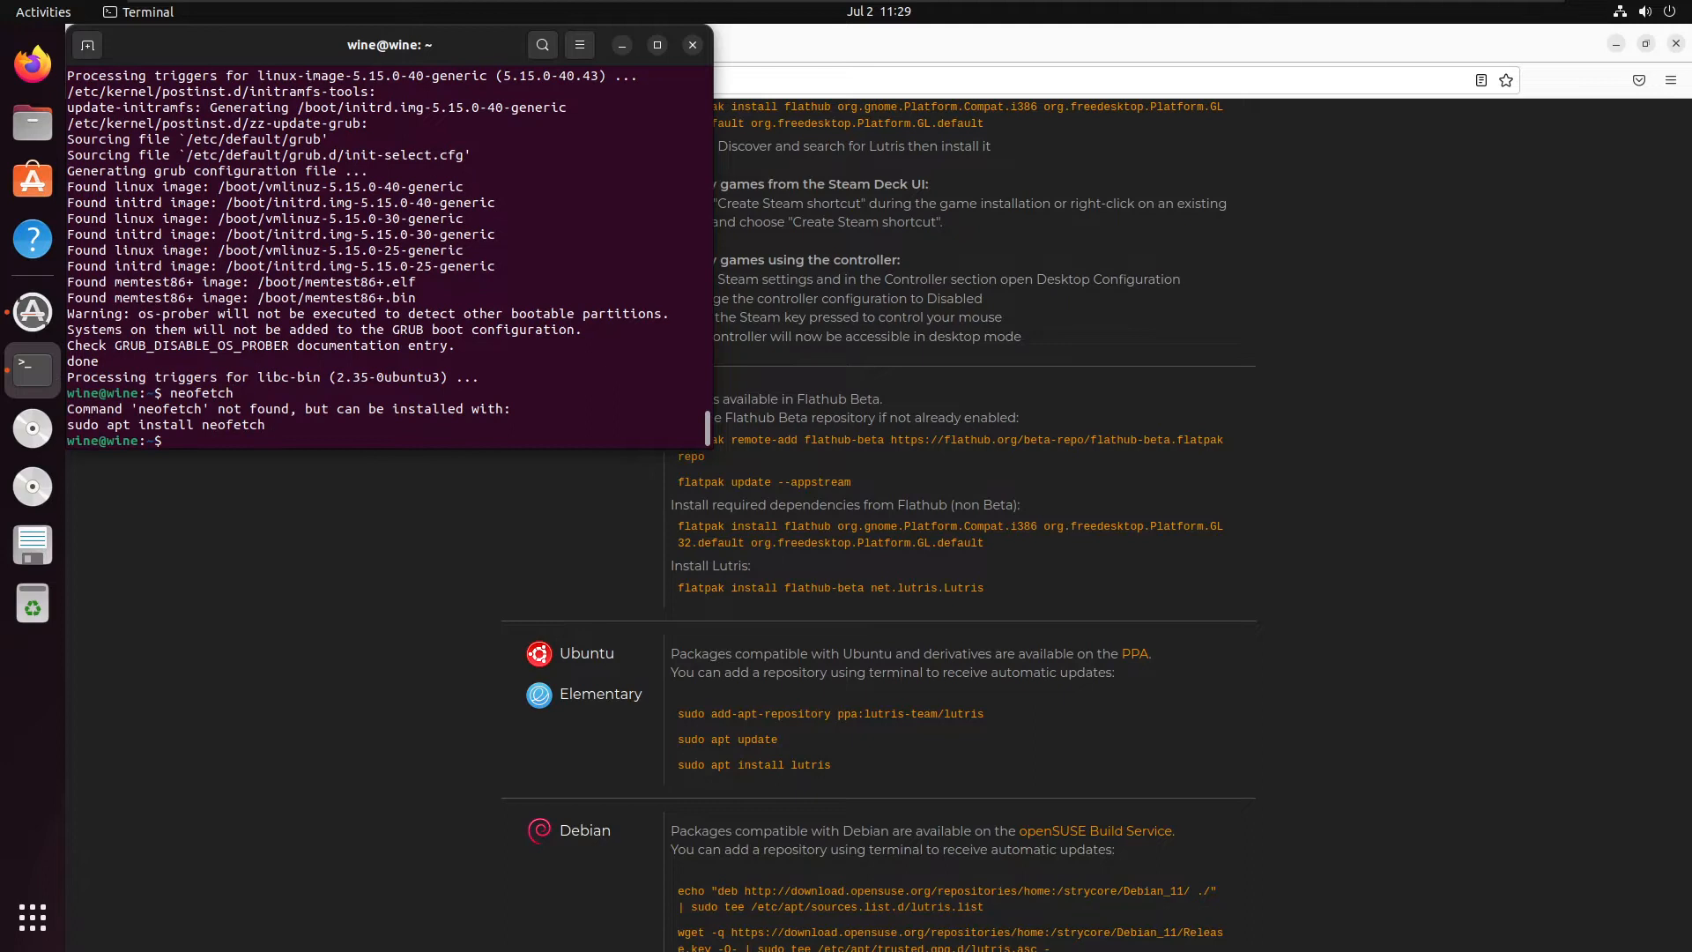
text(install)
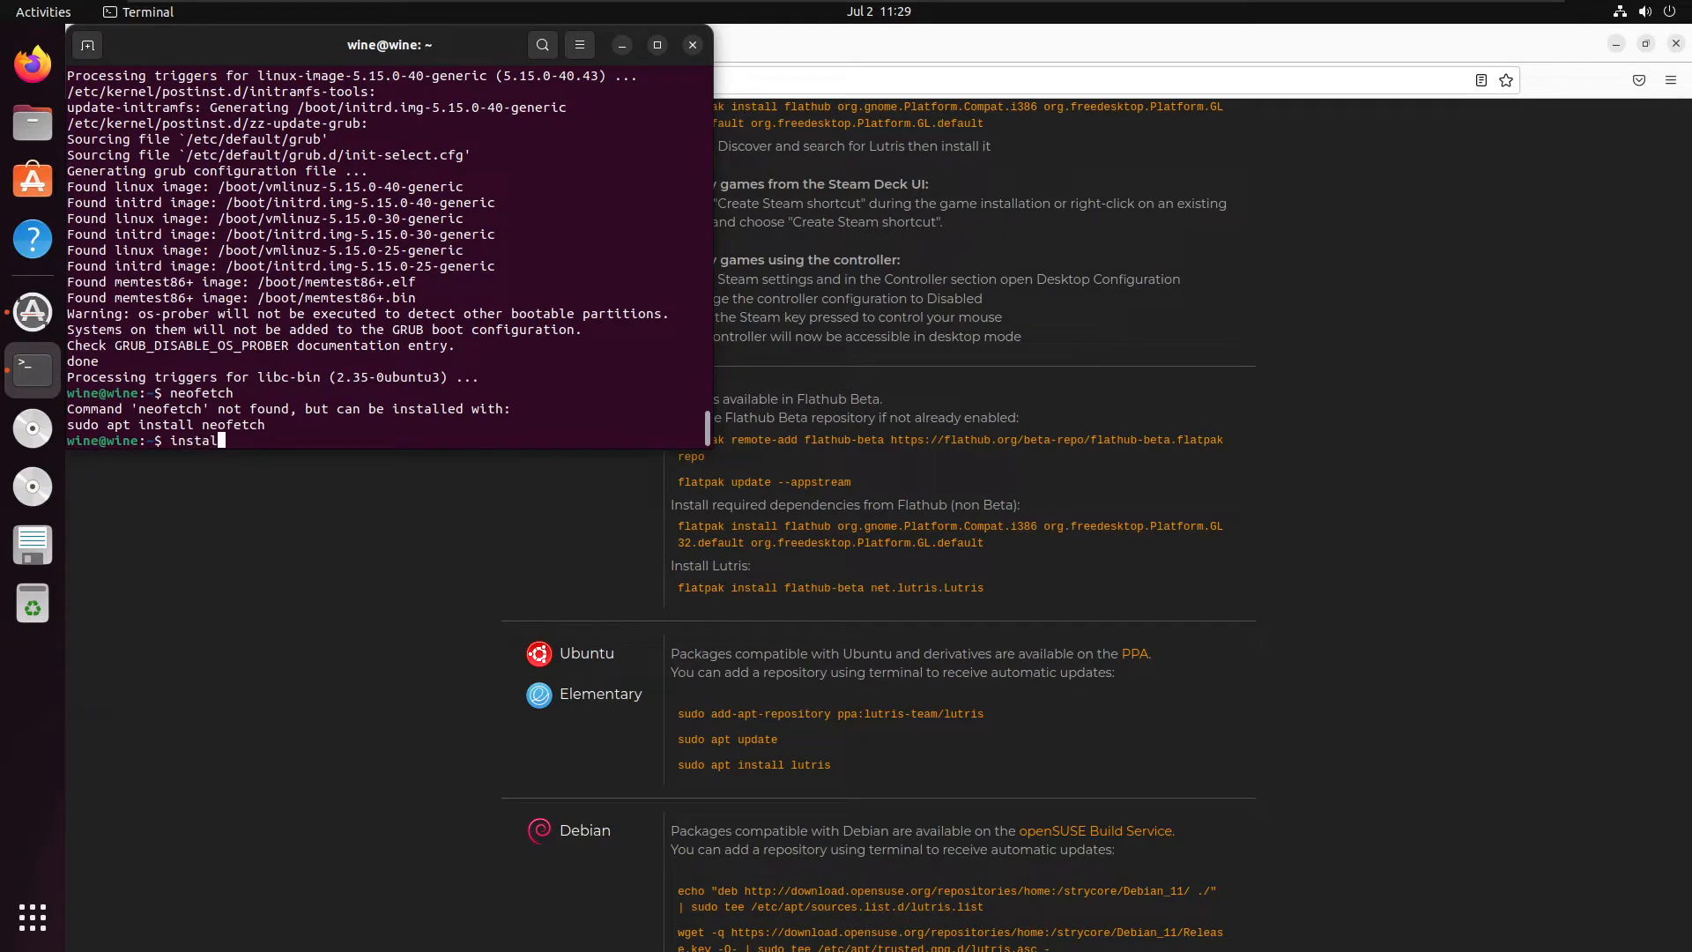
text(sudo a)
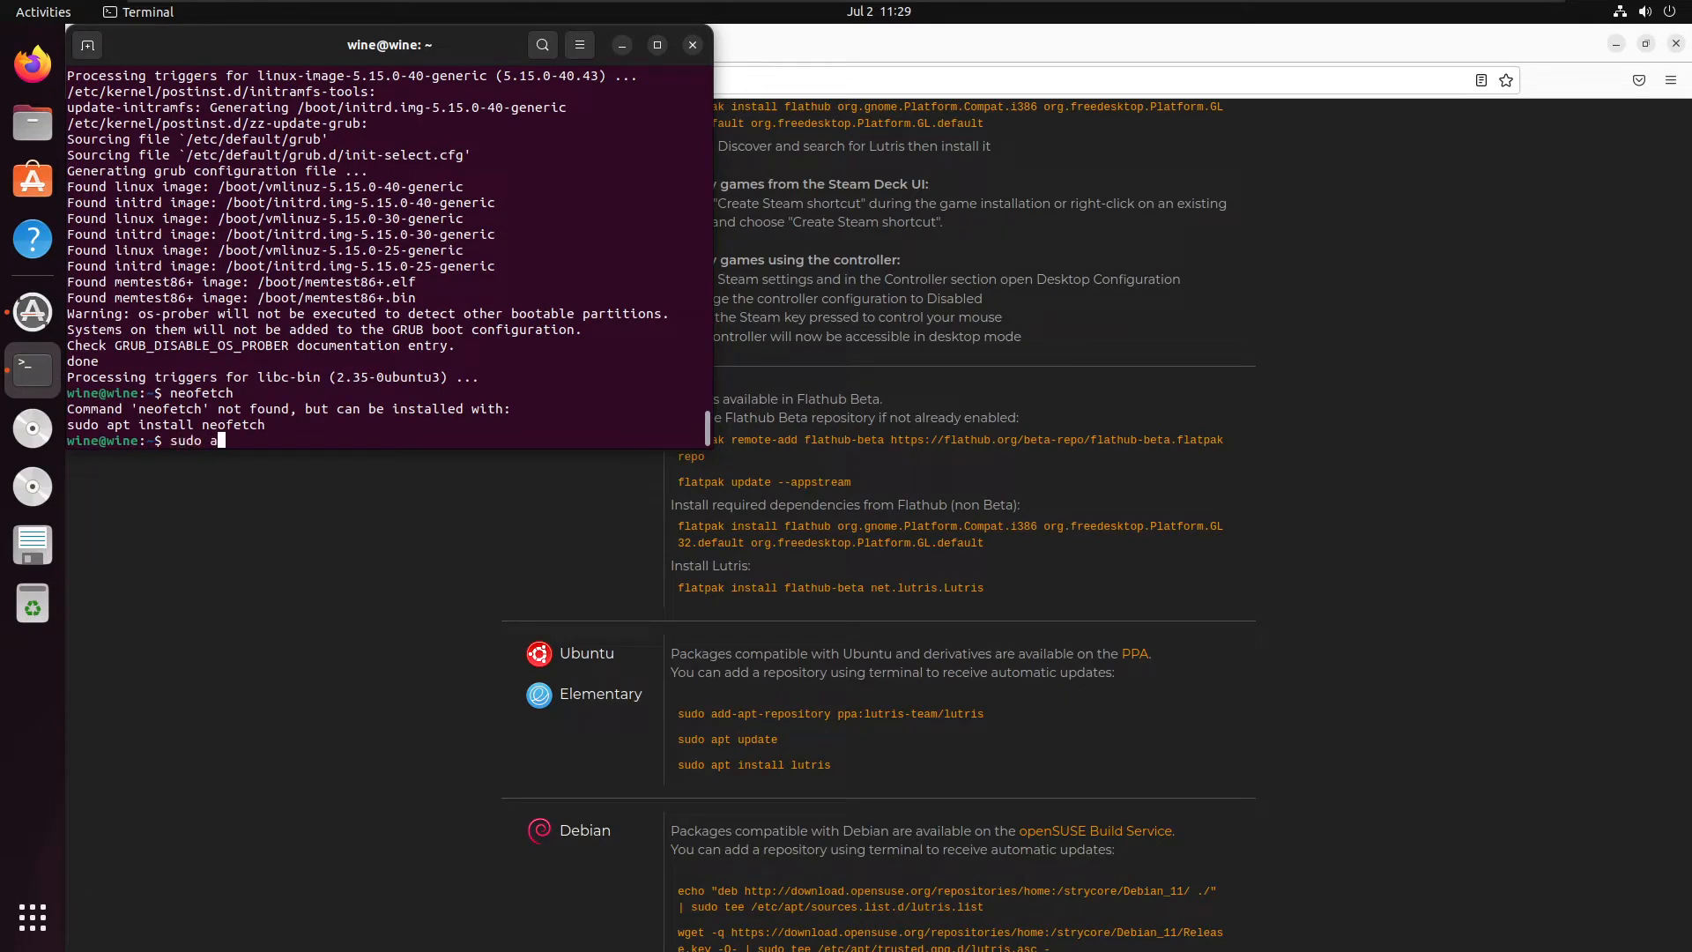
text(pt install ne)
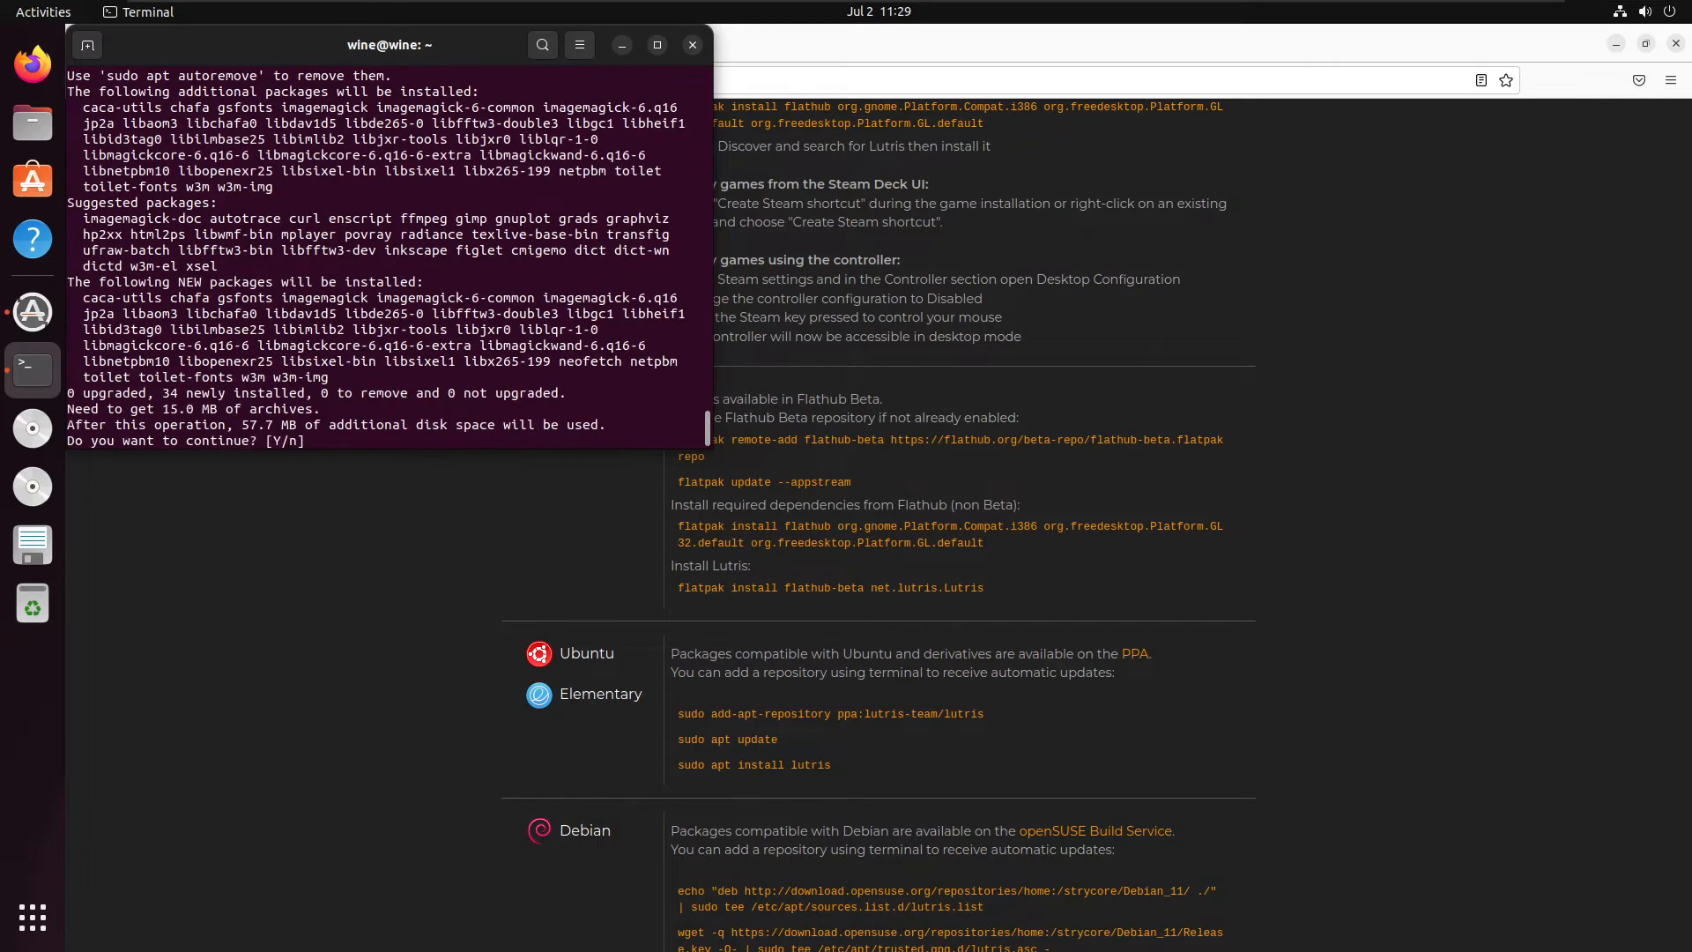
text(y)
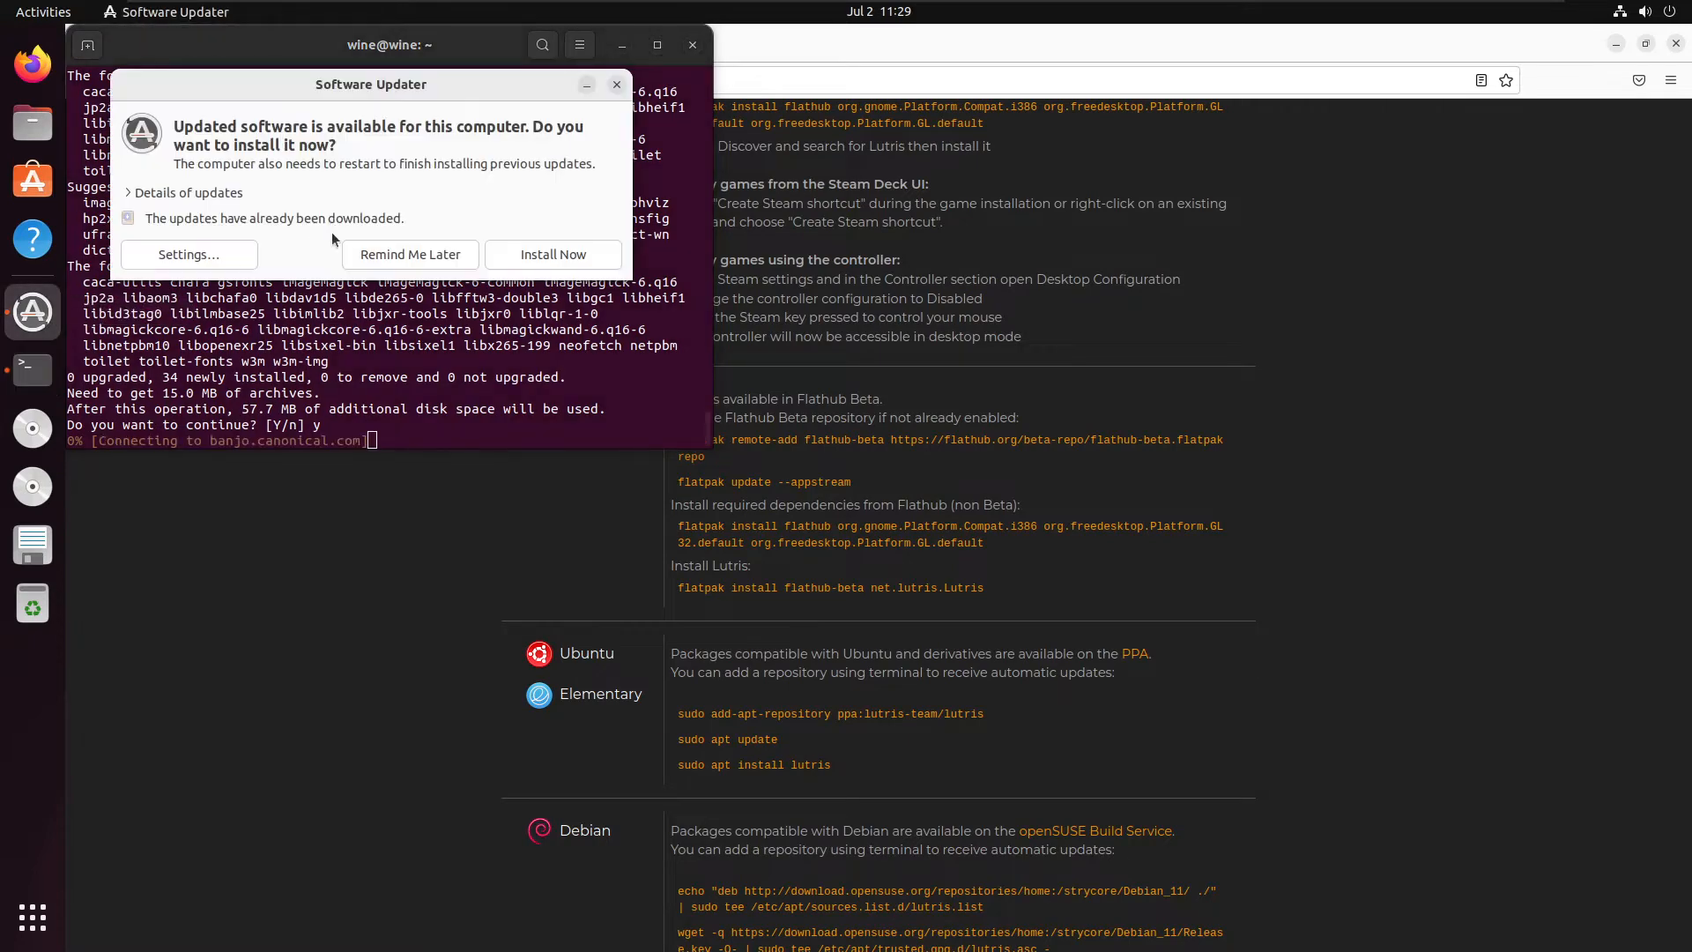
click(616, 84)
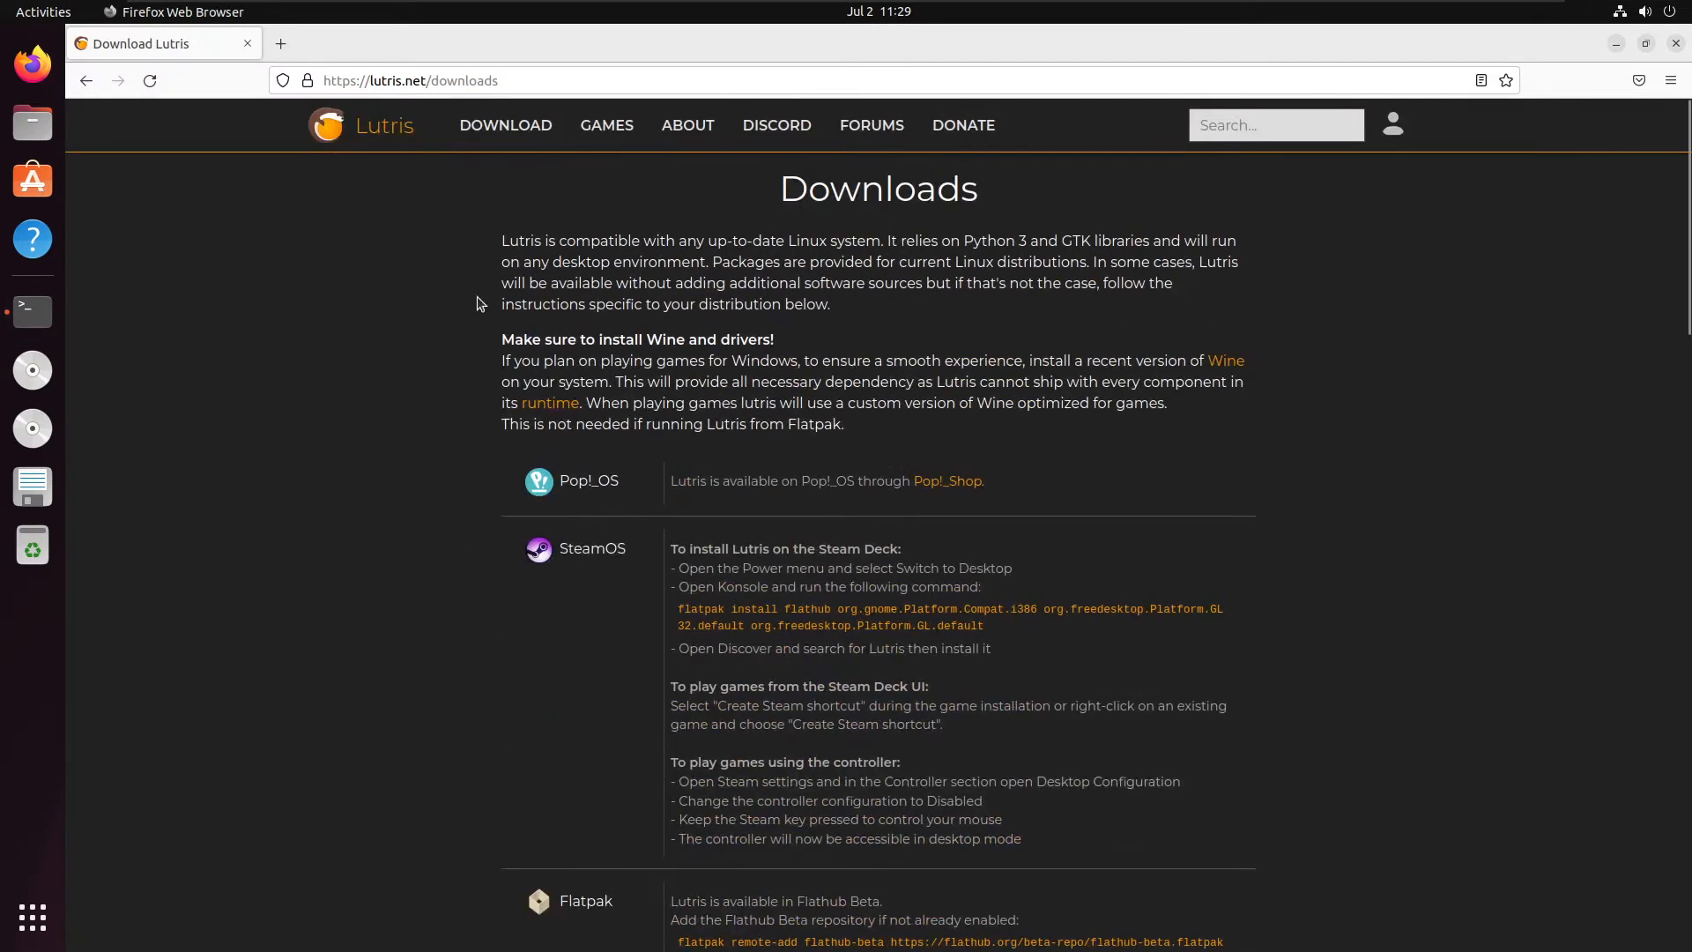
scroll(down, 3)
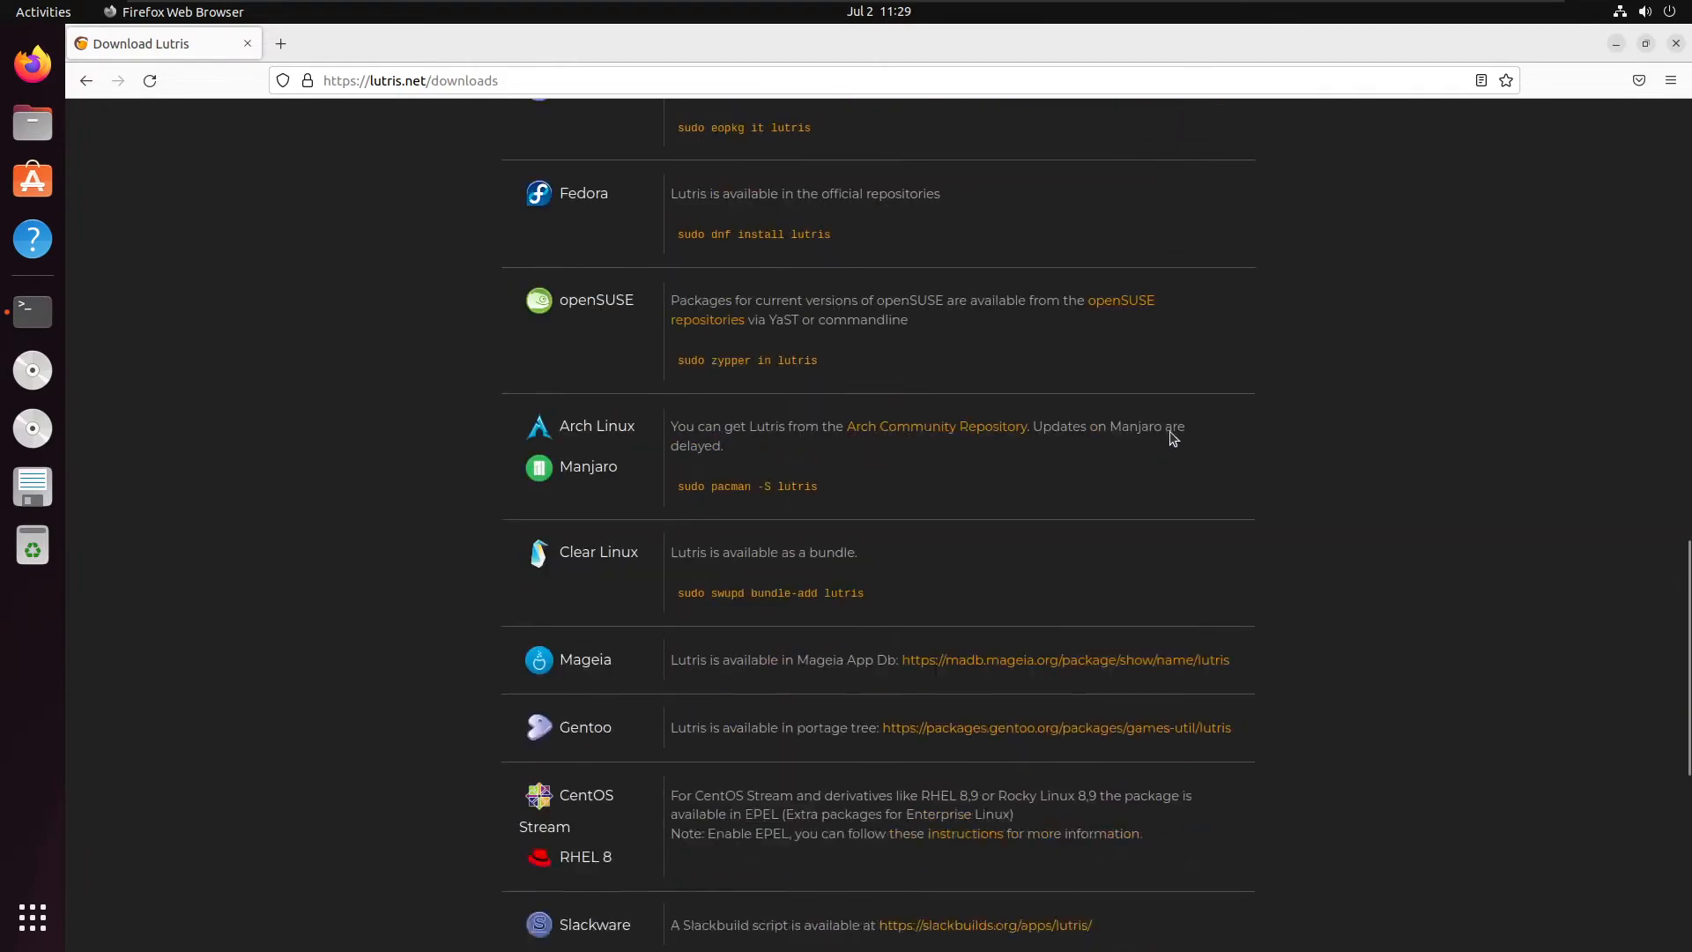
scroll(down, 3)
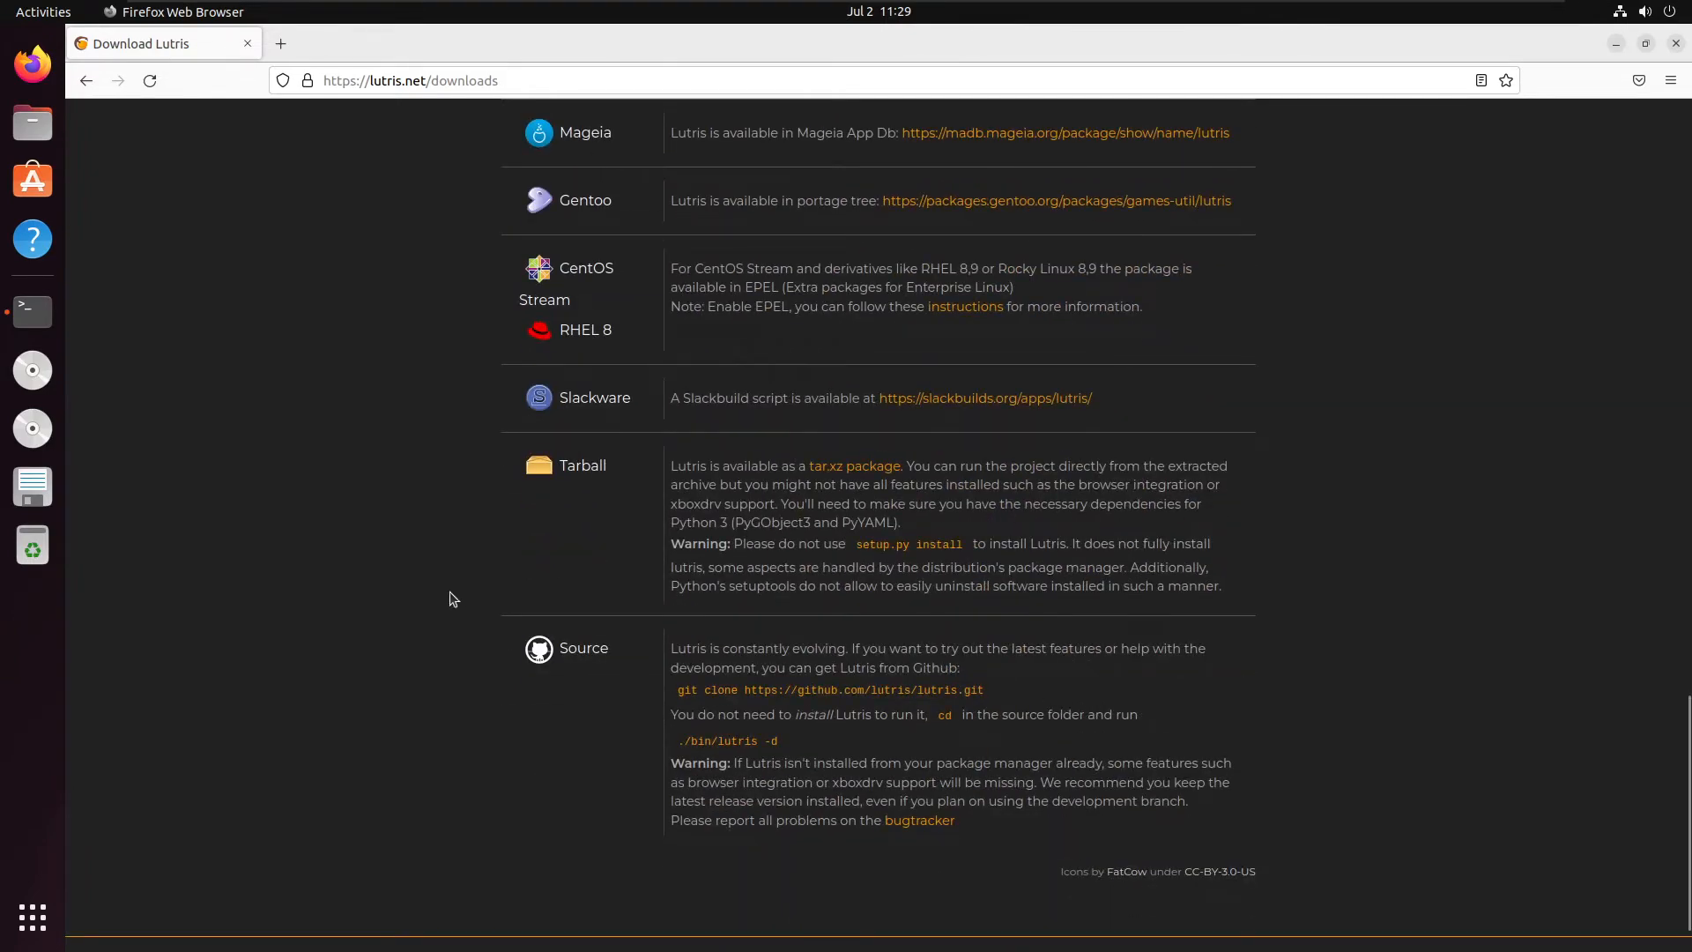
scroll(up, 3)
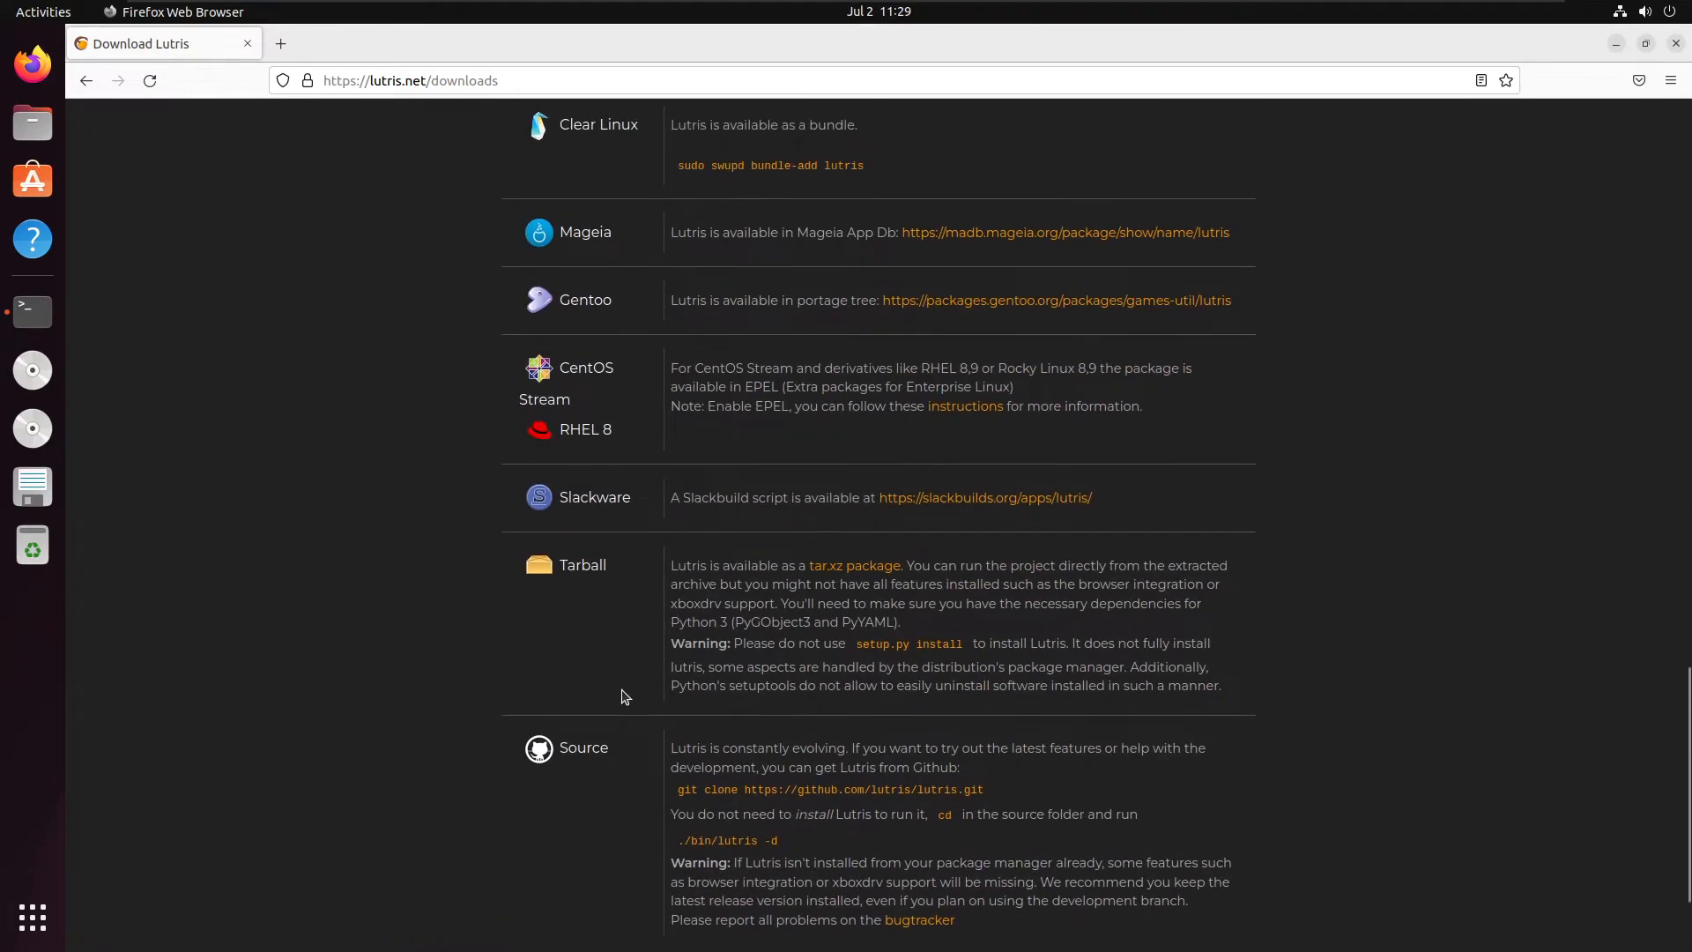
scroll(up, 3)
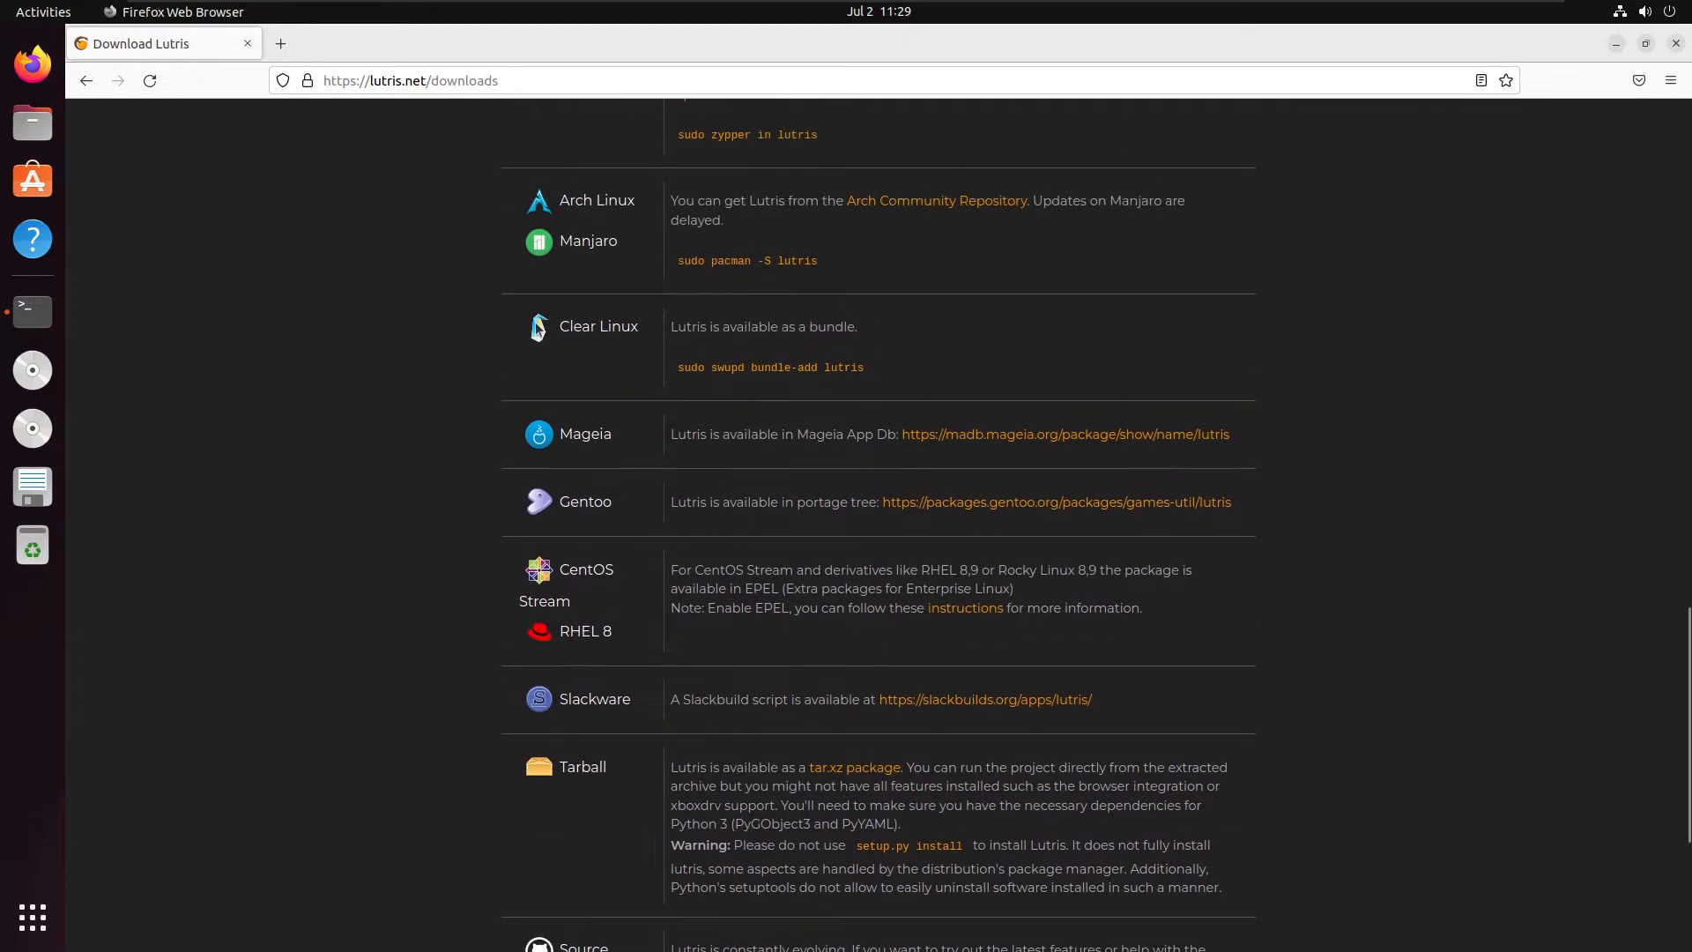
mouse_move(569, 472)
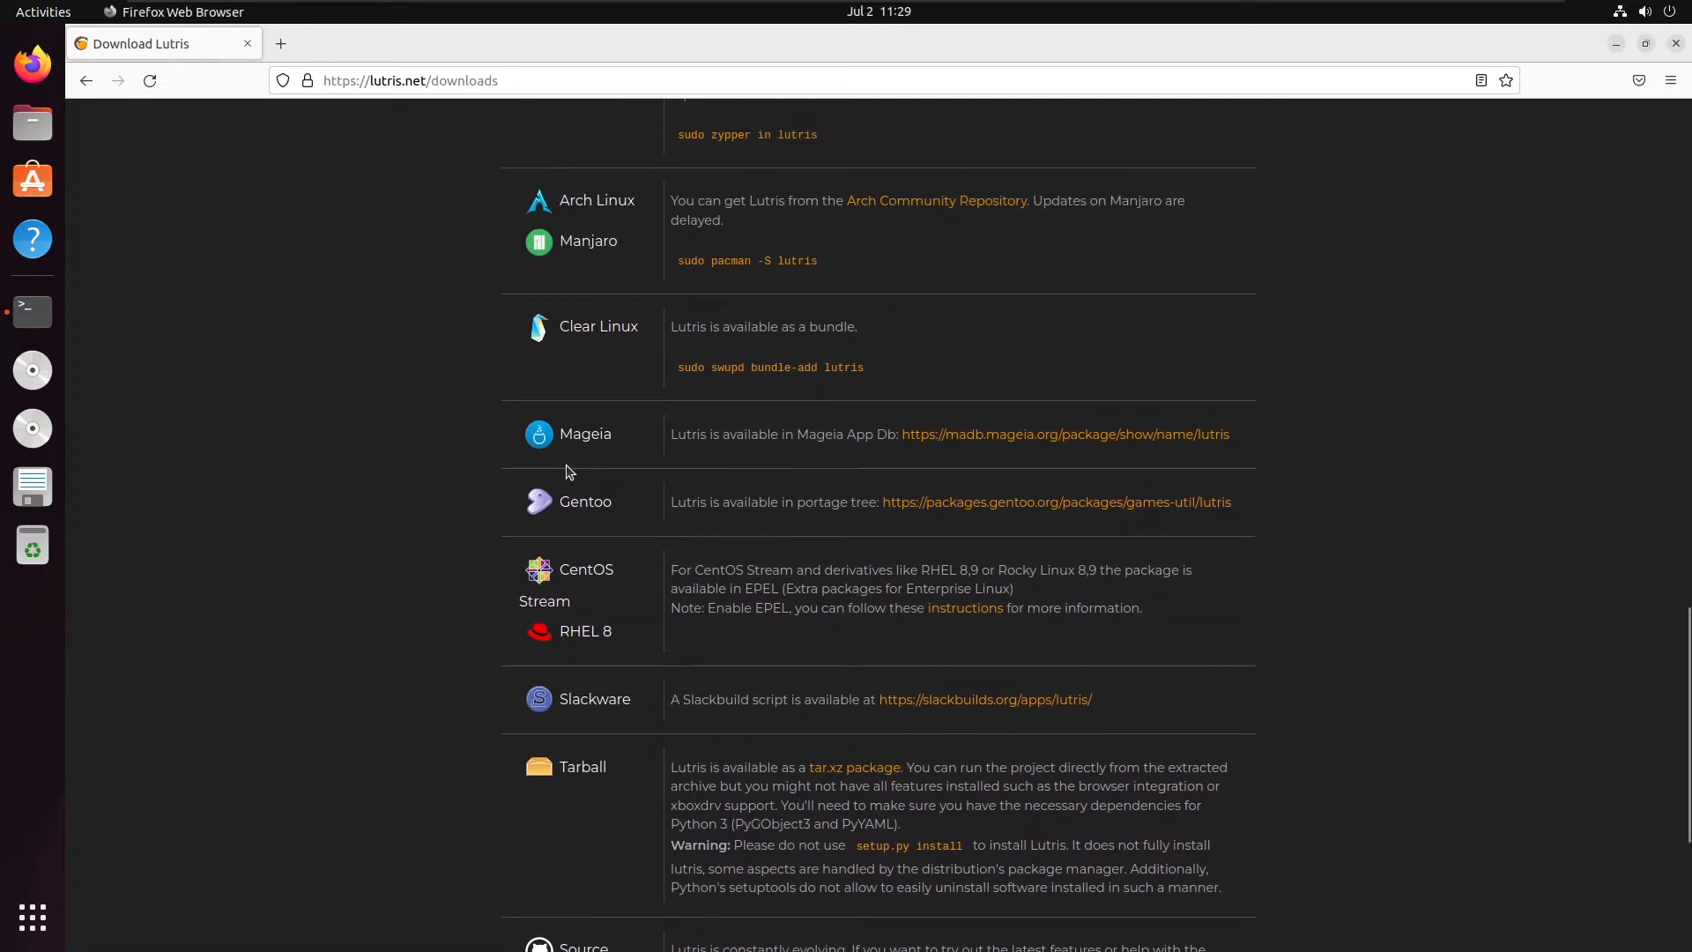
mouse_move(544, 494)
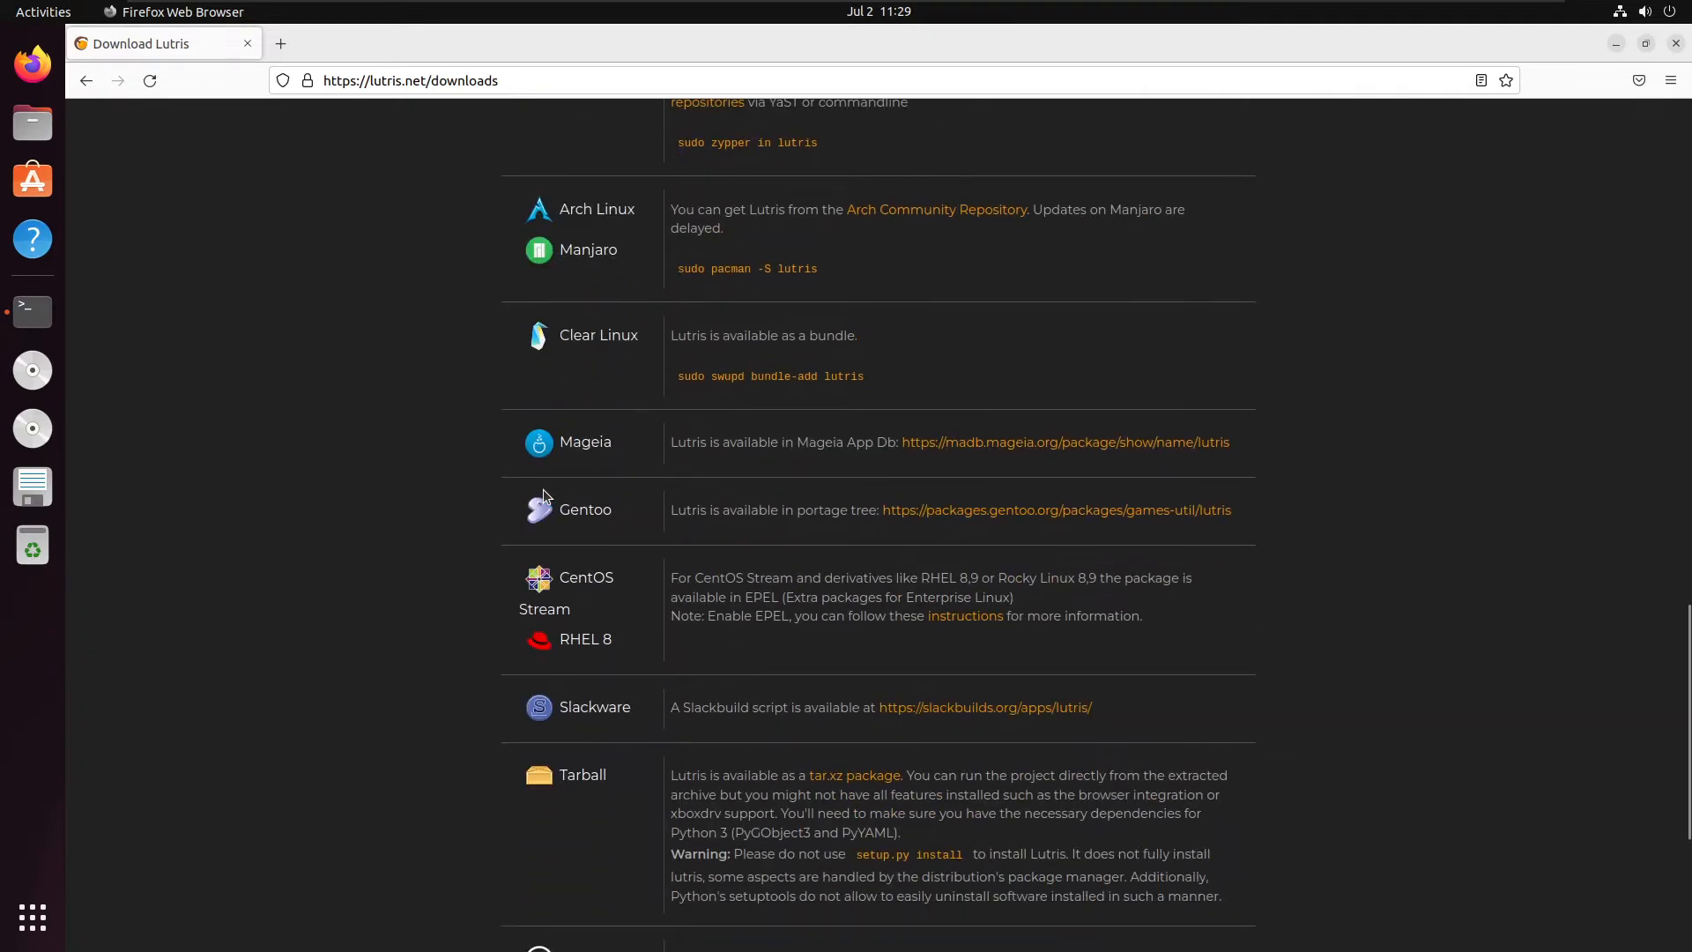
scroll(up, 3)
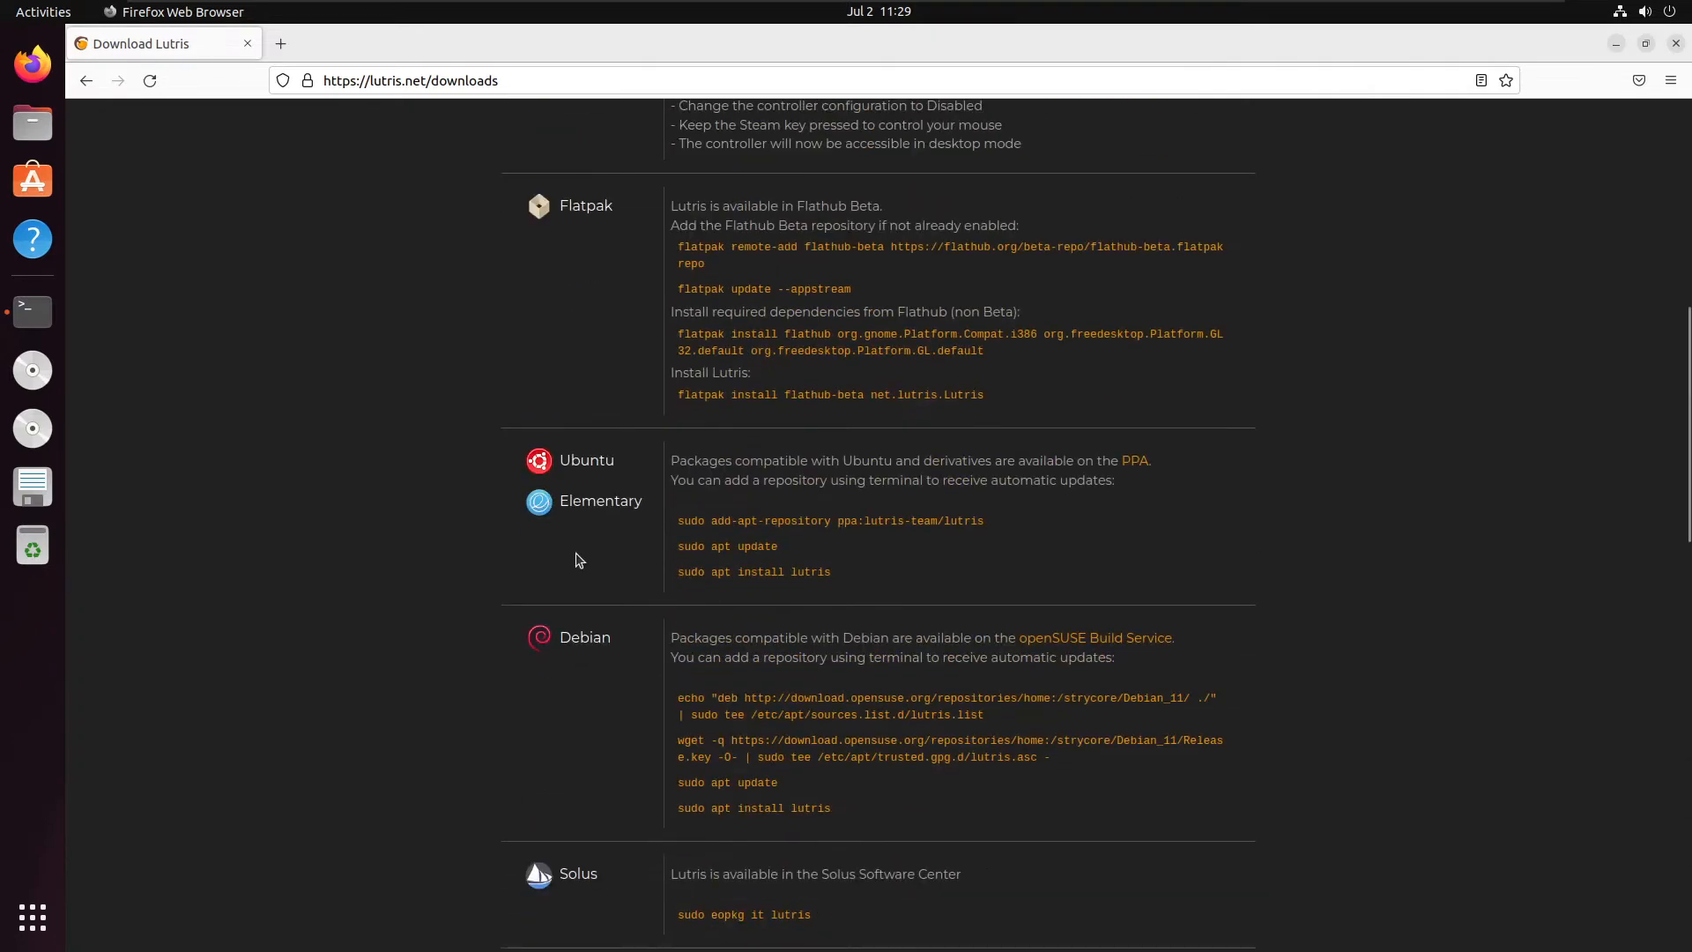
mouse_move(571, 698)
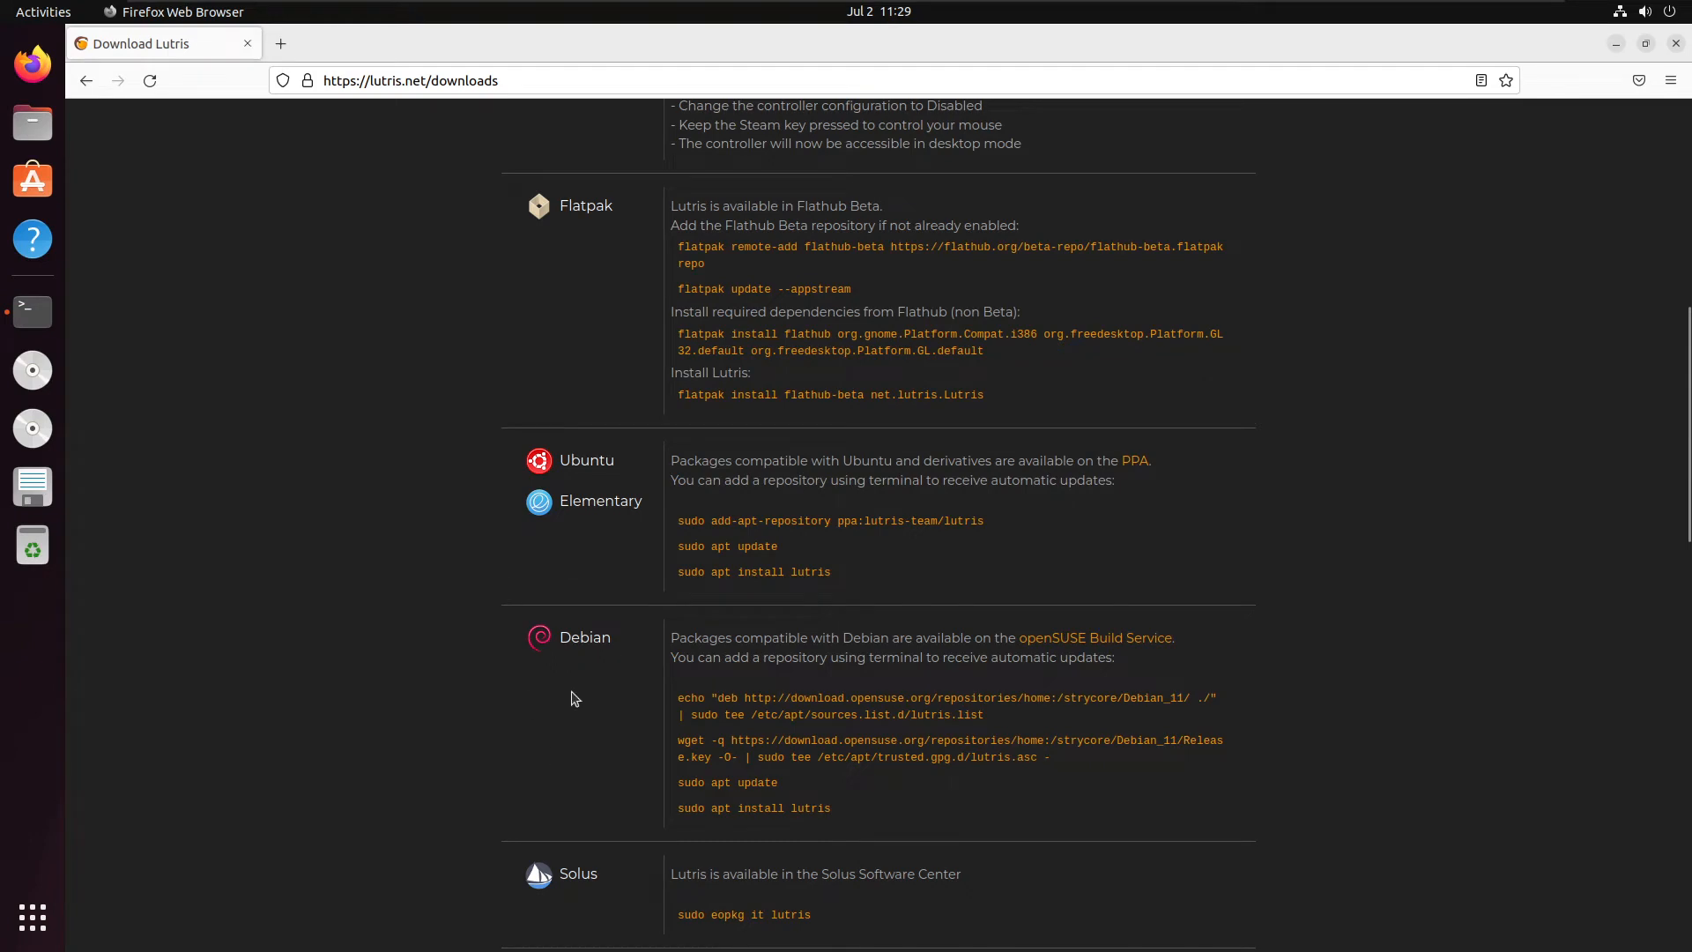
mouse_move(550, 657)
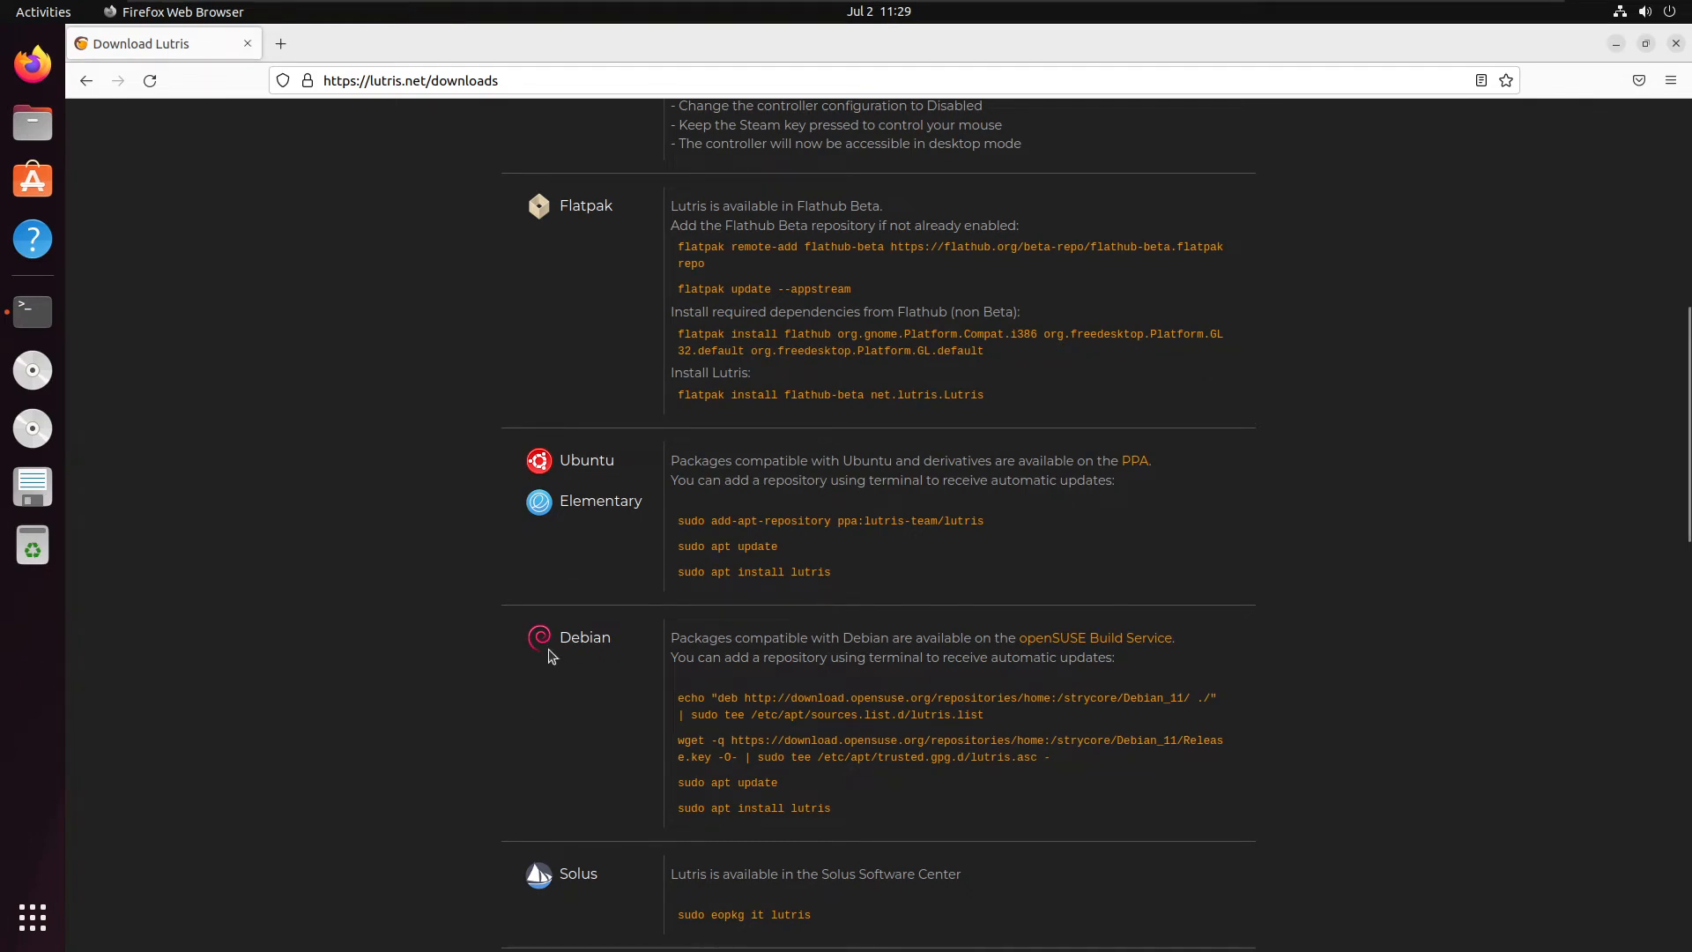
mouse_move(590, 413)
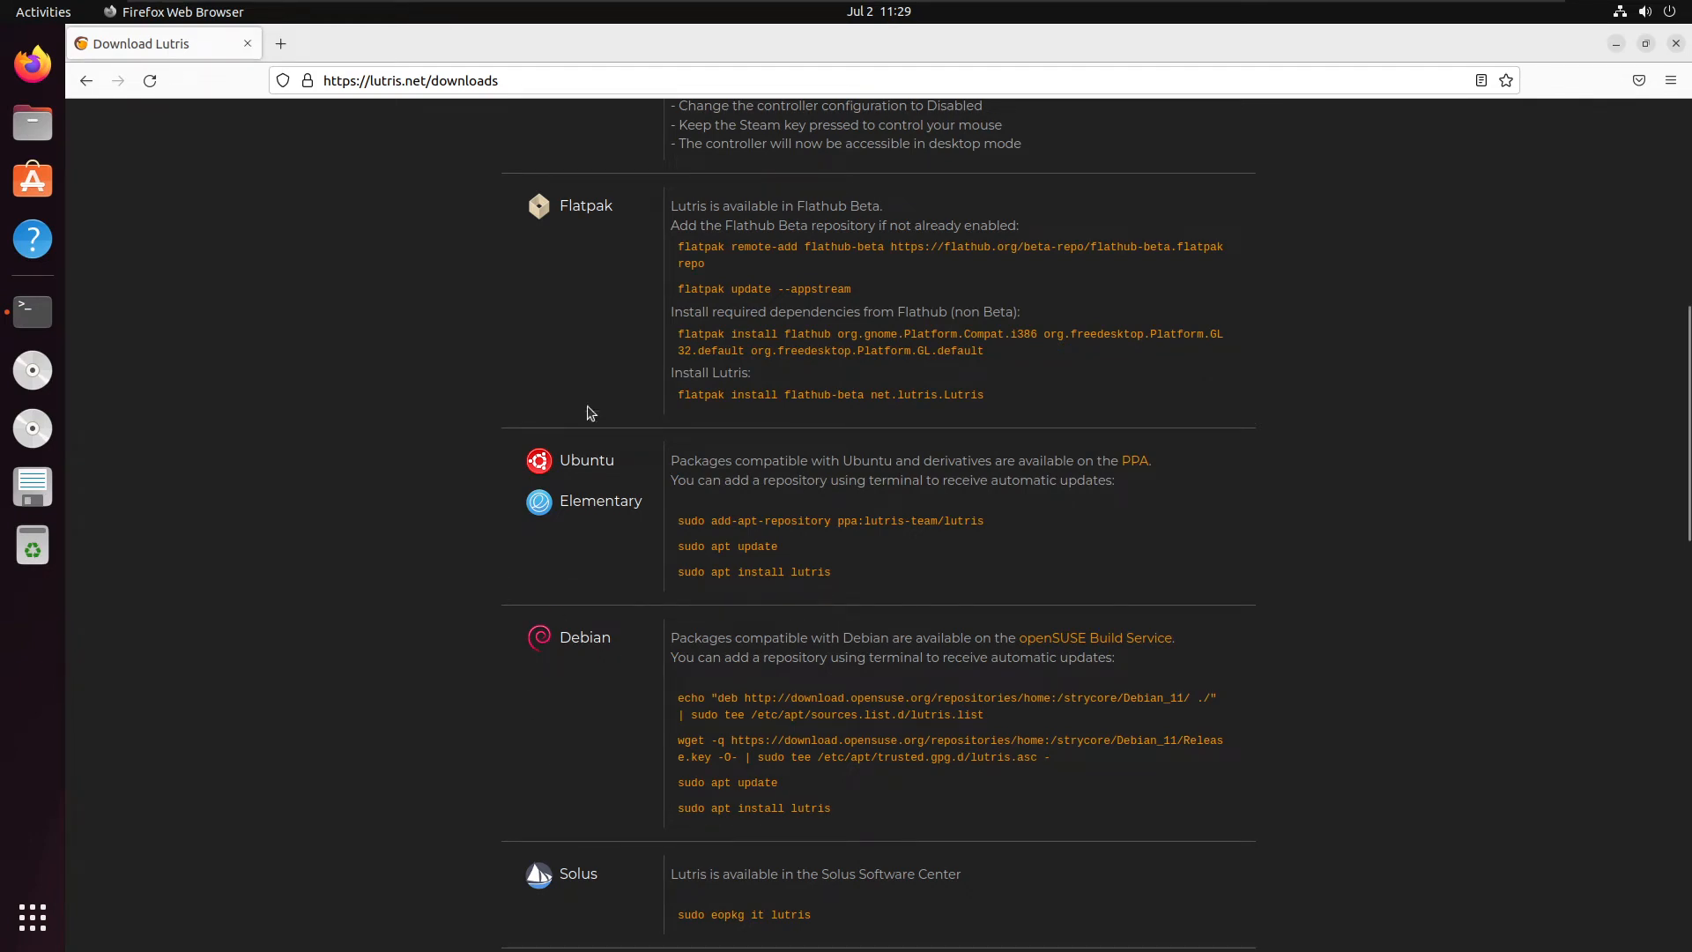
scroll(up, 3)
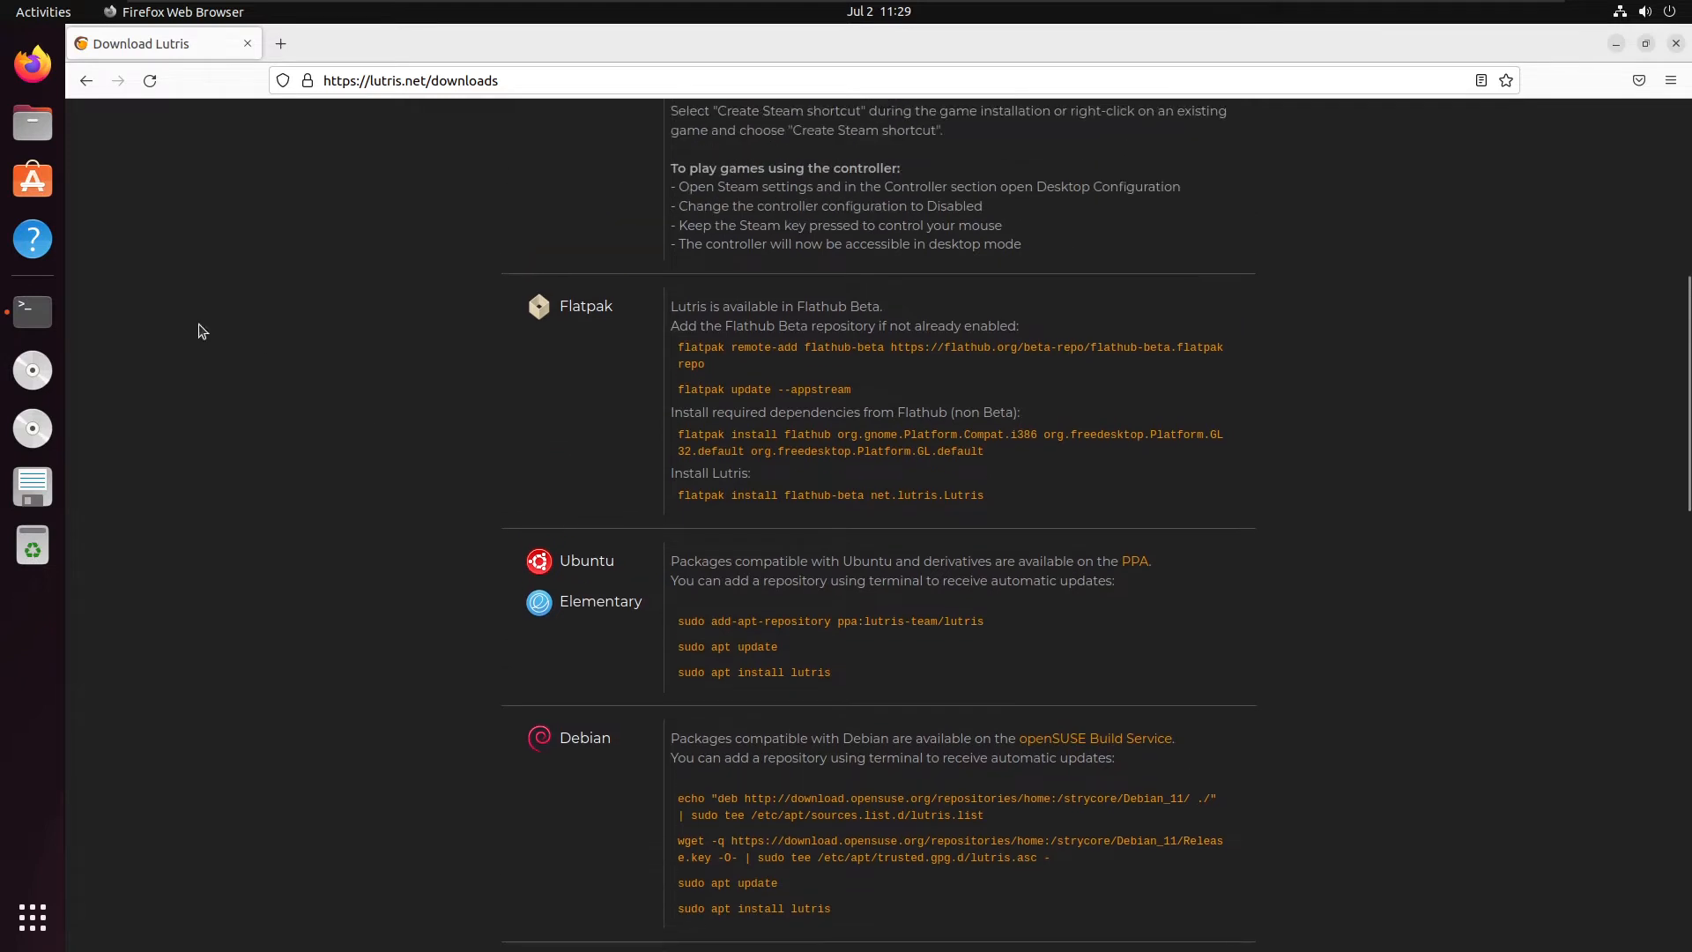
click(33, 312)
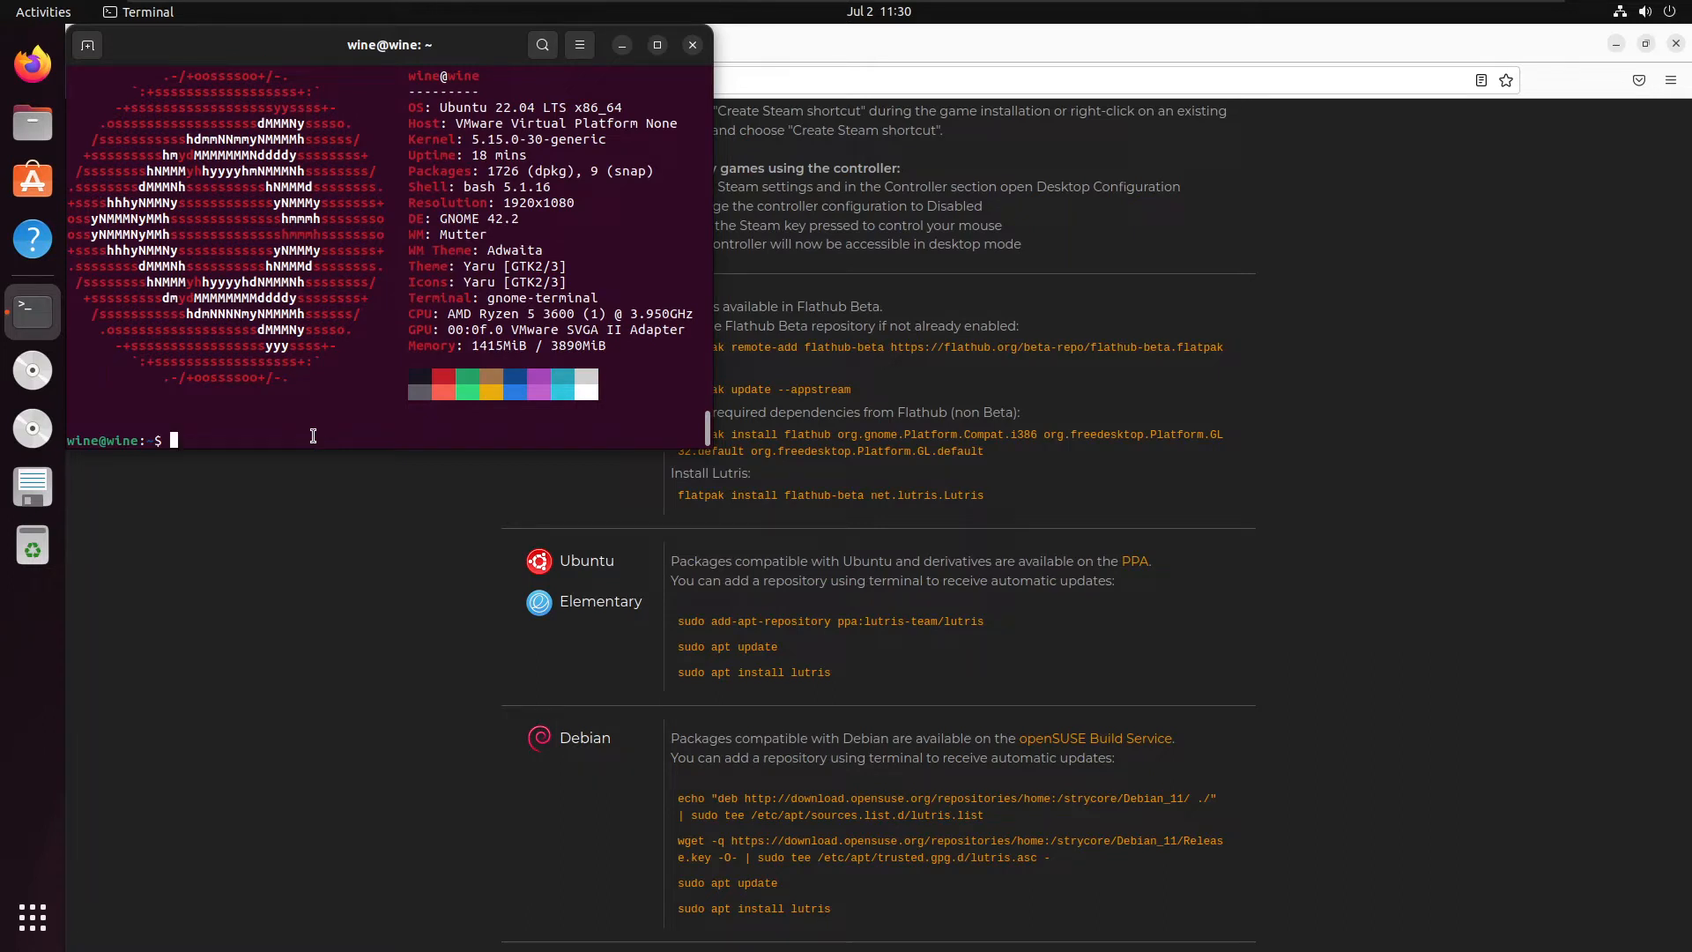
mouse_move(1004, 621)
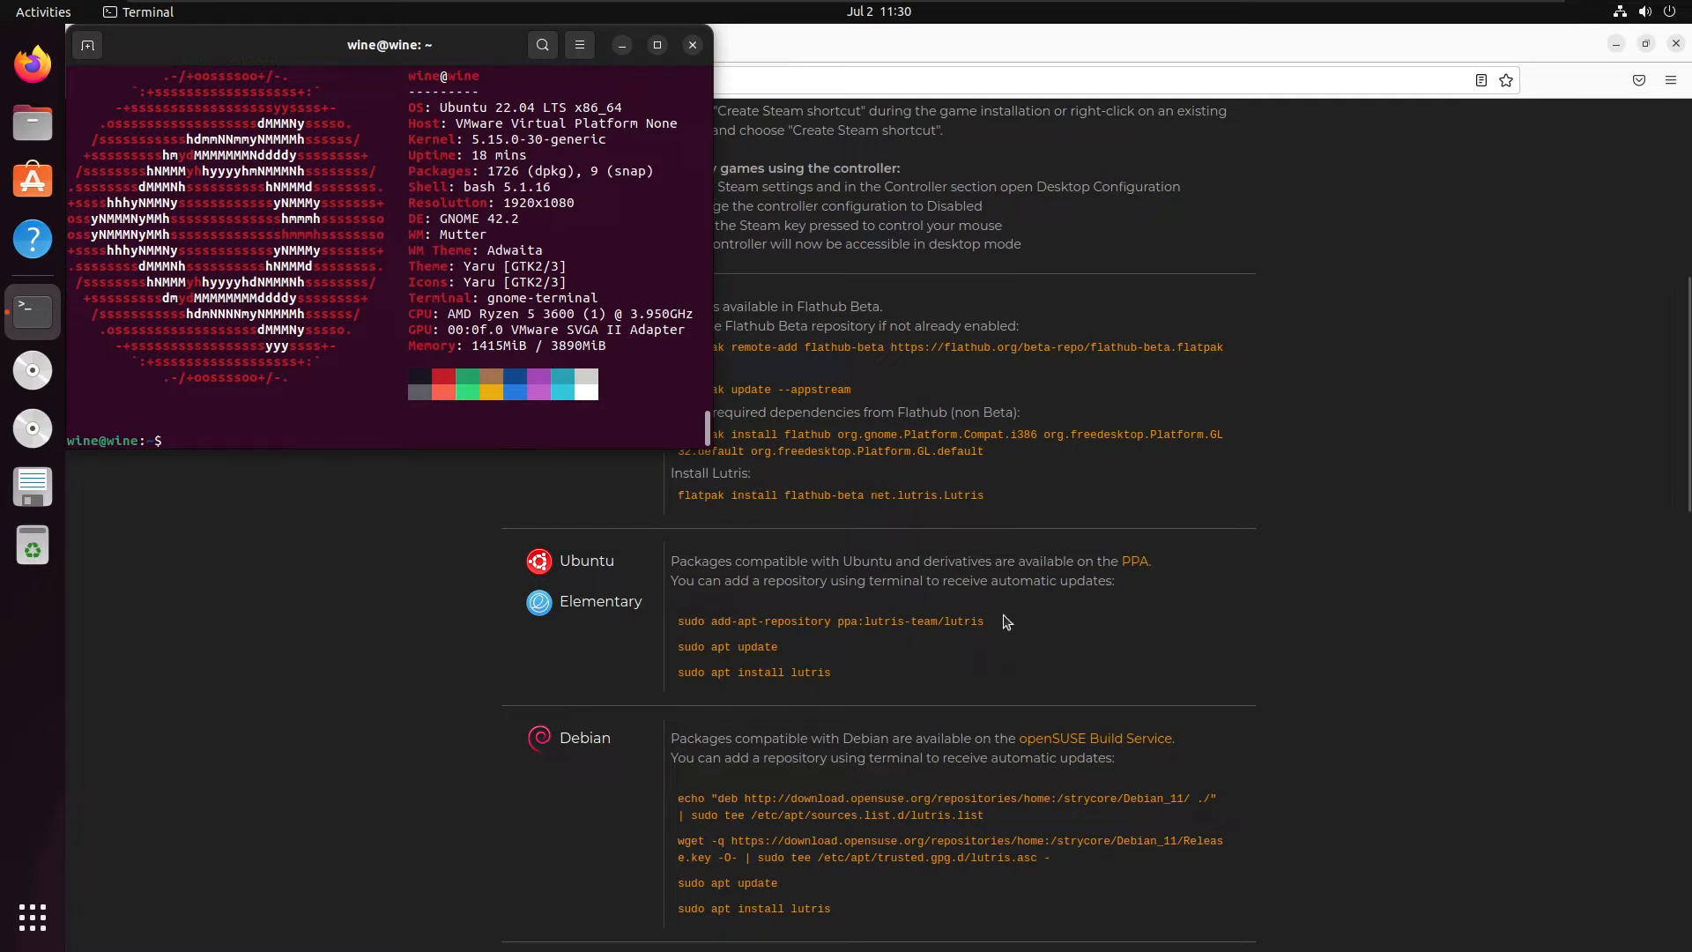
mouse_move(999, 638)
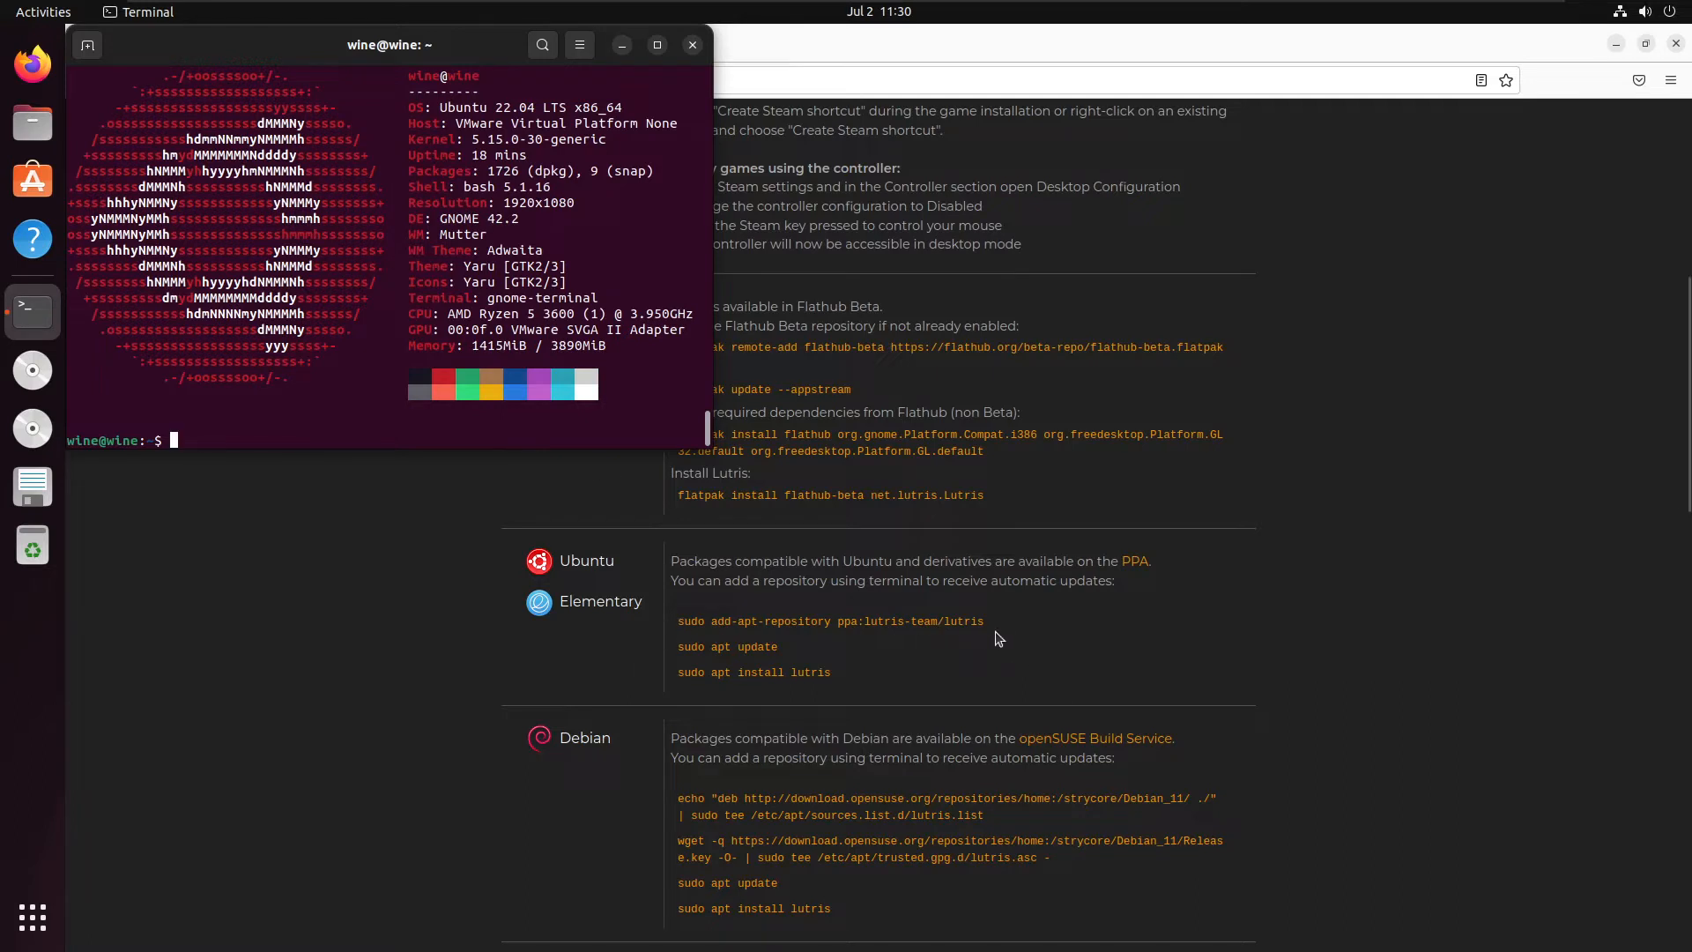
Run the misspelled 'sudo add-apt-respository ppa:lutris-team/lutris', which fails with command not found
text(sudo)
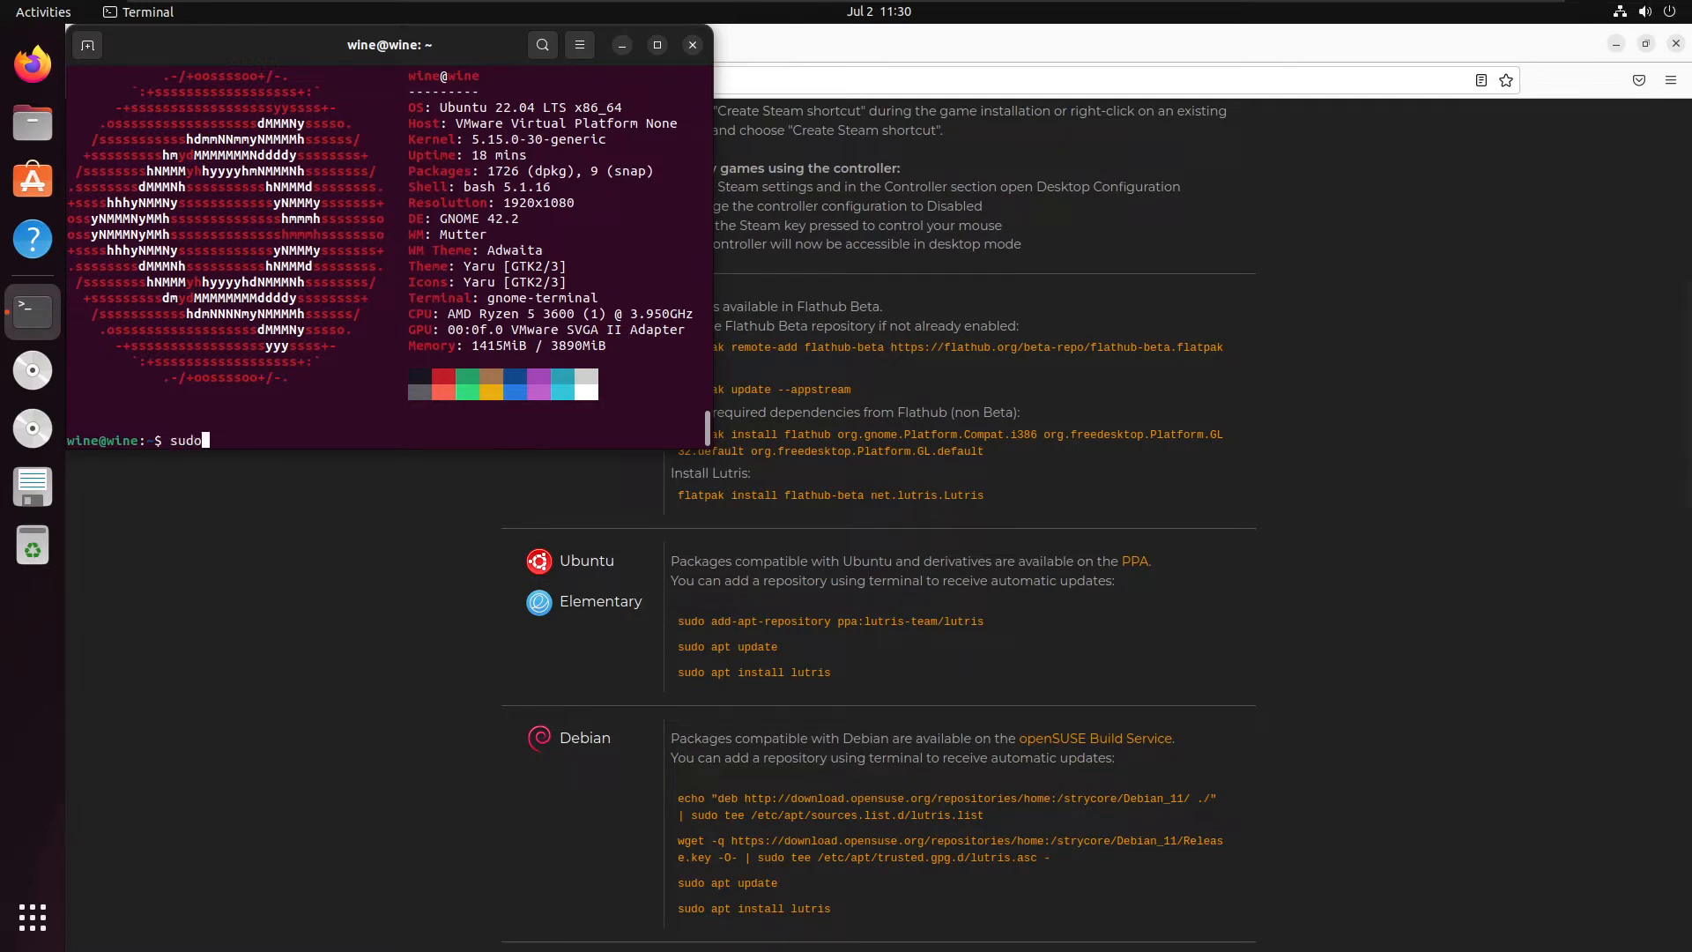
text(add-)
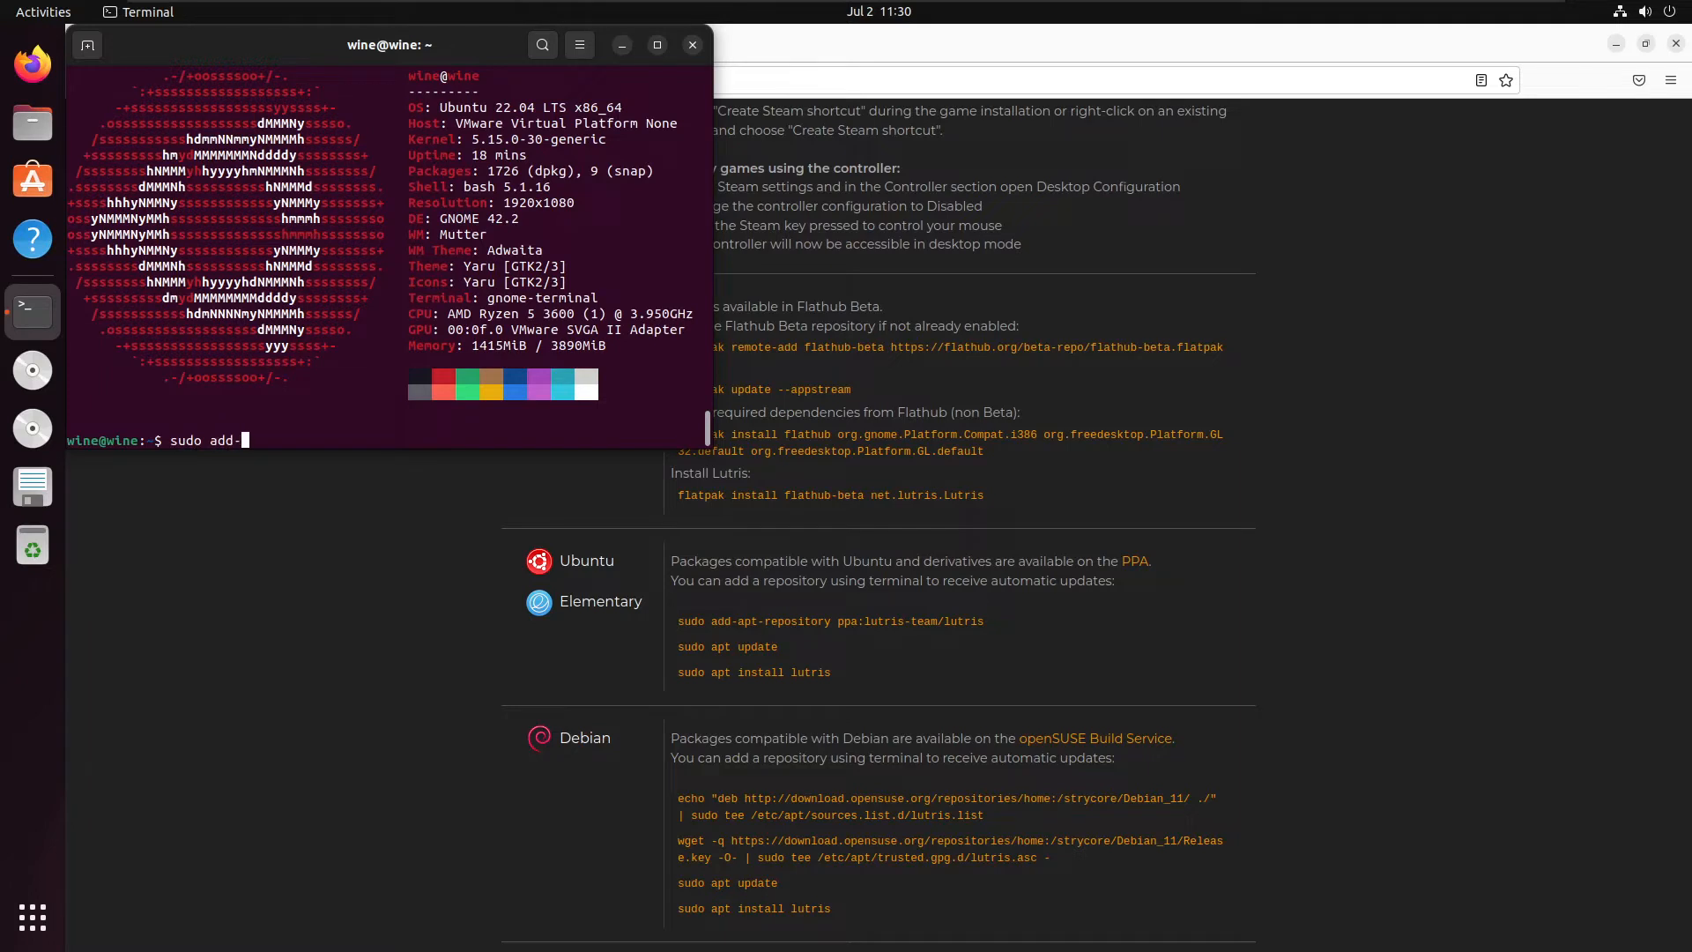
text(apt-re)
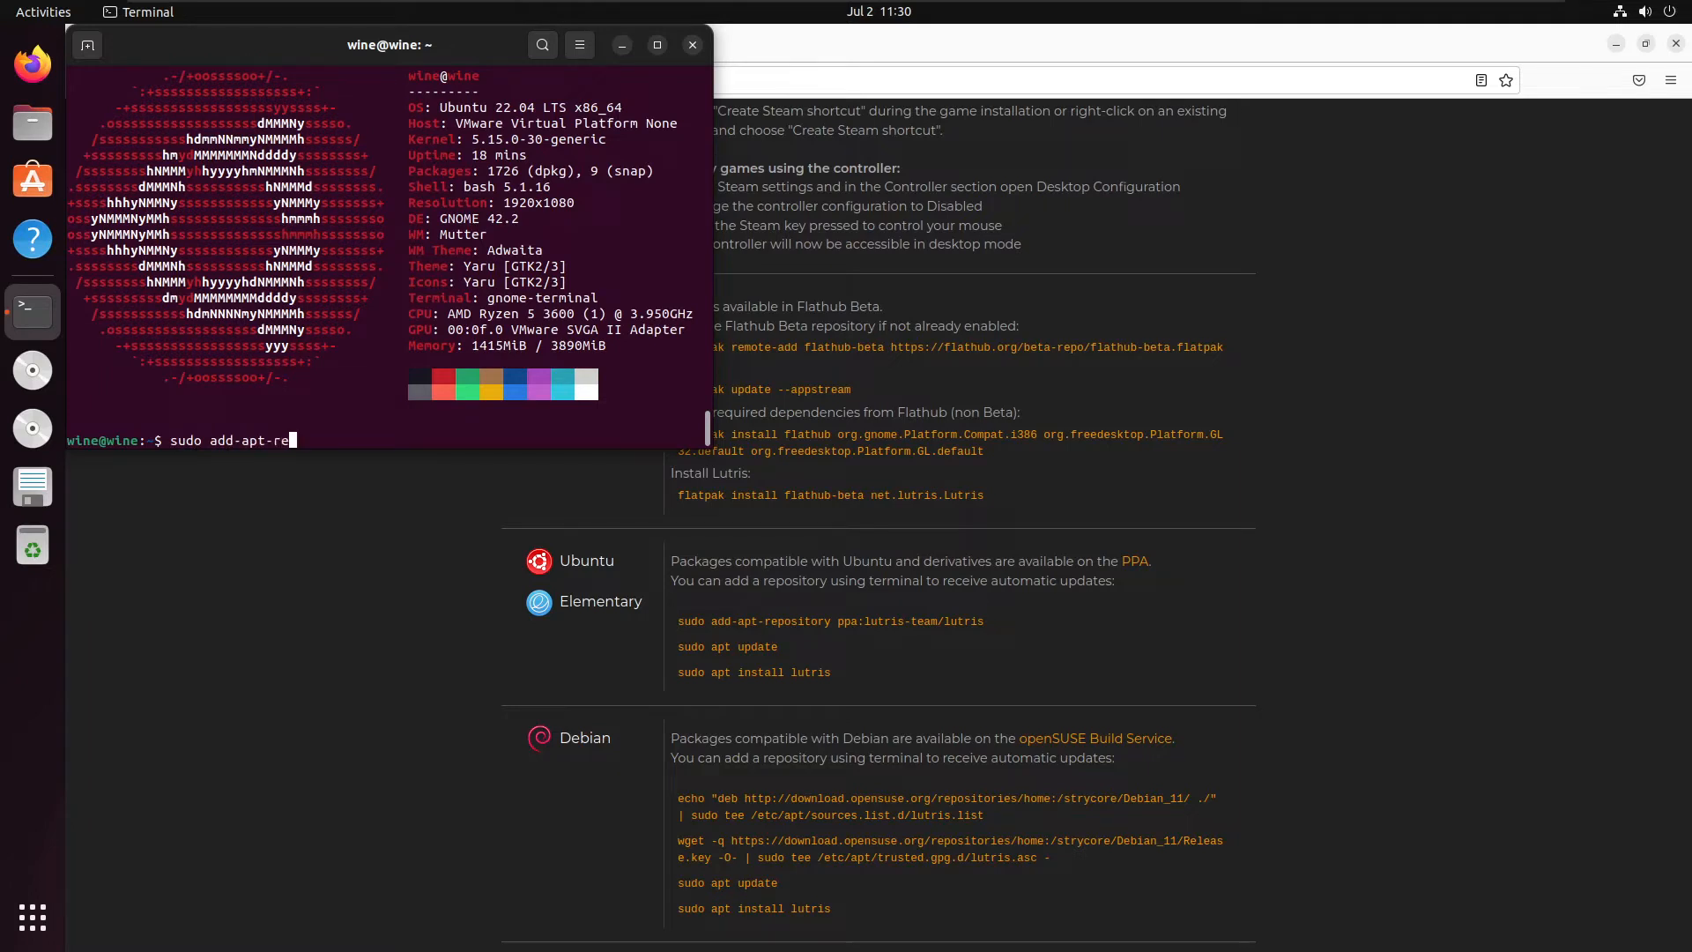
text(s)
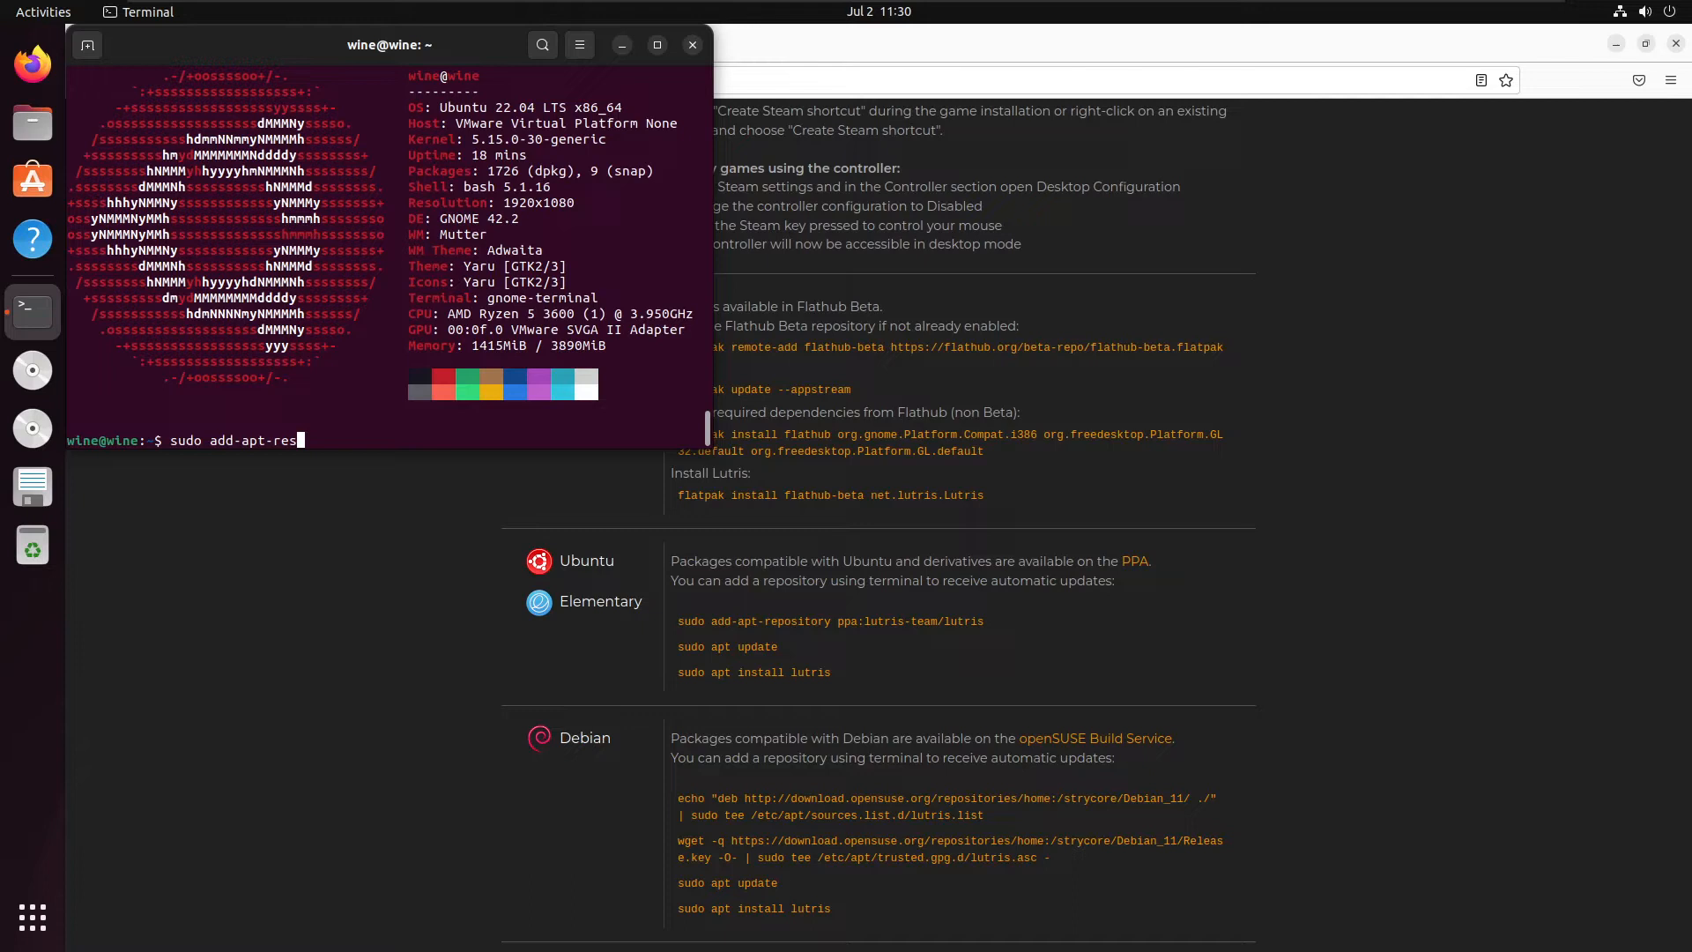
text(p)
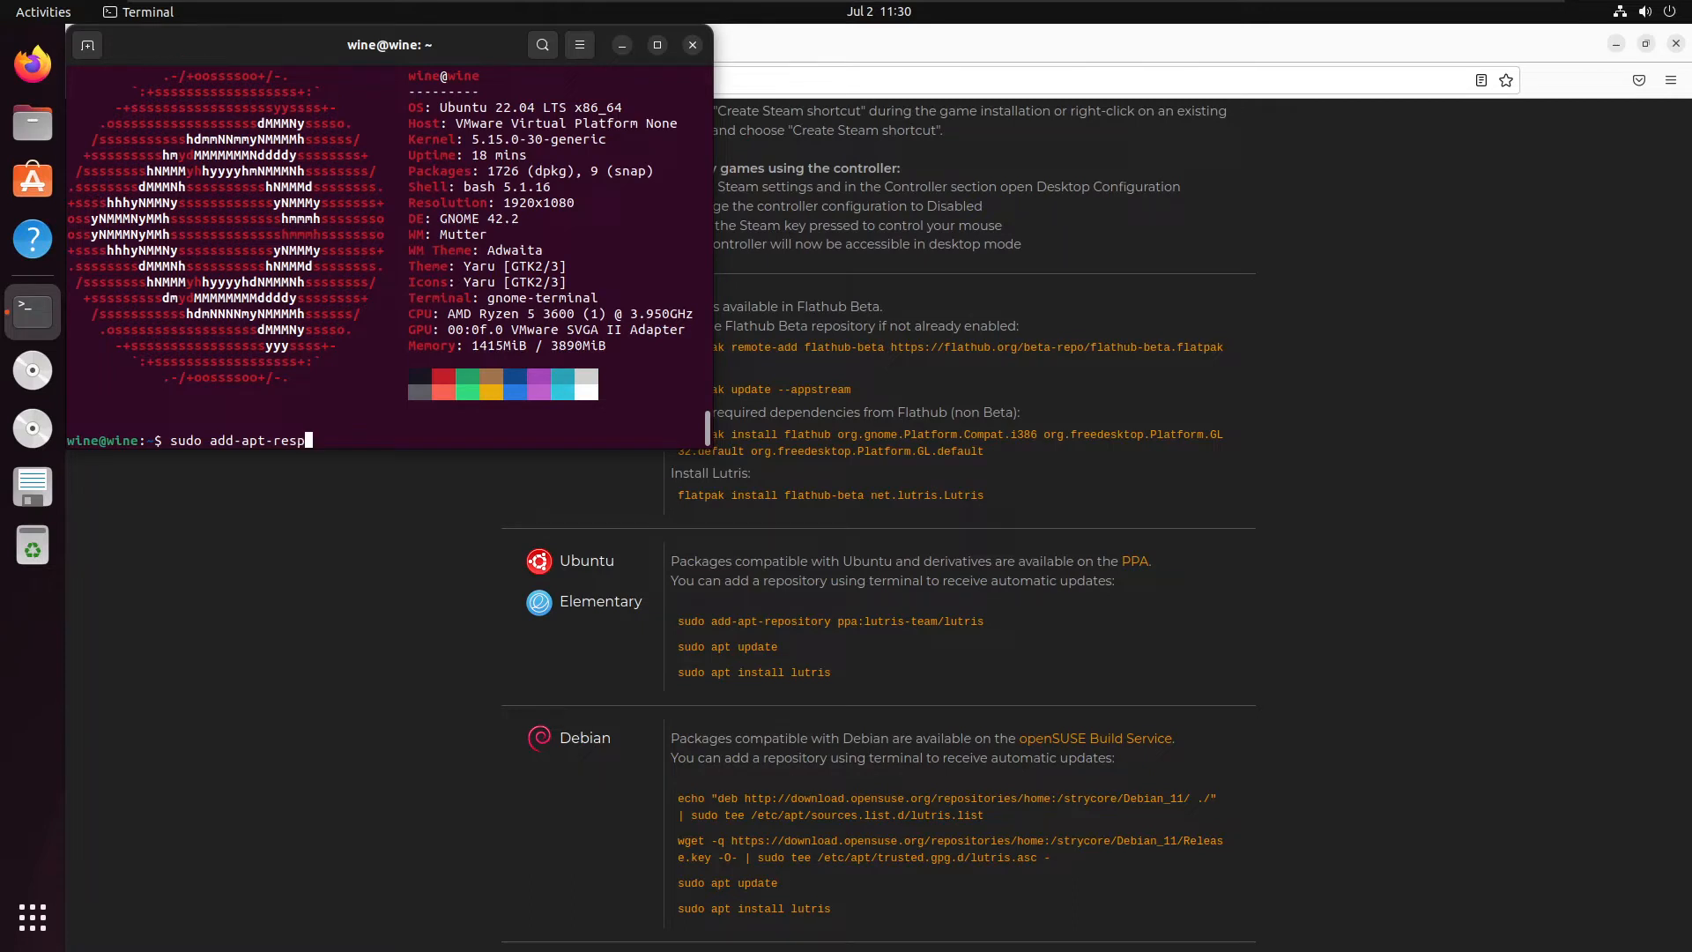
text(ository pp)
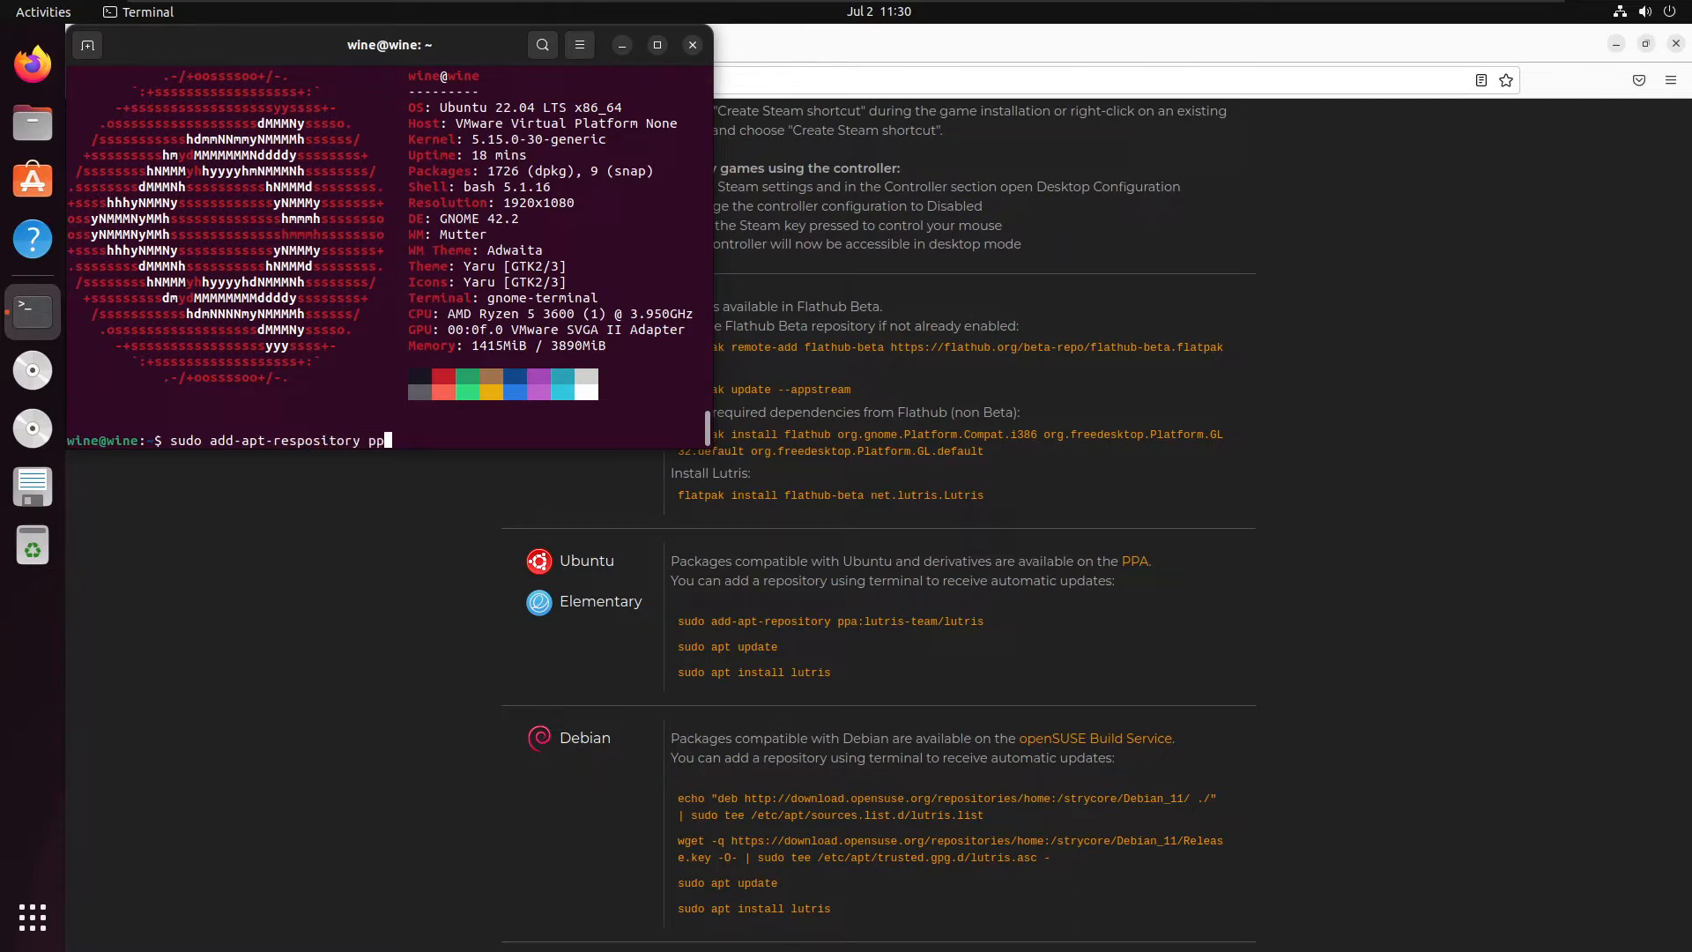
text(a:lutri)
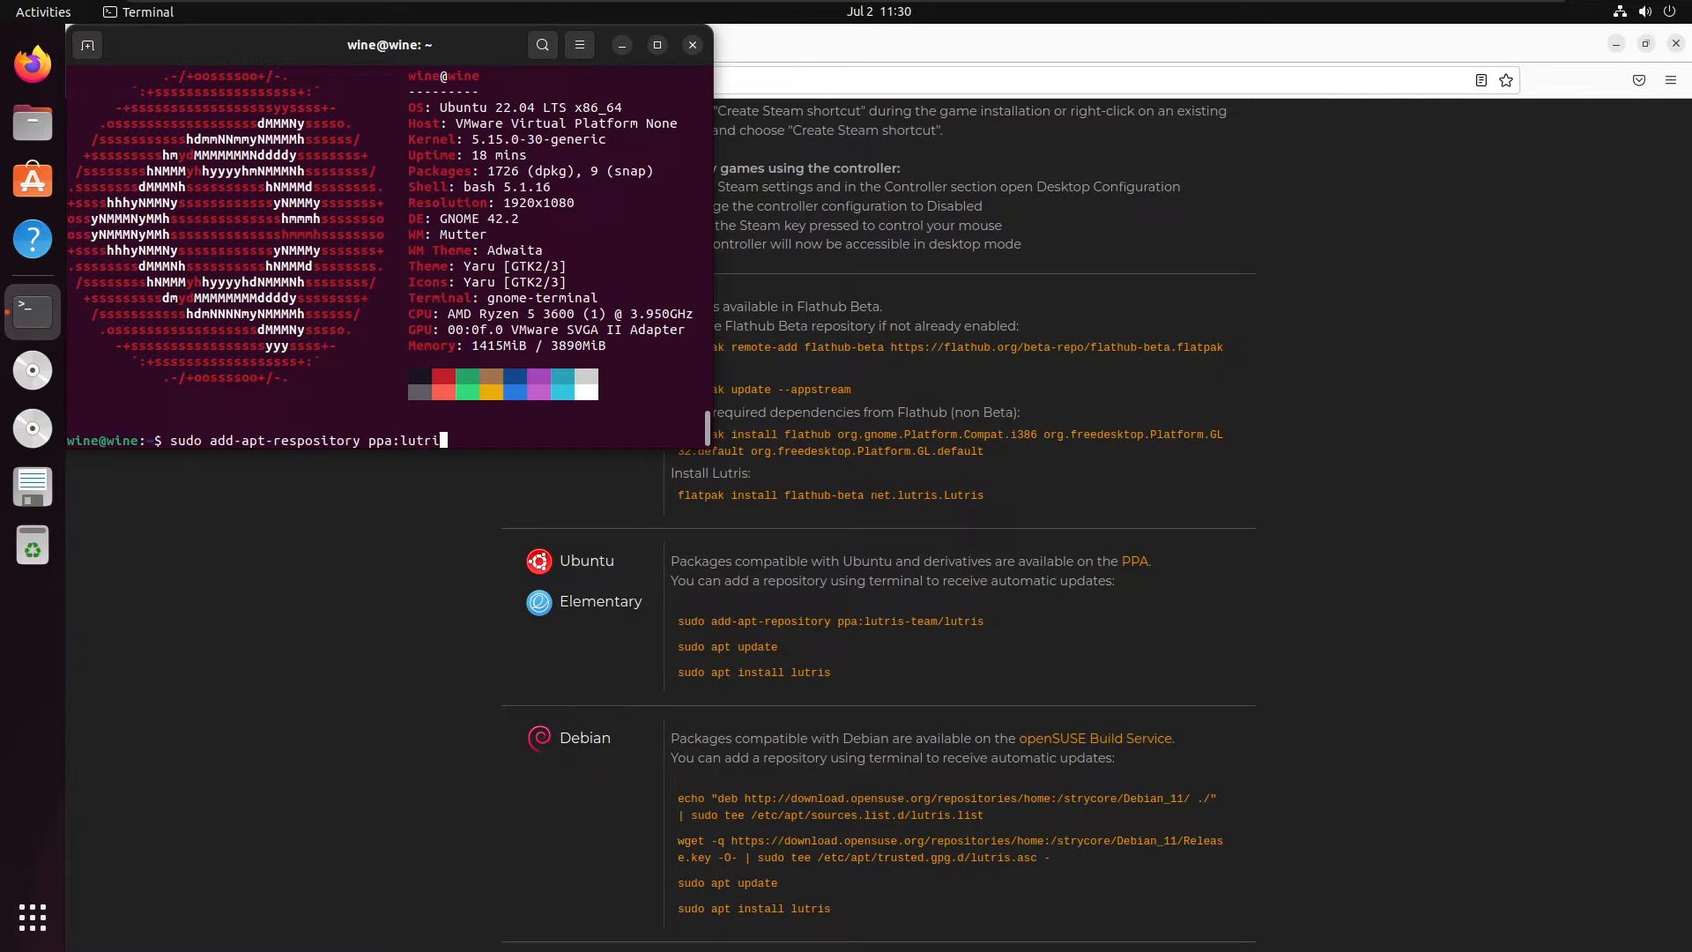
text(-team/)
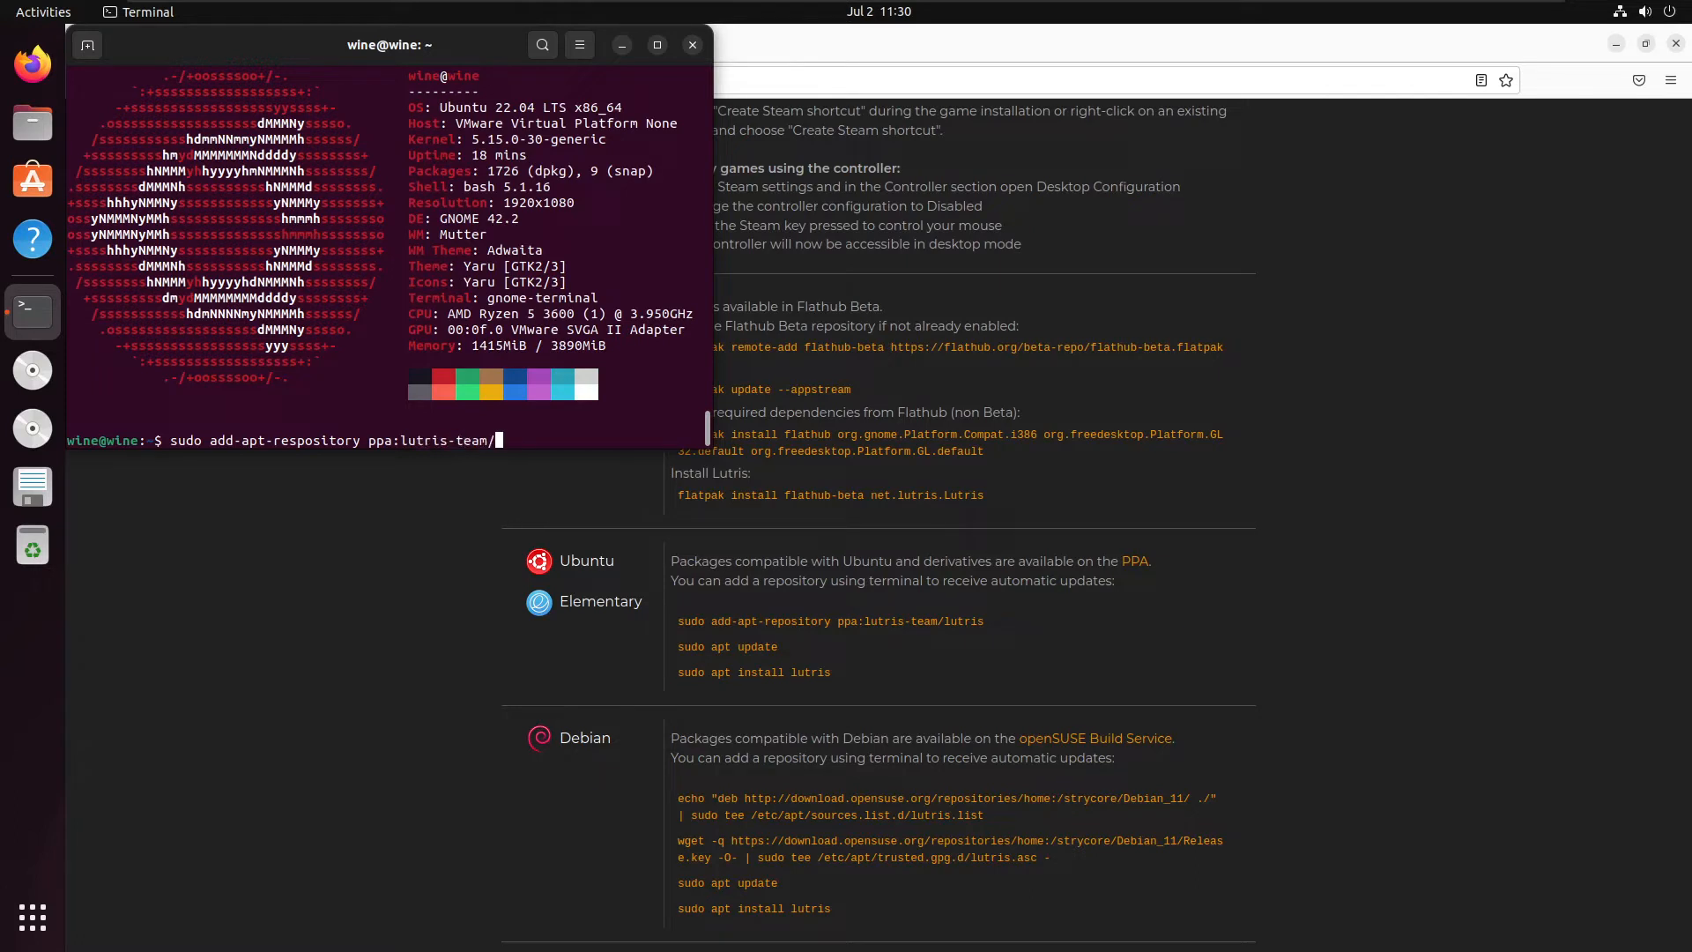
key(Return)
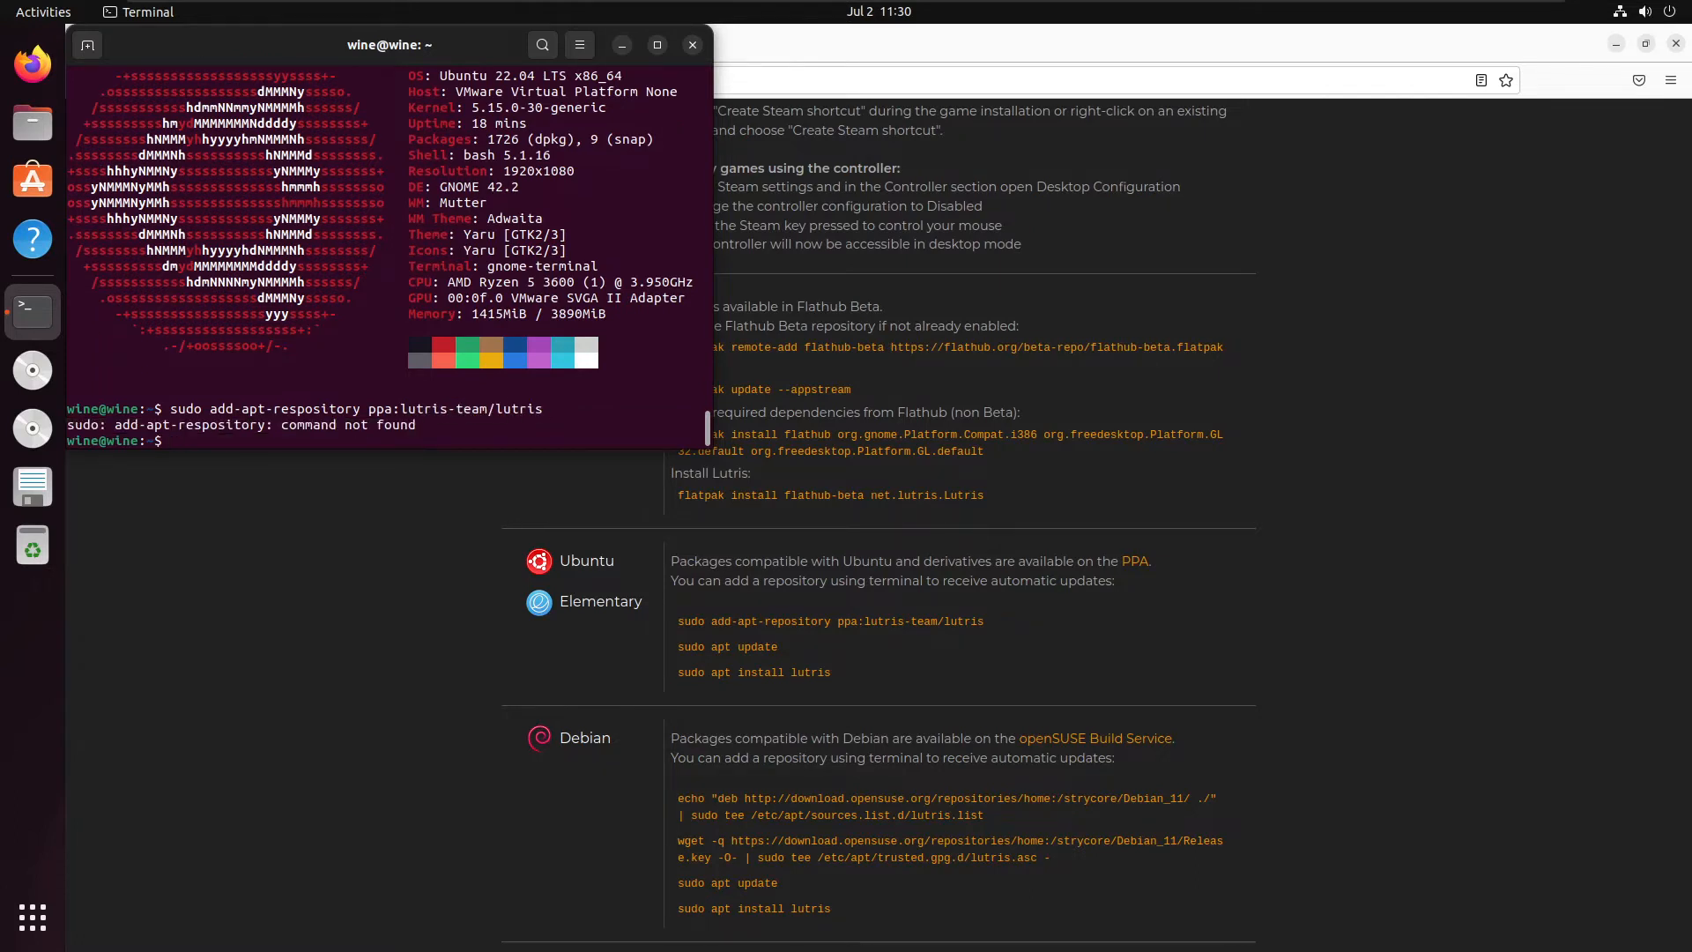
Add ppa:lutris-team/lutris via sudo add-apt-repository, confirming and letting package lists refresh
text(sudo add-apt-respository ppa:lutris-team/lutris)
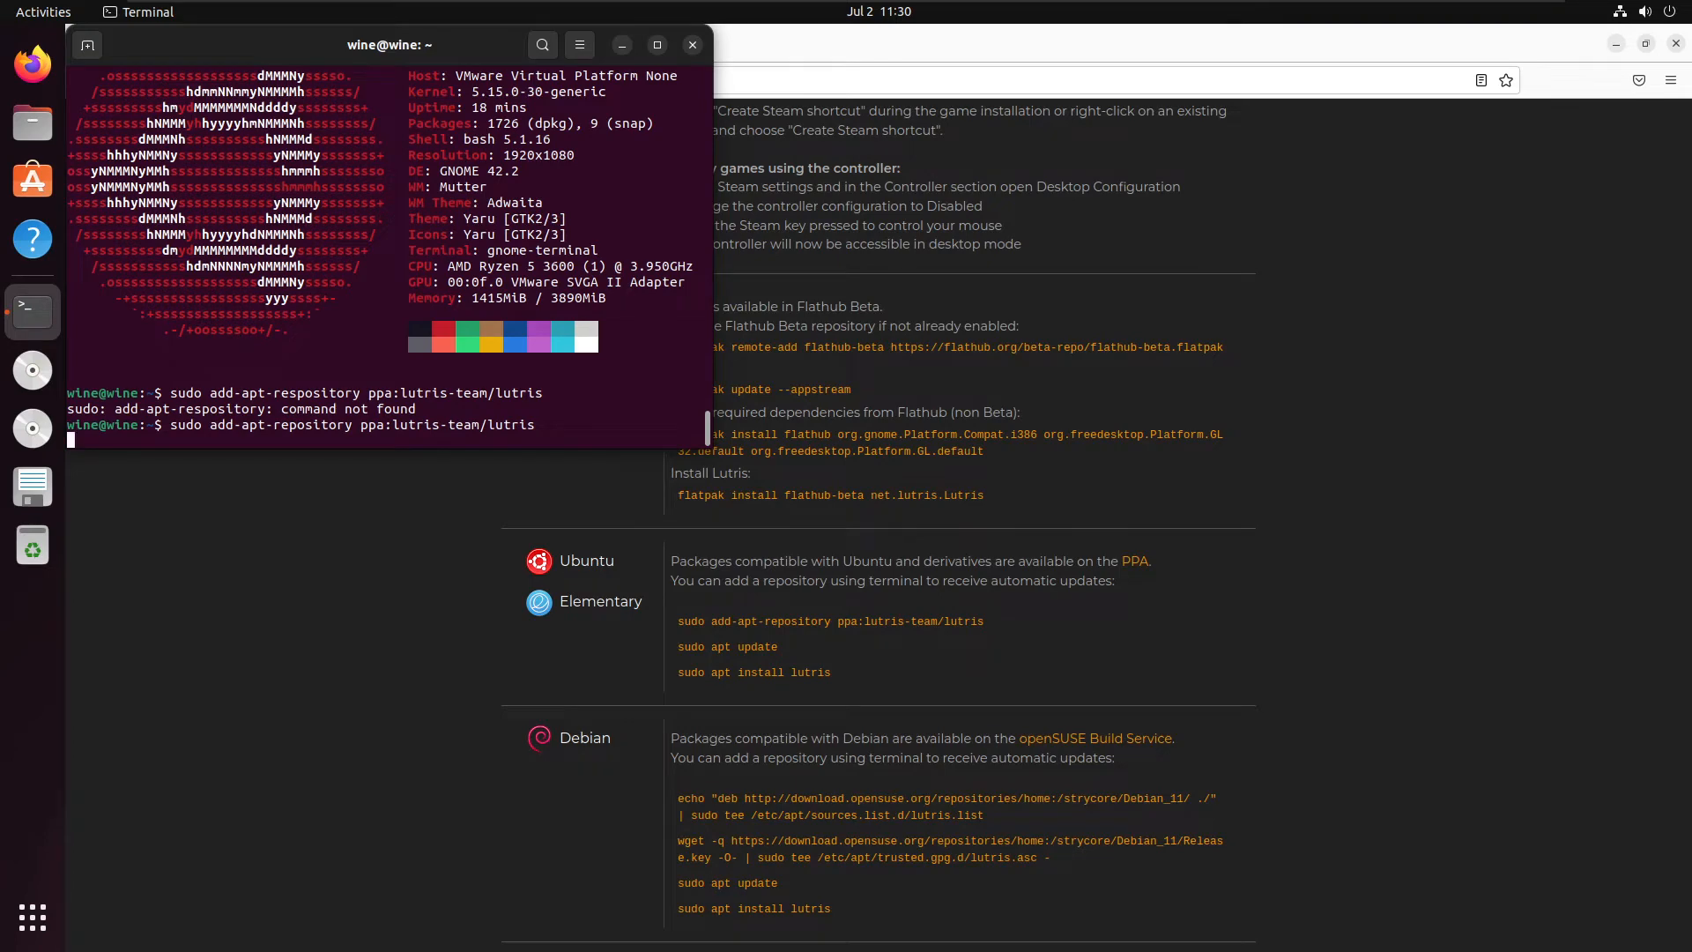
key(Return)
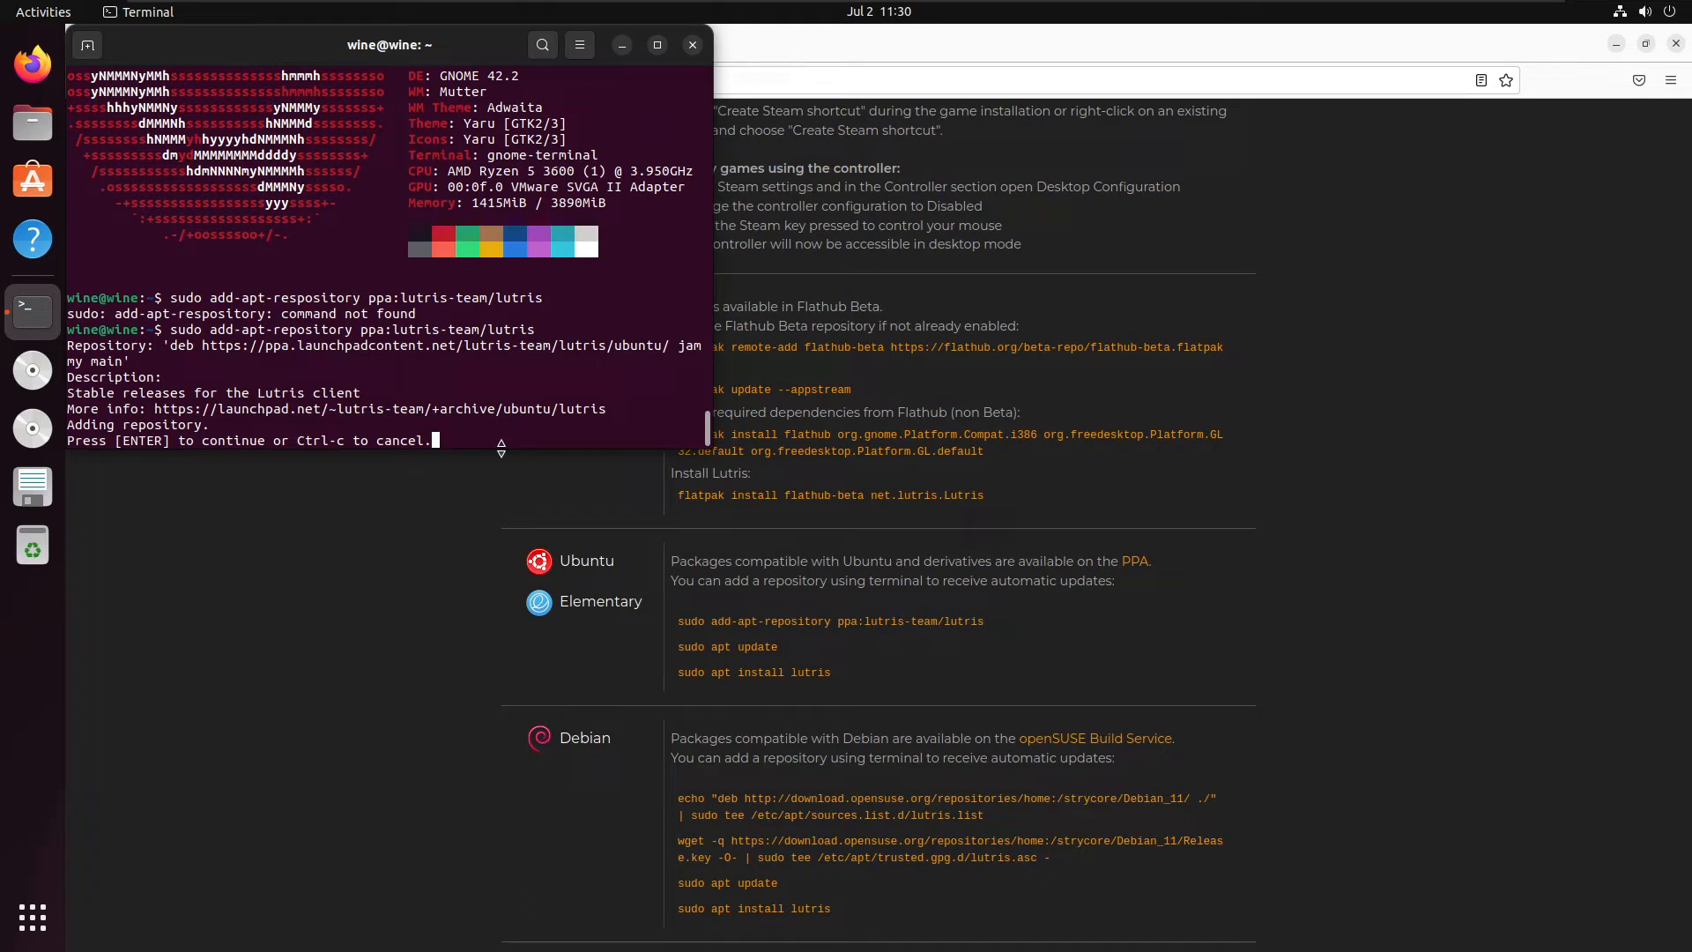
key(Return)
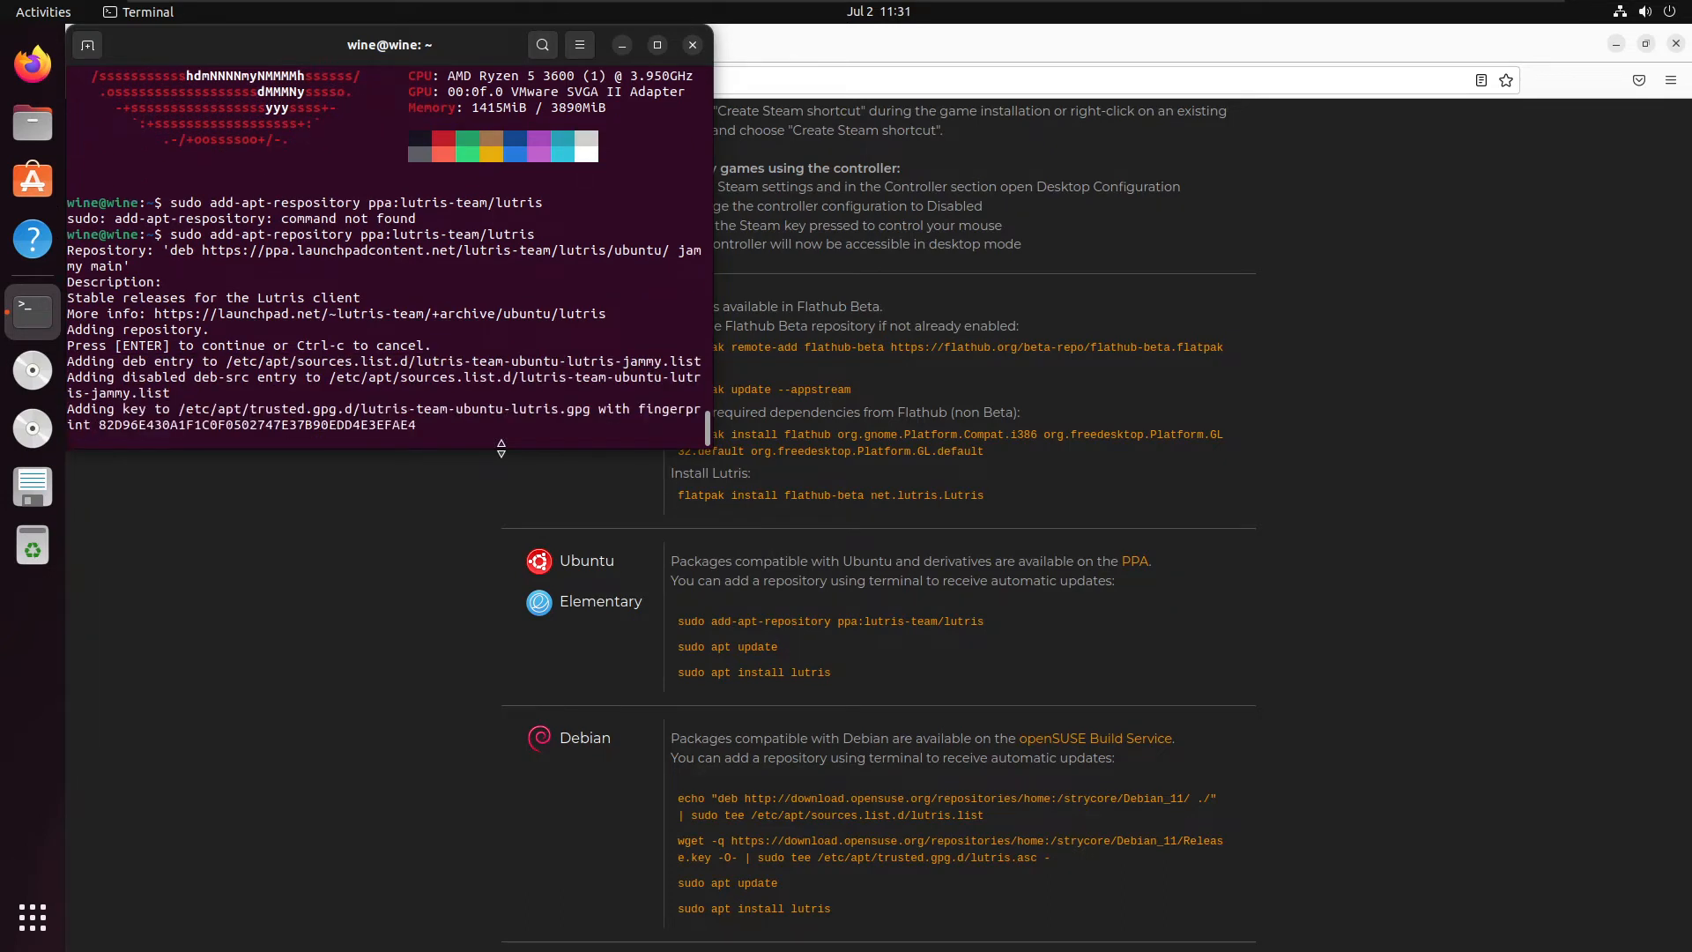
key(Return)
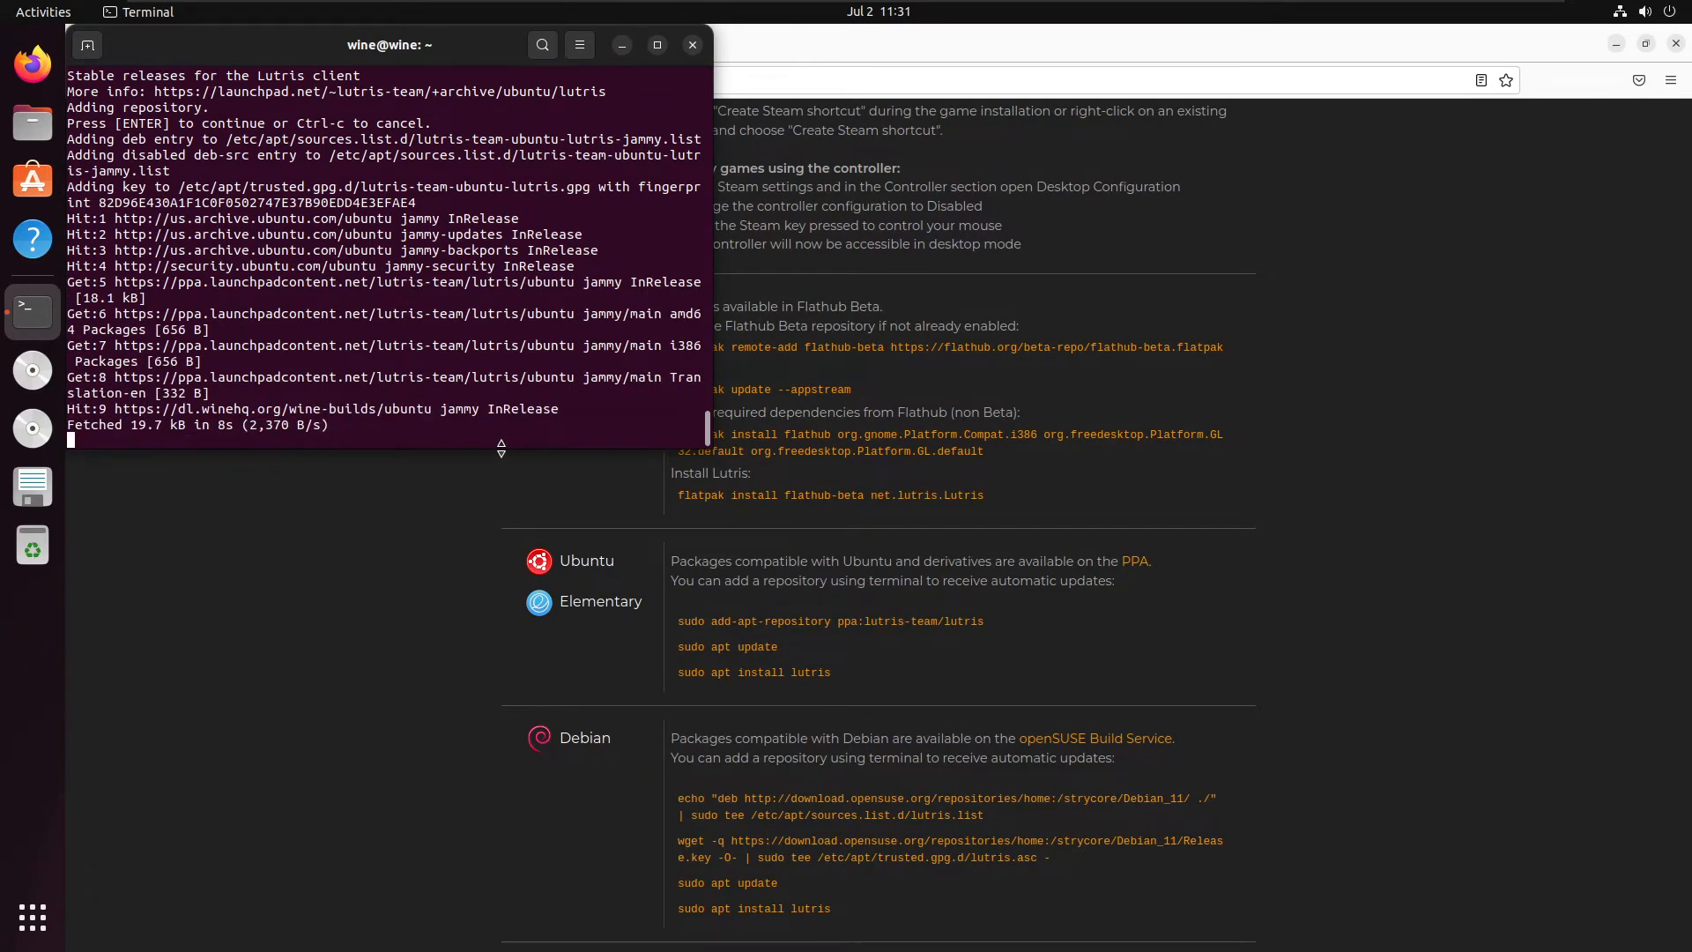
key(Return)
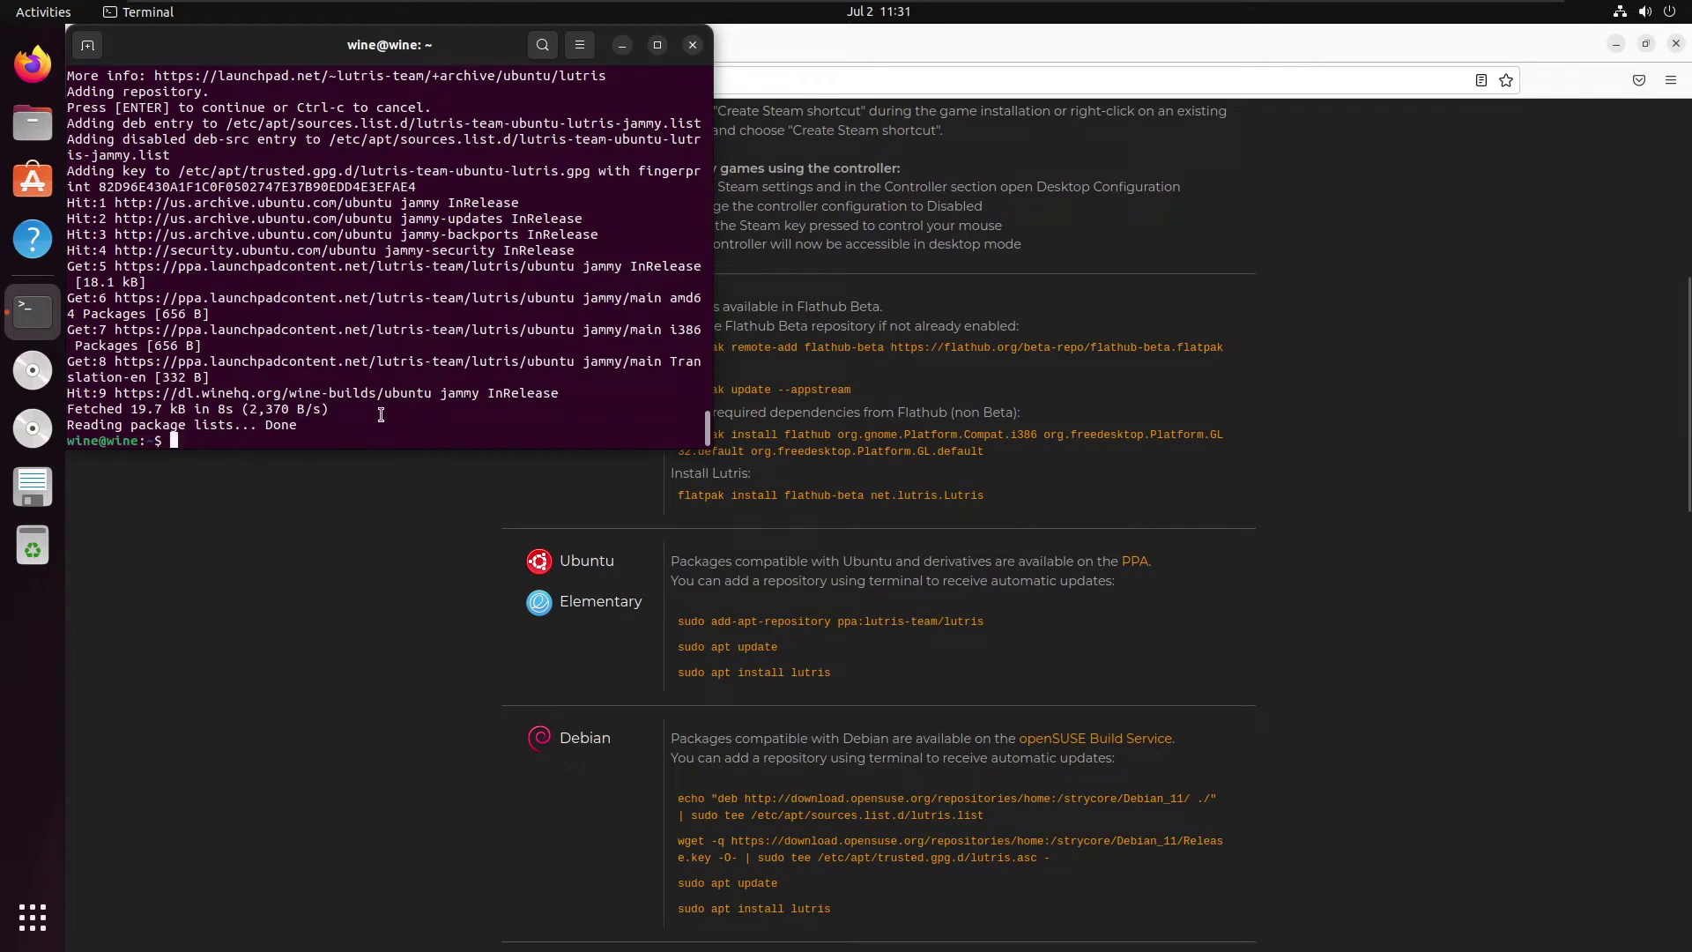
Run sudo apt update, which reports all packages are up to date
text(sudo apt u)
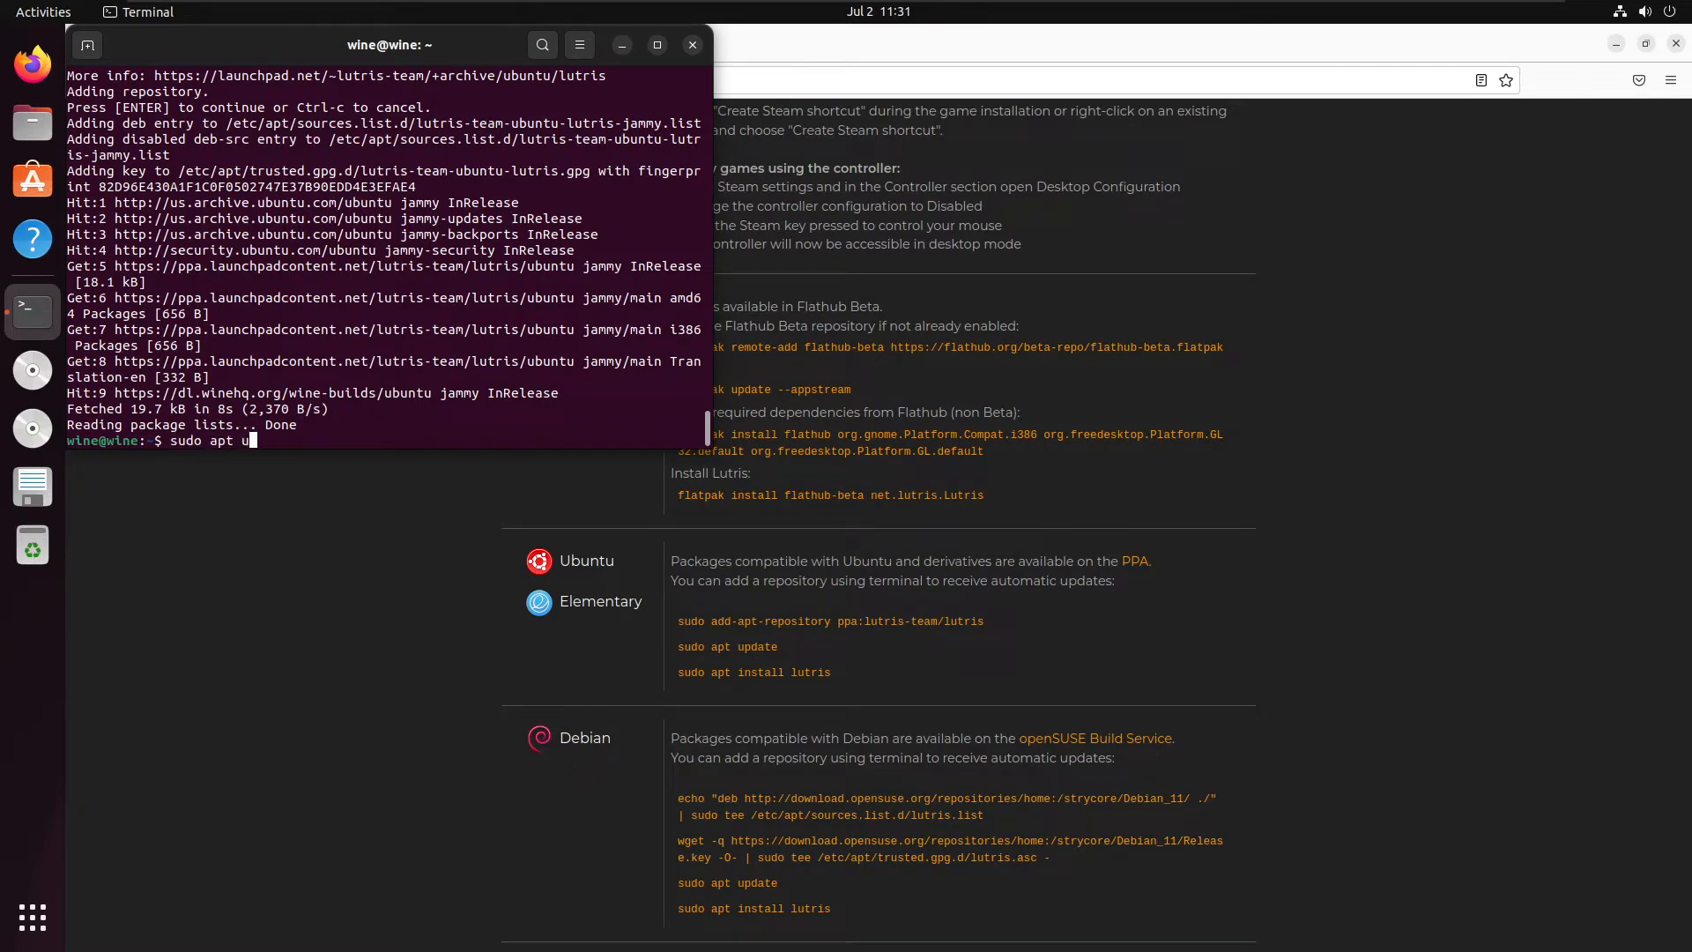
key(Return)
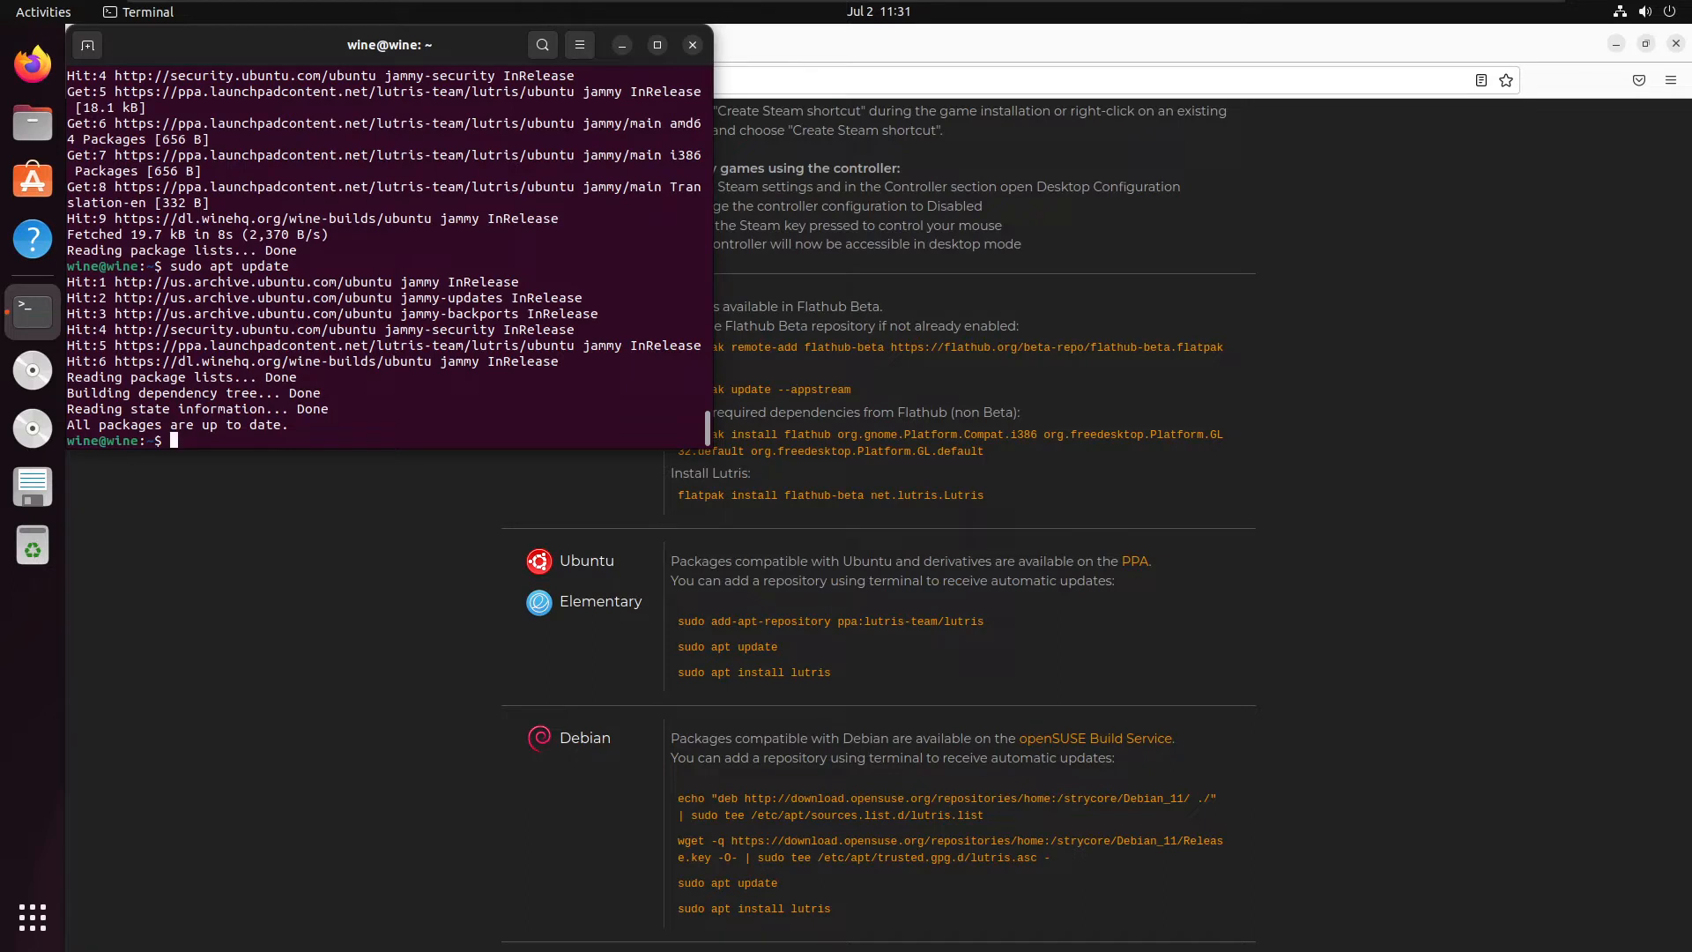
Run sudo apt install lutris and answer y to download its 36 new packages
text(sudo apt)
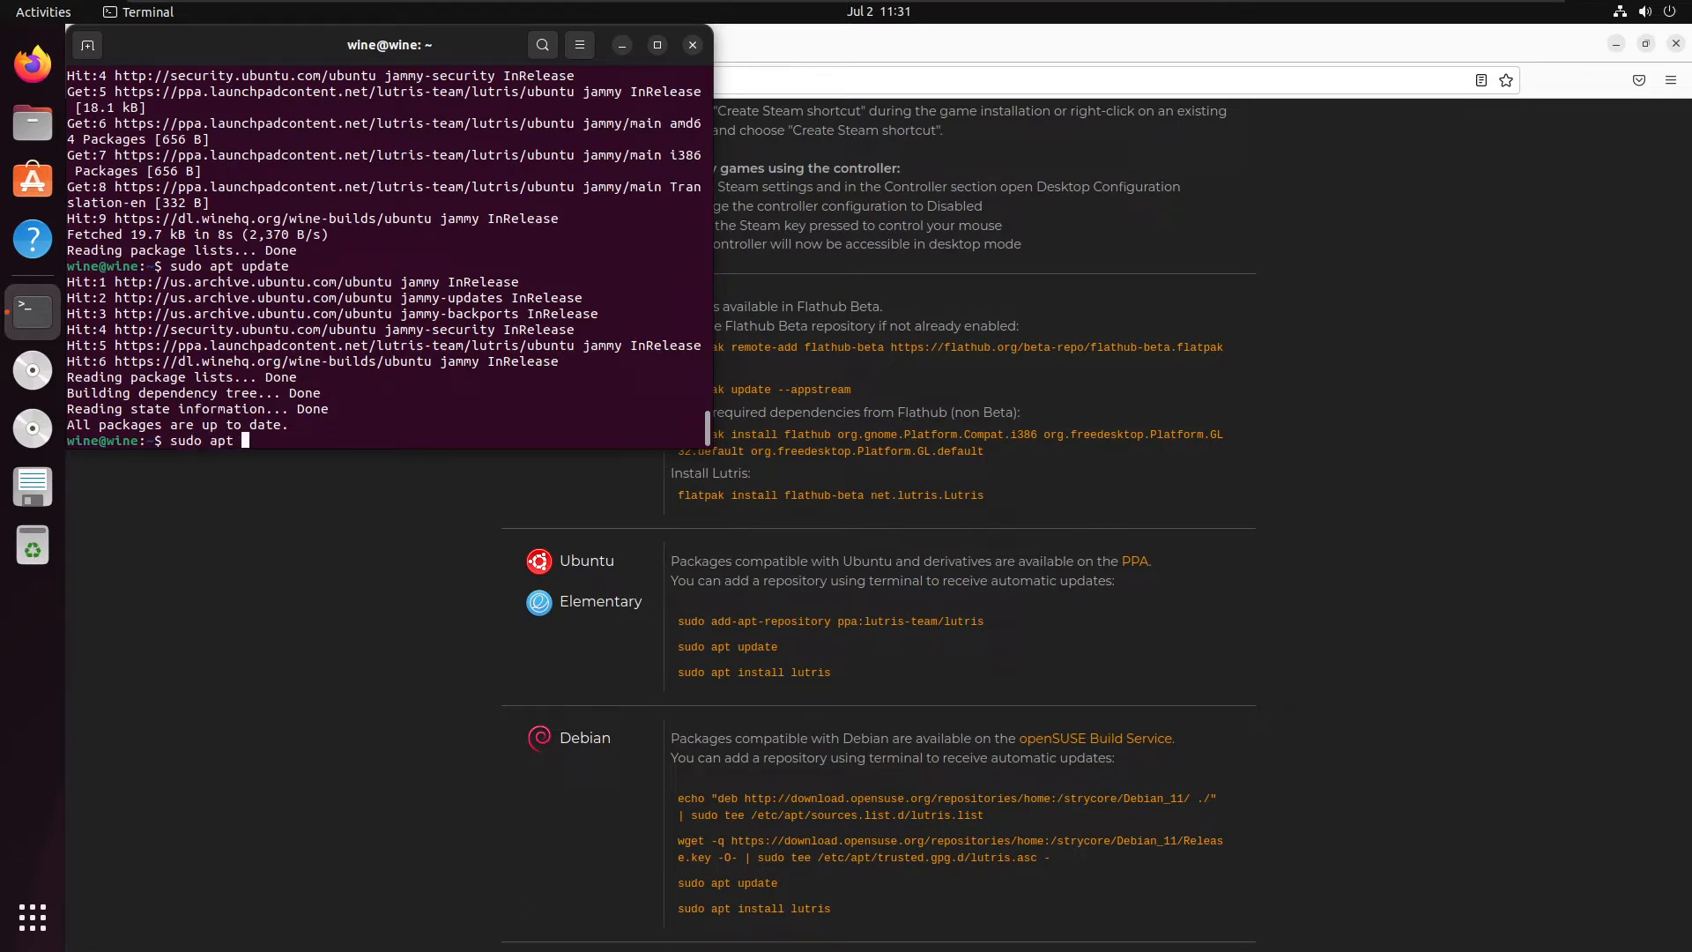
text(install l)
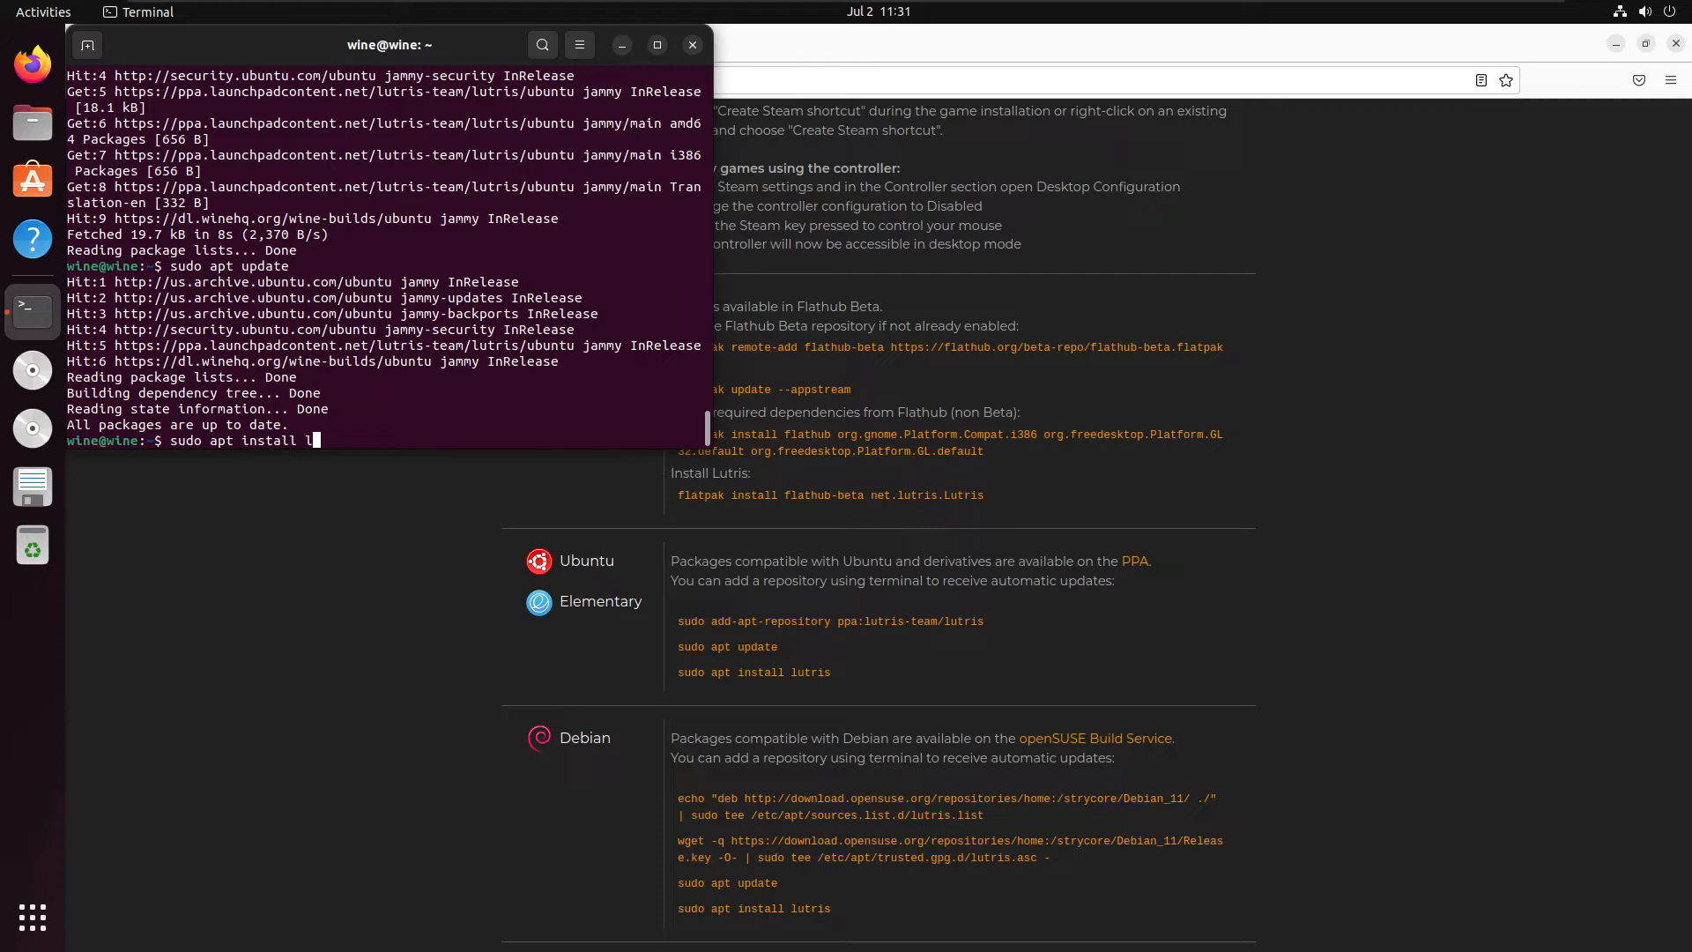
key(Return)
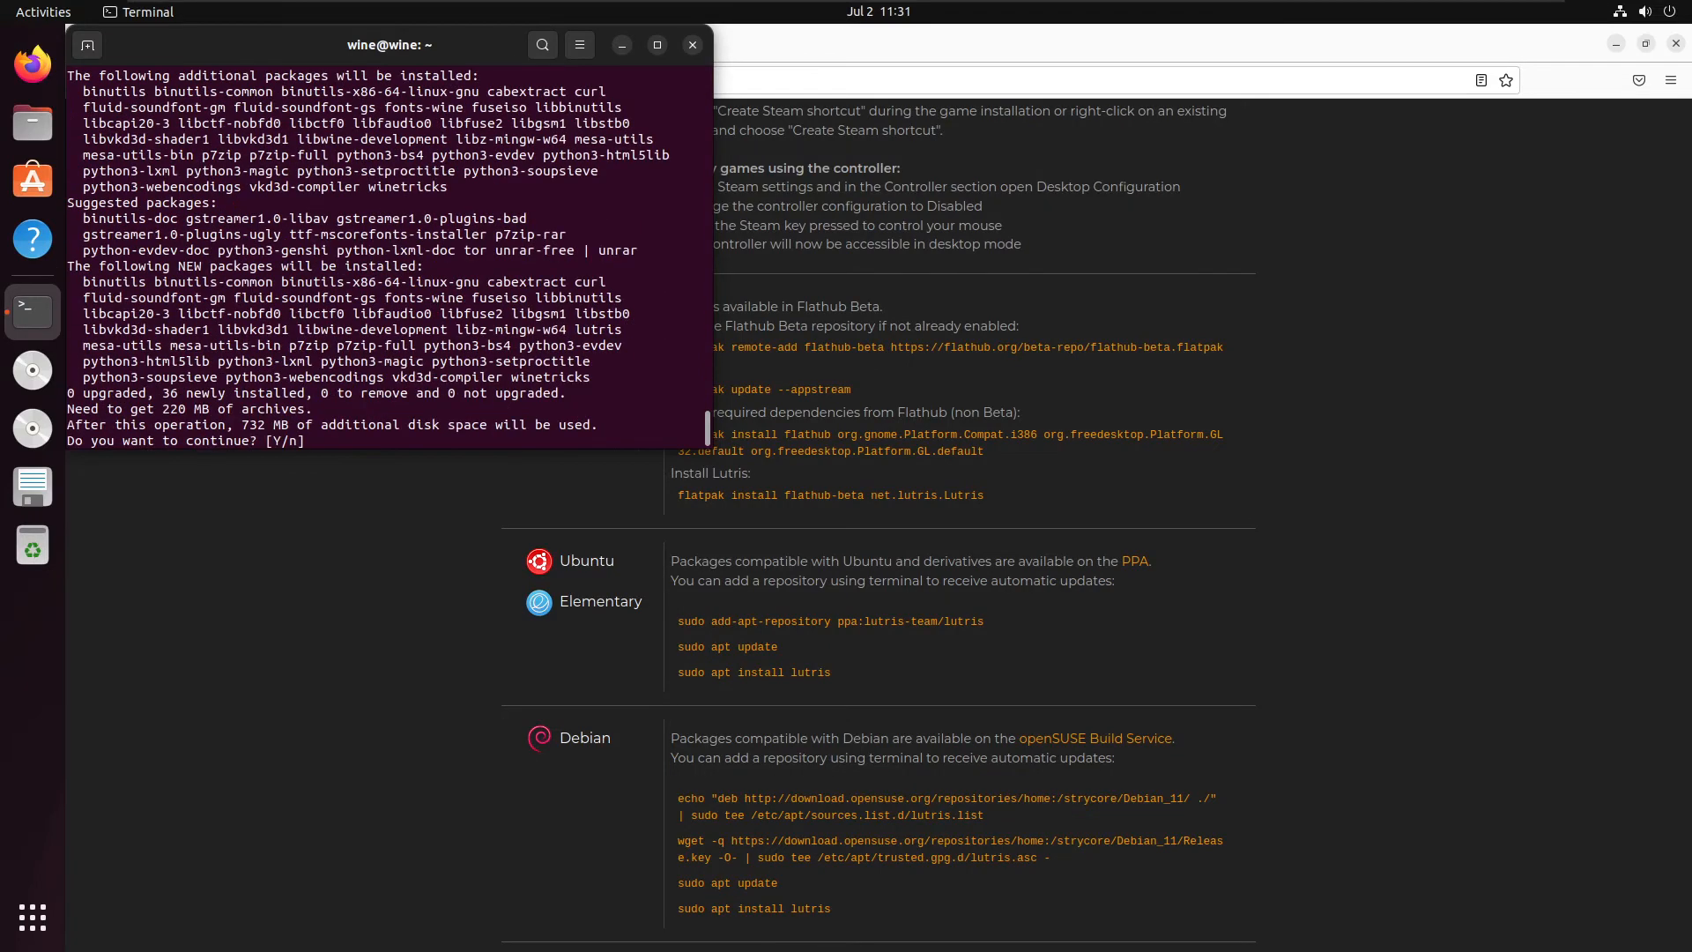
text(y)
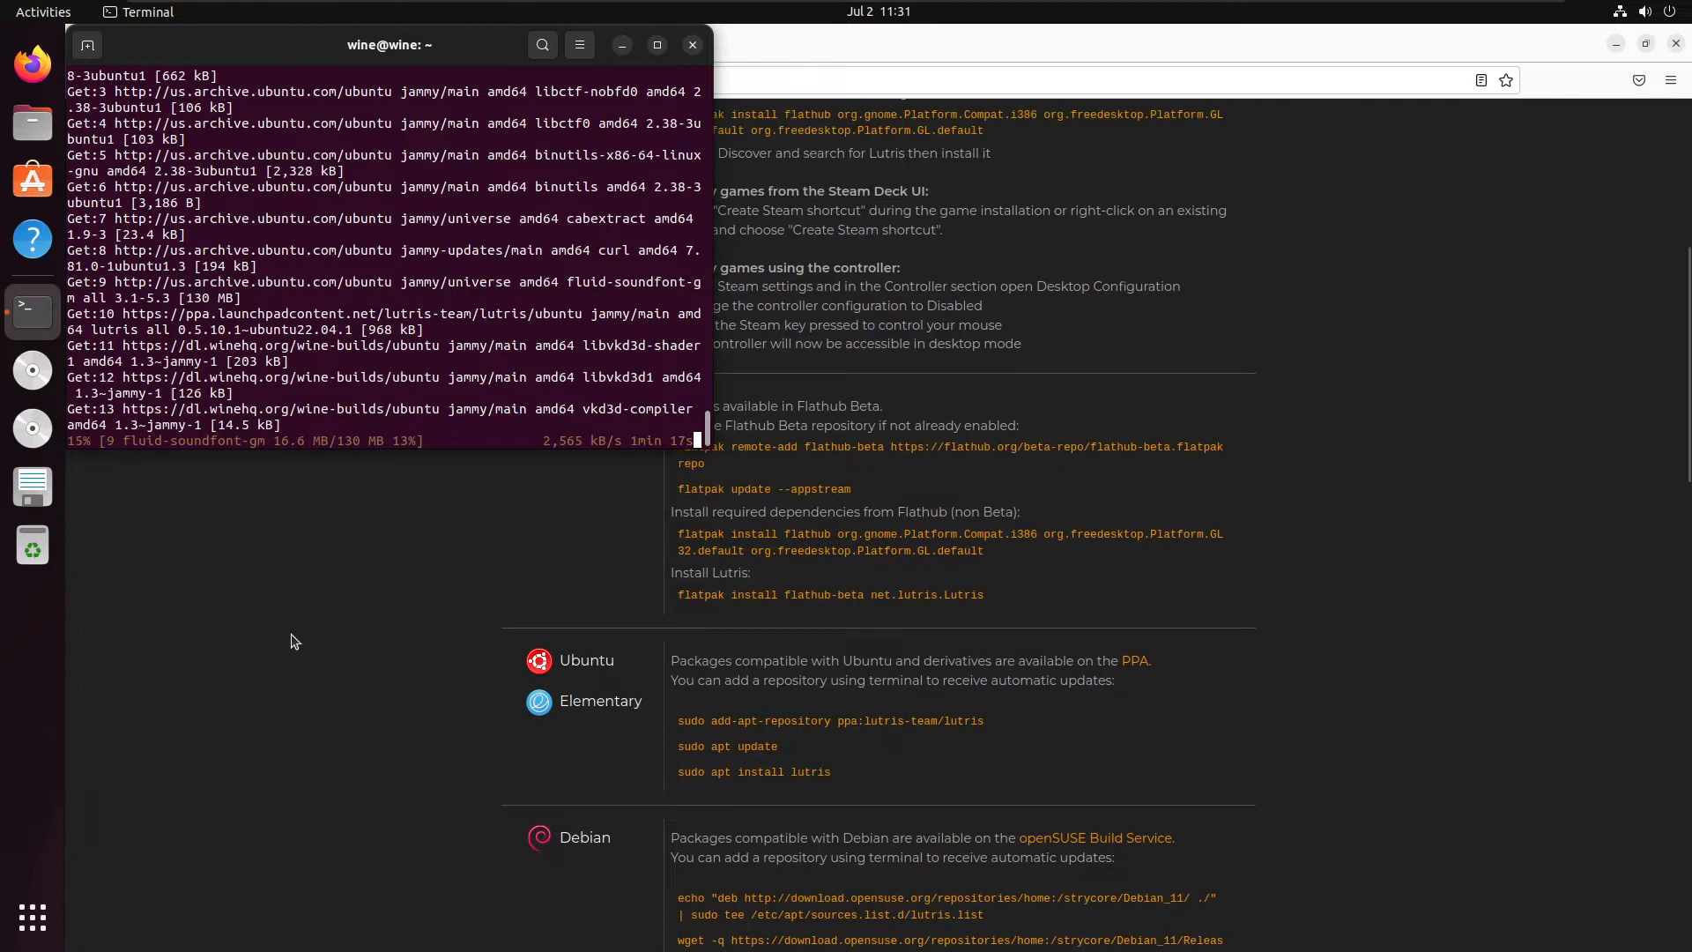
Read through the per-distribution install commands on lutris.net/downloads, then bring Firefox back to front
scroll(up, 3)
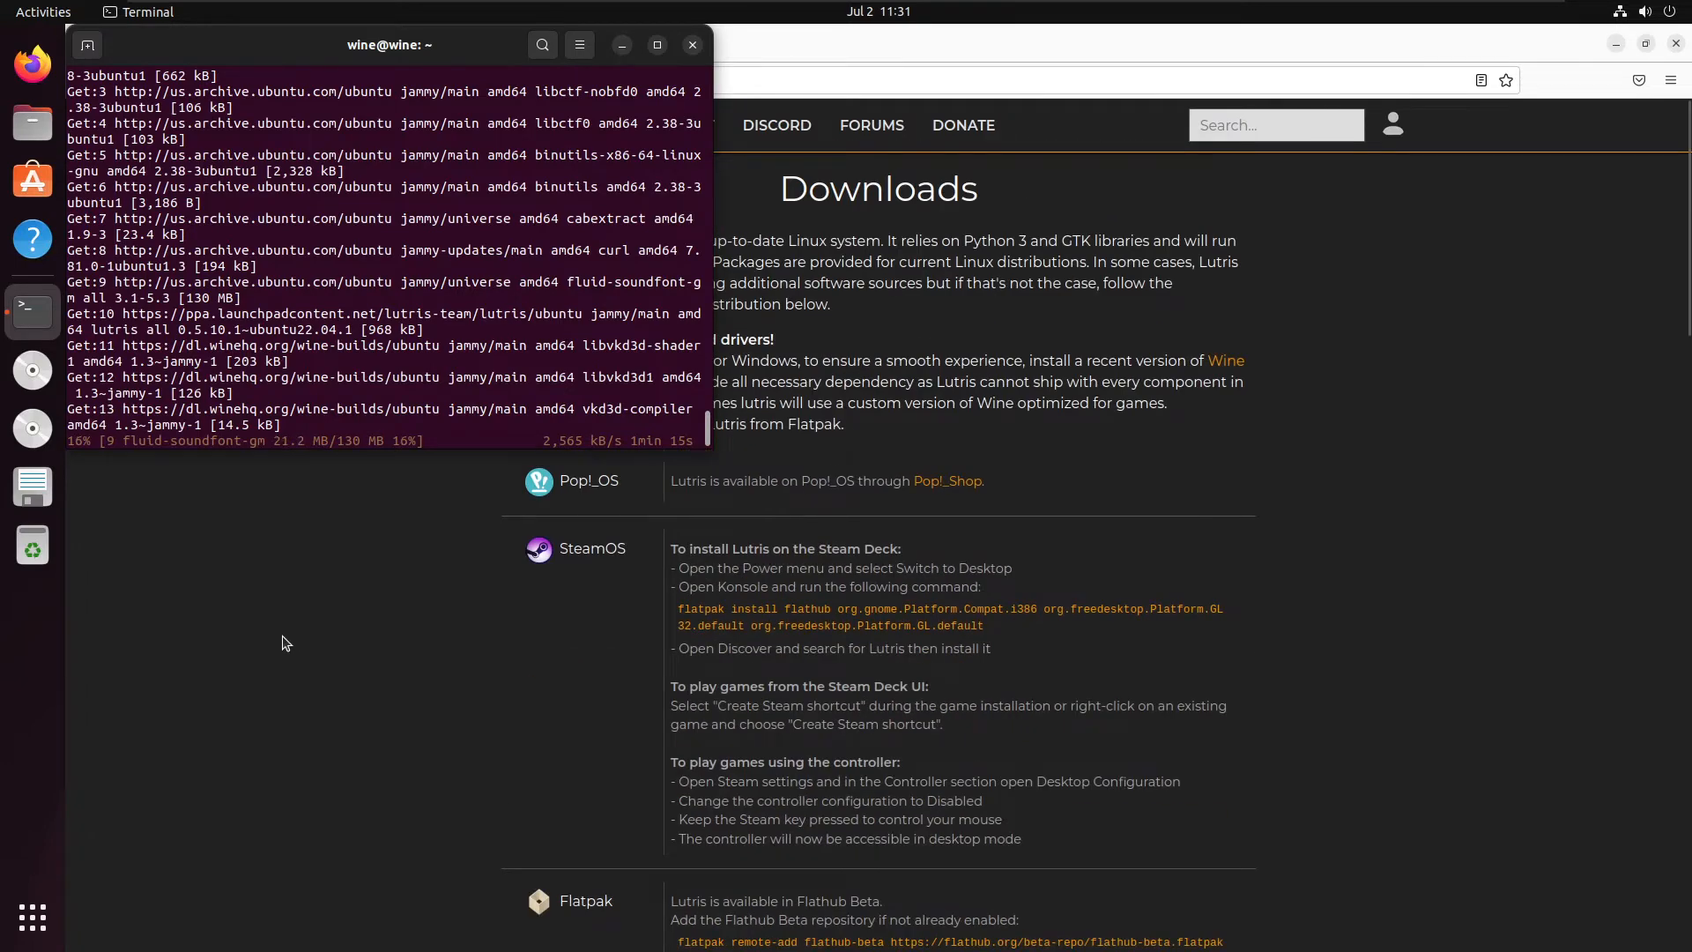
mouse_move(1107, 555)
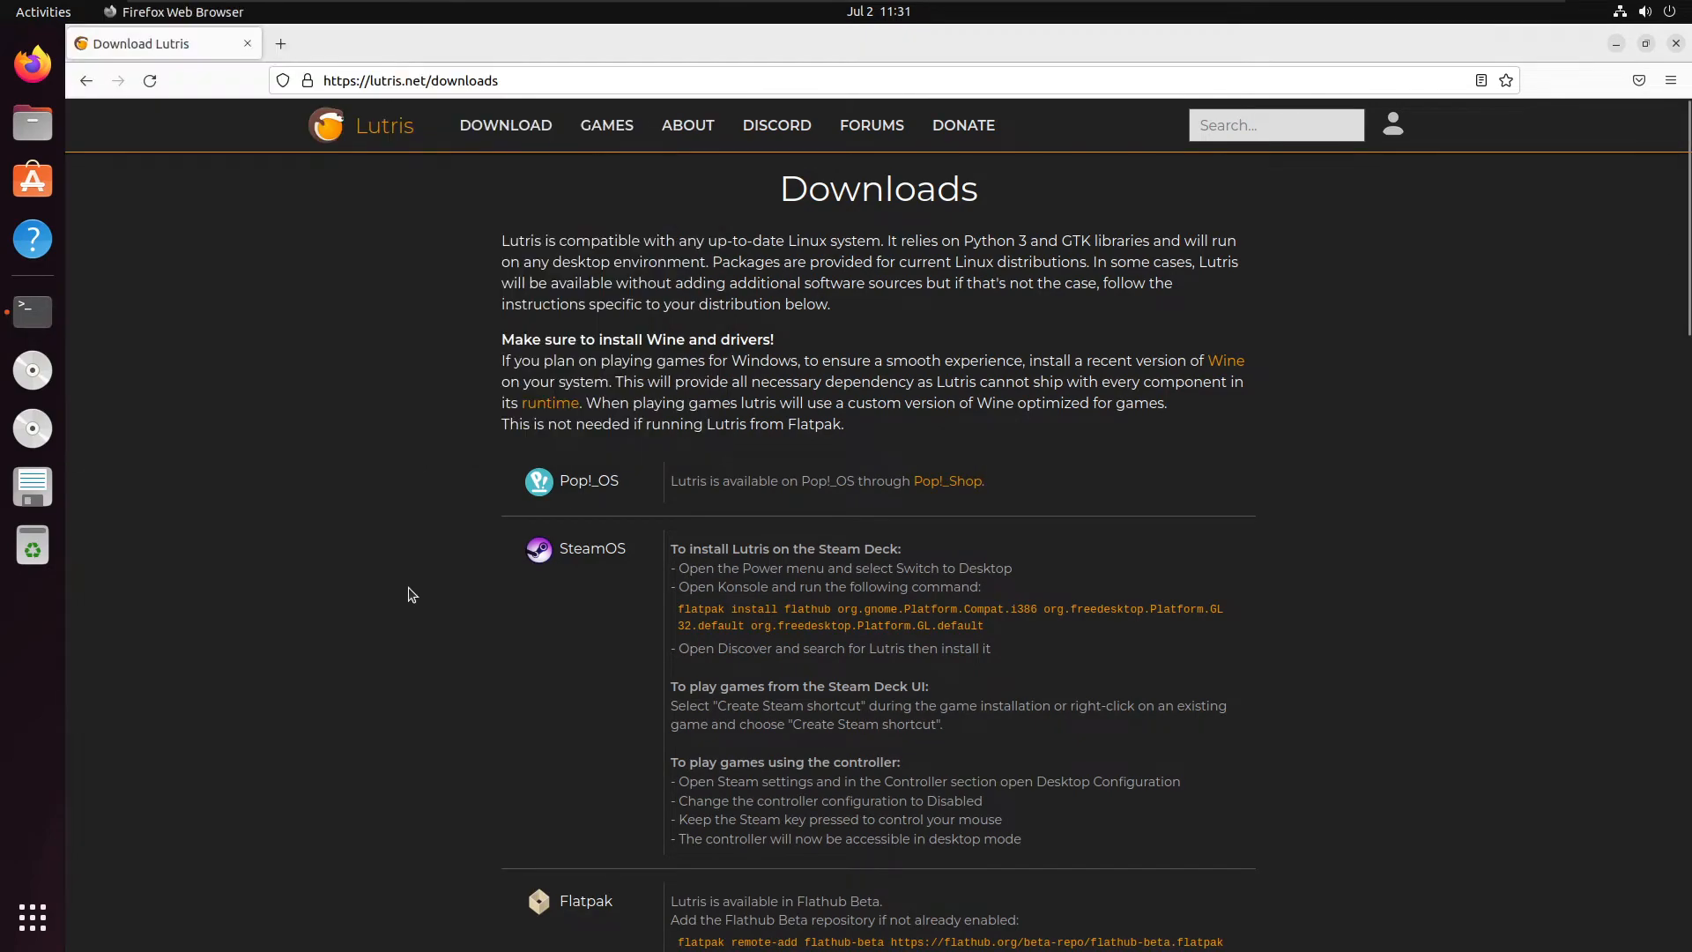
scroll(down, 3)
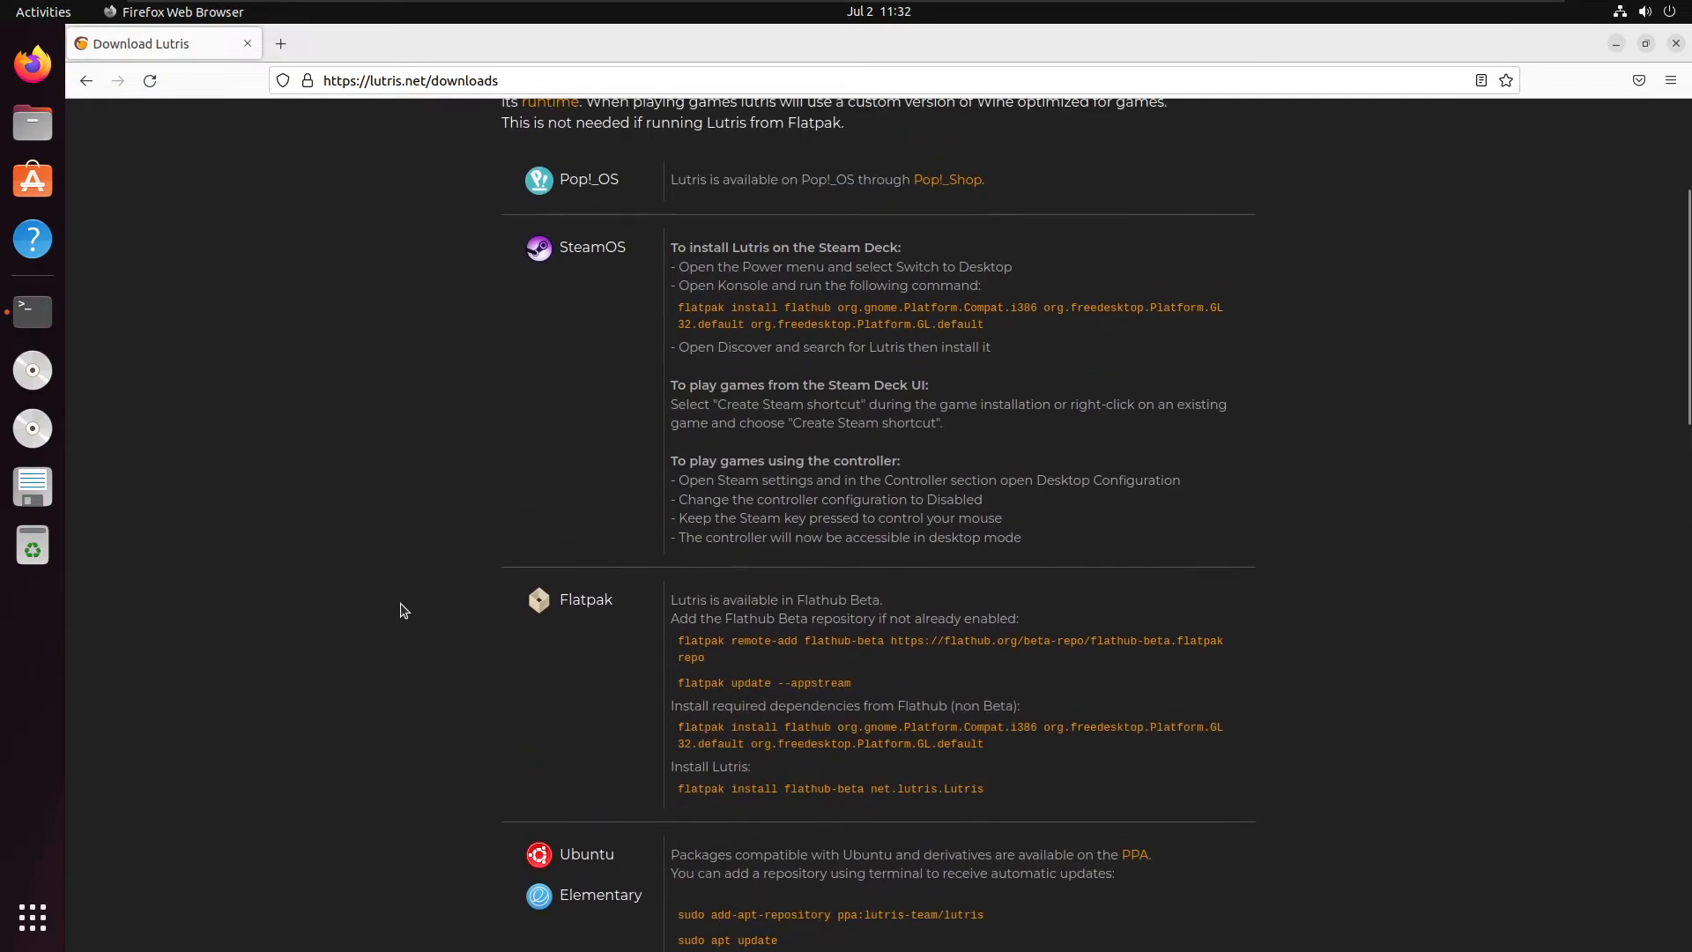
mouse_move(368, 670)
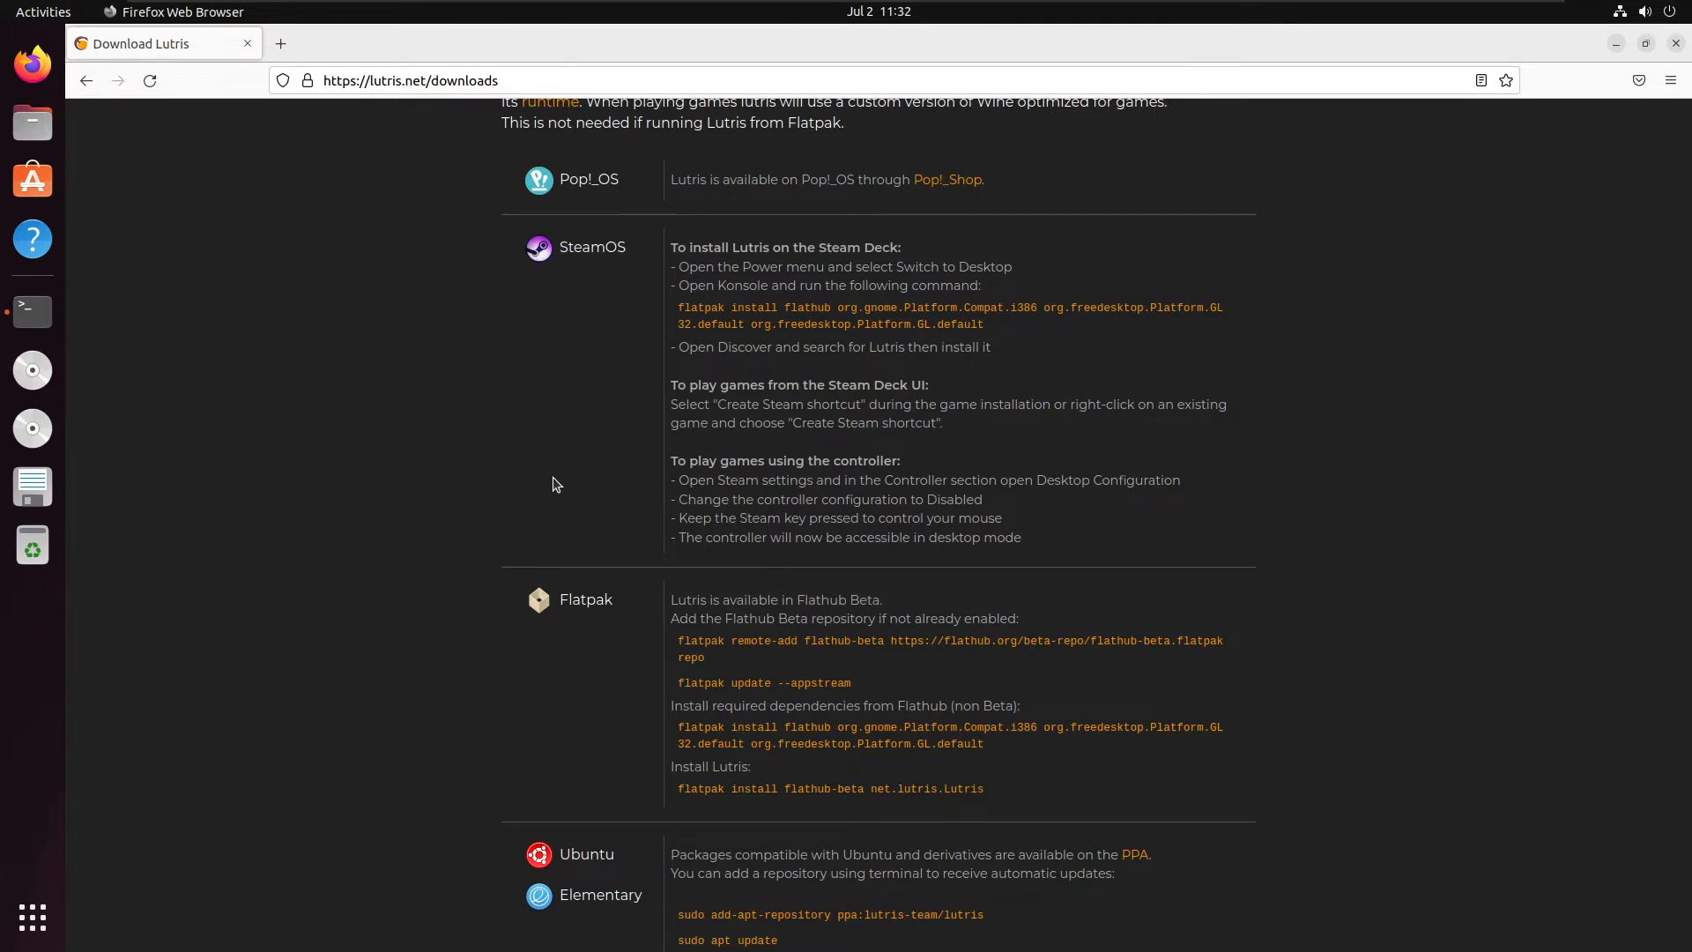
scroll(down, 3)
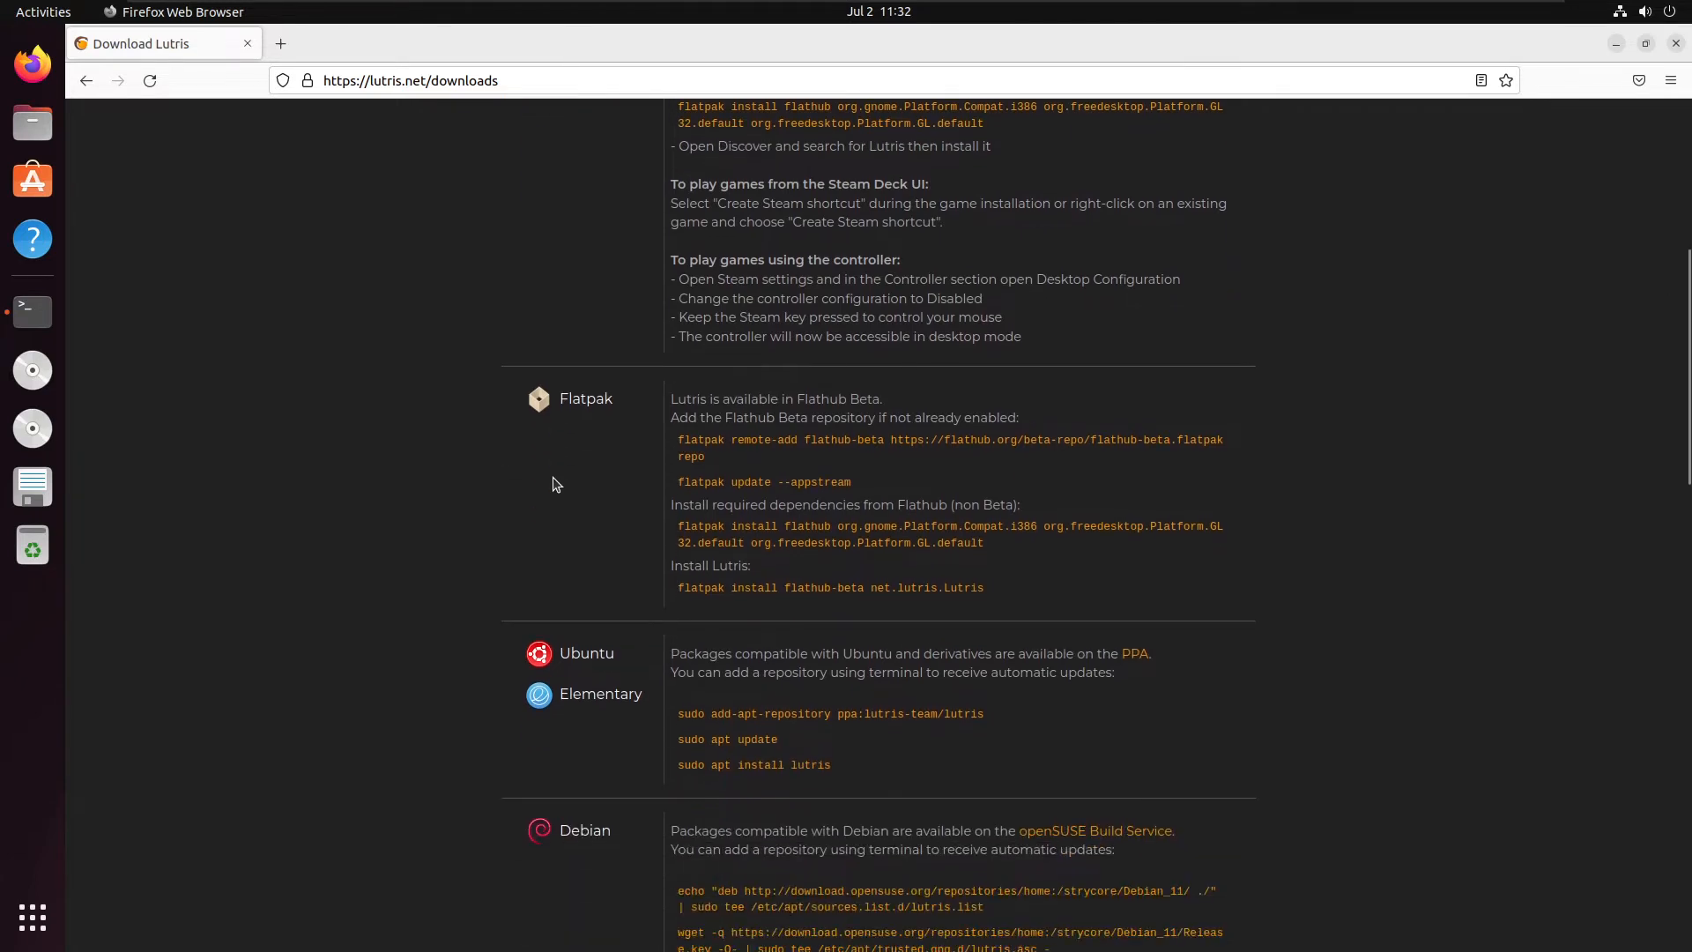
scroll(up, 3)
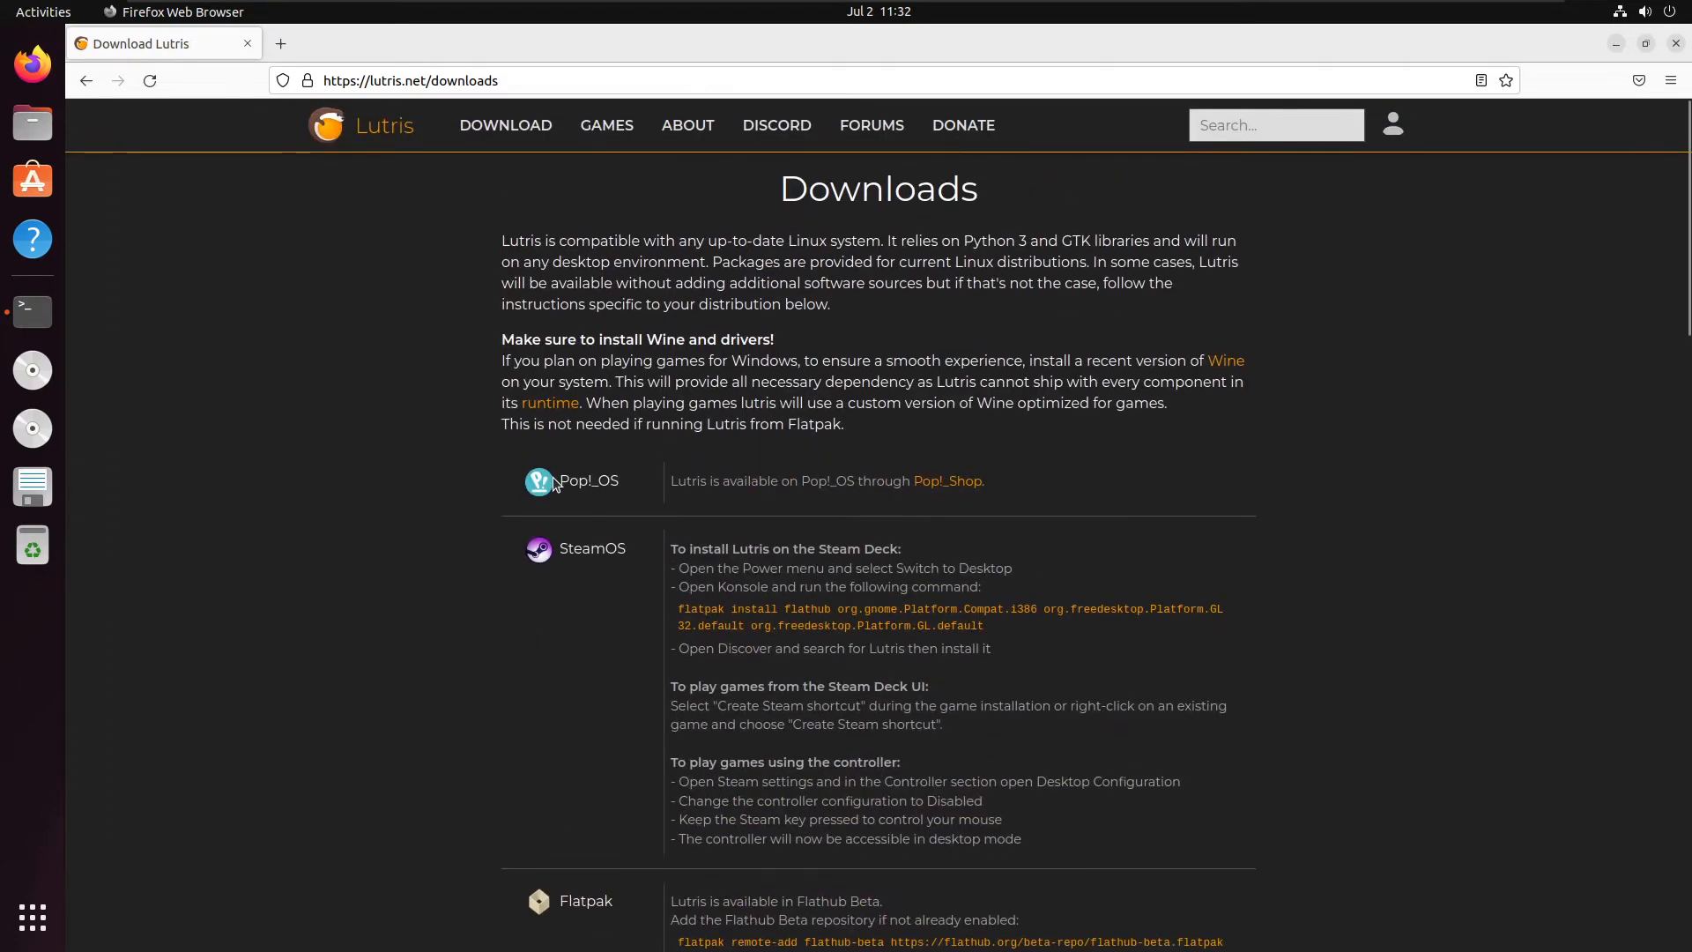
mouse_move(573, 664)
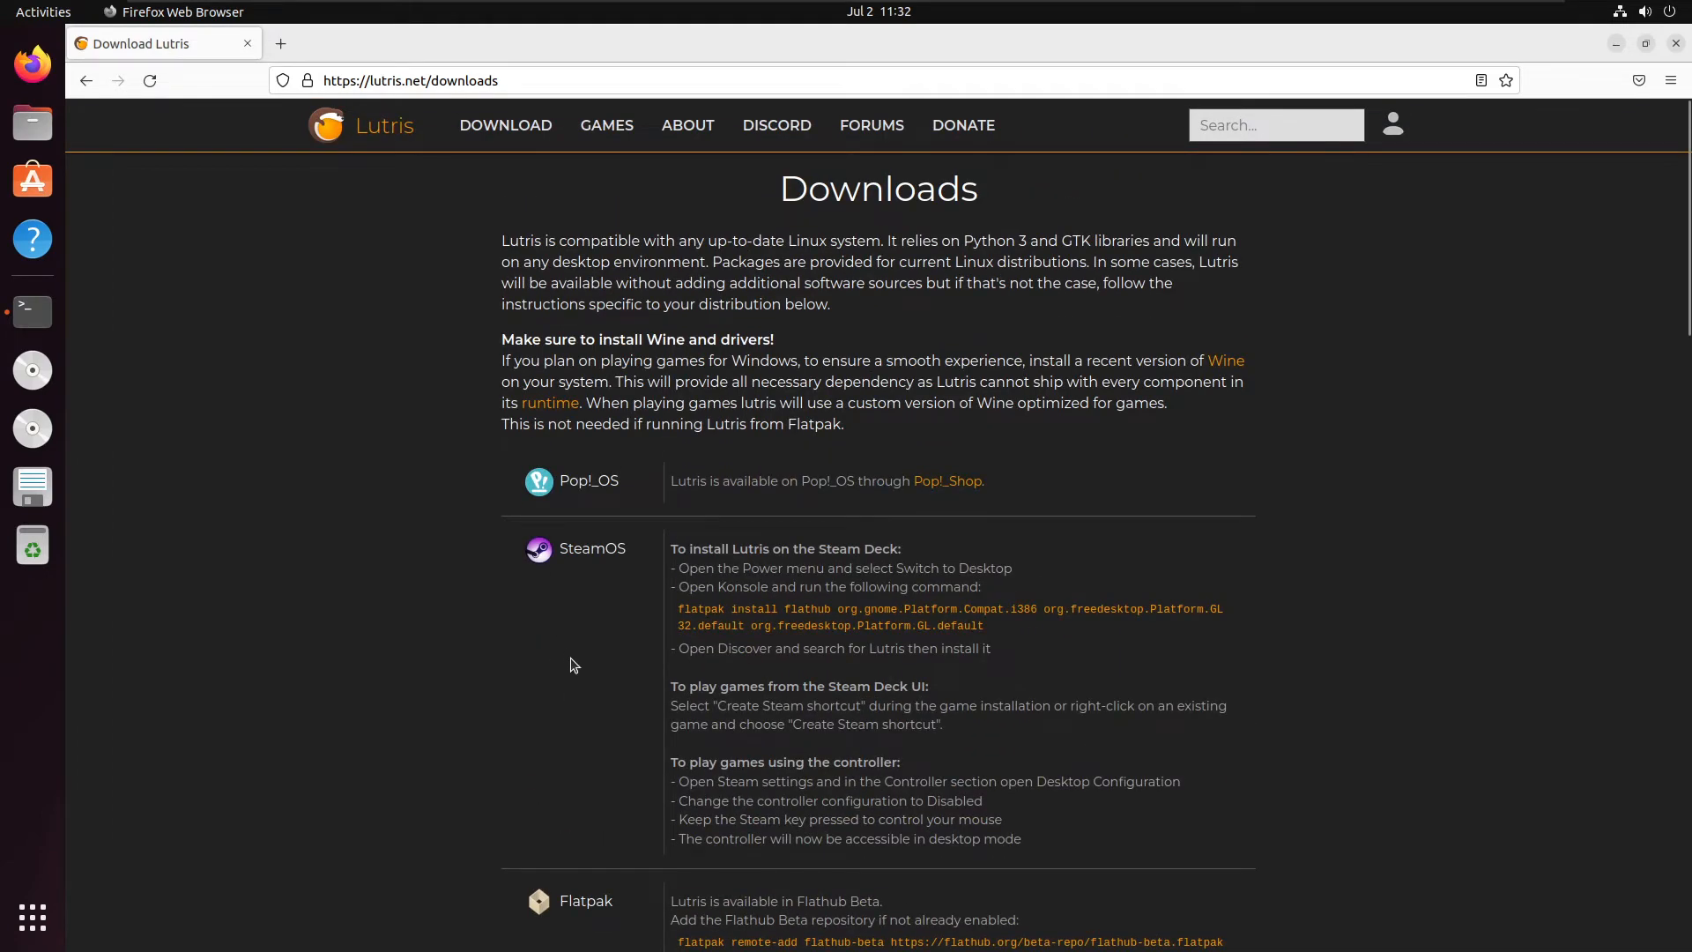
scroll(down, 3)
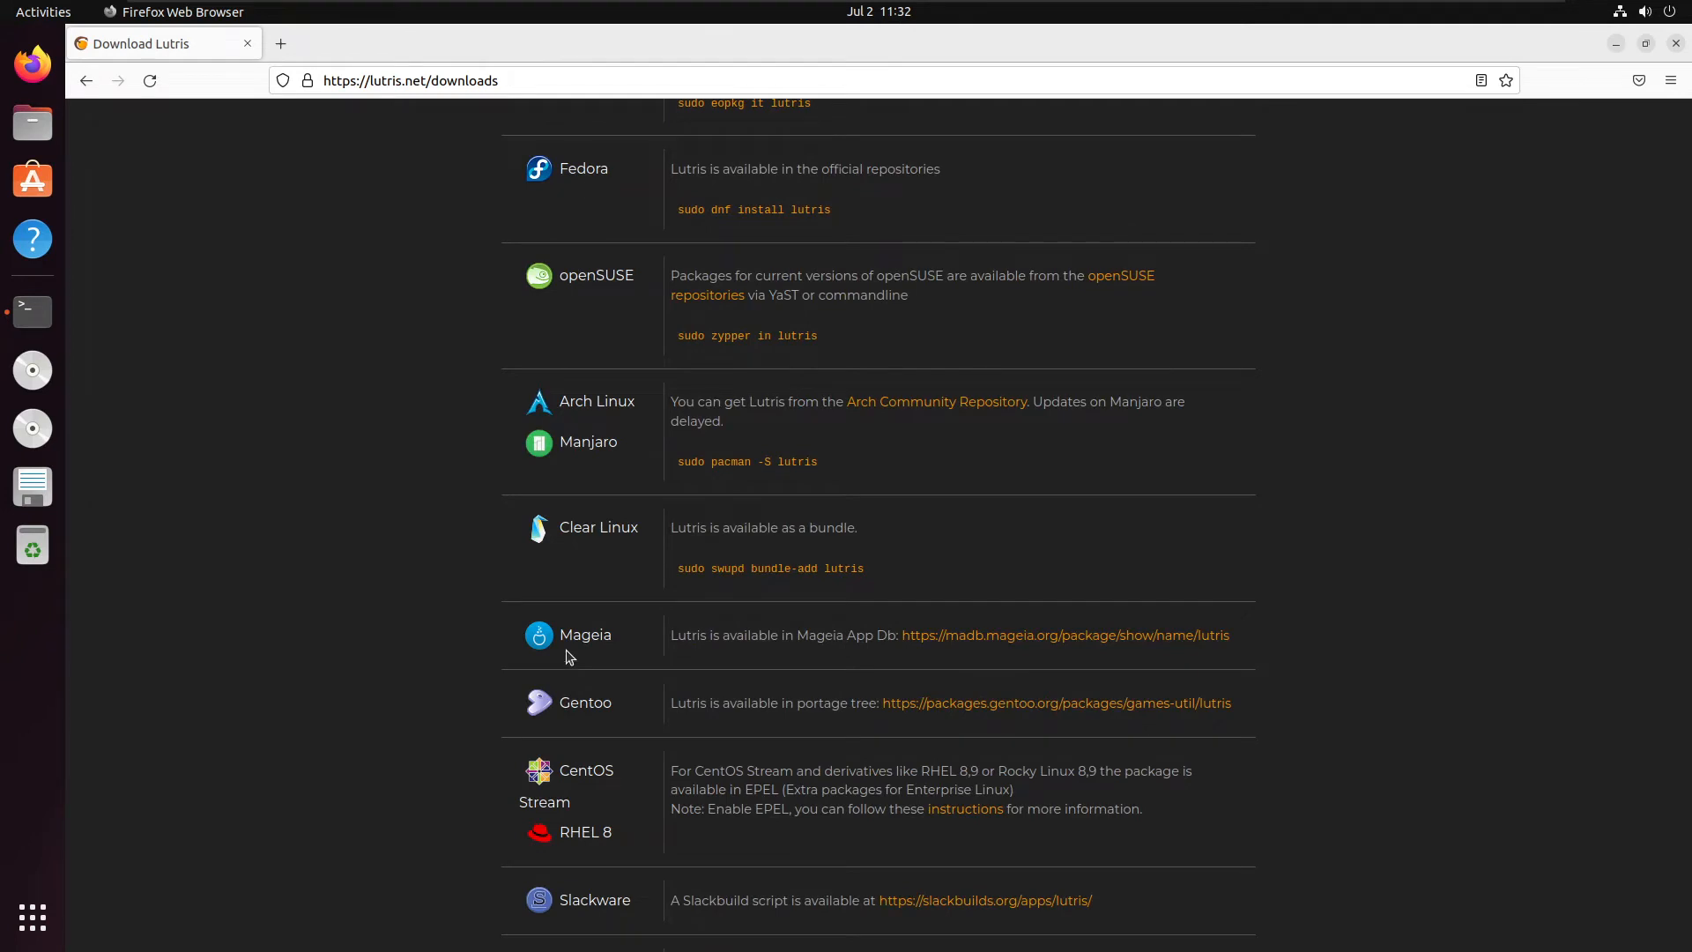
mouse_move(649, 471)
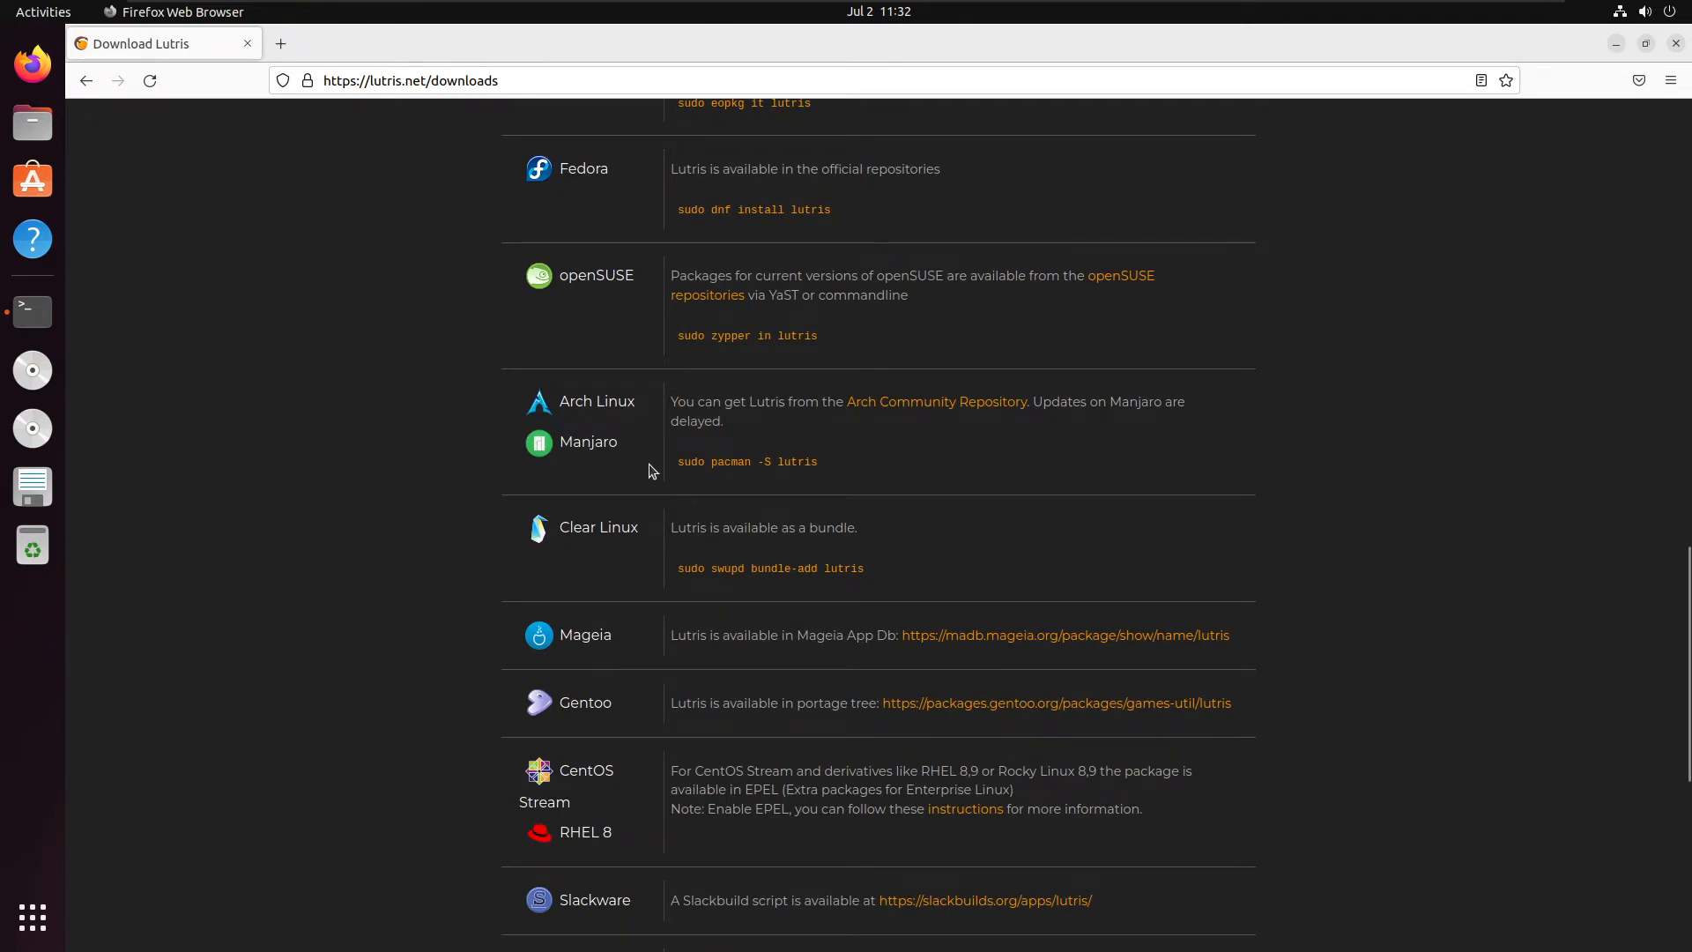
mouse_move(576, 246)
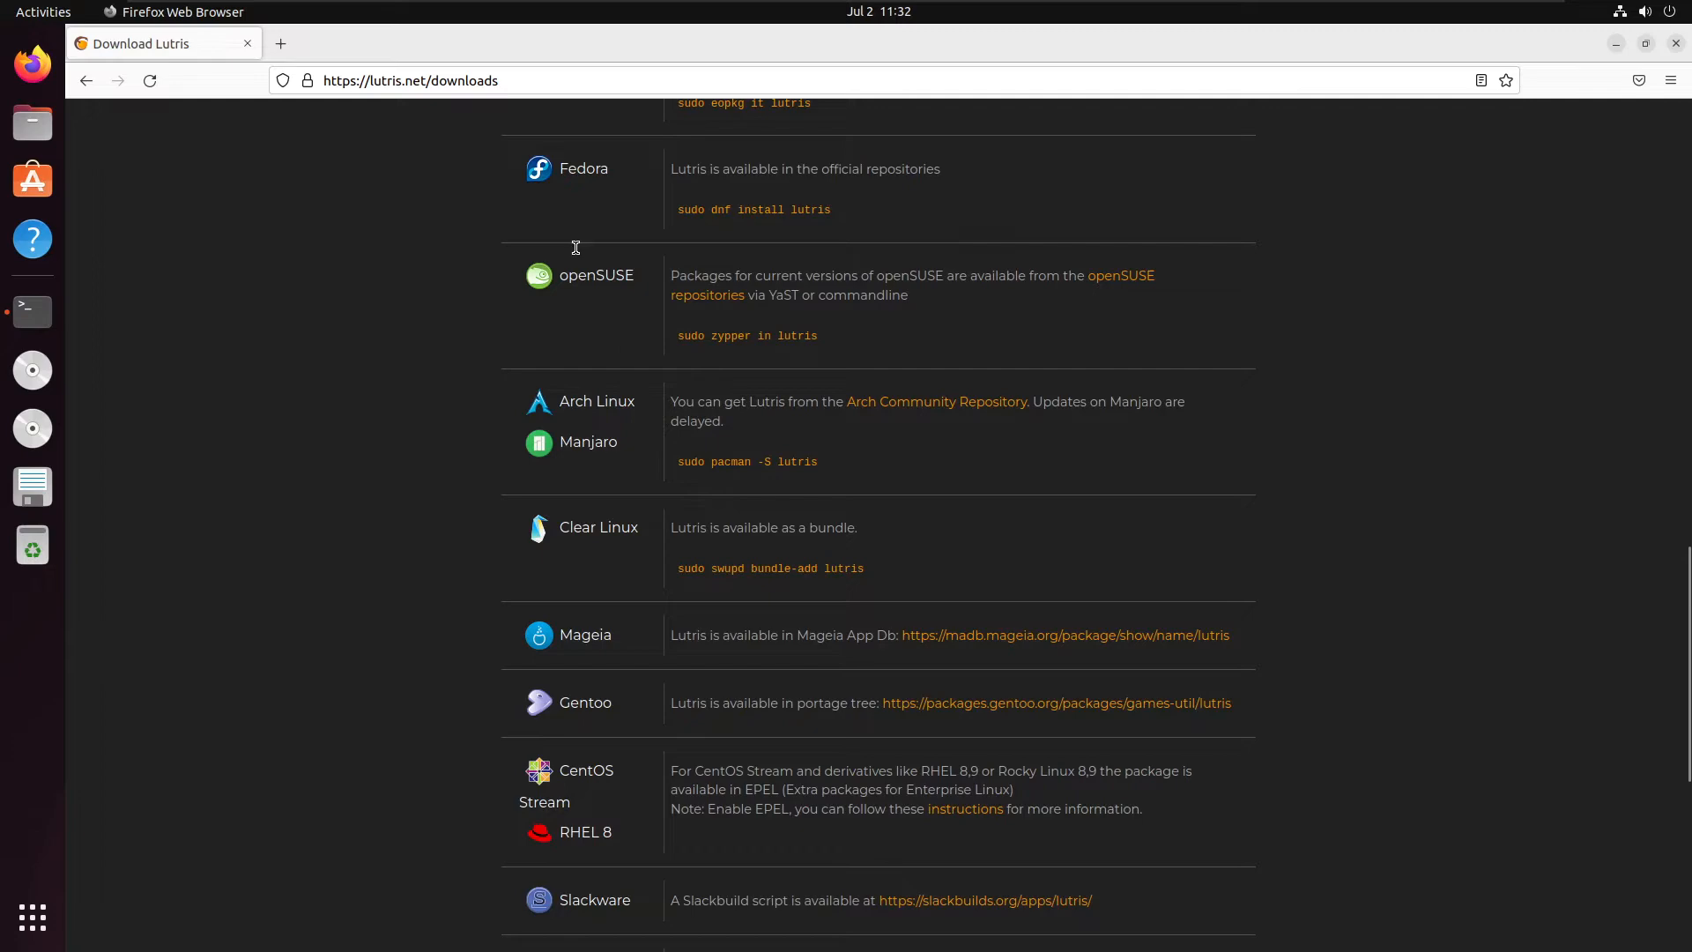
scroll(down, 3)
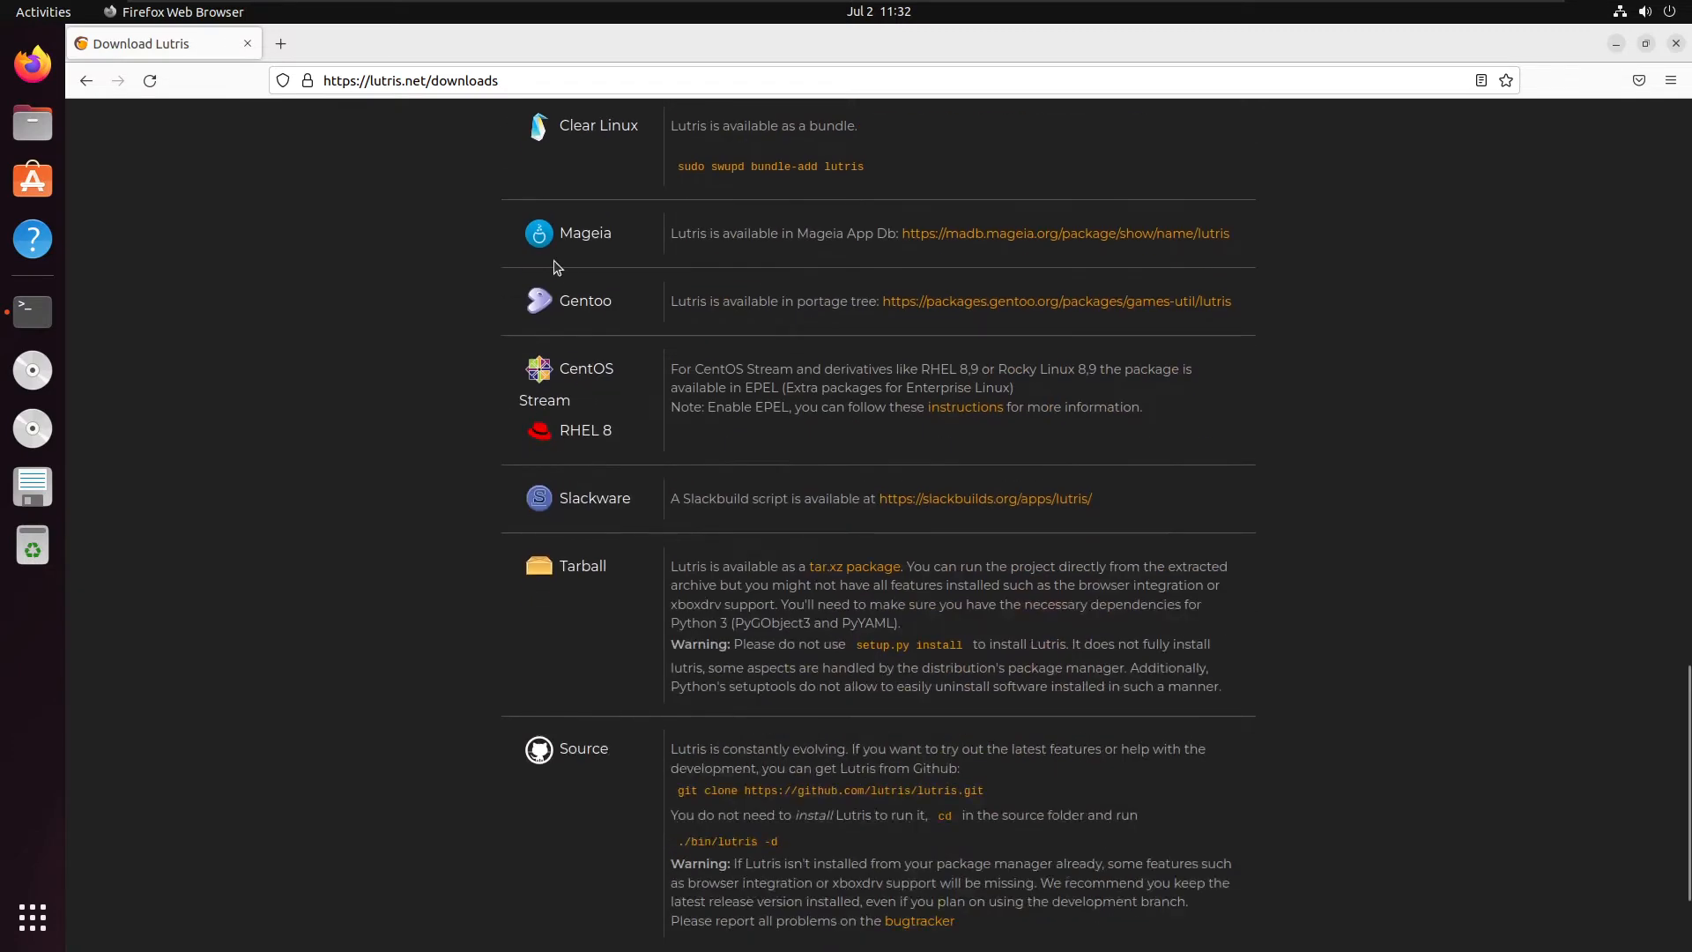
mouse_move(654, 301)
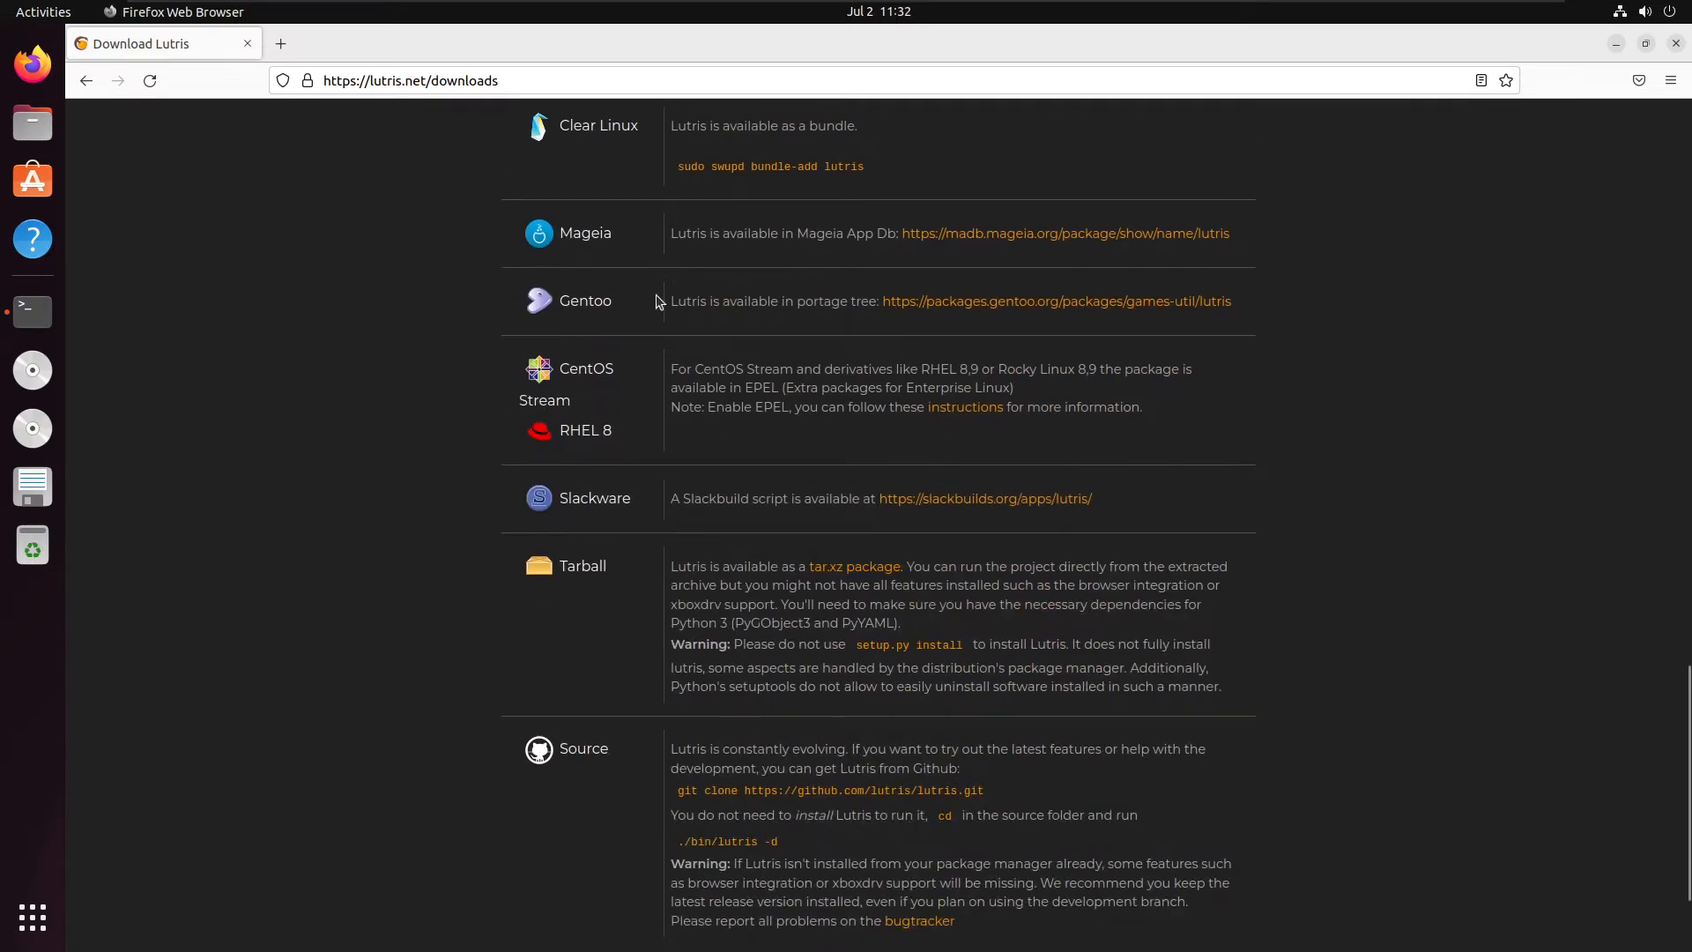
mouse_move(594, 341)
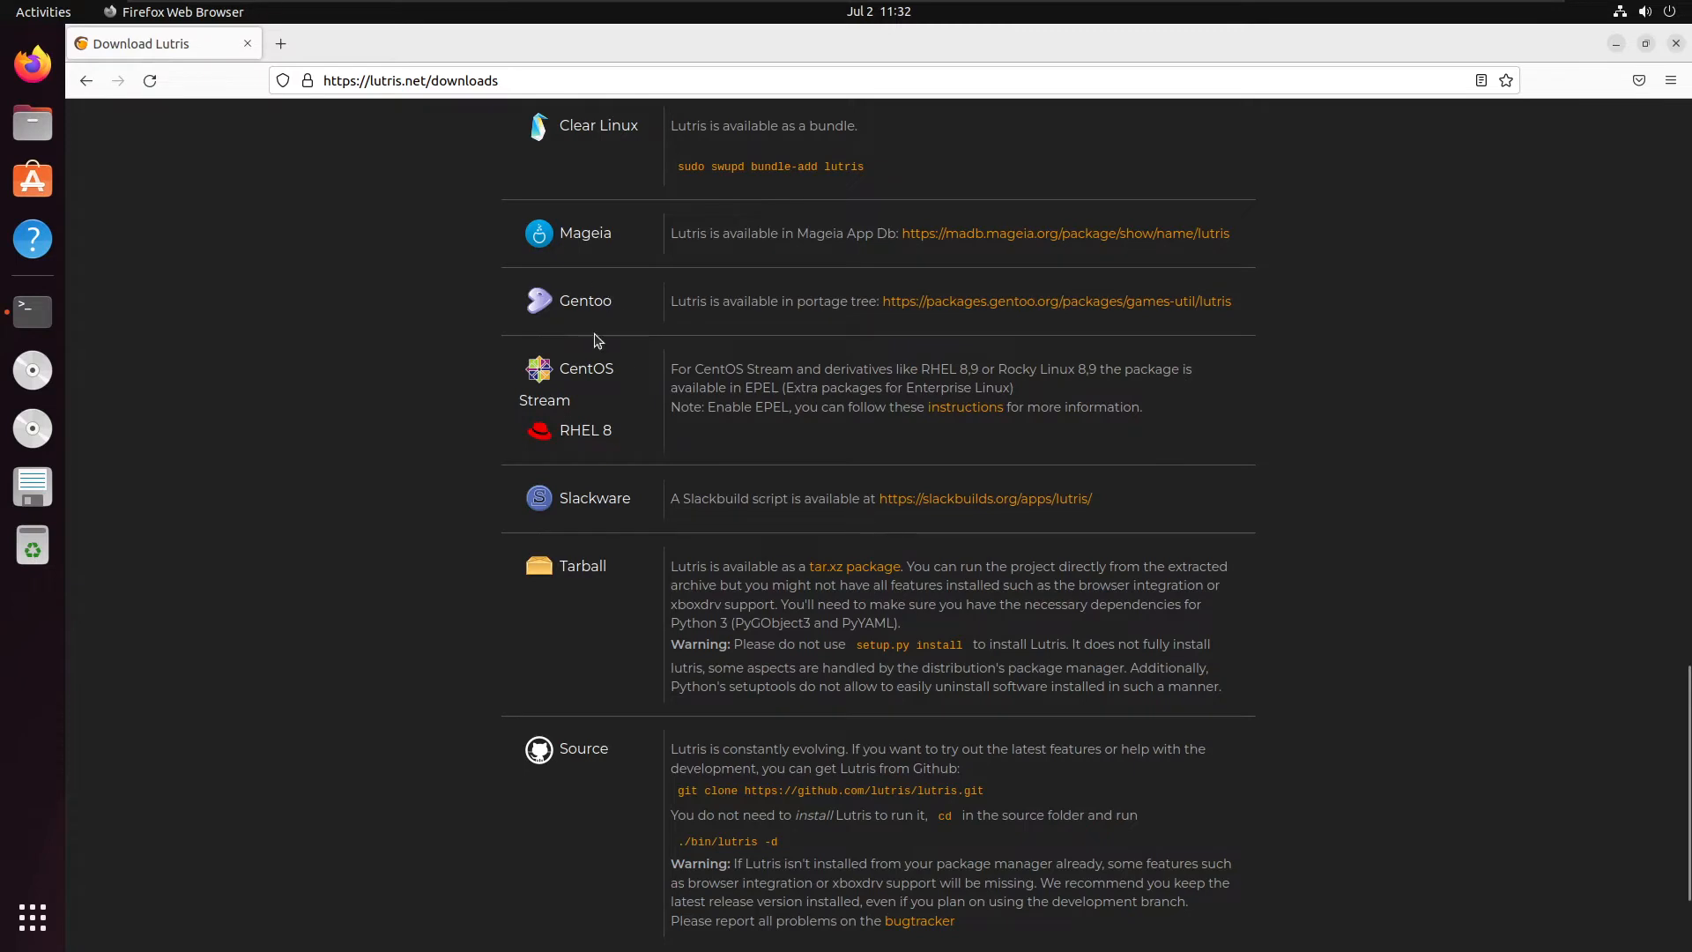
mouse_move(571, 471)
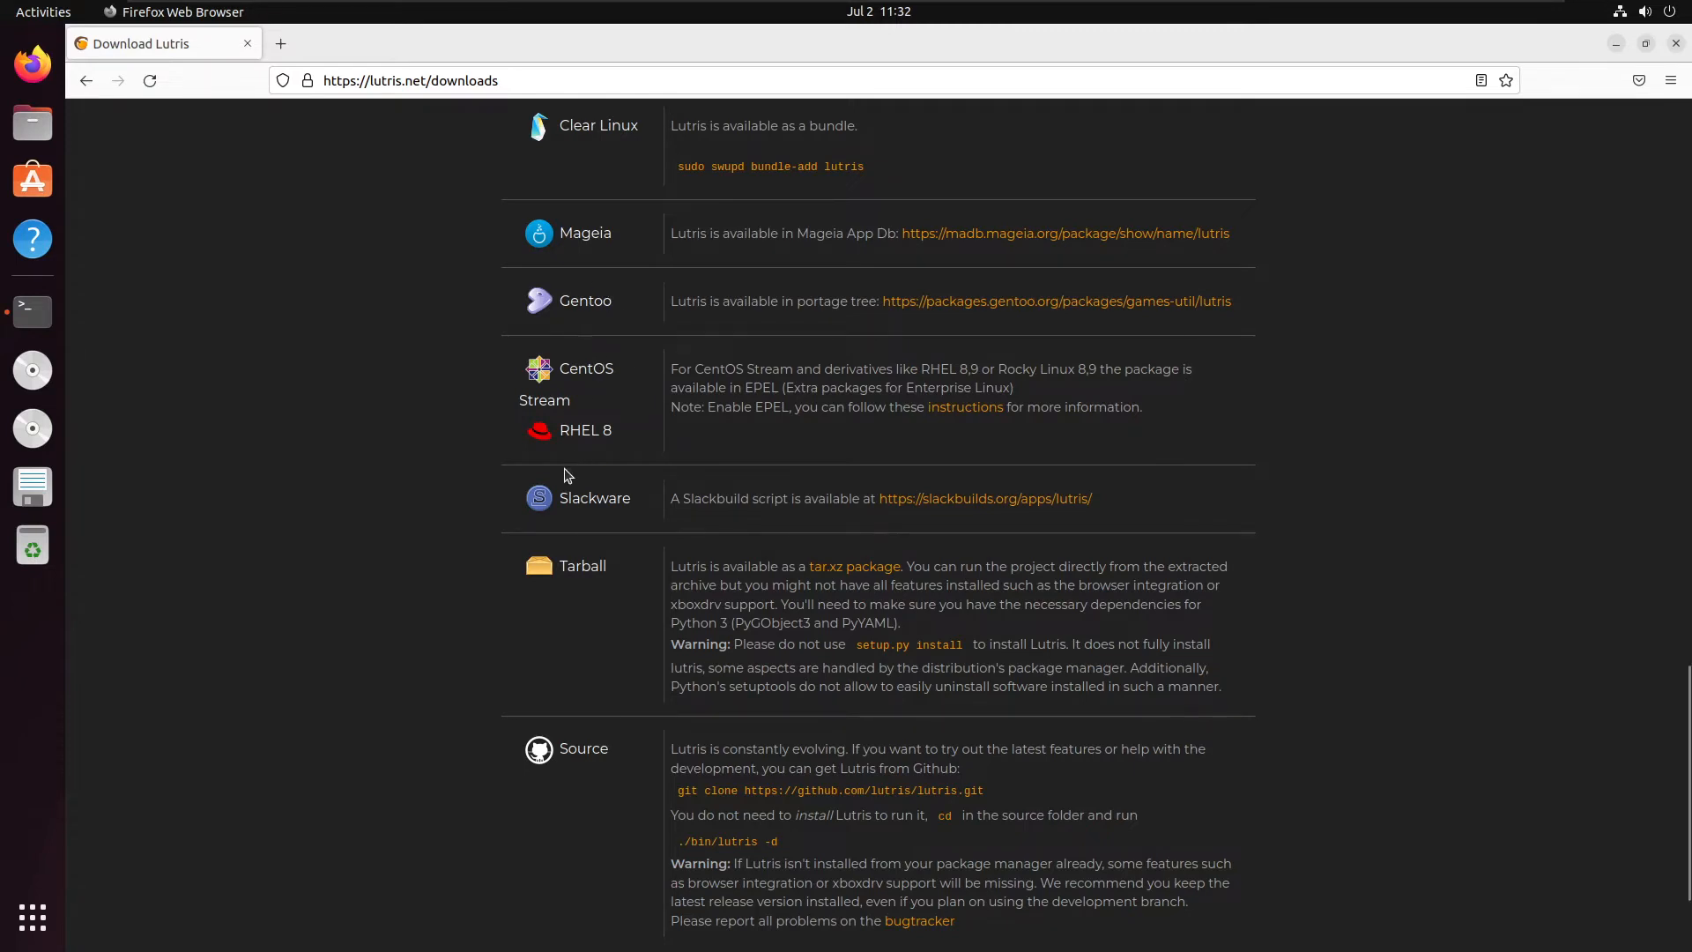
mouse_move(575, 423)
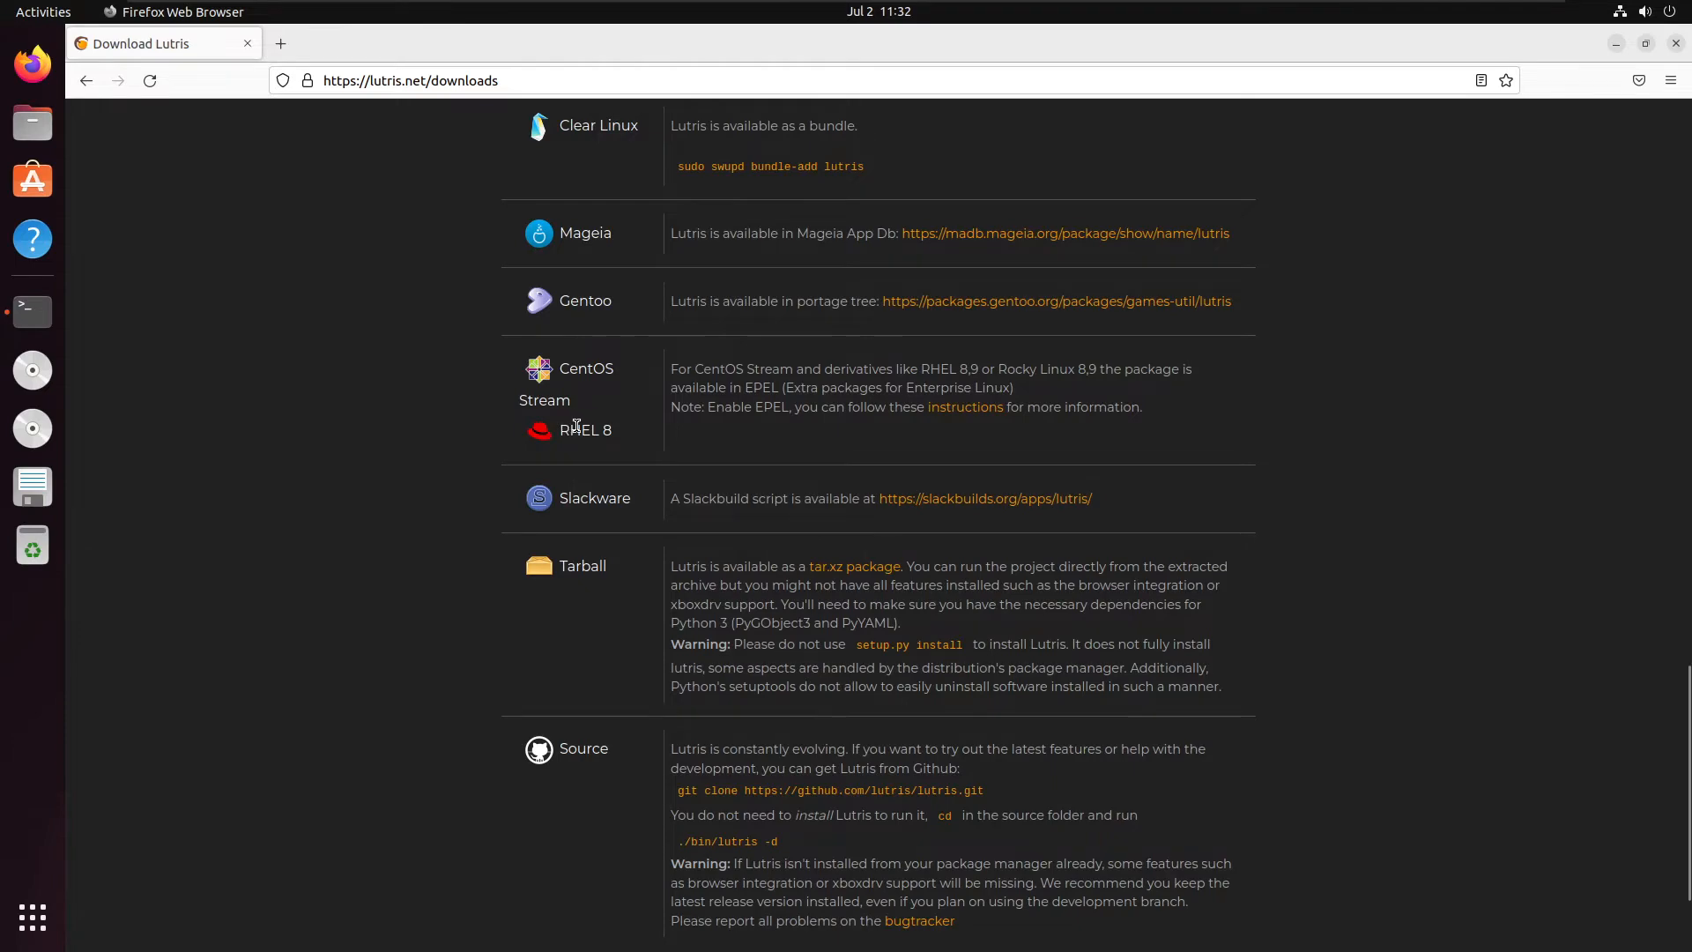
mouse_move(472, 491)
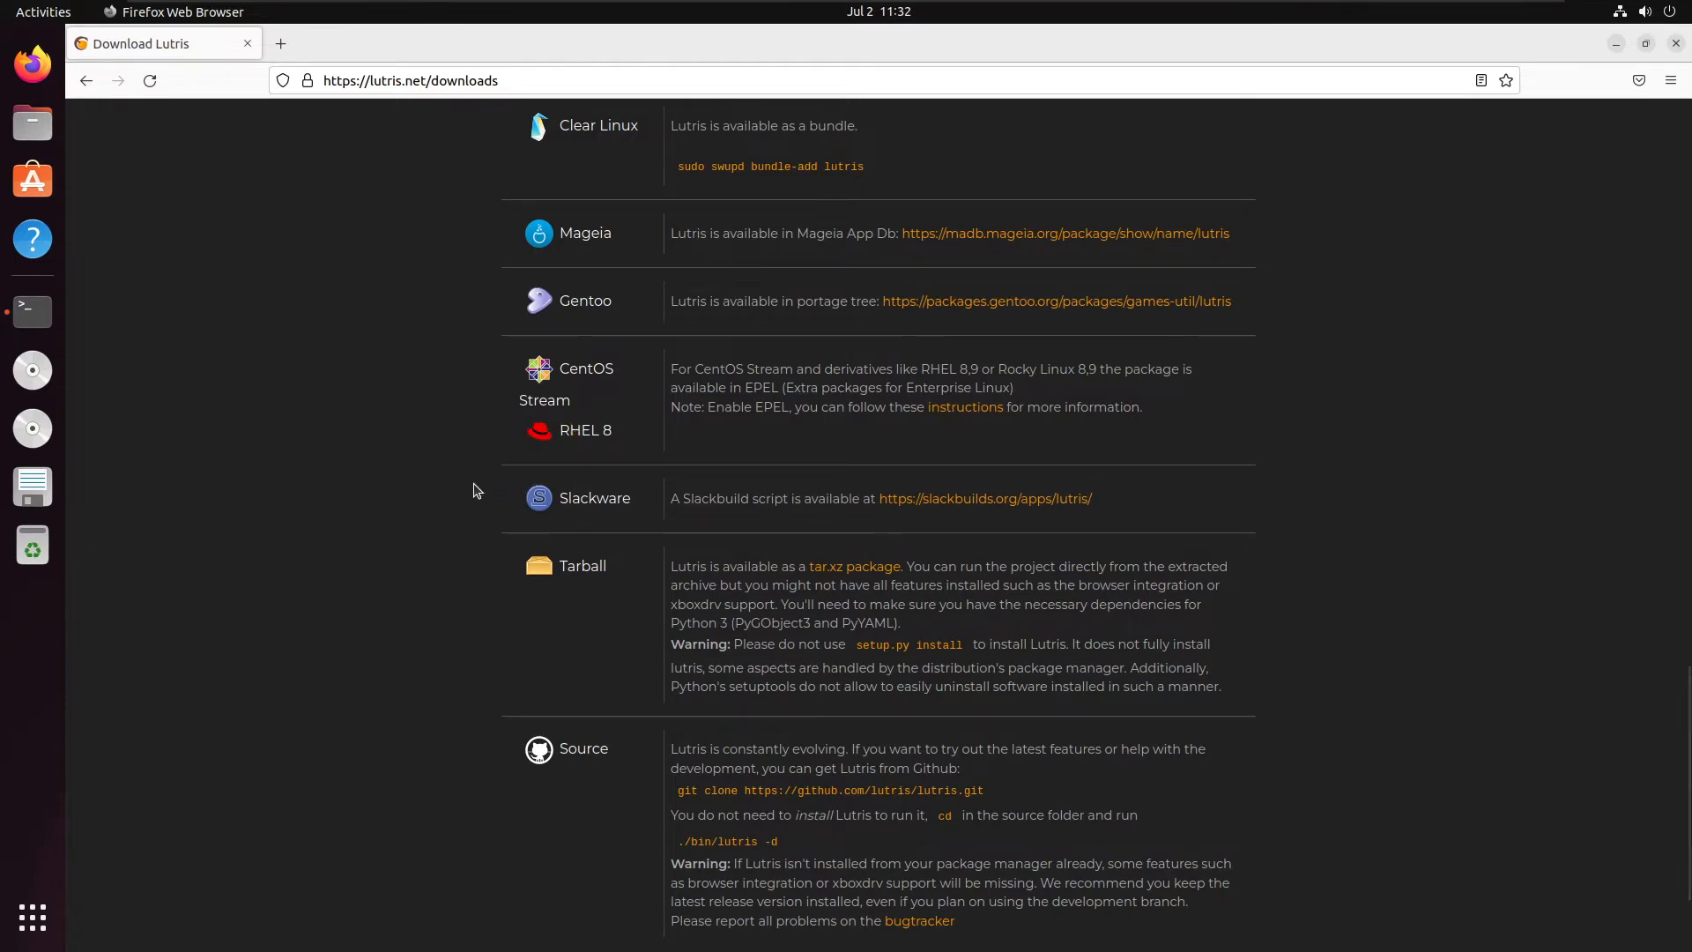
scroll(up, 3)
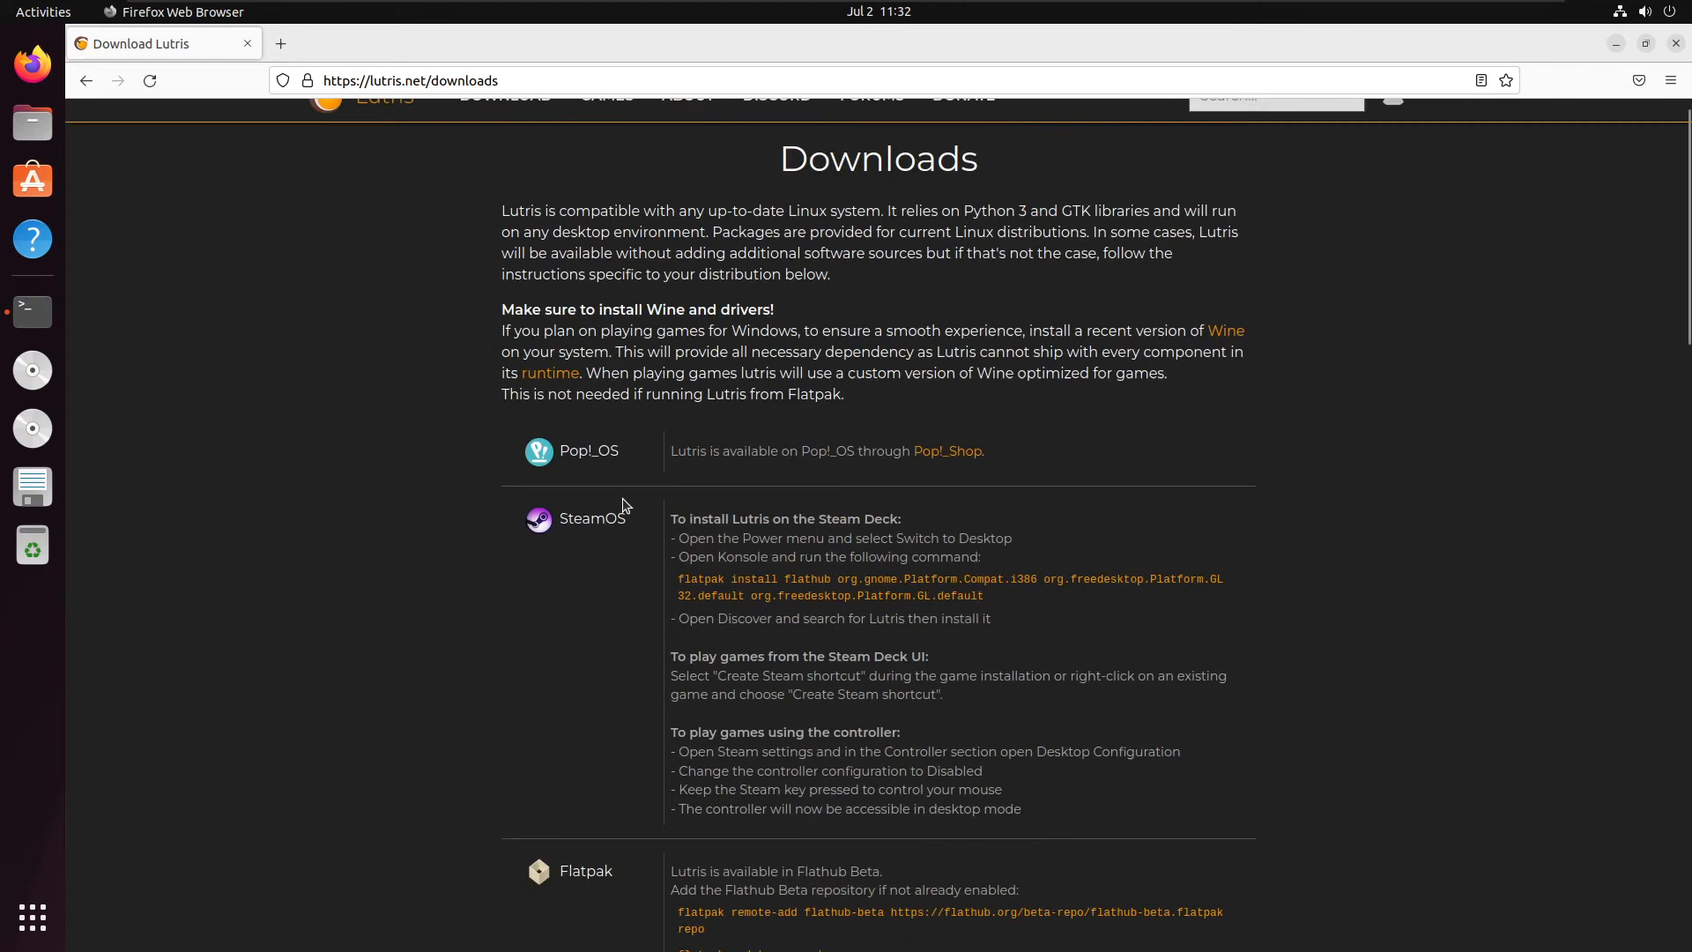
click(32, 313)
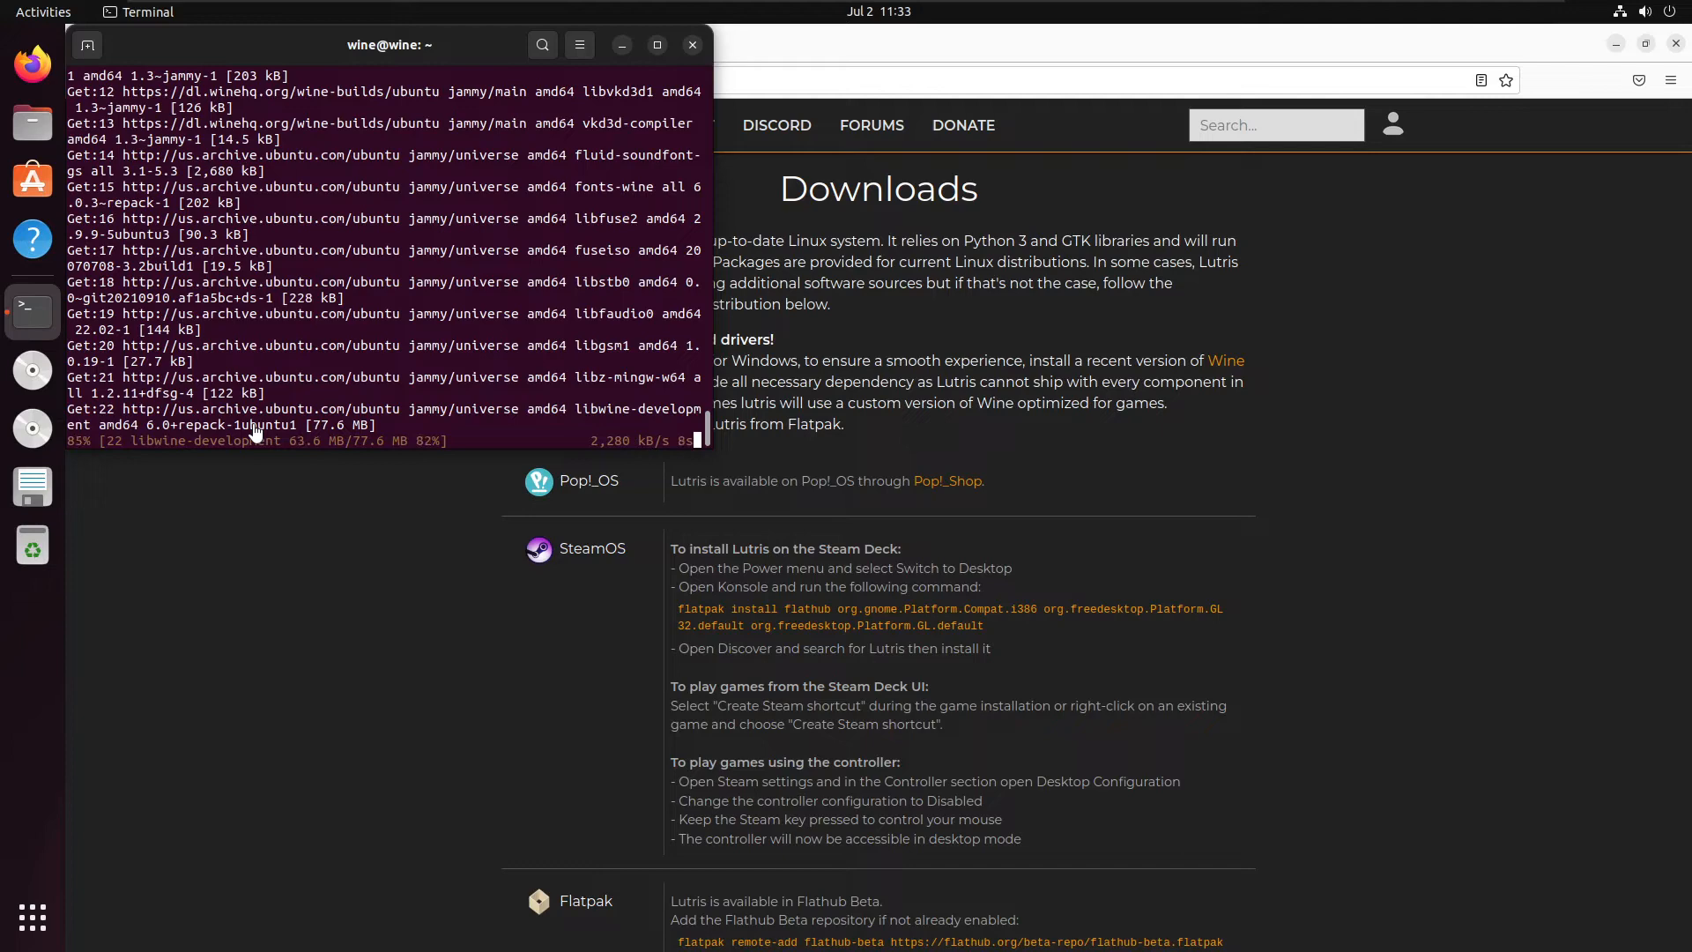
mouse_move(634, 67)
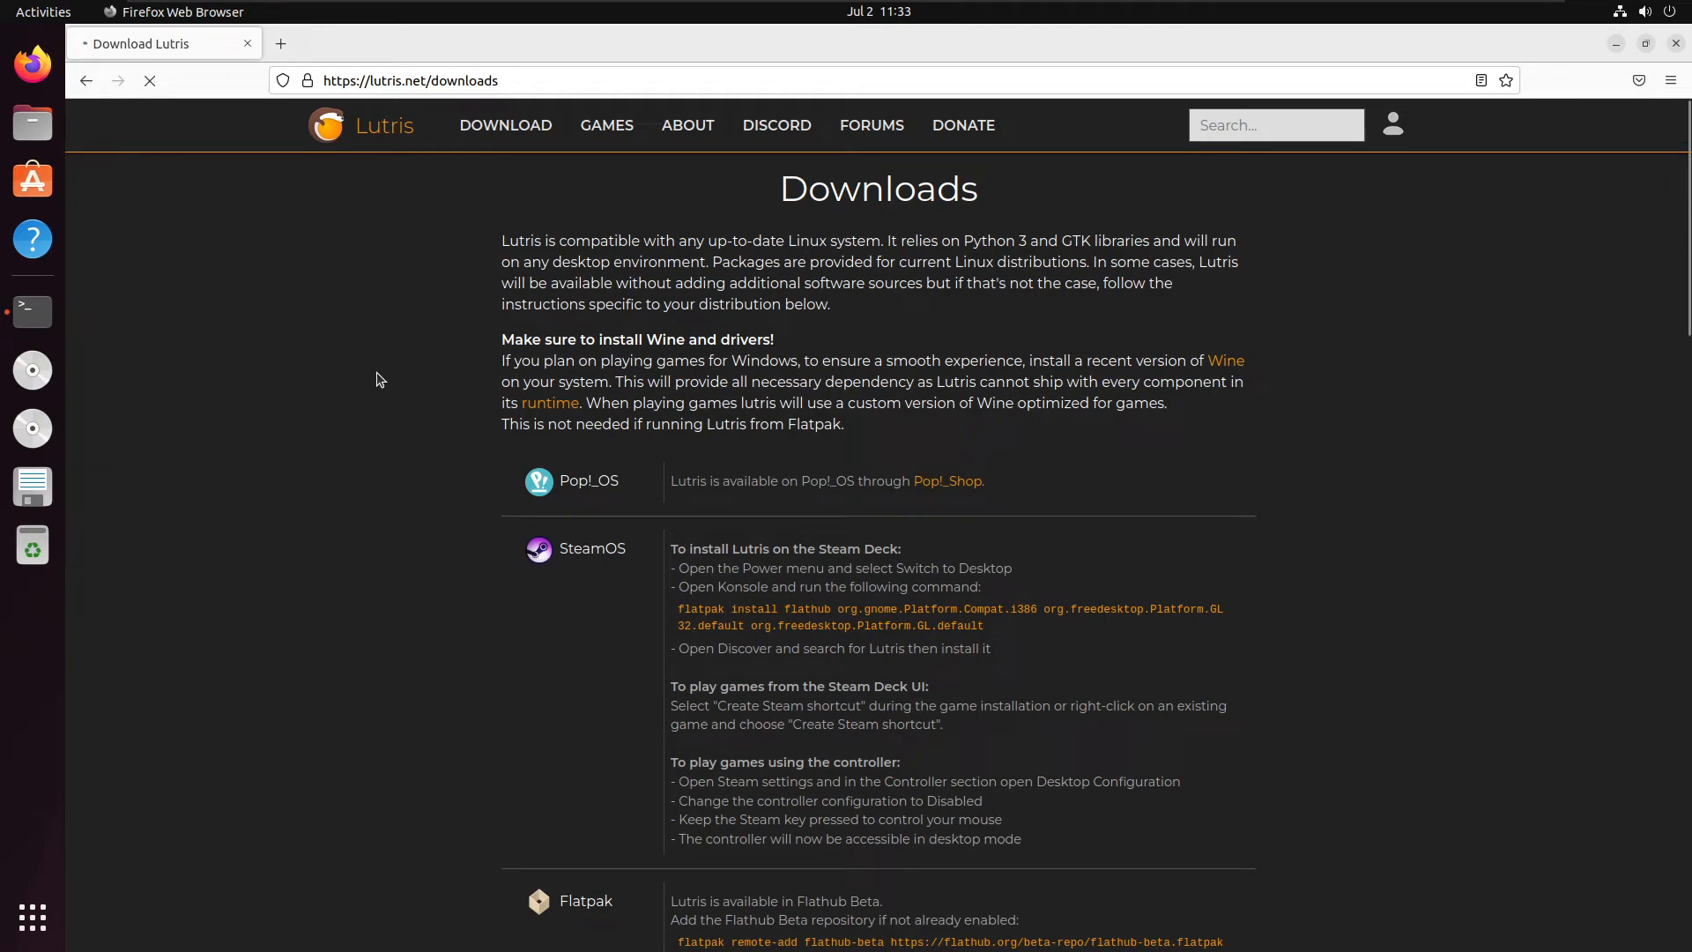
Go from the Lutris.net logo to the GAMES catalogue and skim the list
click(384, 125)
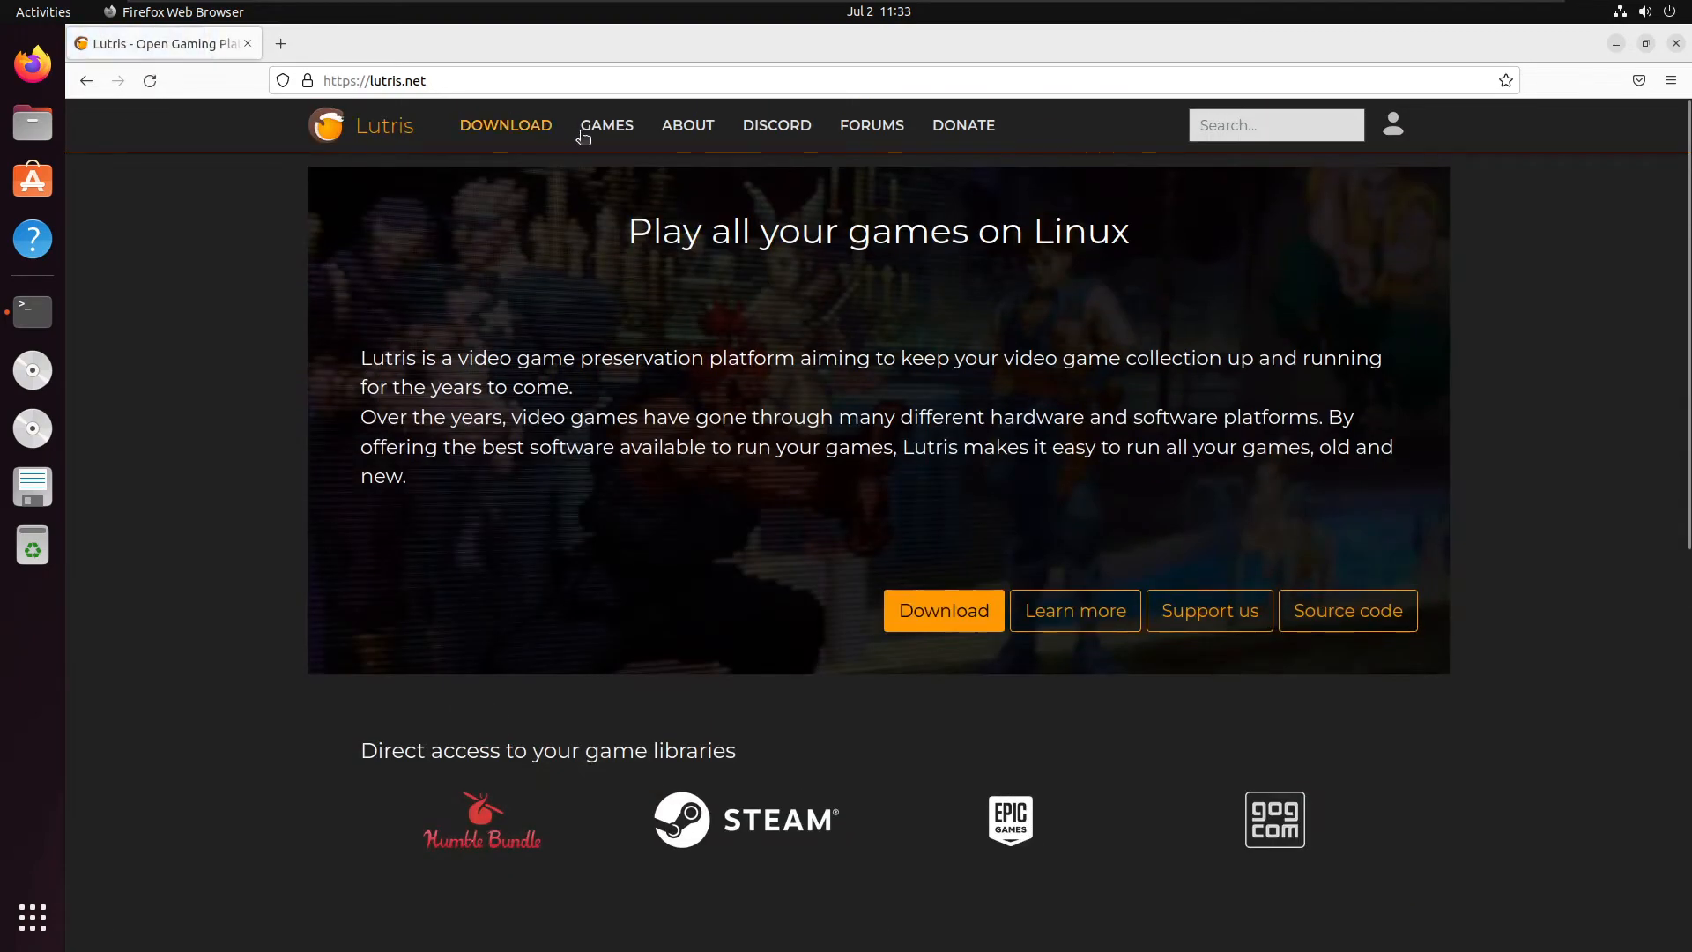
click(606, 126)
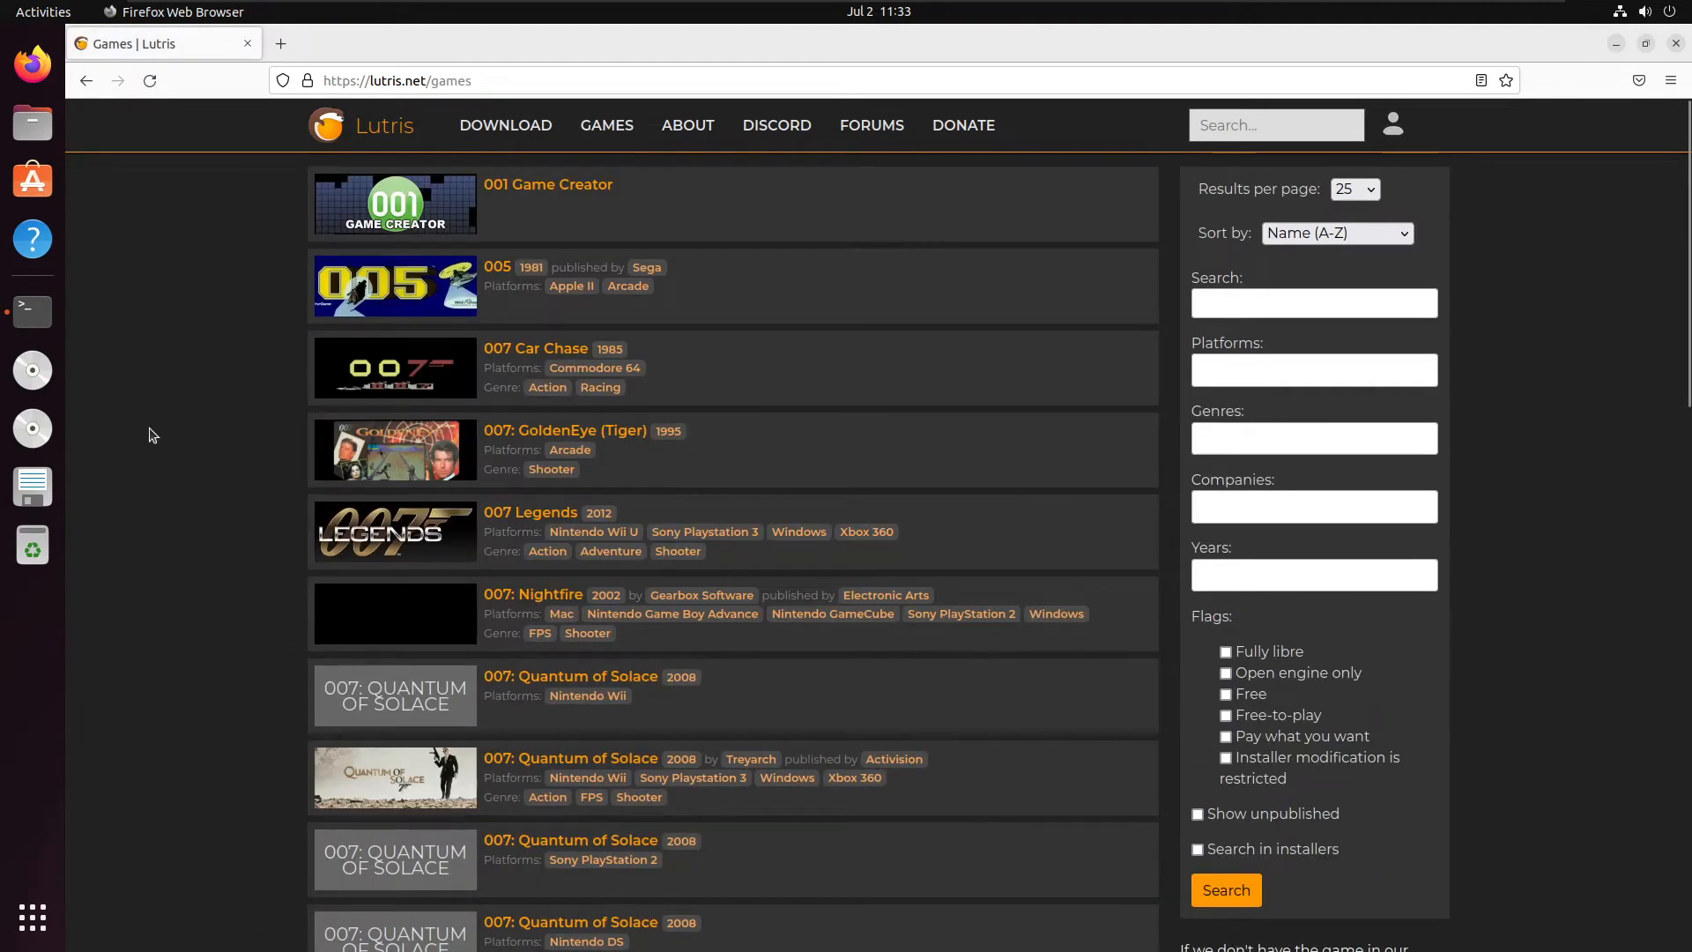
scroll(down, 3)
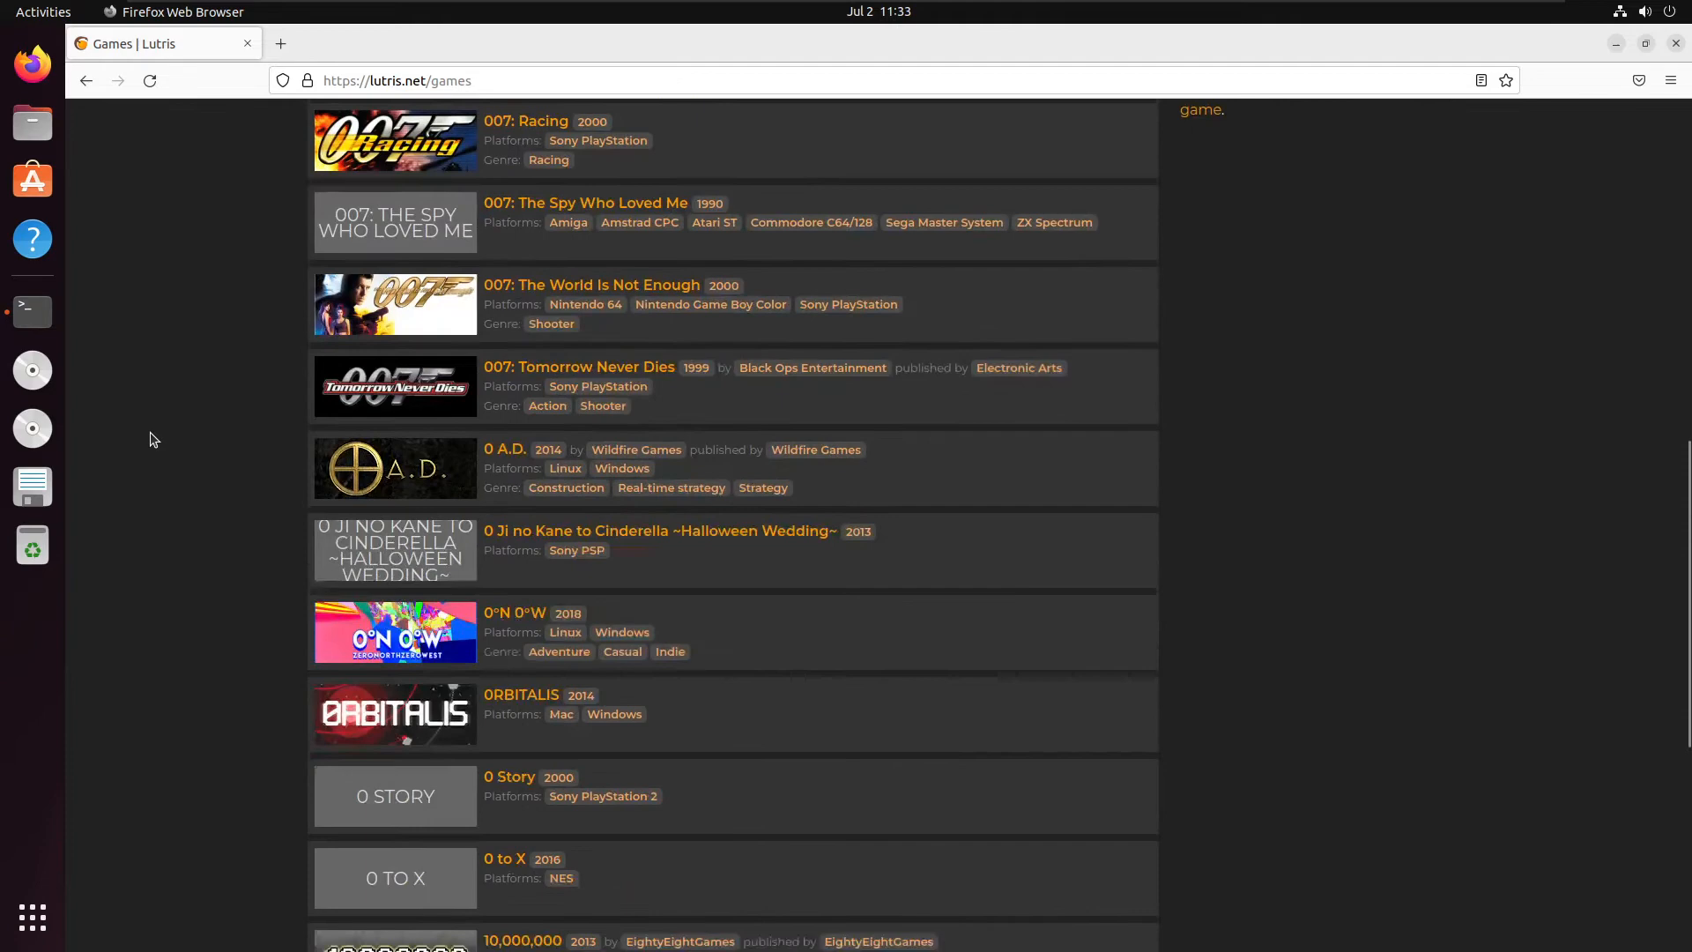
scroll(down, 3)
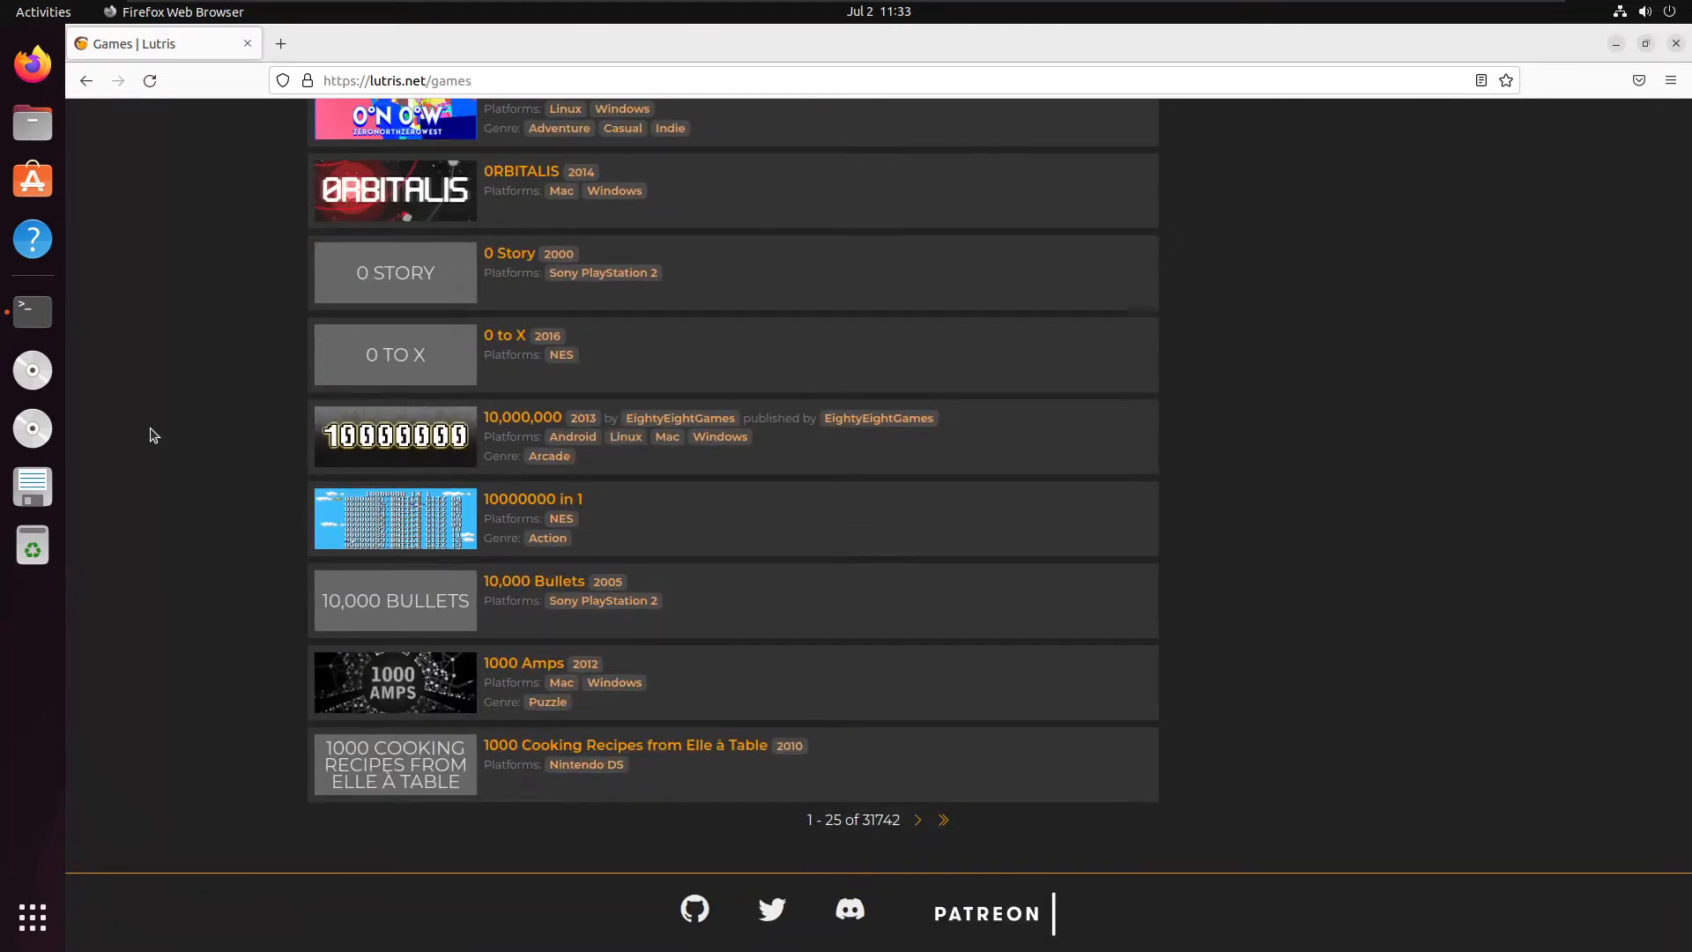
scroll(up, 3)
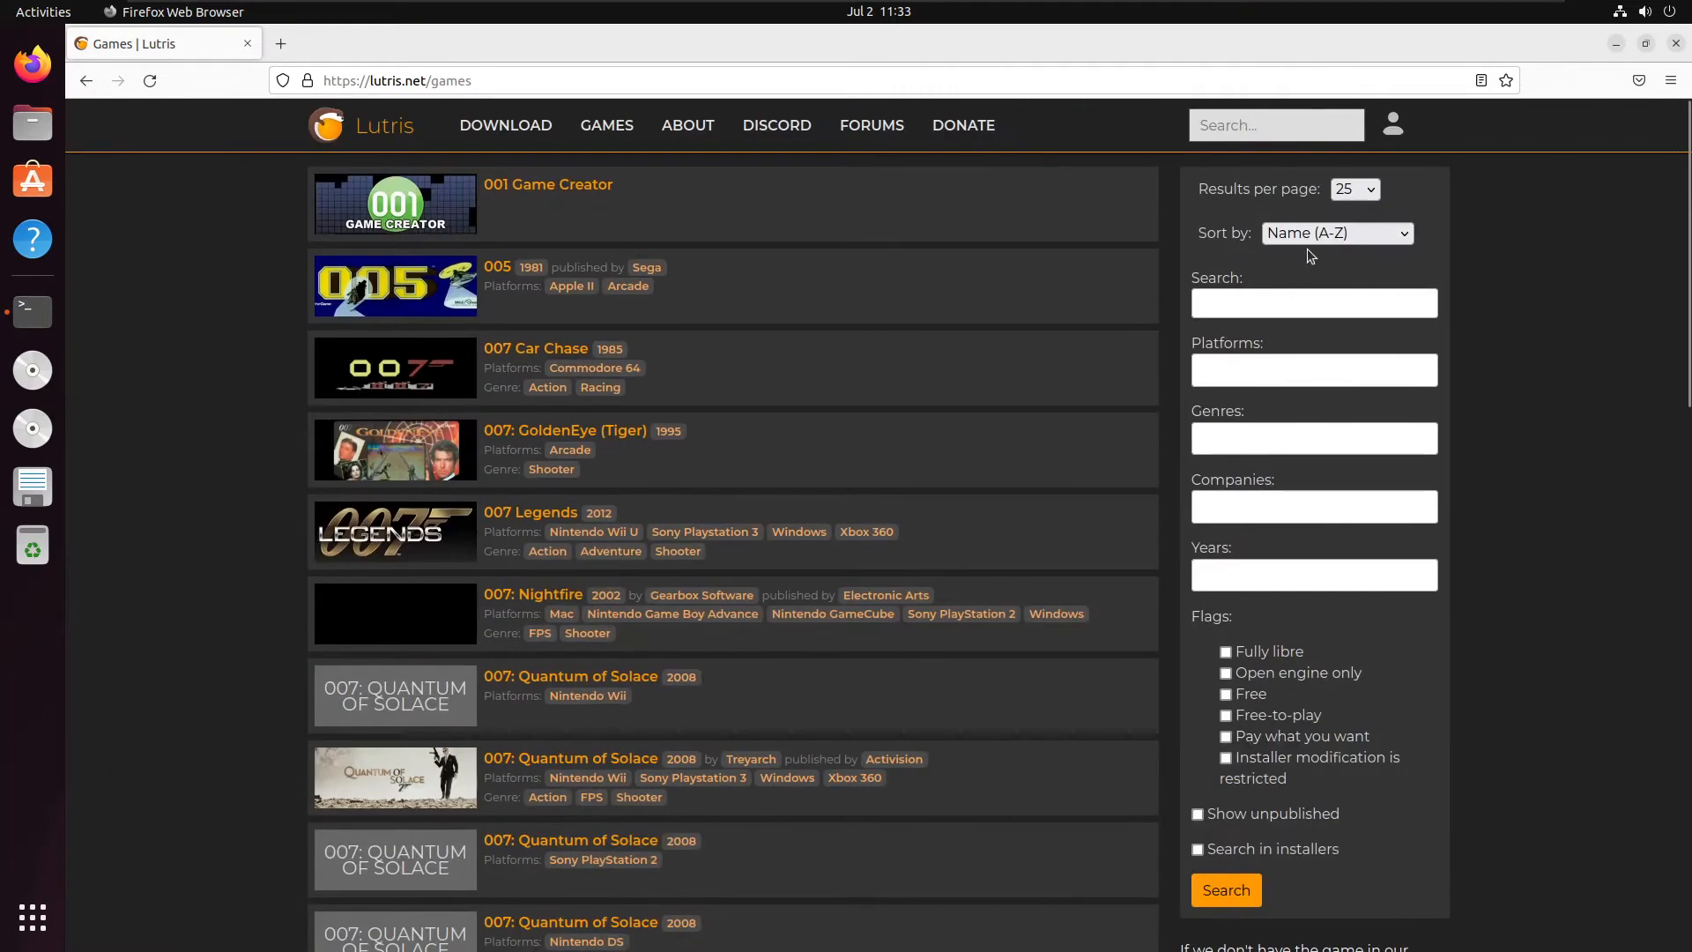
Sort the games list by Newest first, then scroll to the end and back
click(1336, 233)
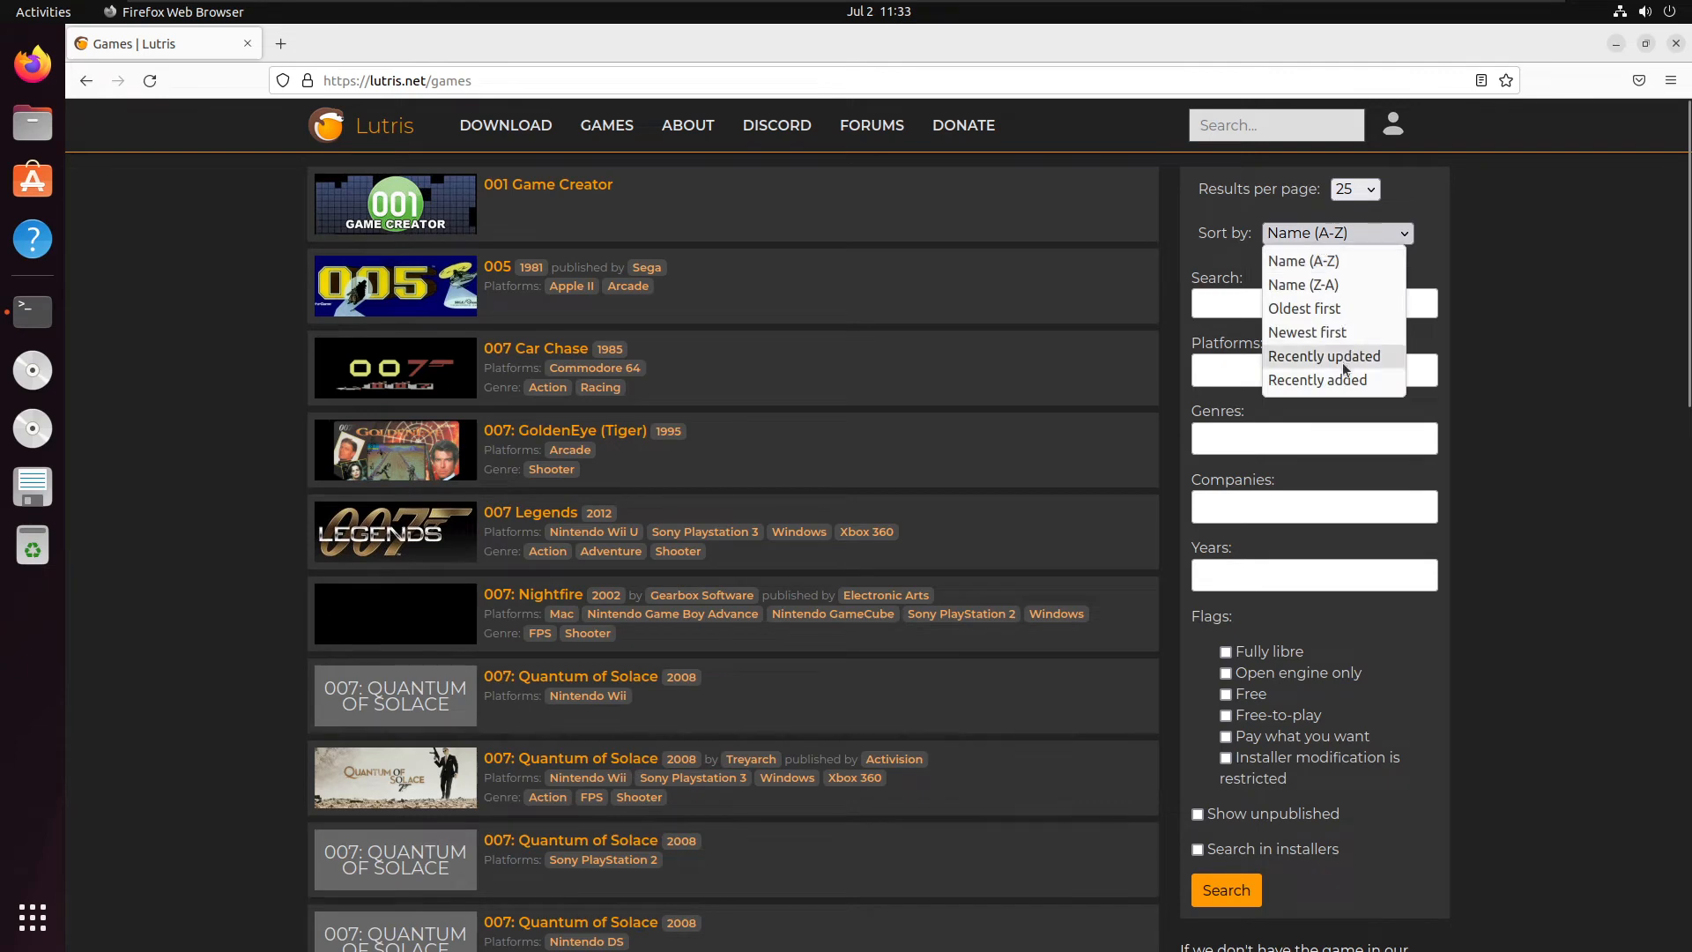
click(1306, 331)
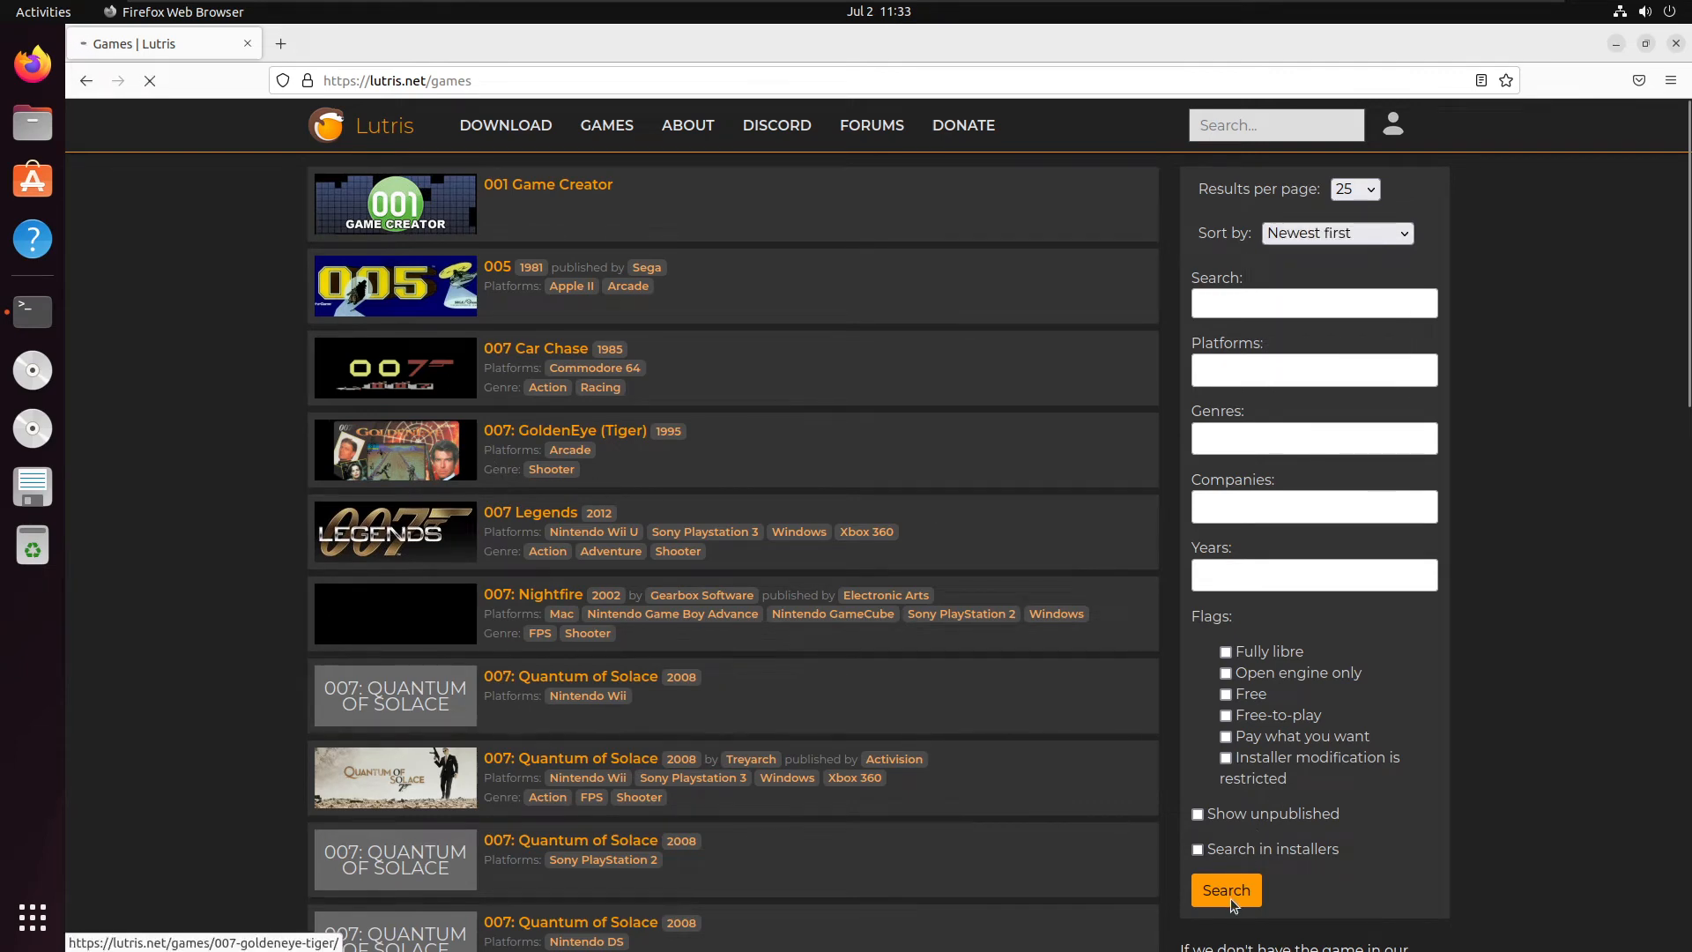
click(1225, 889)
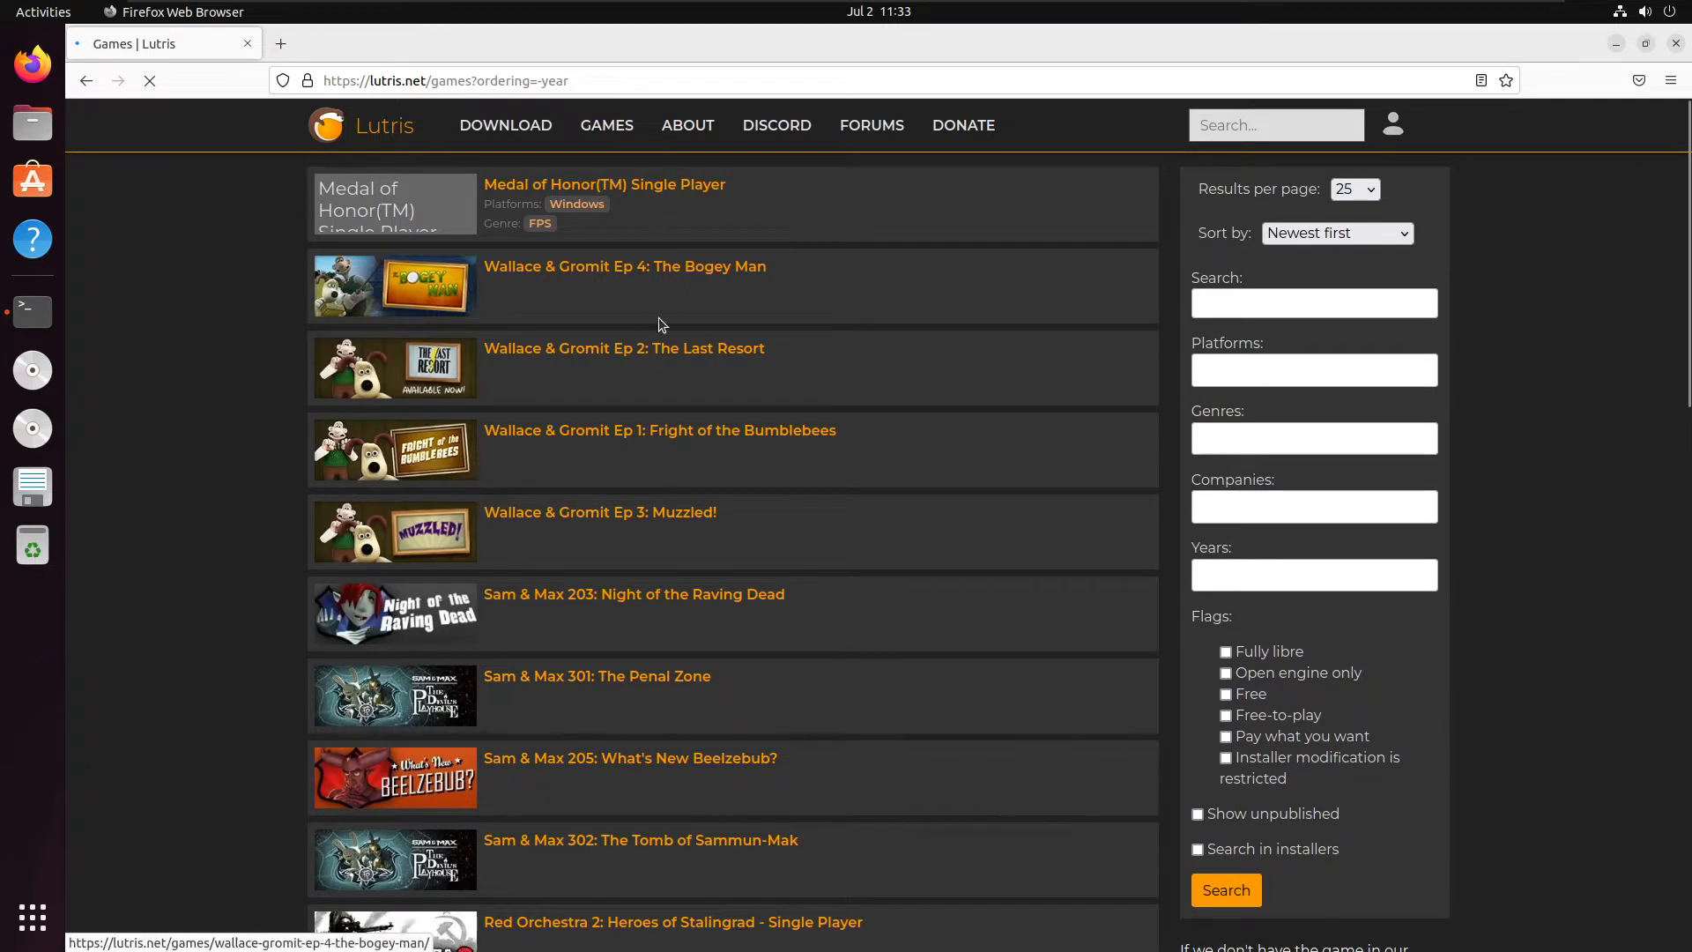
mouse_move(660, 274)
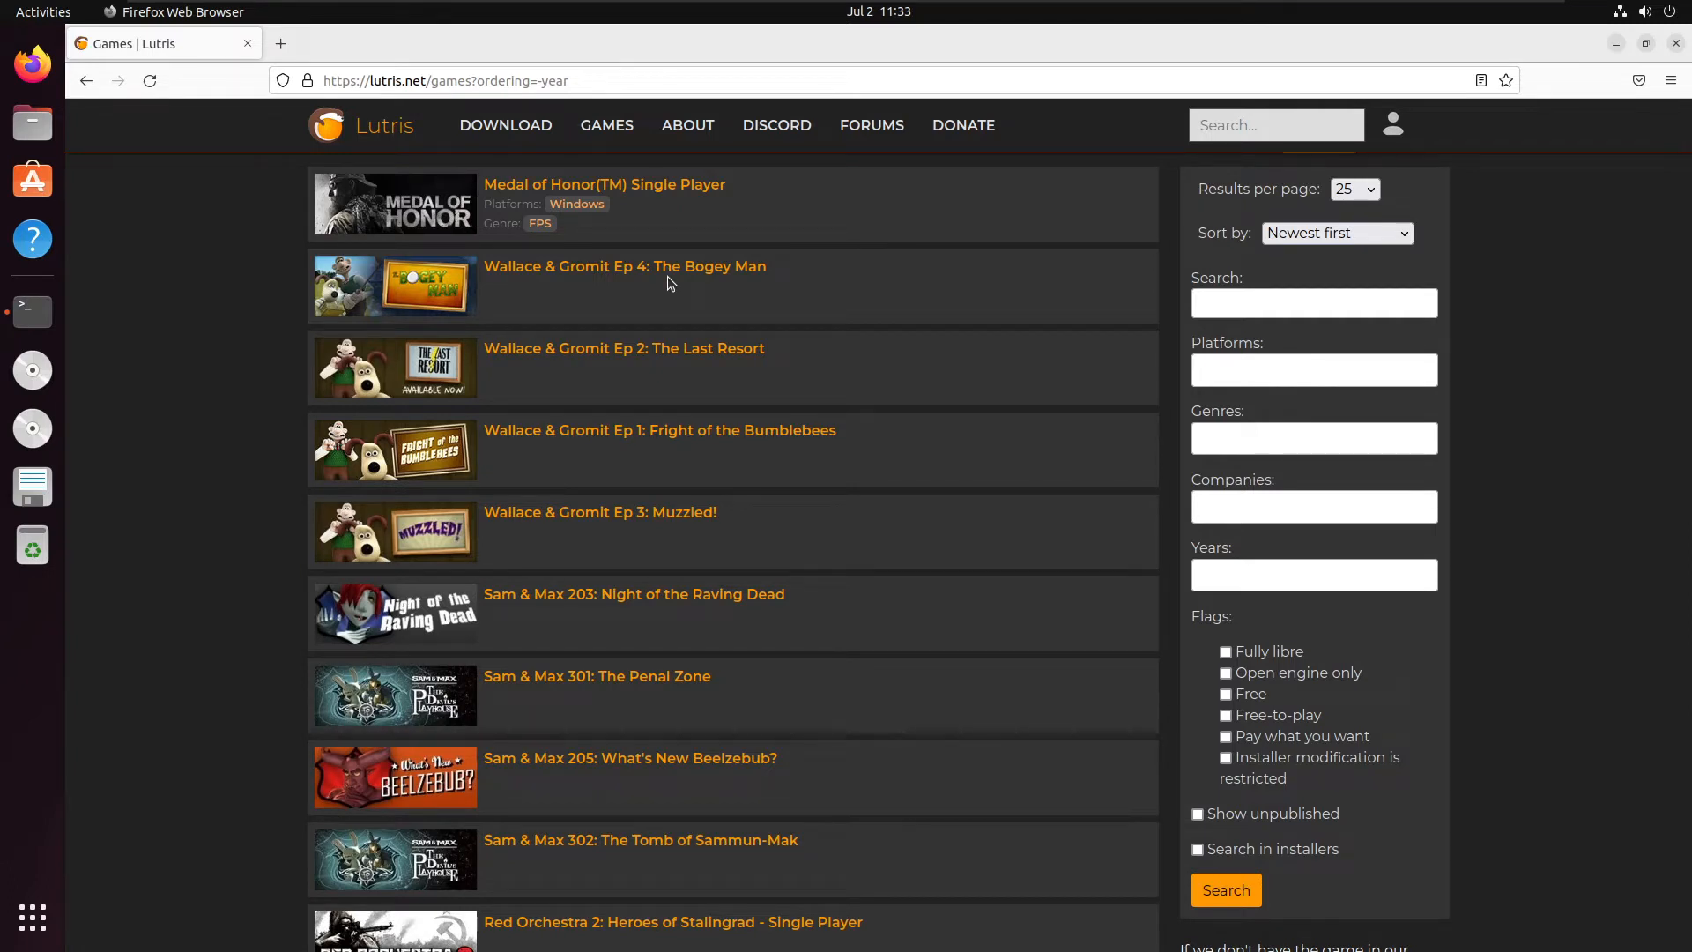
mouse_move(539, 320)
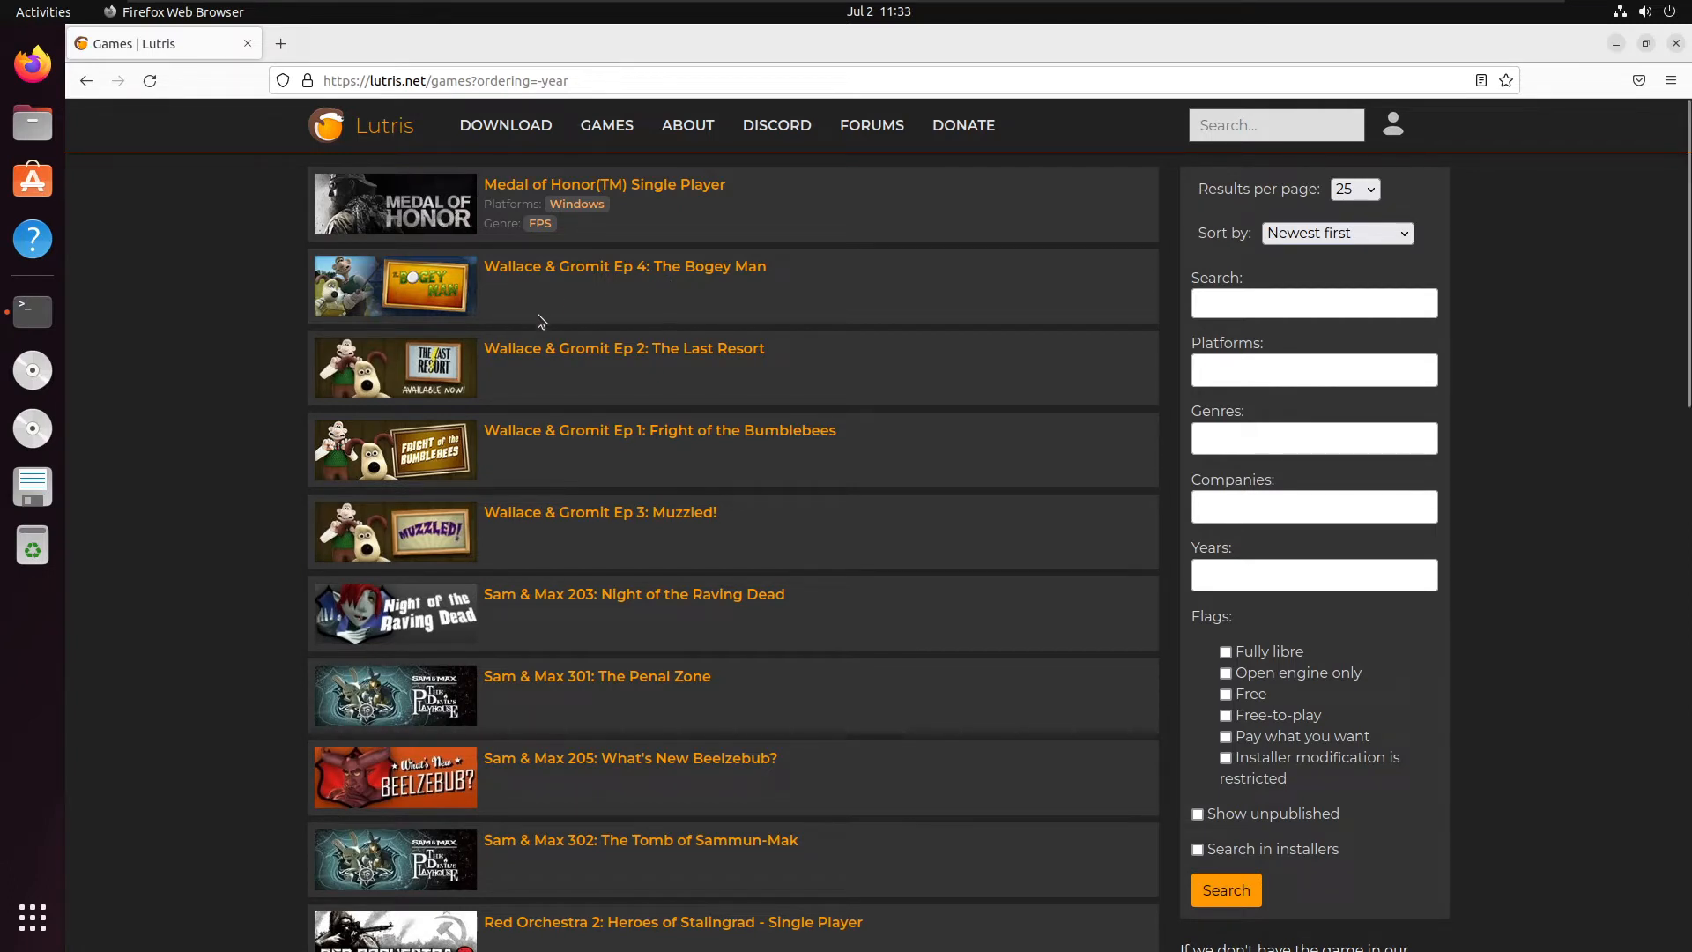
scroll(down, 3)
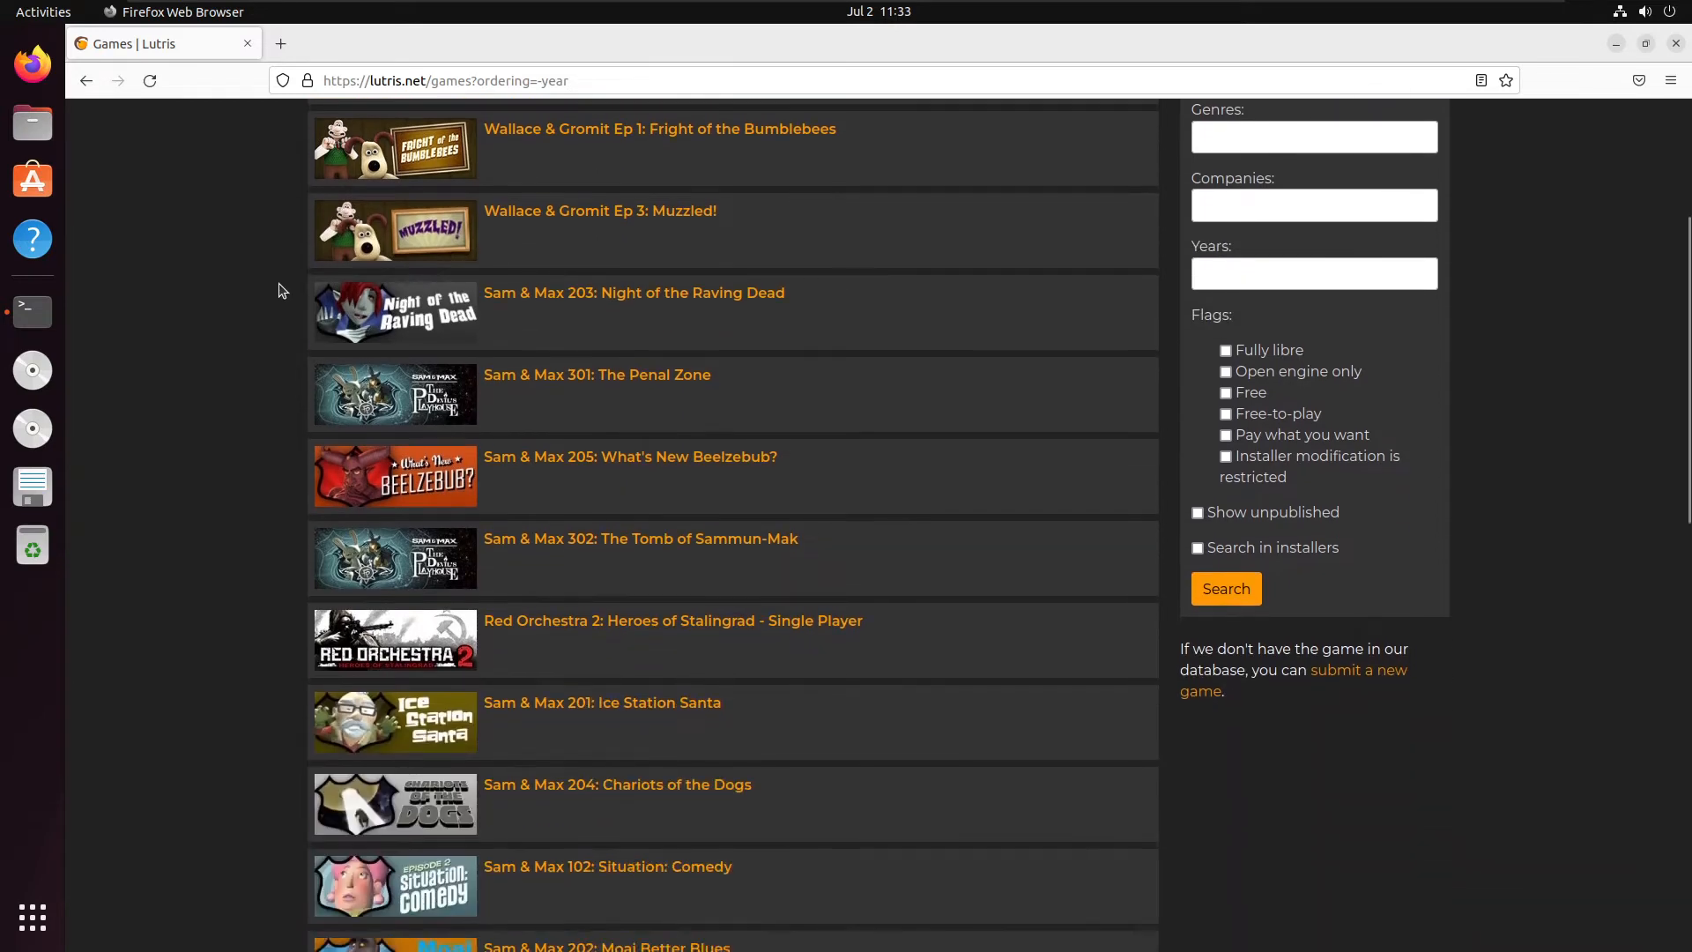
scroll(down, 3)
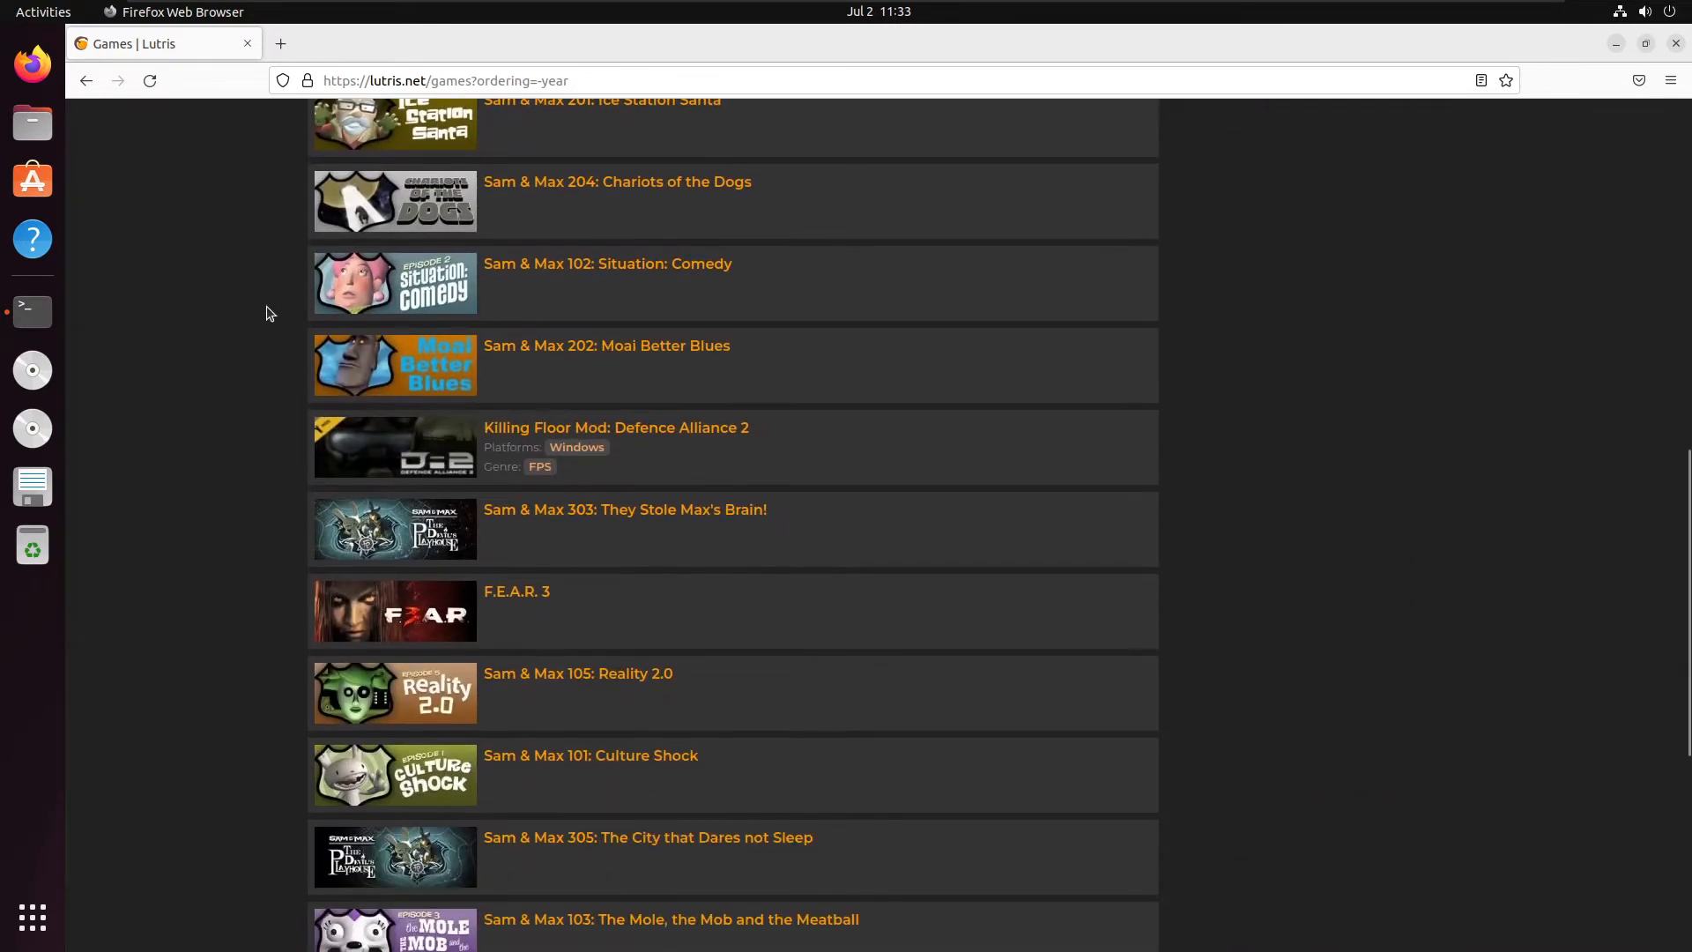
scroll(down, 3)
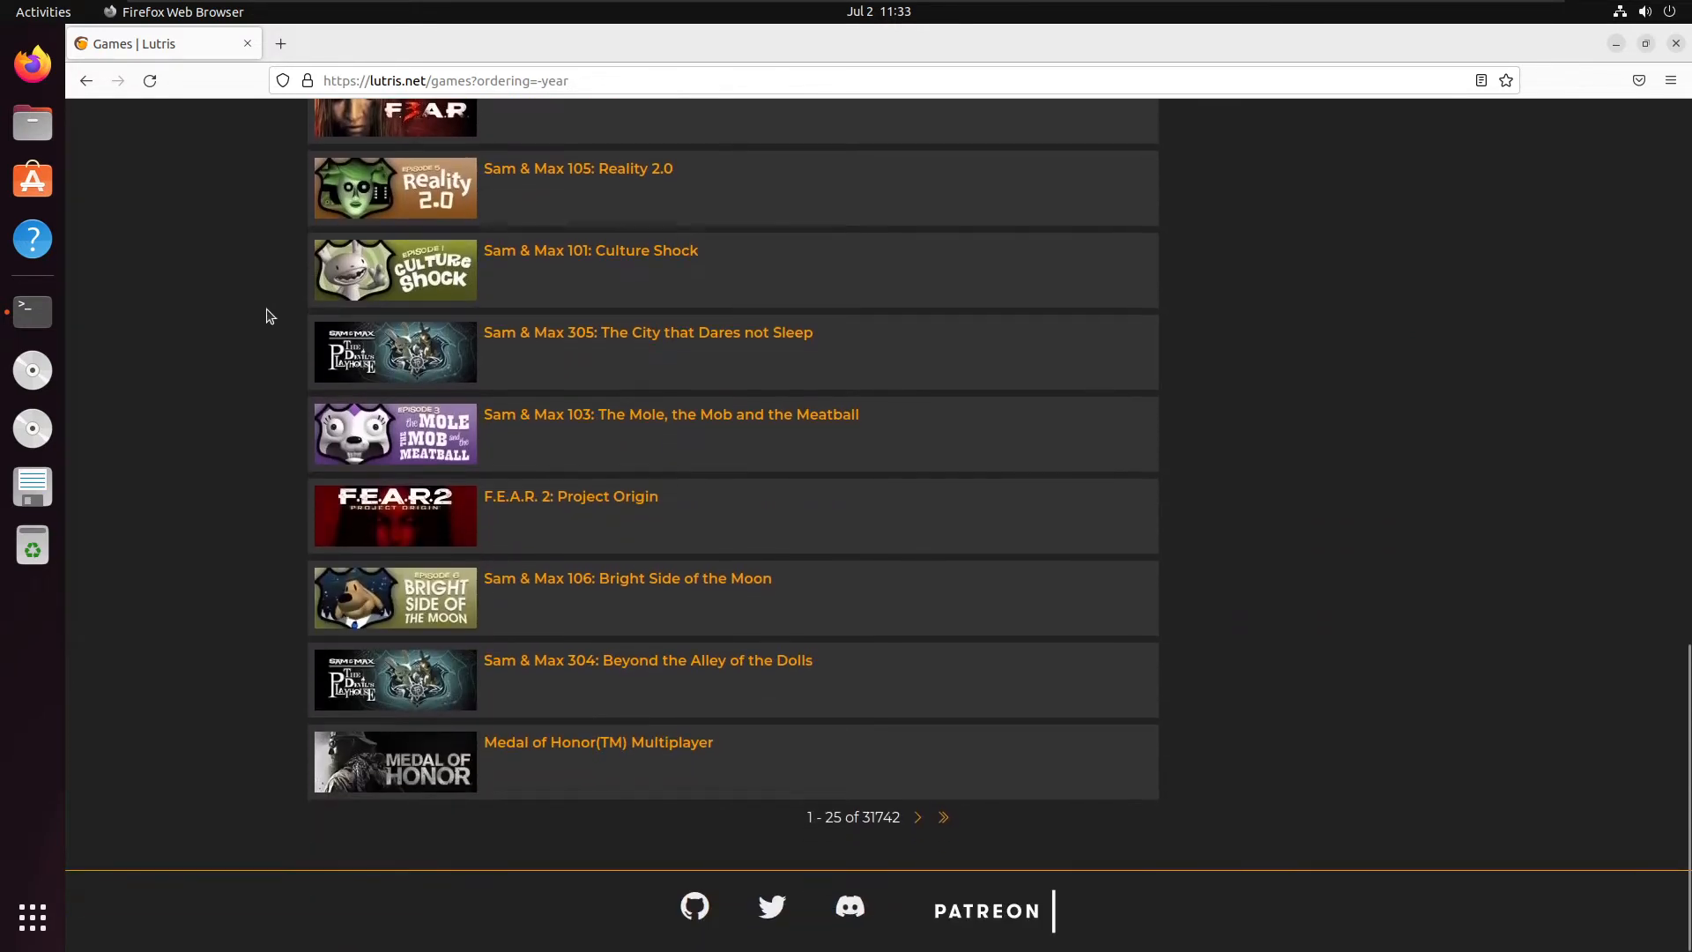
mouse_move(620, 529)
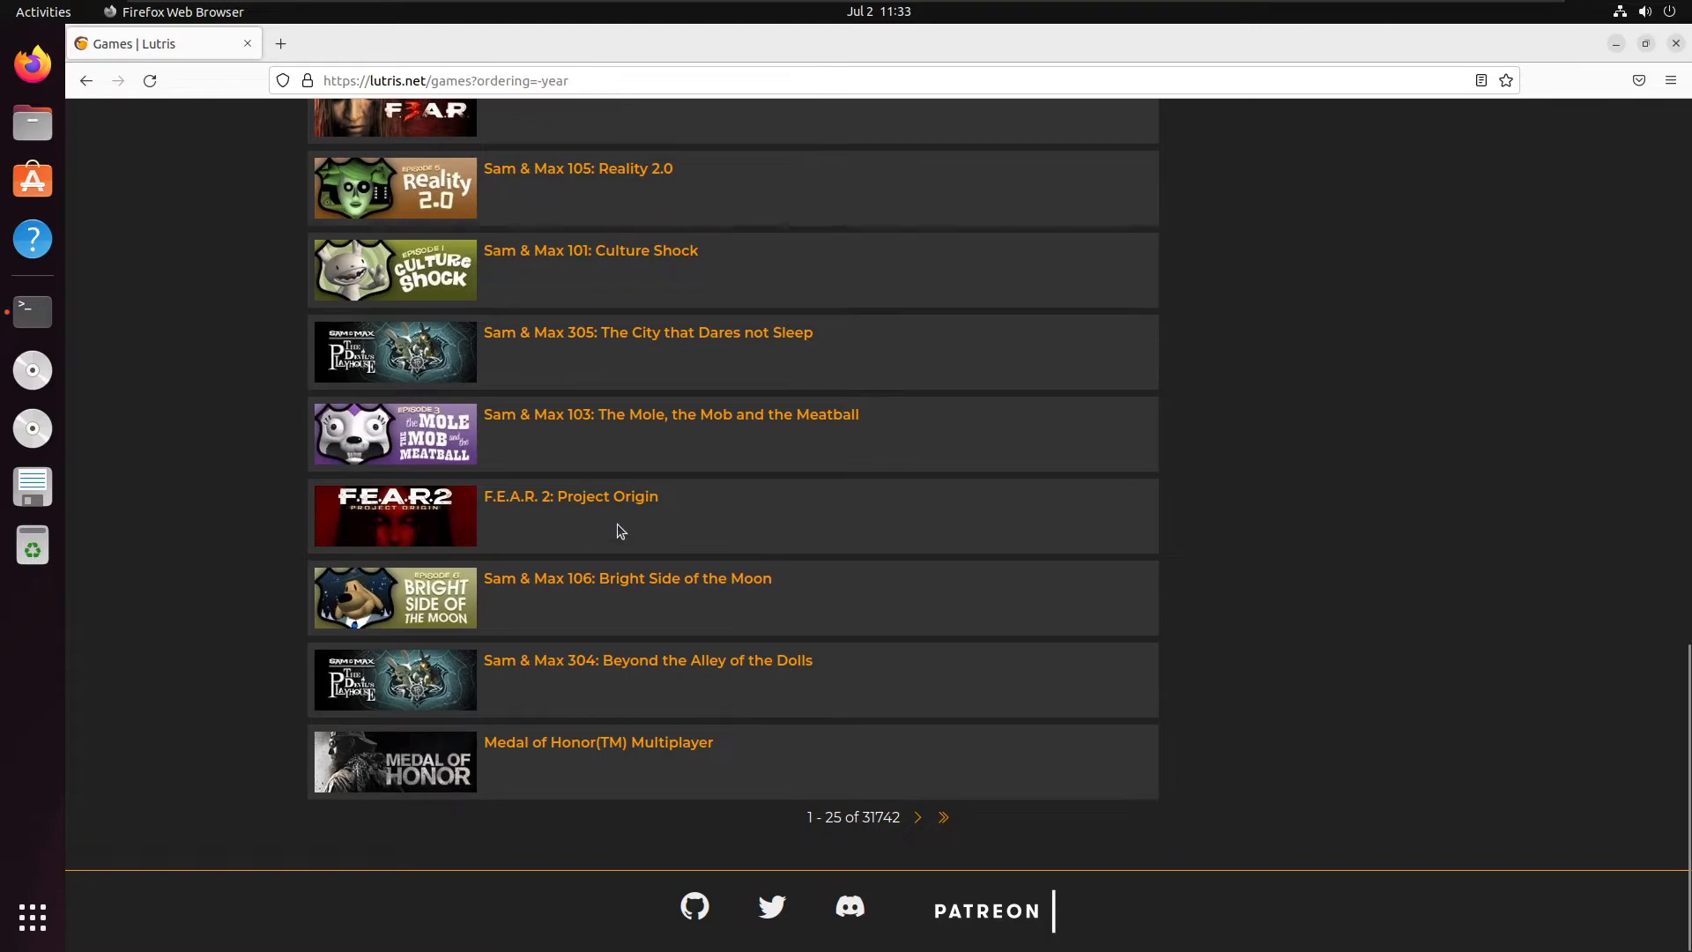
scroll(up, 3)
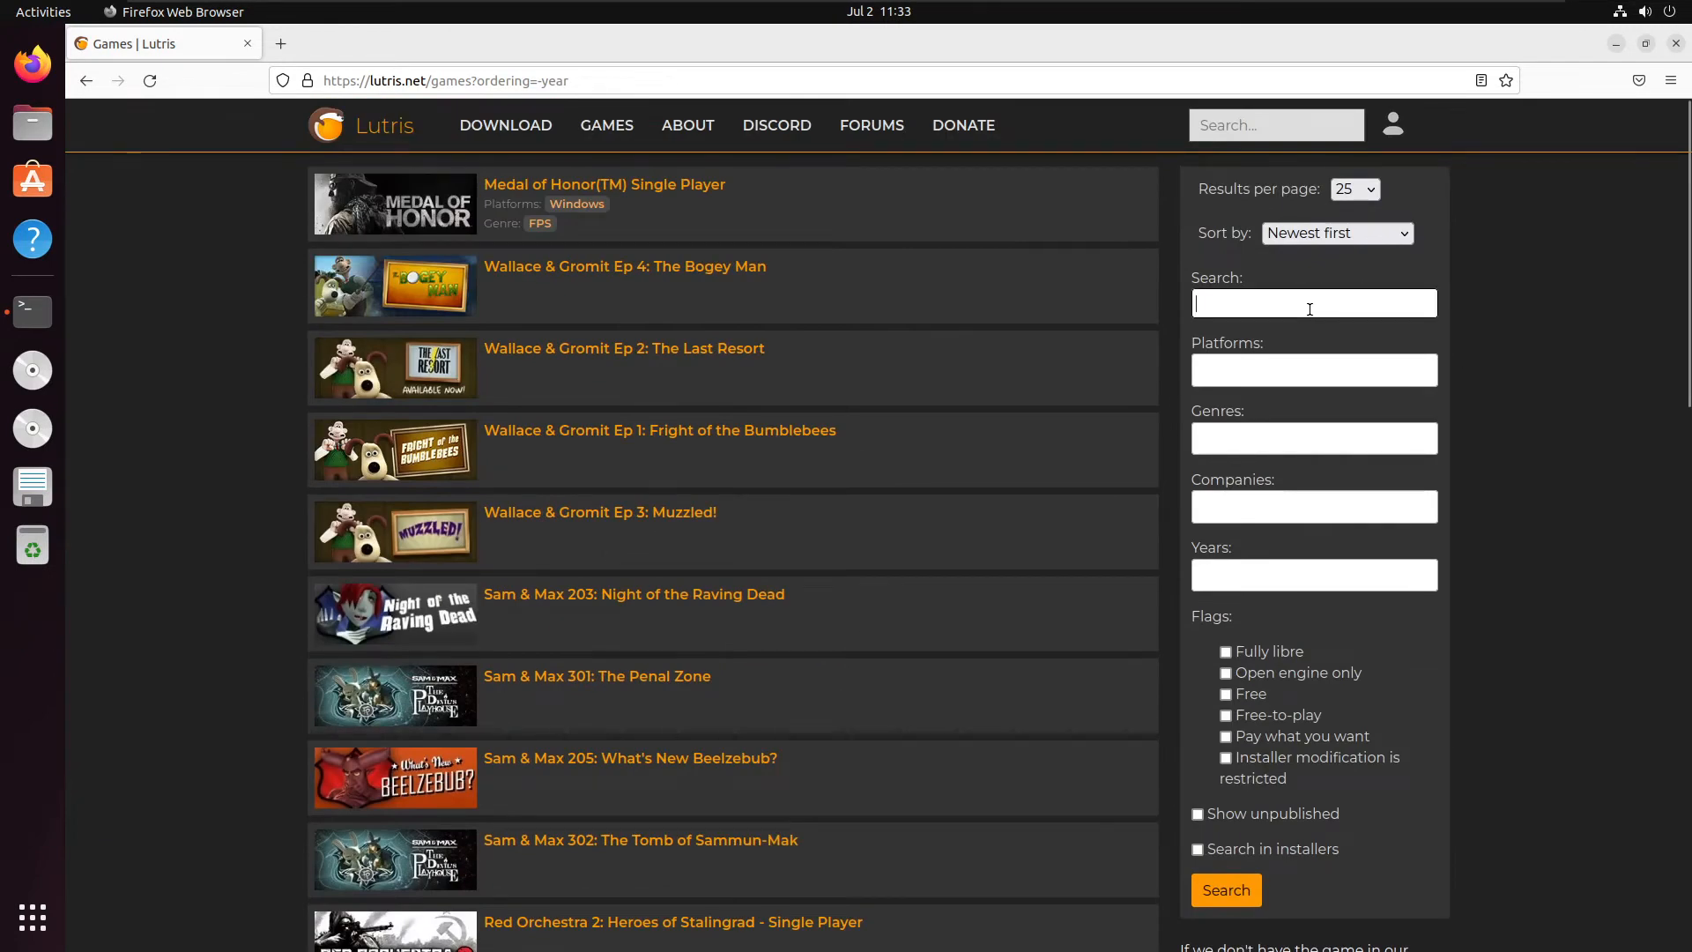
Search the games sidebar for 'anno 1800' to find Anno 1800 by Blue Byte
text(anno 1800)
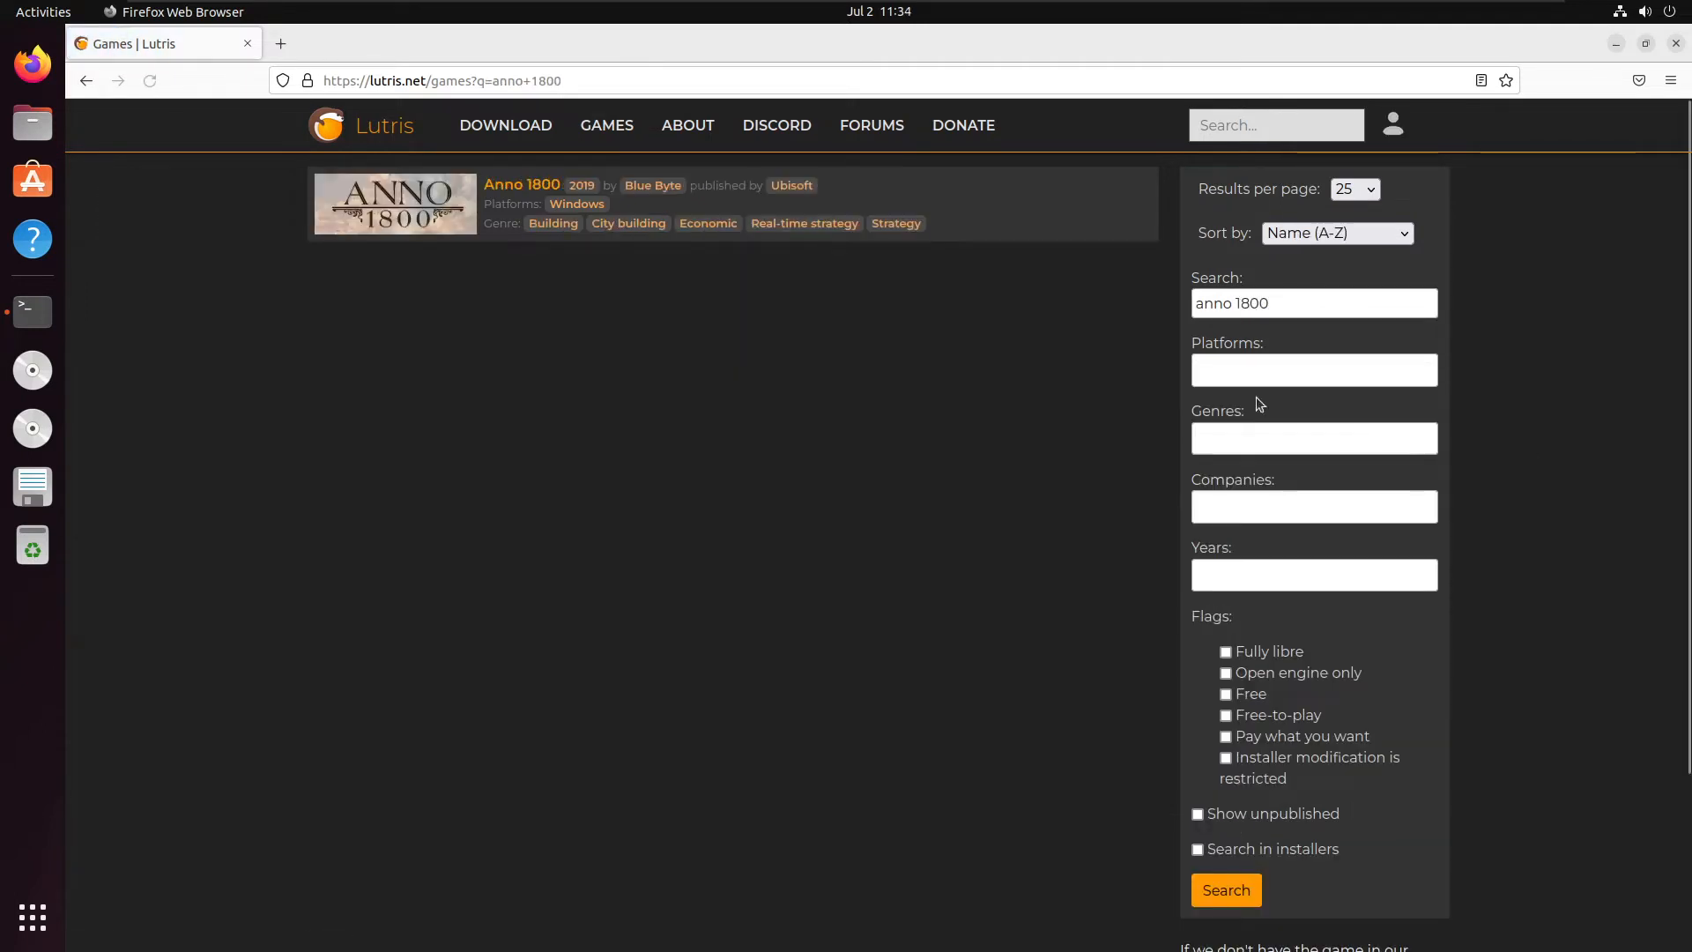
mouse_move(701, 530)
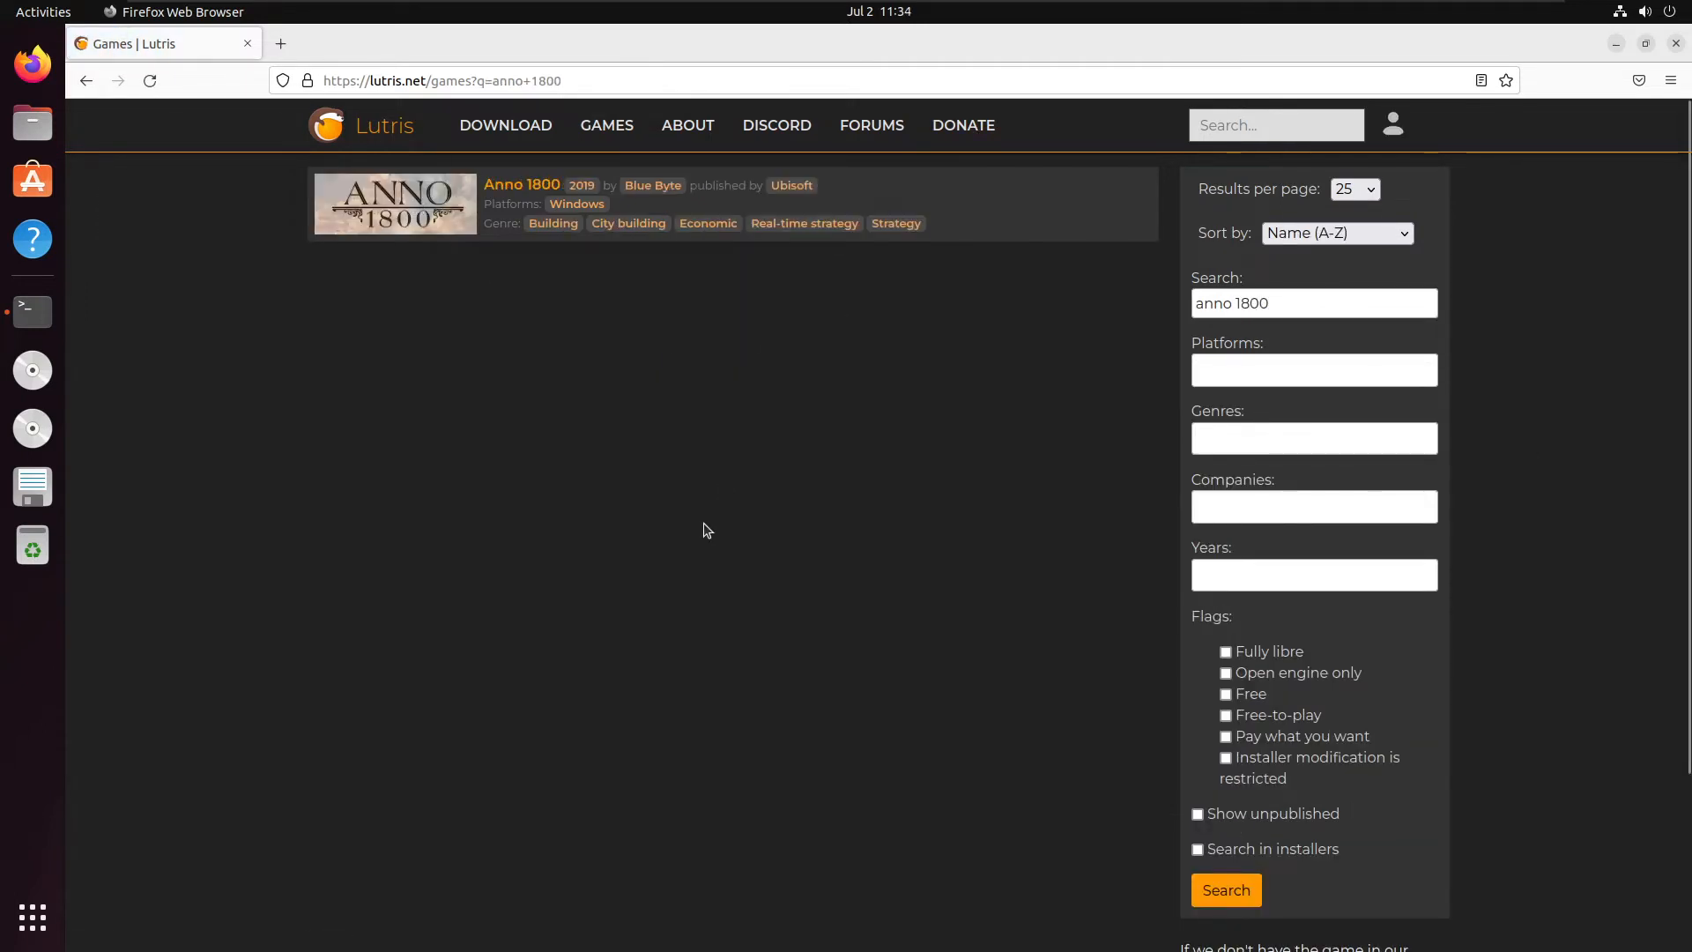
mouse_move(648, 190)
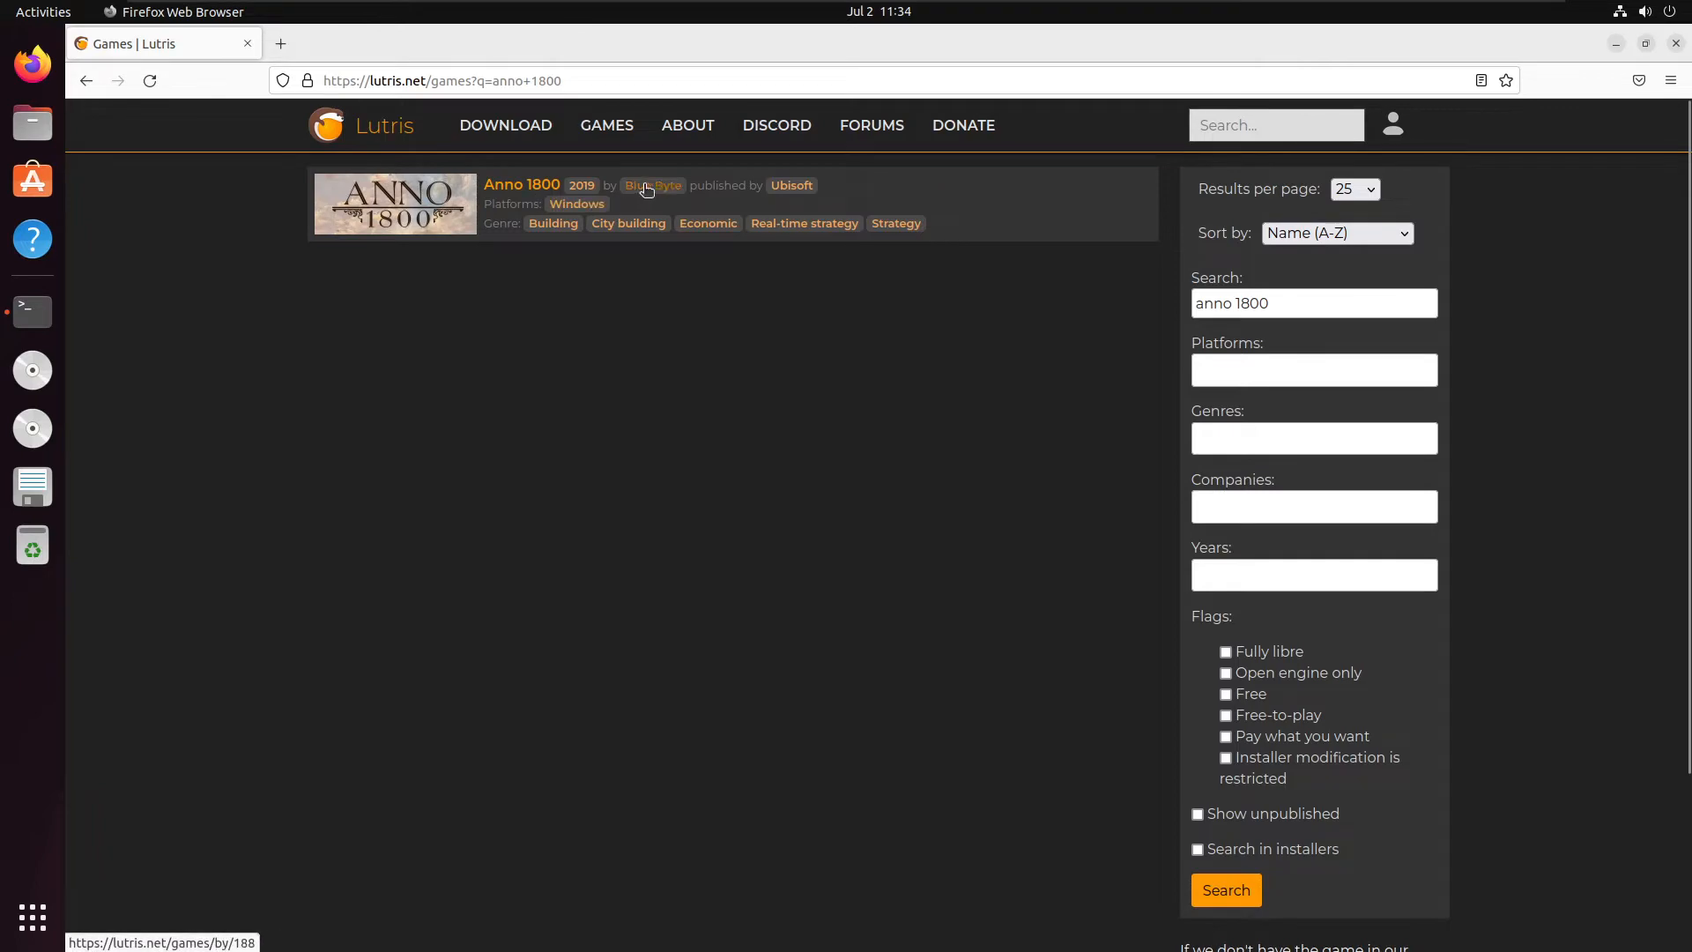
mouse_move(809, 494)
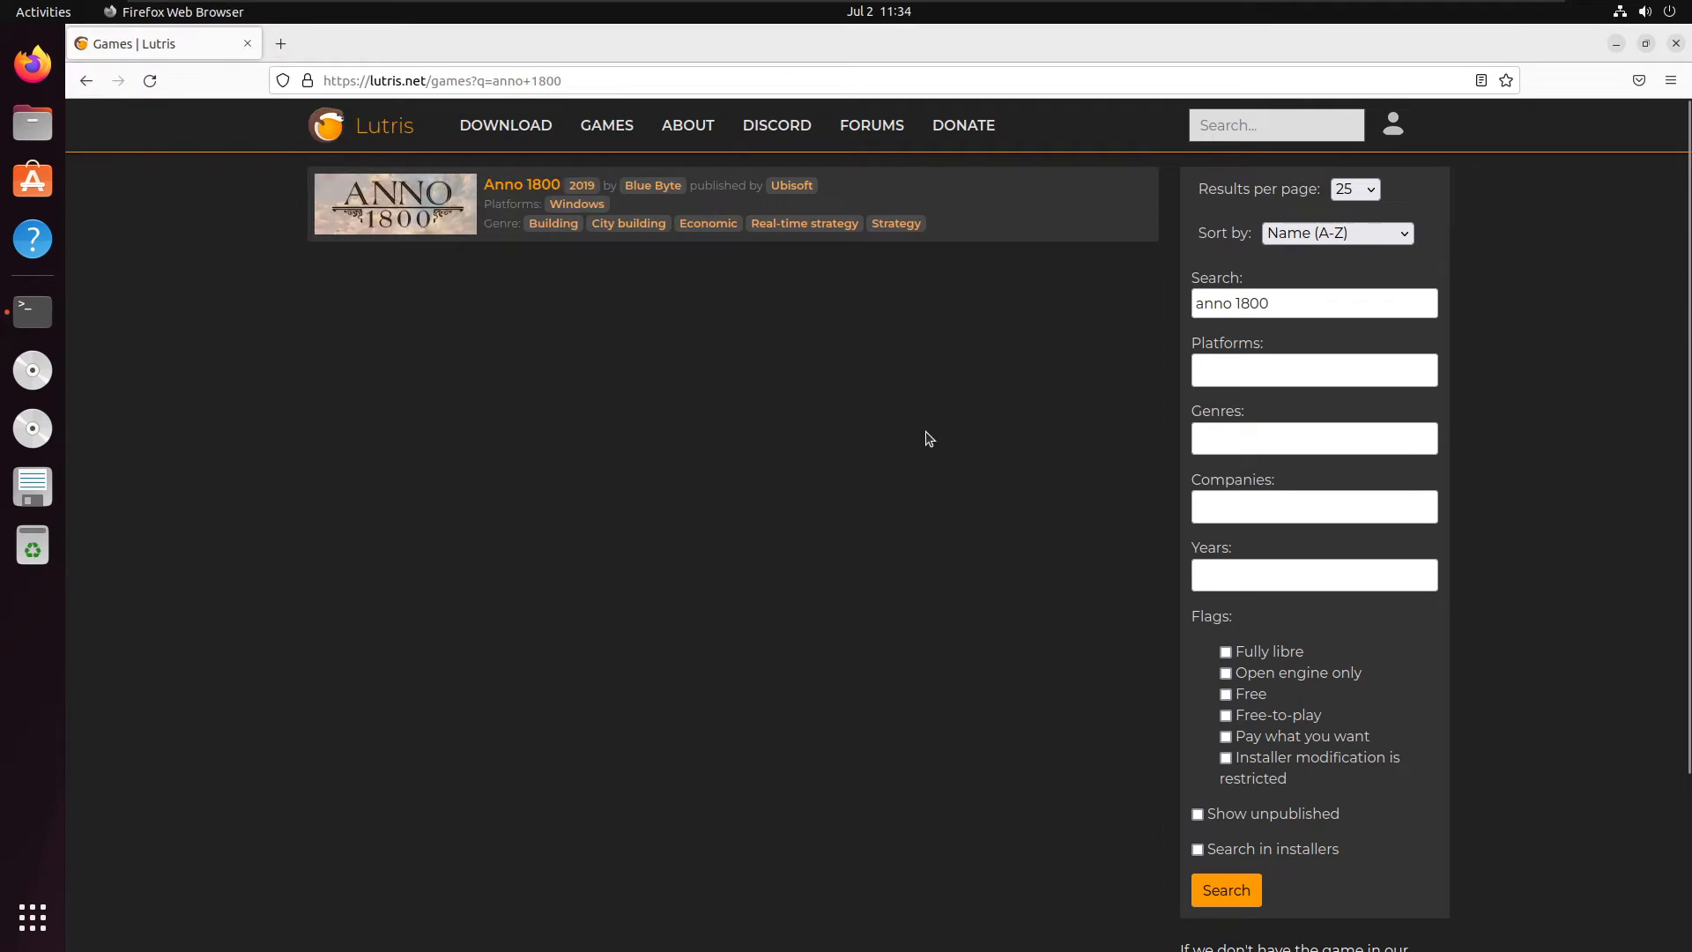
mouse_move(923, 424)
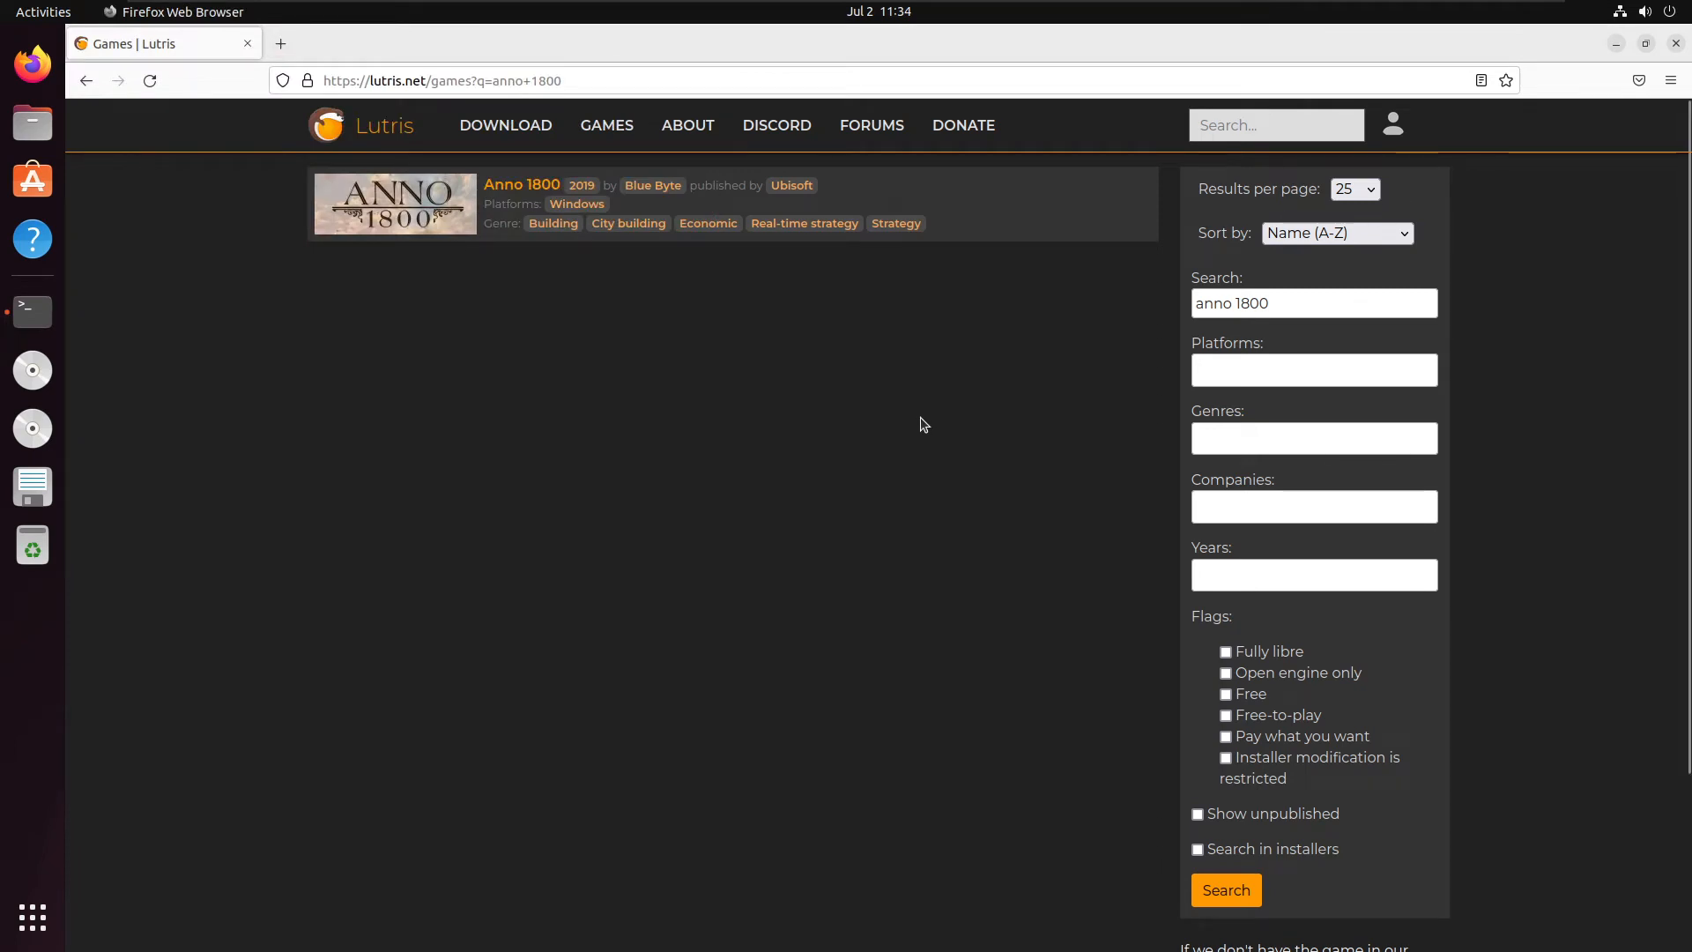
mouse_move(1076, 265)
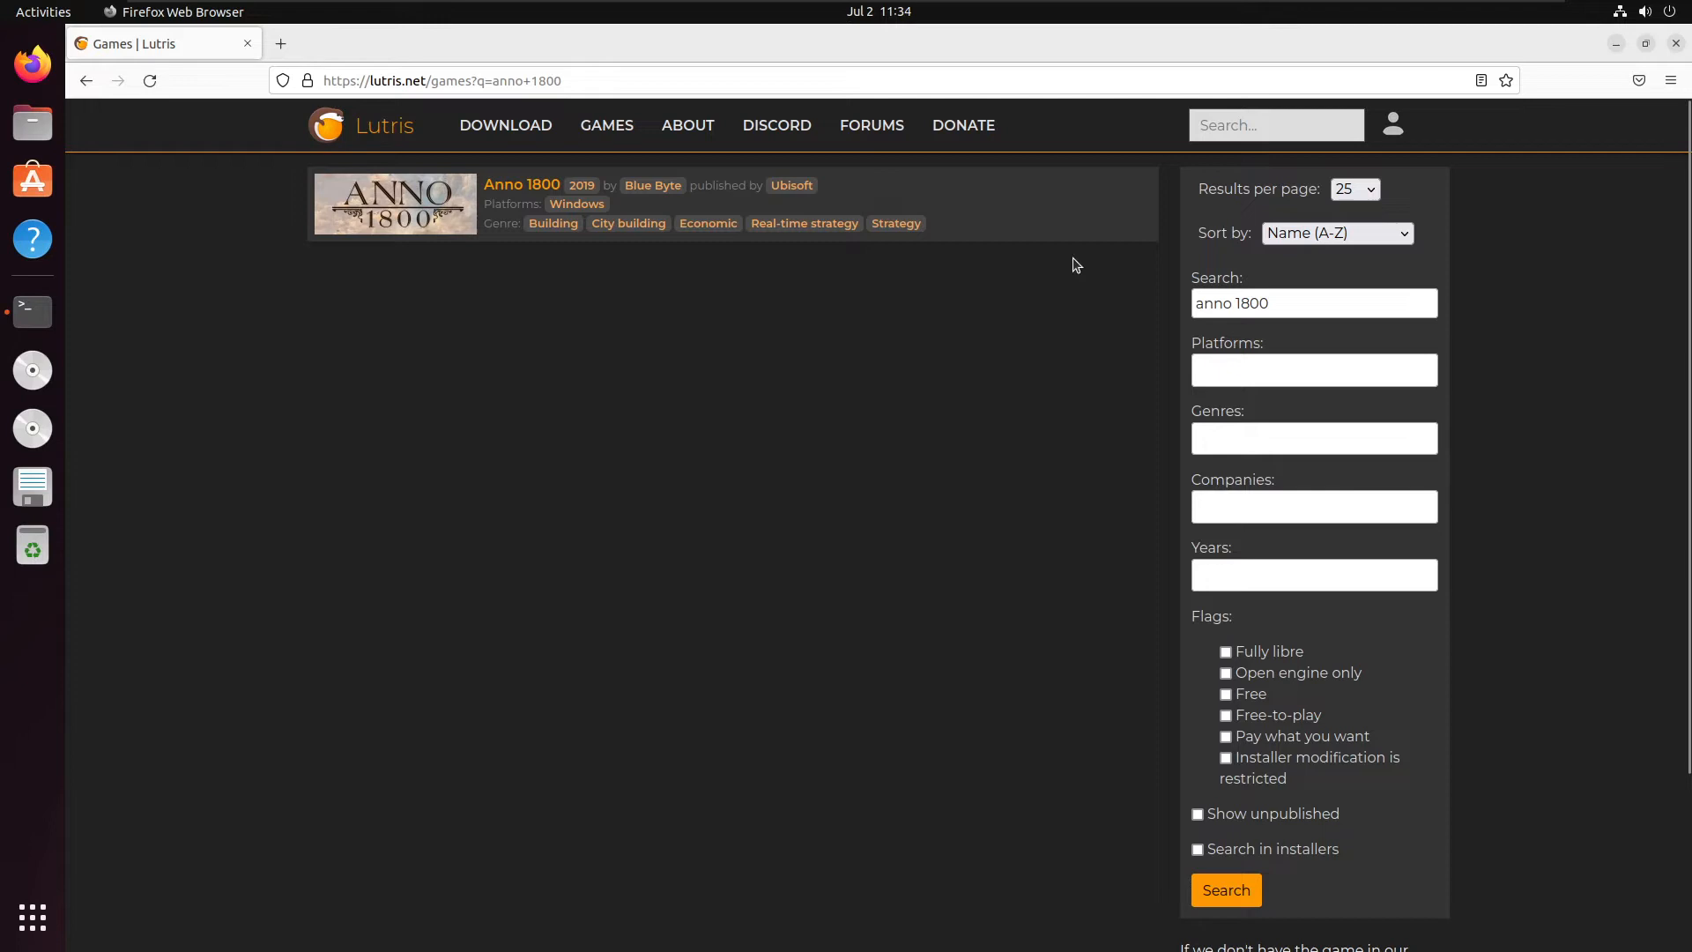
mouse_move(801, 467)
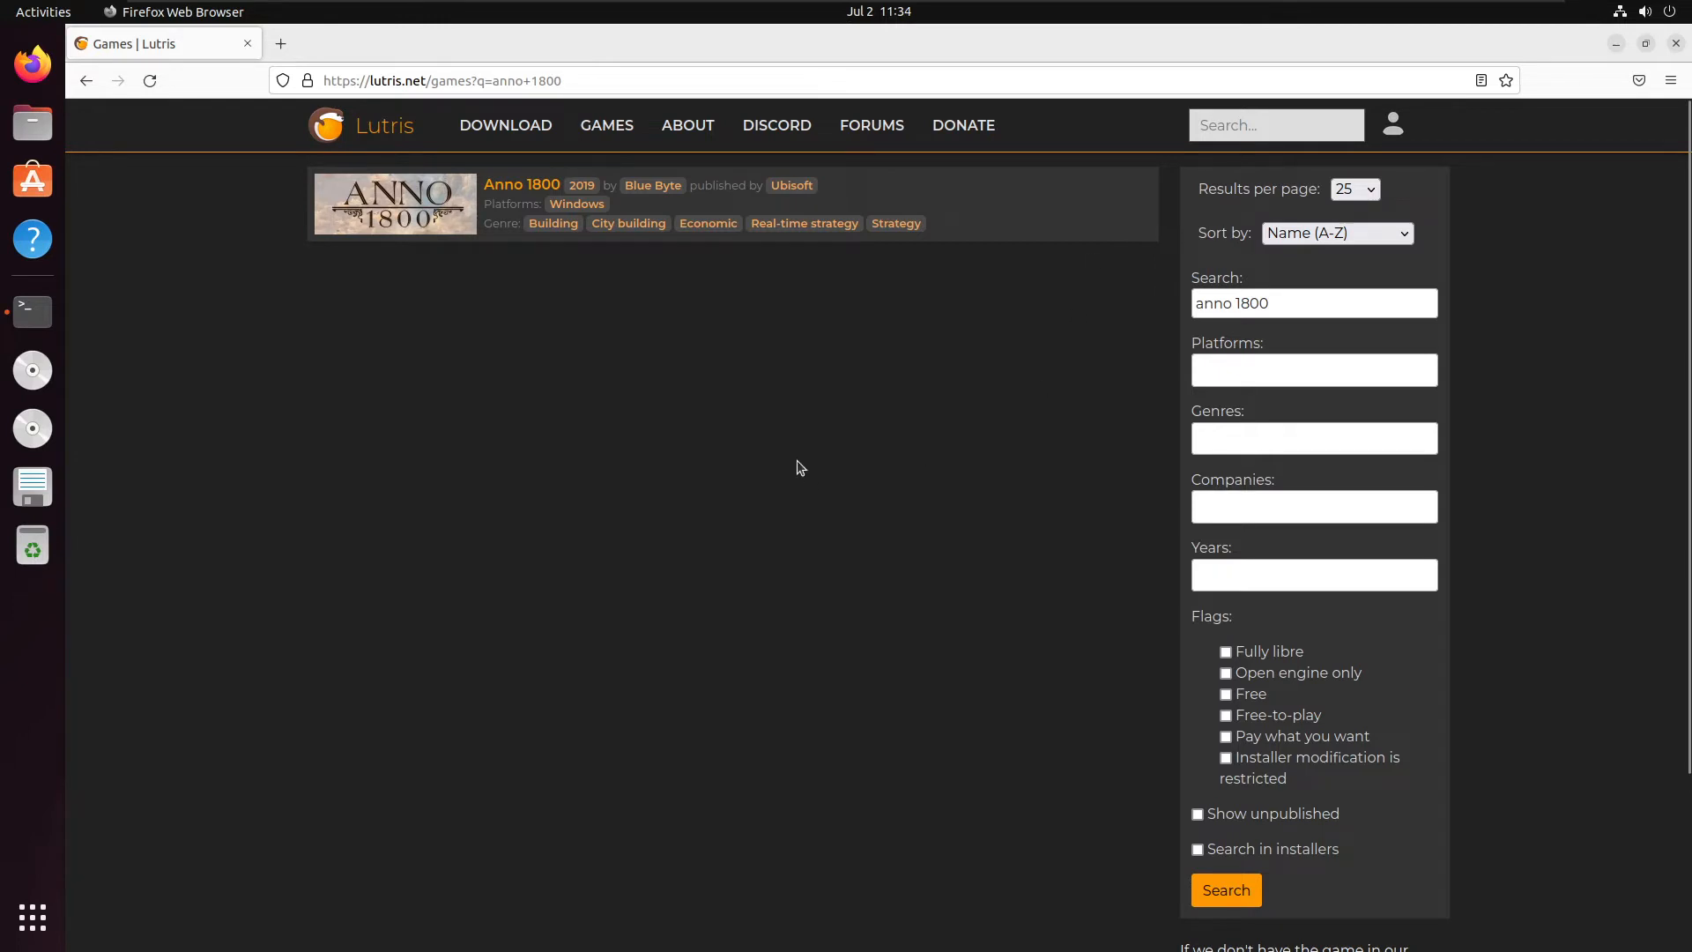
mouse_move(691, 455)
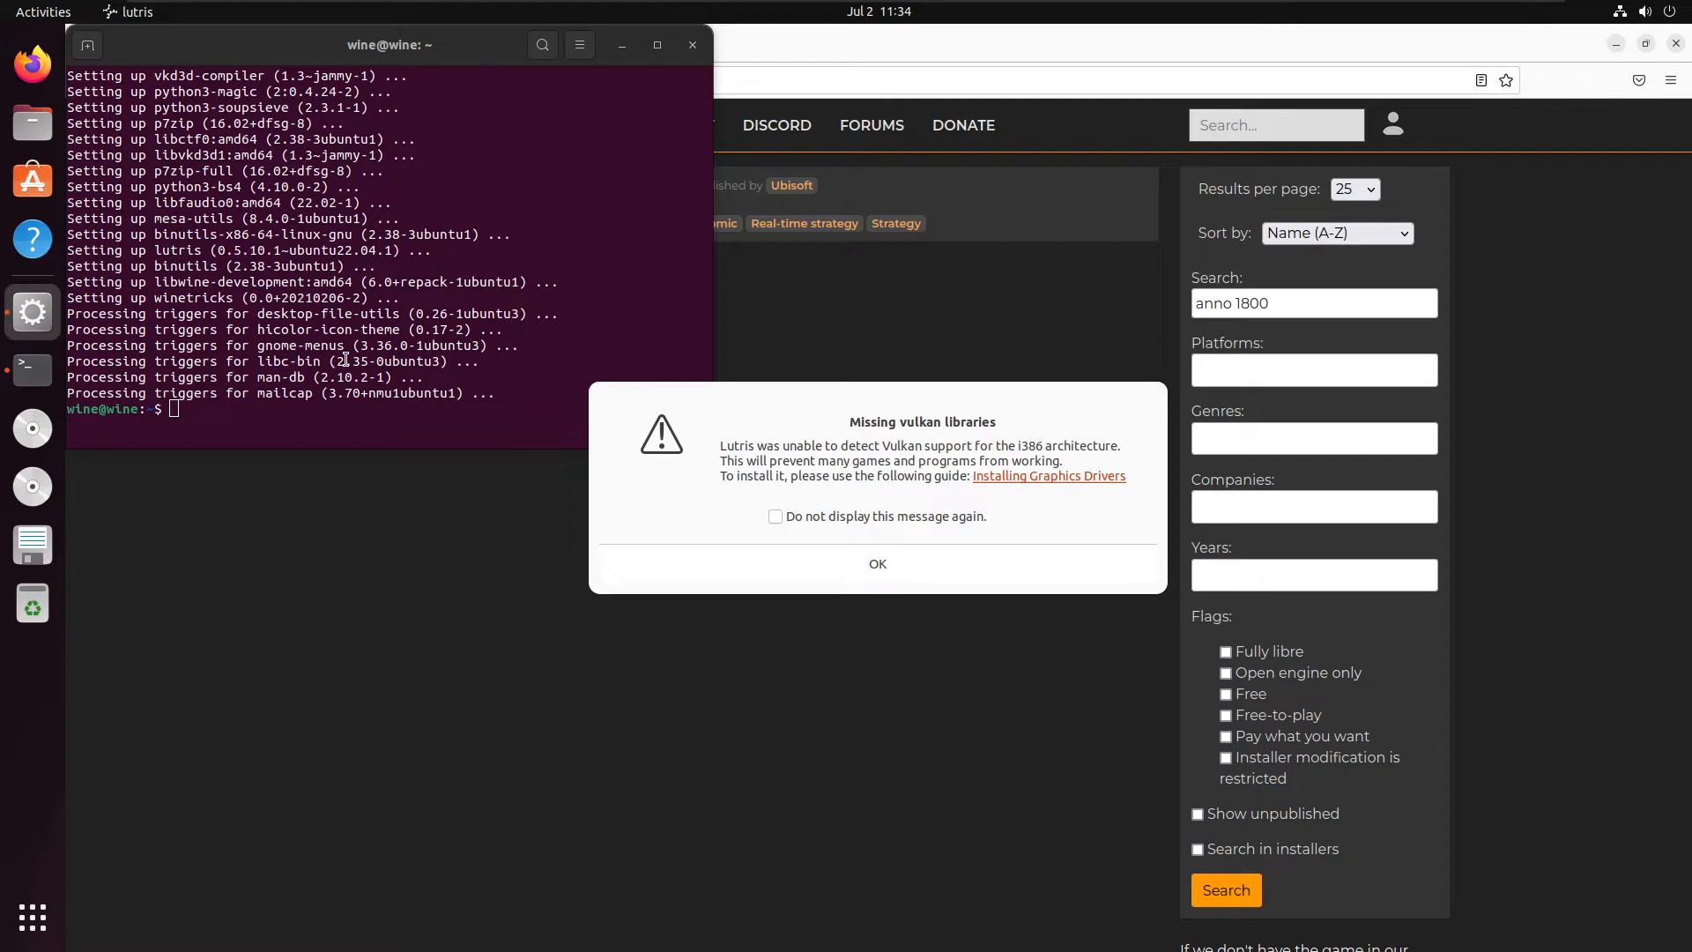
mouse_move(655, 595)
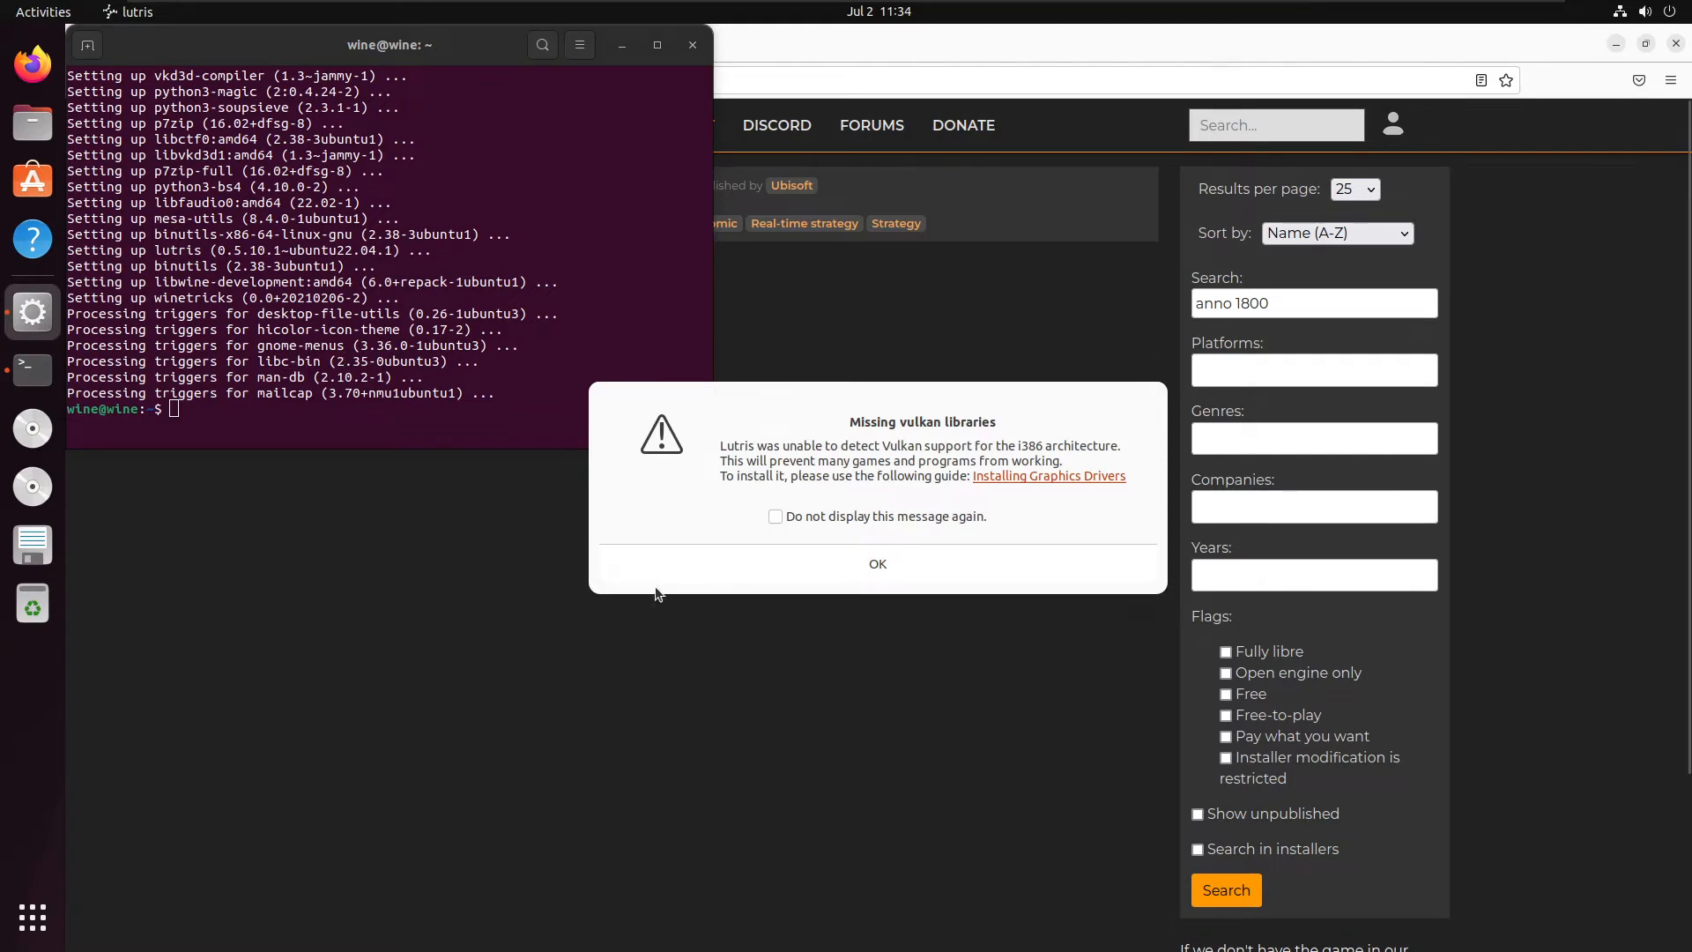
mouse_move(652, 527)
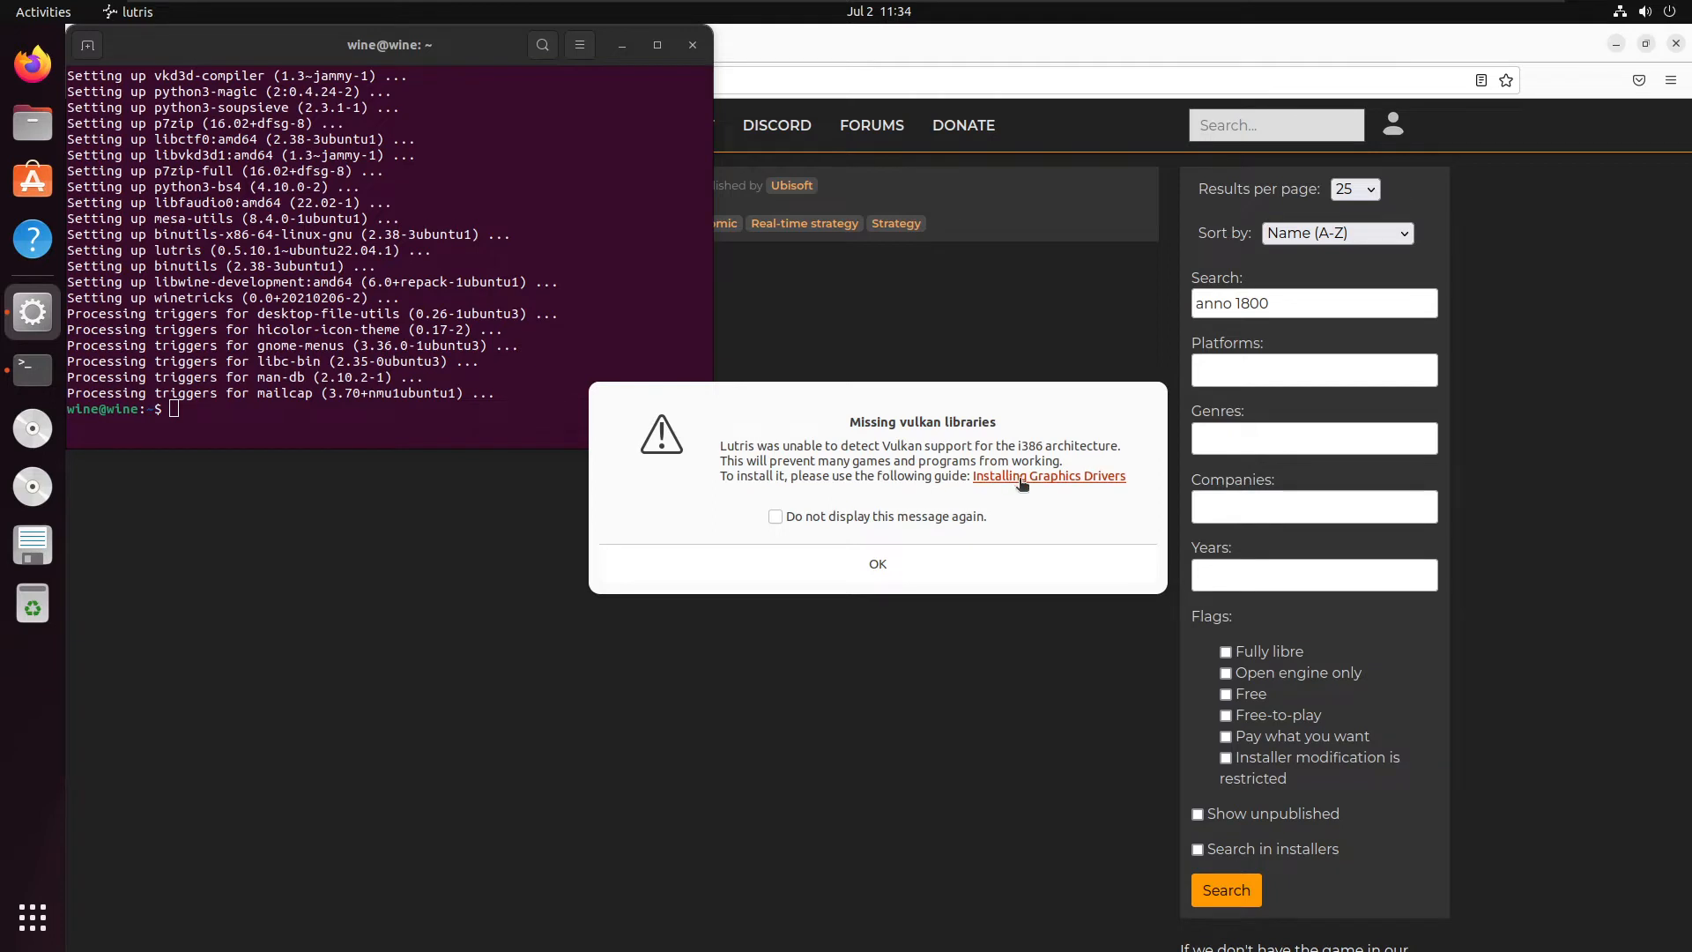
Follow the 'Installing Graphics Drivers' link in the Missing vulkan libraries warning
click(1047, 476)
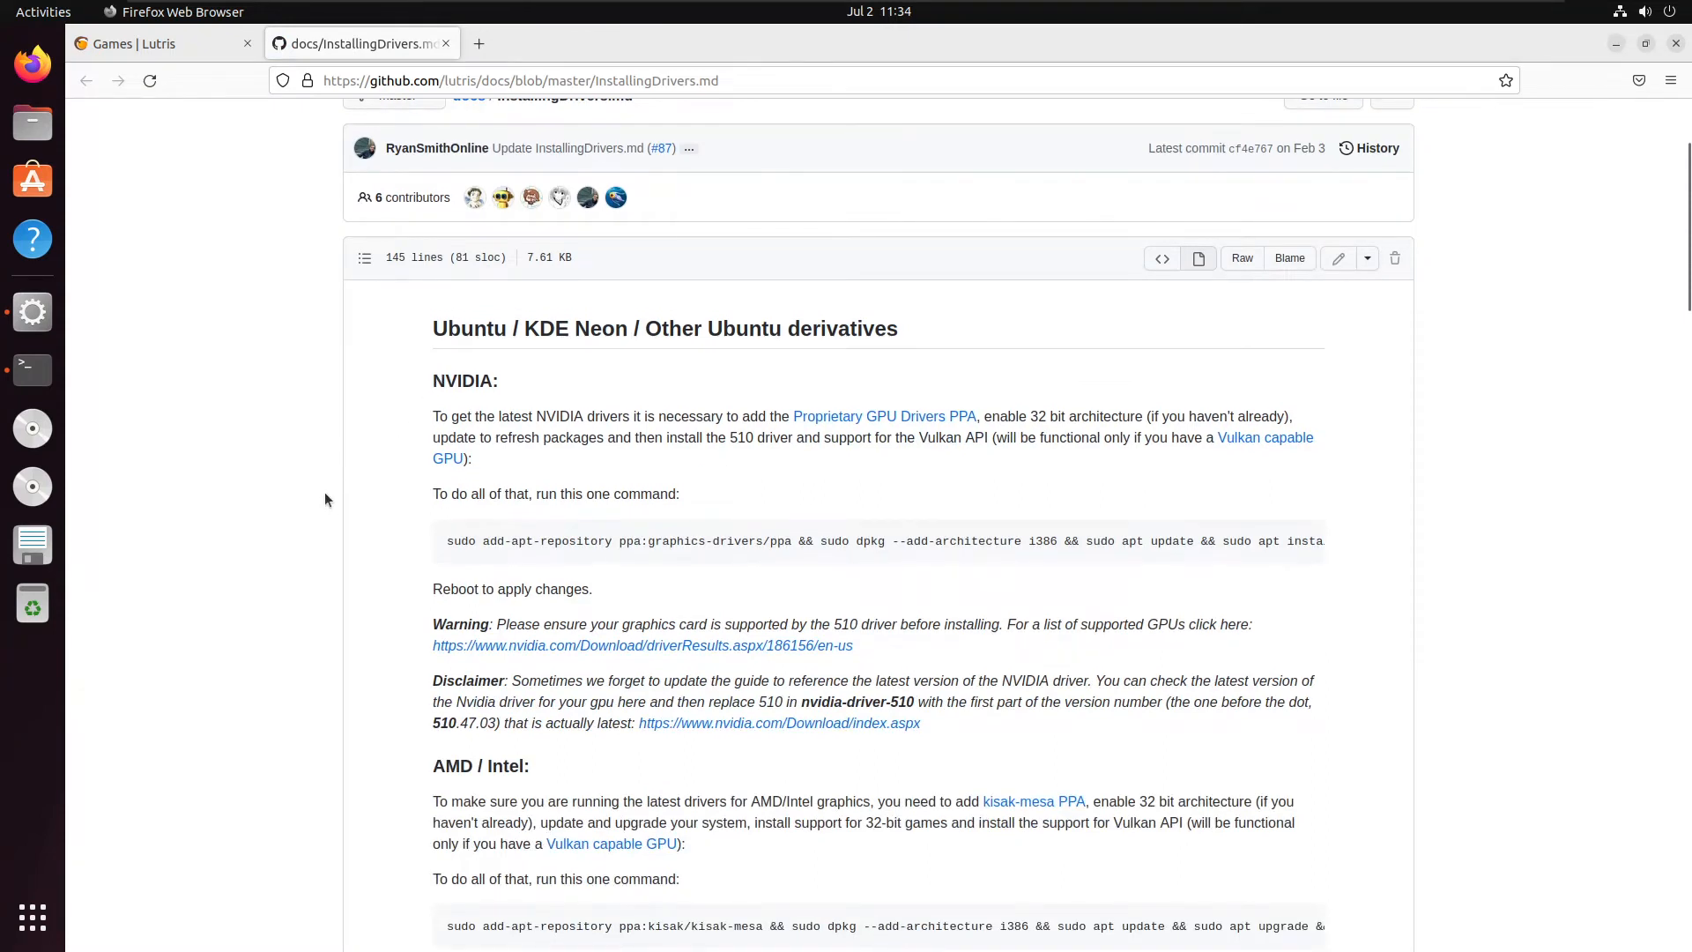
Copy the AMD/Intel kisak-mesa driver command from the GitHub guide for pasting into Terminal
scroll(down, 3)
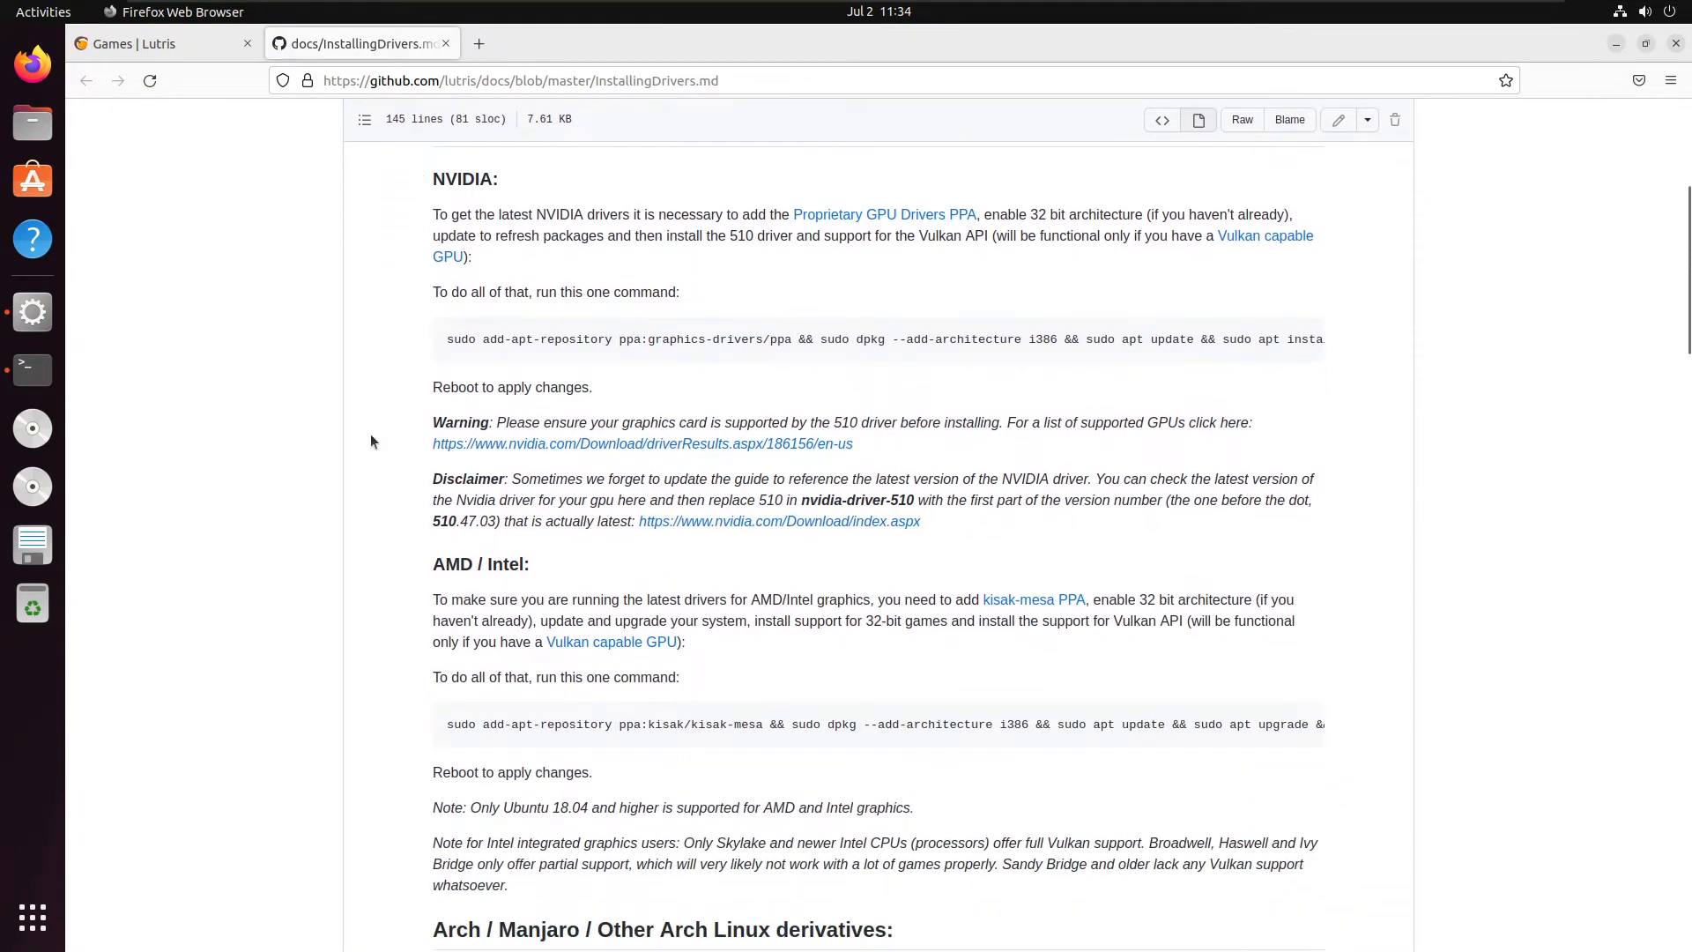
scroll(down, 3)
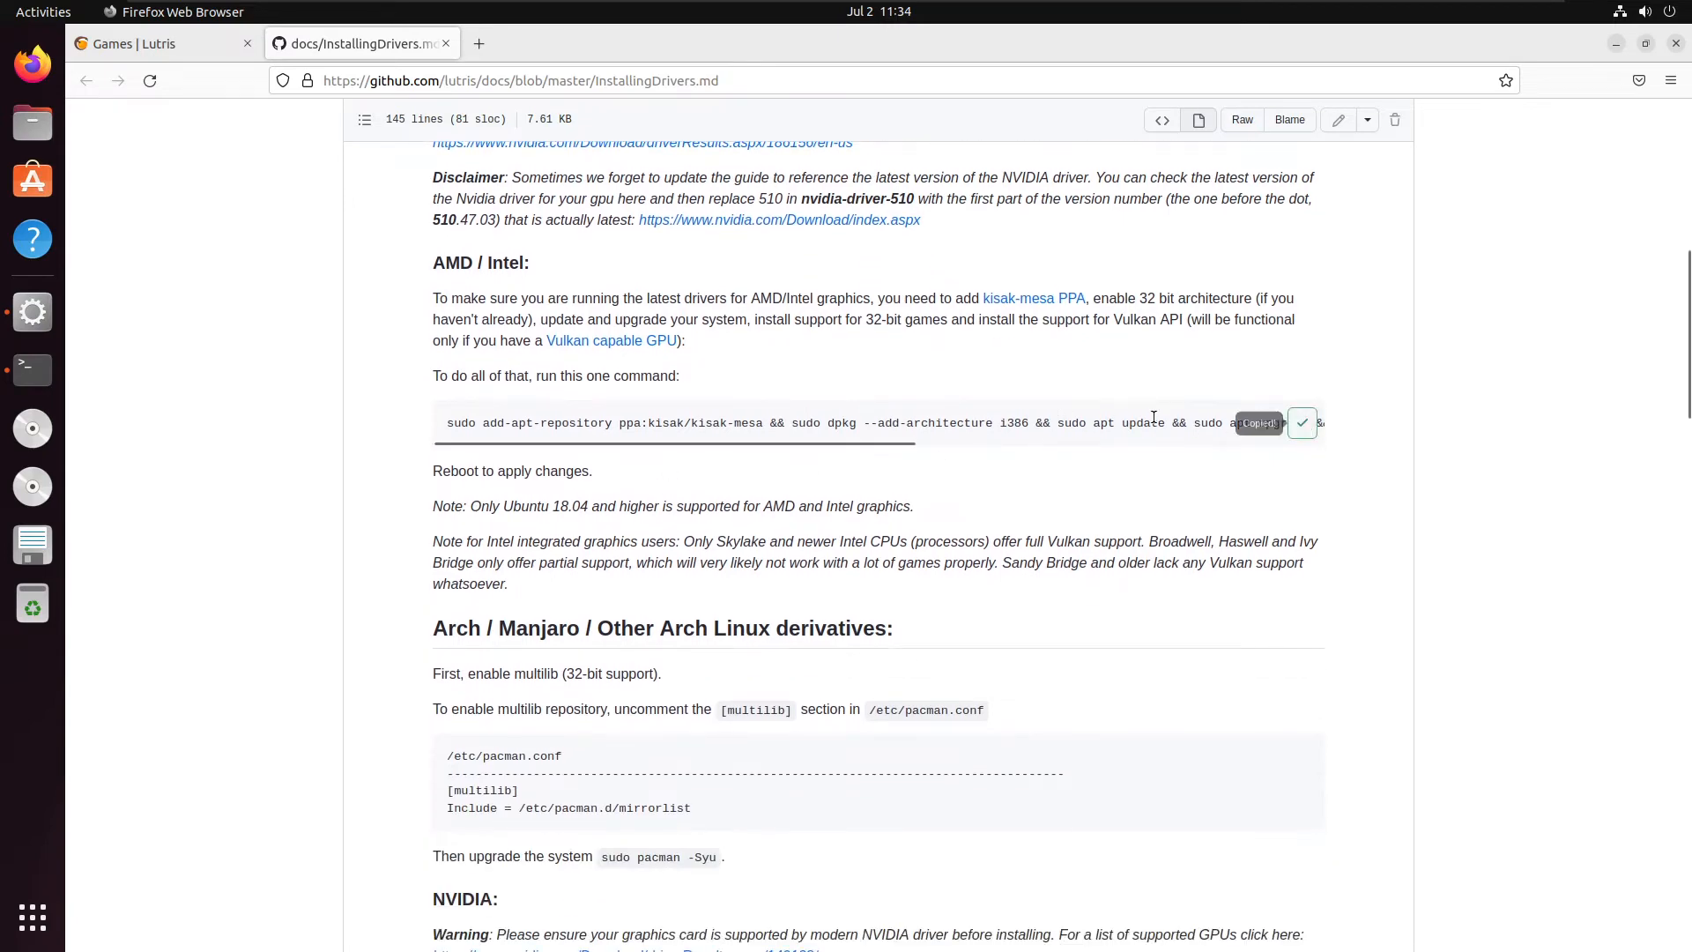
right_click(291, 422)
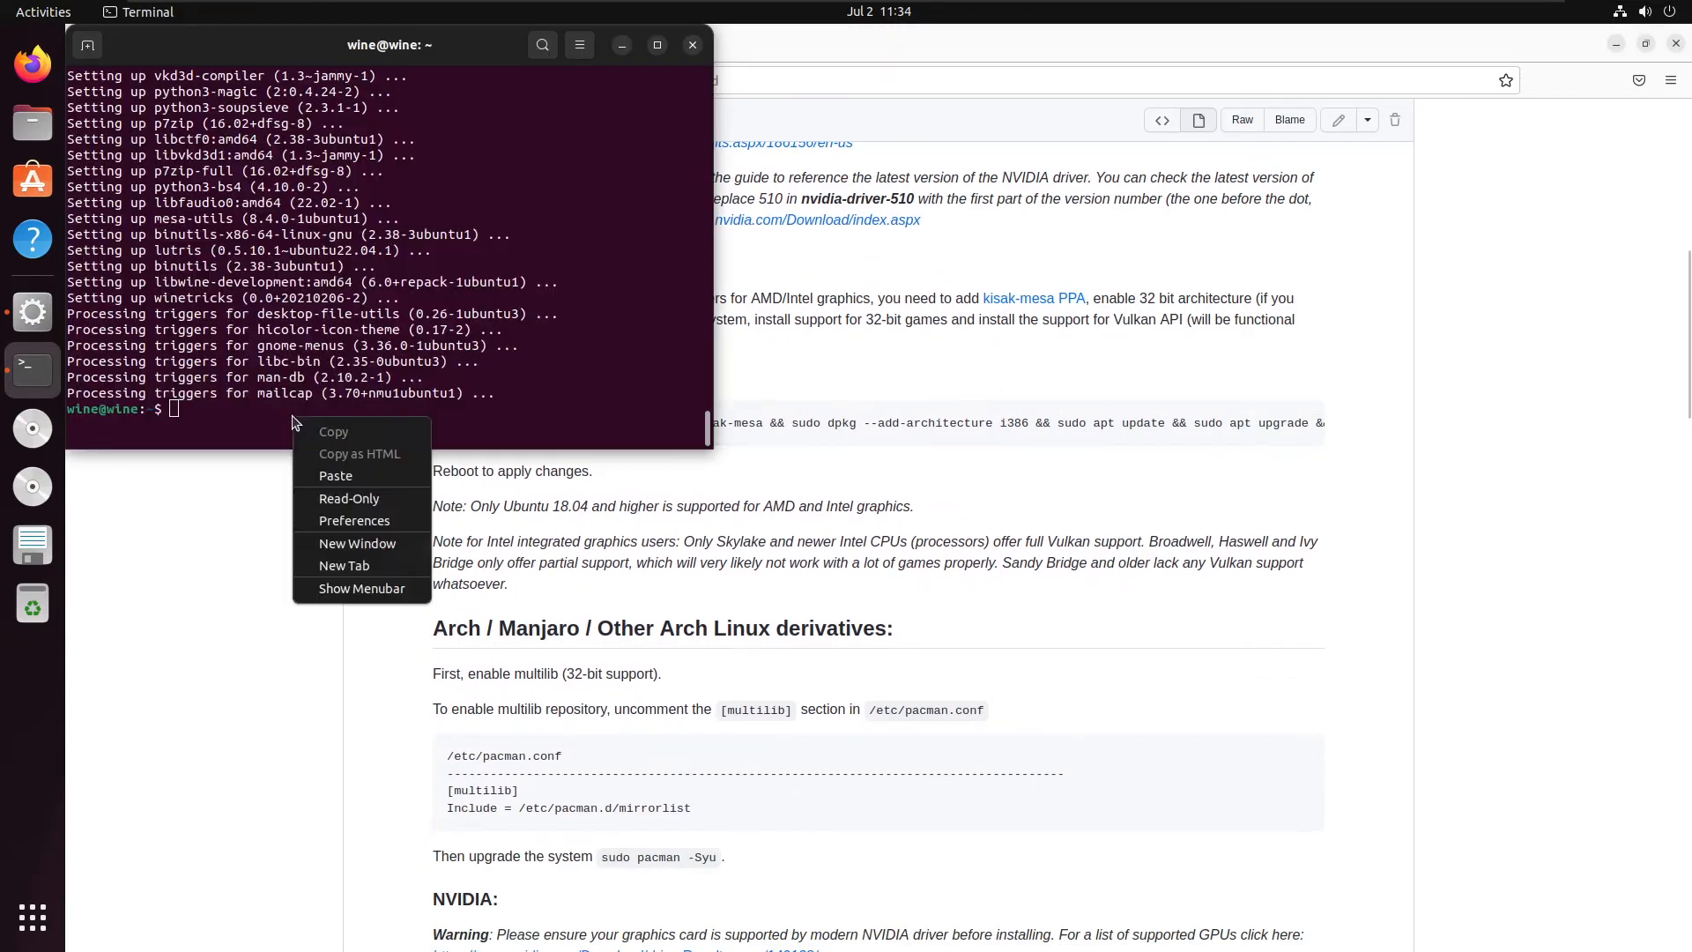
Paste and run the kisak-mesa PPA command, installing the i386 Mesa Vulkan drivers
click(336, 476)
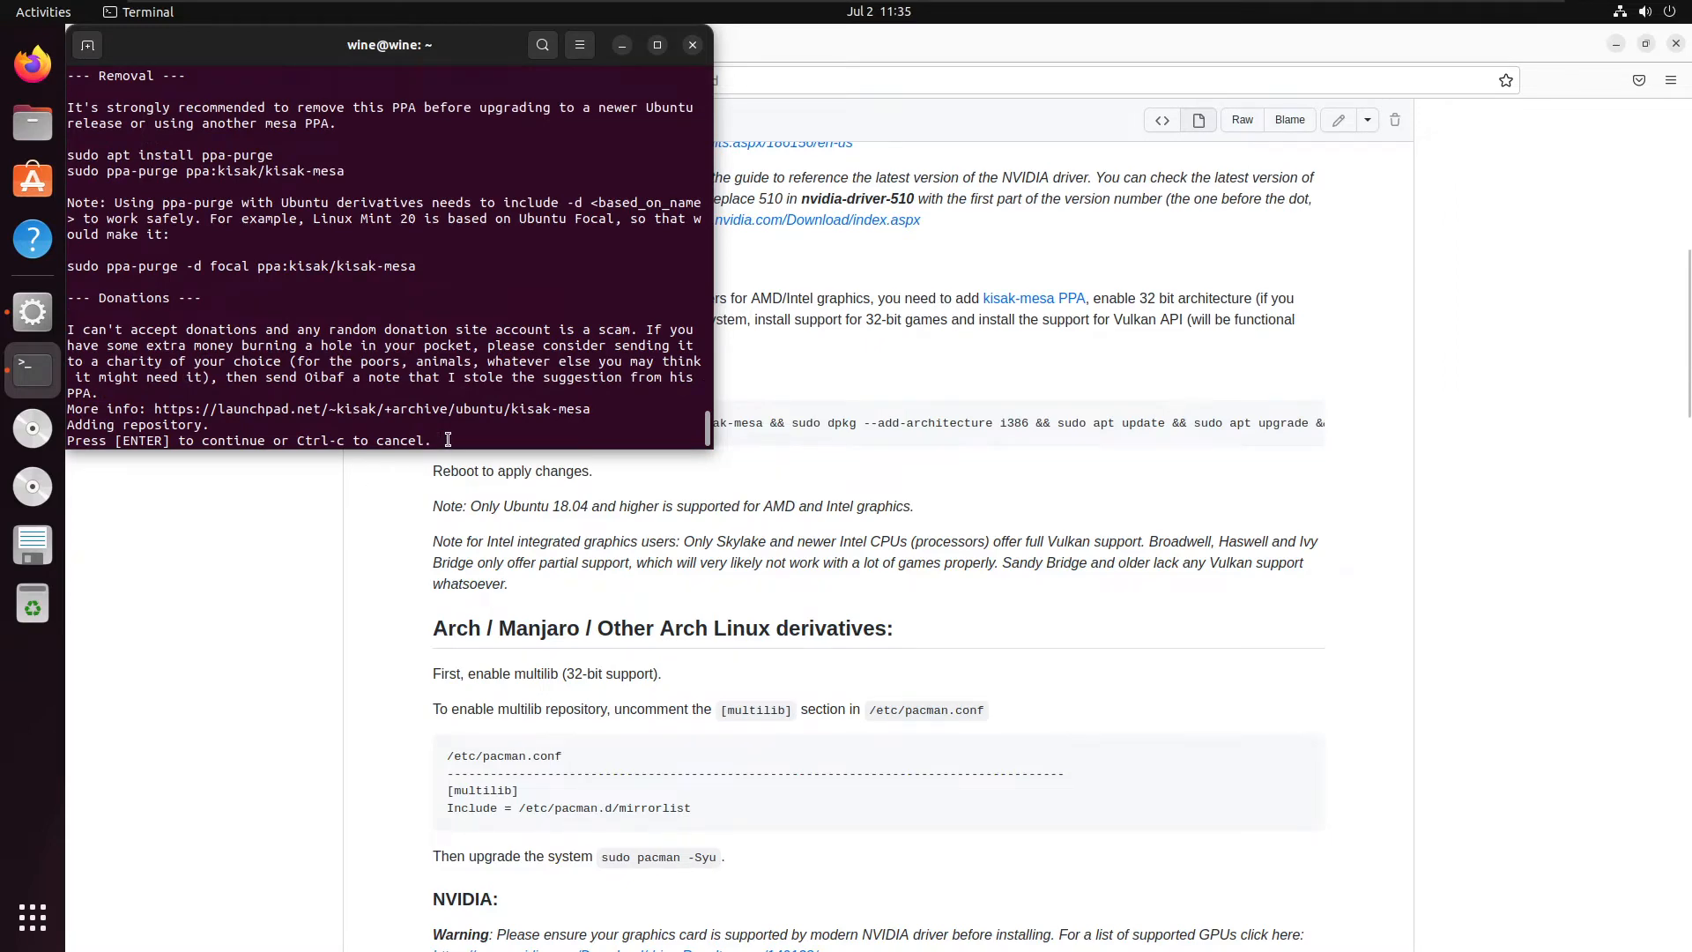
key(Return)
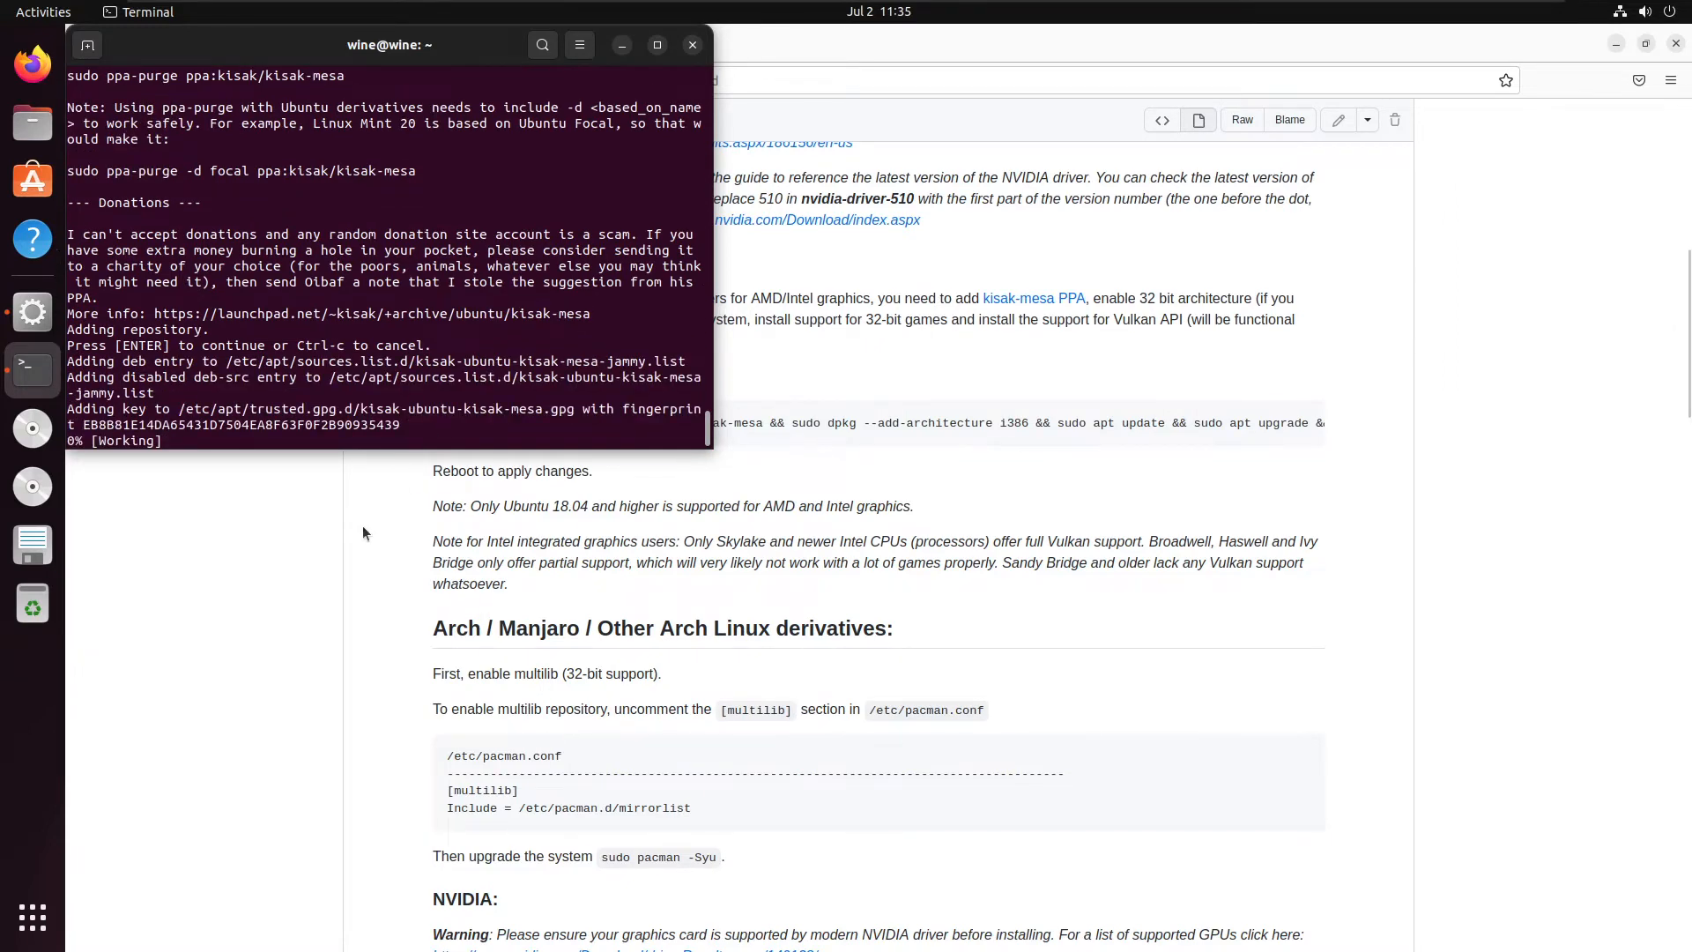
click(692, 44)
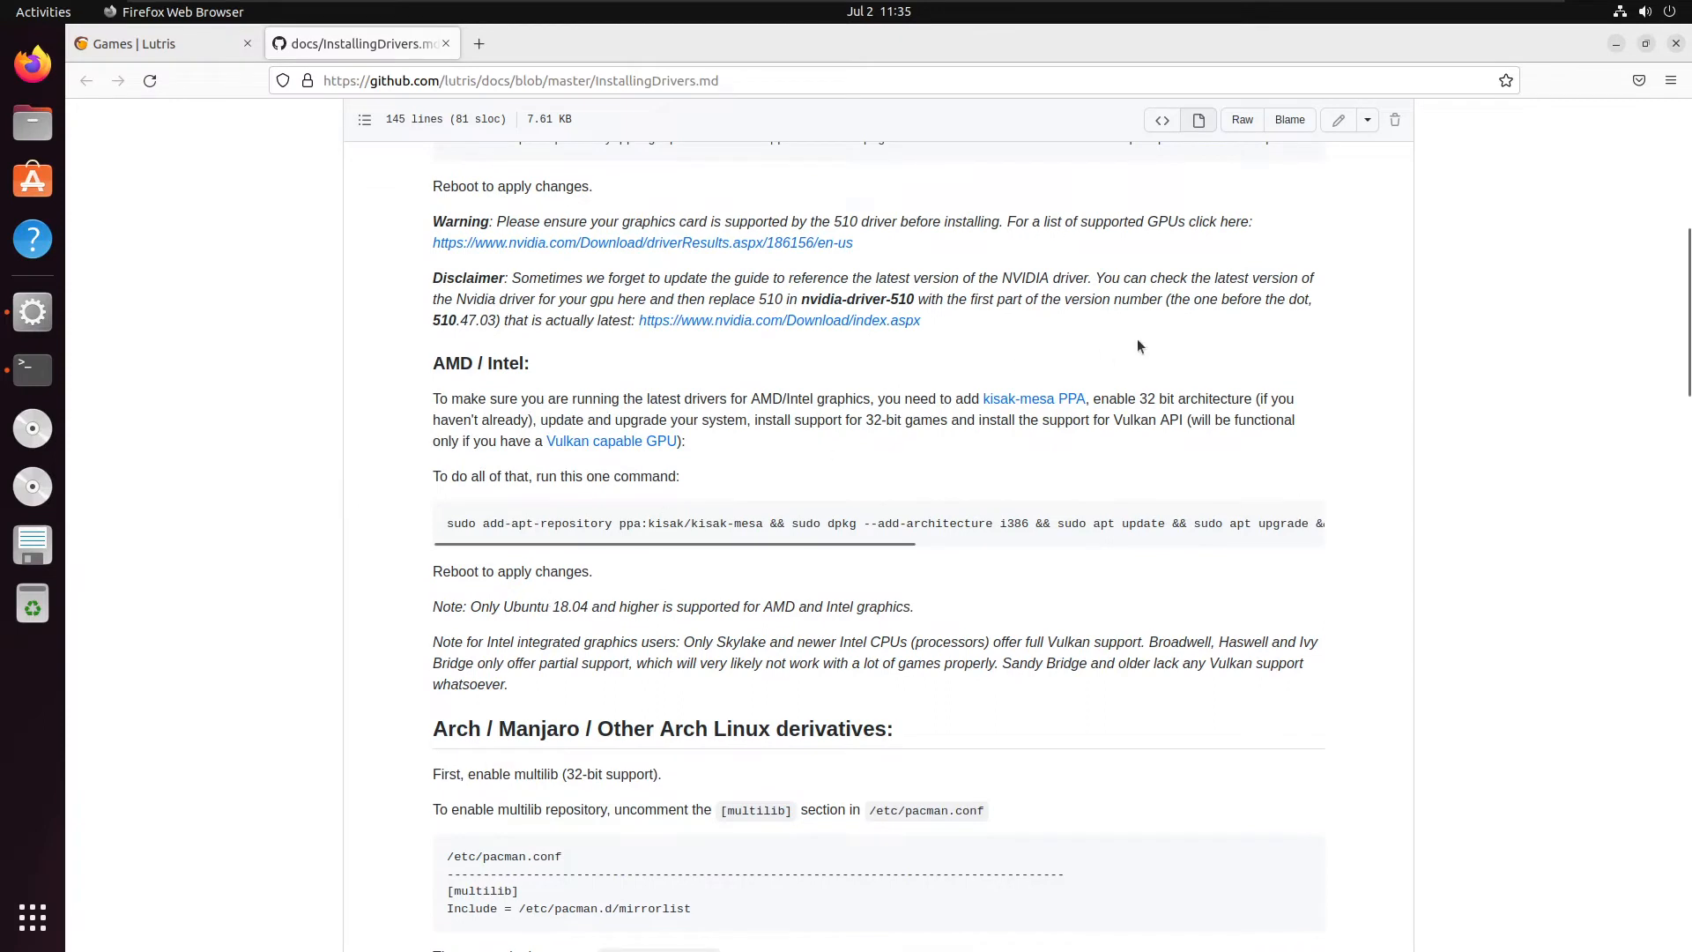
mouse_move(801, 524)
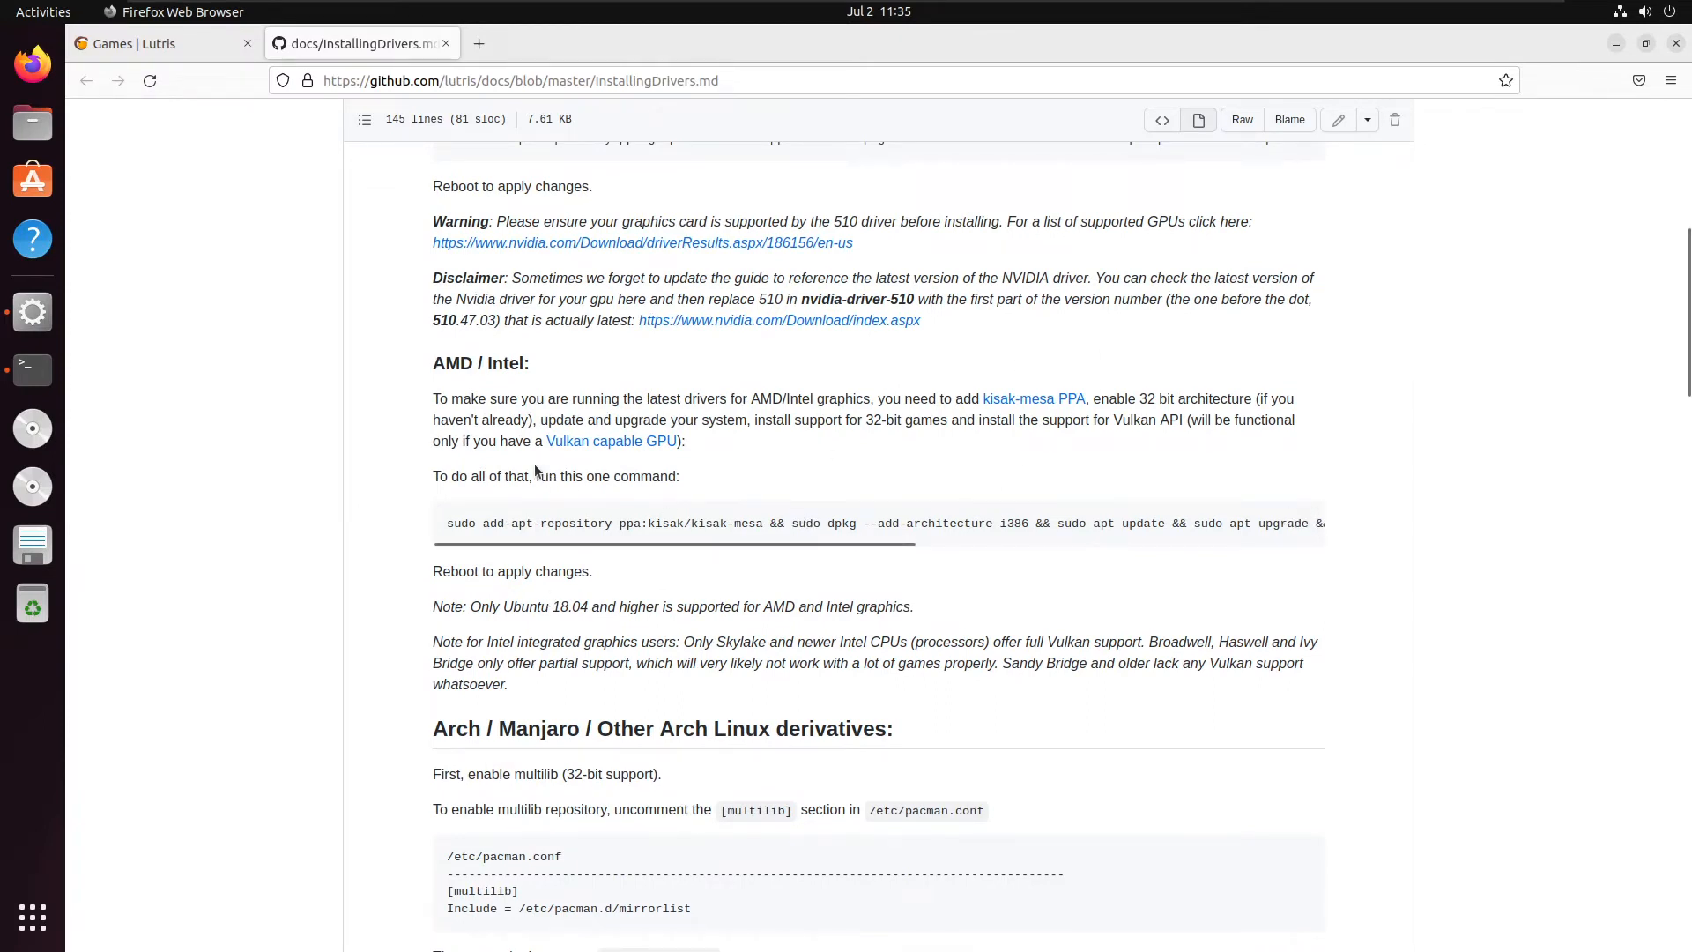
mouse_move(33, 371)
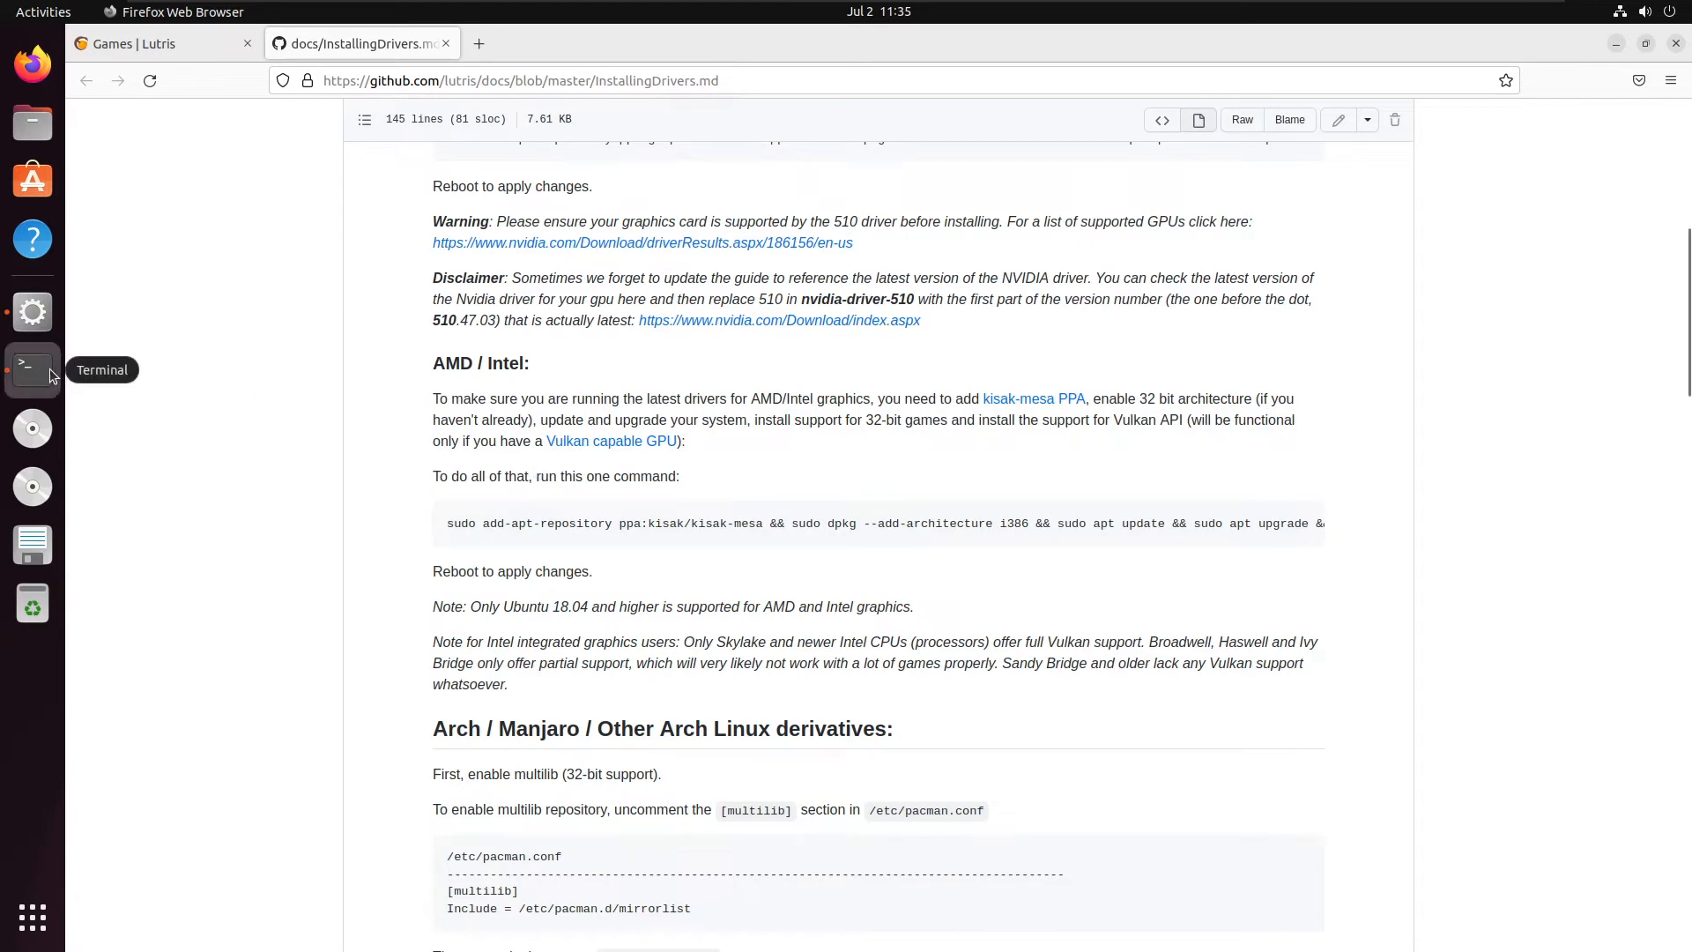
click(32, 369)
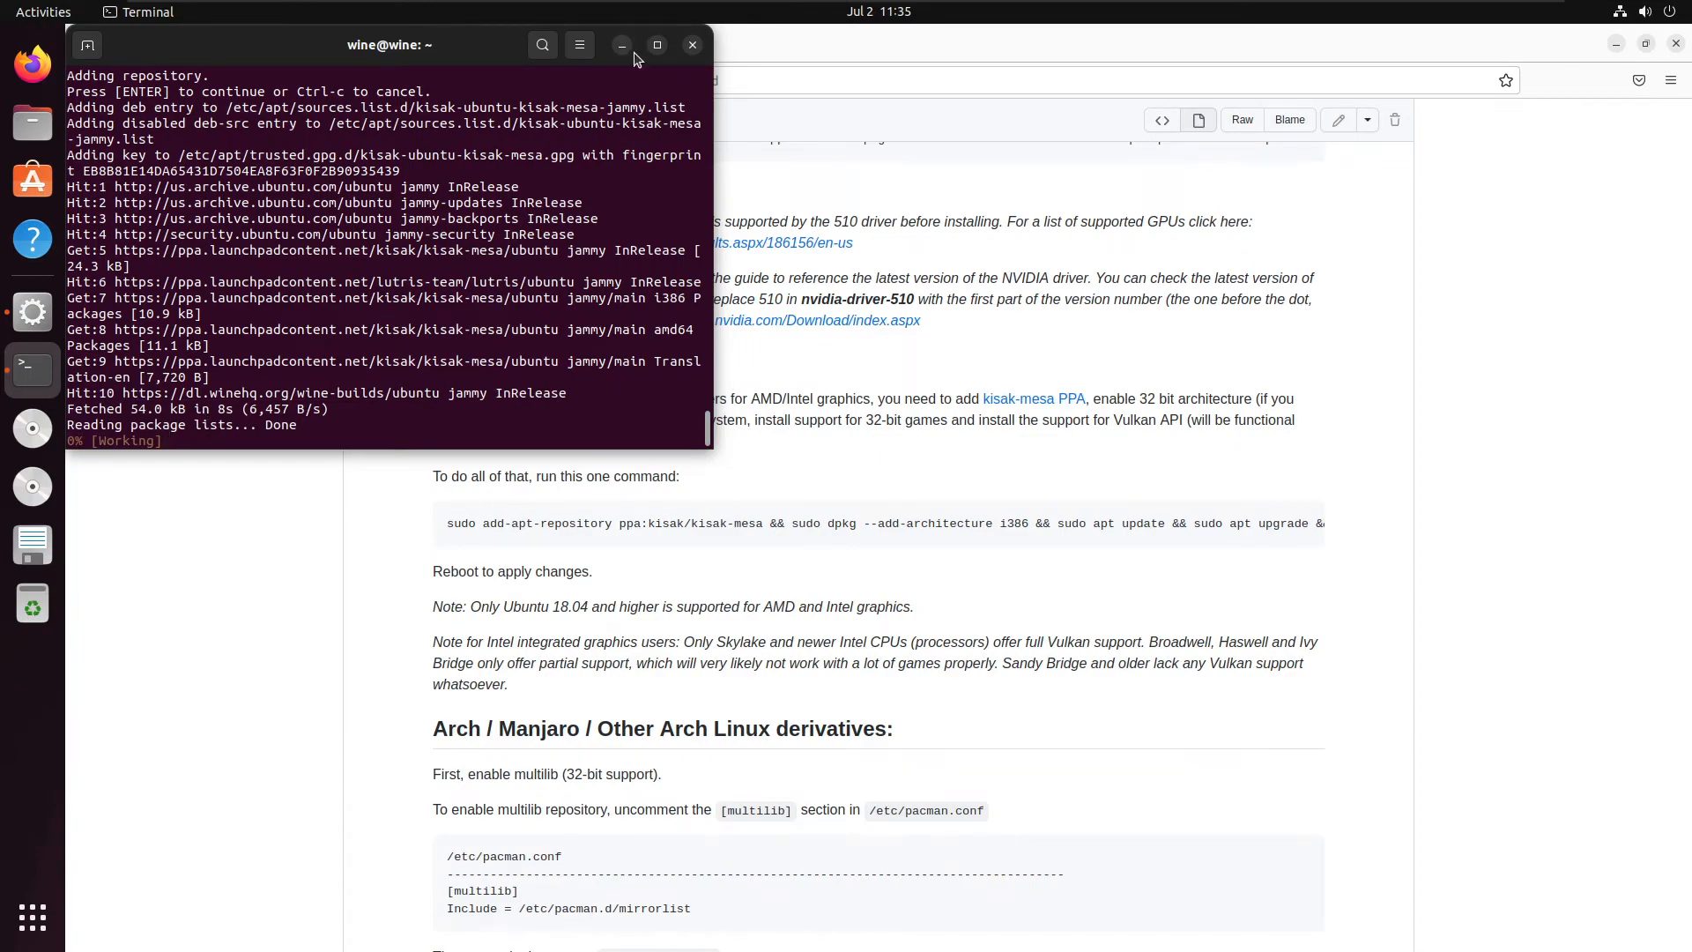
click(656, 45)
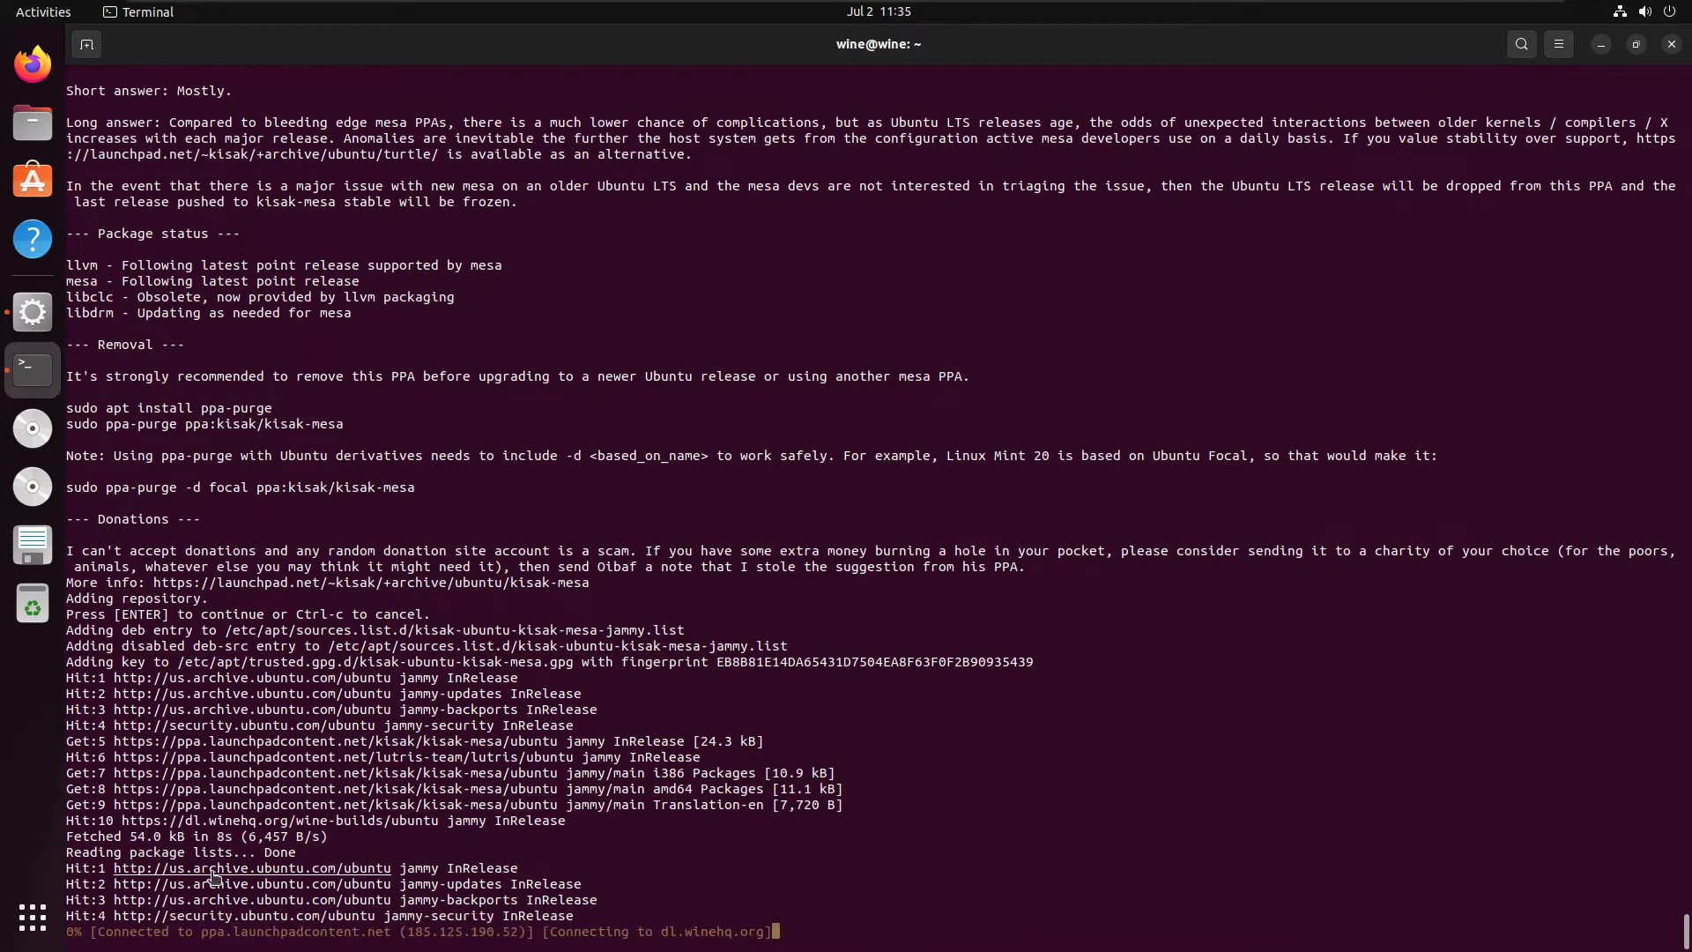
scroll(down, 3)
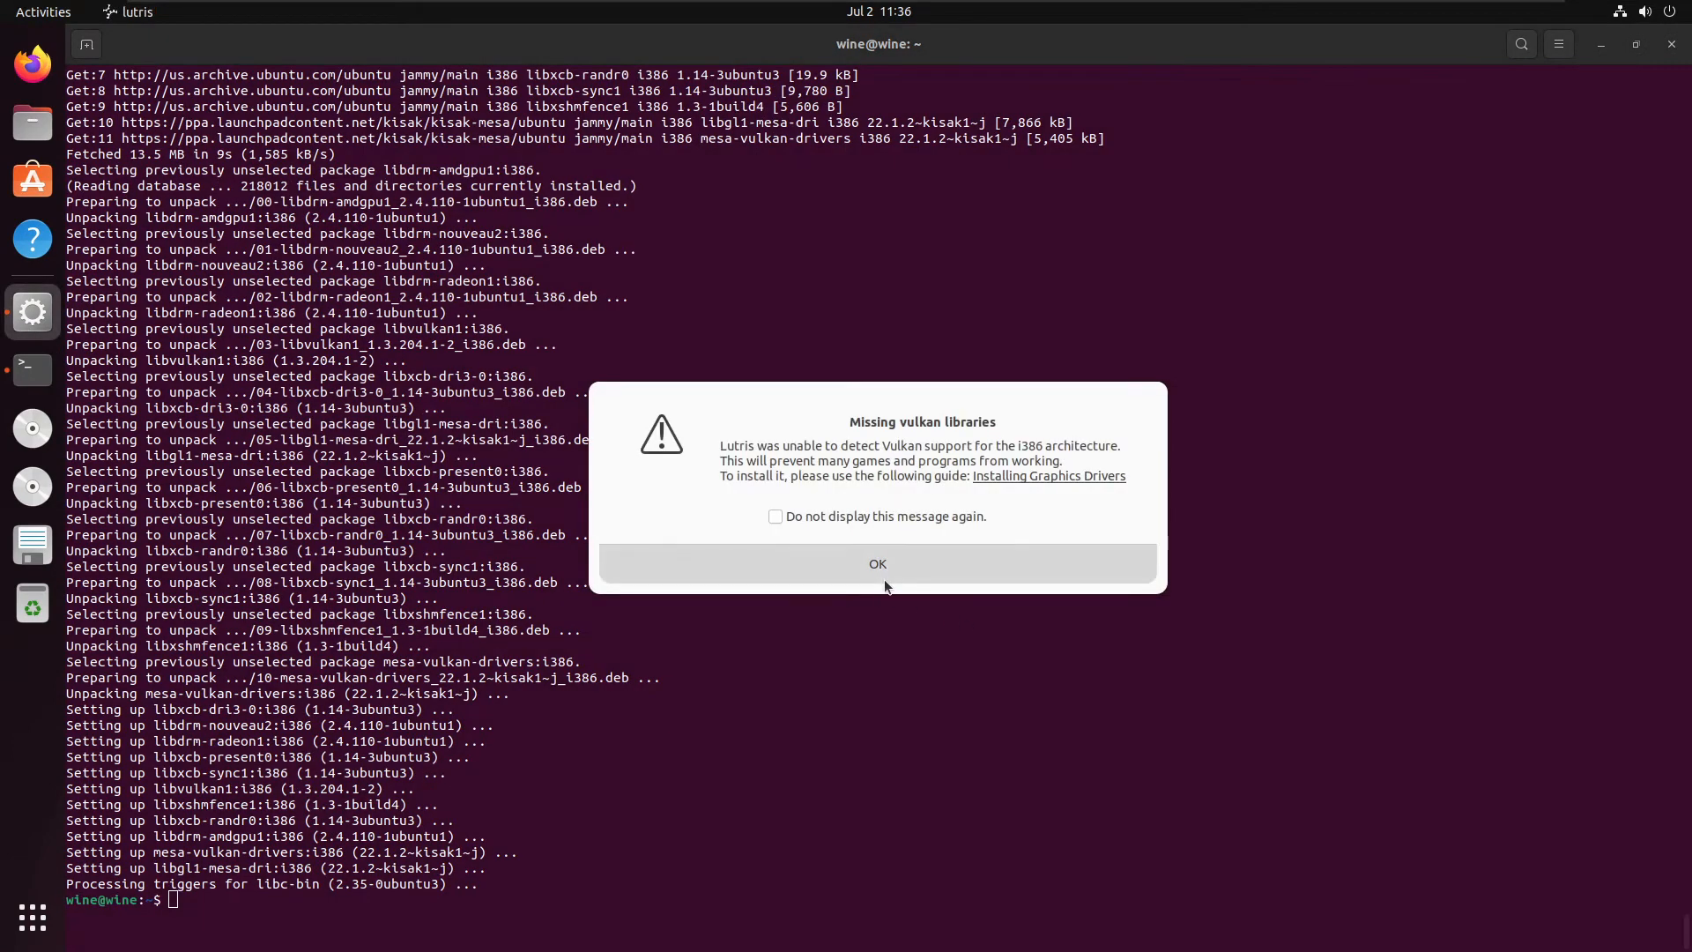
Dismiss the Missing vulkan libraries warning with OK
click(878, 563)
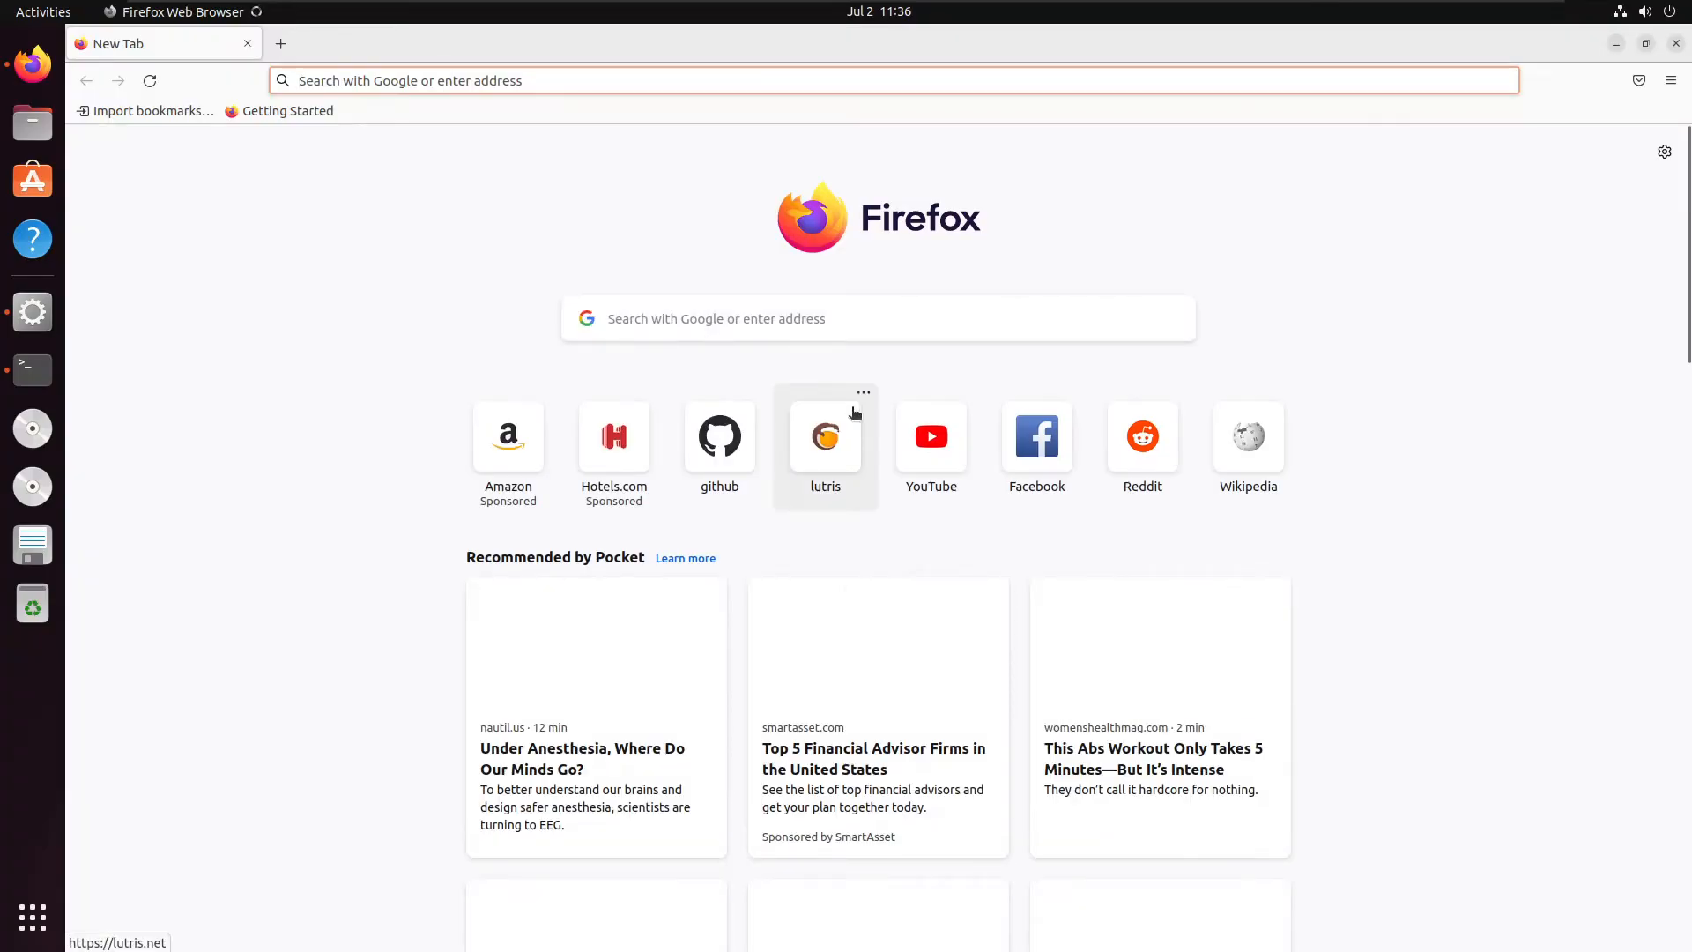
mouse_move(369, 296)
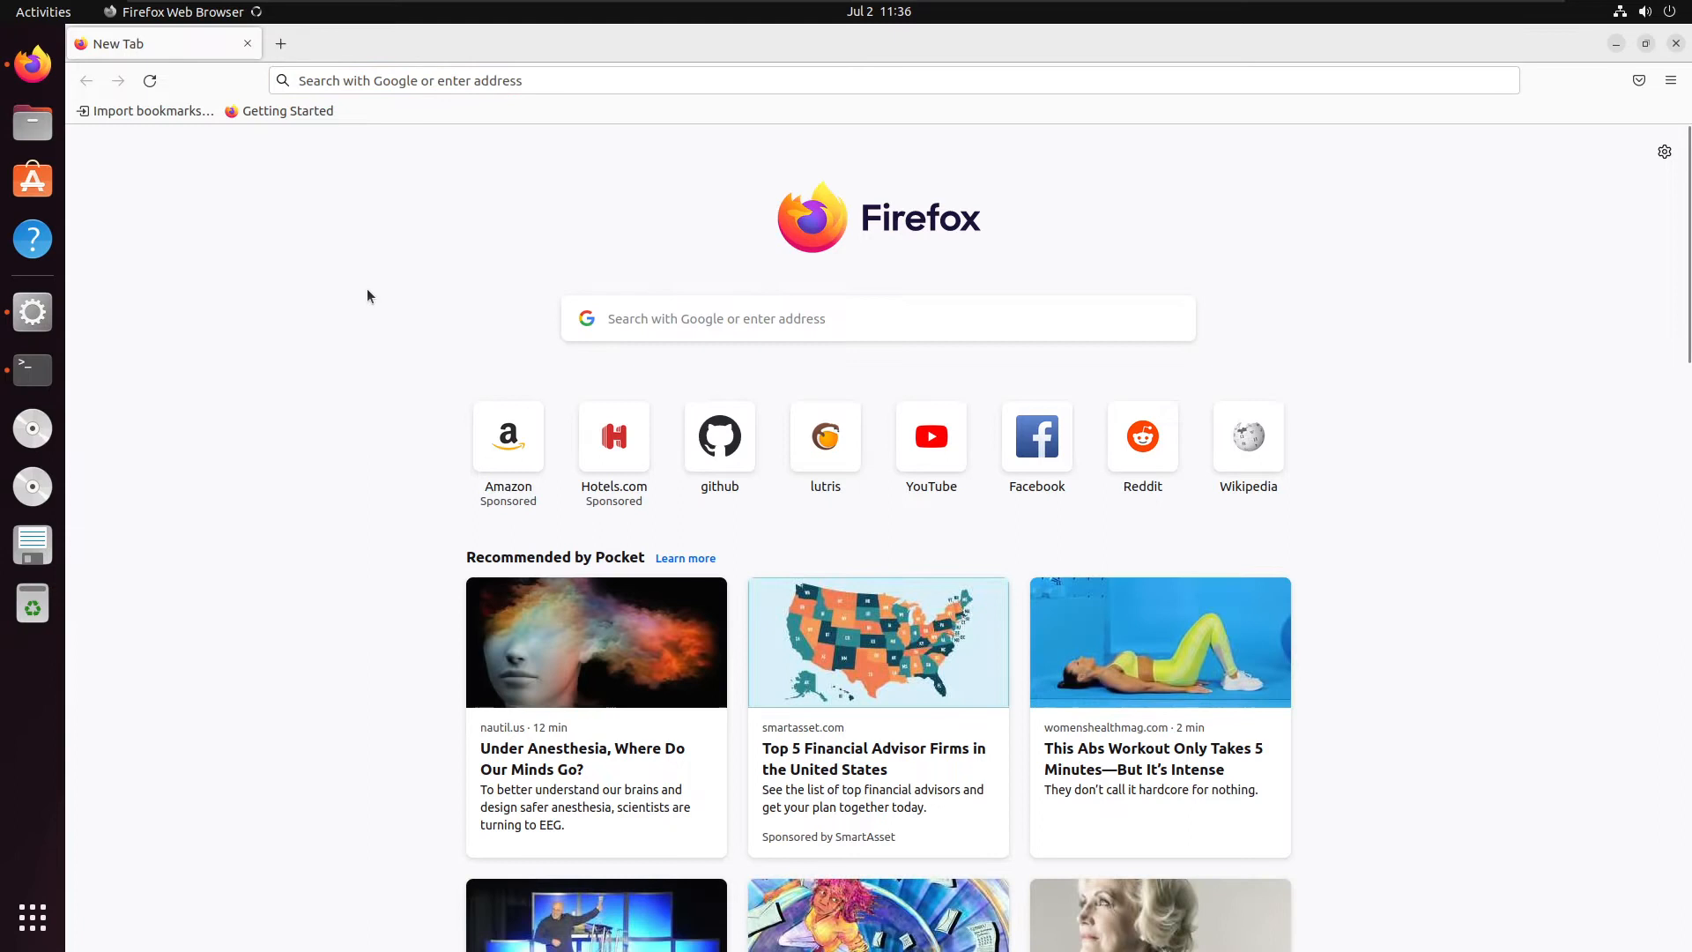
Open Firefox's main menu to quit the browser
click(1669, 80)
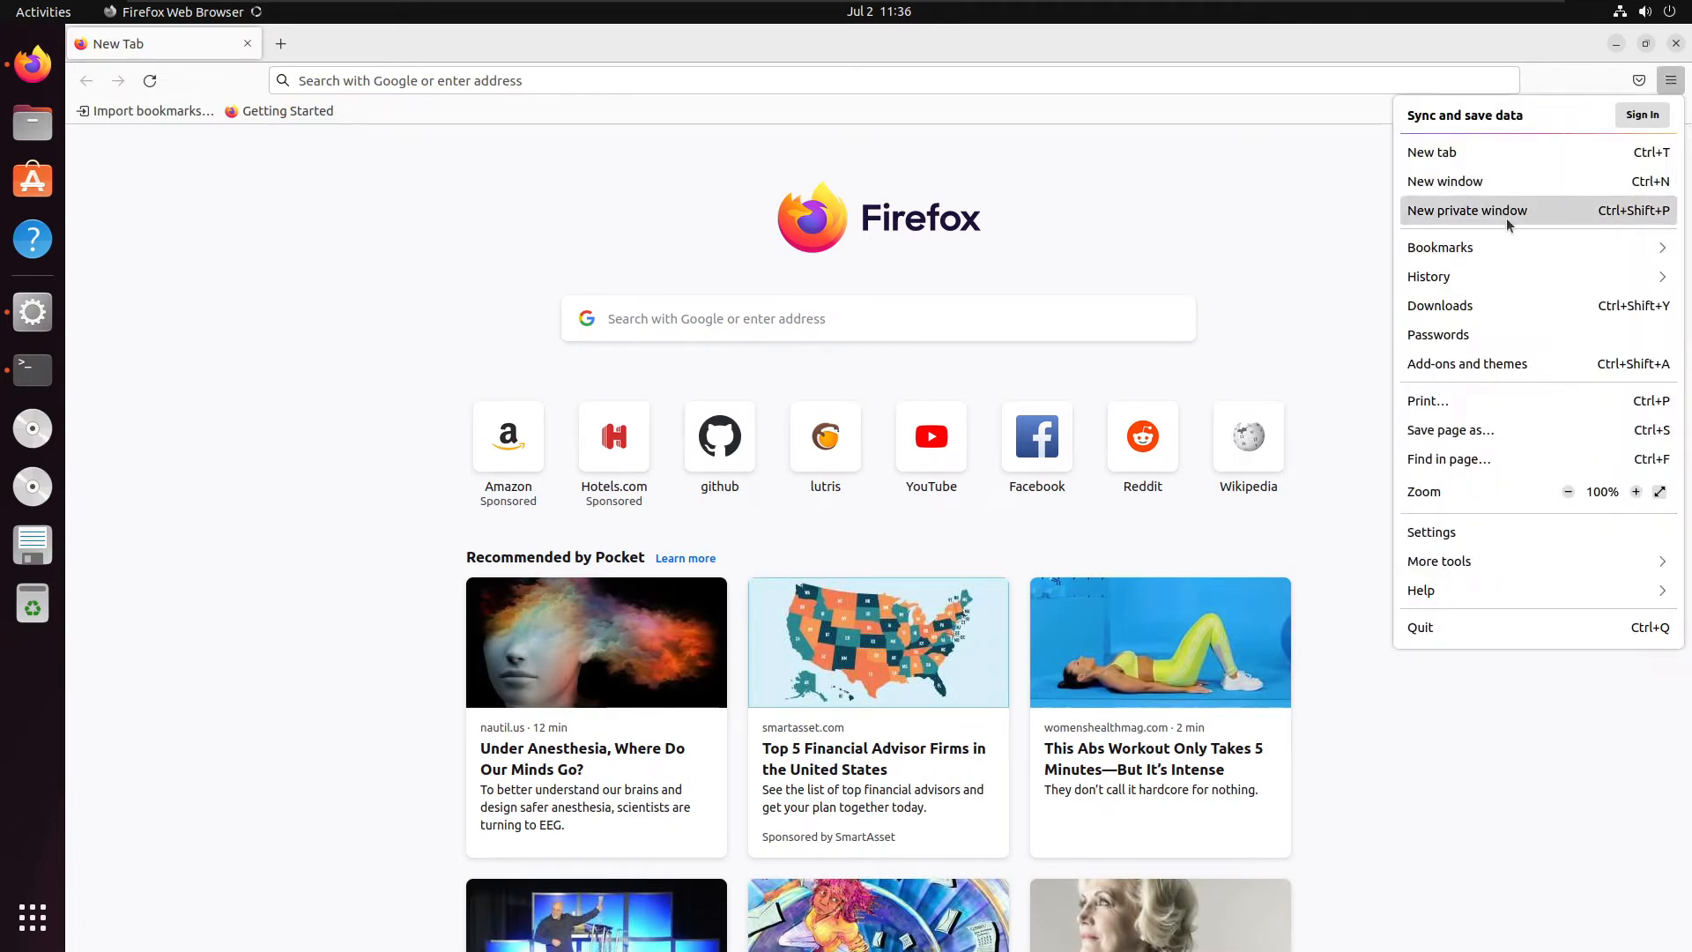
mouse_move(1328, 378)
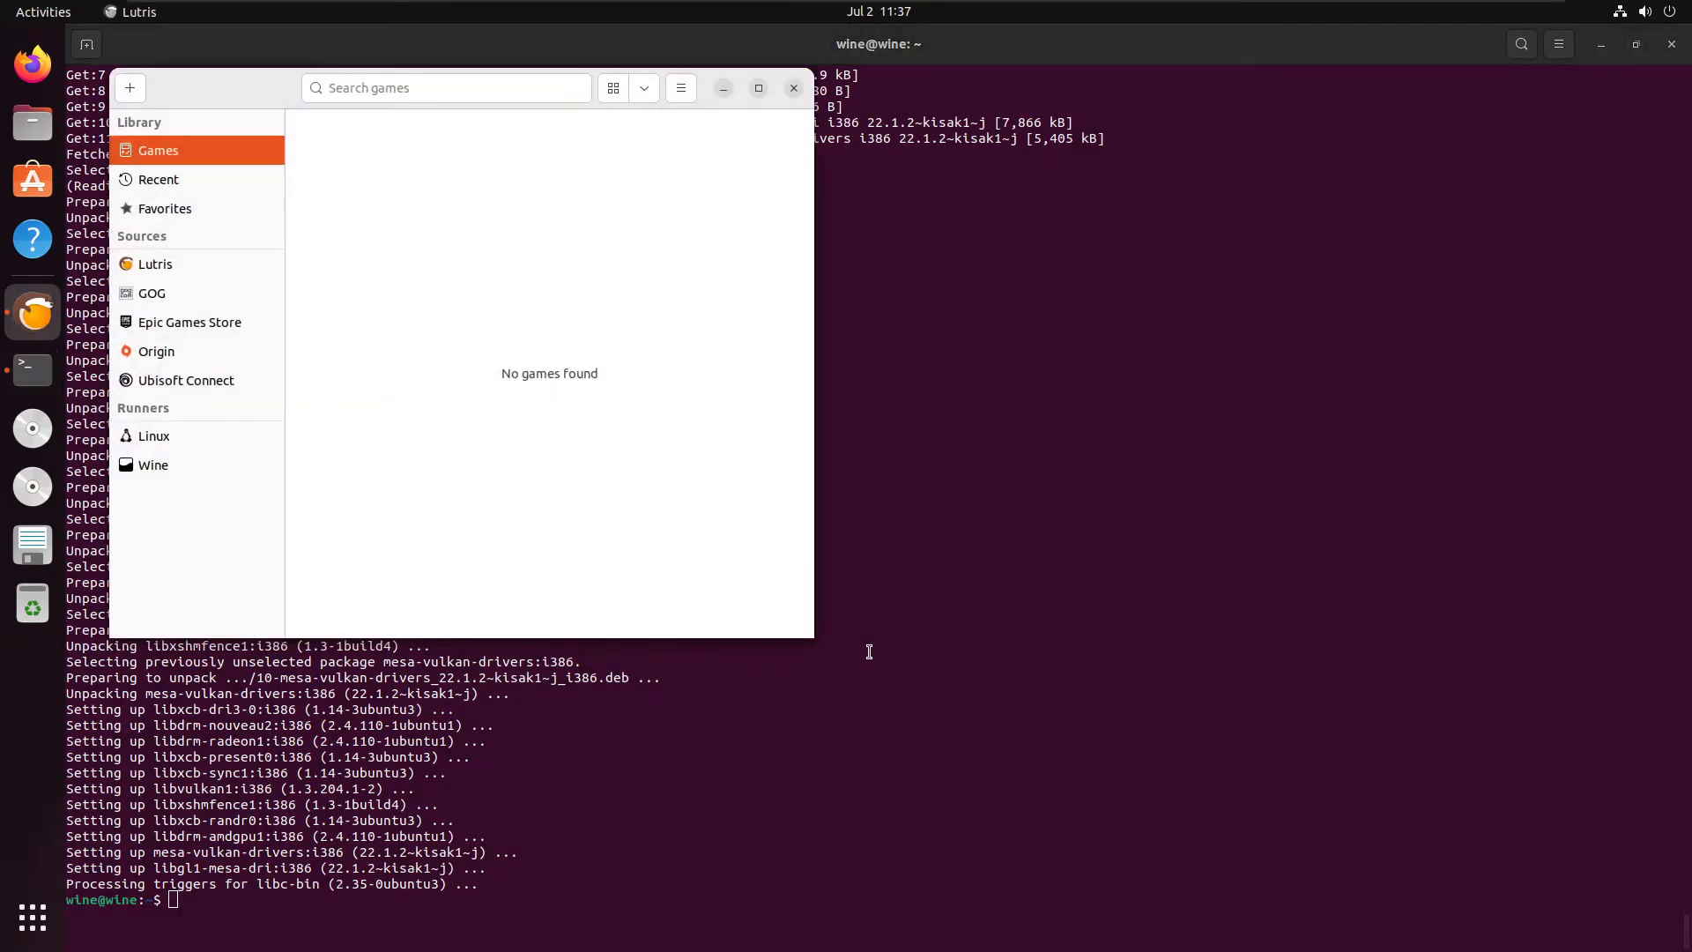
Sign in to lutris.net as NickMat from the Lutris source to sync the game library
click(154, 263)
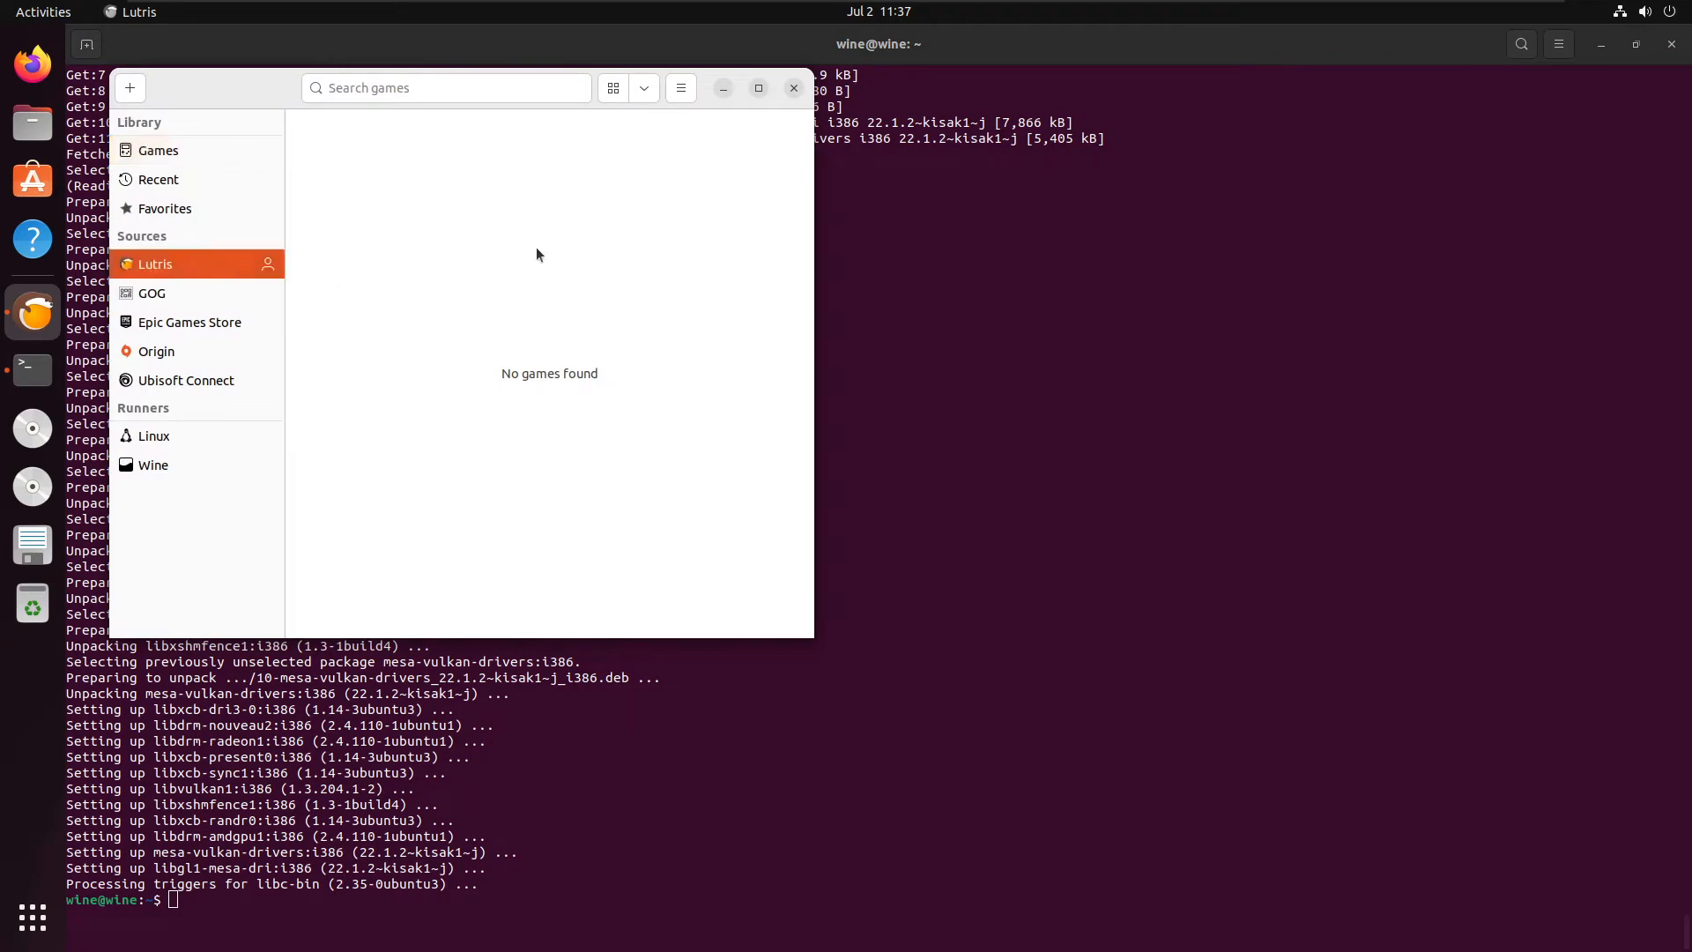
mouse_move(244, 85)
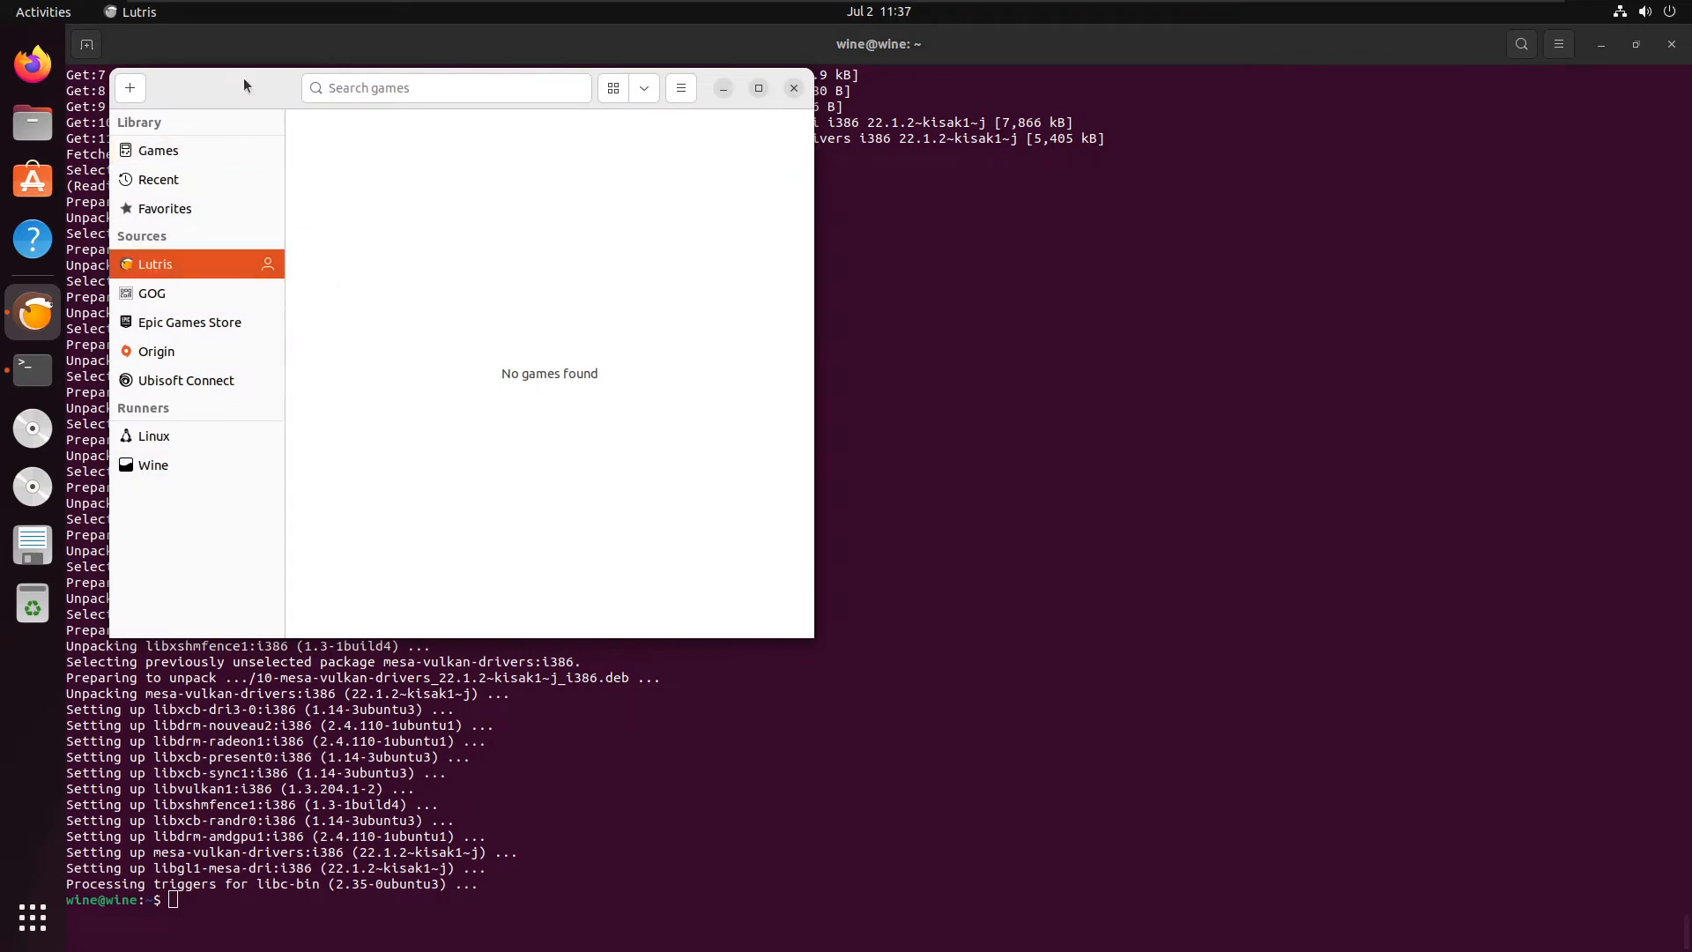
click(268, 265)
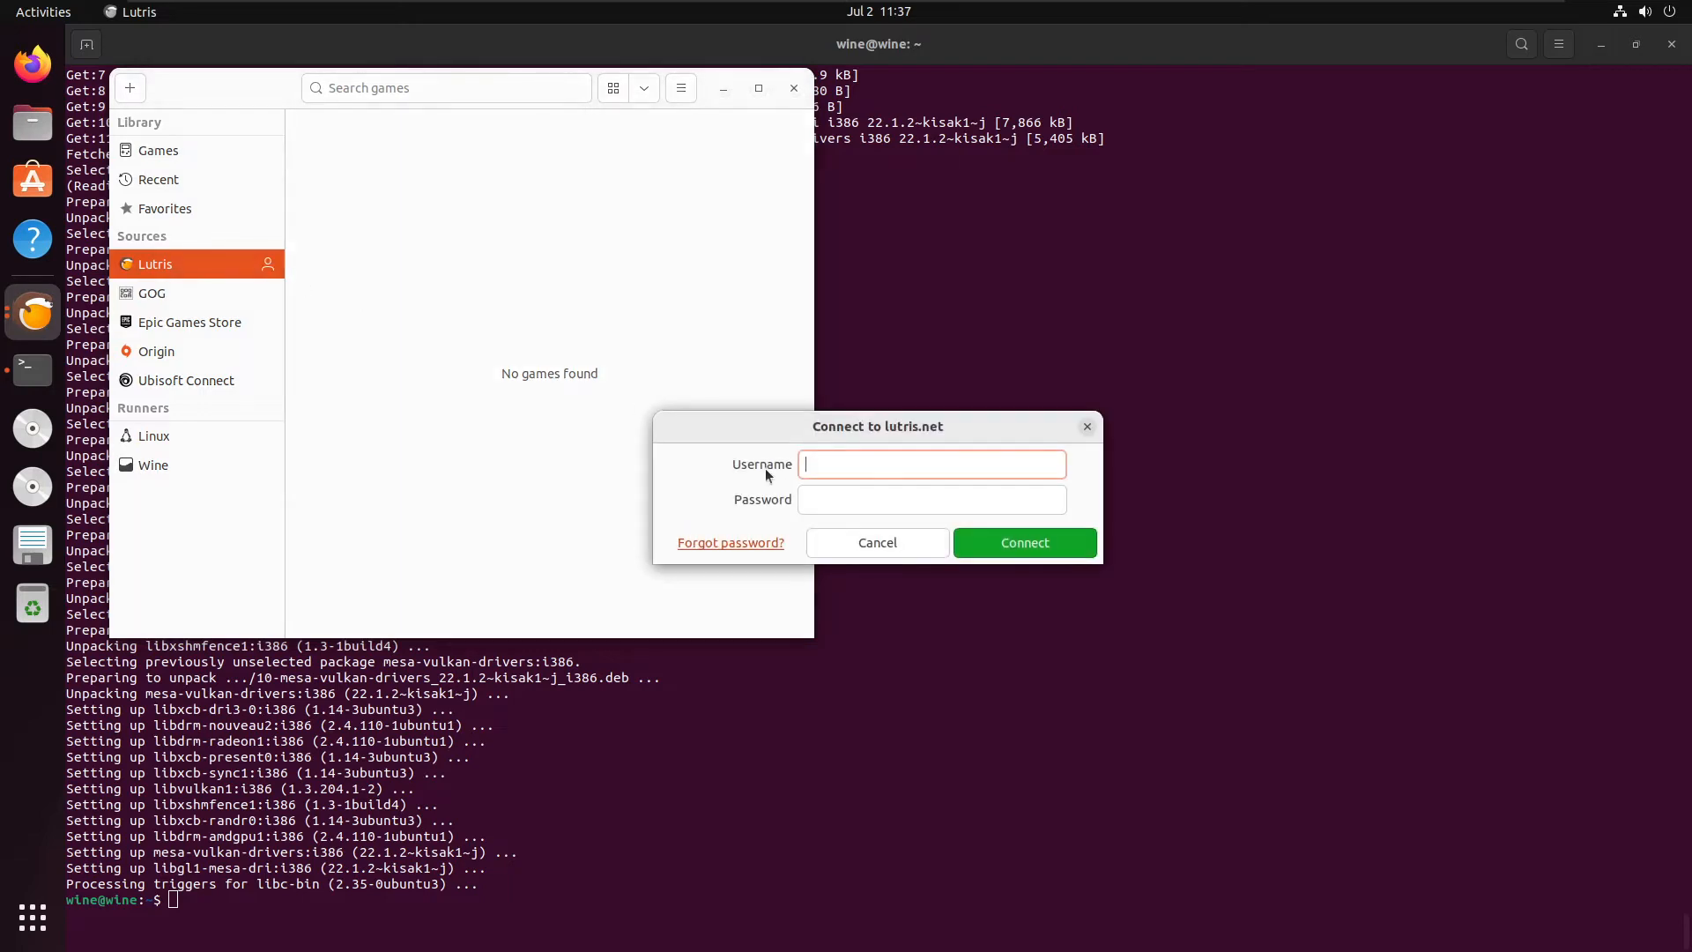
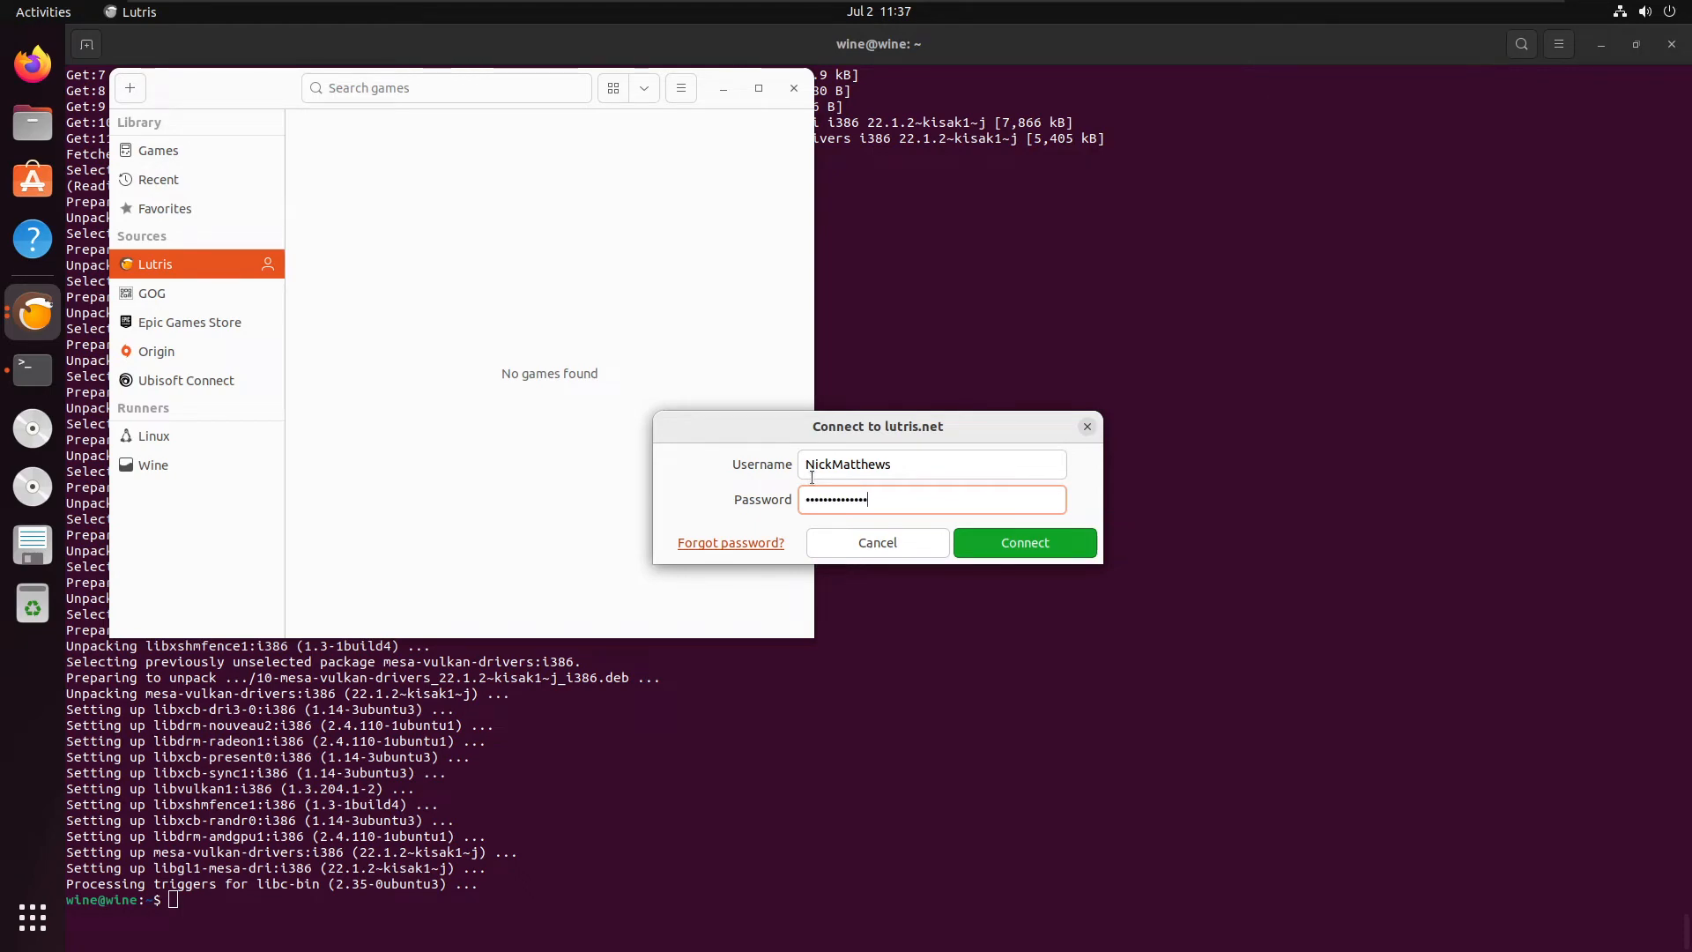
mouse_move(1072, 537)
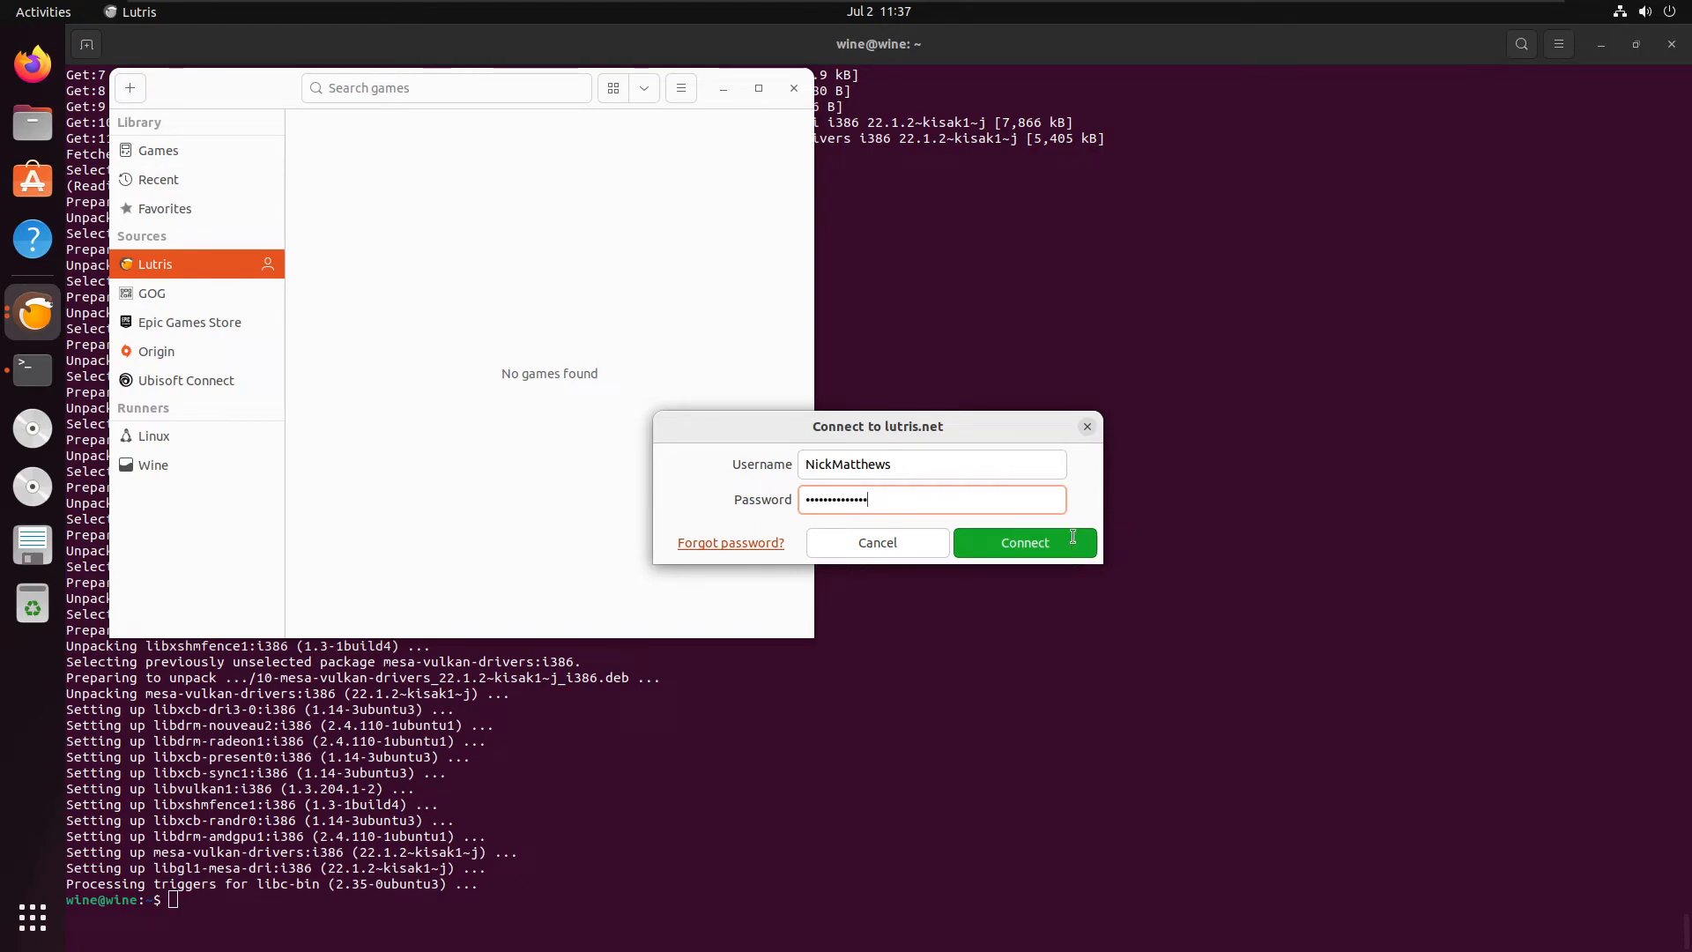
click(1023, 542)
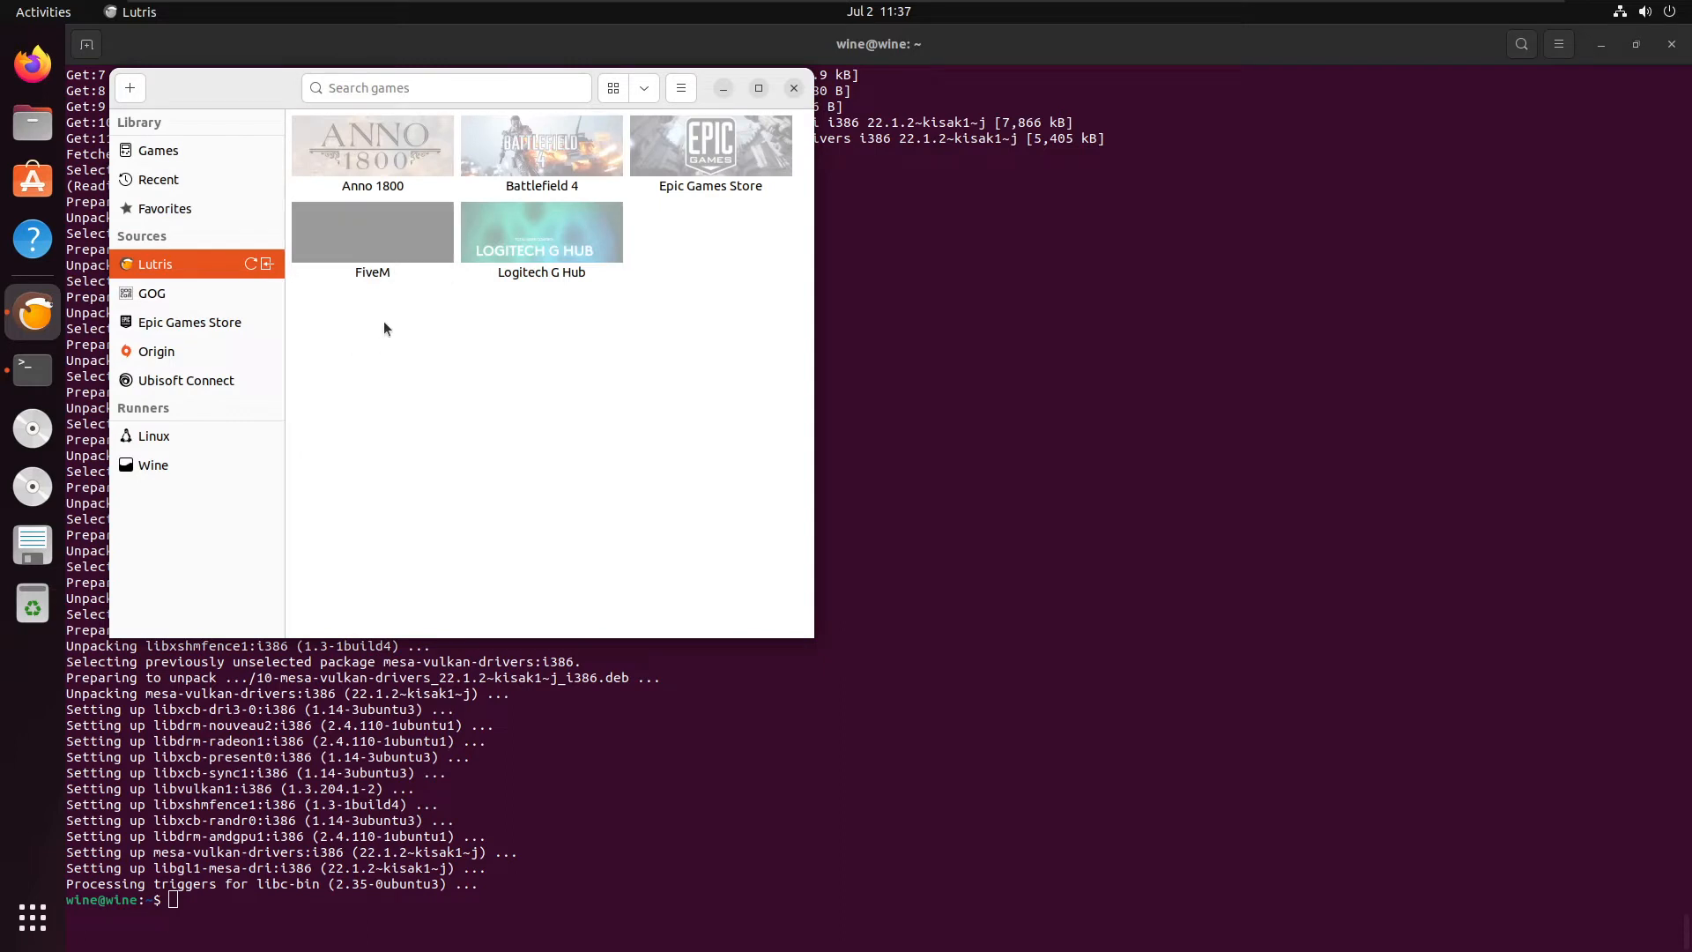
mouse_move(815, 569)
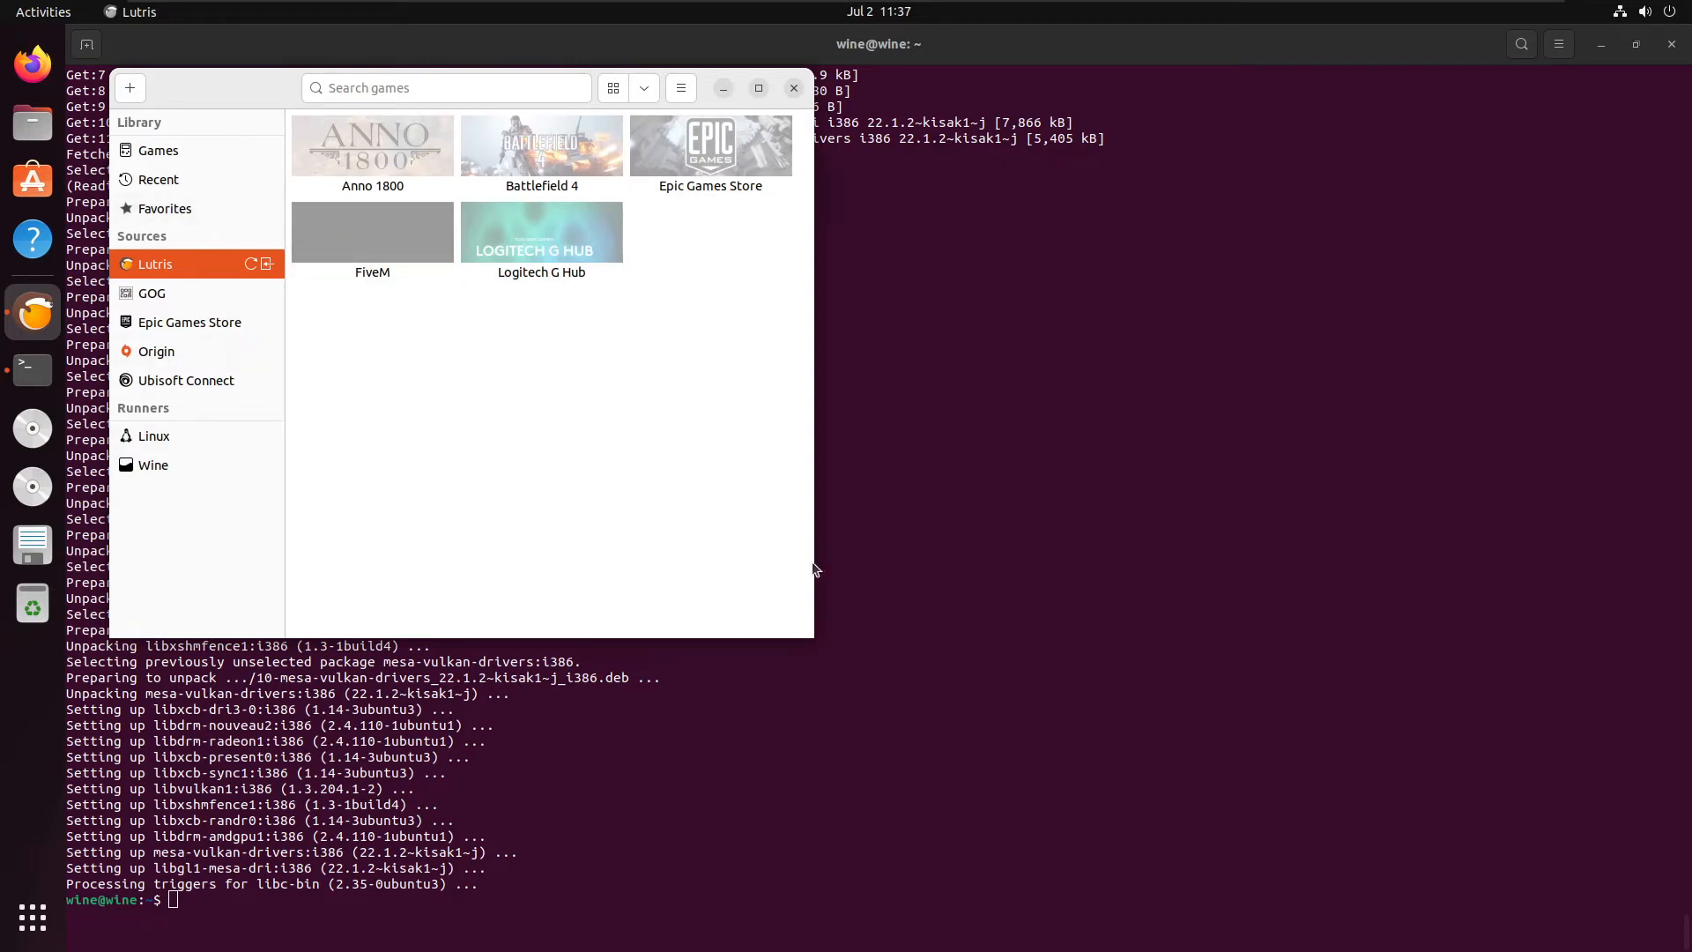
mouse_move(711, 227)
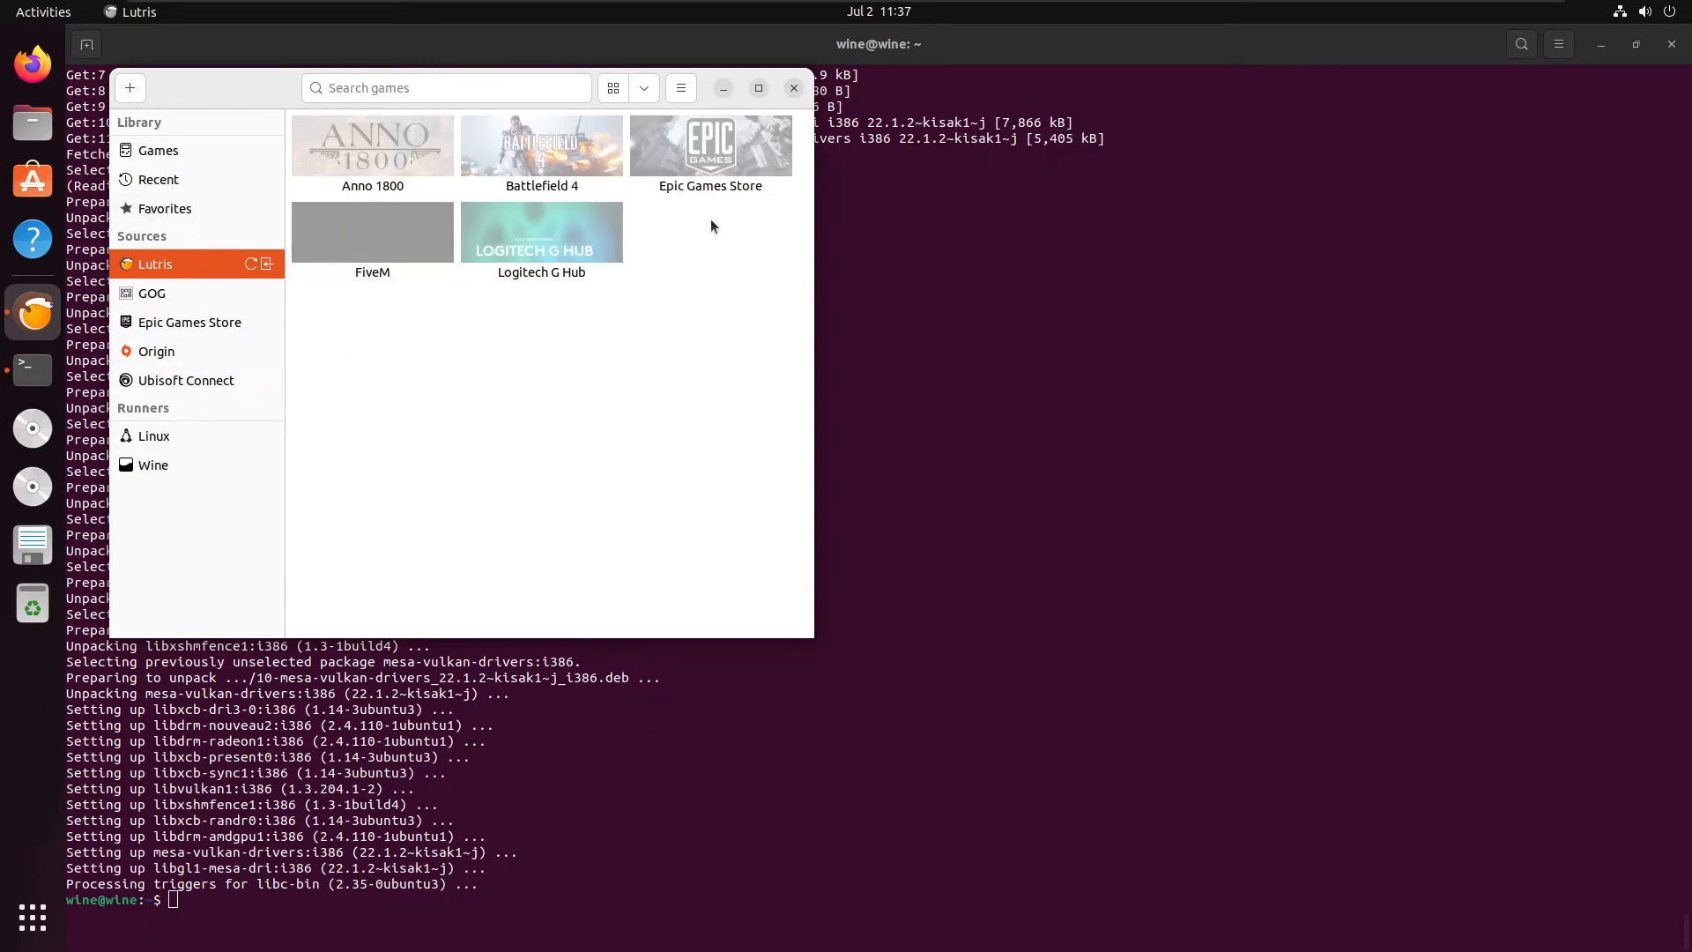
Install Epic Games Store into the default directory, waiting out the unresponsive prompt and continuing
click(711, 145)
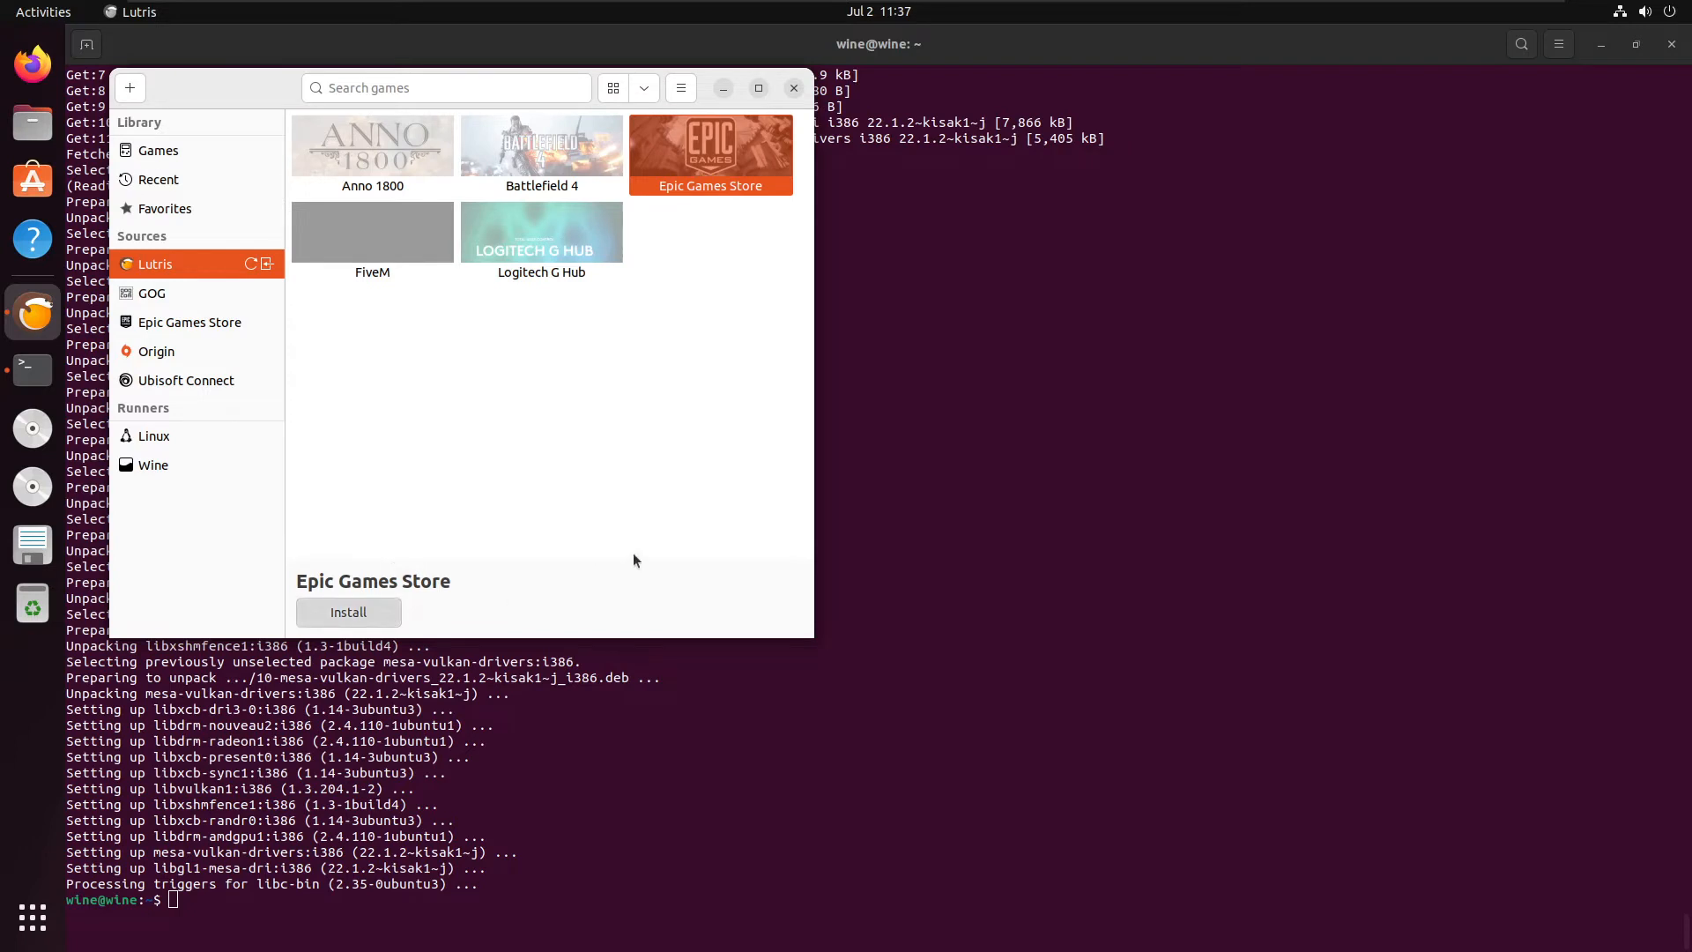
click(347, 612)
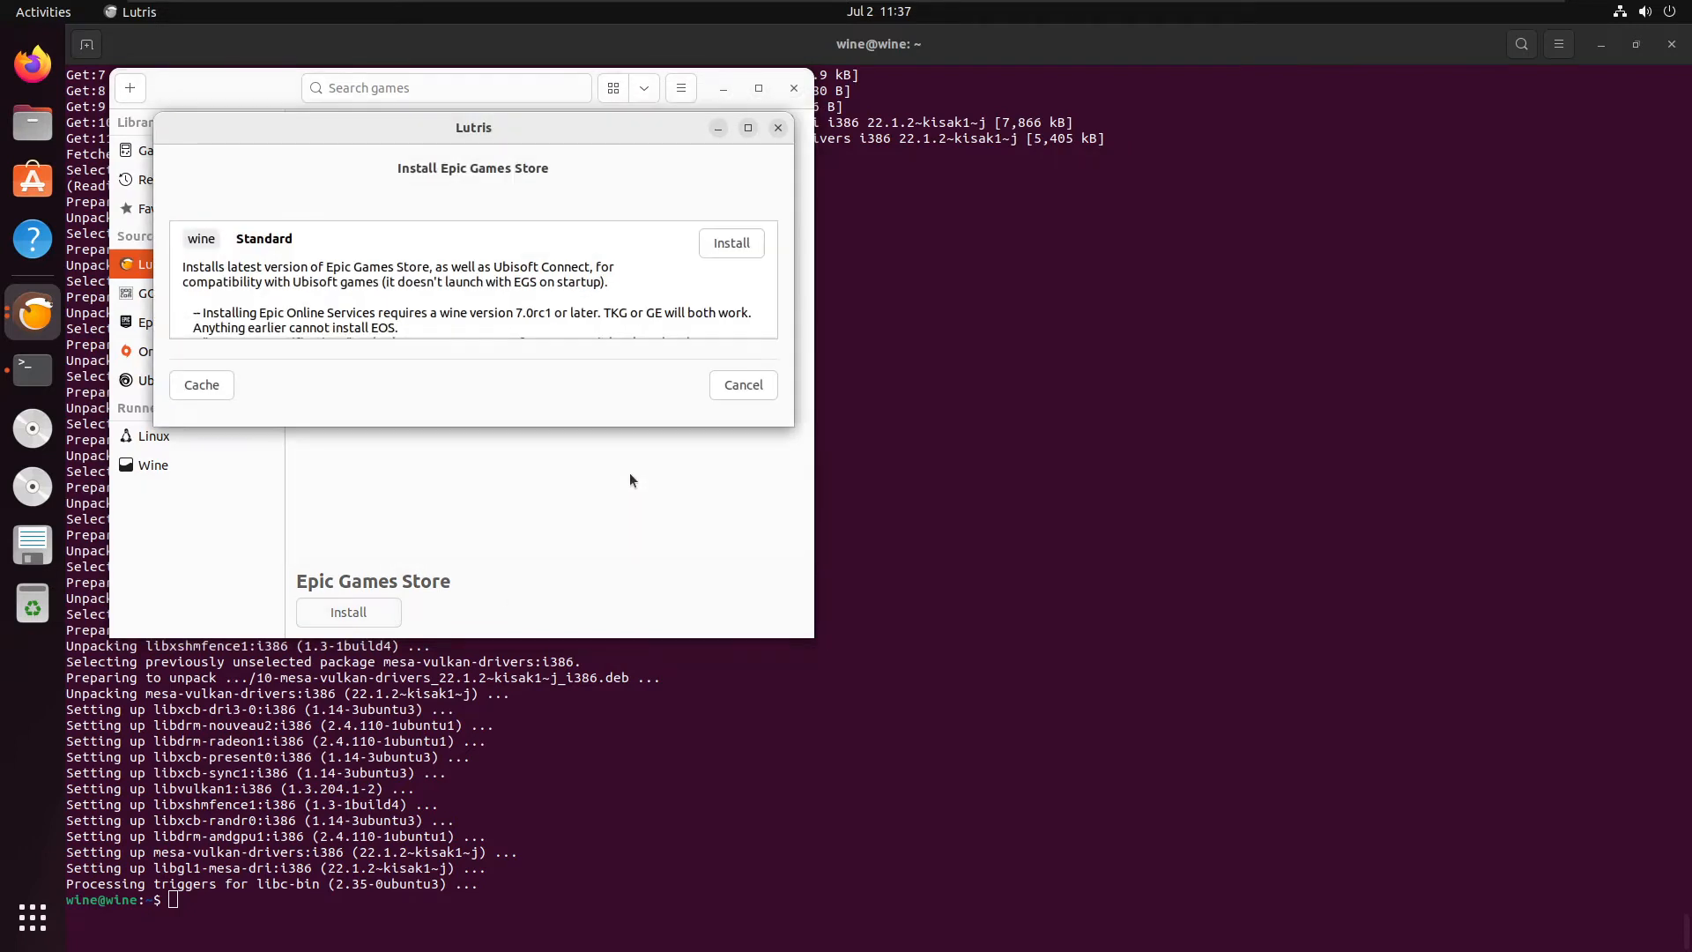
scroll(down, 3)
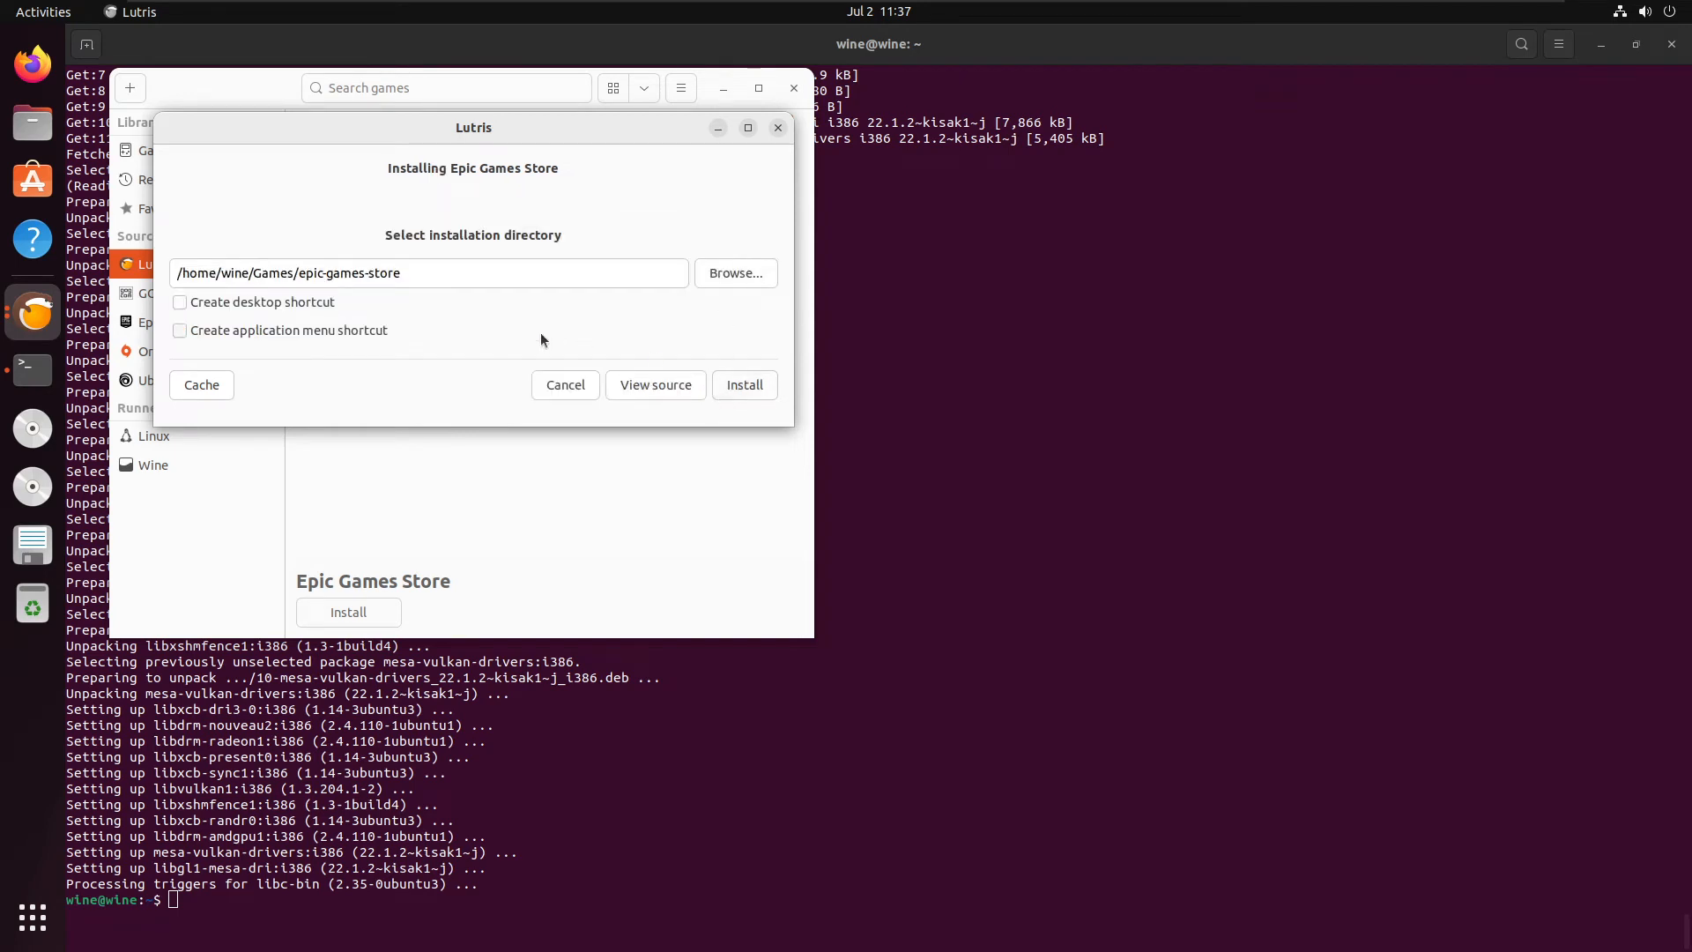
click(744, 385)
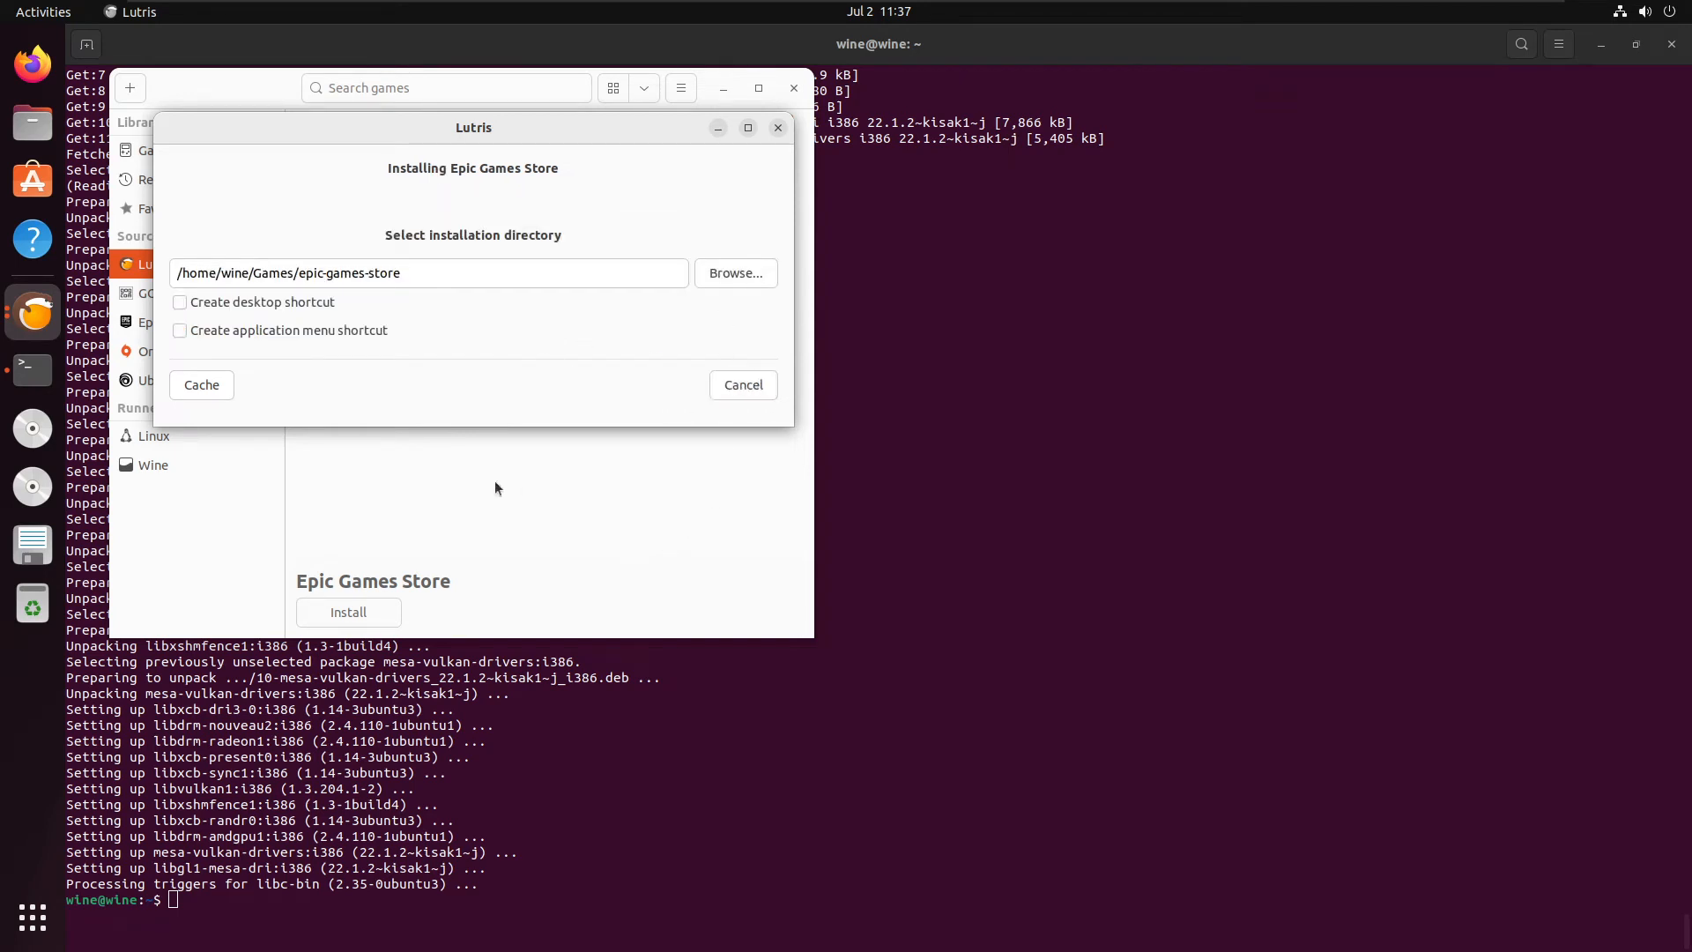
click(201, 385)
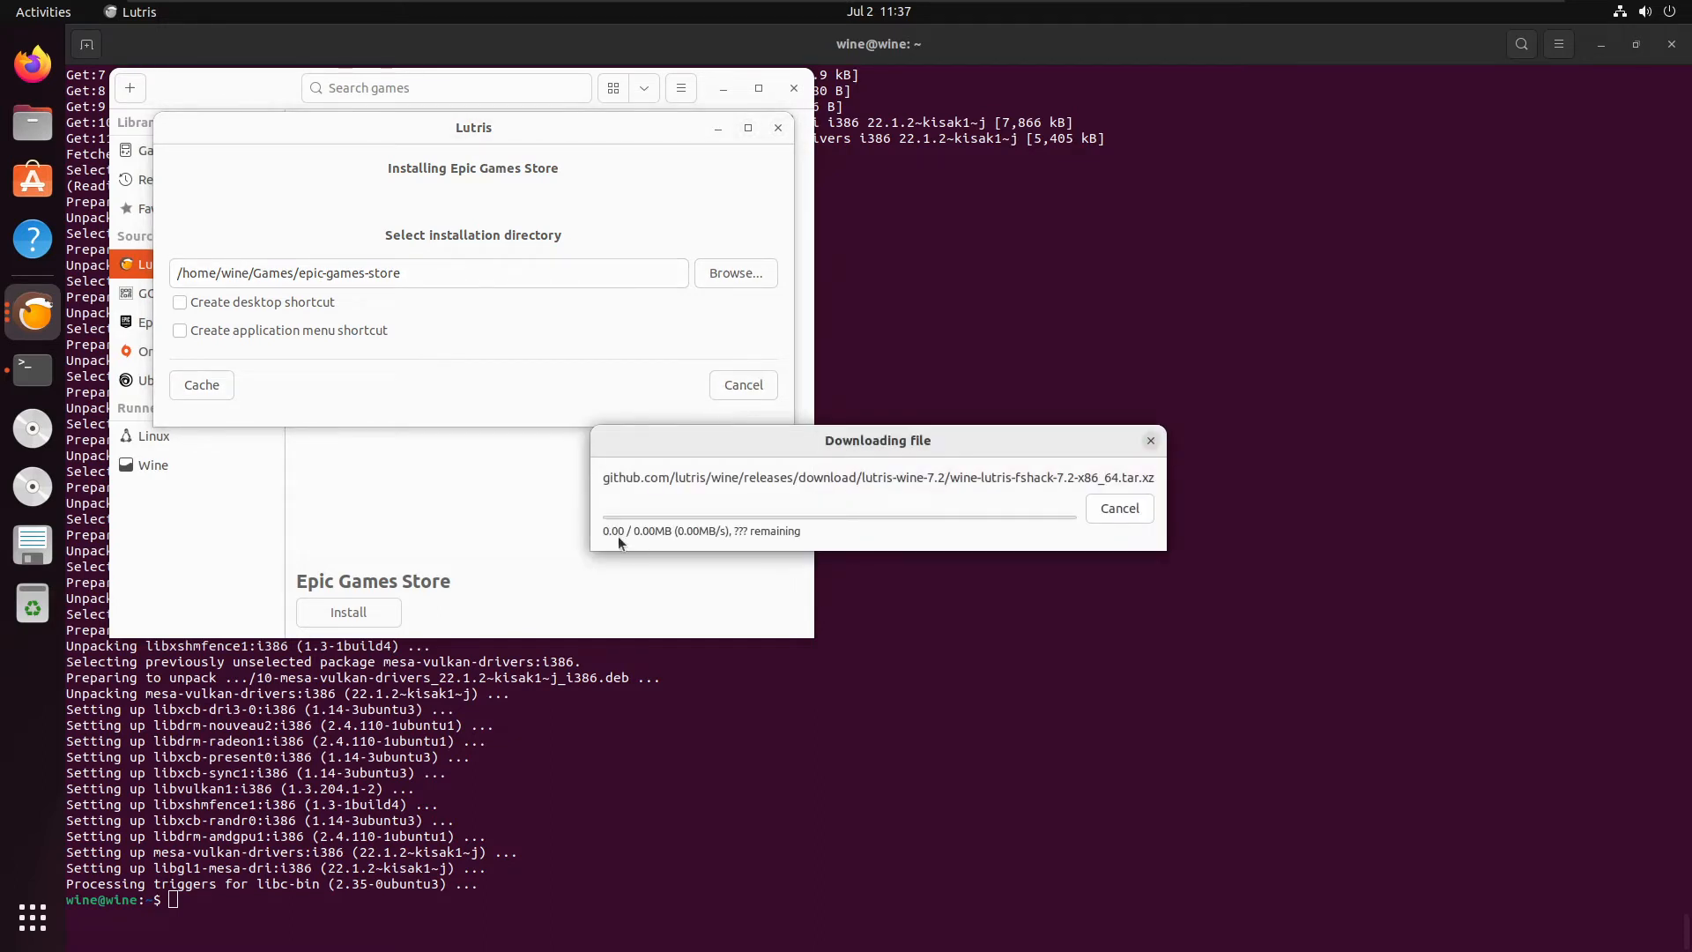
mouse_move(786, 538)
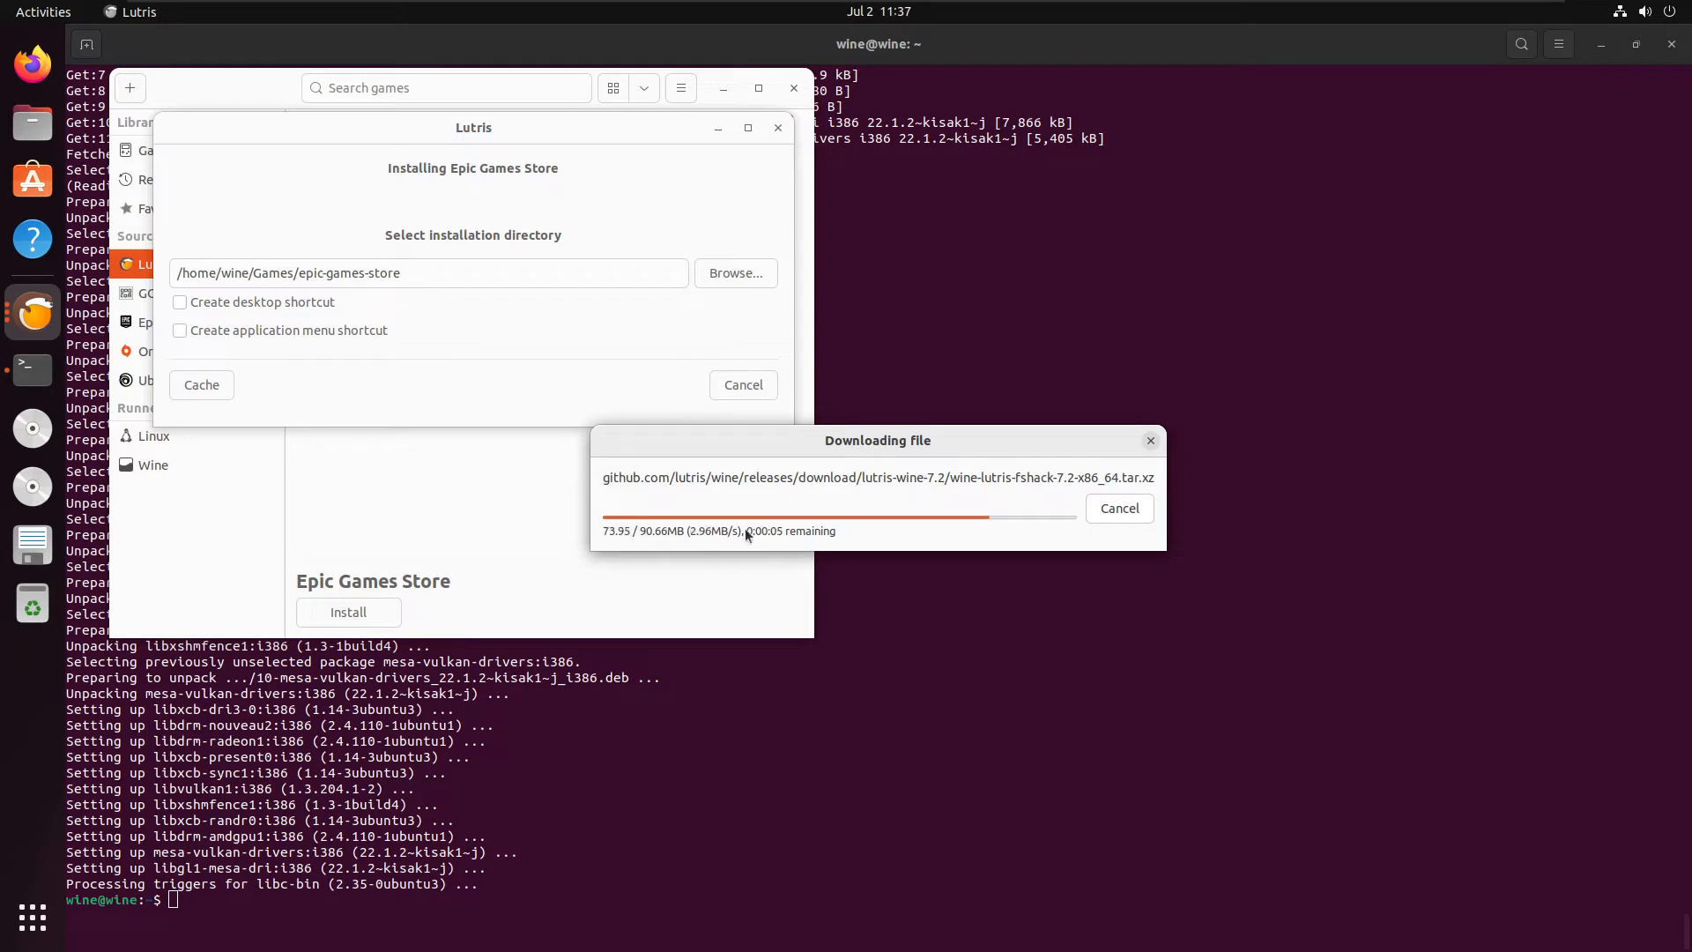
mouse_move(658, 539)
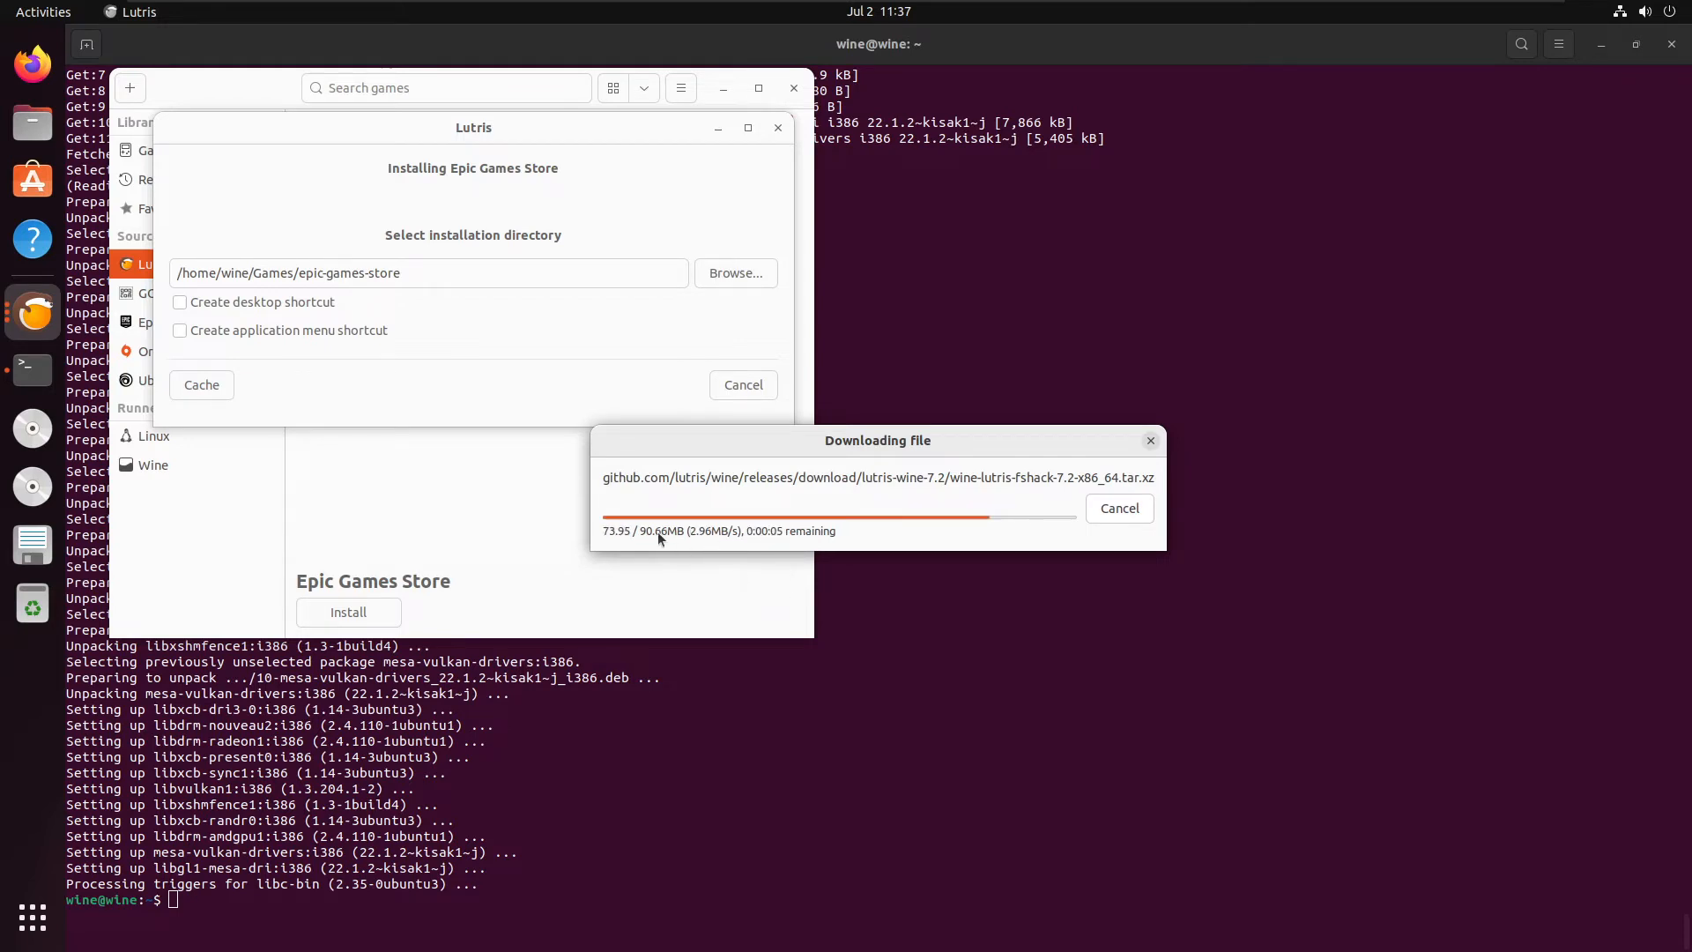
mouse_move(717, 614)
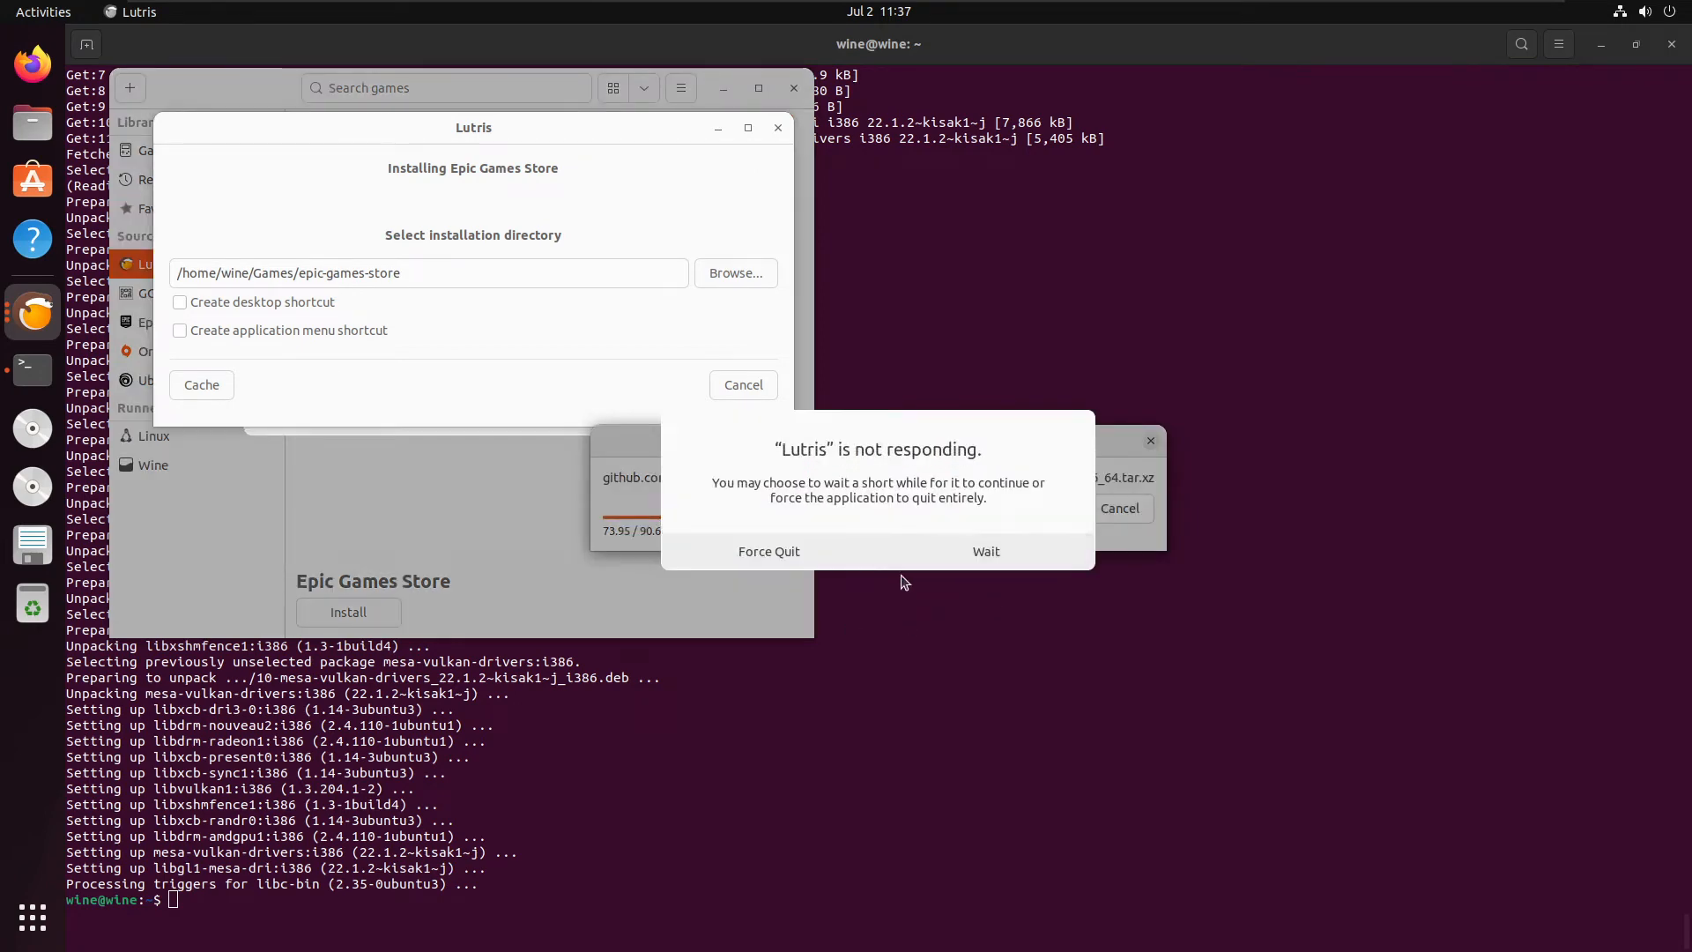
mouse_move(1002, 538)
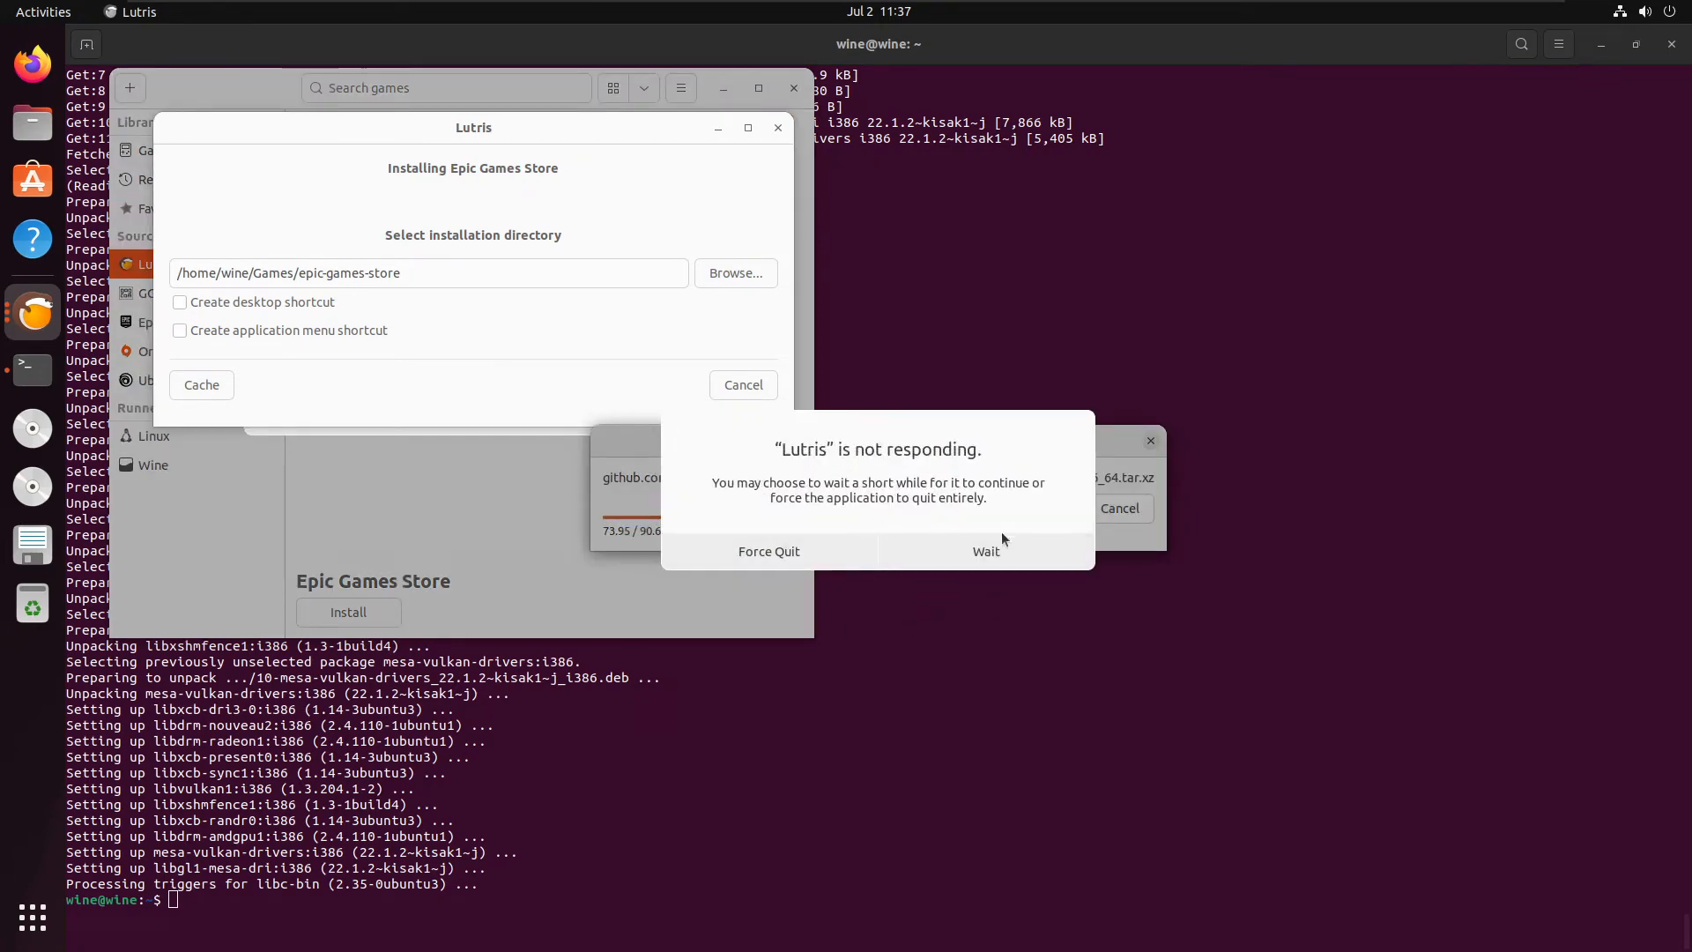
click(984, 552)
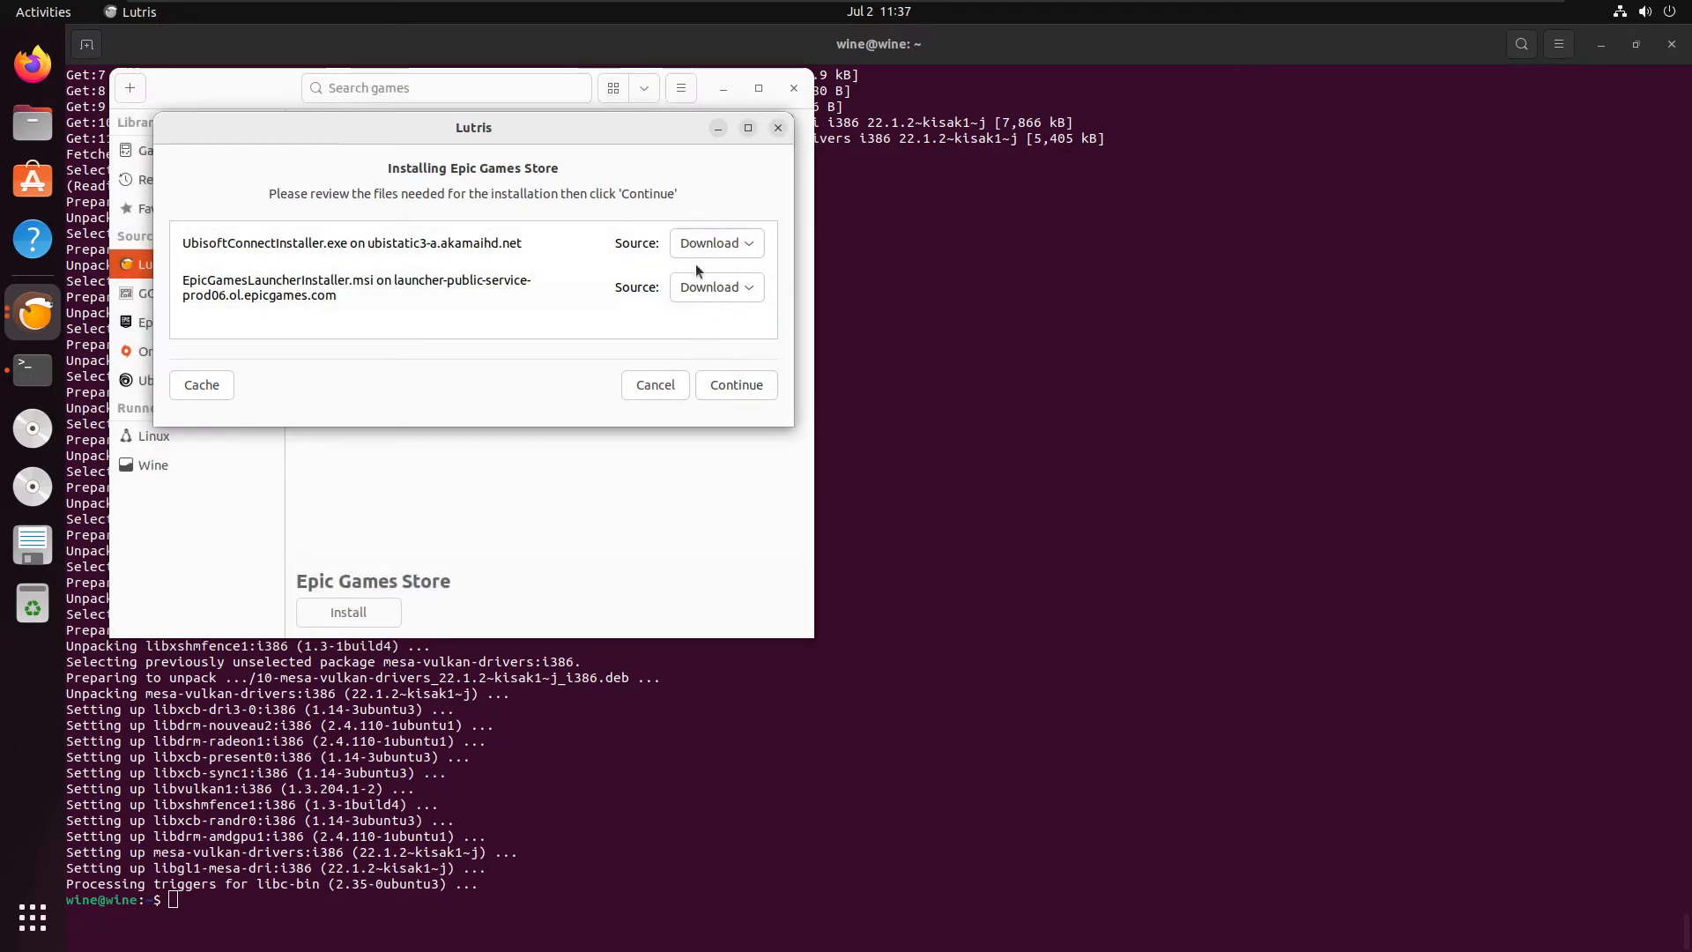
click(735, 385)
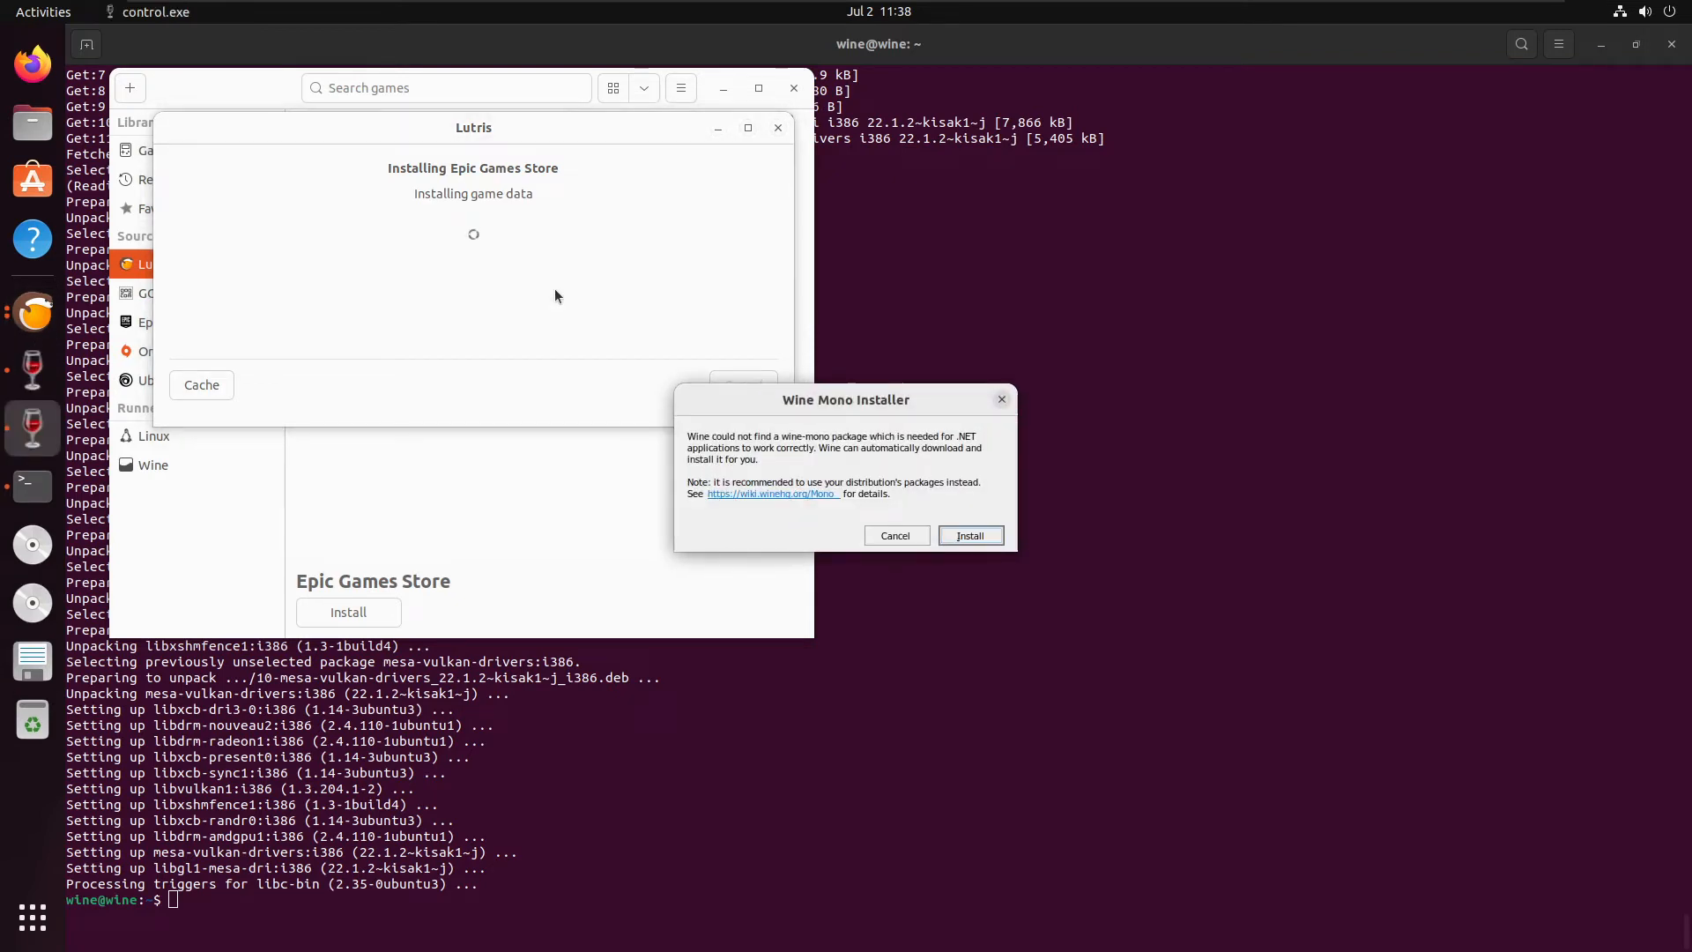
Install the missing wine-mono package from the Wine Mono Installer
click(970, 535)
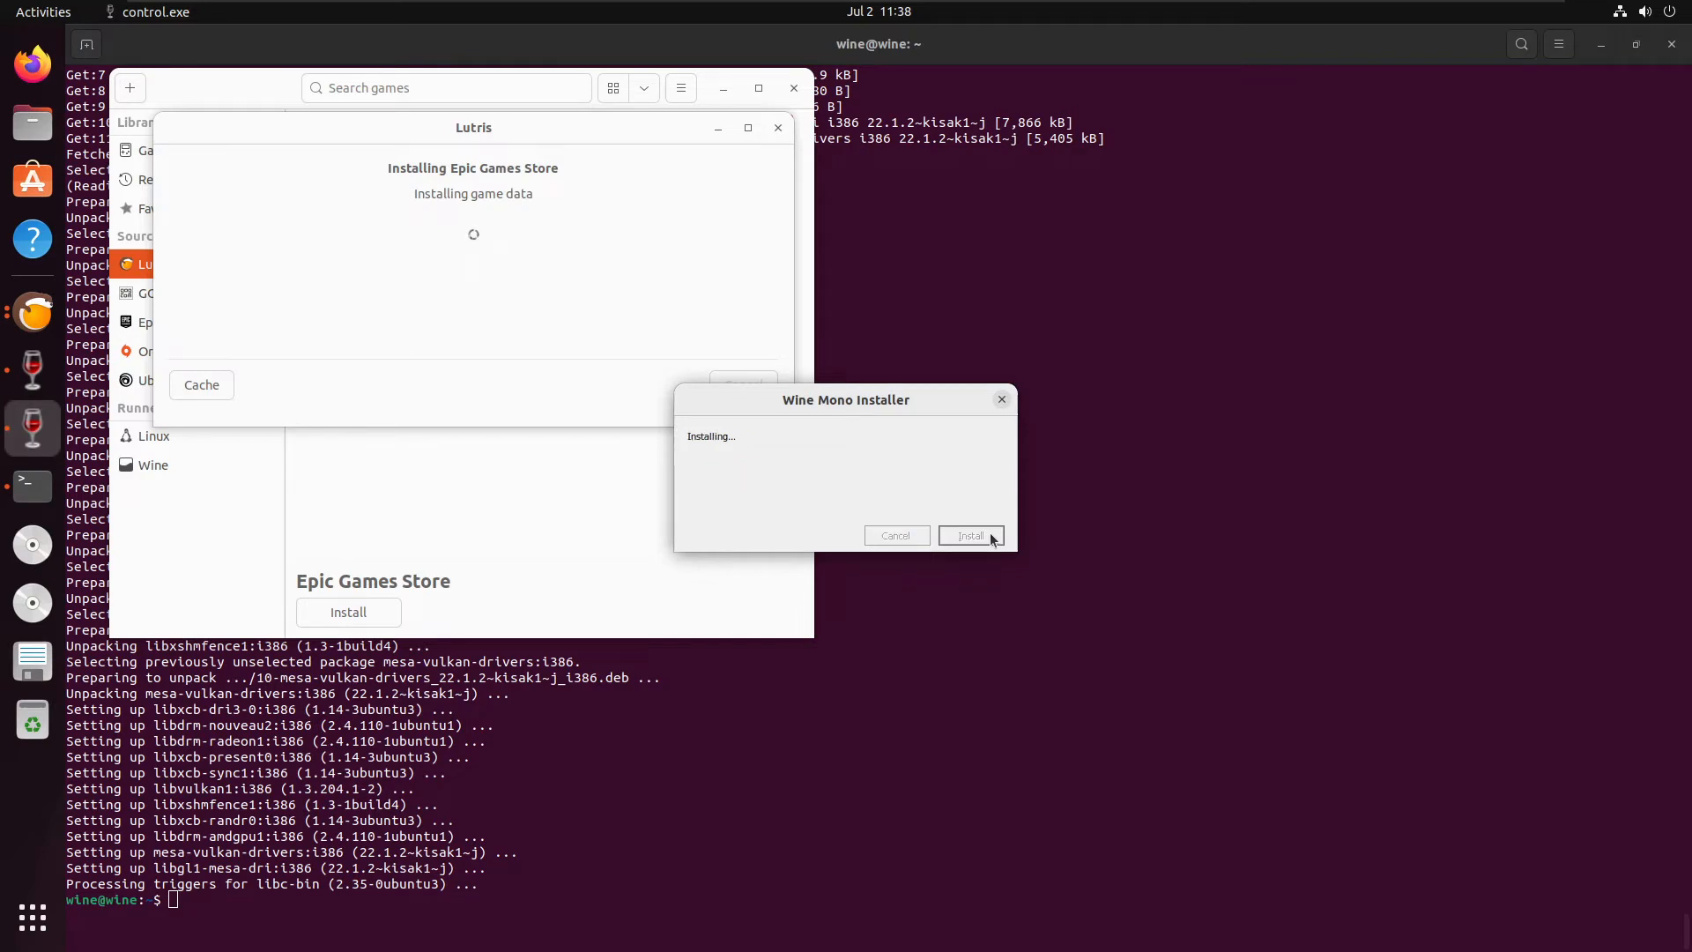
click(970, 535)
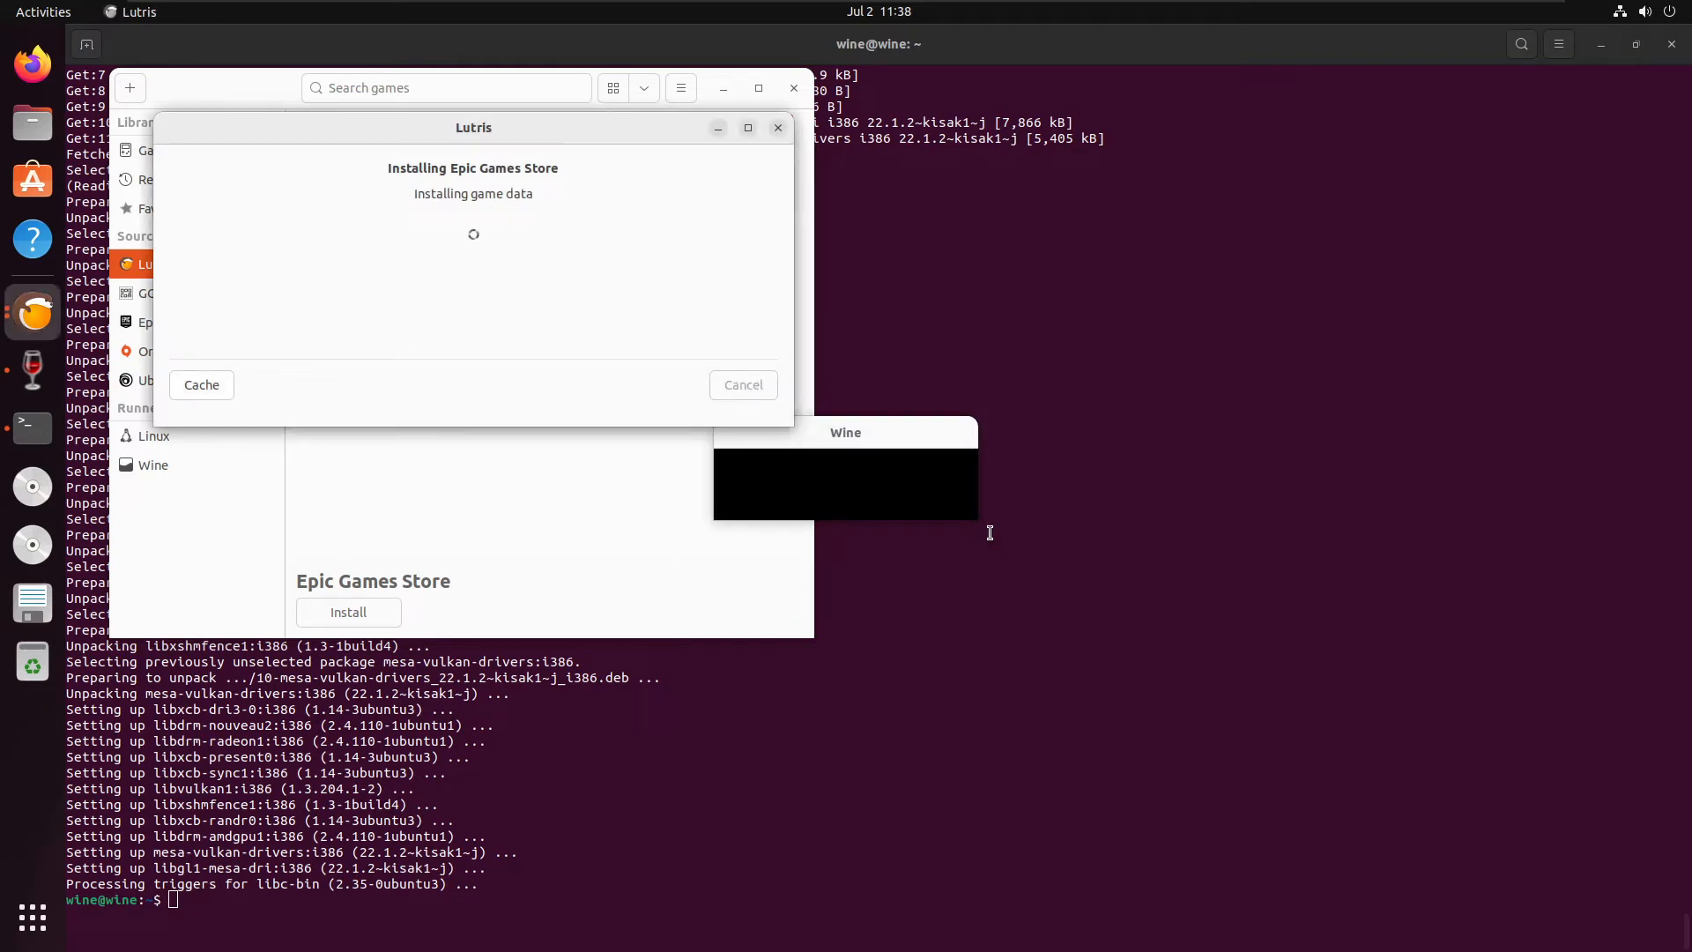
mouse_move(880, 462)
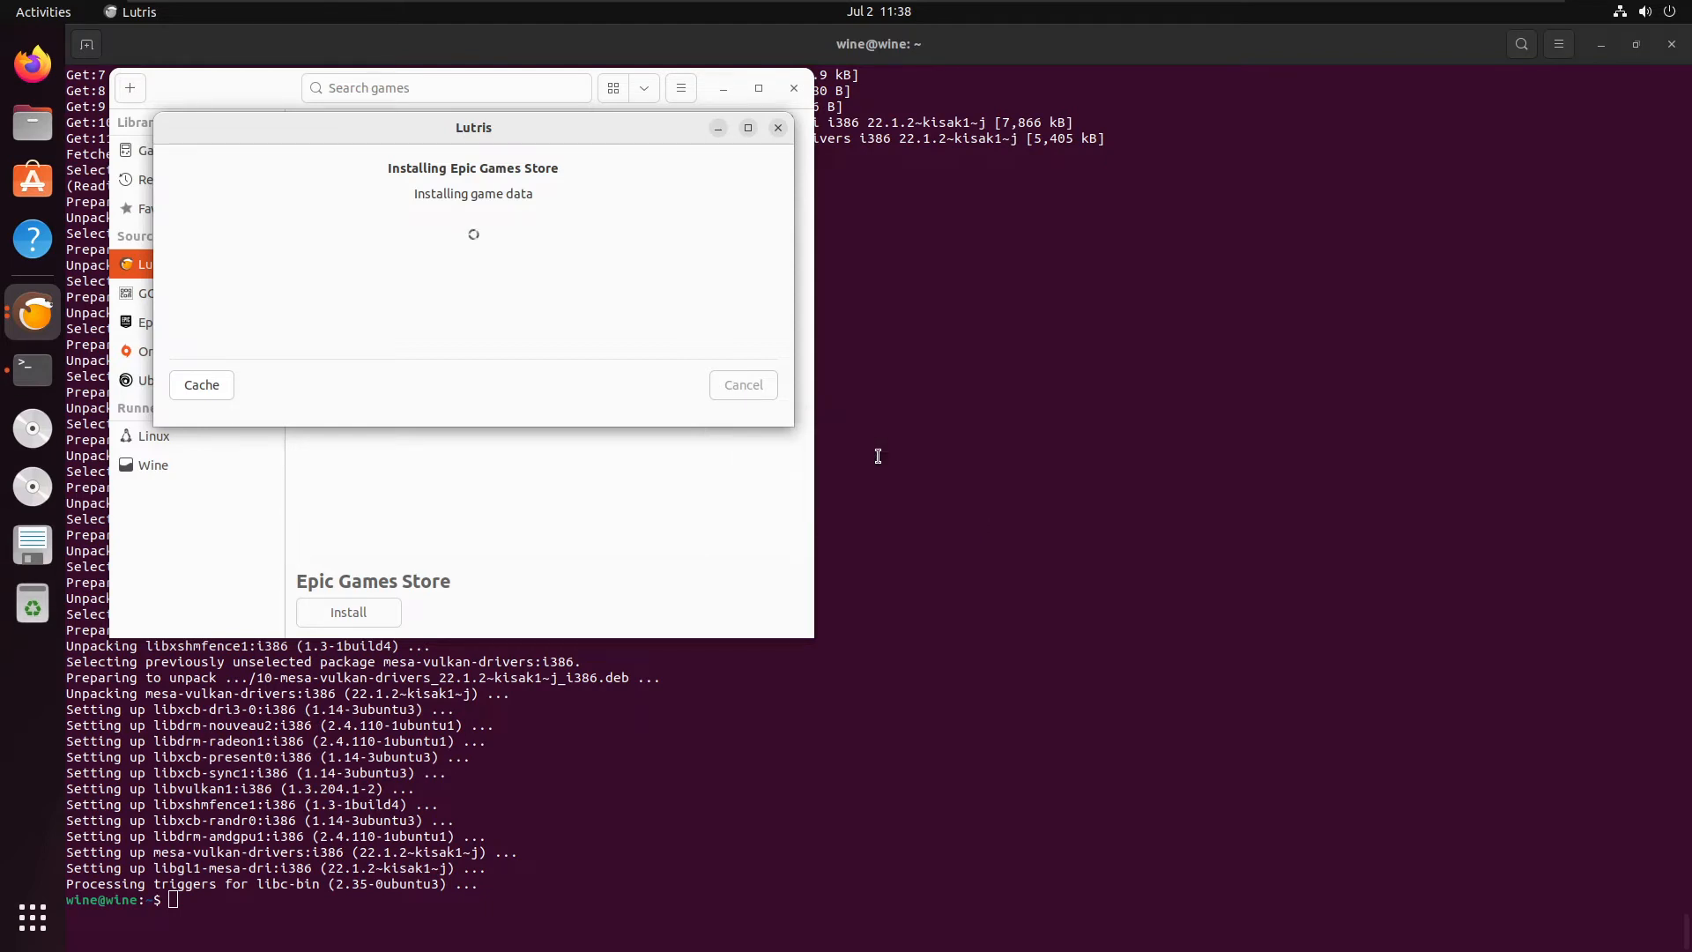
mouse_move(758, 421)
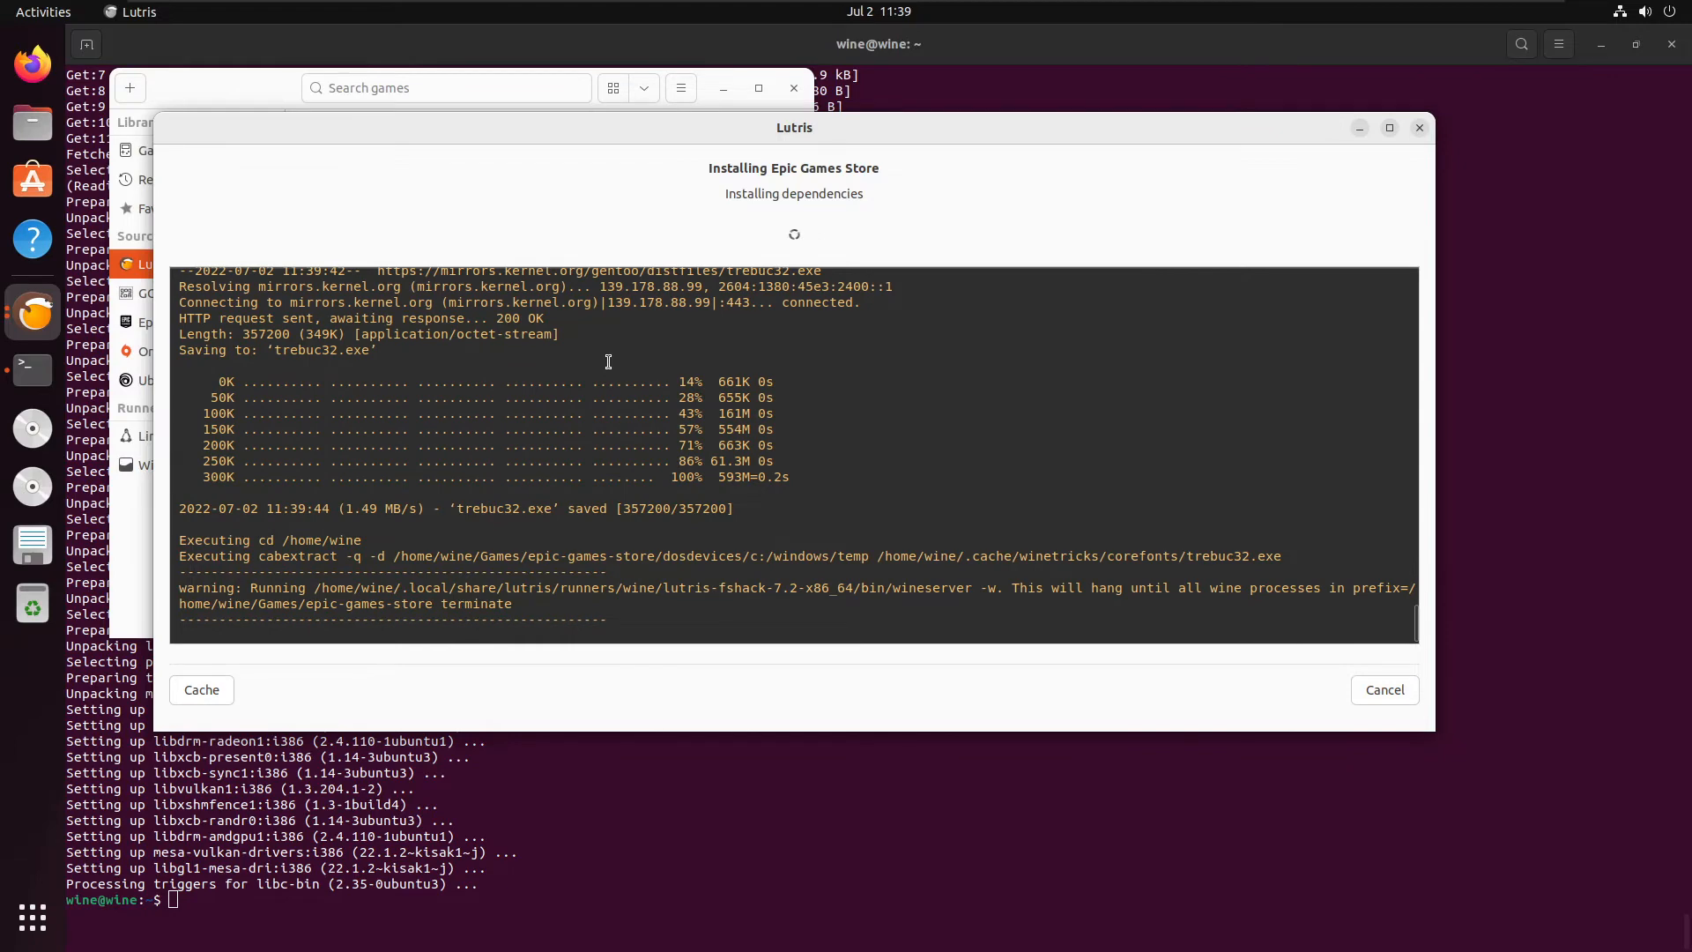
Scroll the installer log while dependencies and EpicGamesLauncherInstaller.msi run
scroll(down, 3)
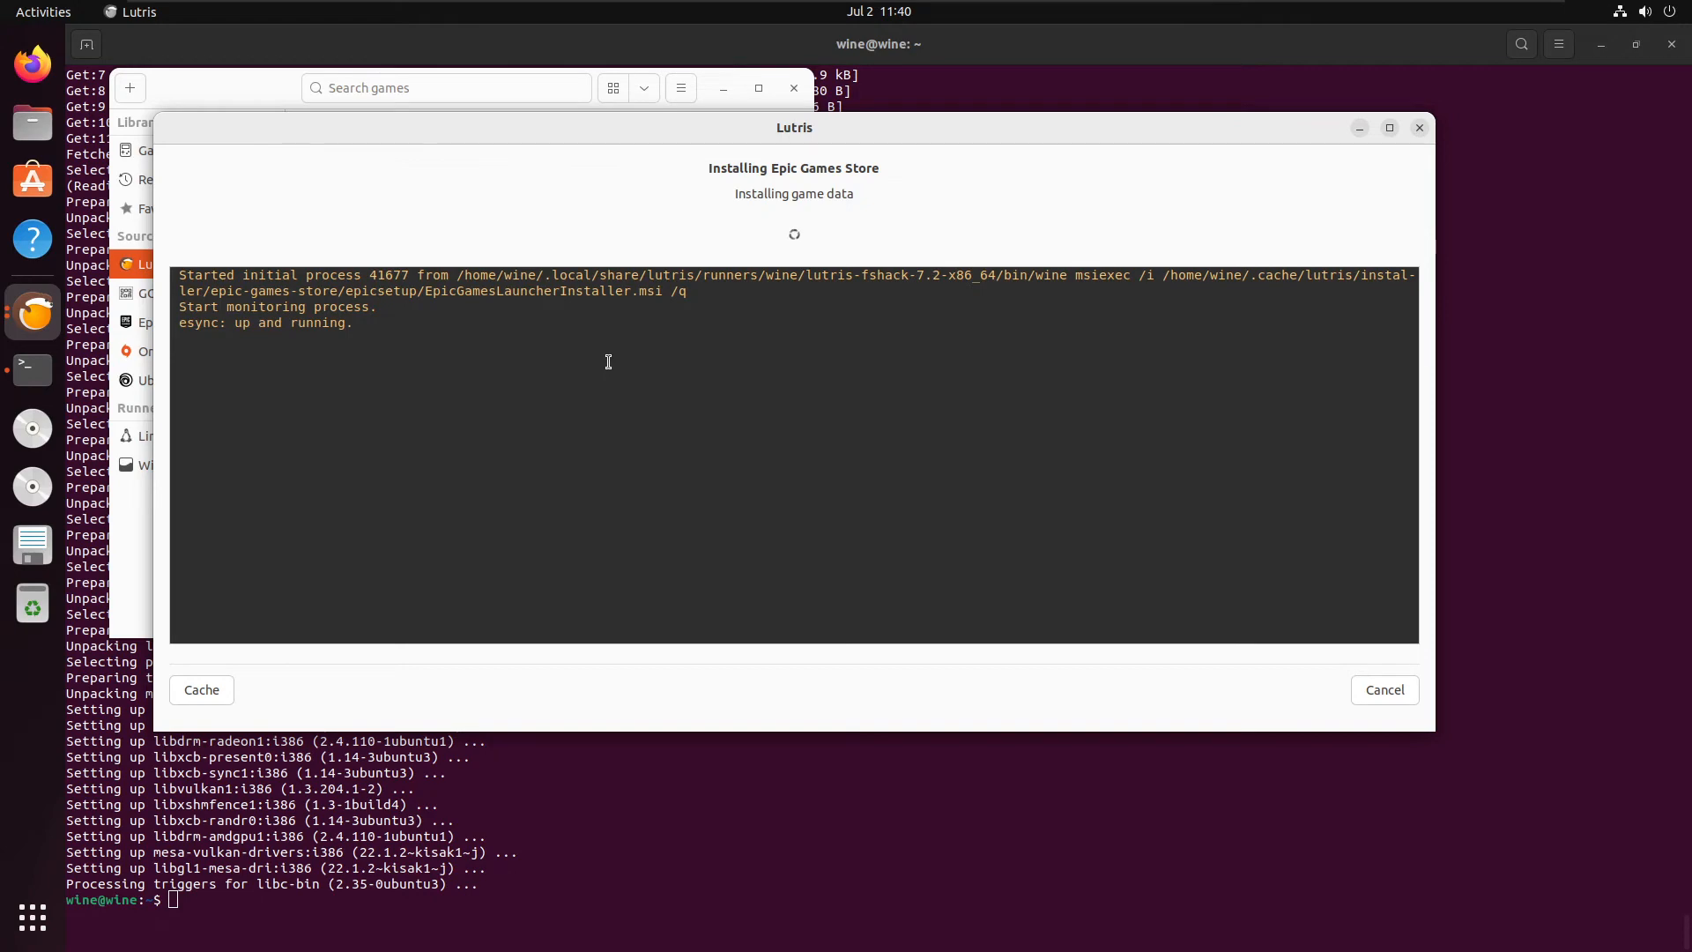
mouse_move(501, 322)
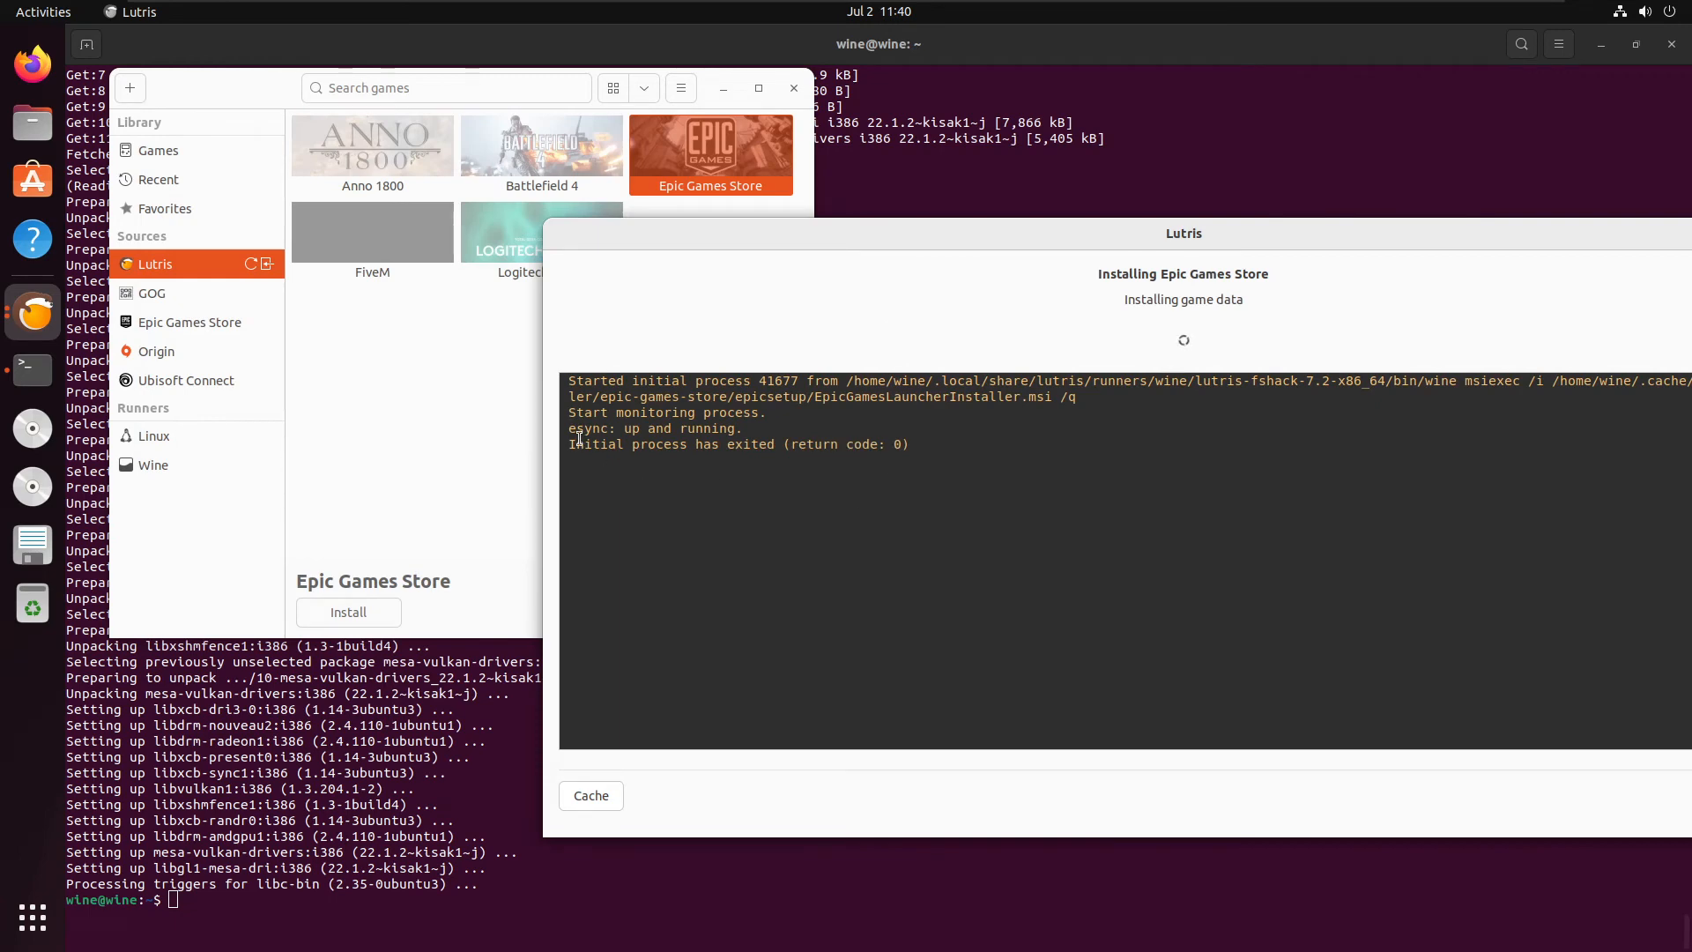
mouse_move(1006, 265)
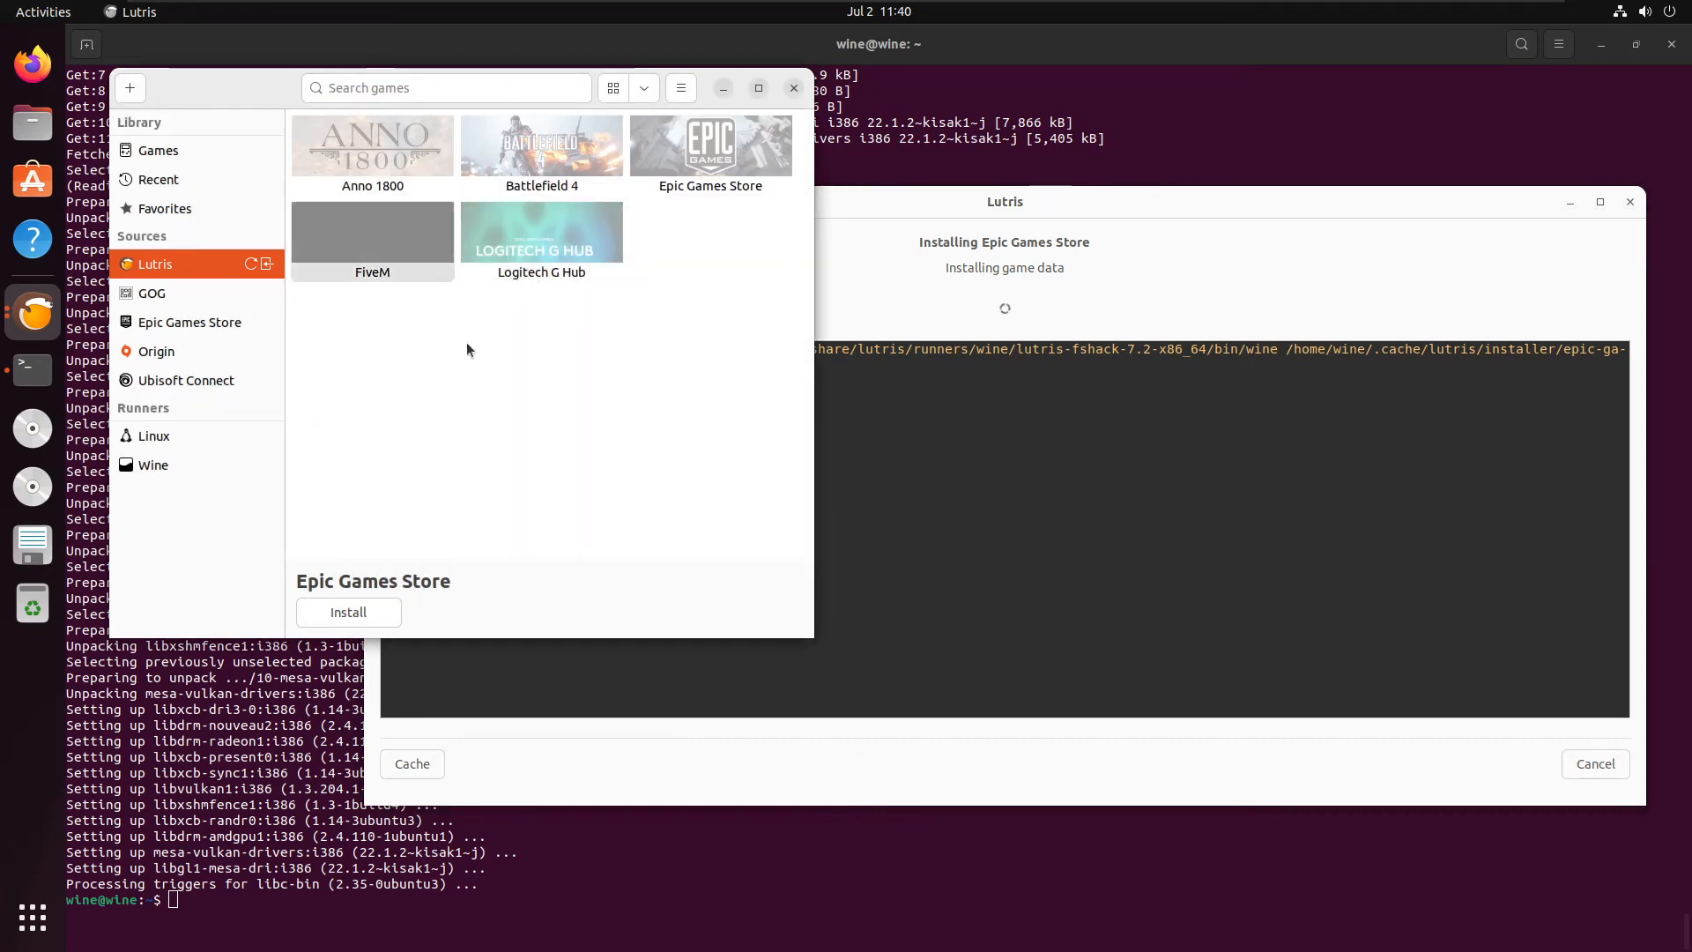
mouse_move(559, 192)
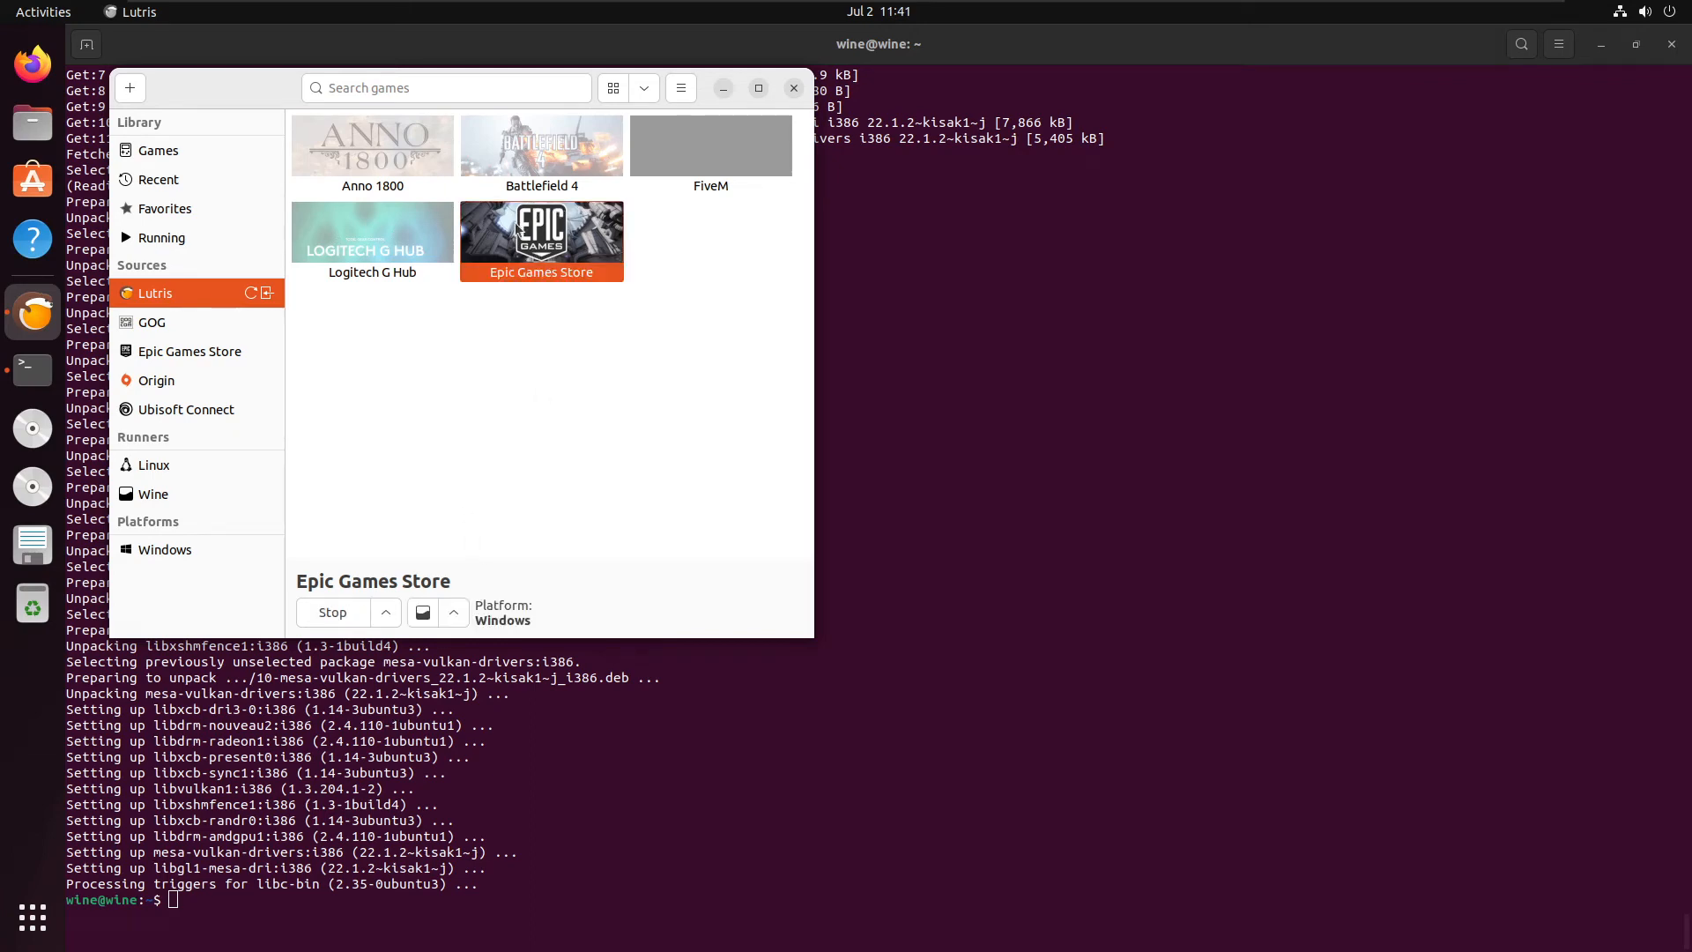
Launch Epic Games Store with Play while wine-mono downloads
click(332, 612)
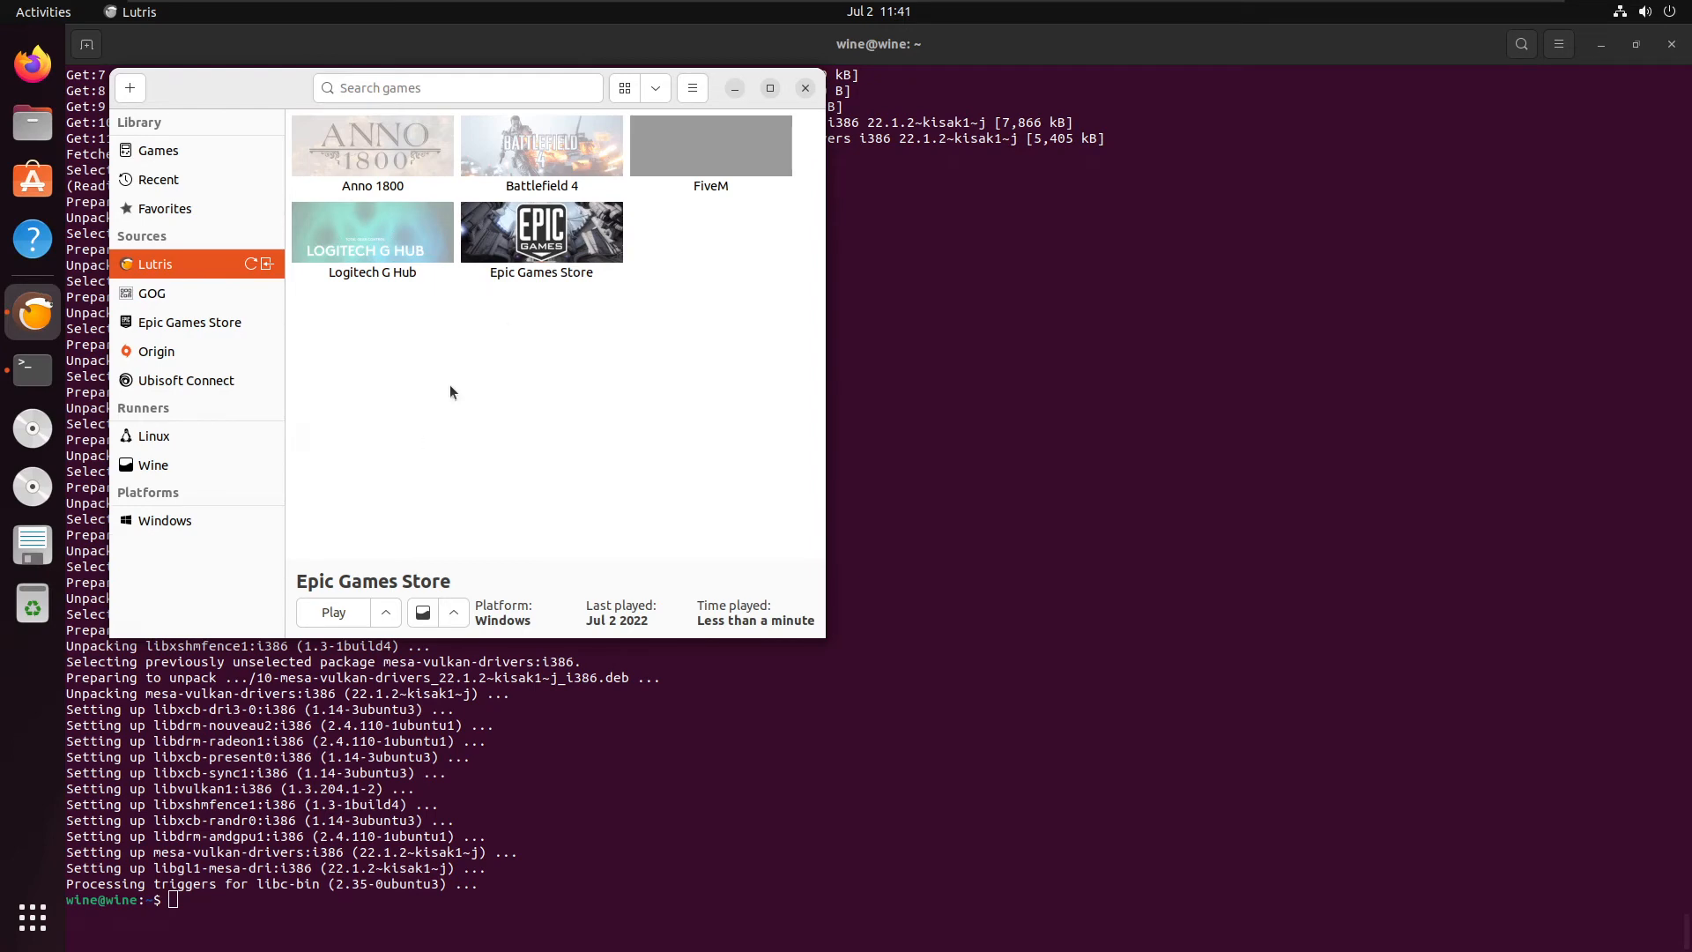
click(333, 611)
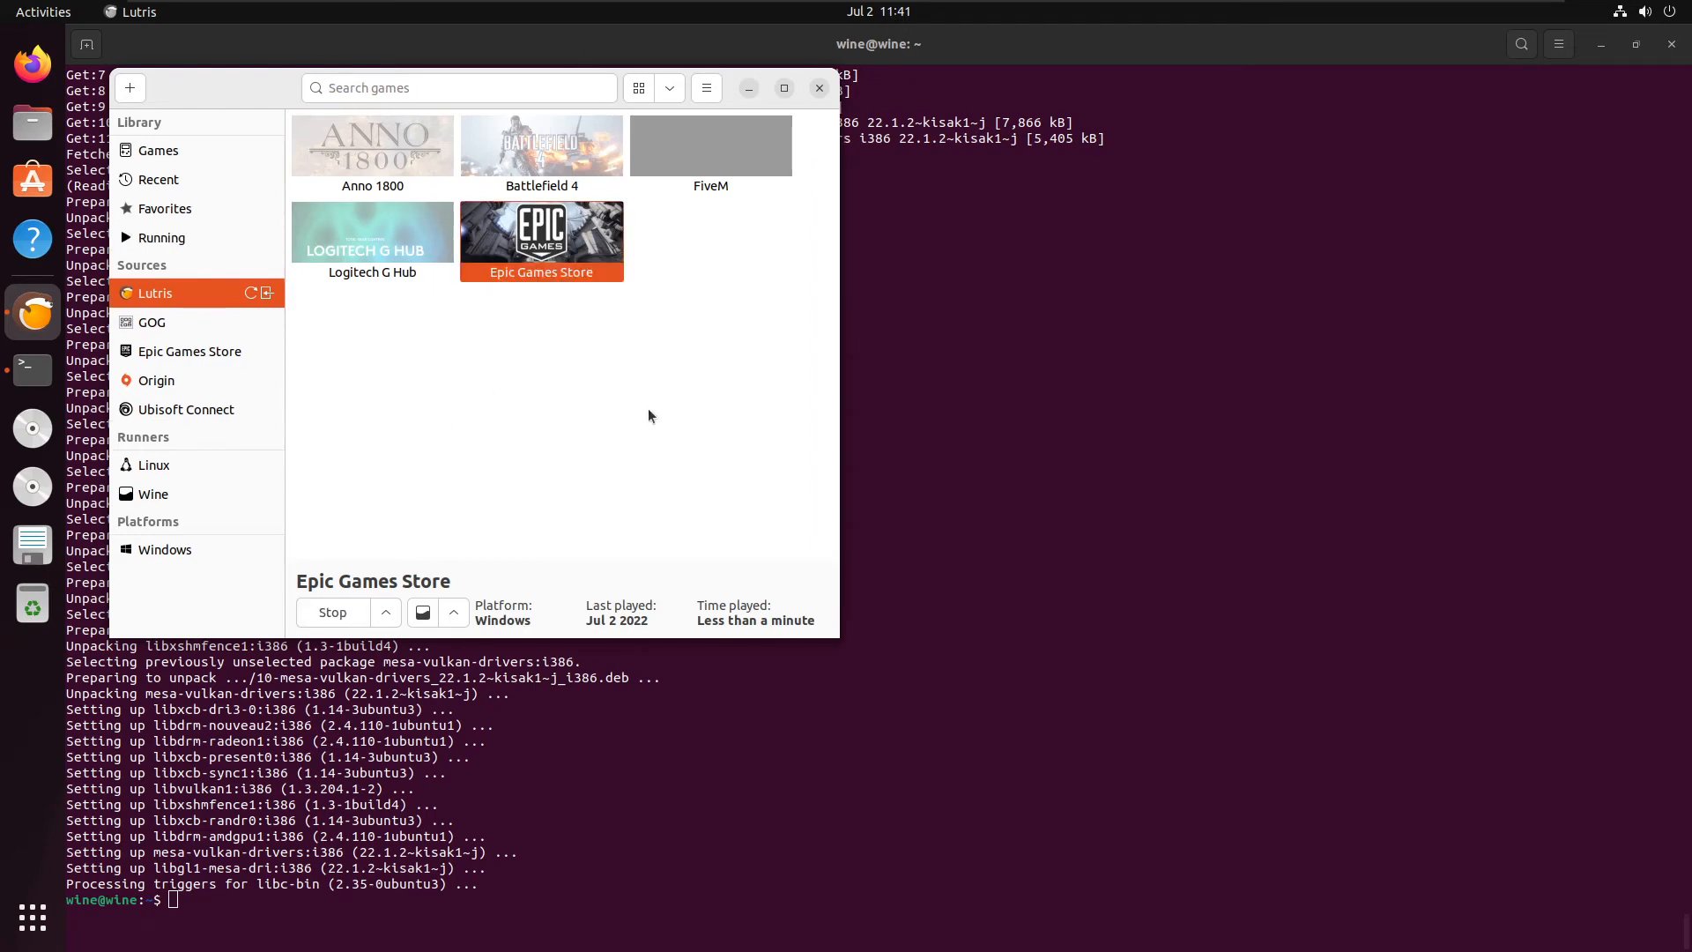
mouse_move(481, 422)
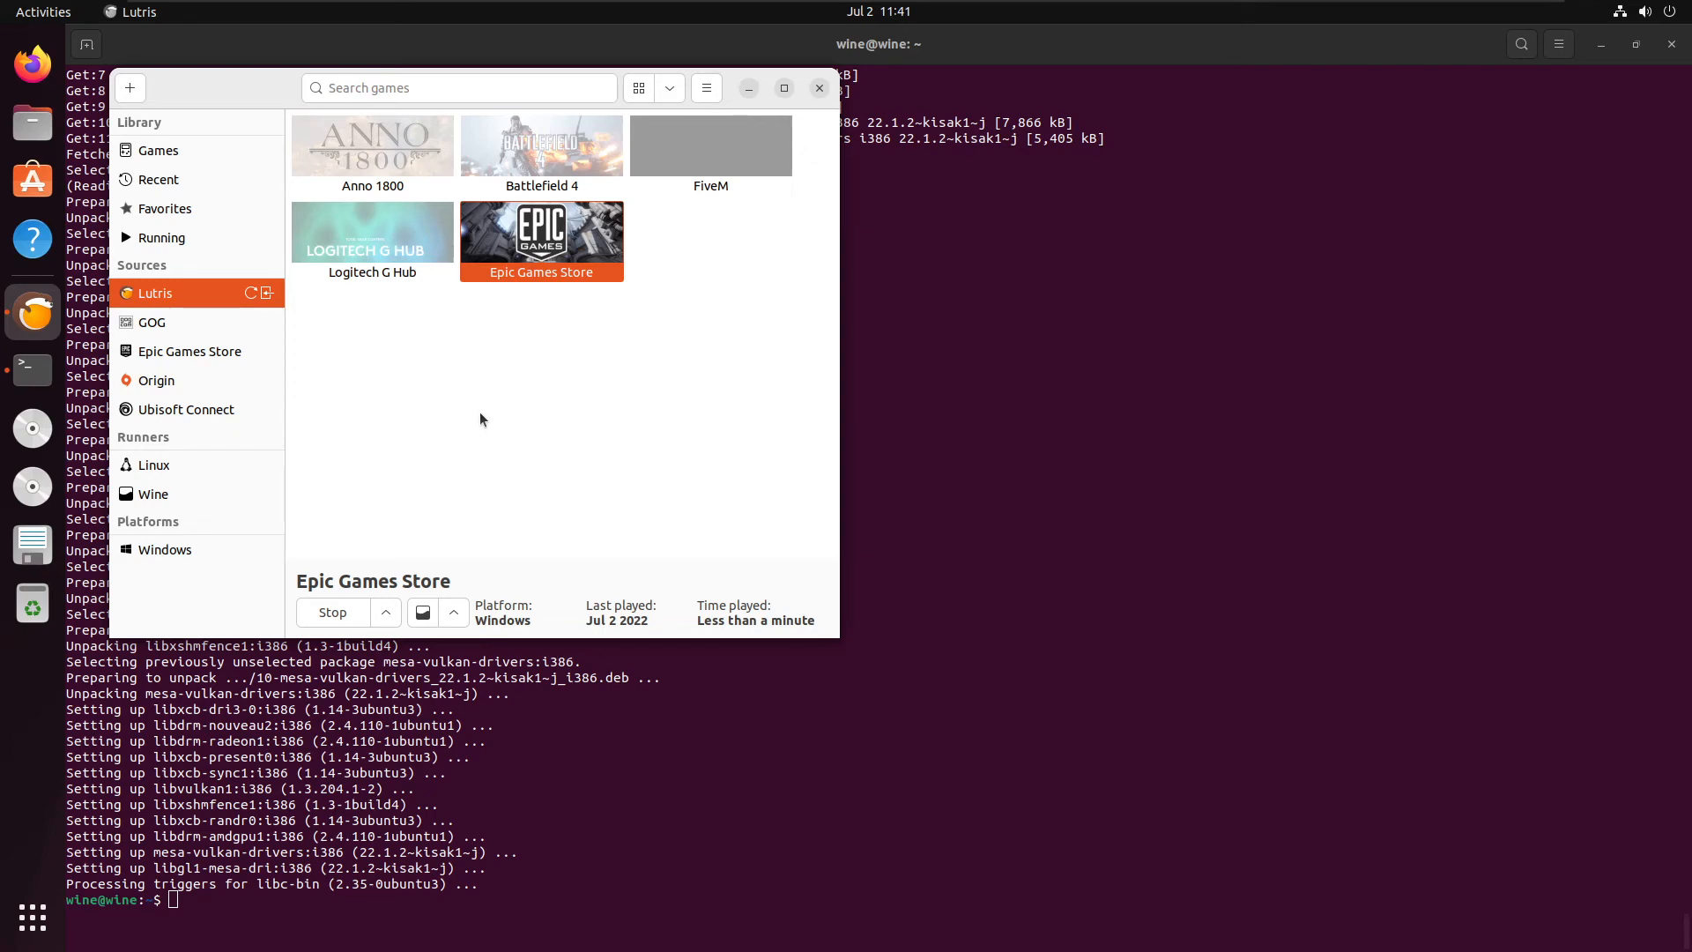
click(331, 612)
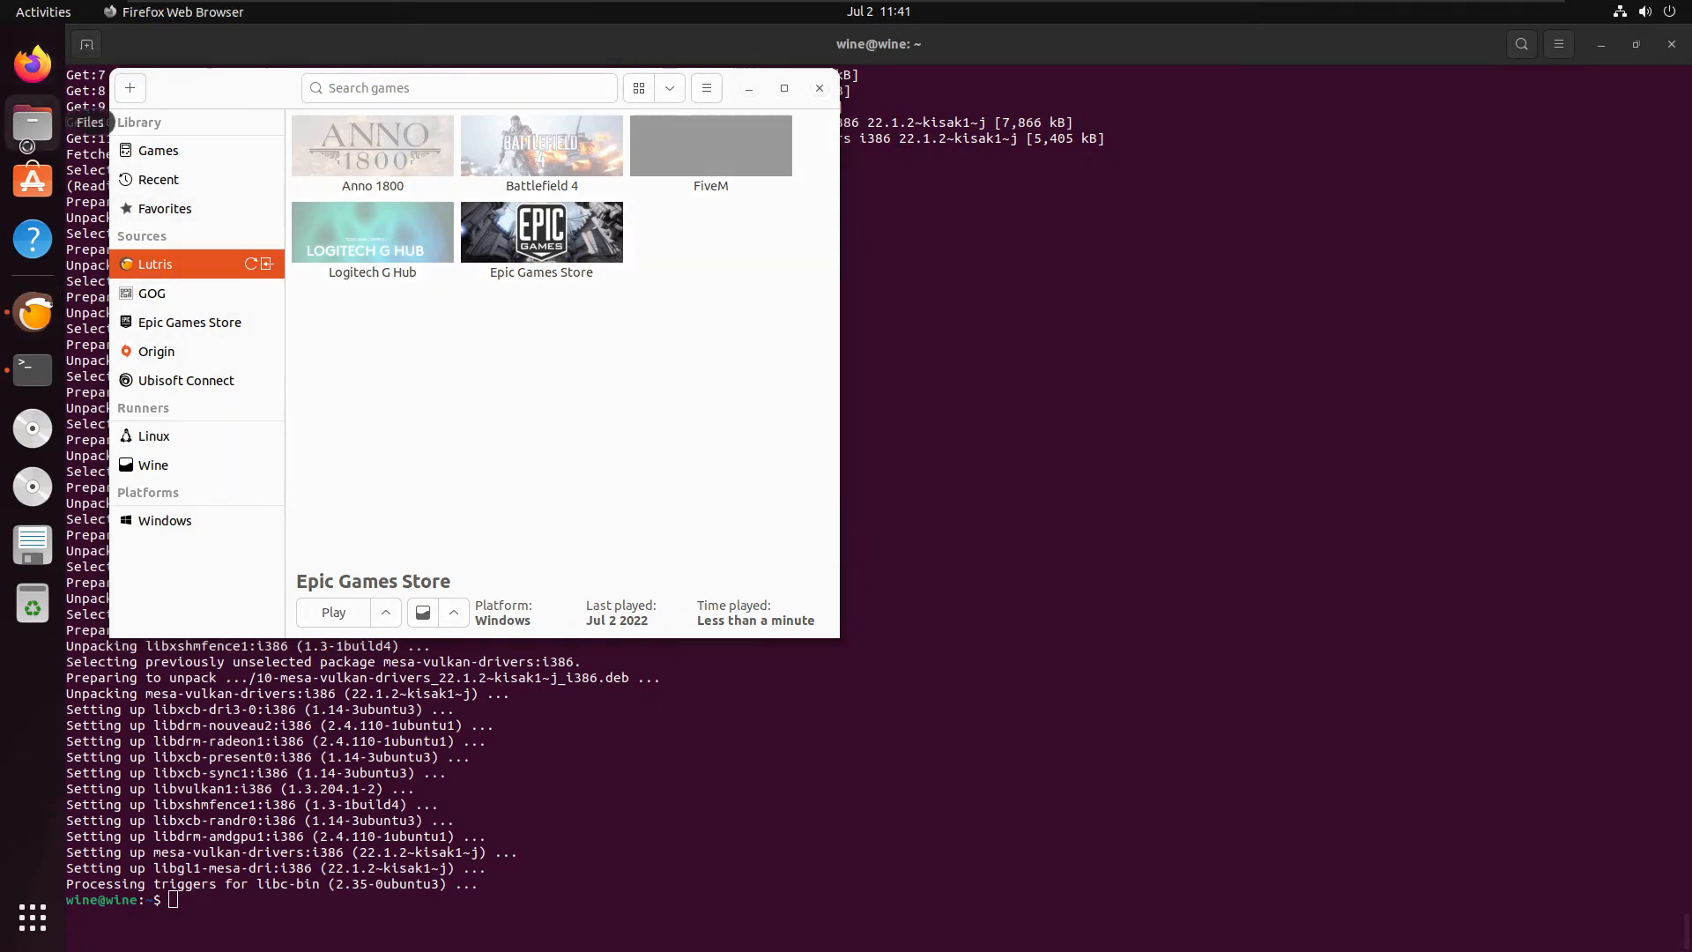
click(43, 12)
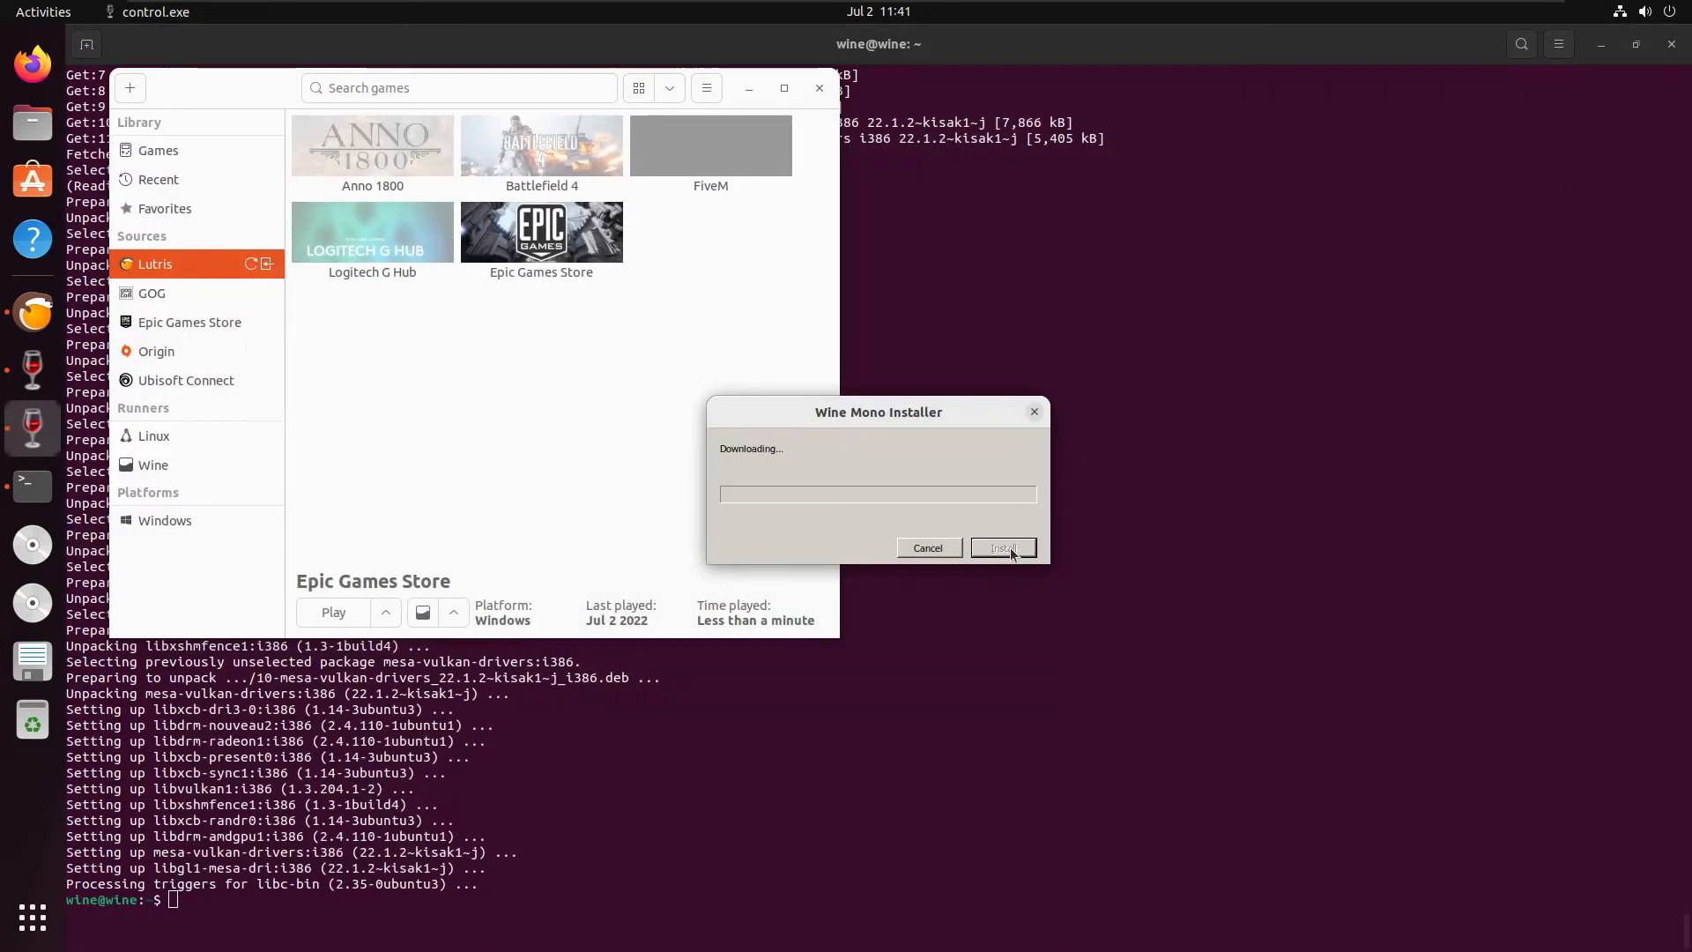
mouse_move(1105, 520)
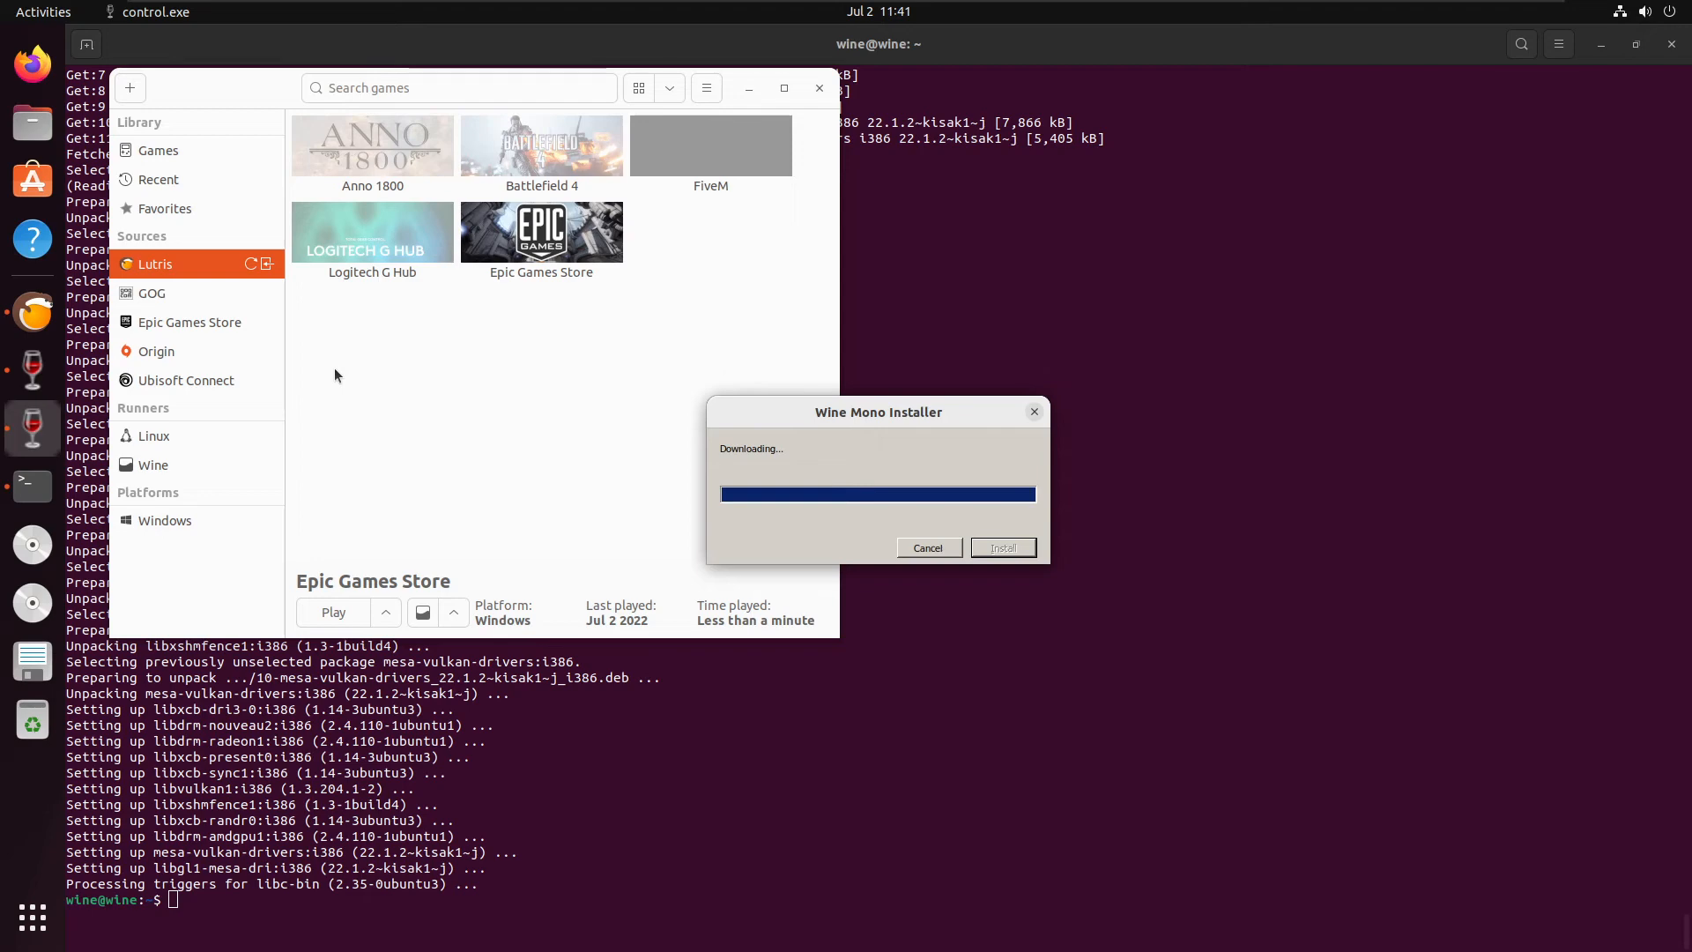
mouse_move(799, 510)
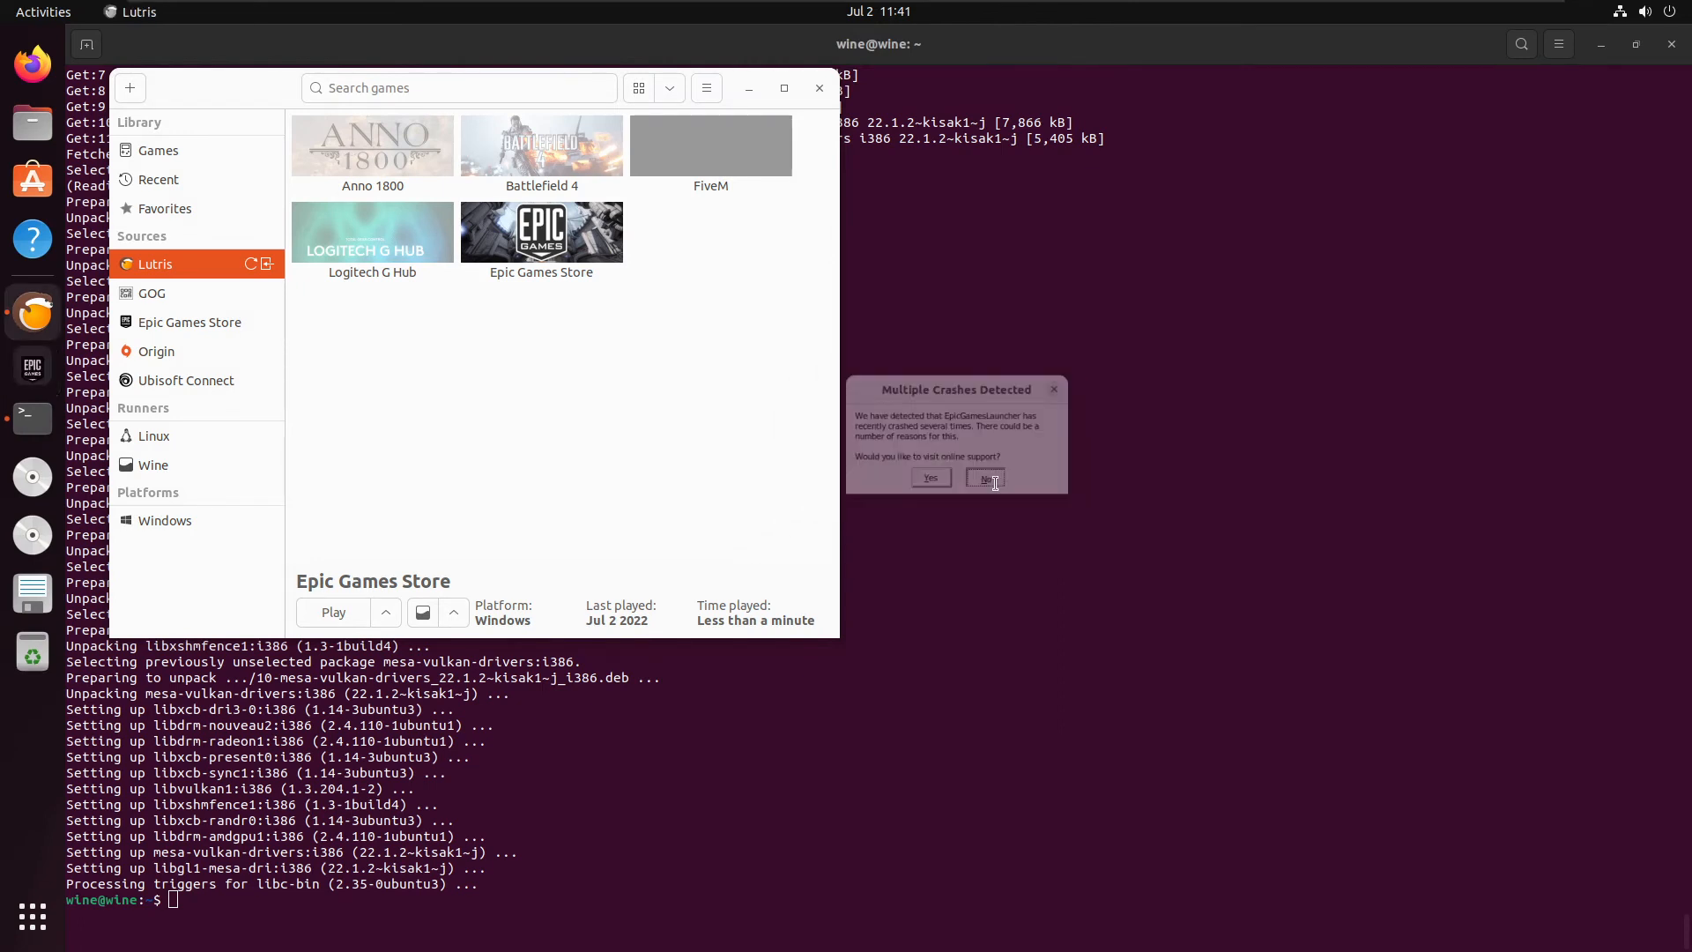
Decline online crash support and dismiss the unsupported graphics card warning
click(983, 478)
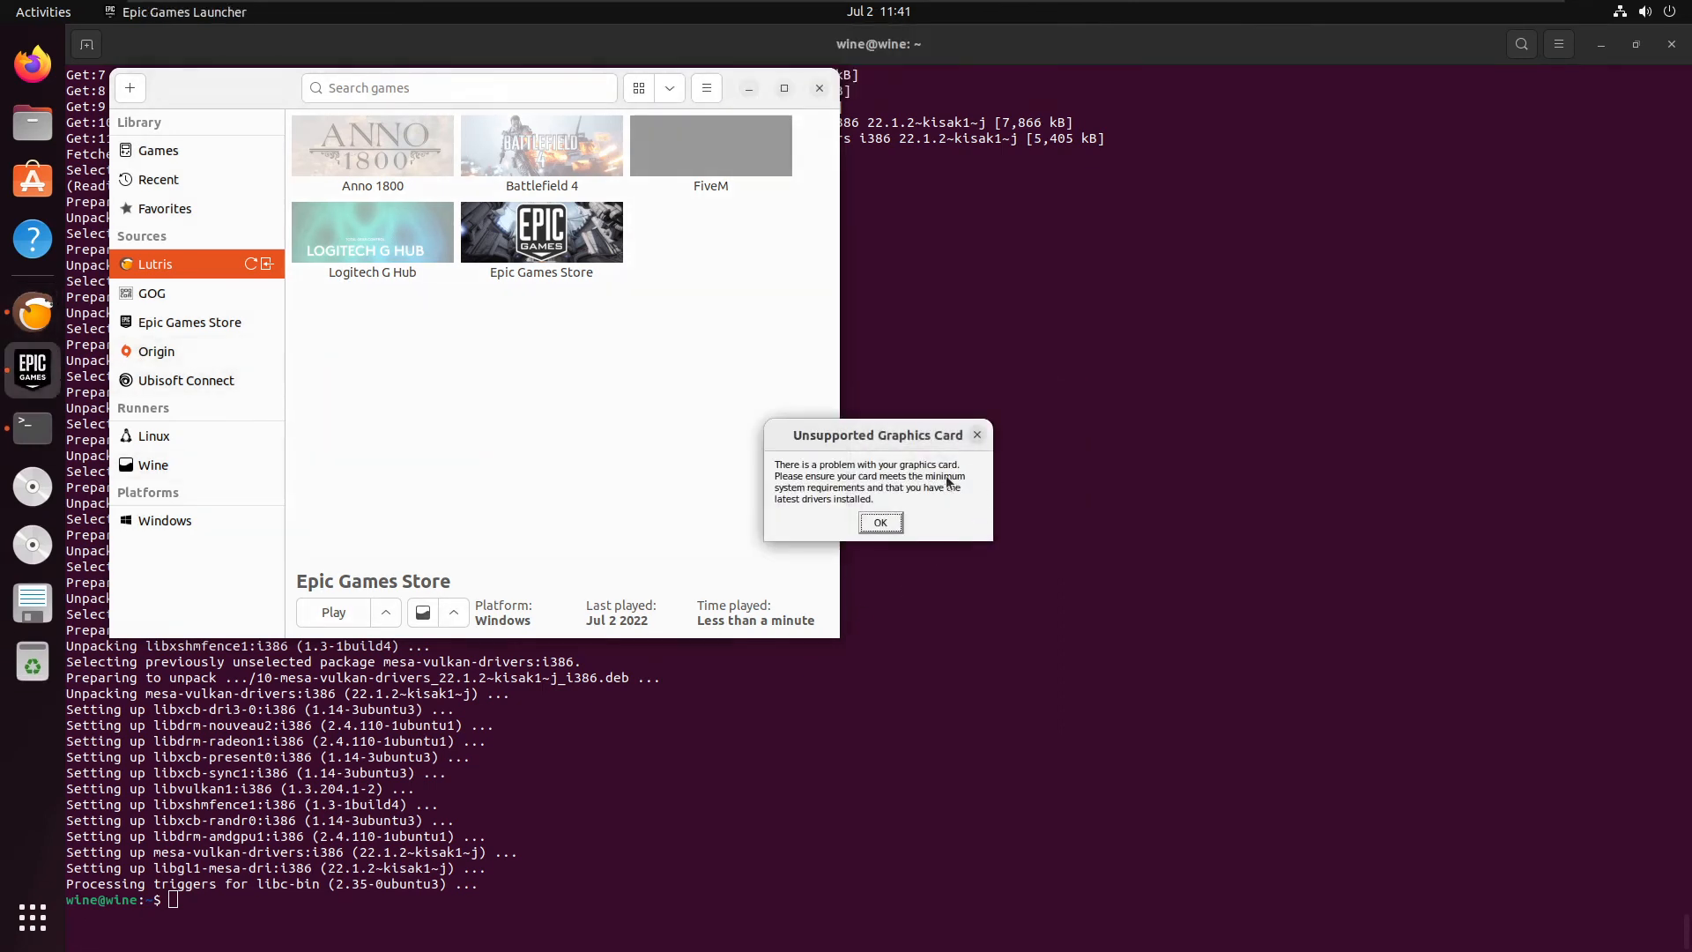
mouse_move(891, 522)
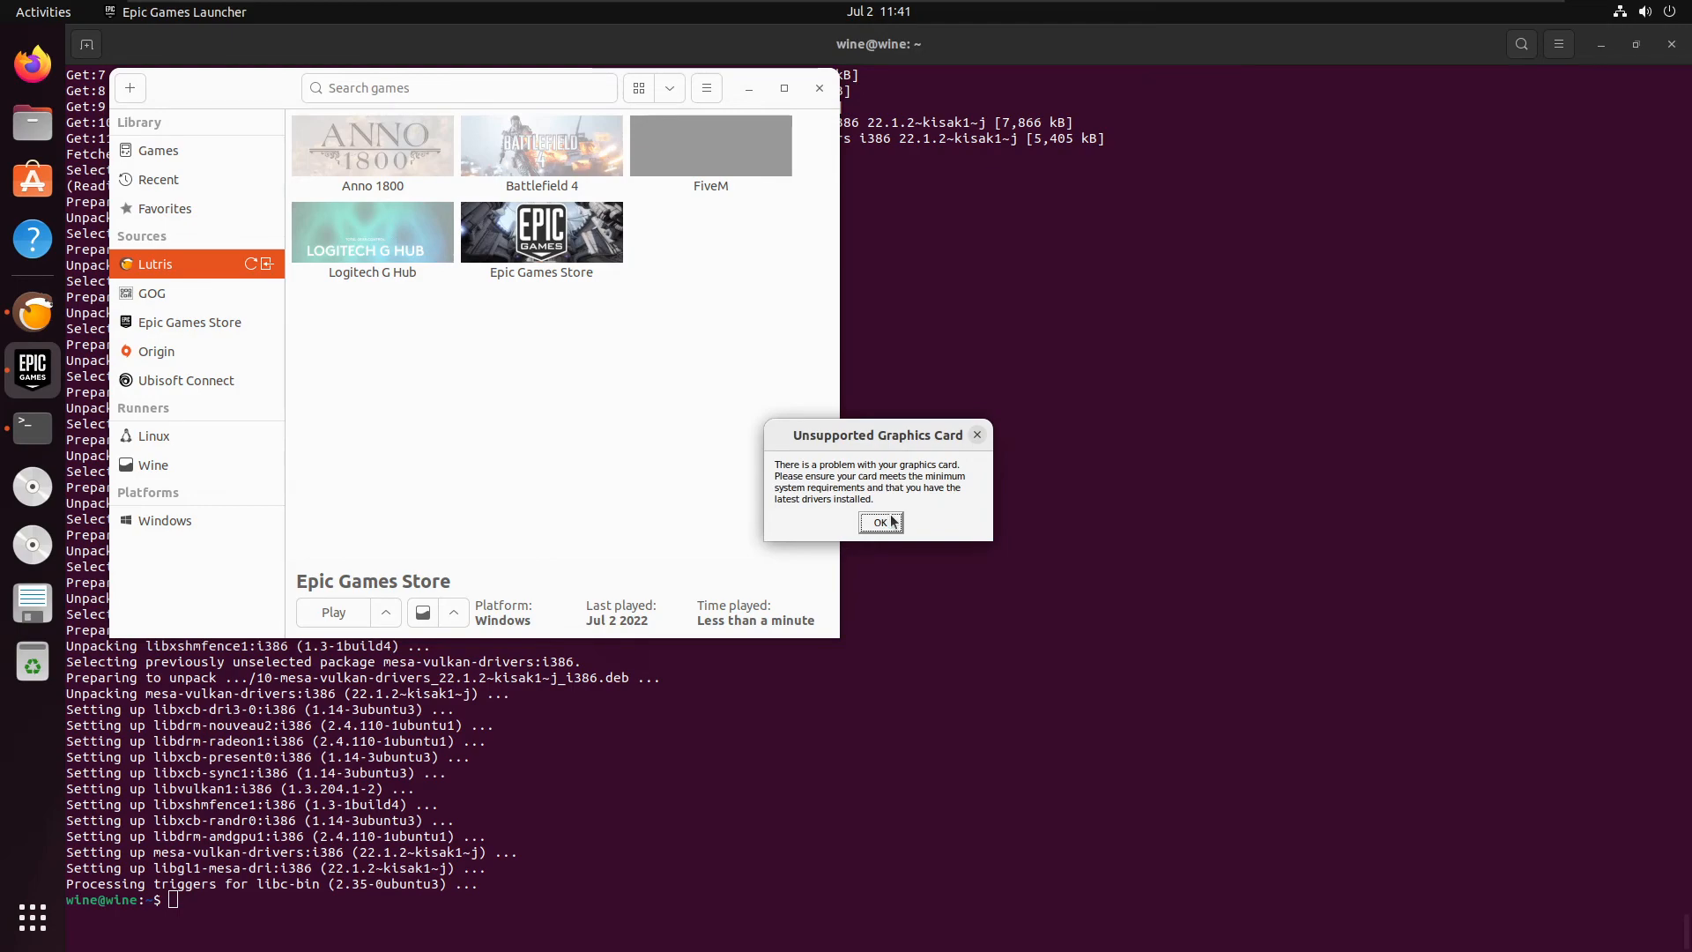
click(880, 522)
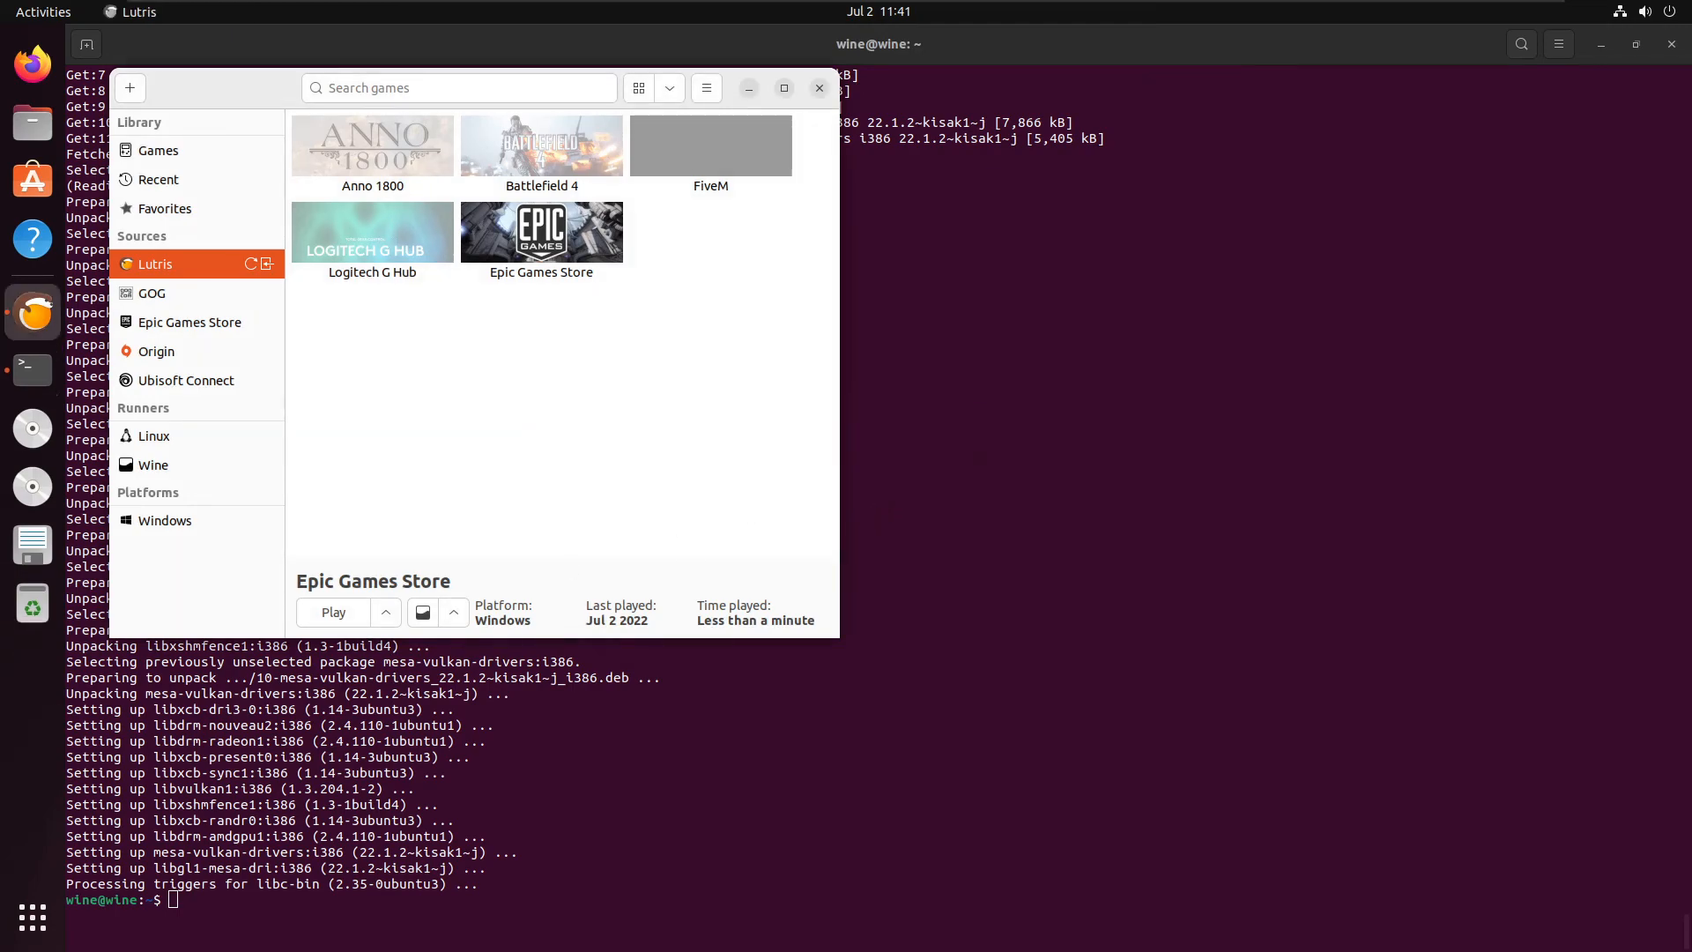
click(42, 11)
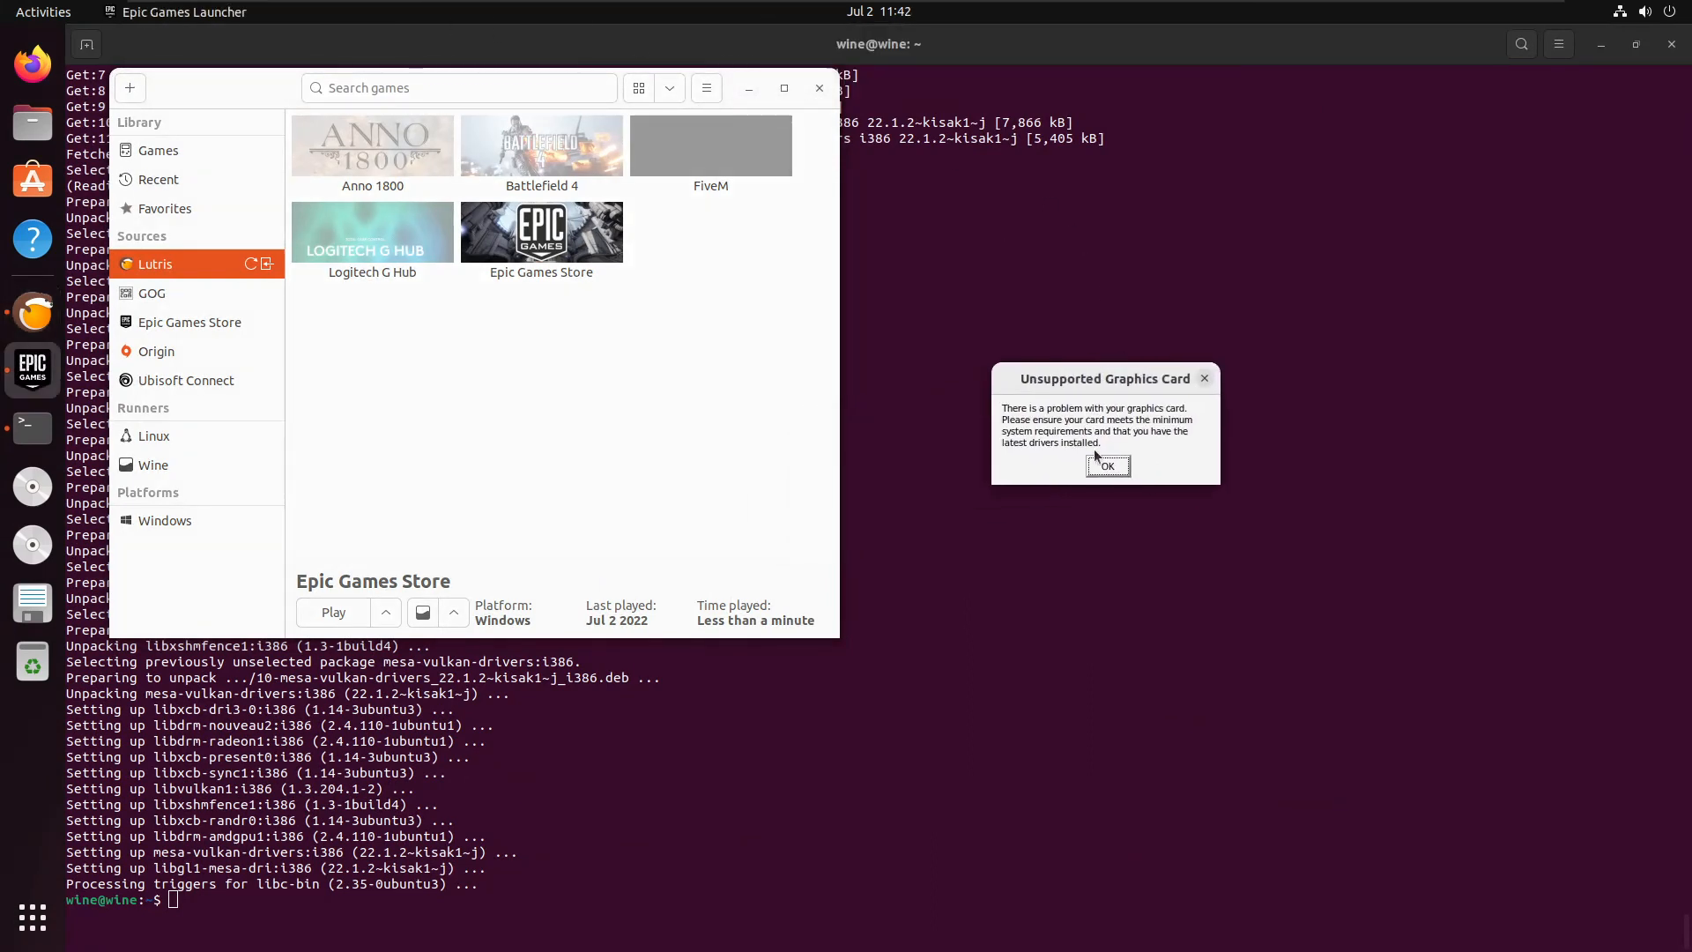
mouse_move(1127, 491)
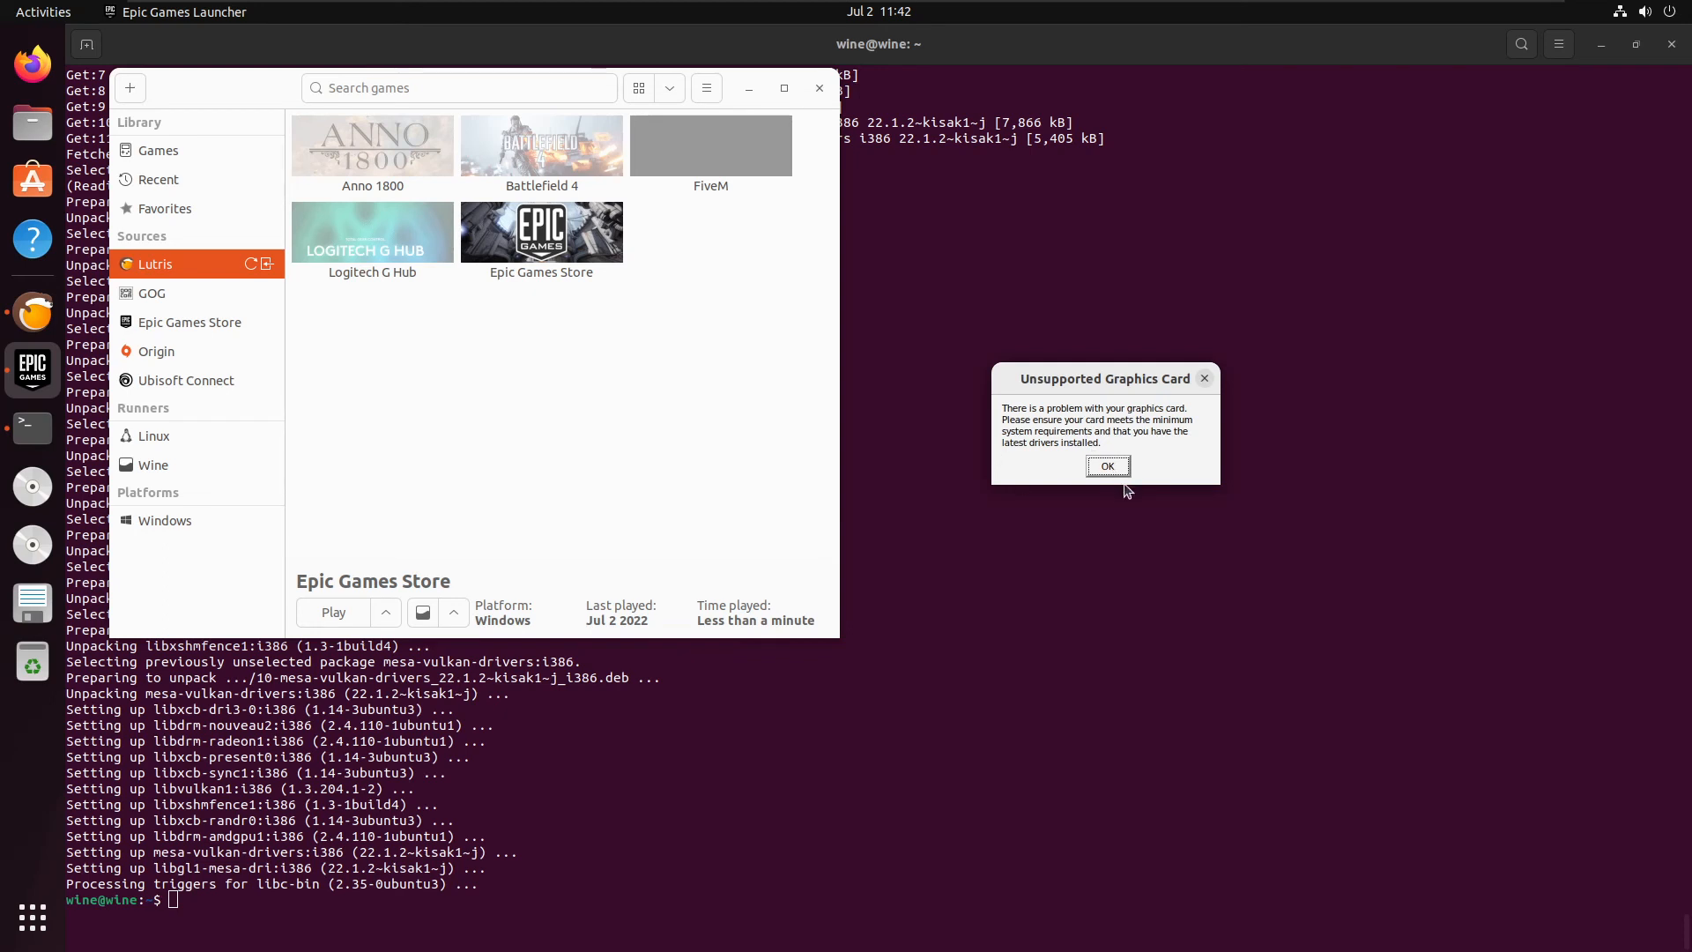
mouse_move(1115, 475)
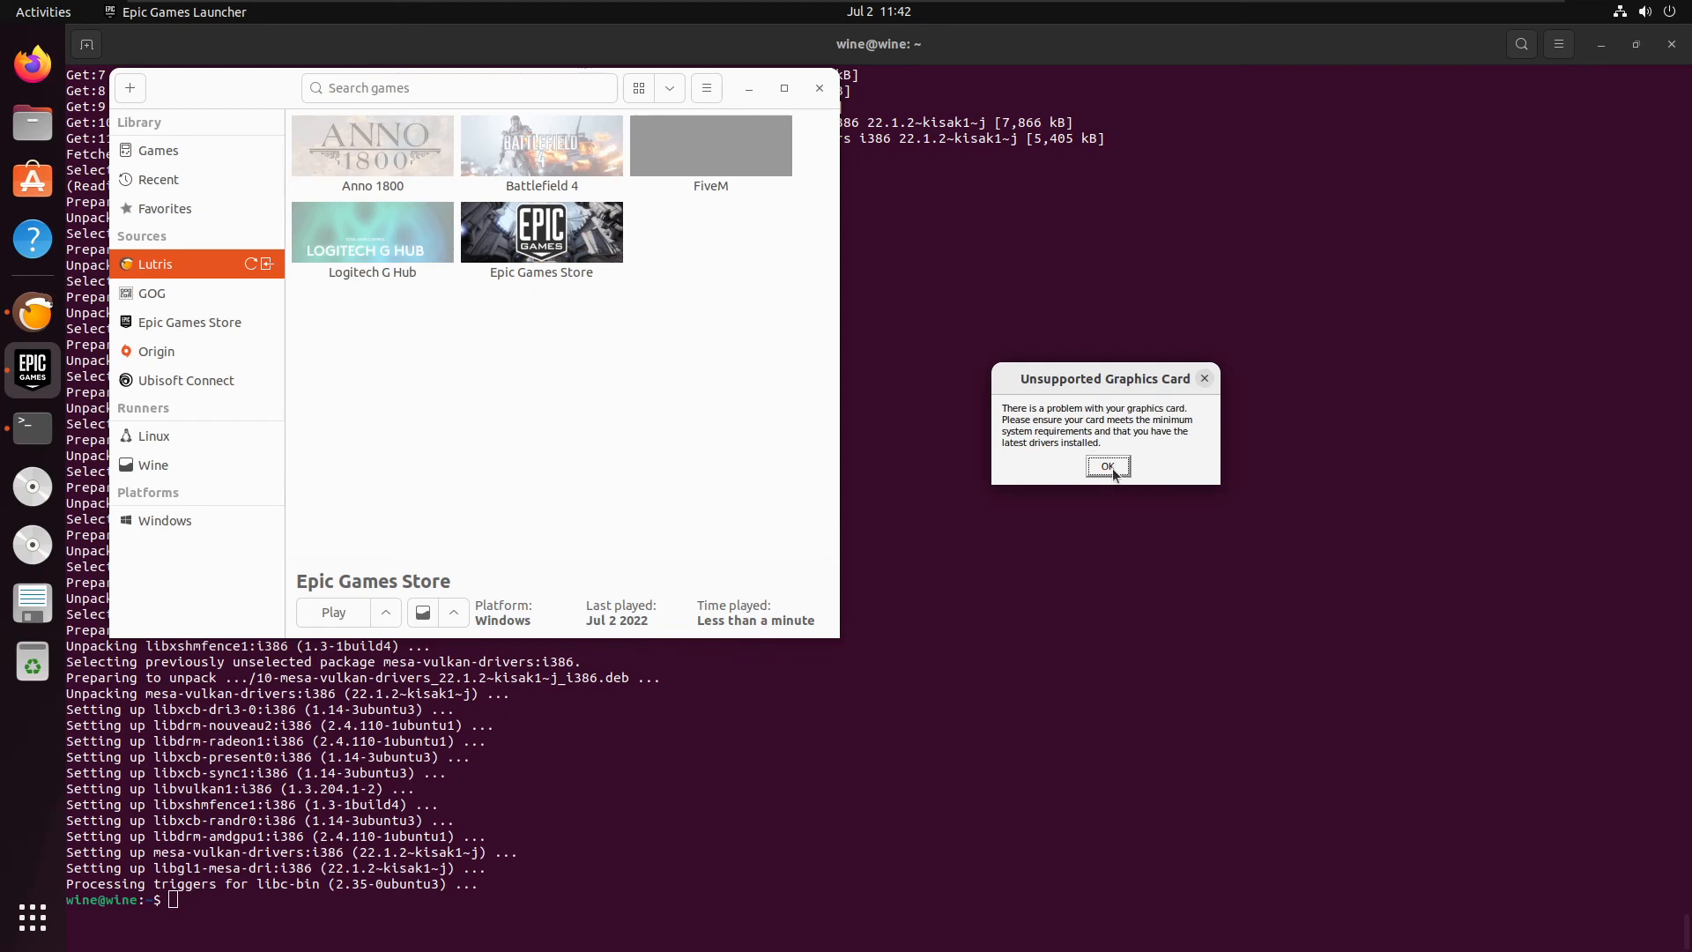
Relaunch Epic Games Store from the Lutris library and dismiss the graphics card error again
click(32, 918)
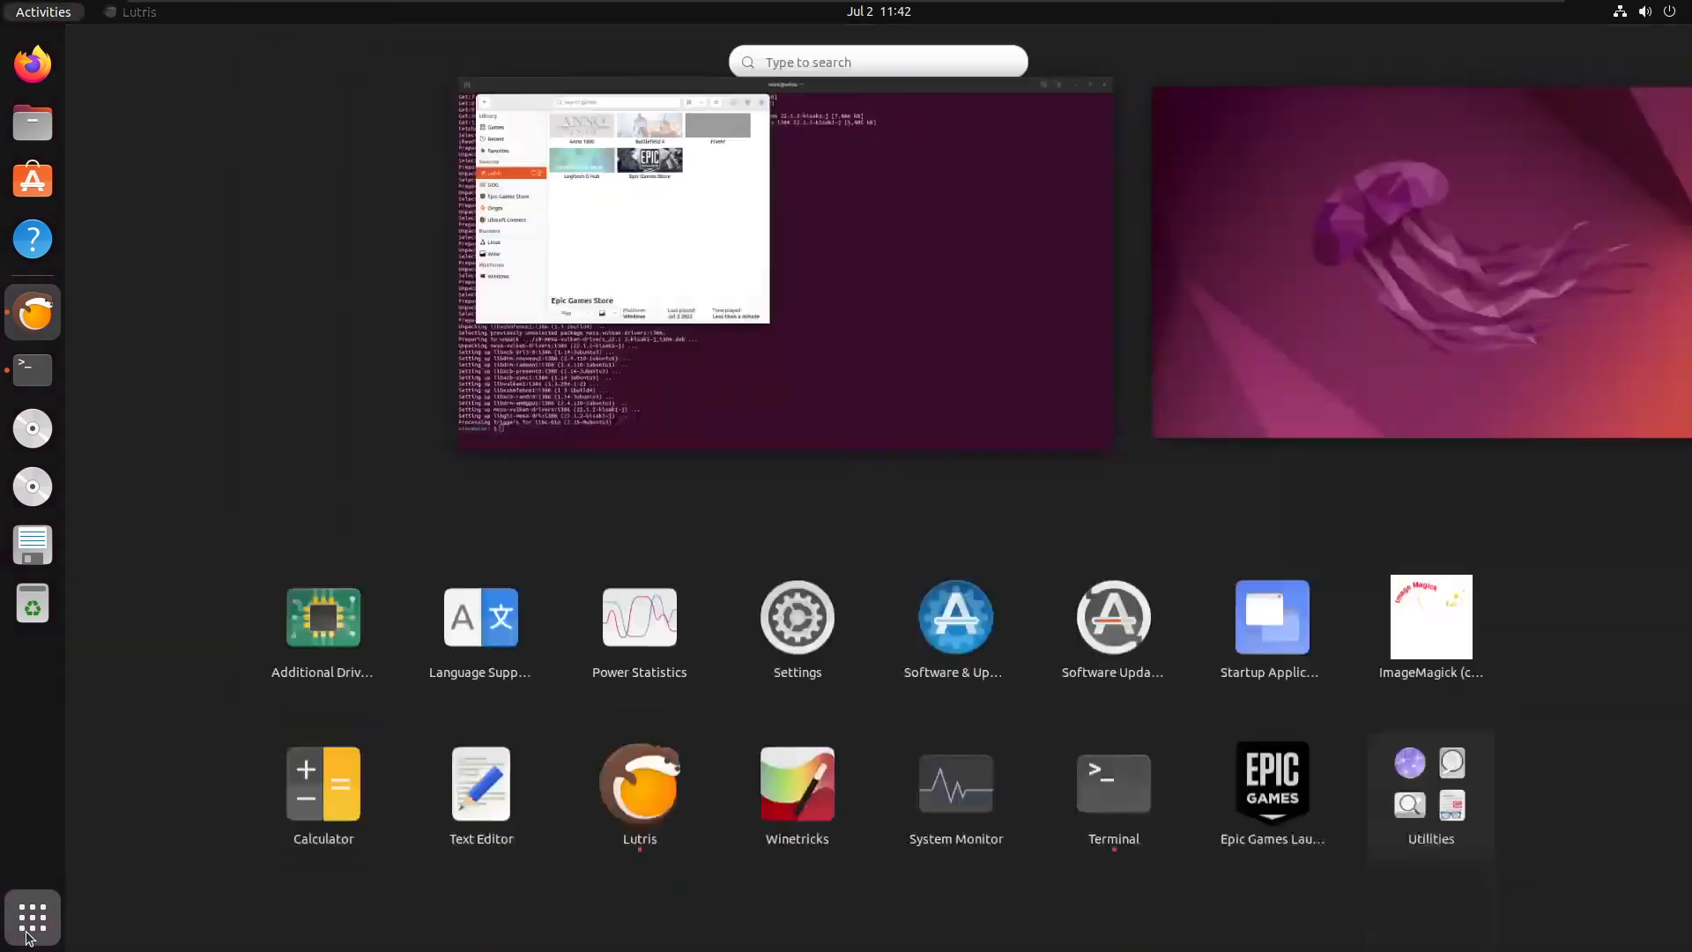
click(621, 206)
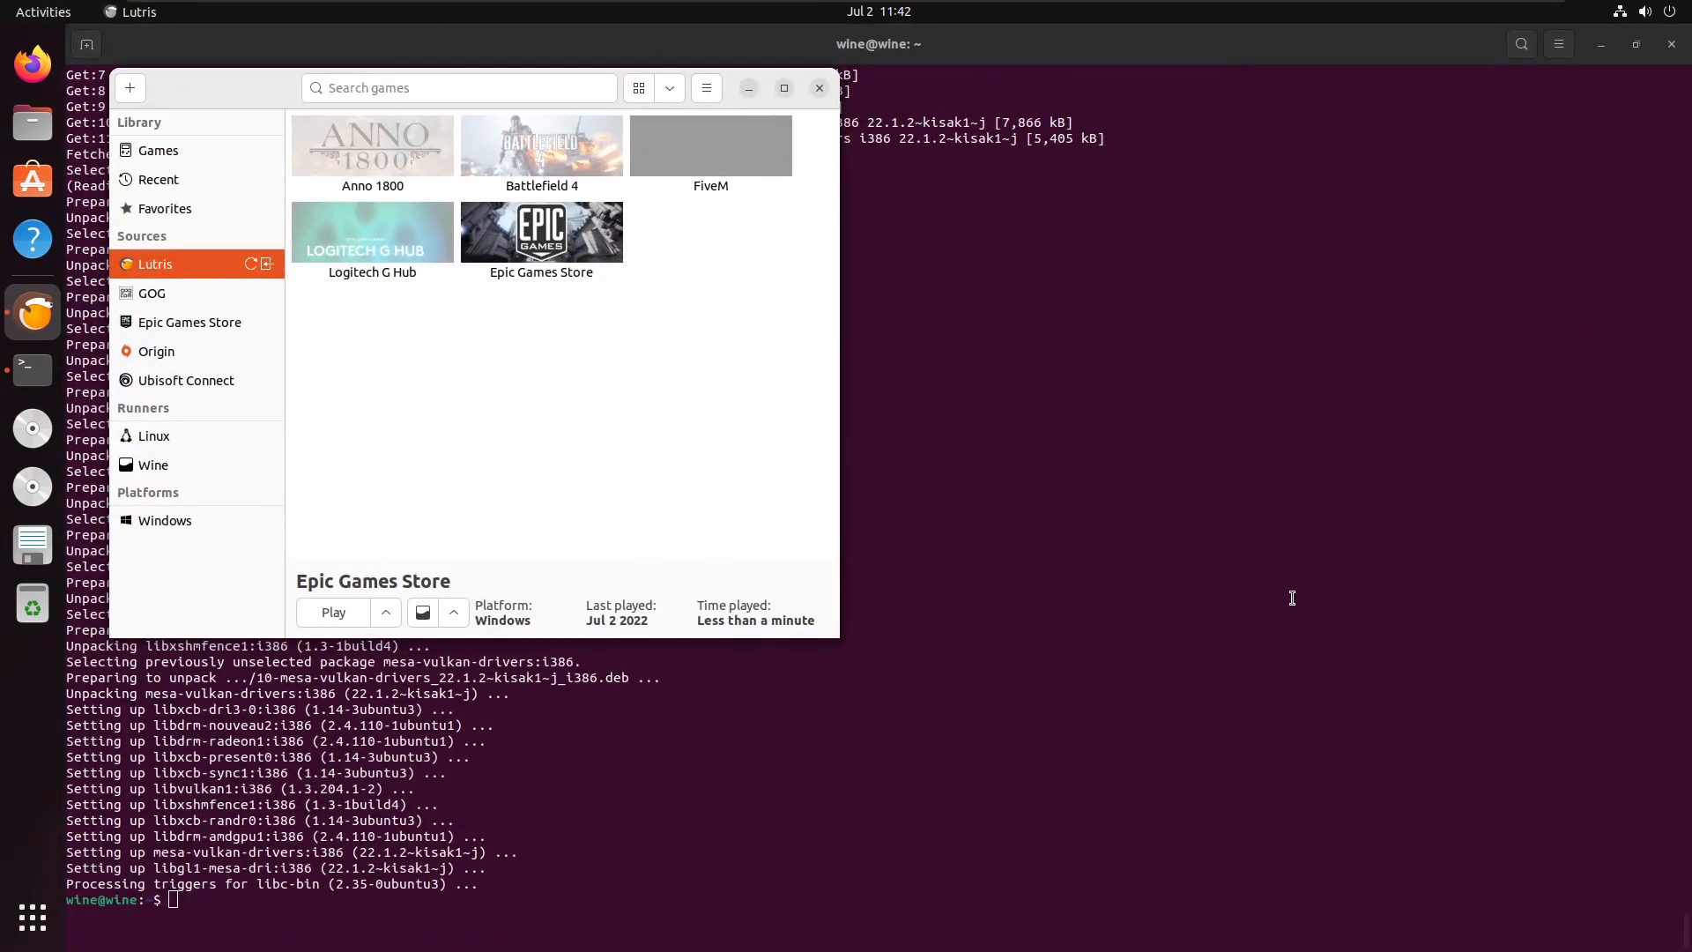
mouse_move(1054, 553)
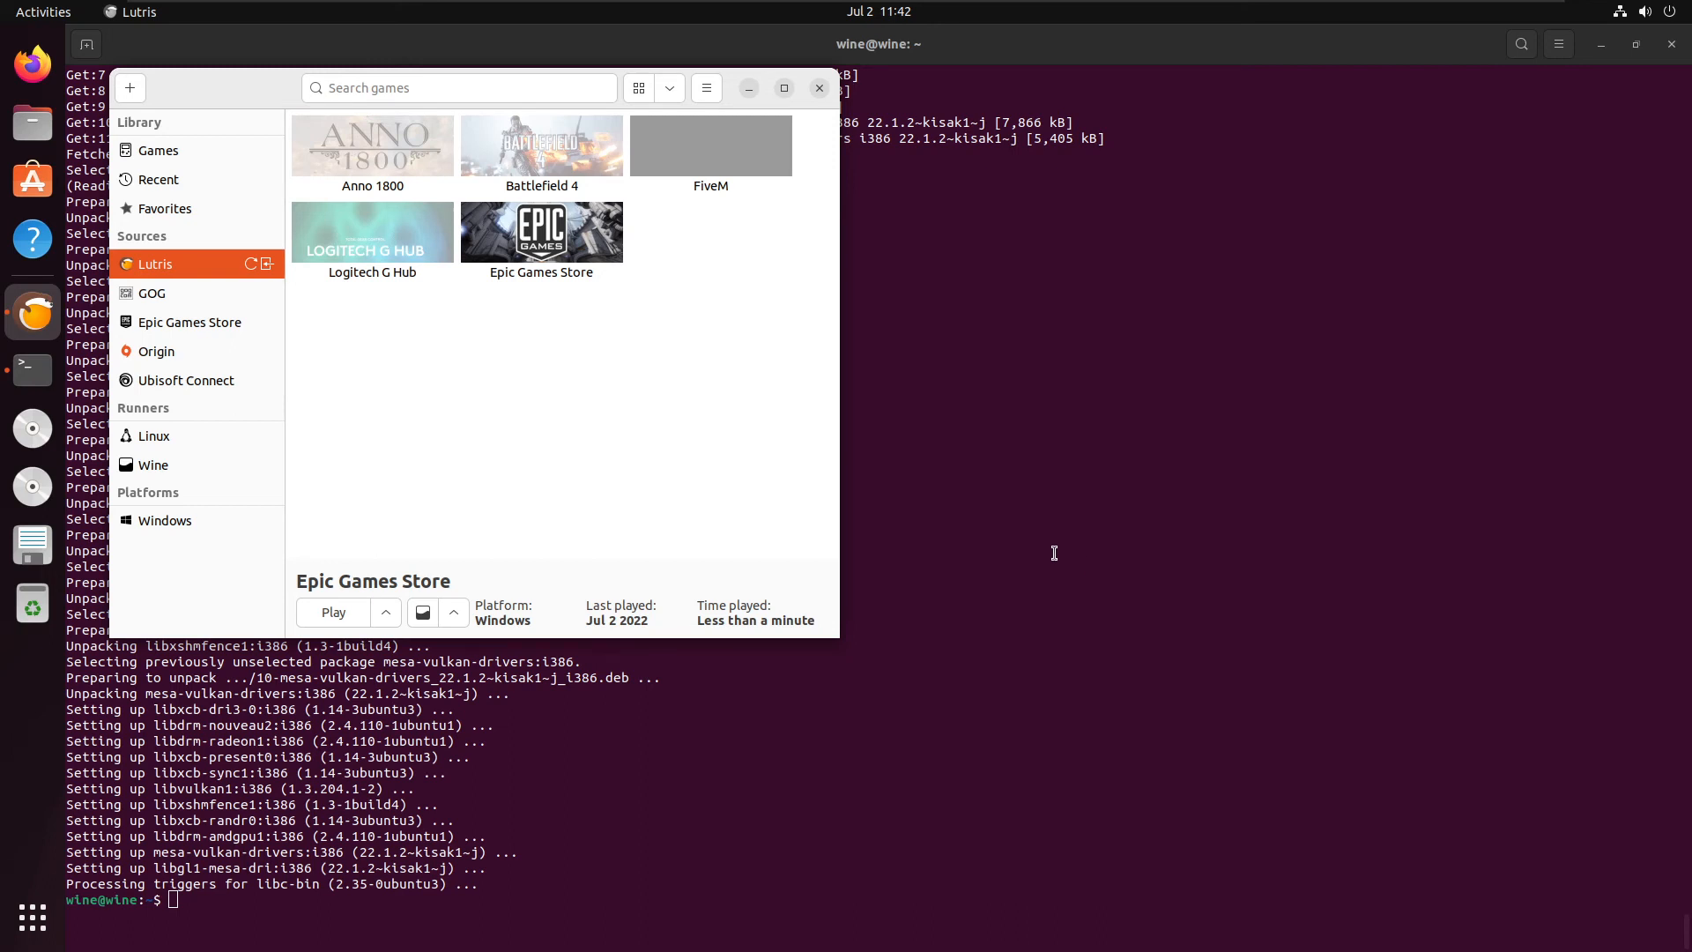
mouse_move(526, 508)
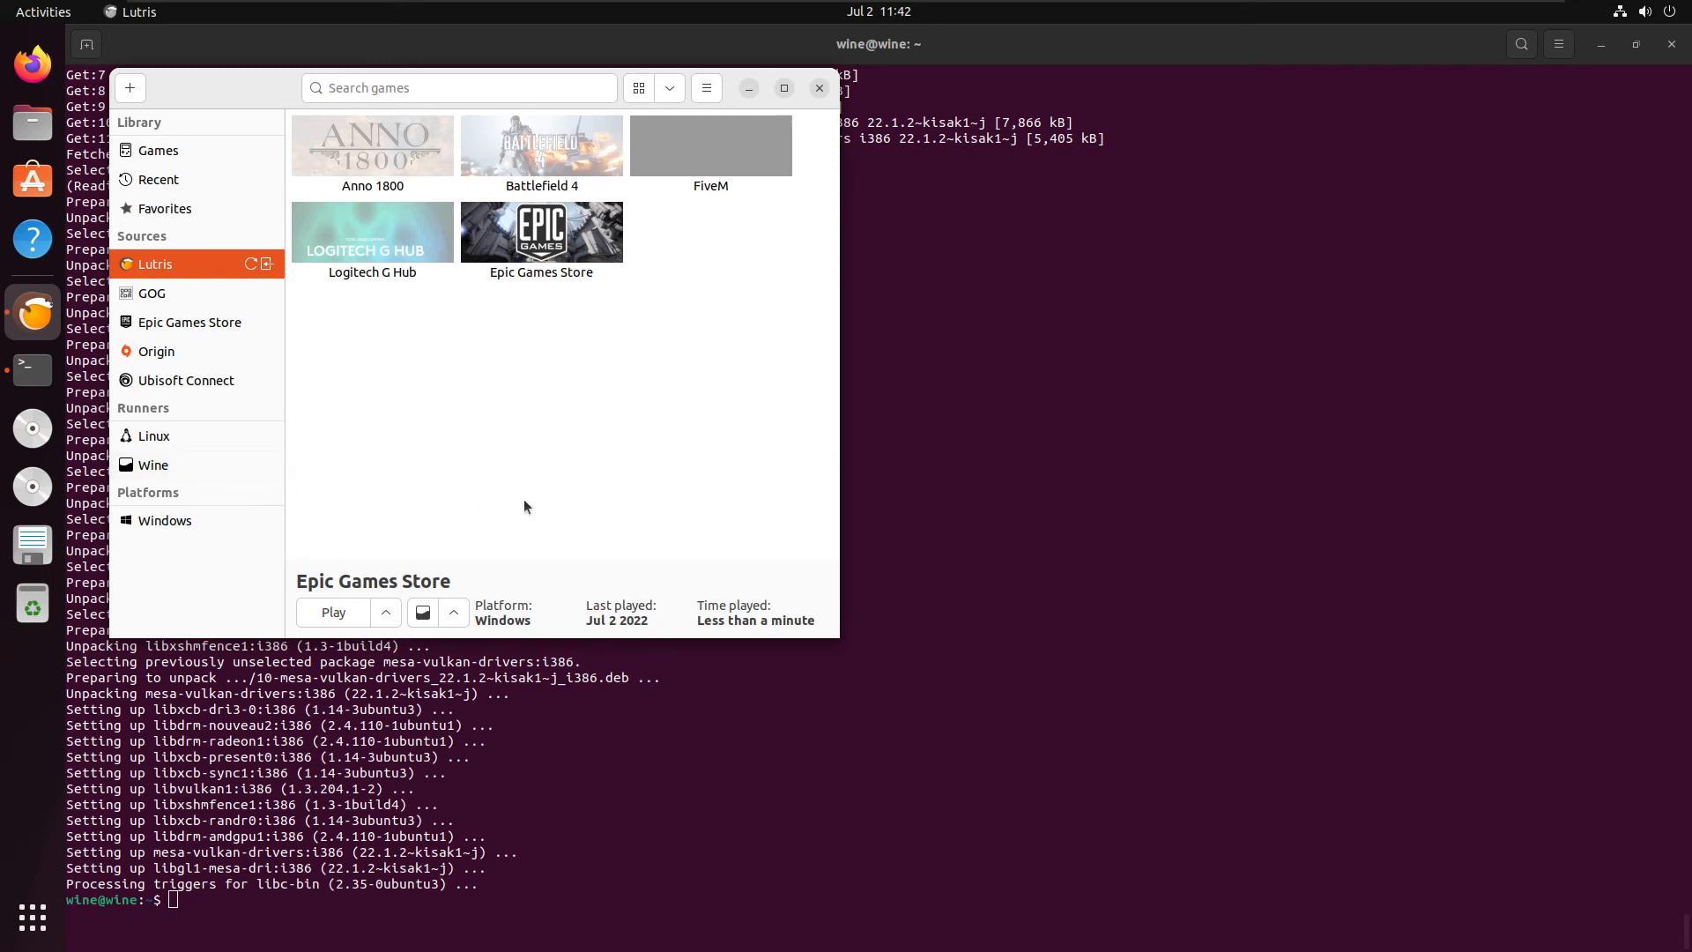
mouse_move(561, 557)
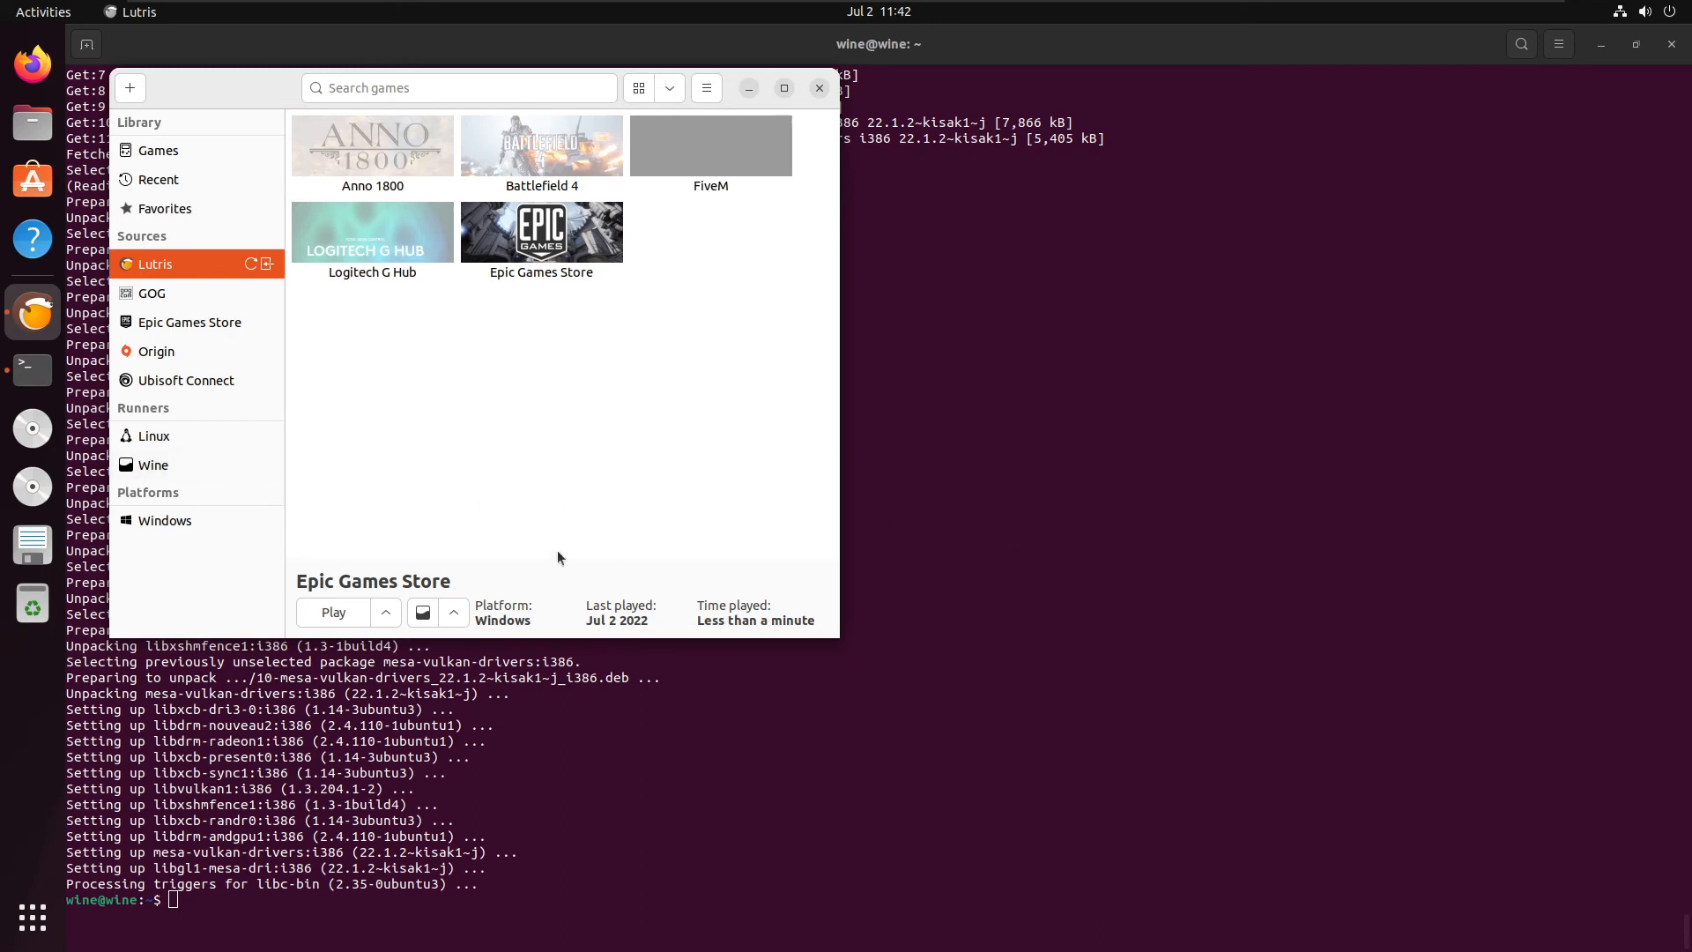
mouse_move(500, 533)
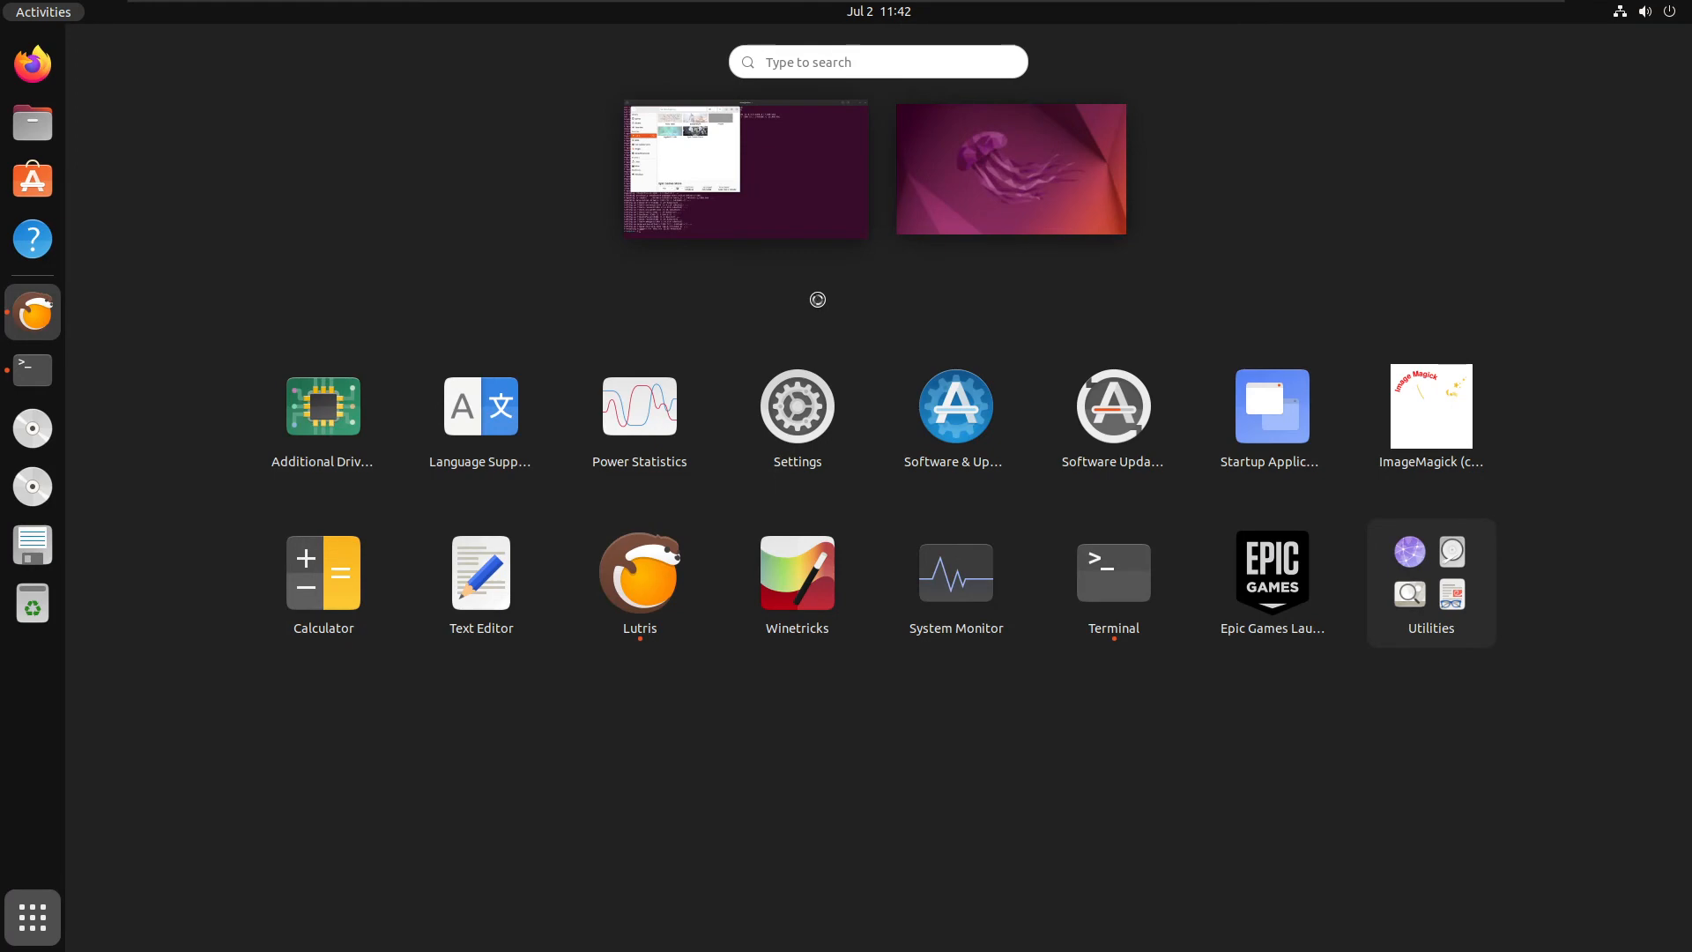
click(638, 572)
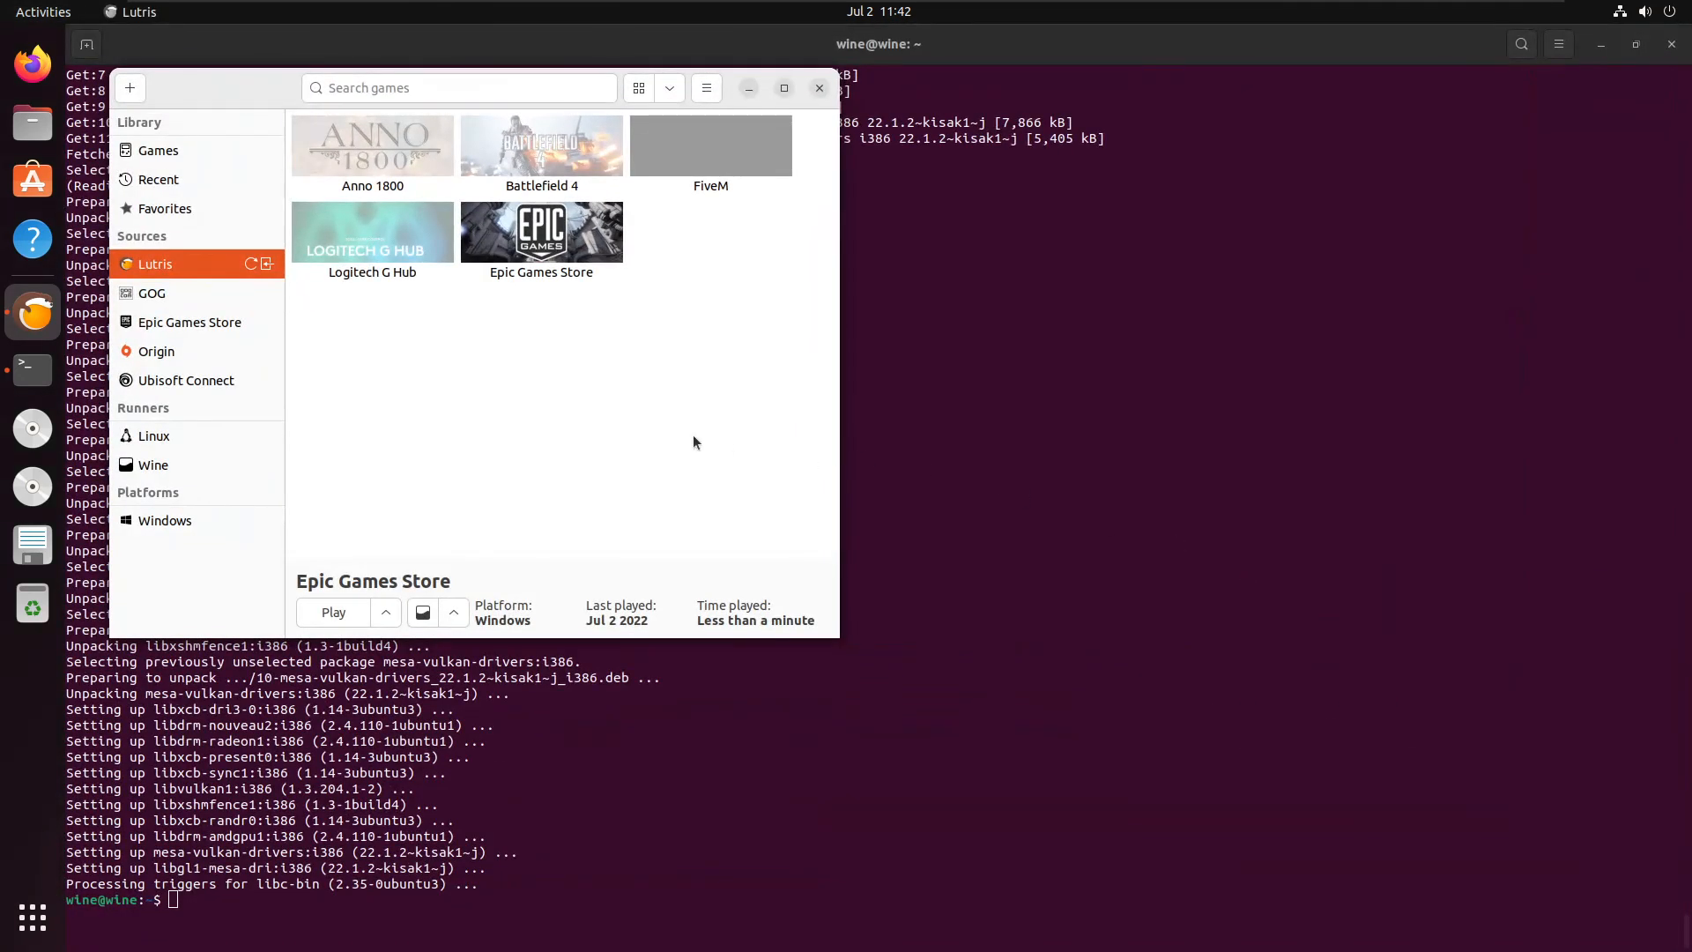
click(332, 611)
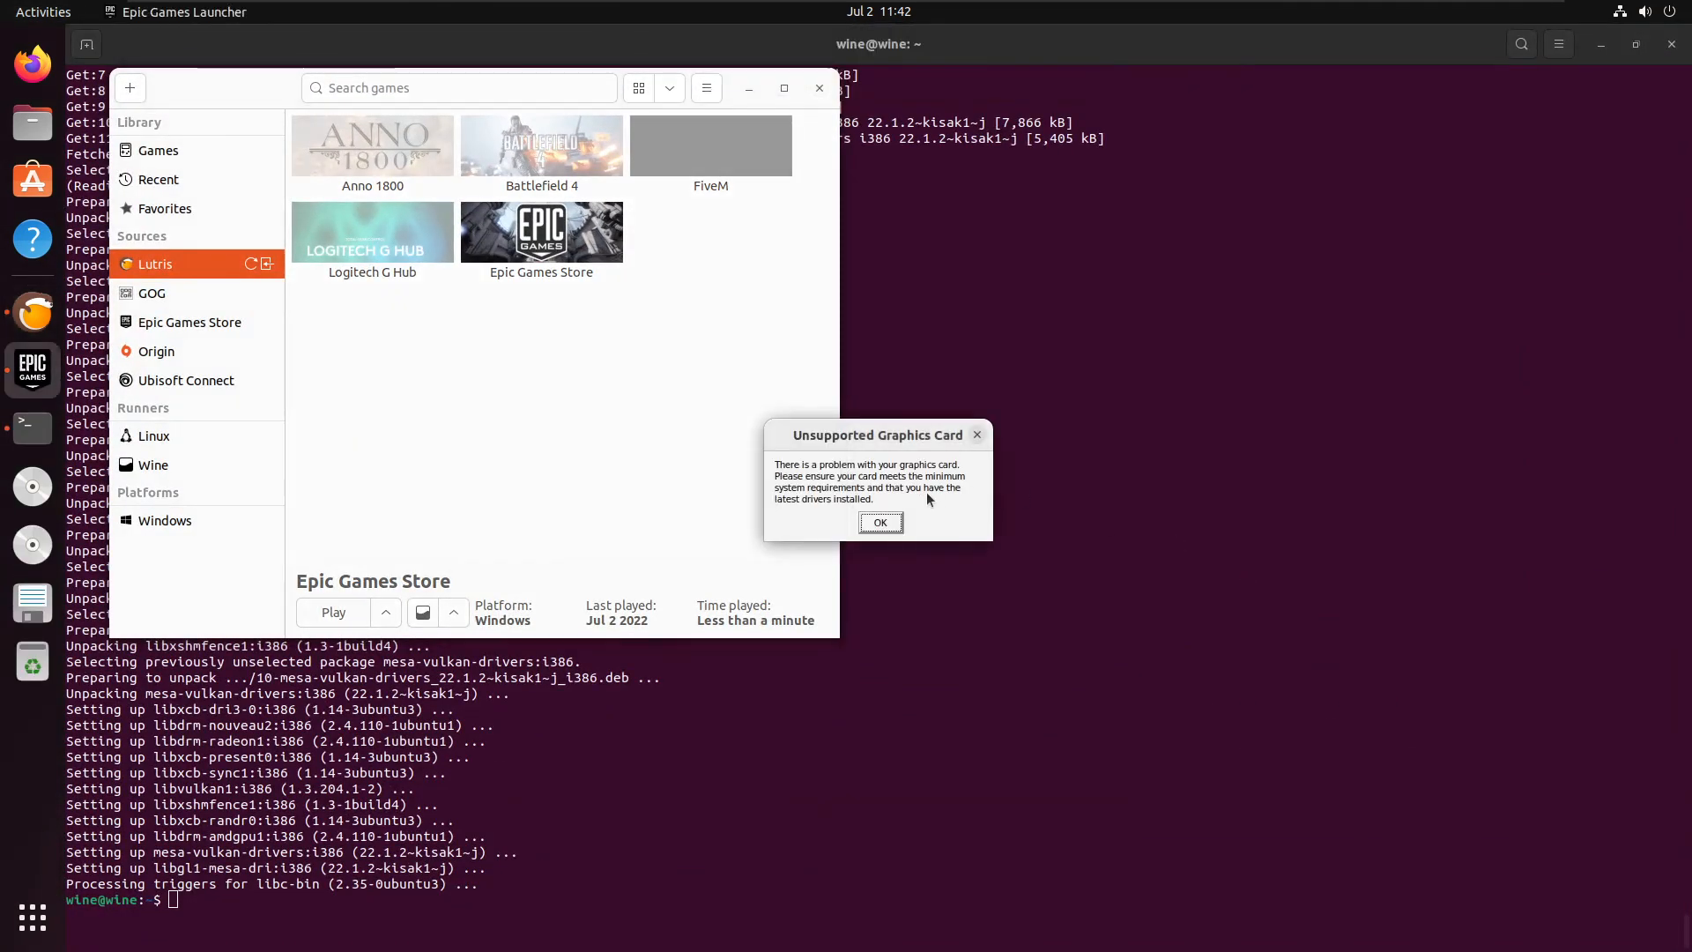
click(880, 522)
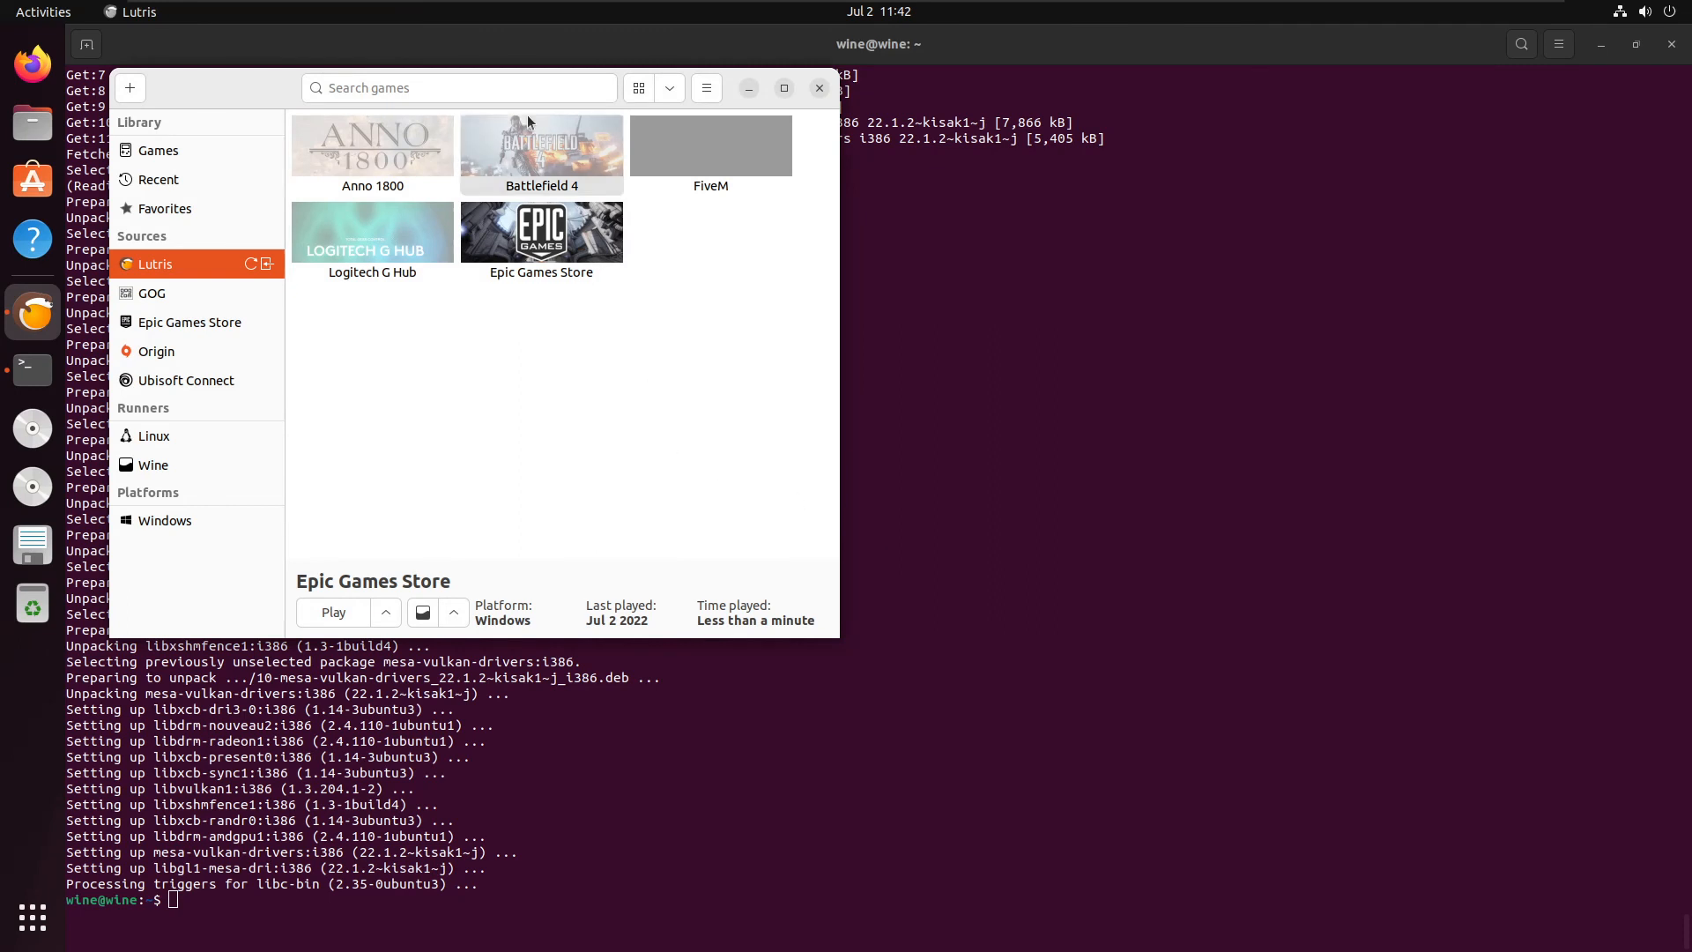
Install Battlefield 4 via the Wine DXVK script into the default directory, downloading OriginThinSetup.exe
click(540, 151)
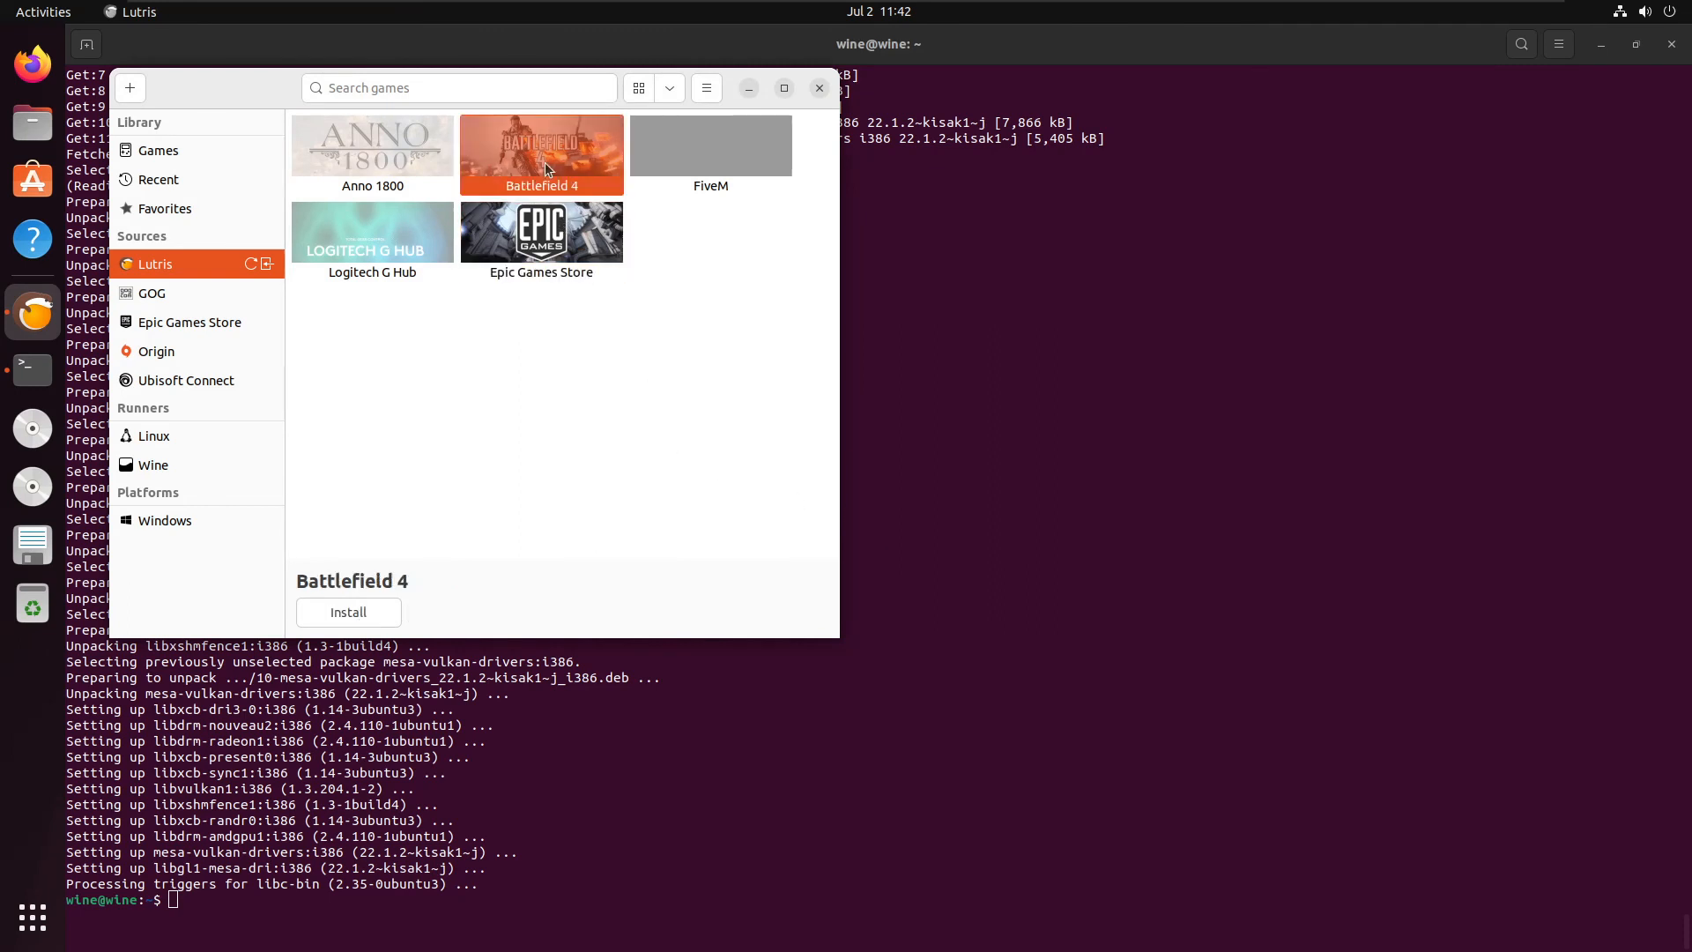
mouse_move(481, 330)
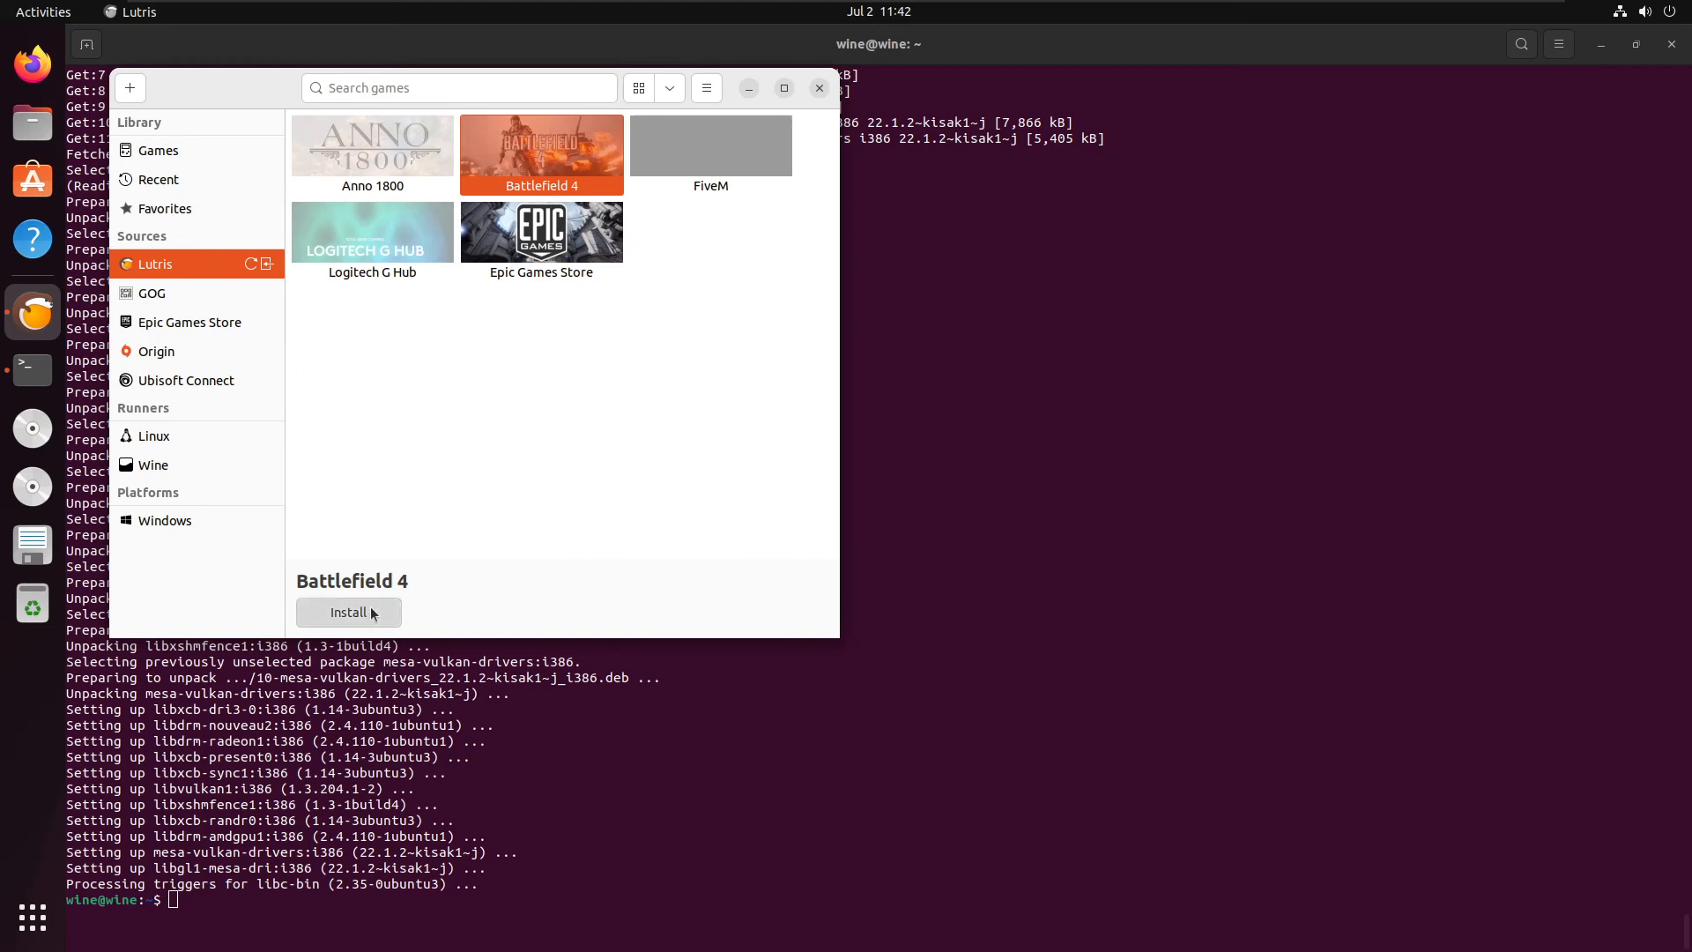
mouse_move(568, 329)
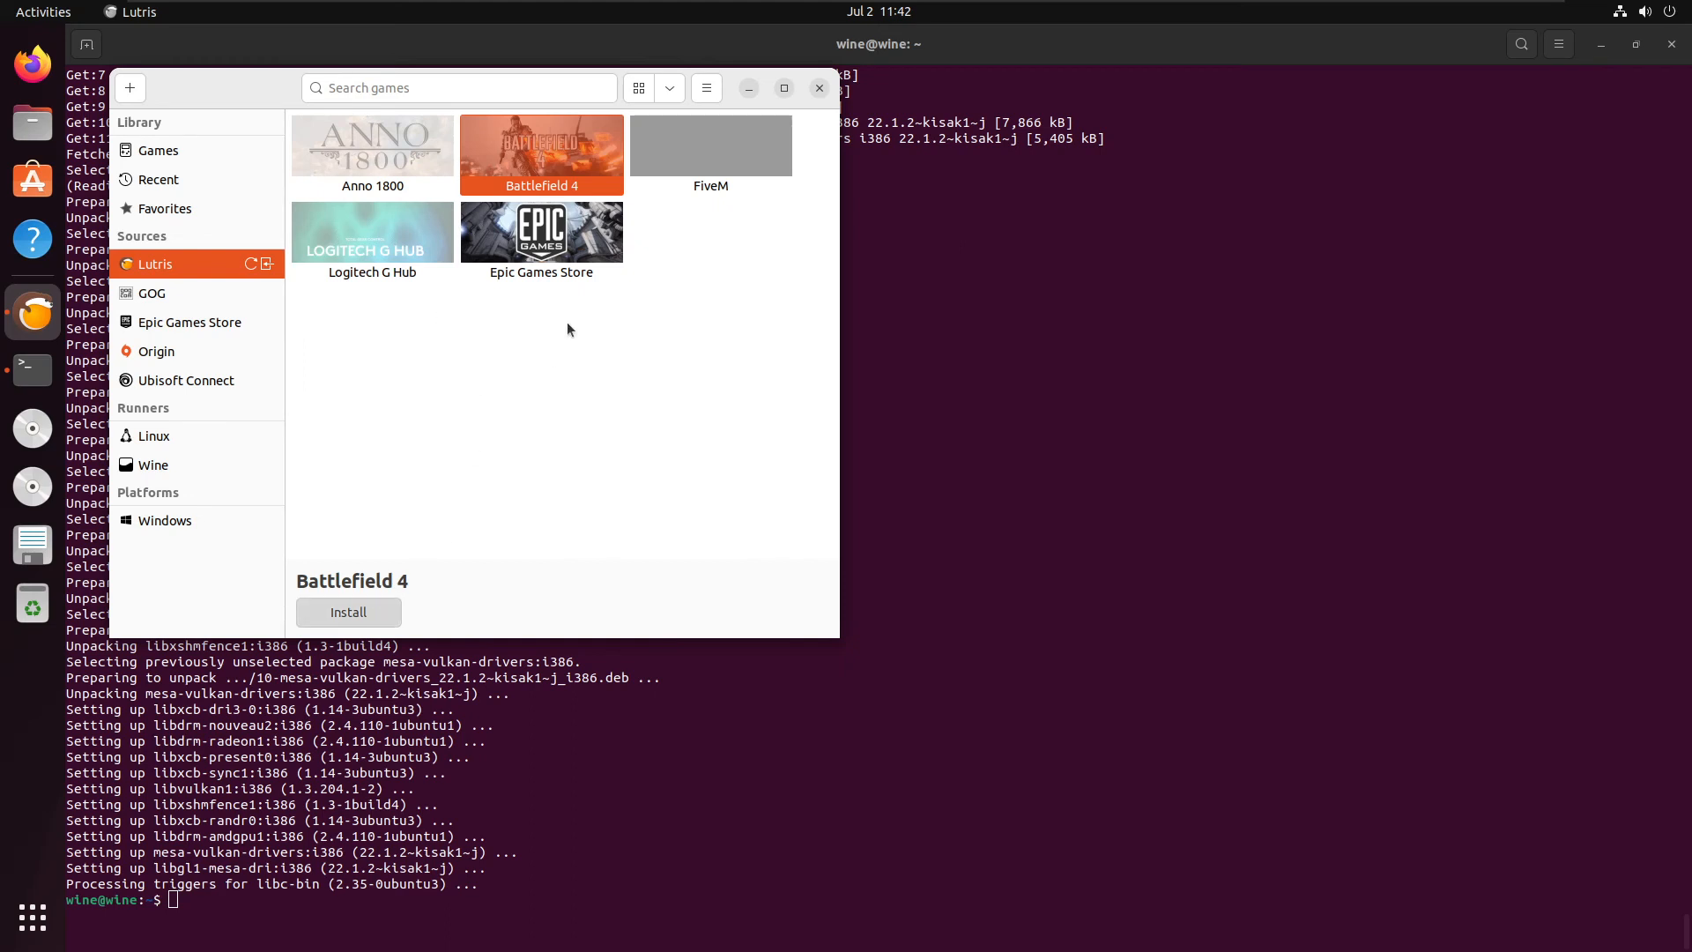
click(347, 611)
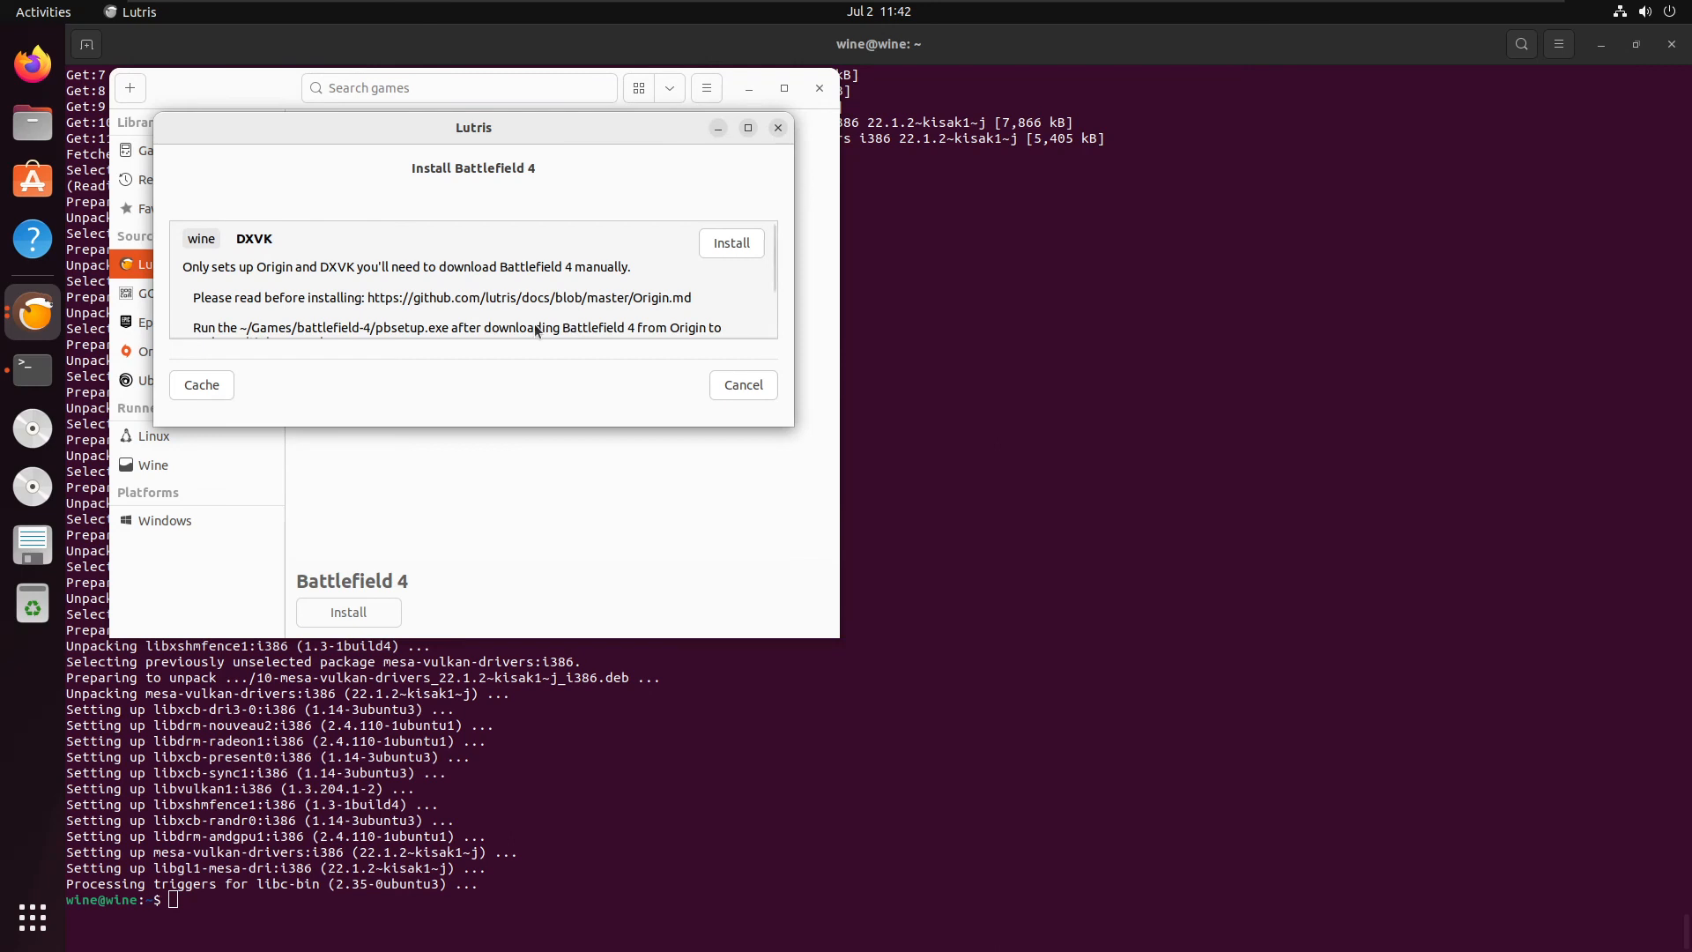
click(732, 241)
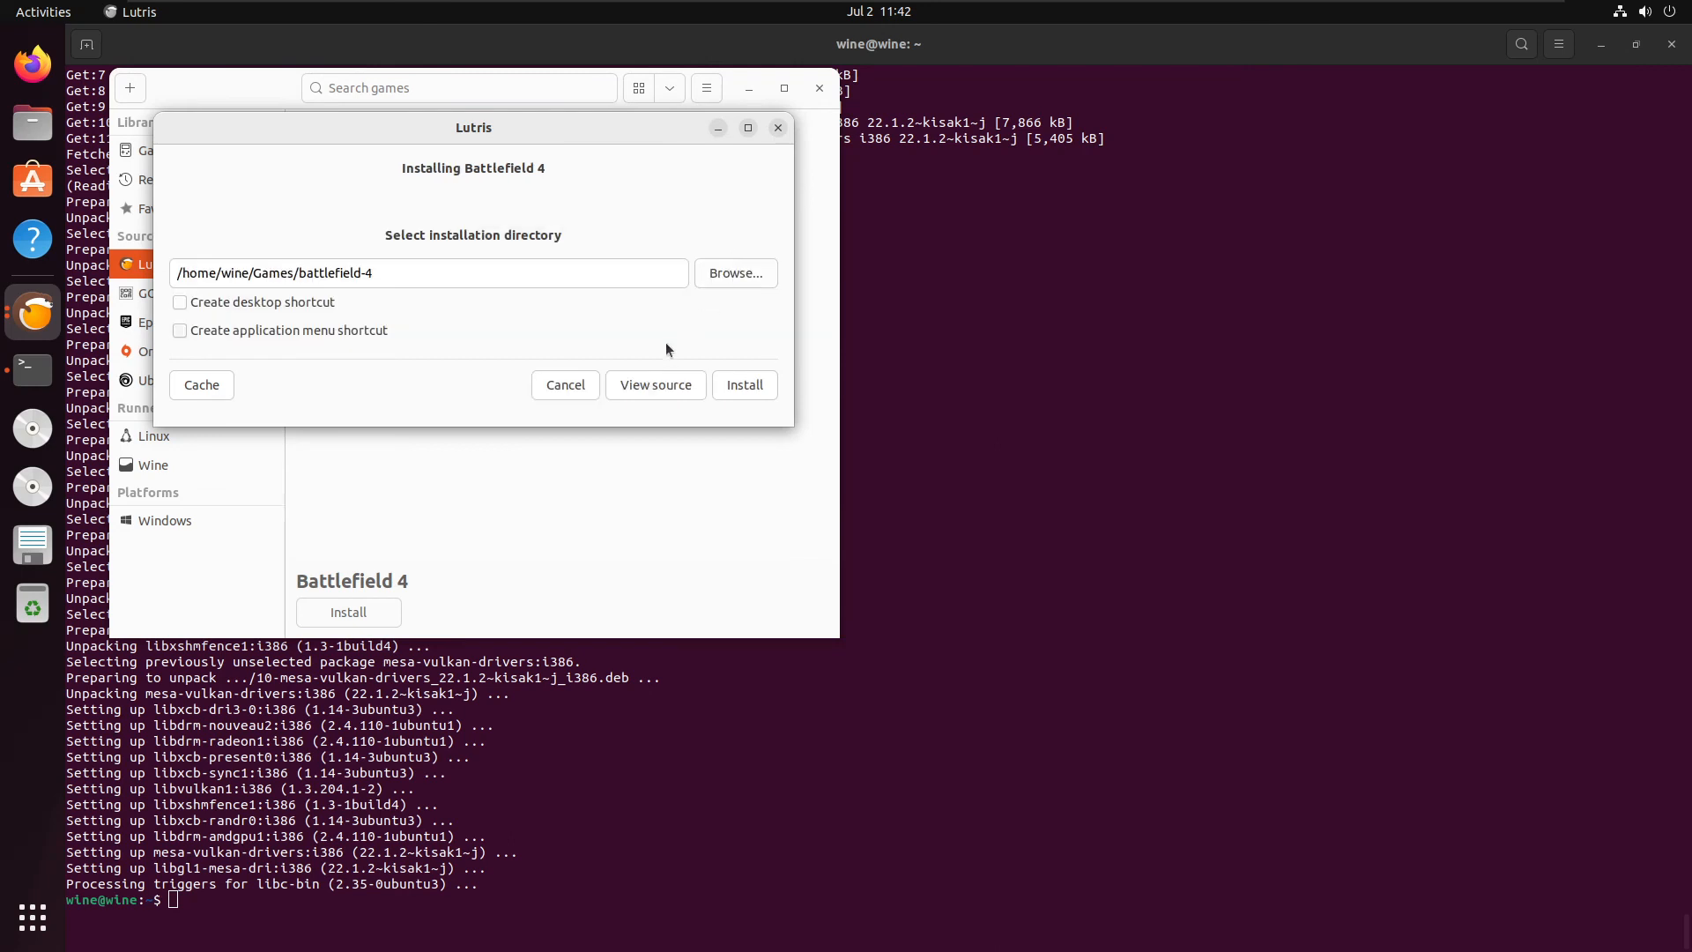
click(744, 384)
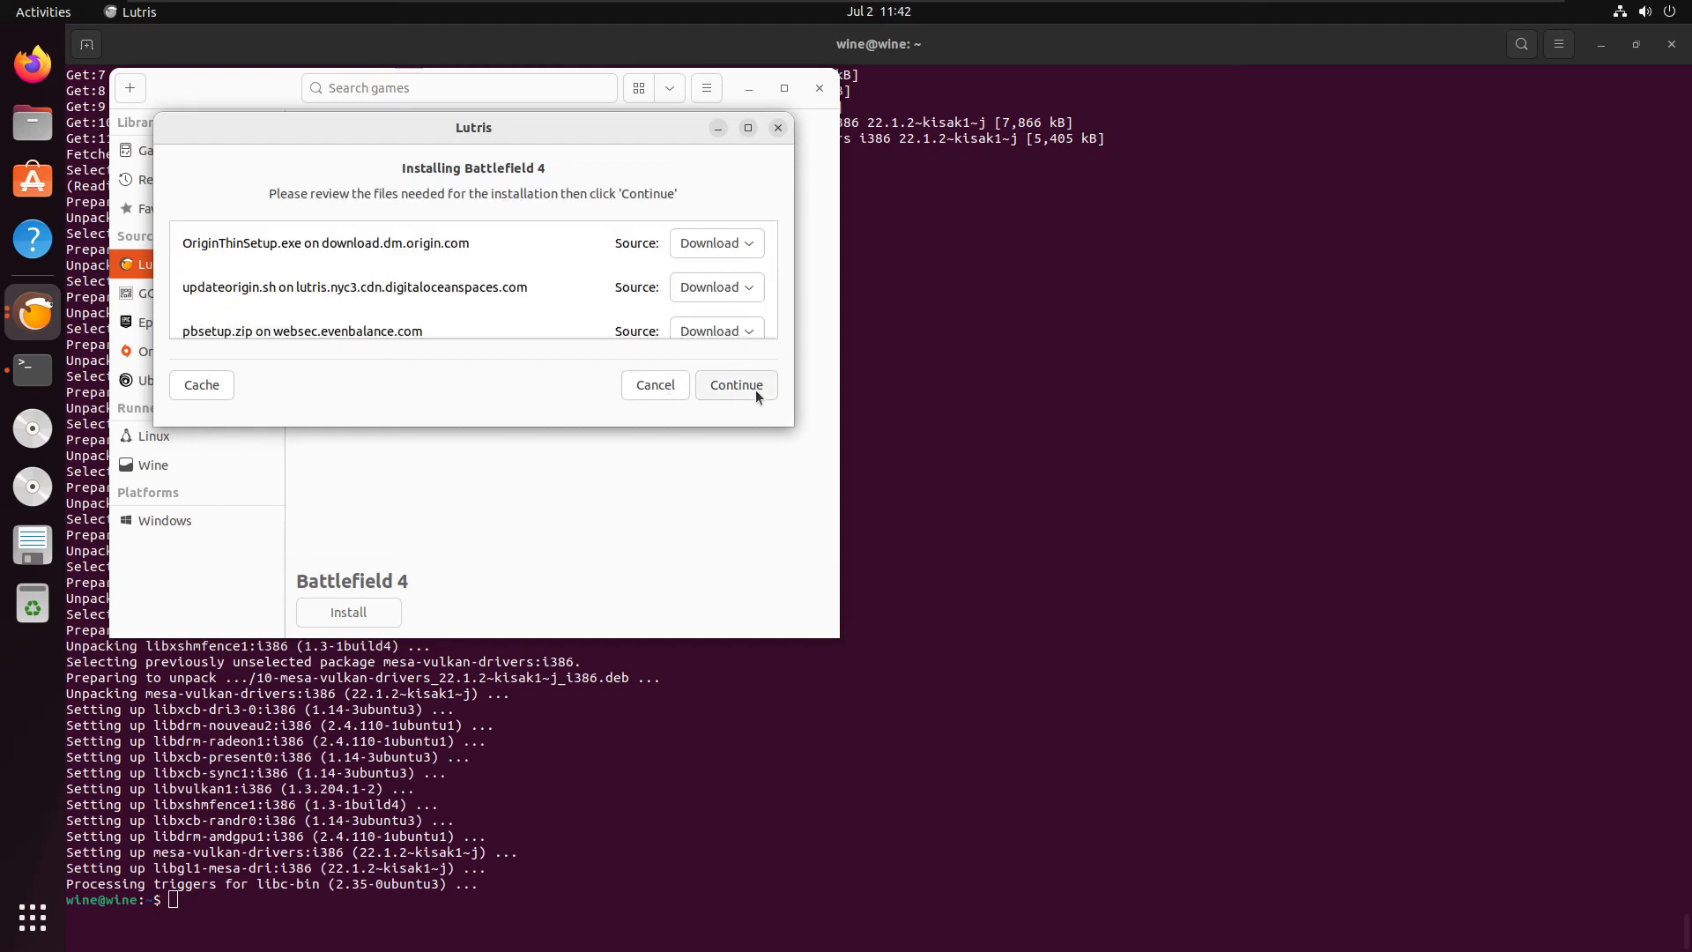
mouse_move(529, 336)
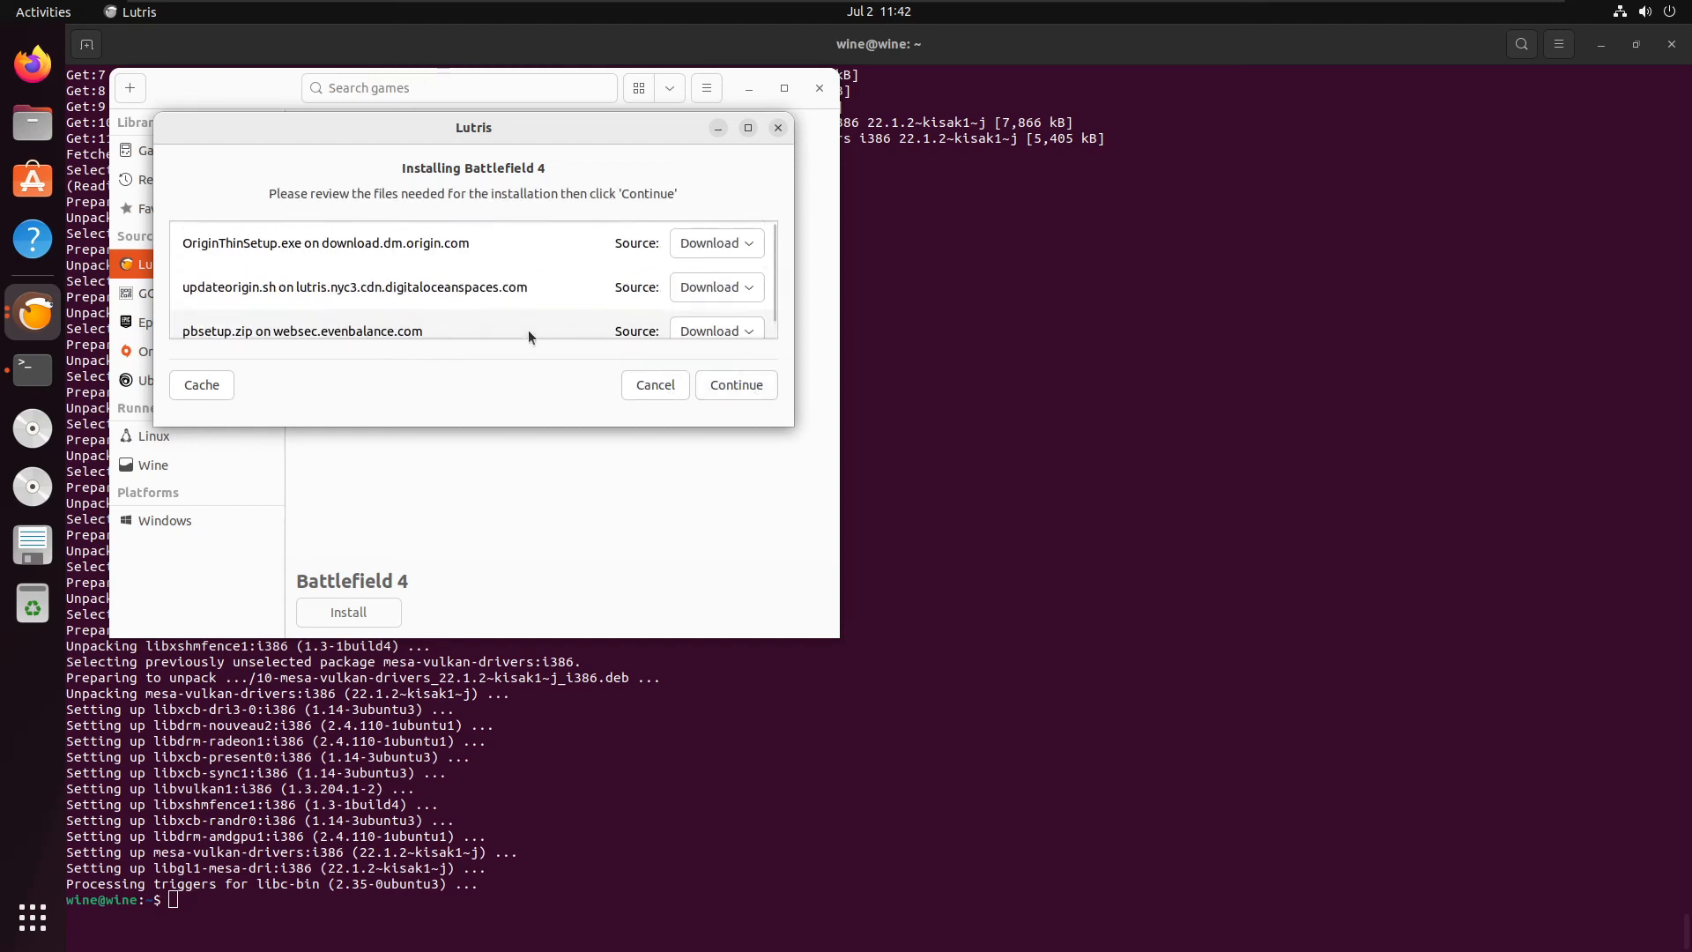
mouse_move(710, 373)
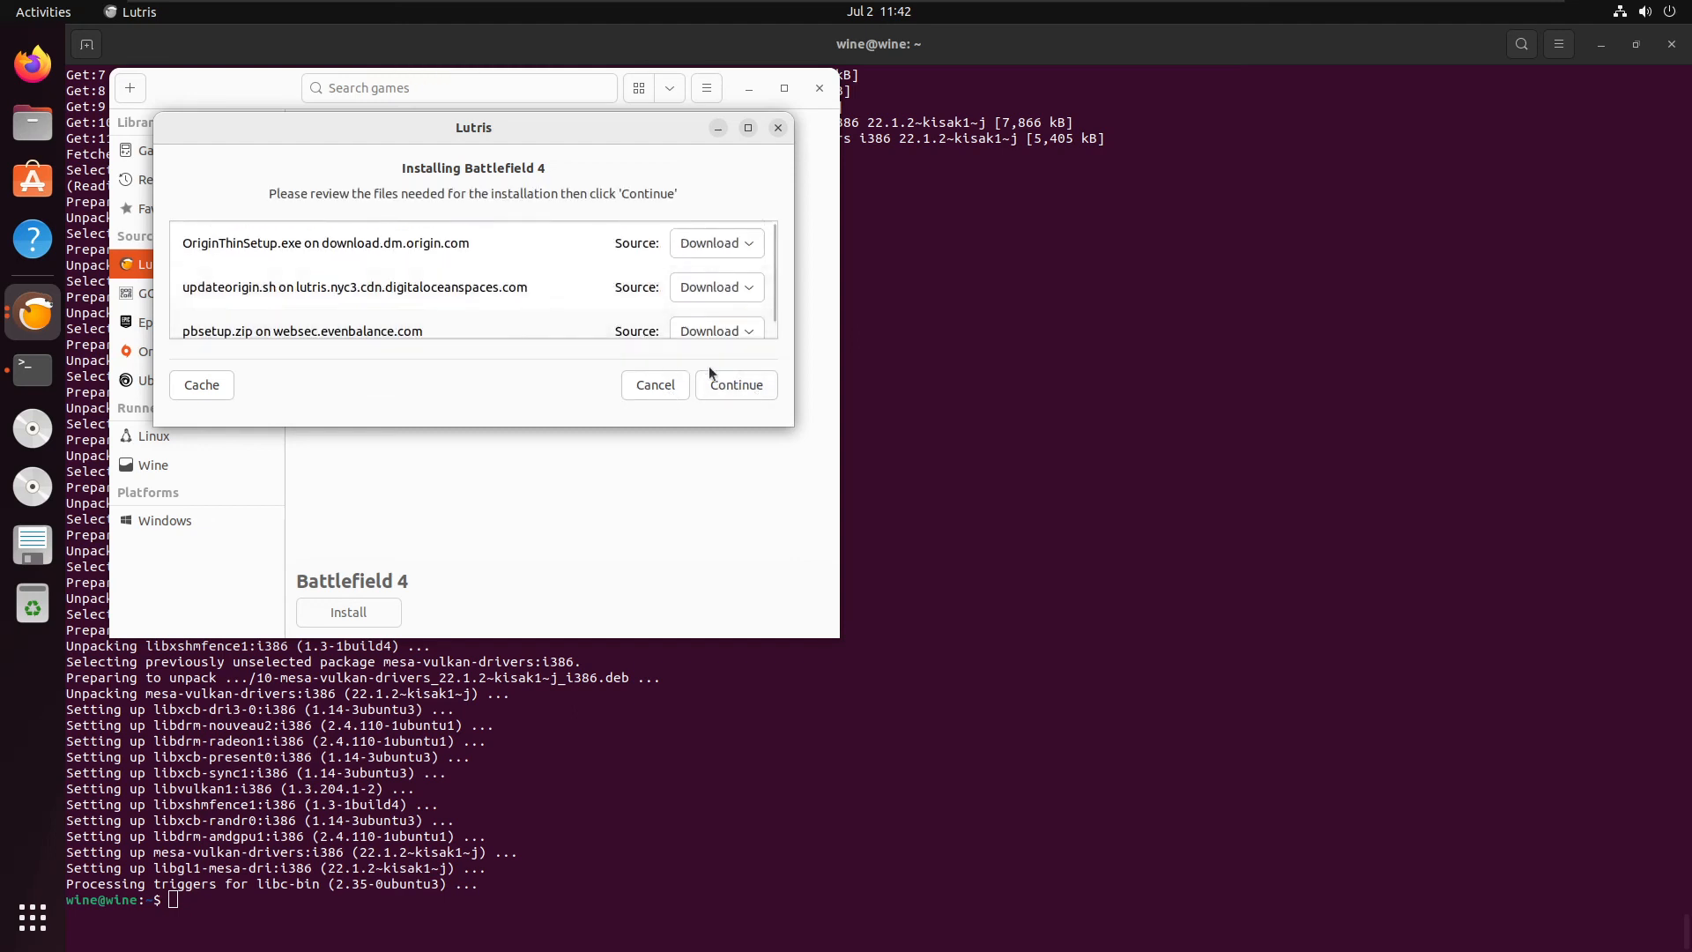
click(735, 384)
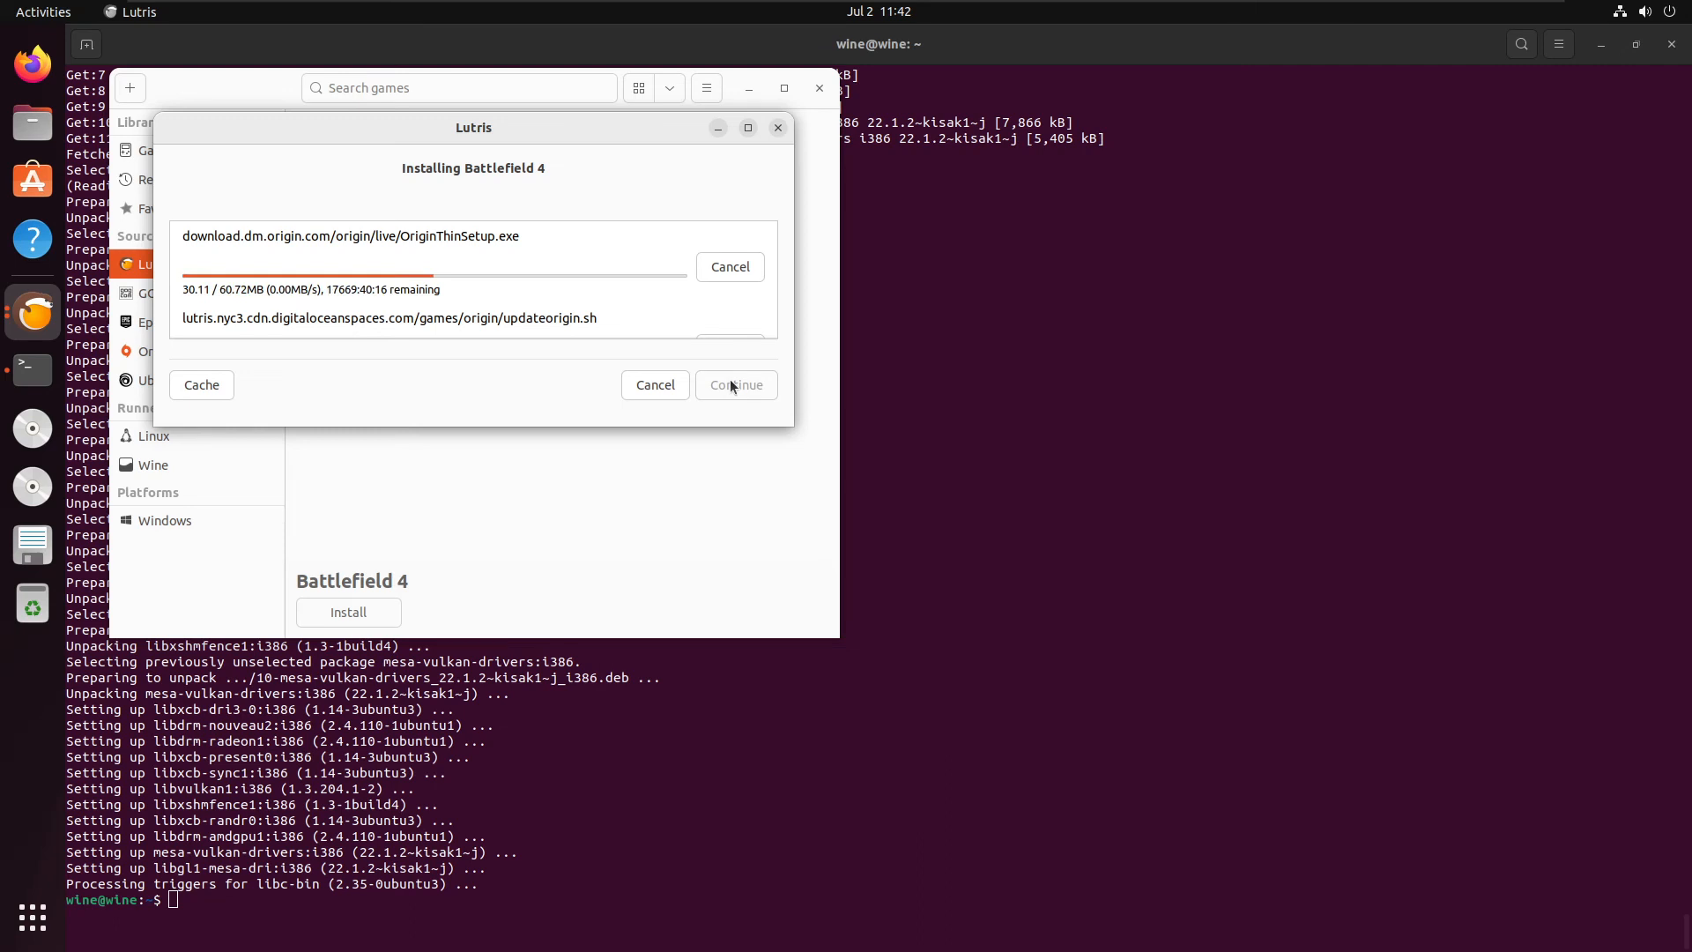
Continue with AMD as the DXVK GPU workaround and ignore the low disk space warning
click(735, 385)
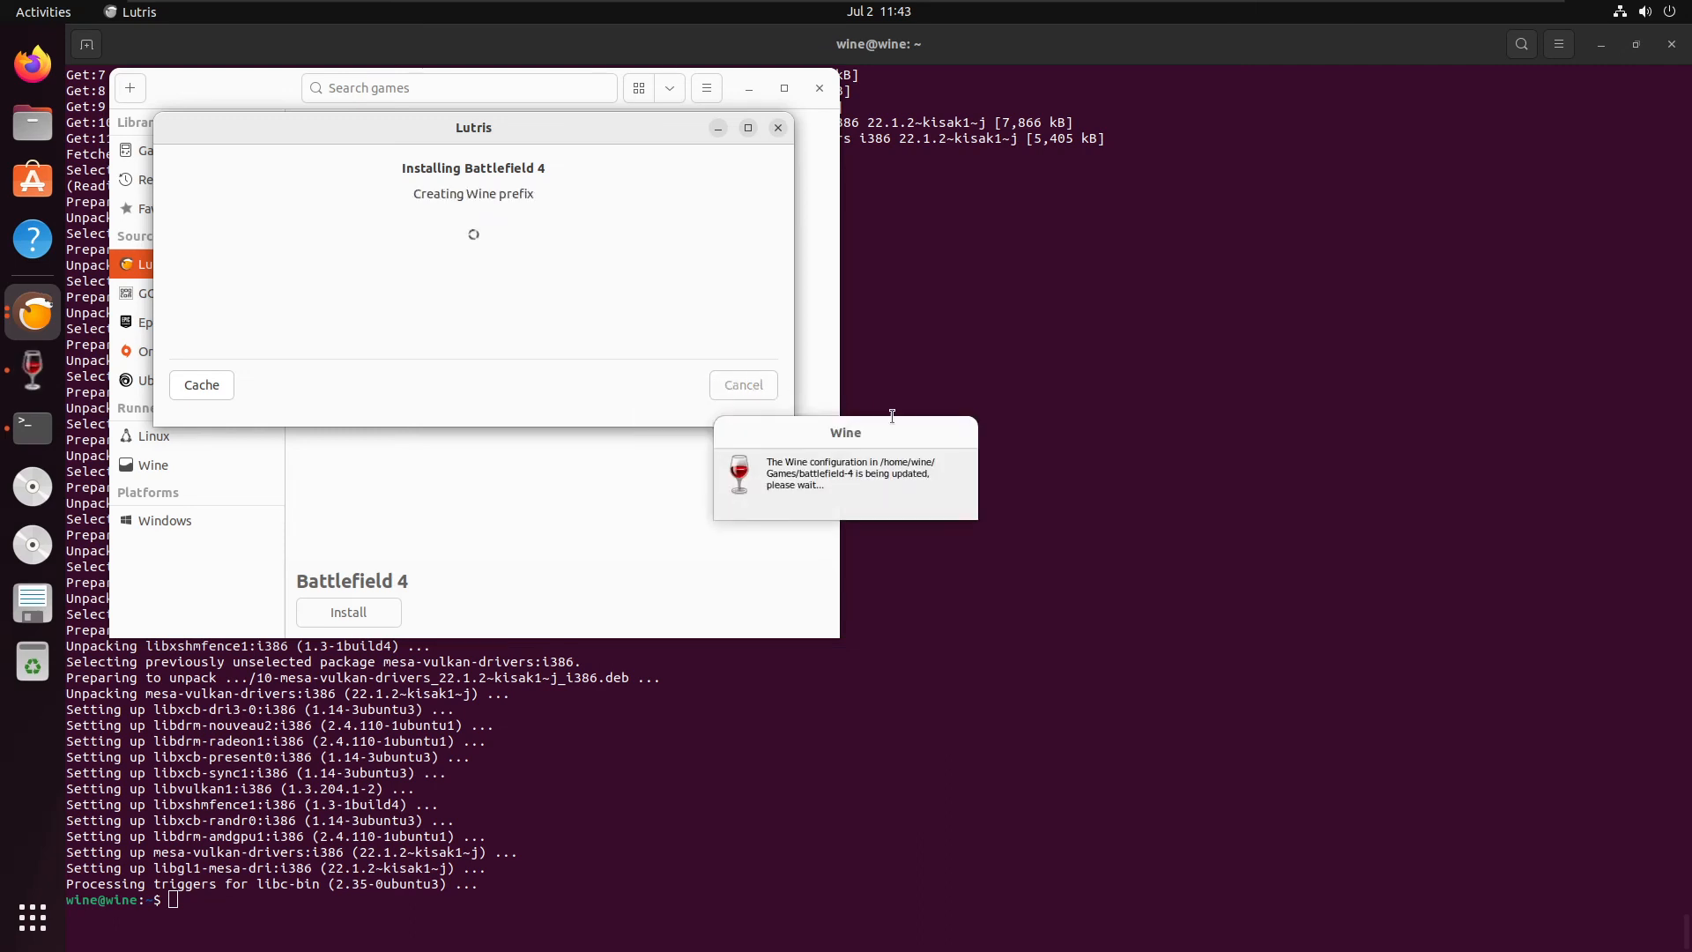
mouse_move(856, 516)
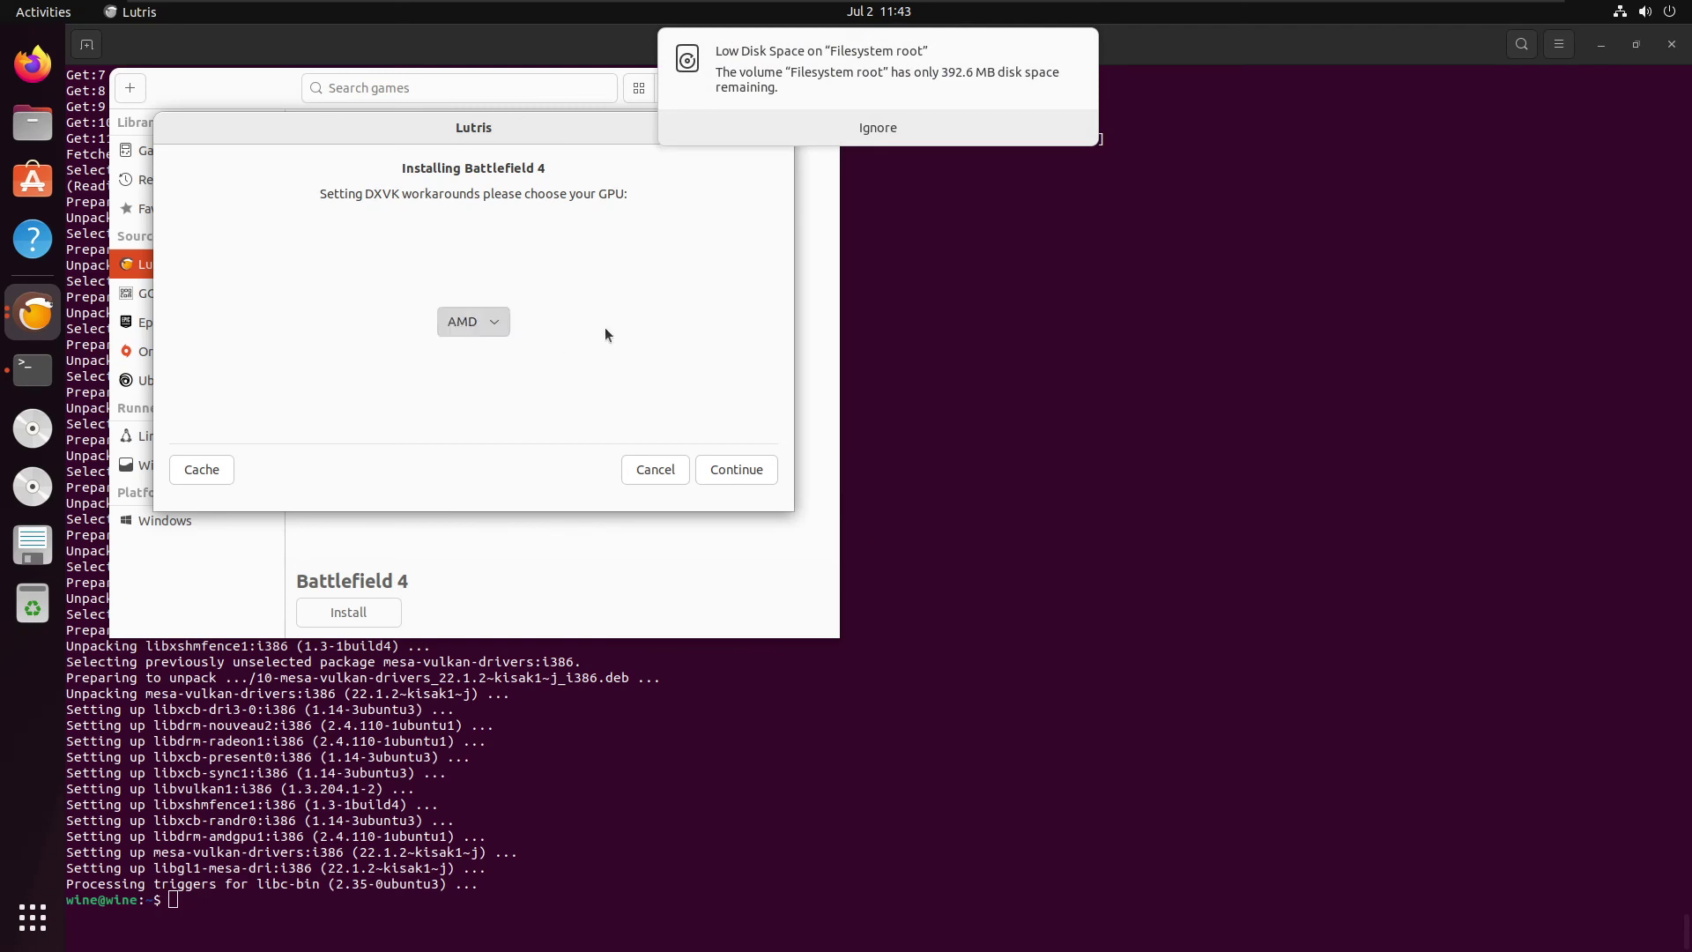
click(735, 468)
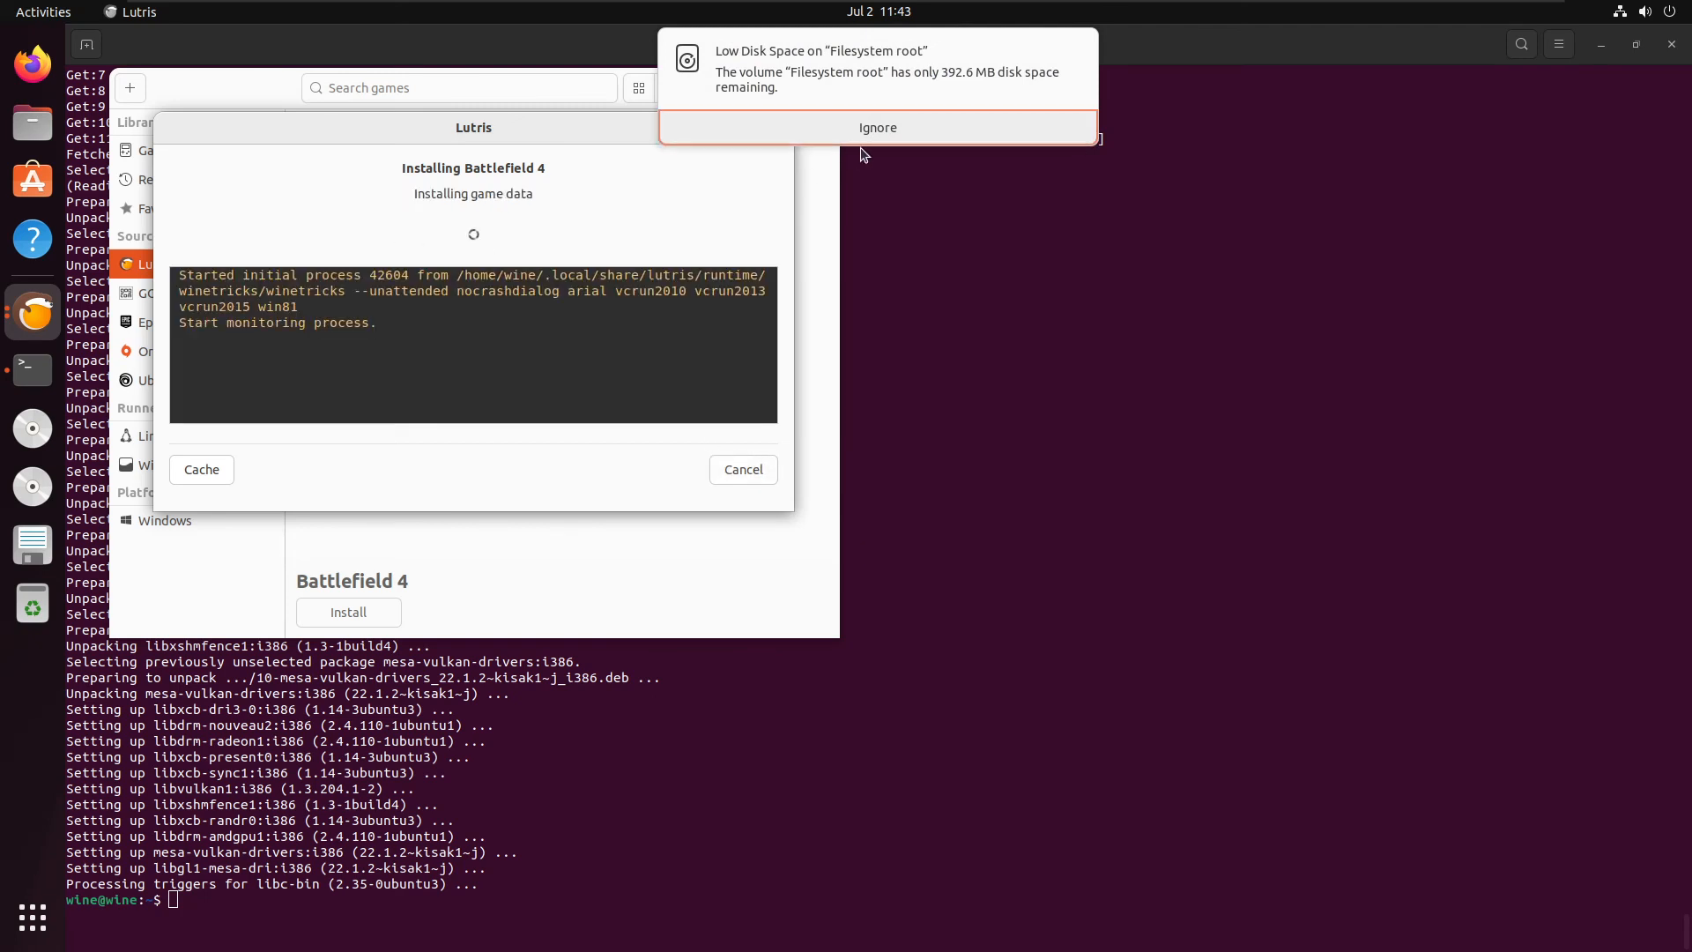
mouse_move(745, 68)
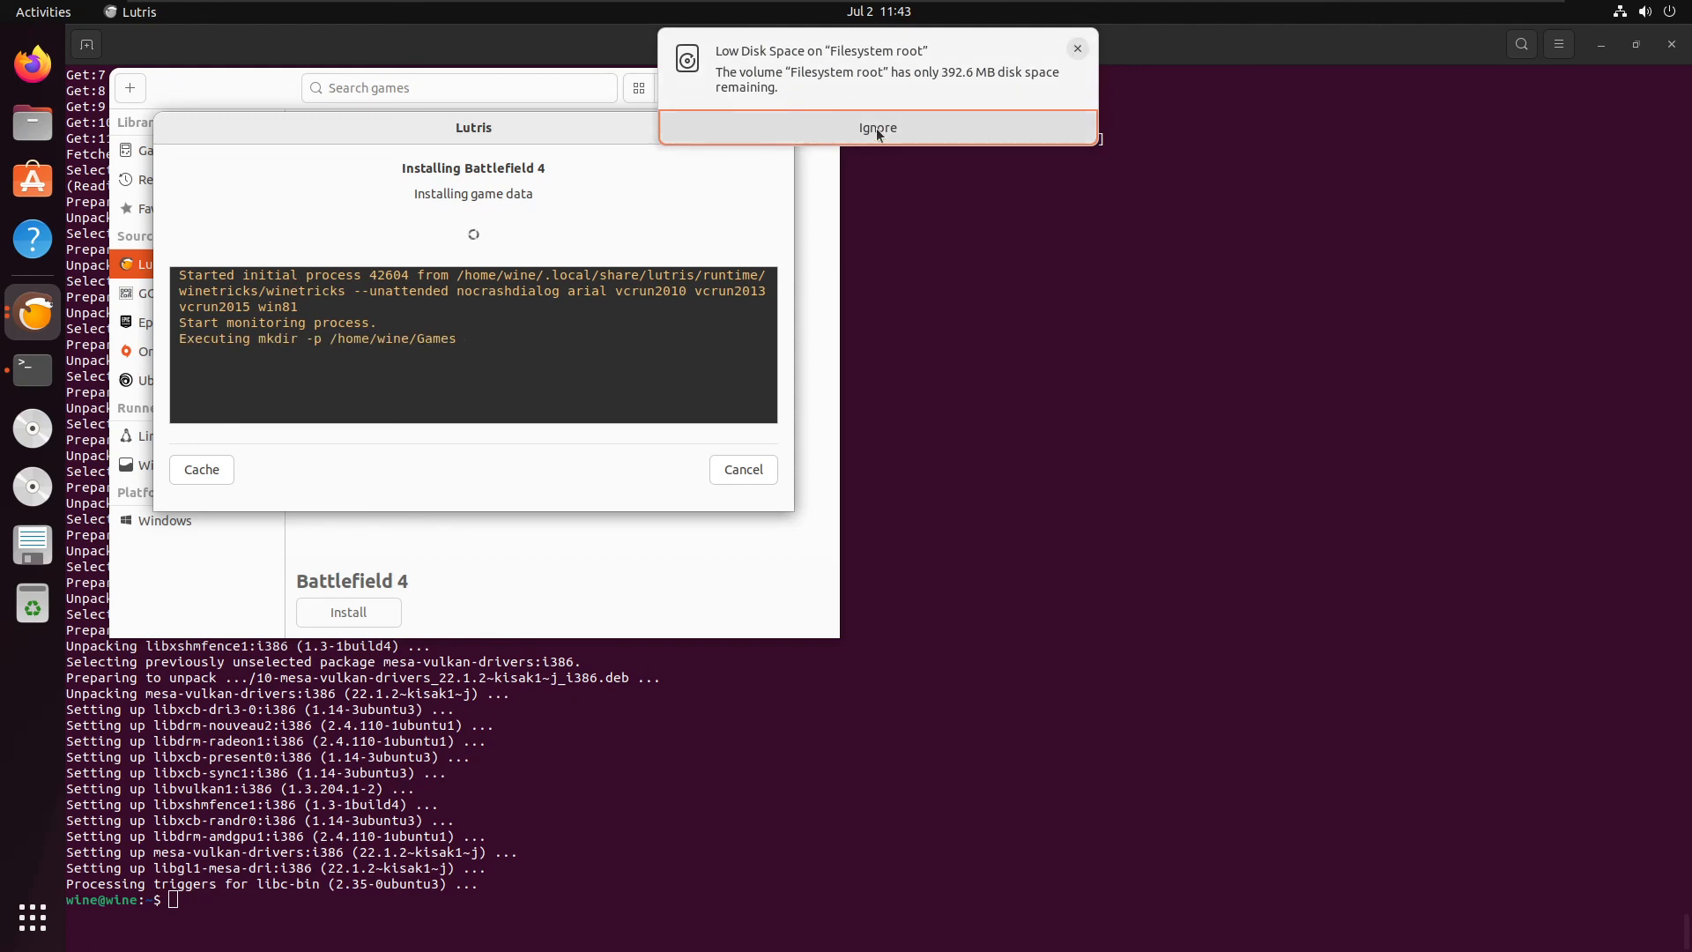
click(878, 127)
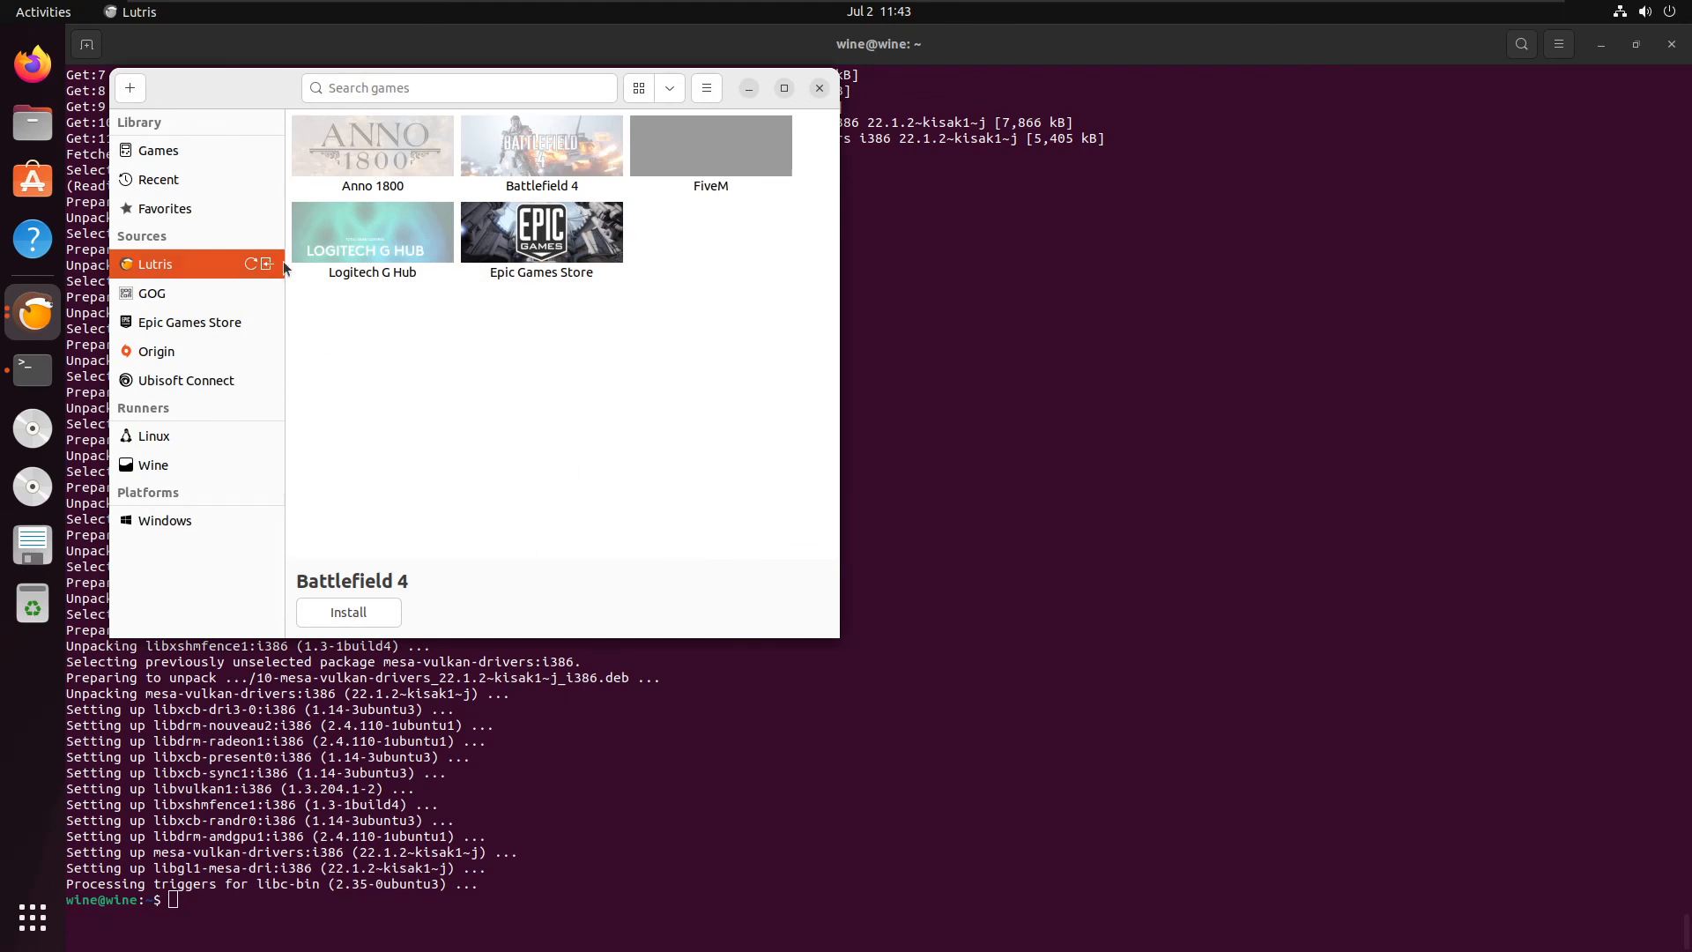
mouse_move(360, 349)
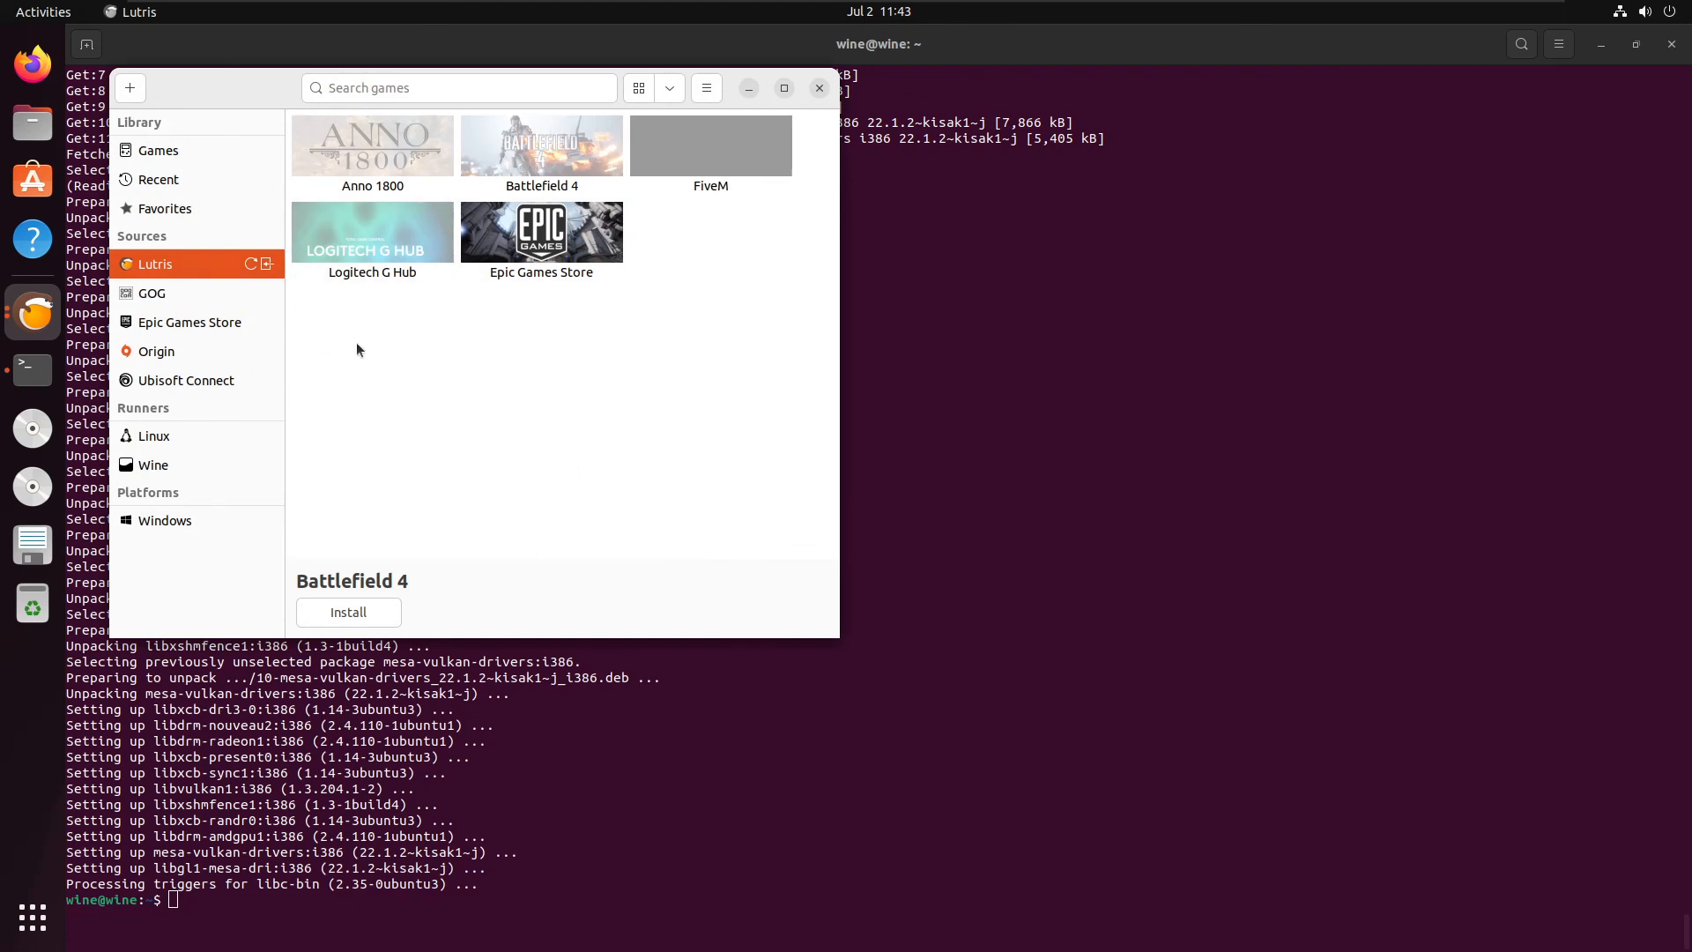
mouse_move(189, 321)
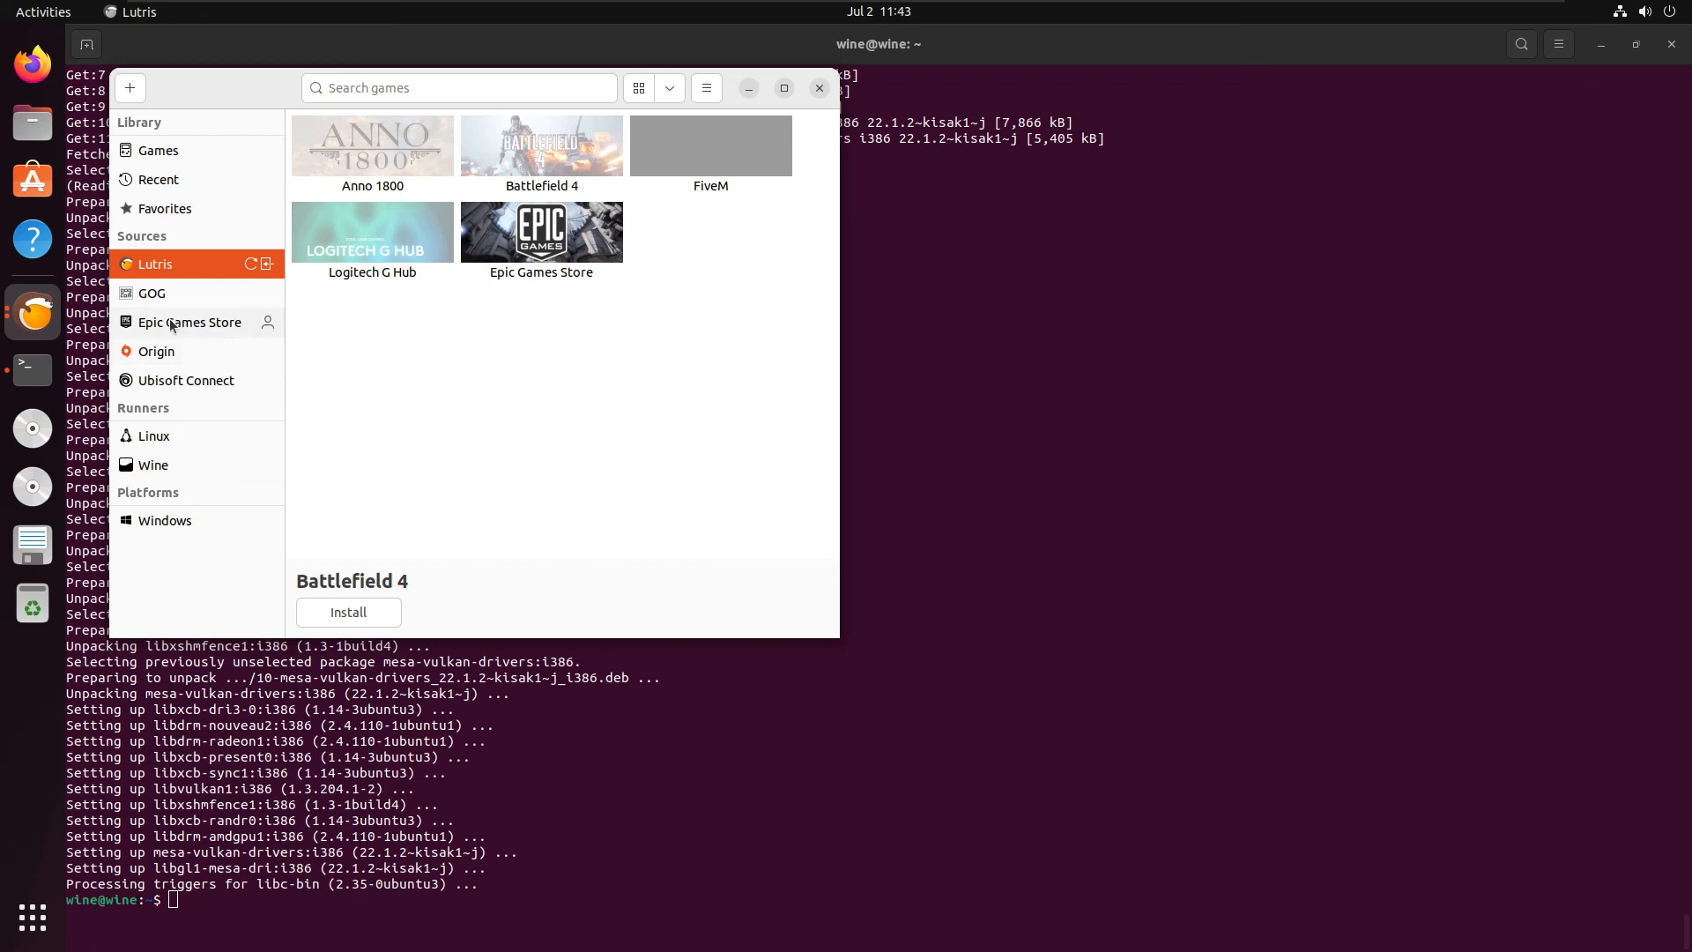
mouse_move(410, 412)
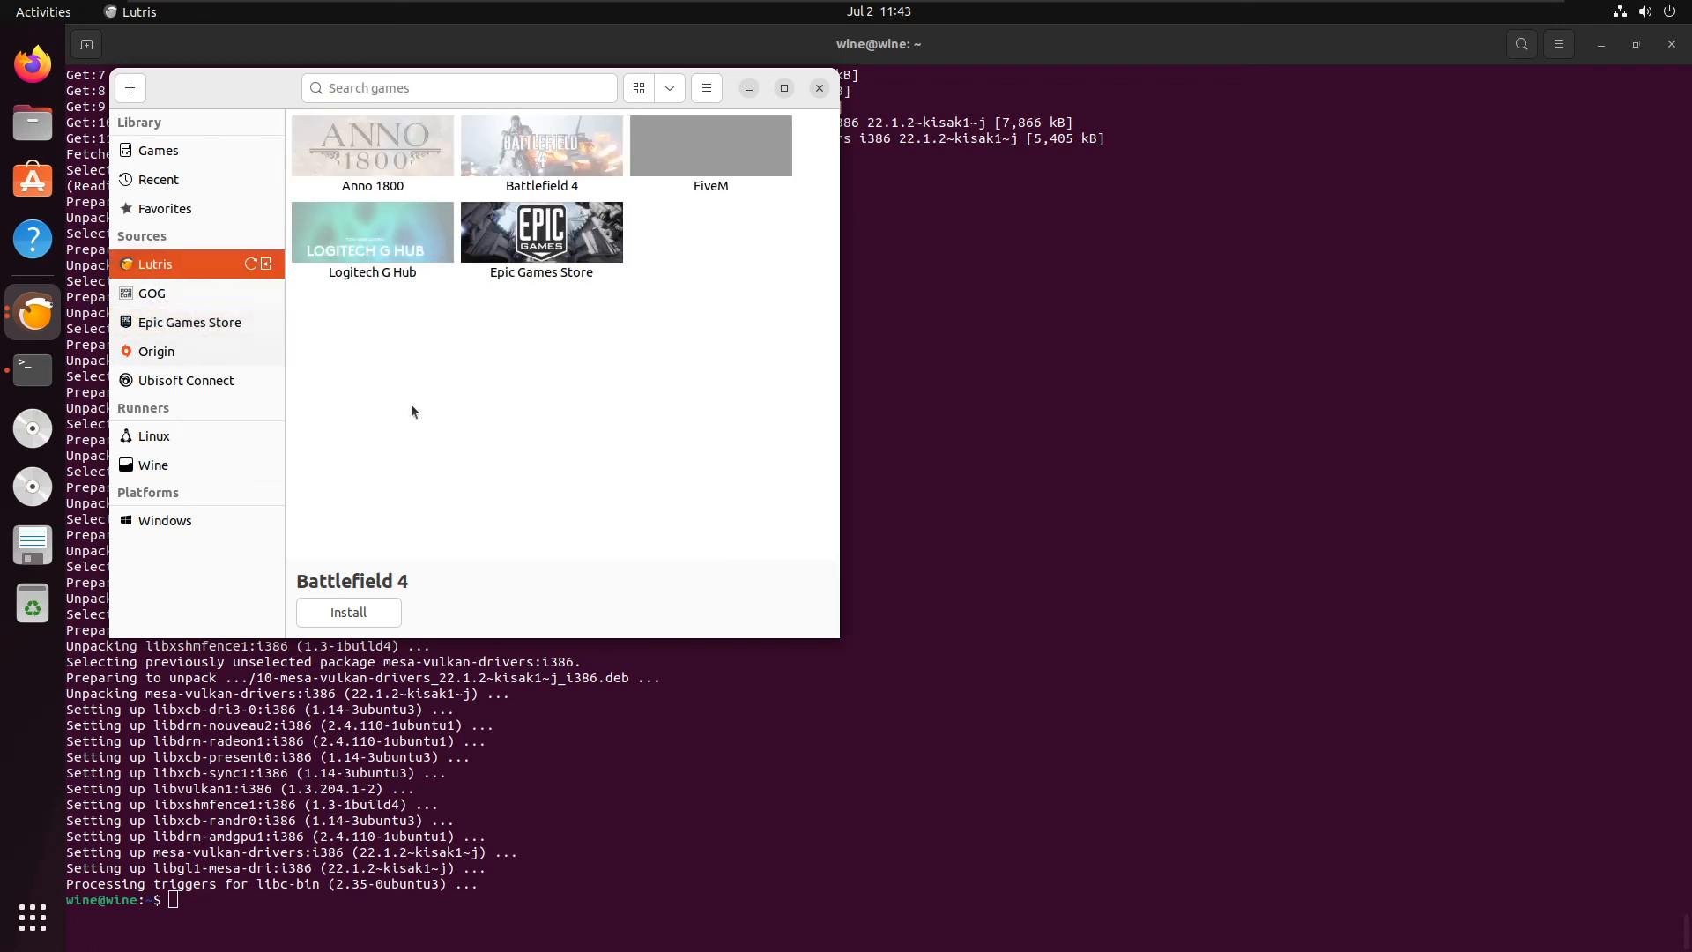
mouse_move(568, 423)
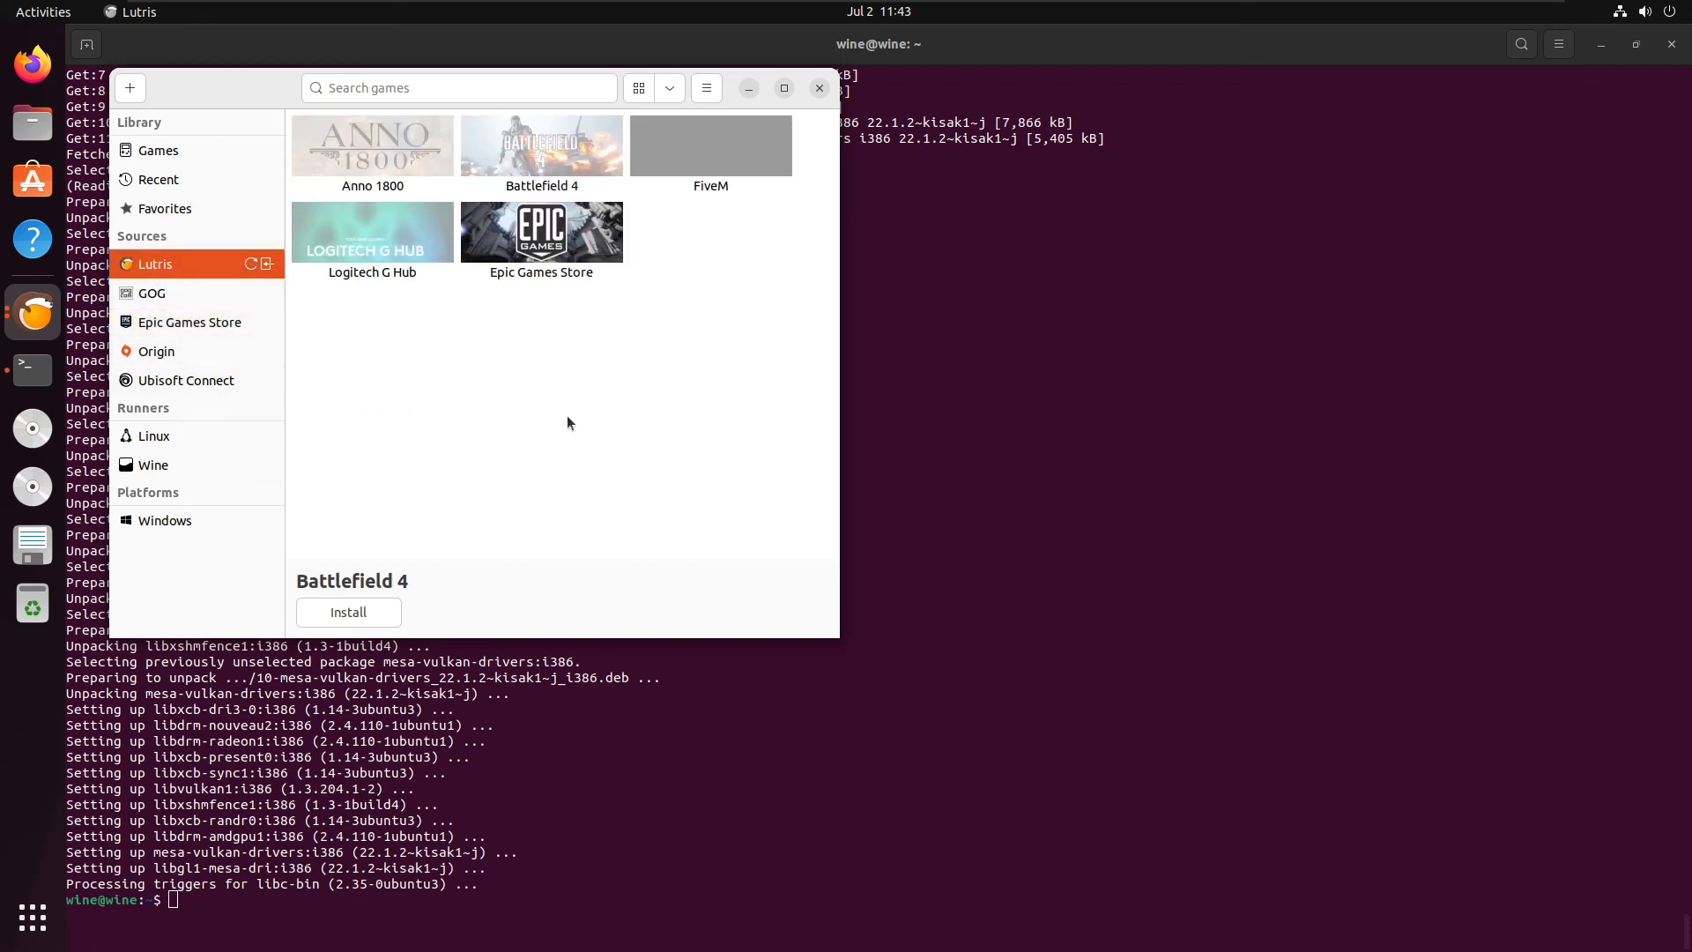
mouse_move(417, 491)
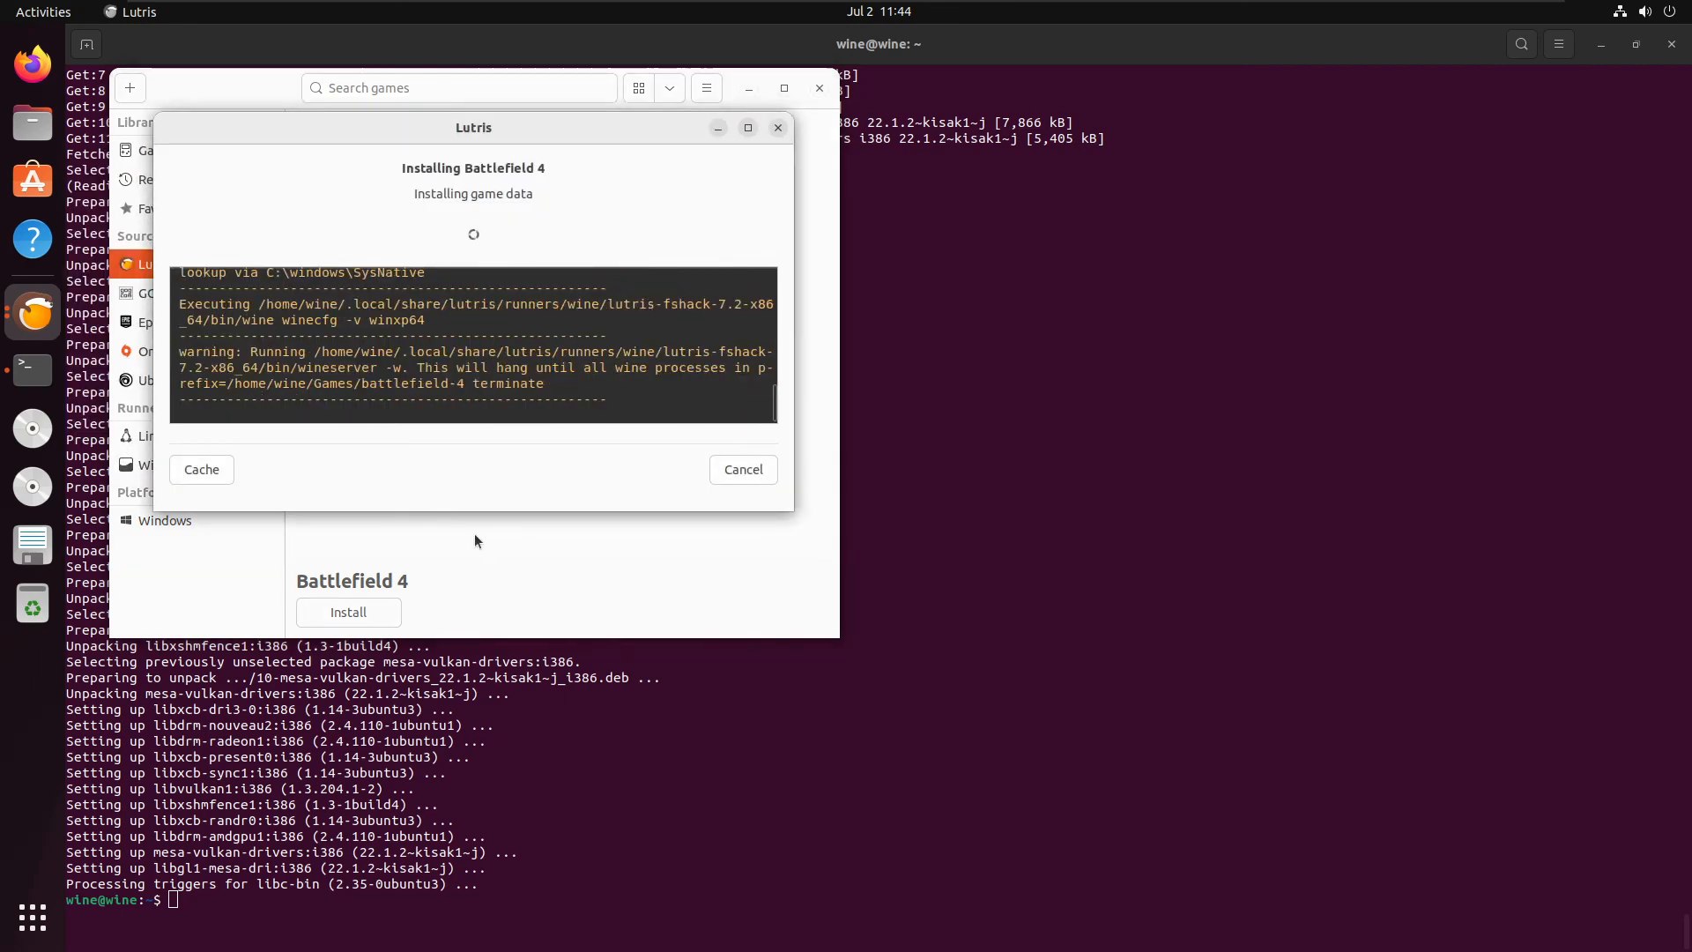
mouse_move(466, 529)
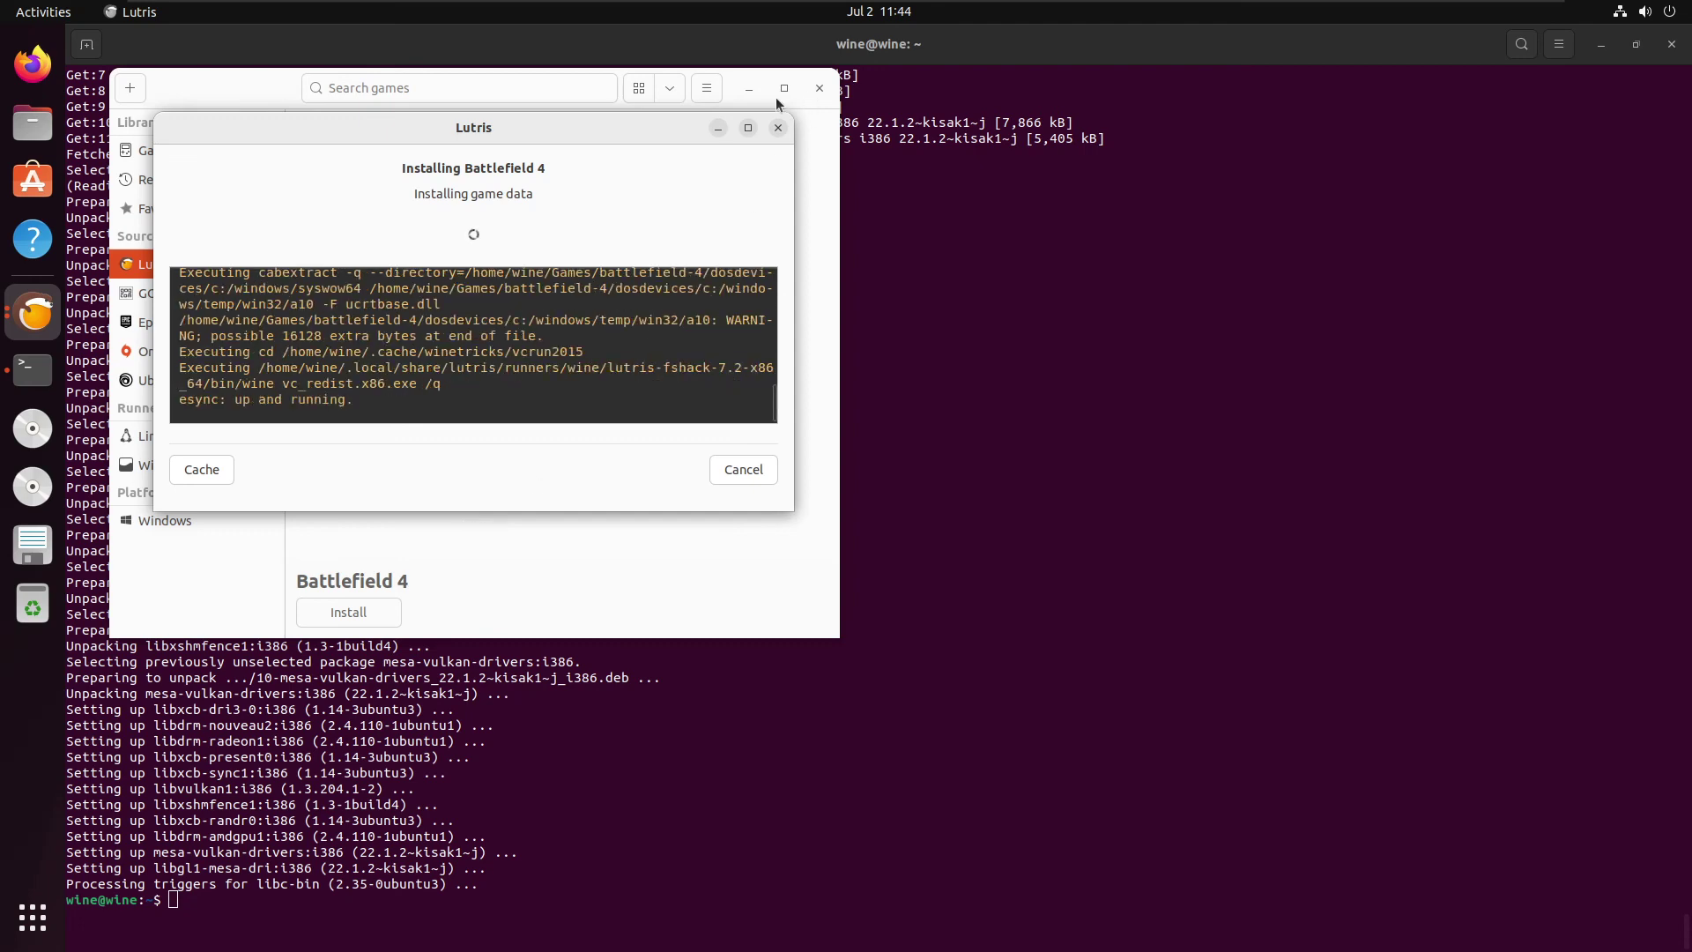
Raise the Terminal window showing the finished Mesa driver install above Lutris
click(778, 127)
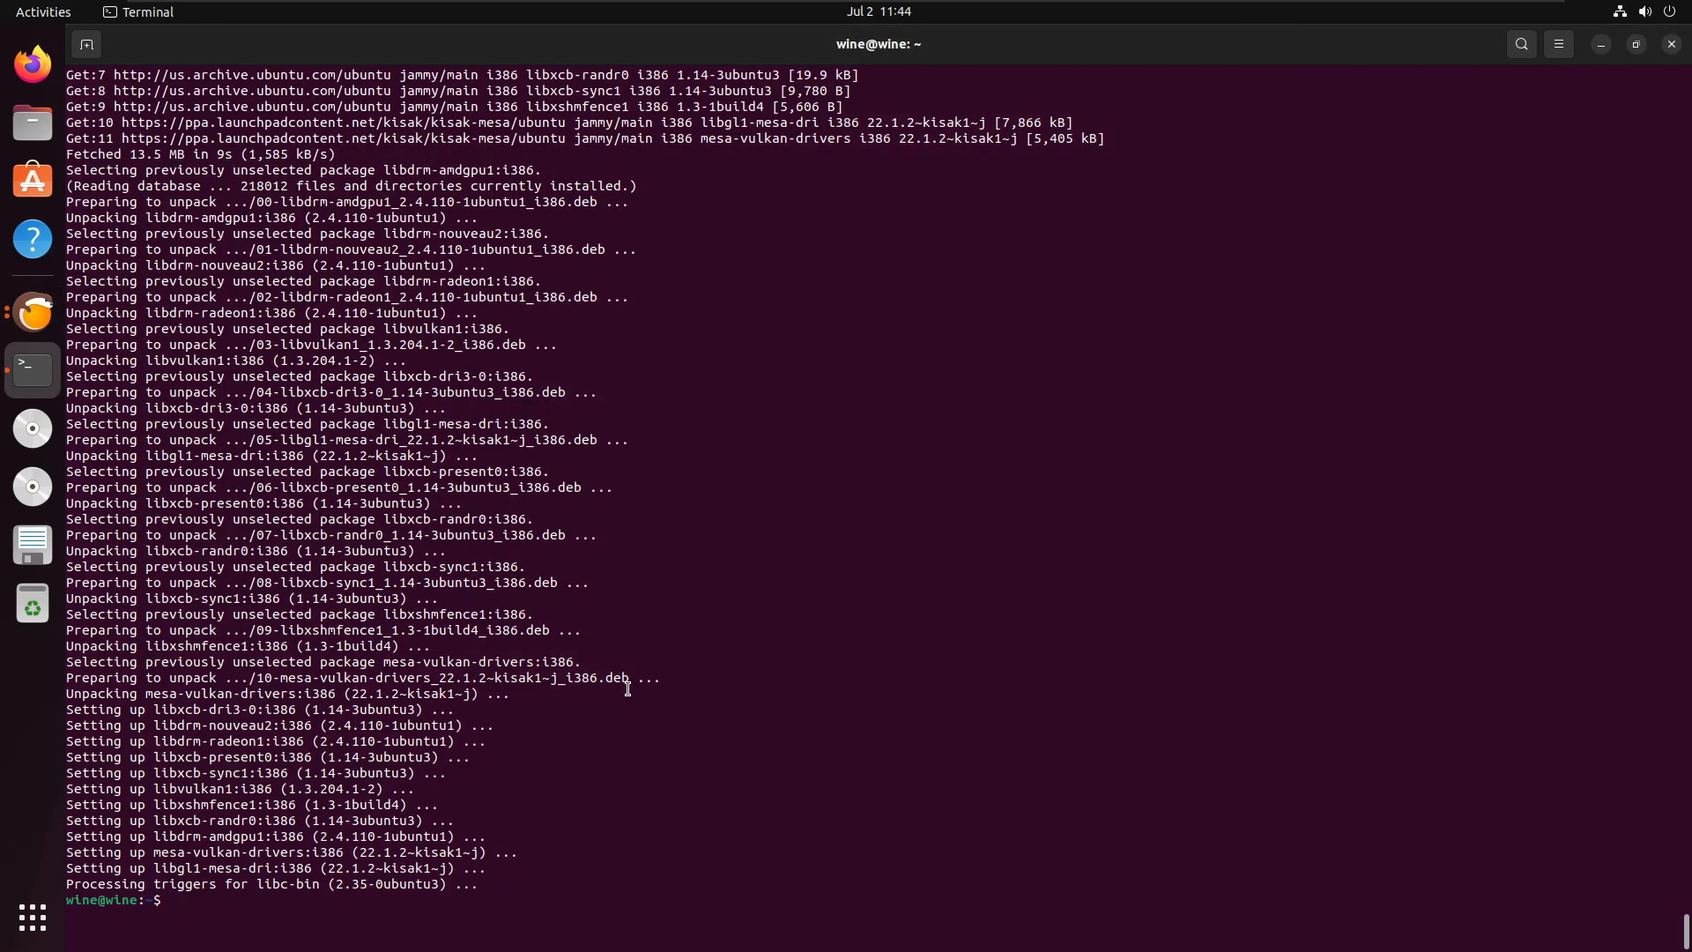
mouse_move(645, 649)
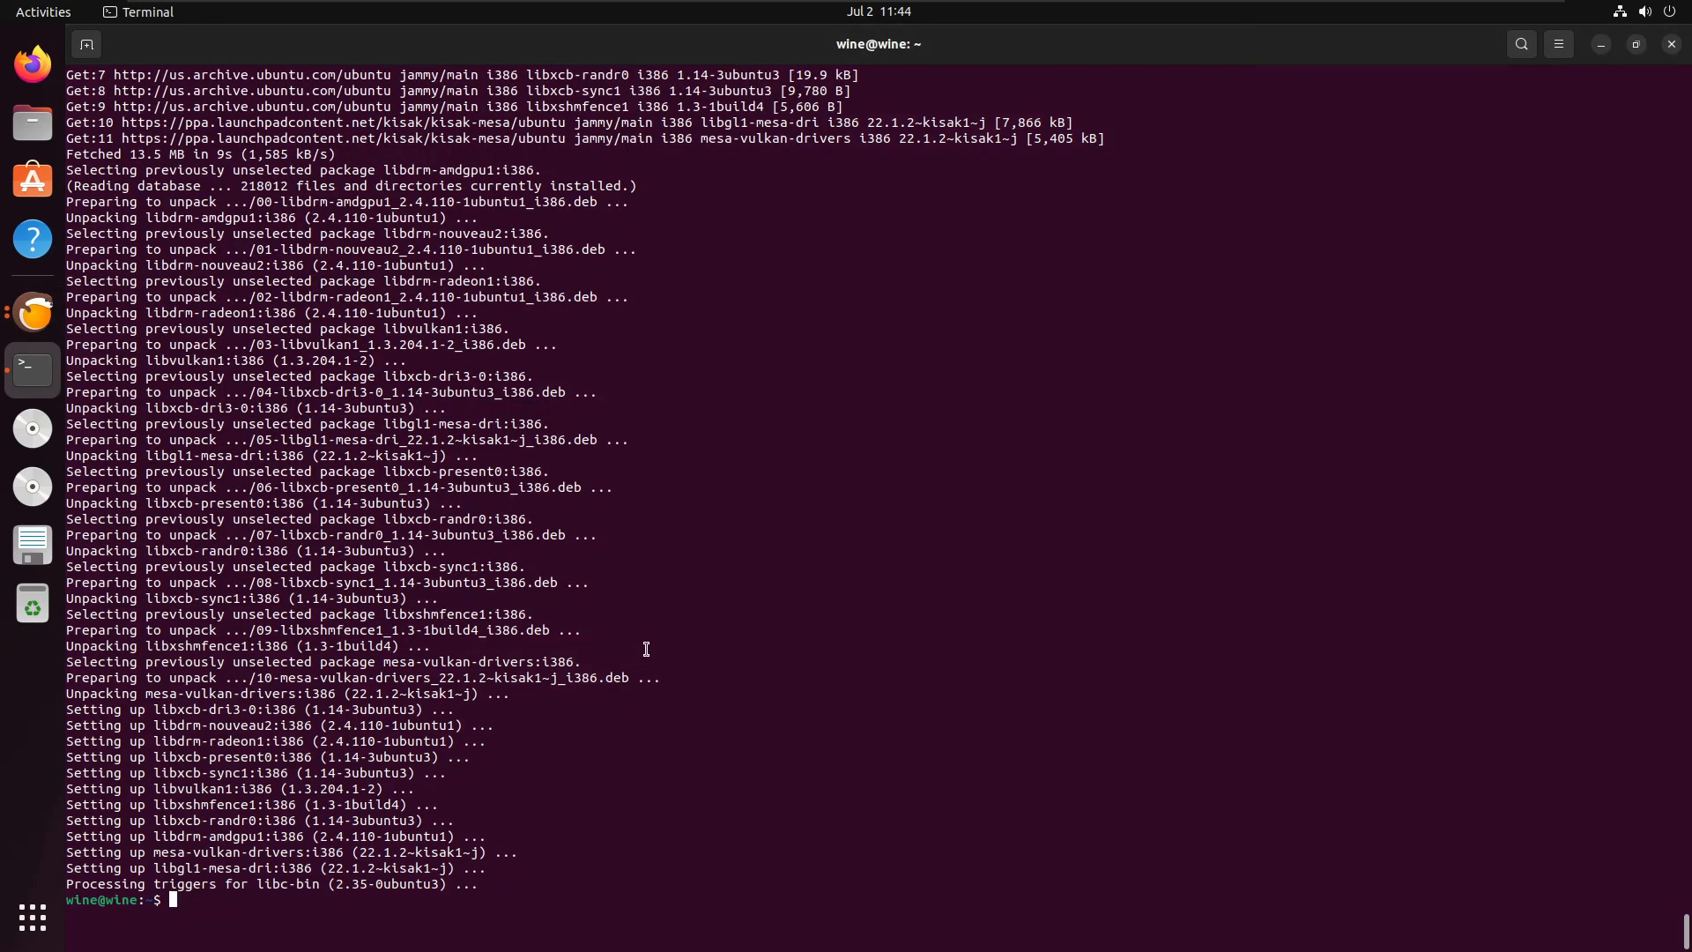